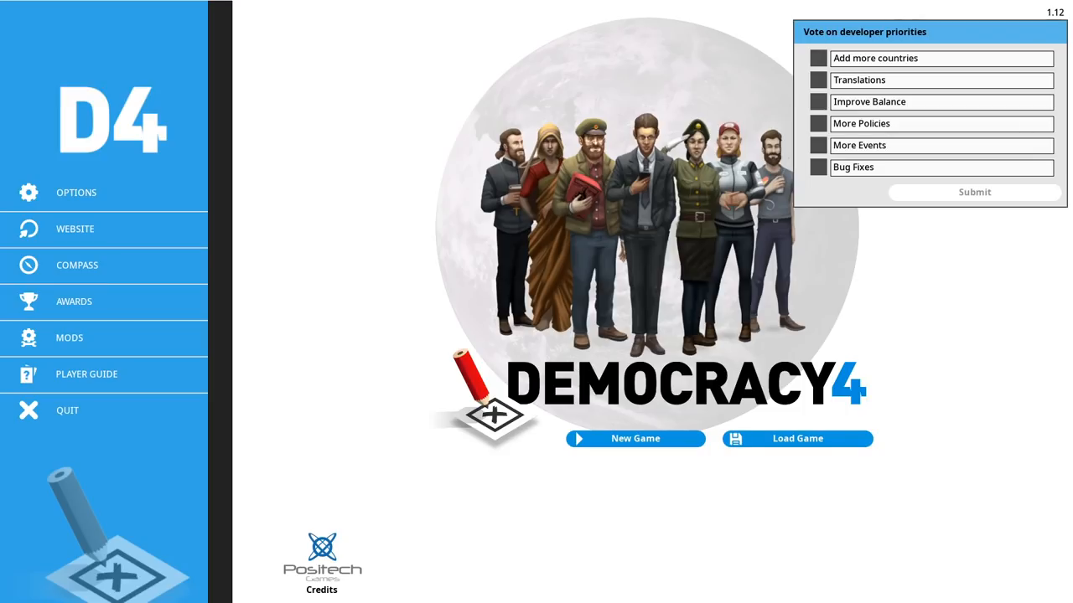
- Start a new game from the title screen
left_click(634, 438)
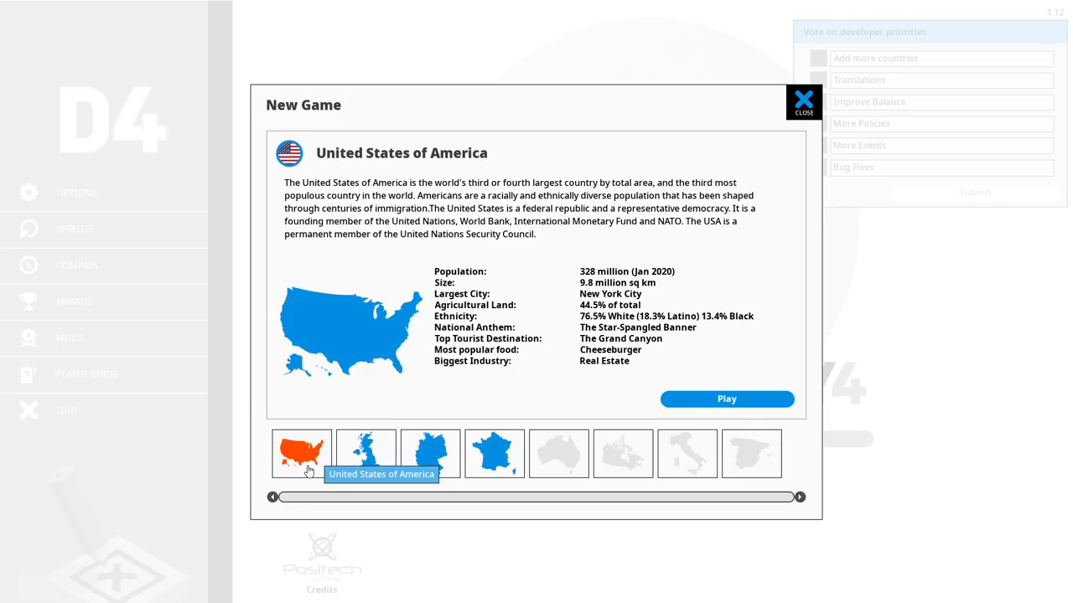
- Begin the game as the United States government
left_click(725, 398)
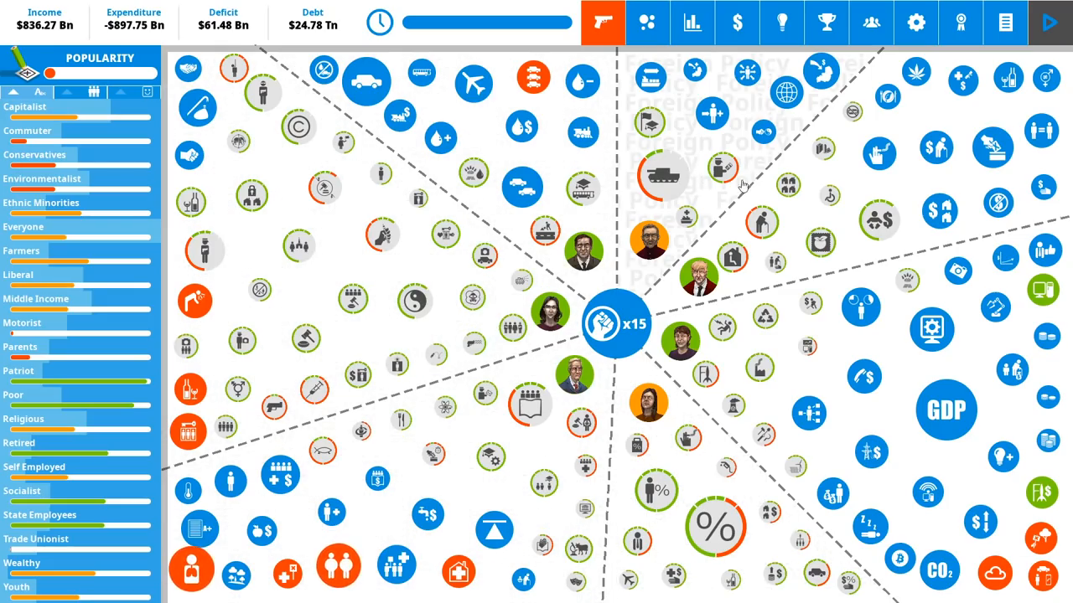
mouse_move(882, 419)
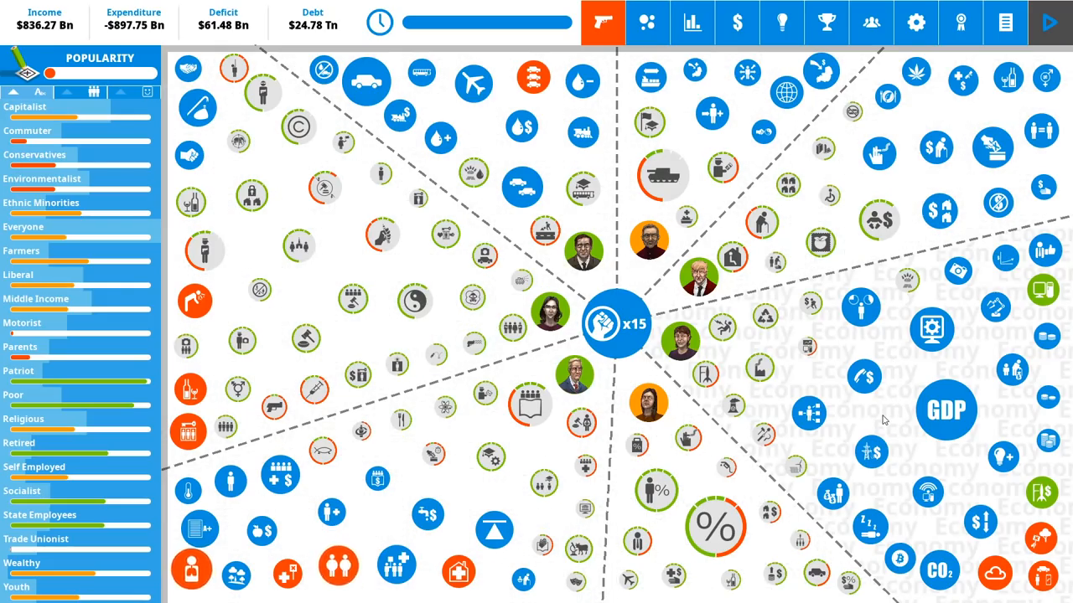
mouse_move(850, 422)
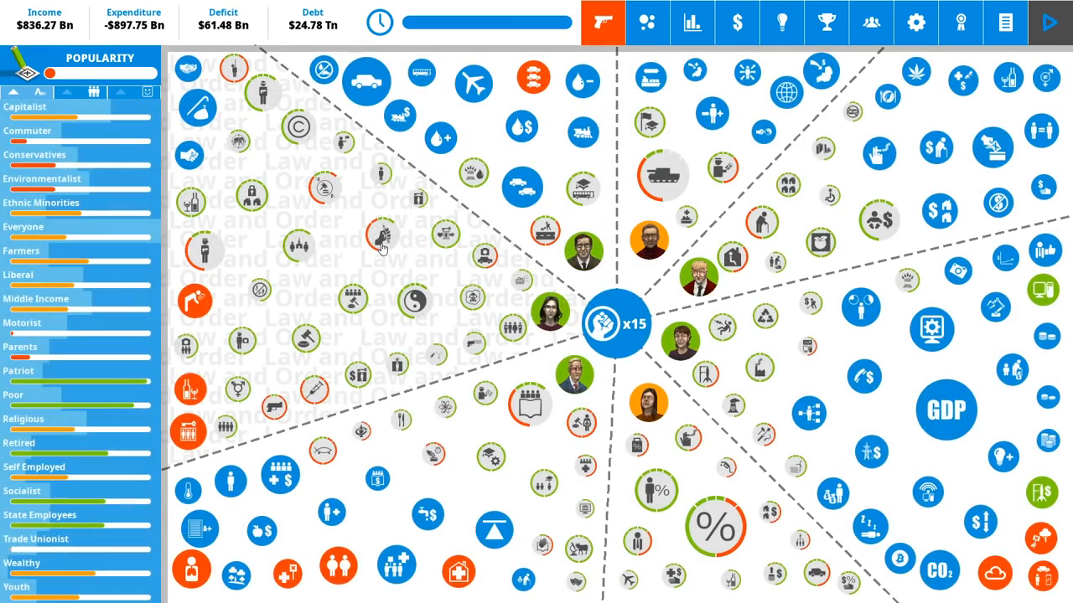
left_click(381, 237)
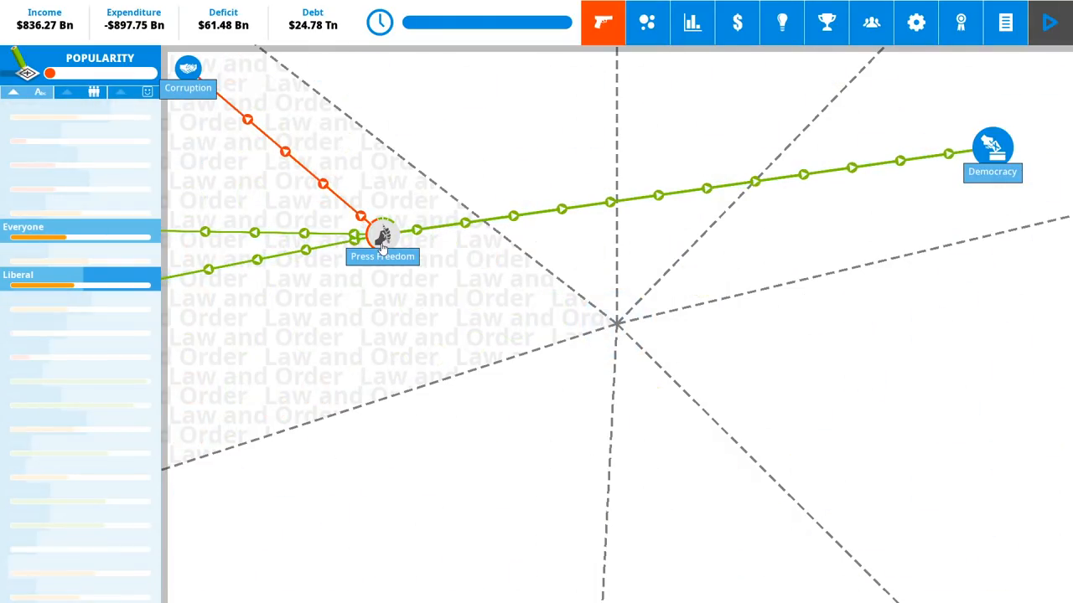
left_click(380, 235)
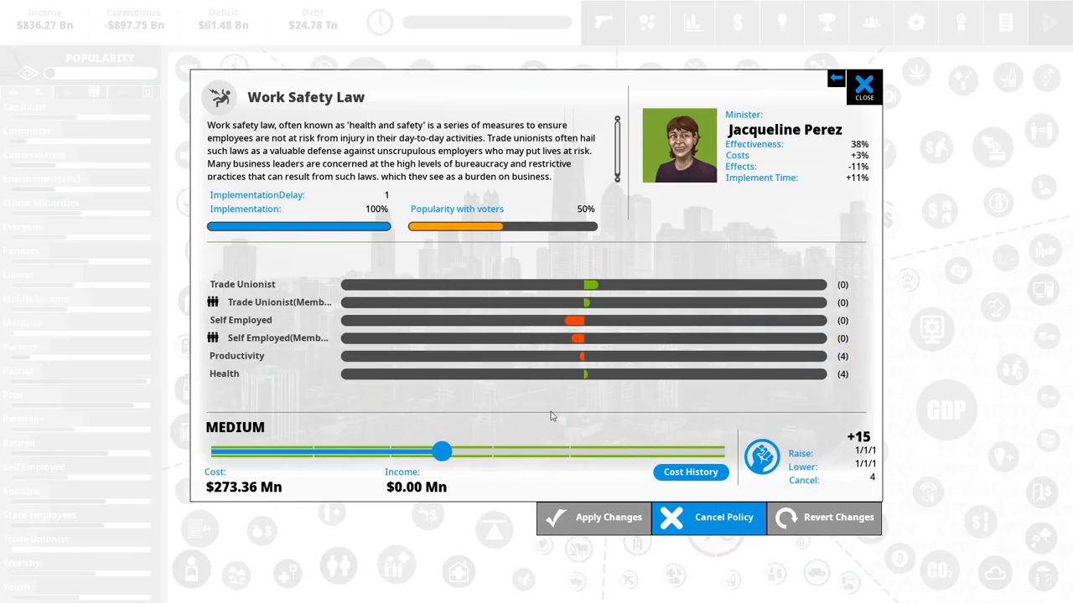
left_click_drag(441, 451, 478, 451)
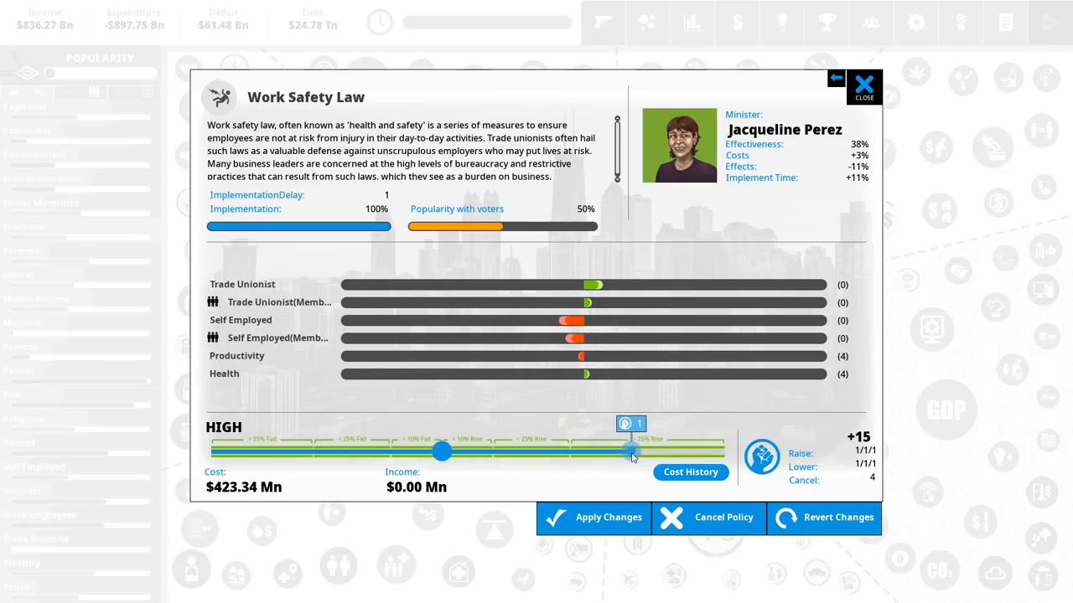
left_click_drag(633, 451, 724, 451)
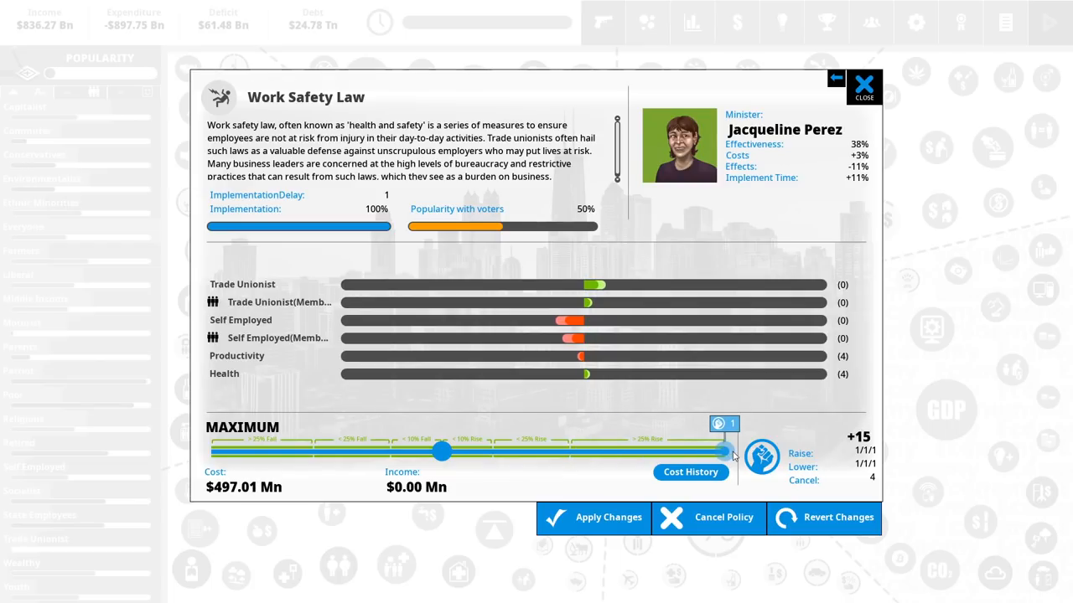
left_click_drag(725, 451, 212, 451)
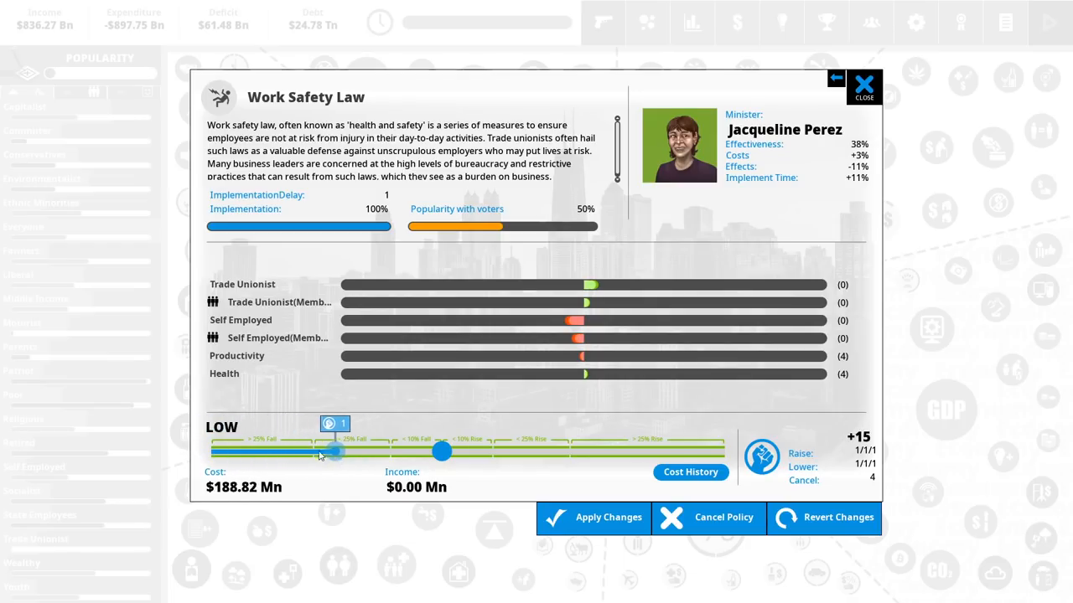
left_click_drag(334, 451, 210, 451)
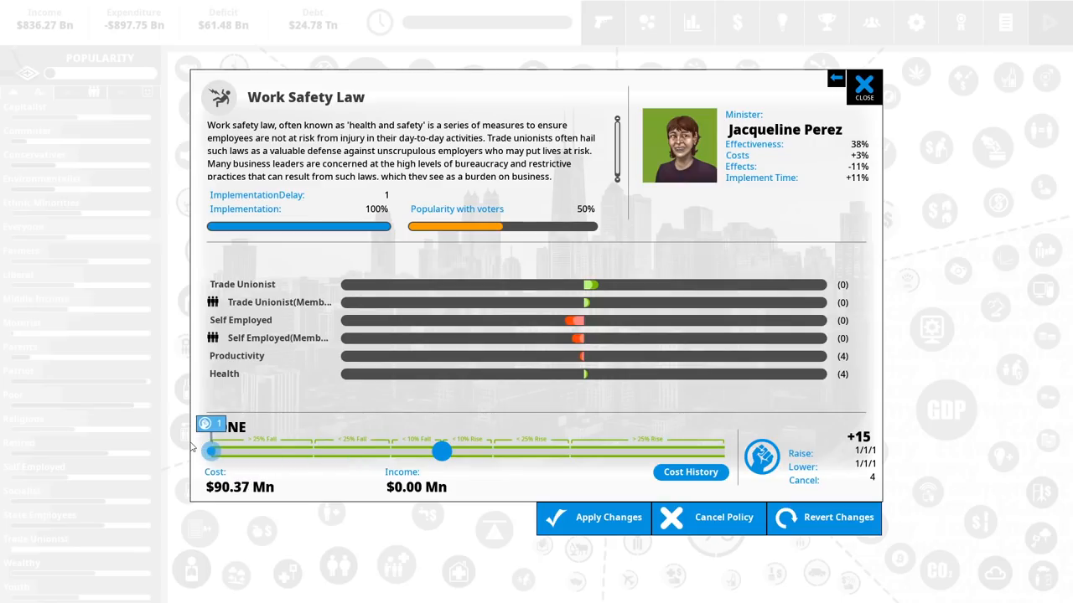
left_click(864, 86)
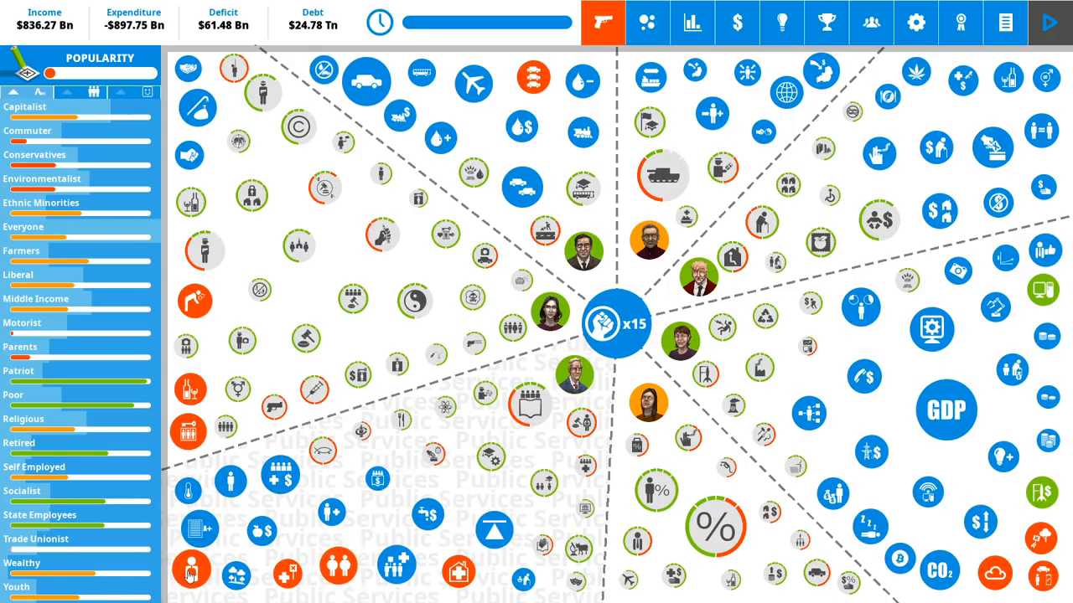
left_click(192, 570)
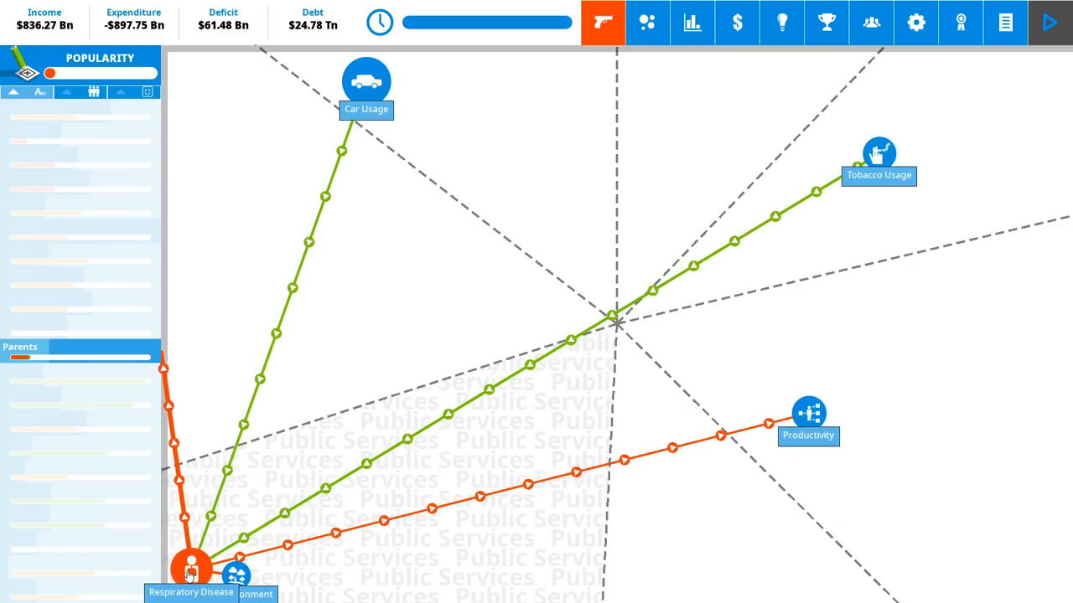
left_click(191, 570)
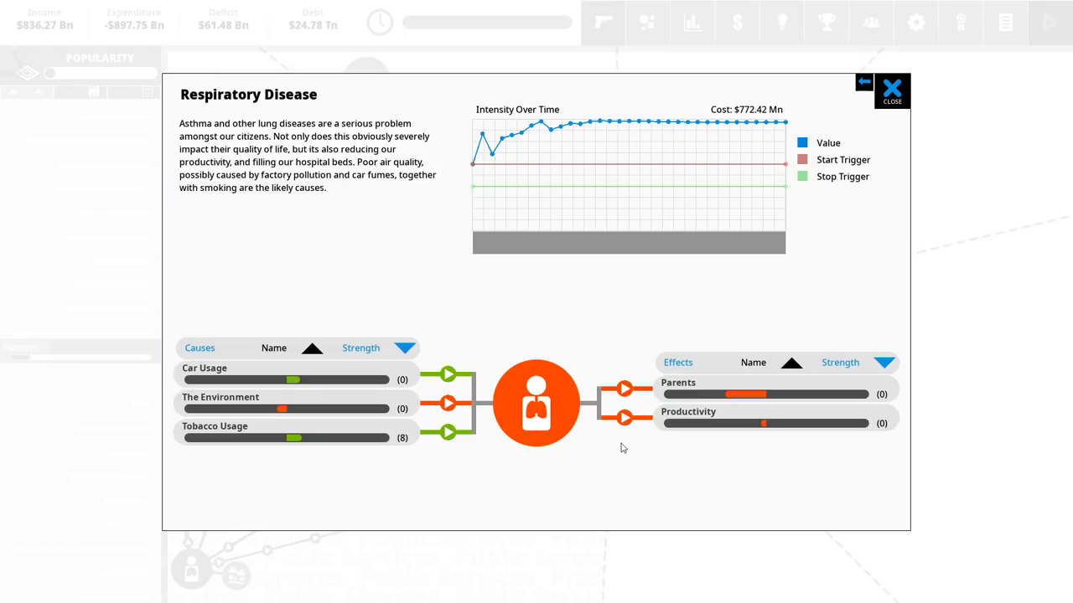
mouse_move(690, 399)
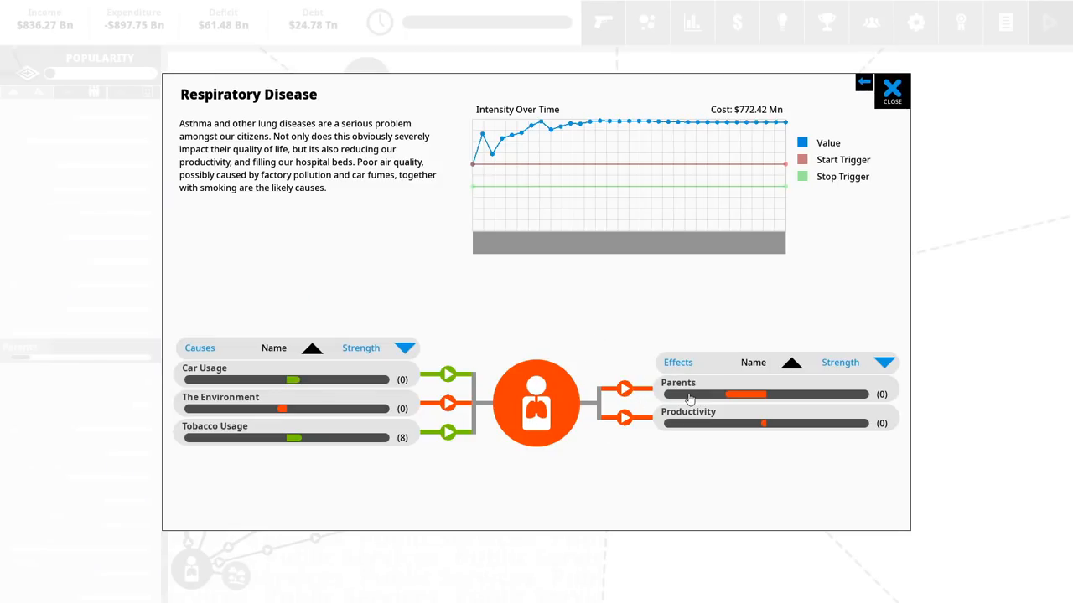
mouse_move(728, 438)
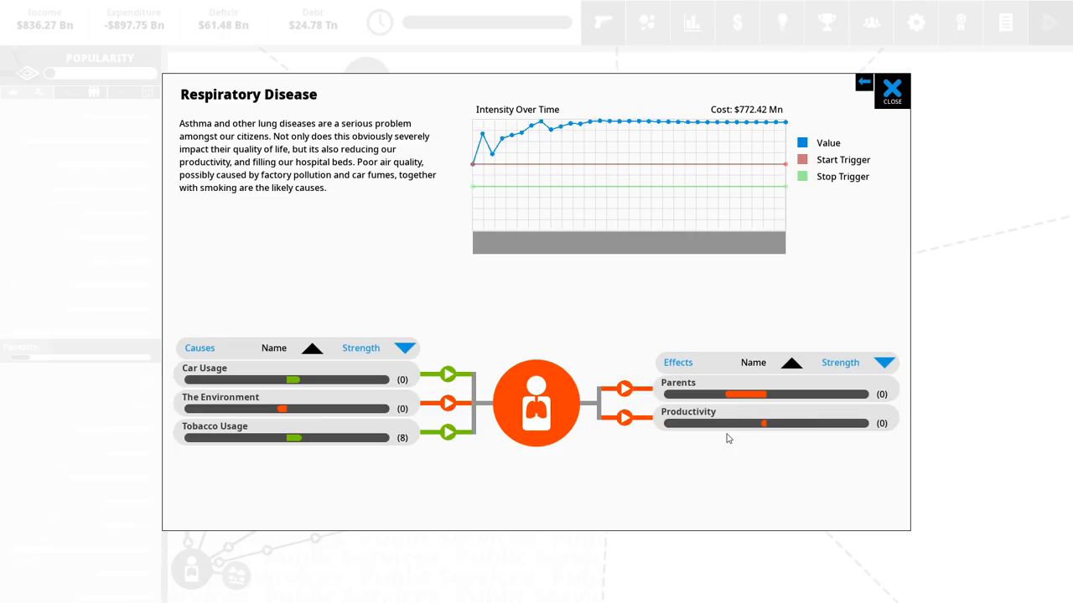
mouse_move(930, 125)
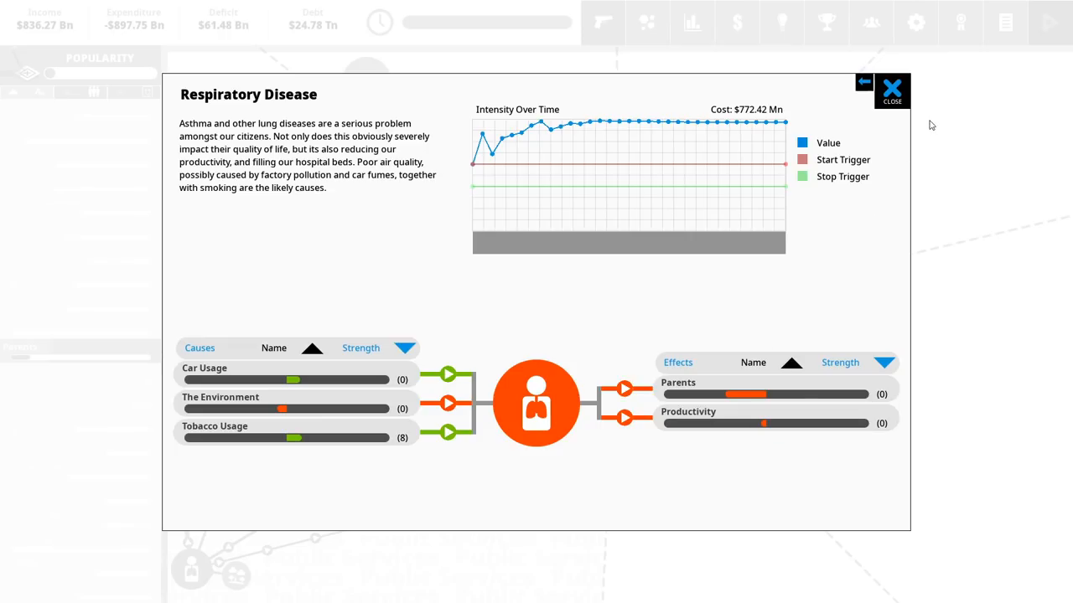
left_click(891, 90)
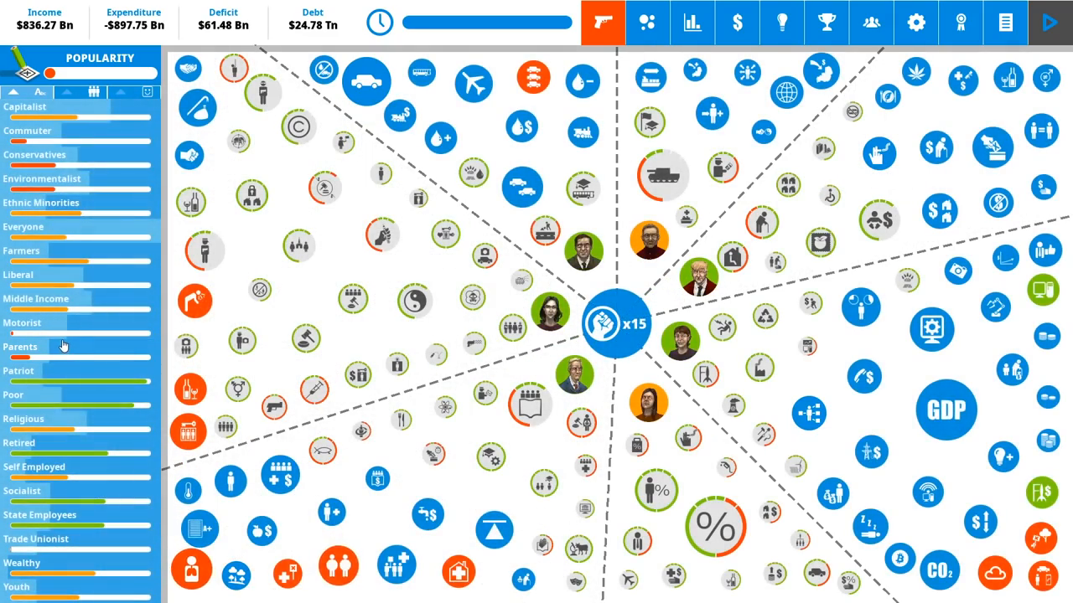
left_click(50, 346)
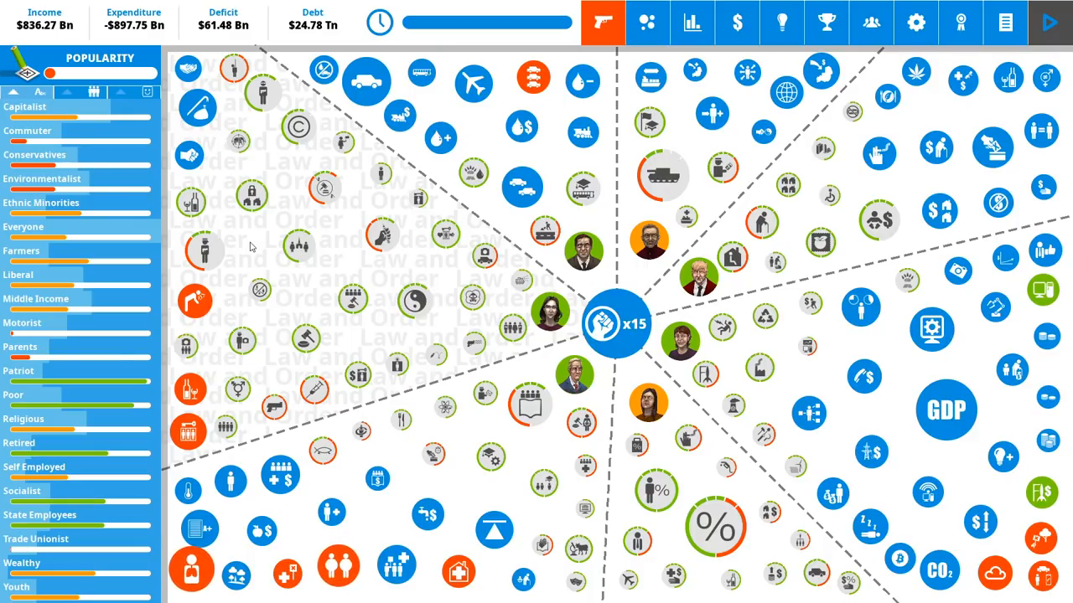
mouse_move(1010, 341)
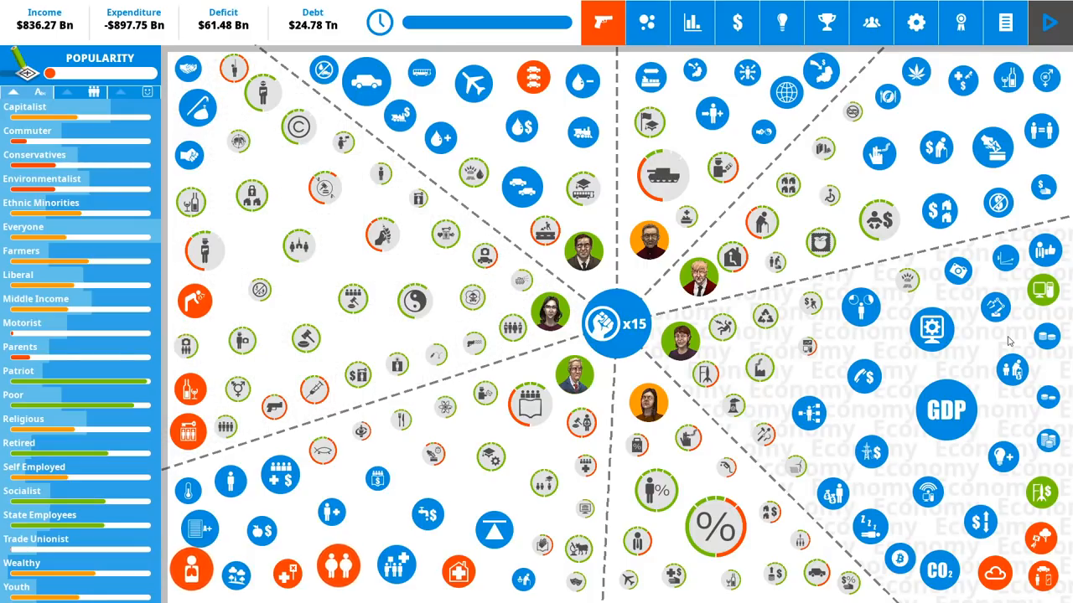
left_click(1042, 290)
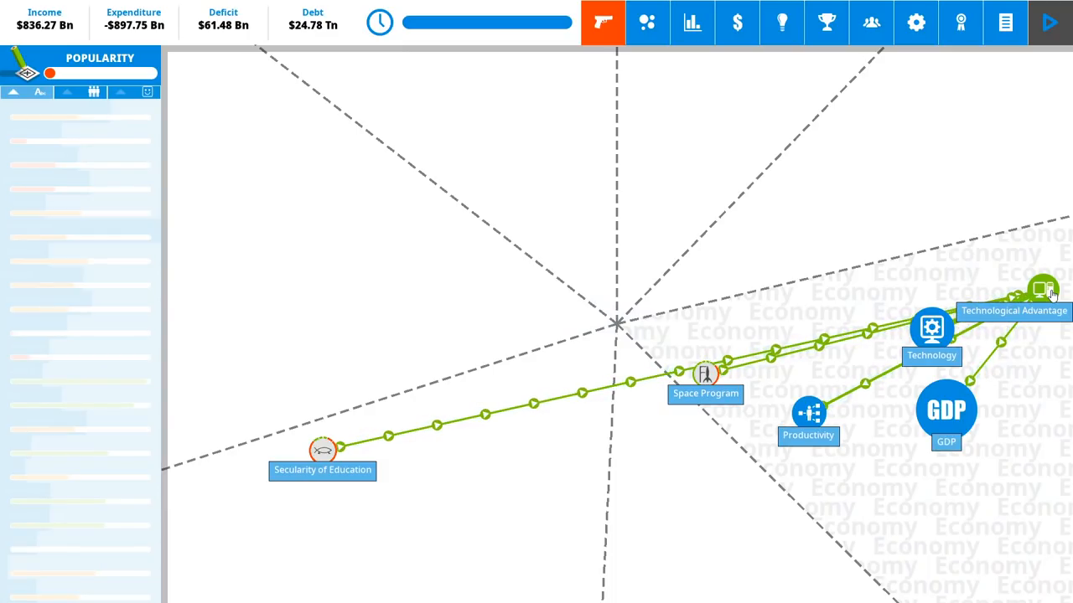
left_click(1041, 291)
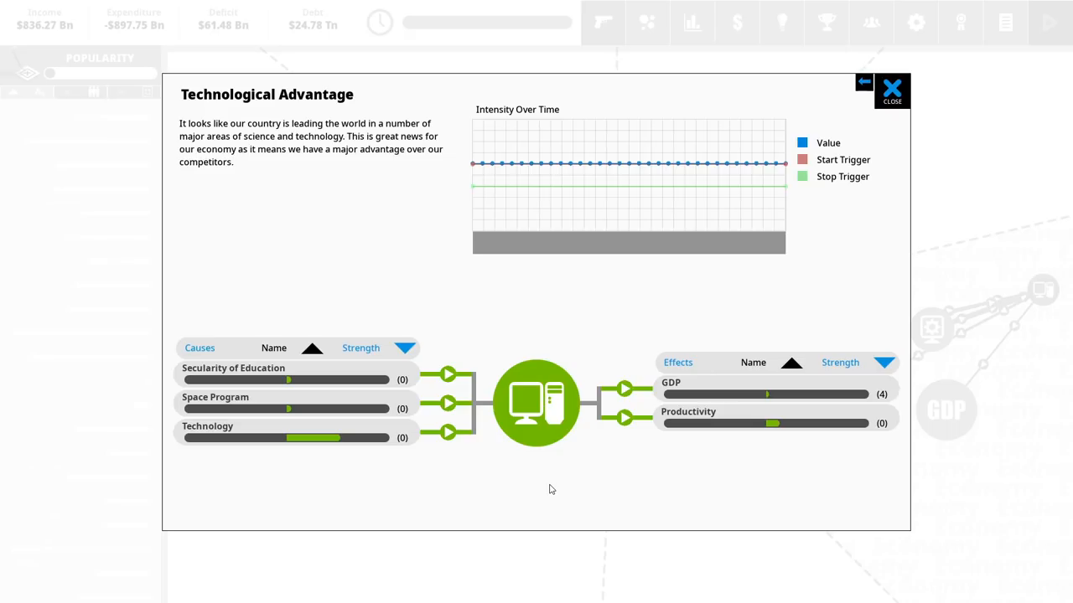
left_click(890, 90)
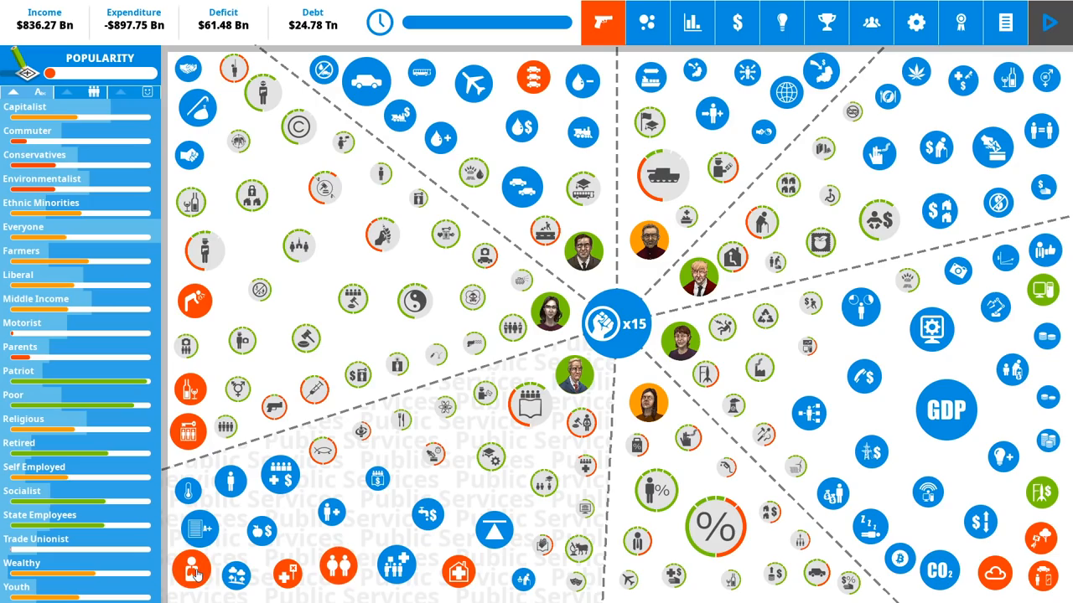
left_click(193, 569)
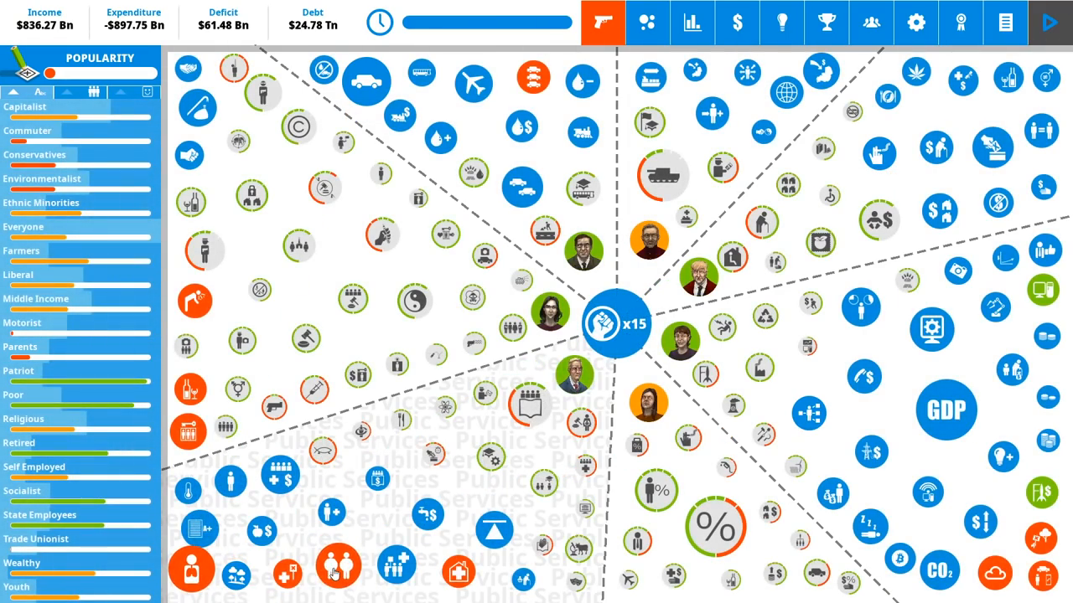
left_click(338, 566)
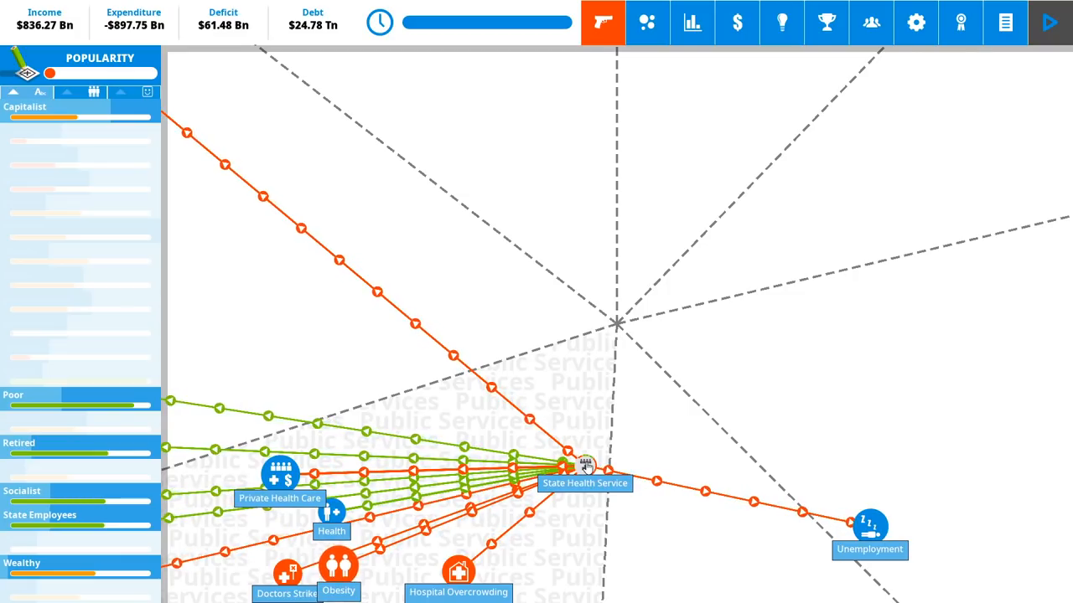
left_click(338, 566)
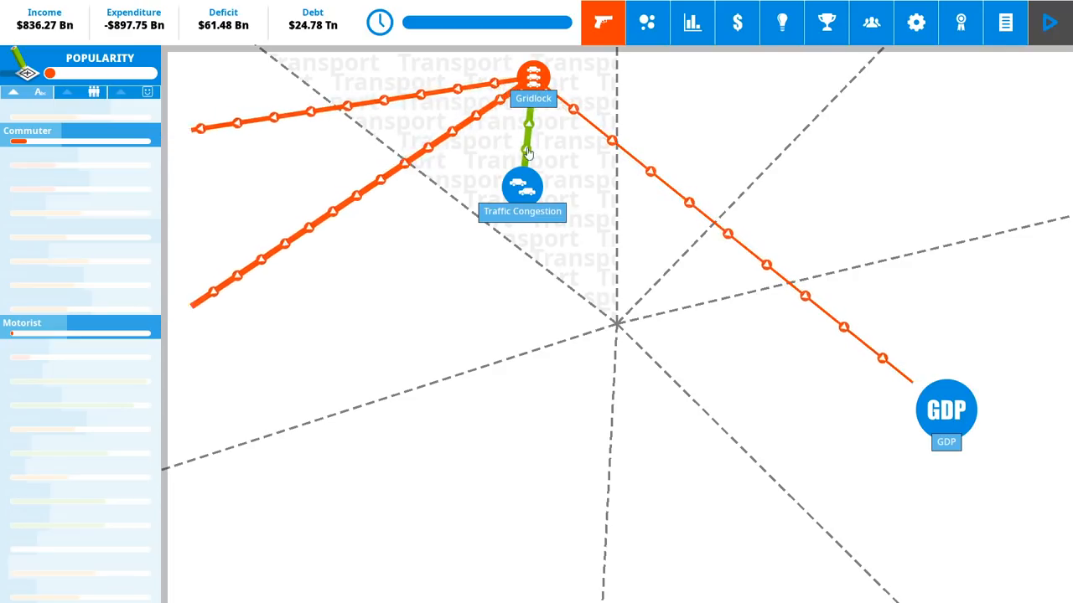
left_click(522, 185)
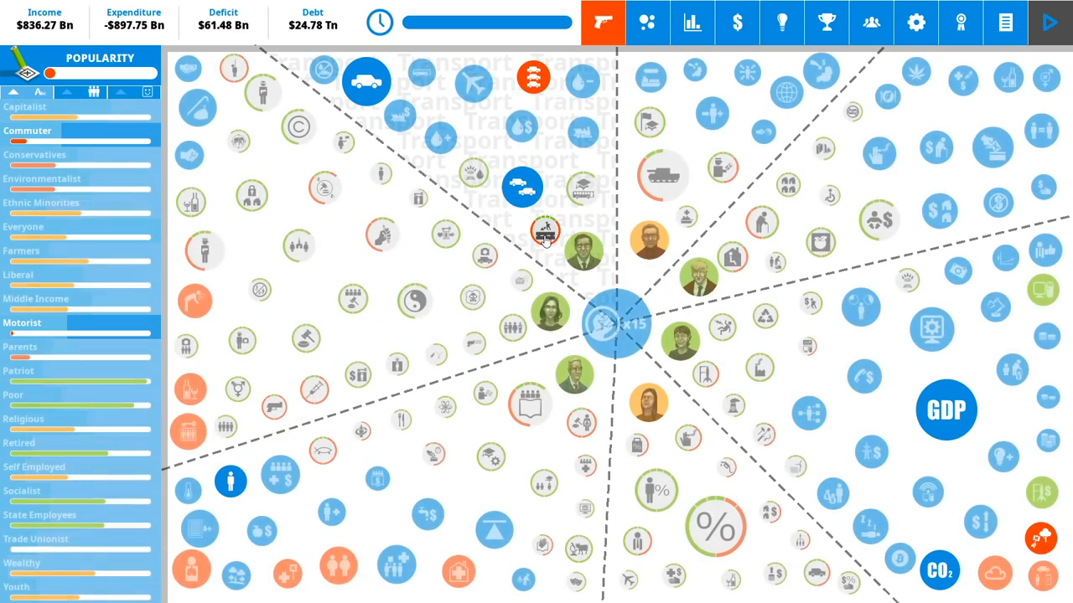
- Raise Road Building to Major Expansion via the Traffic Congestion causes and apply it
left_click(545, 232)
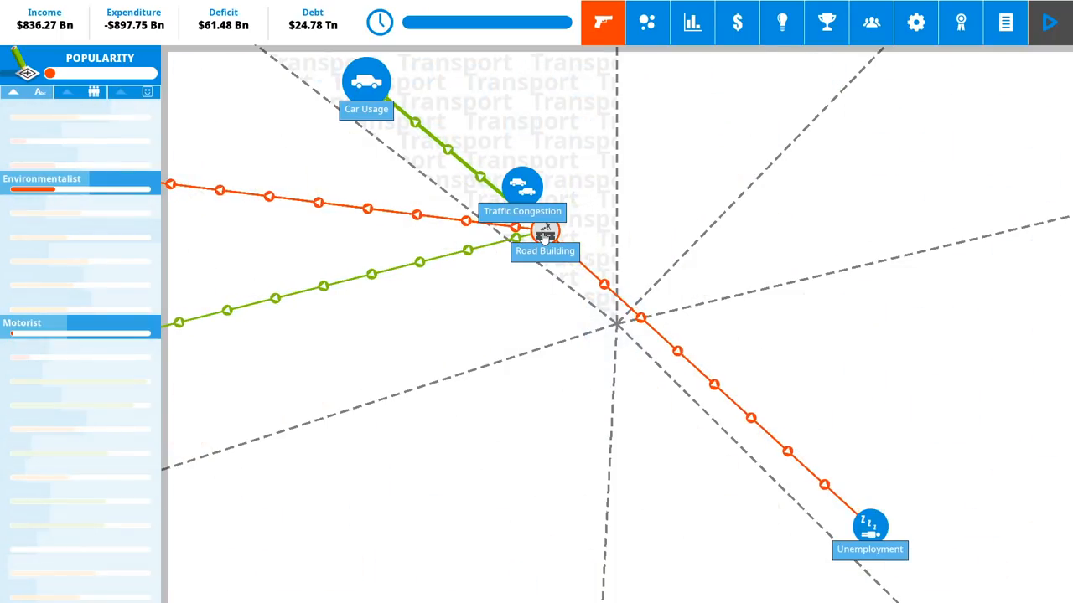
left_click(522, 185)
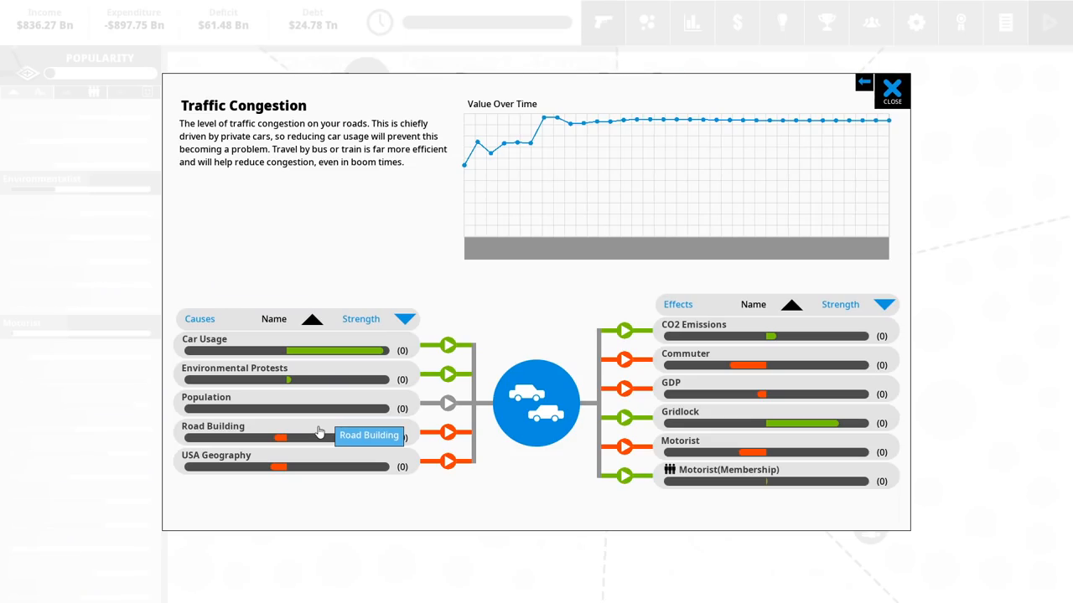
left_click(369, 435)
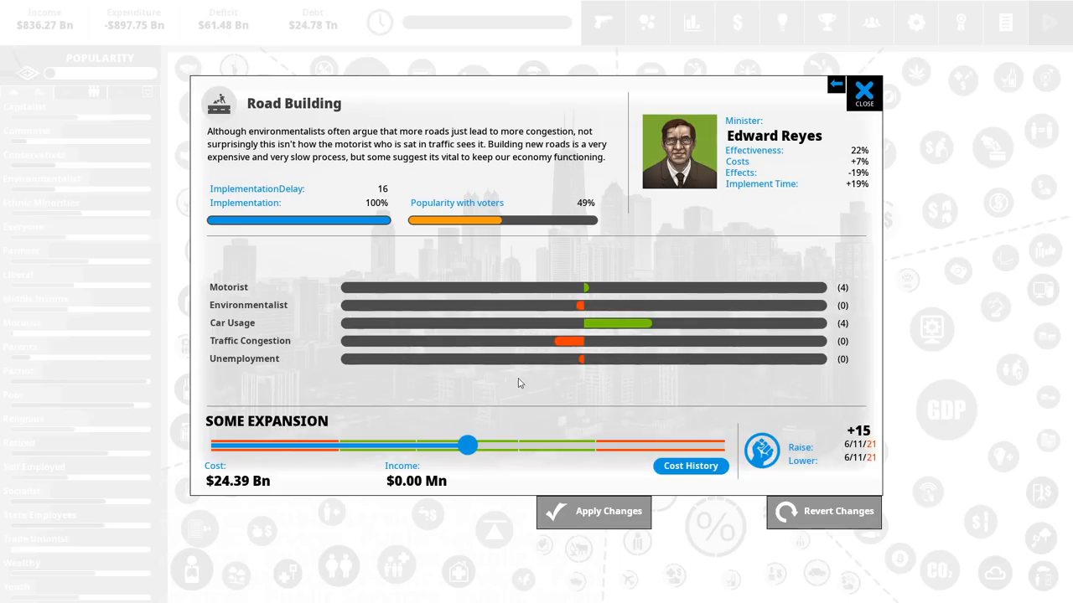
left_click_drag(467, 445, 593, 445)
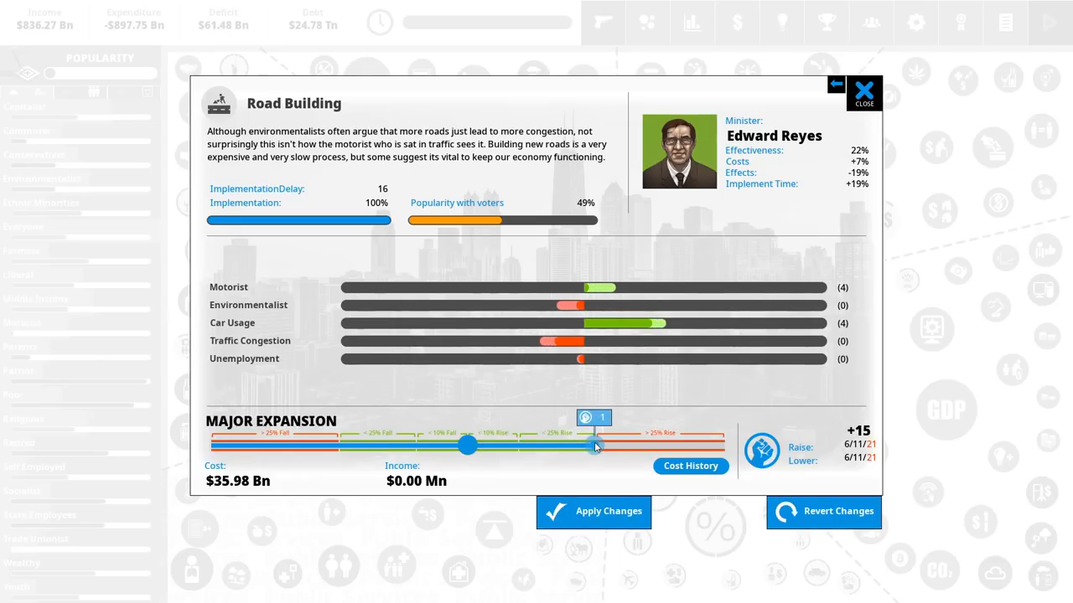
left_click(863, 93)
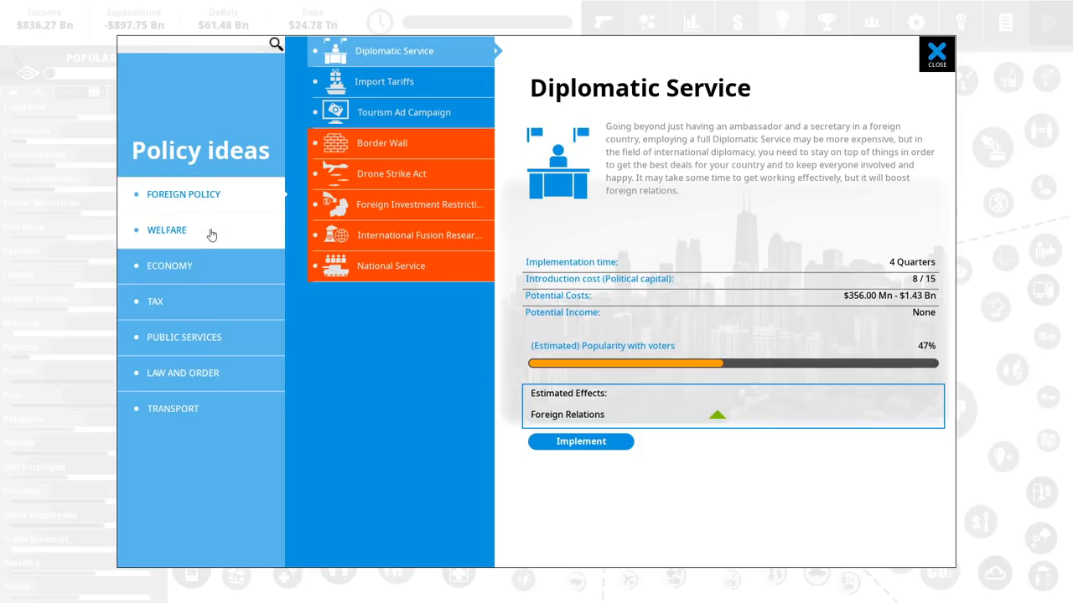
- Browse Transport policy ideas, reviewing Car-Pooling, Telecommuting, Bus Subsidies and Clean Fuel Subsidy
left_click(155, 301)
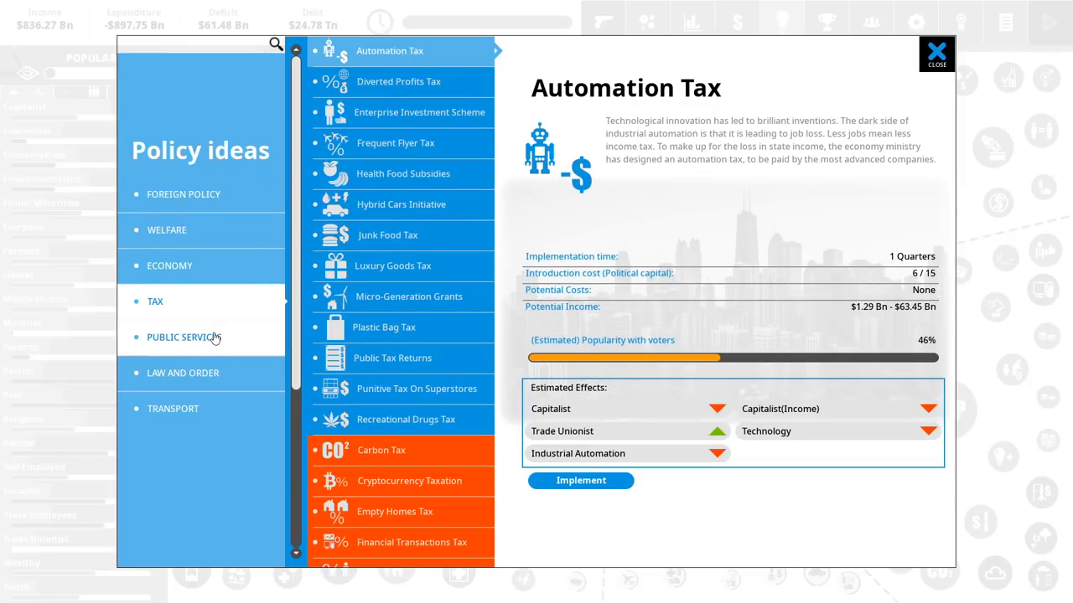
left_click(172, 408)
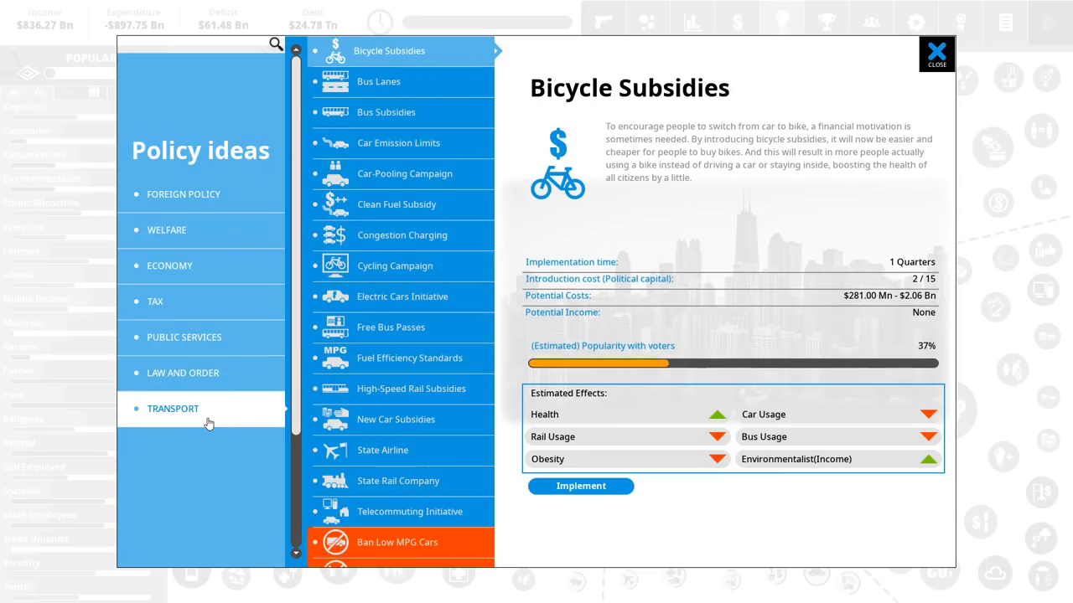
left_click(183, 337)
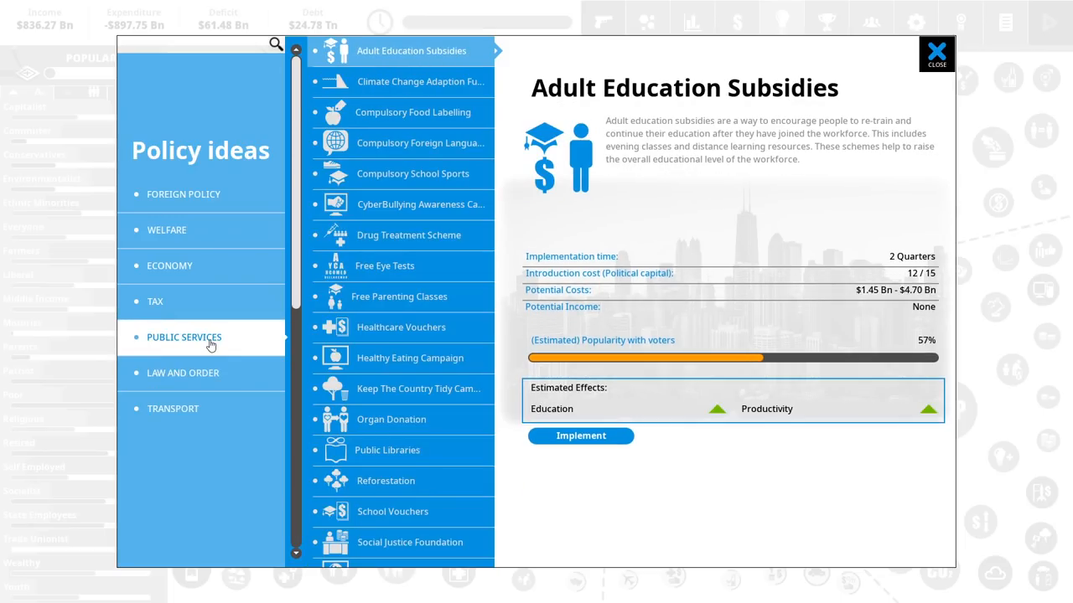
left_click(173, 409)
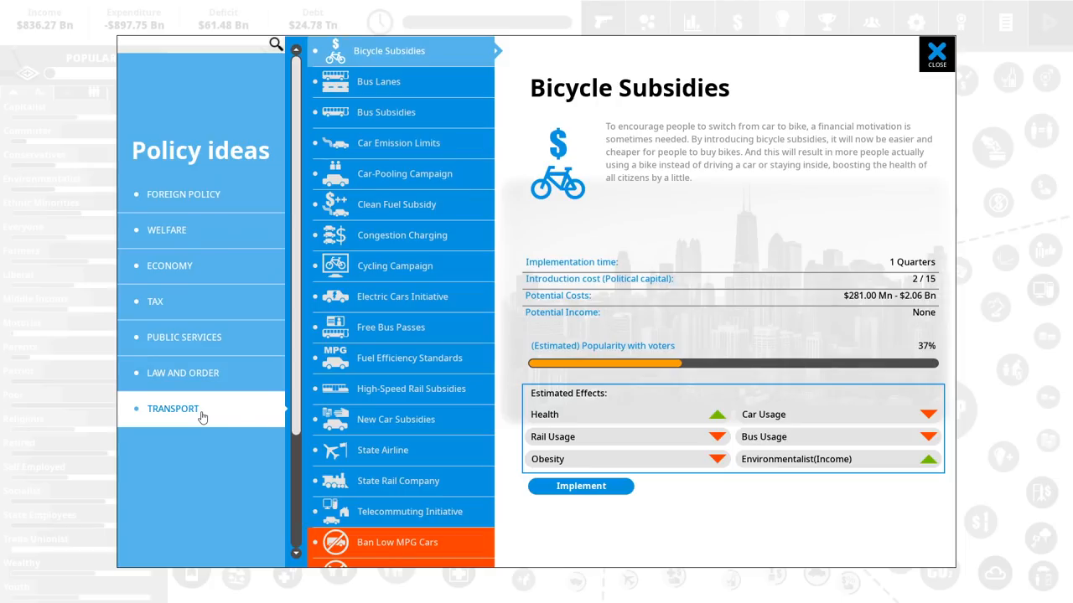
mouse_move(475, 208)
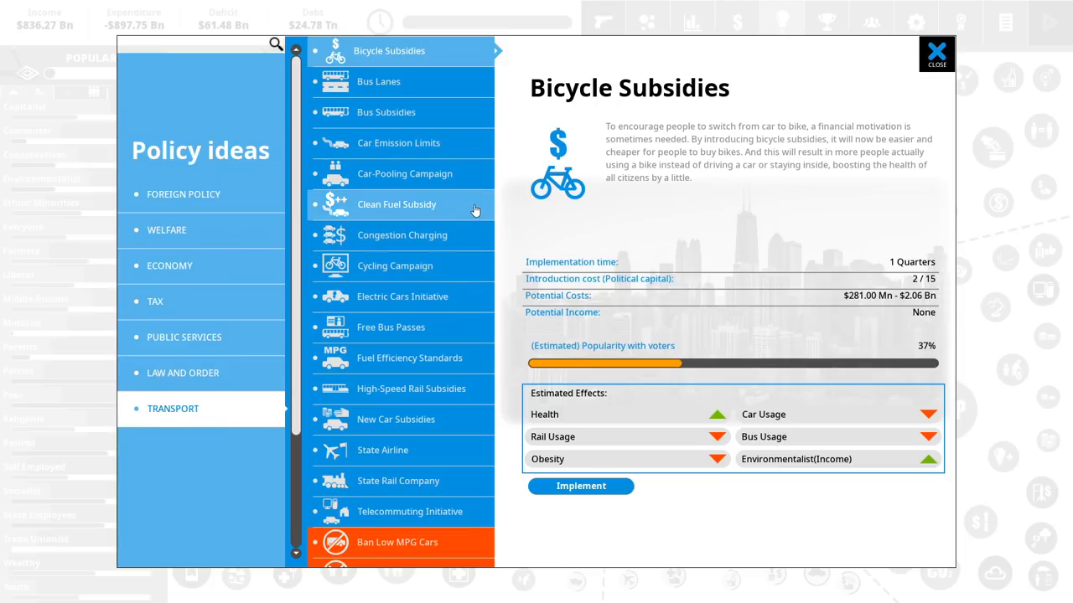
left_click(404, 173)
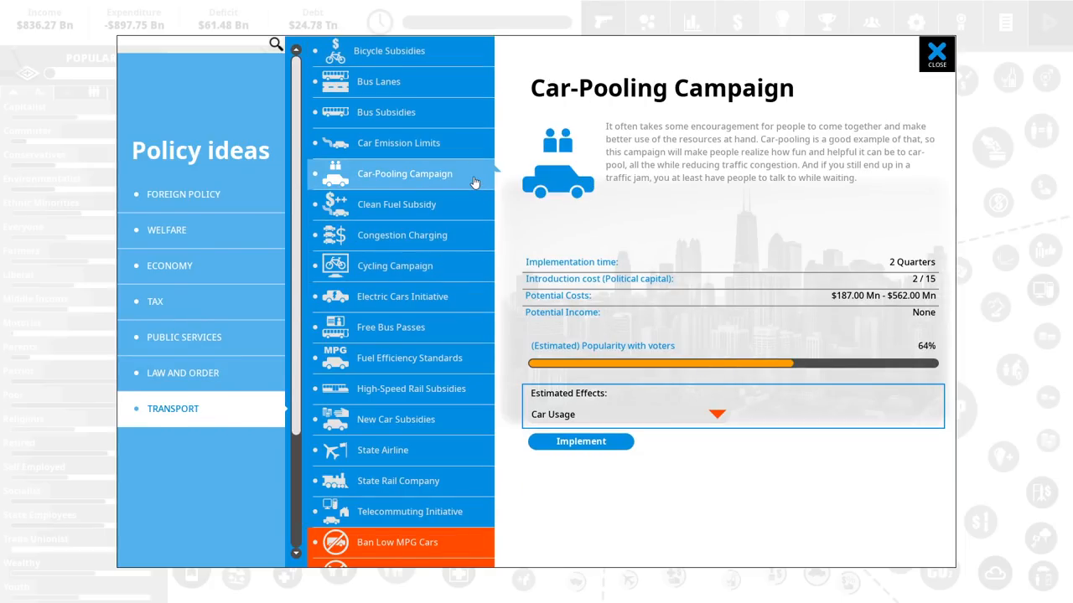
mouse_move(460, 511)
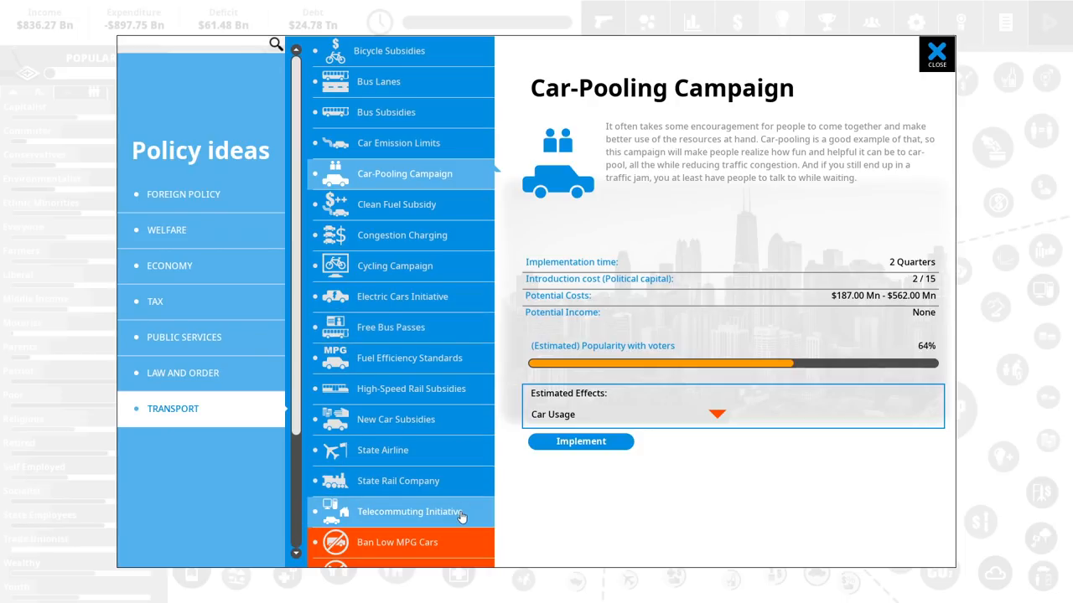
left_click(410, 511)
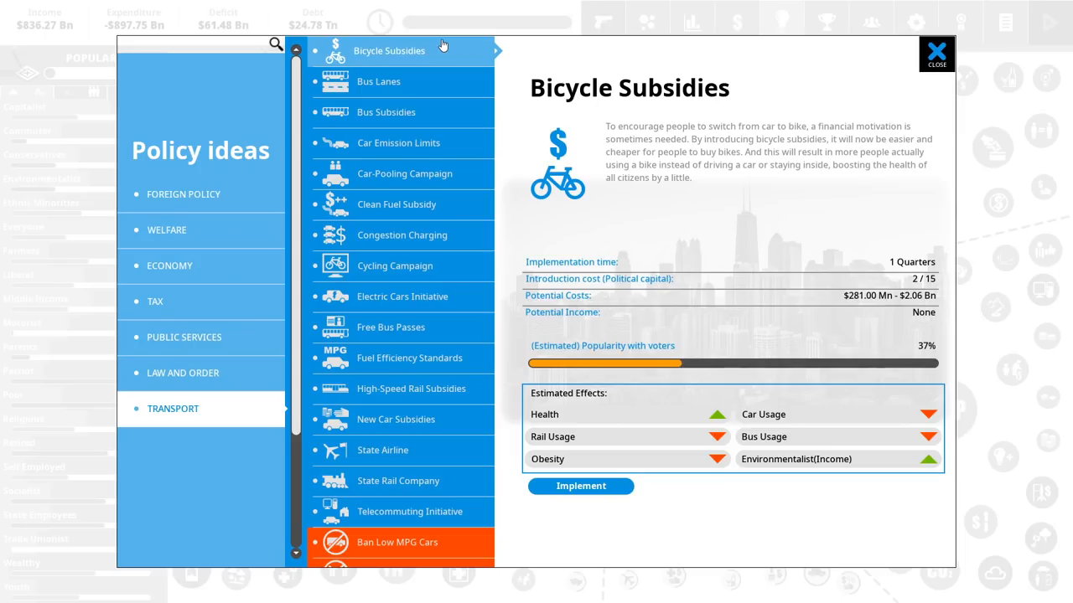
mouse_move(435, 83)
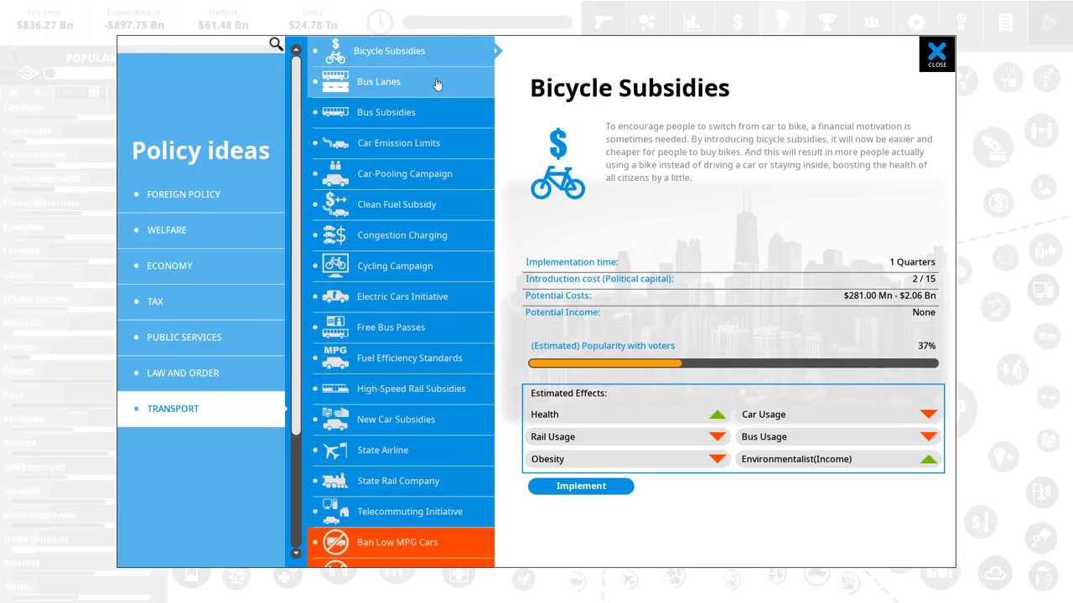
left_click(386, 112)
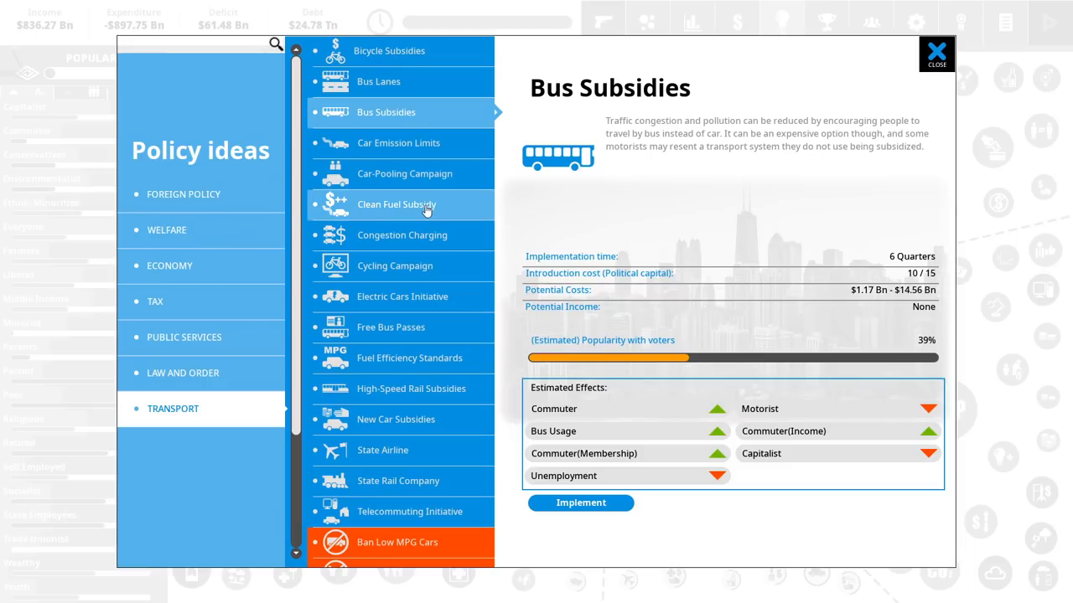
left_click(397, 204)
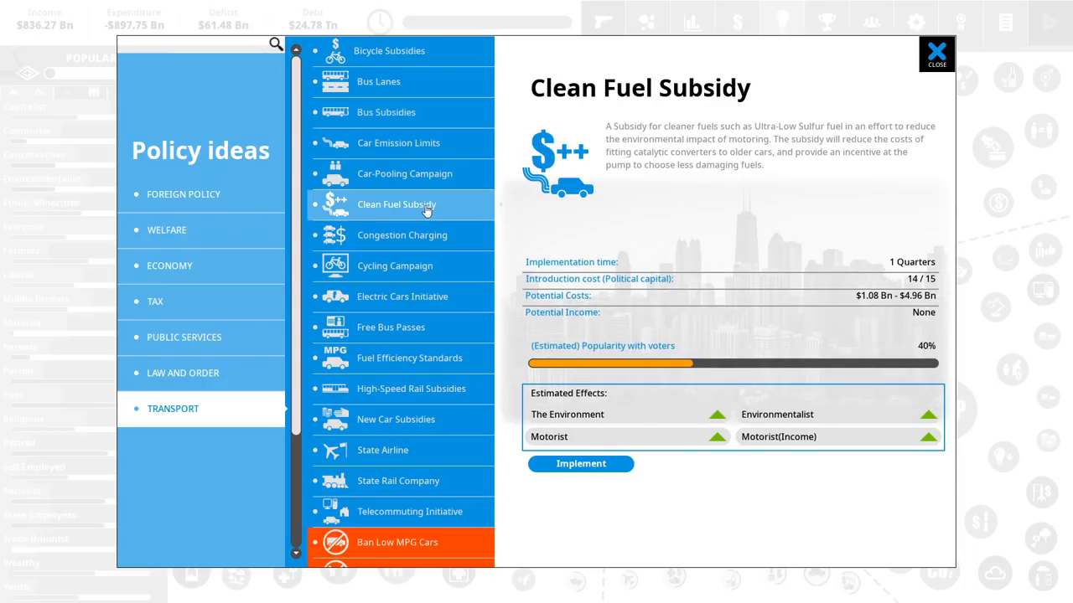
- Review Congestion Charging, Cycling Campaign, Electric Cars, Free Bus Passes and High-Speed Rail, settling on Bicycle Subsidies
left_click(402, 236)
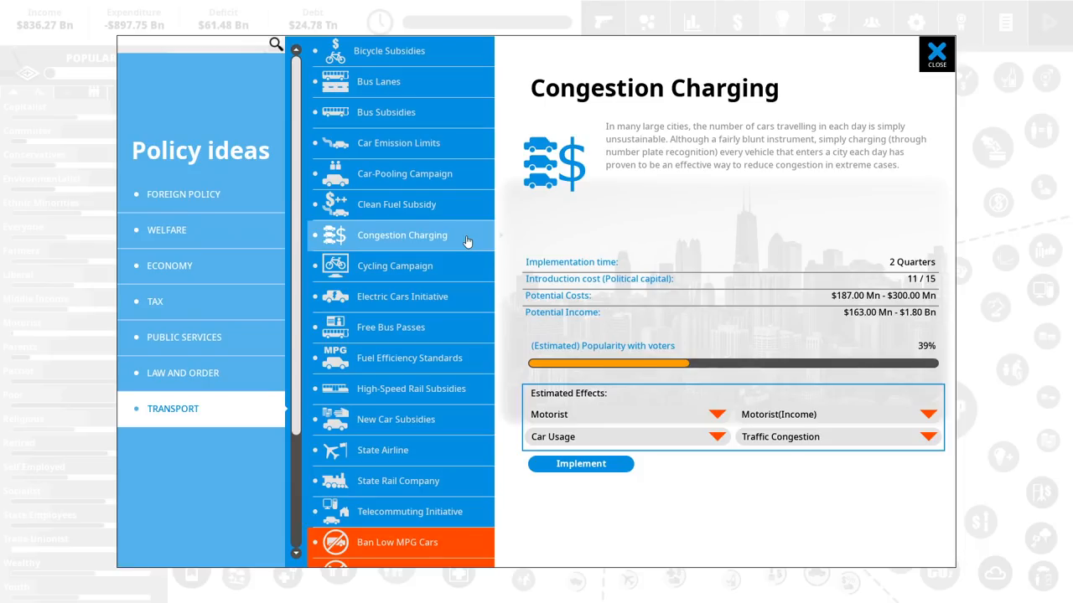
left_click(394, 265)
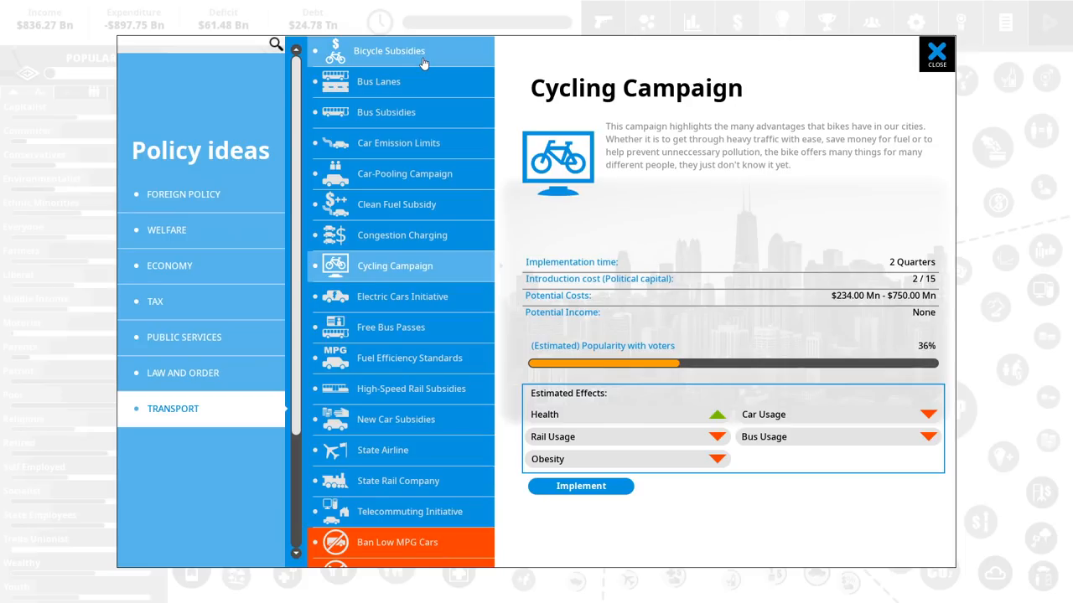
left_click(389, 50)
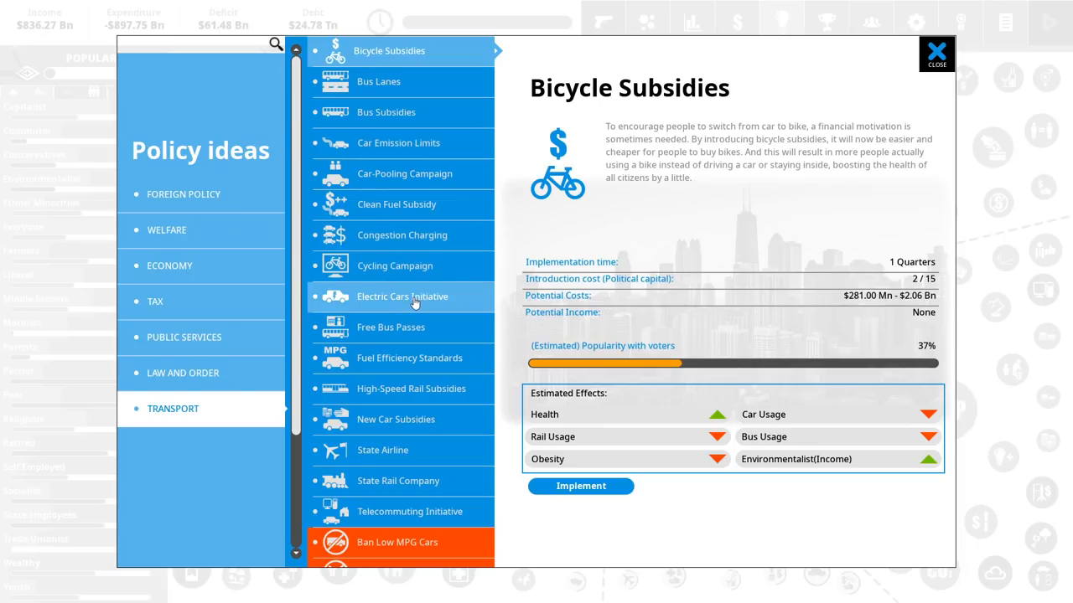
left_click(395, 266)
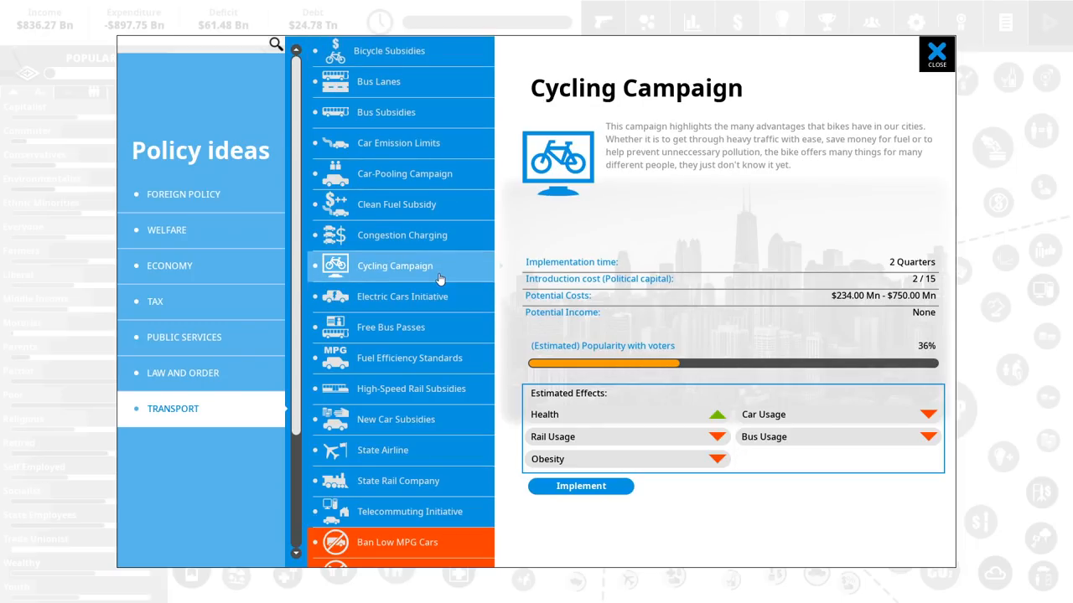
left_click(402, 297)
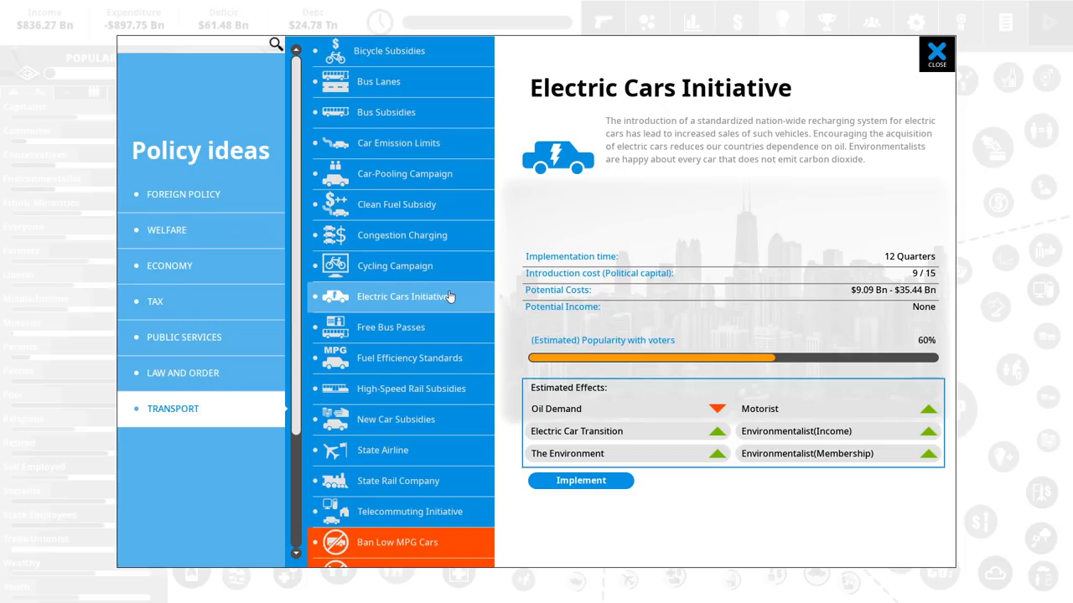
left_click(391, 327)
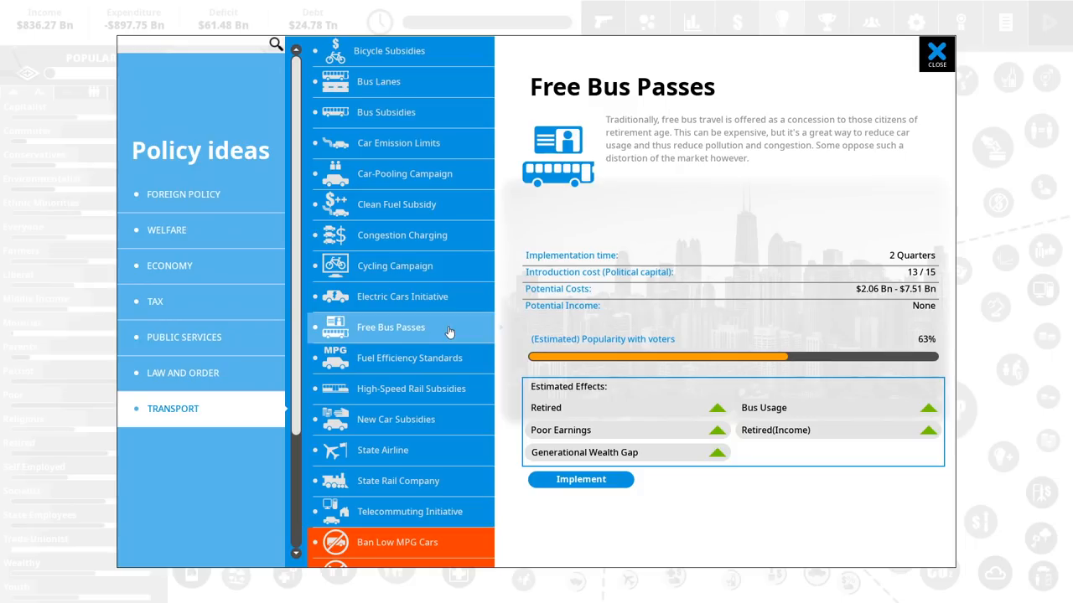
left_click(410, 388)
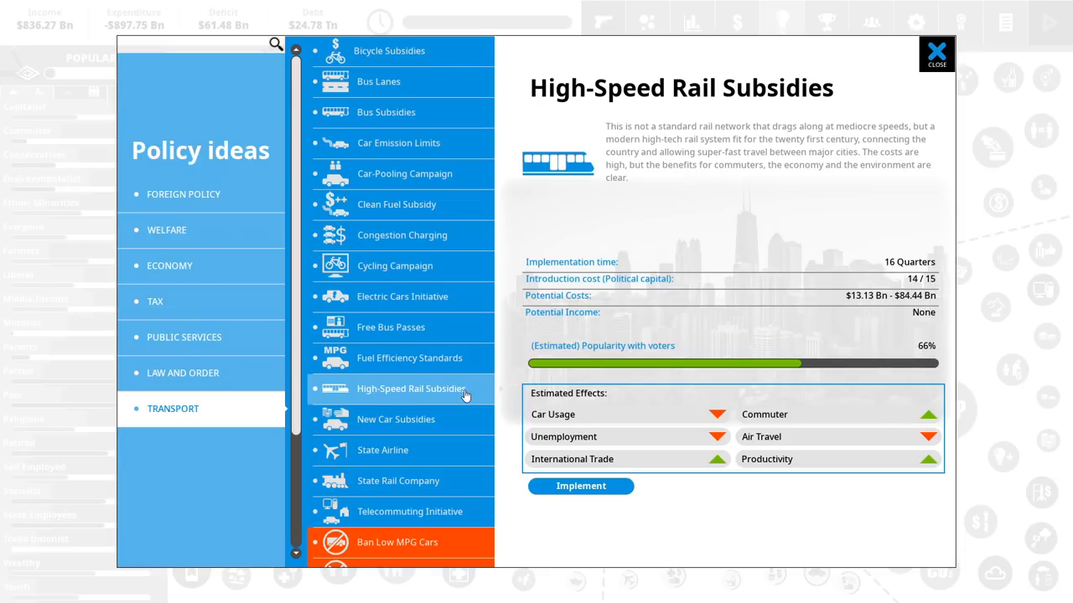
left_click(389, 51)
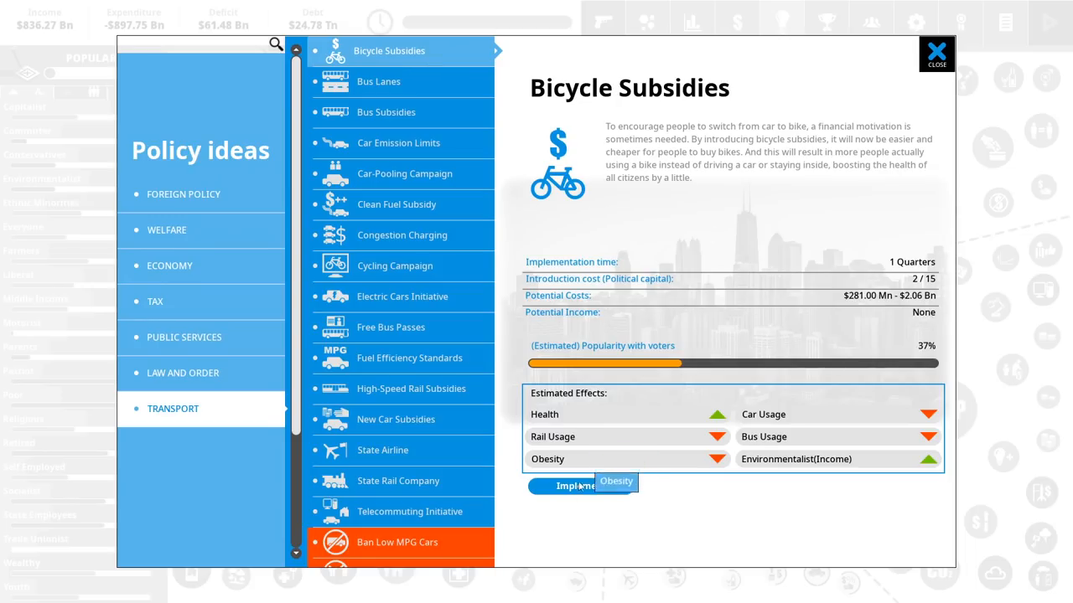
- Implement Bicycle Subsidies and push its funding slider up toward the maximum, then back to high
left_click(574, 486)
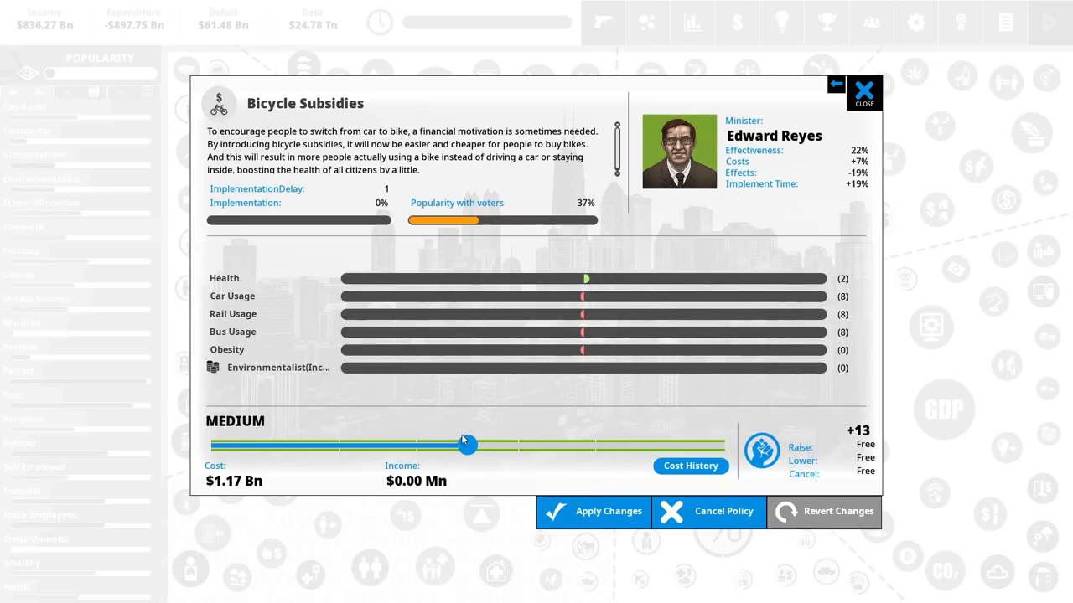
left_click_drag(467, 445, 598, 445)
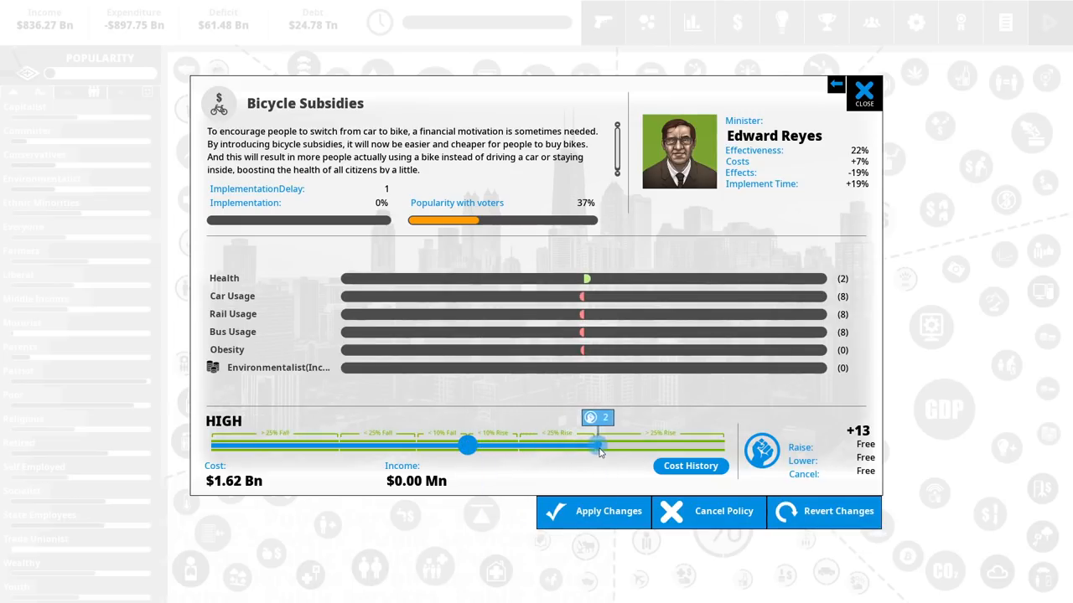
left_click_drag(596, 446, 722, 446)
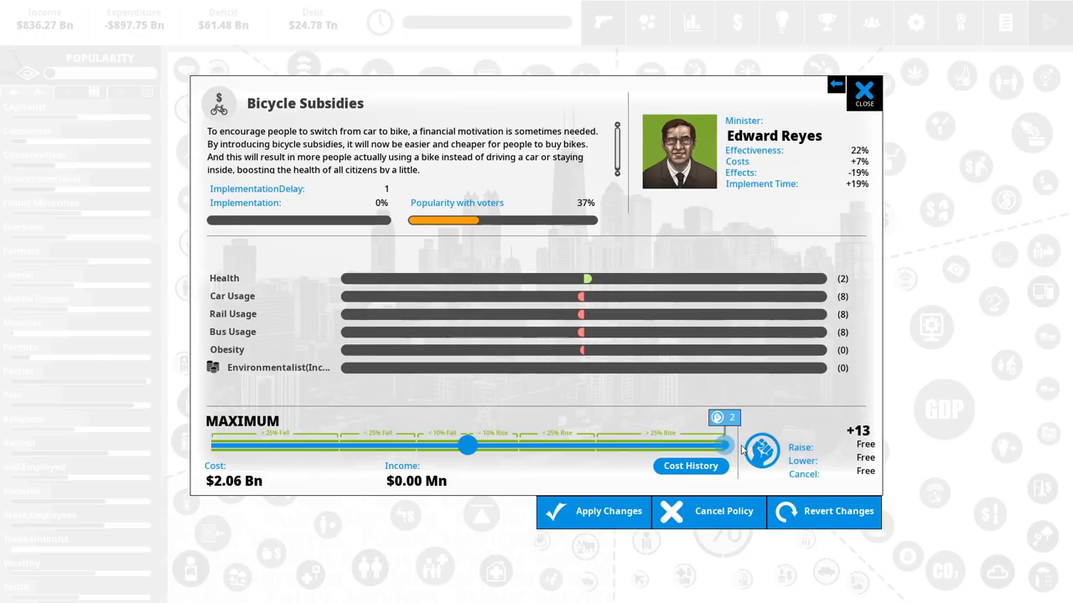
left_click(761, 451)
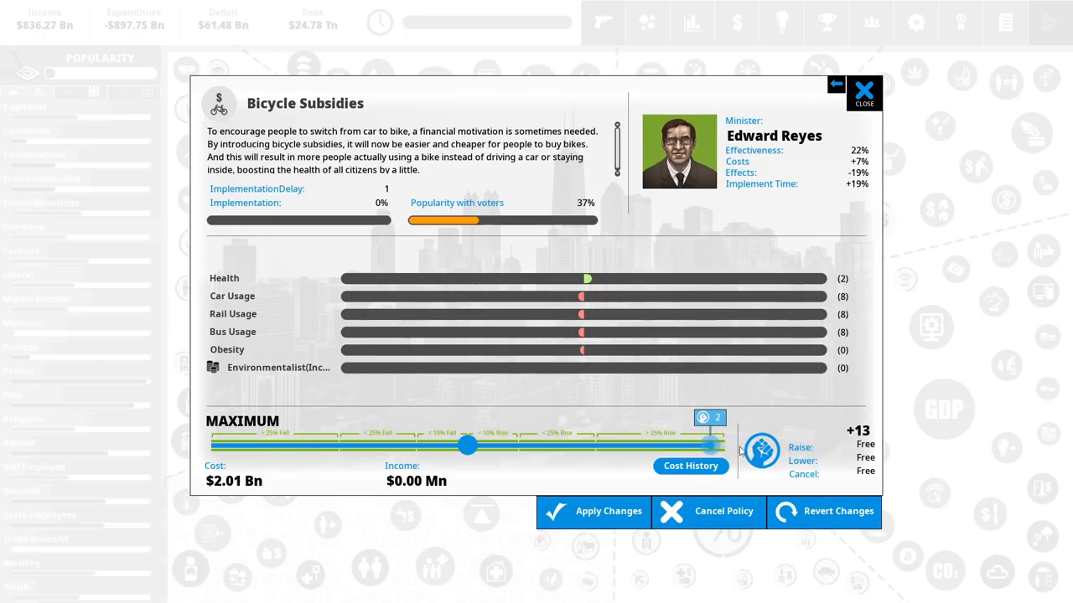
left_click(712, 444)
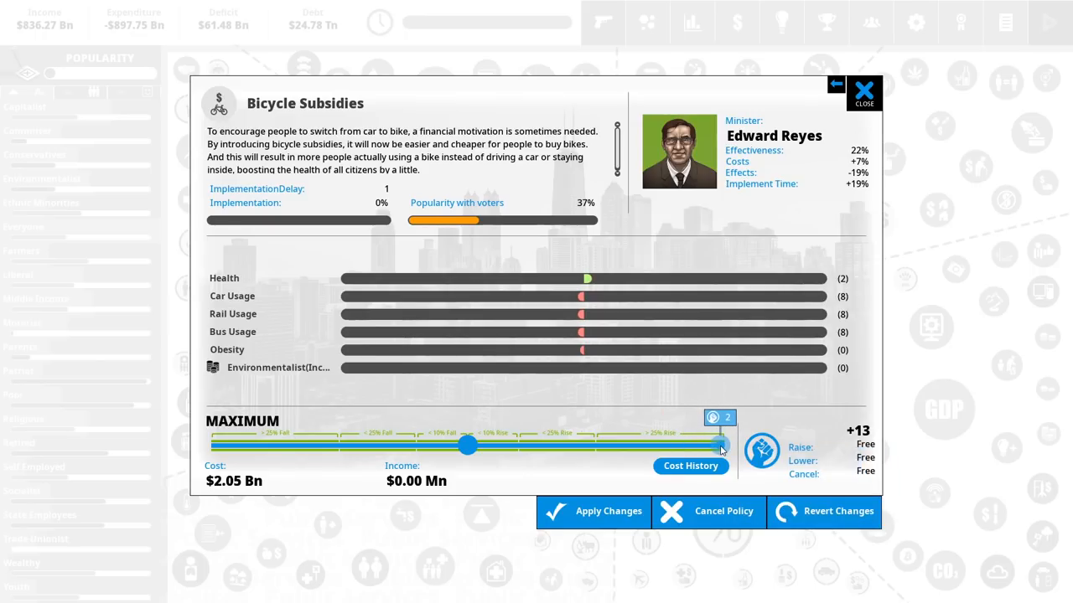
left_click_drag(719, 445, 585, 446)
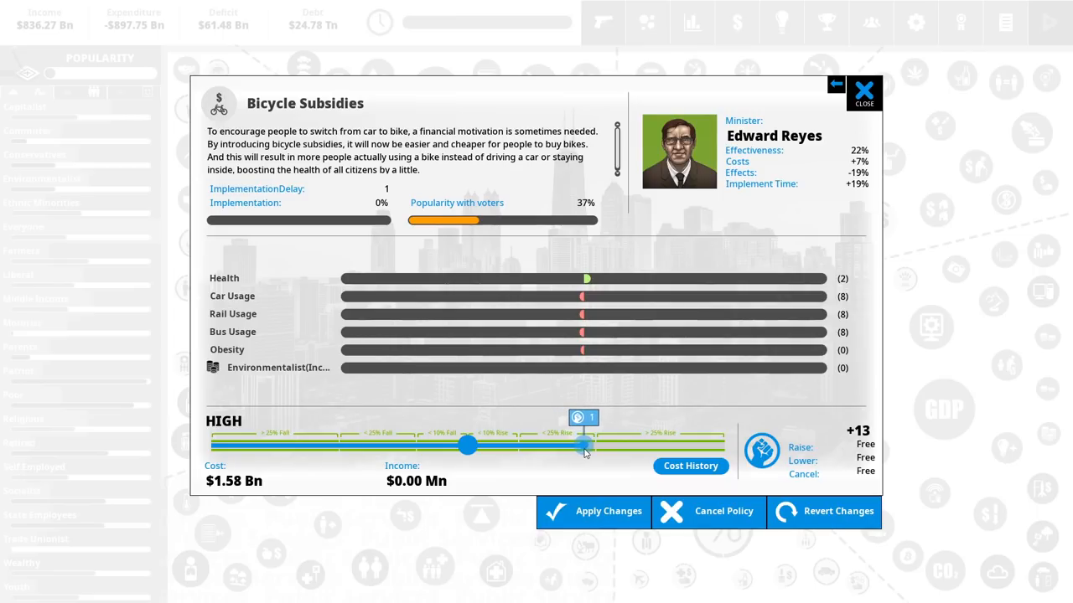
- Fine-tune Bicycle Subsidies funding to high at about $1.62 Bn
left_click_drag(586, 447, 577, 446)
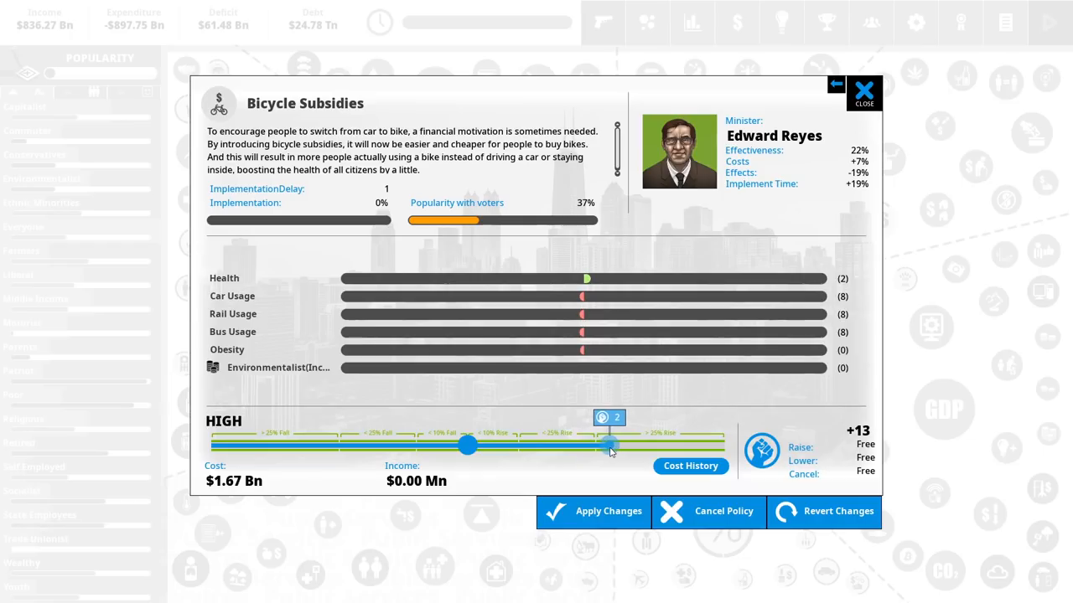
left_click_drag(610, 446, 584, 446)
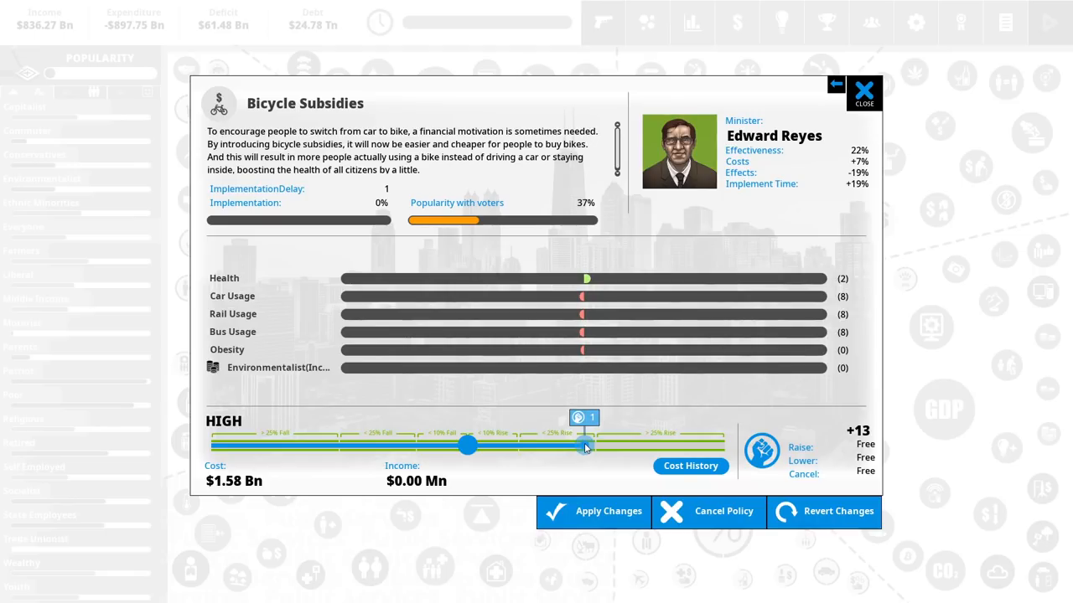
left_click_drag(584, 445, 599, 445)
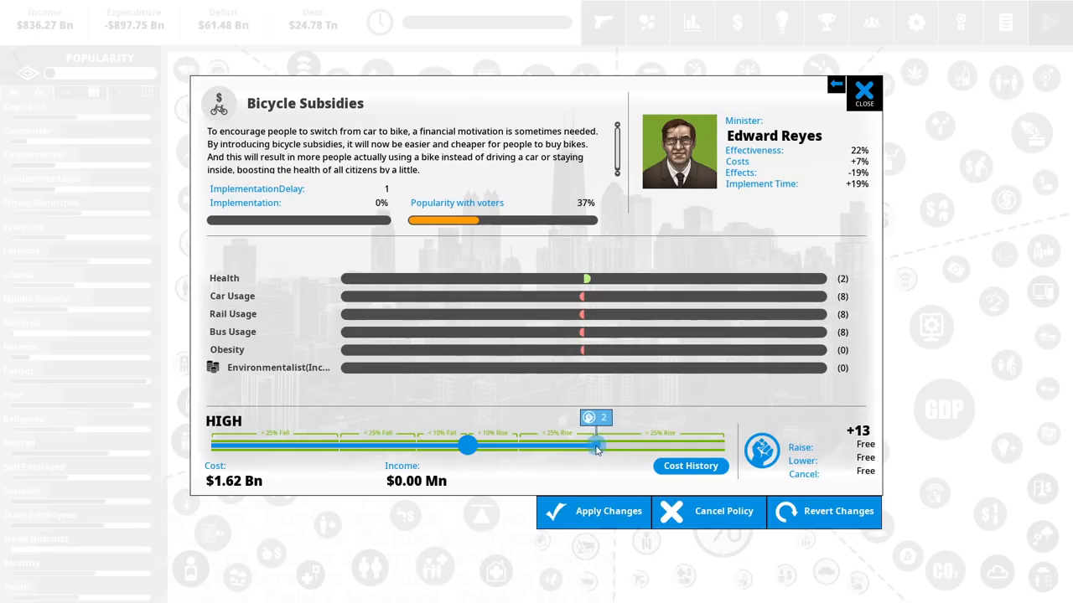
left_click(595, 445)
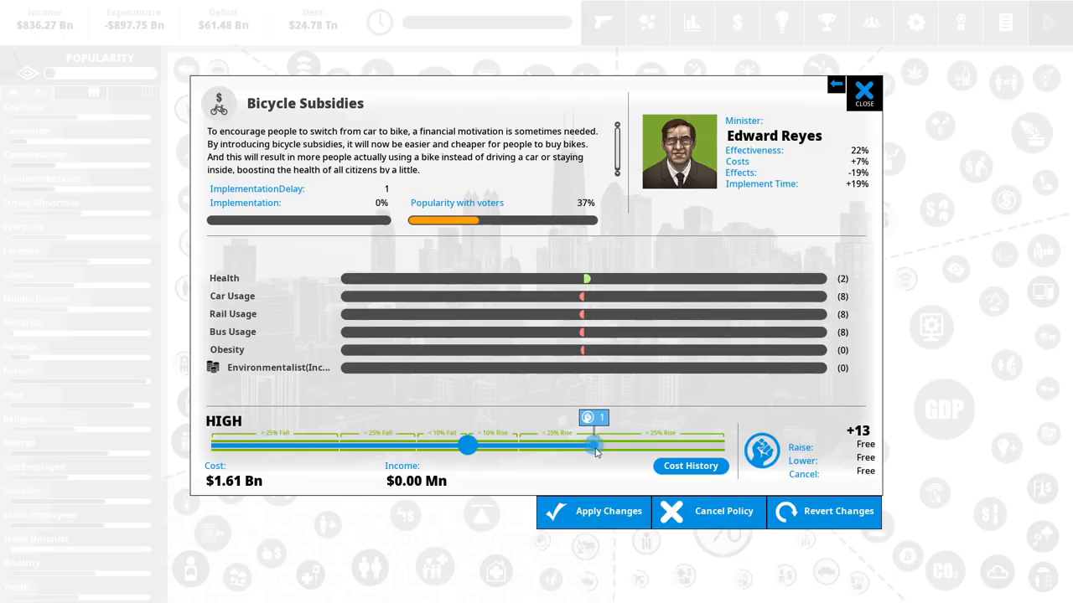
left_click_drag(594, 445, 507, 446)
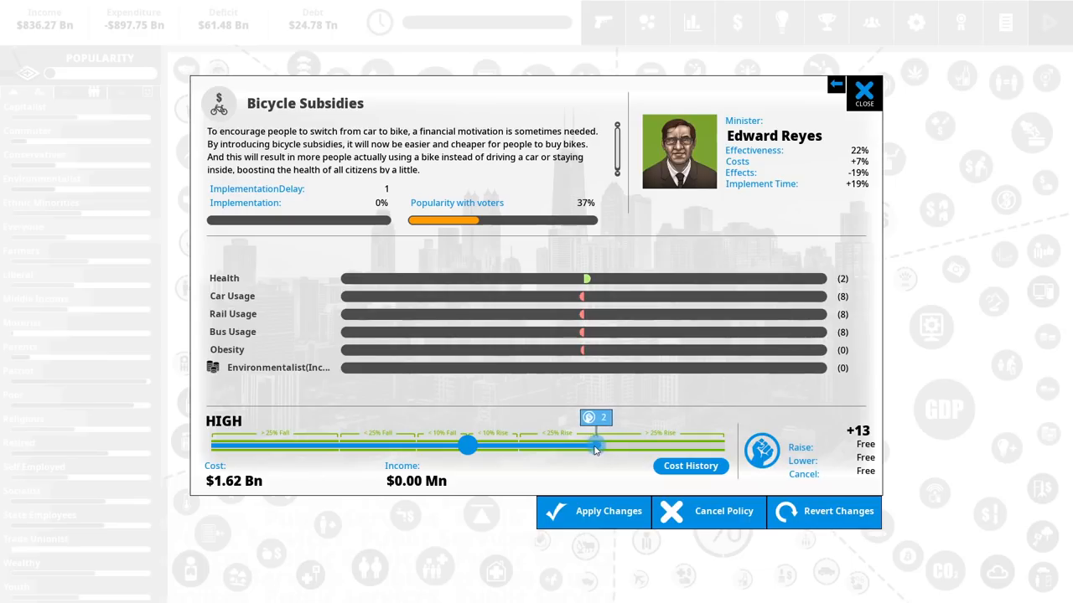
left_click(595, 446)
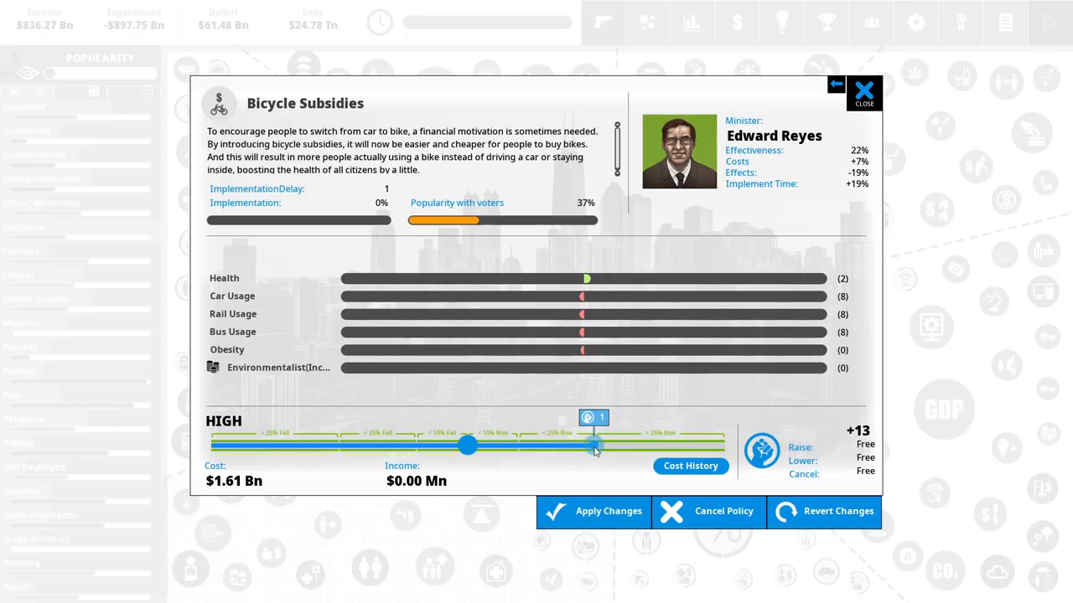
mouse_move(543, 413)
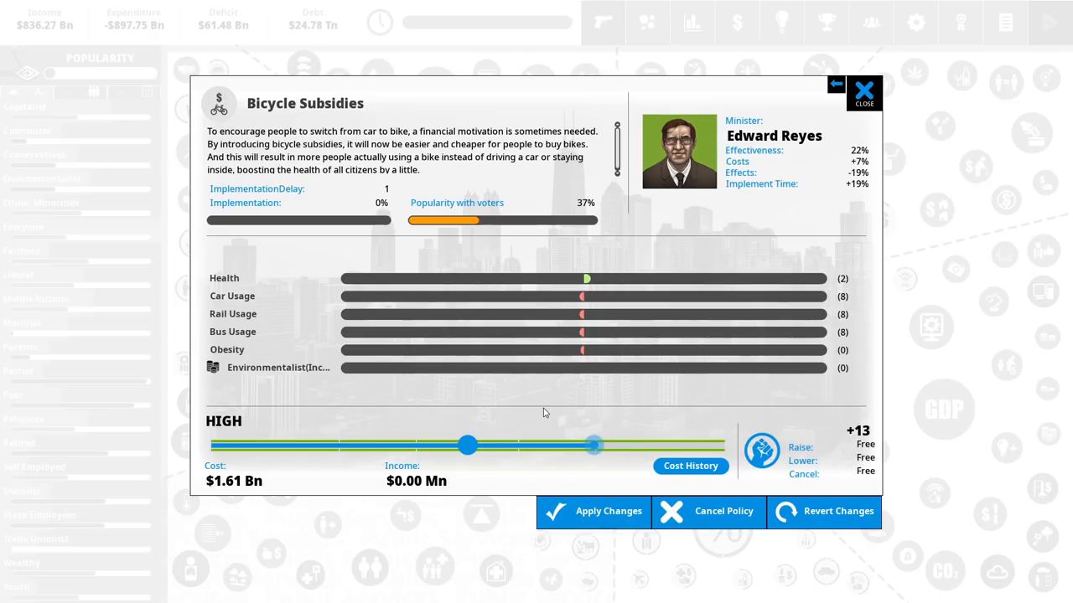
mouse_move(565, 442)
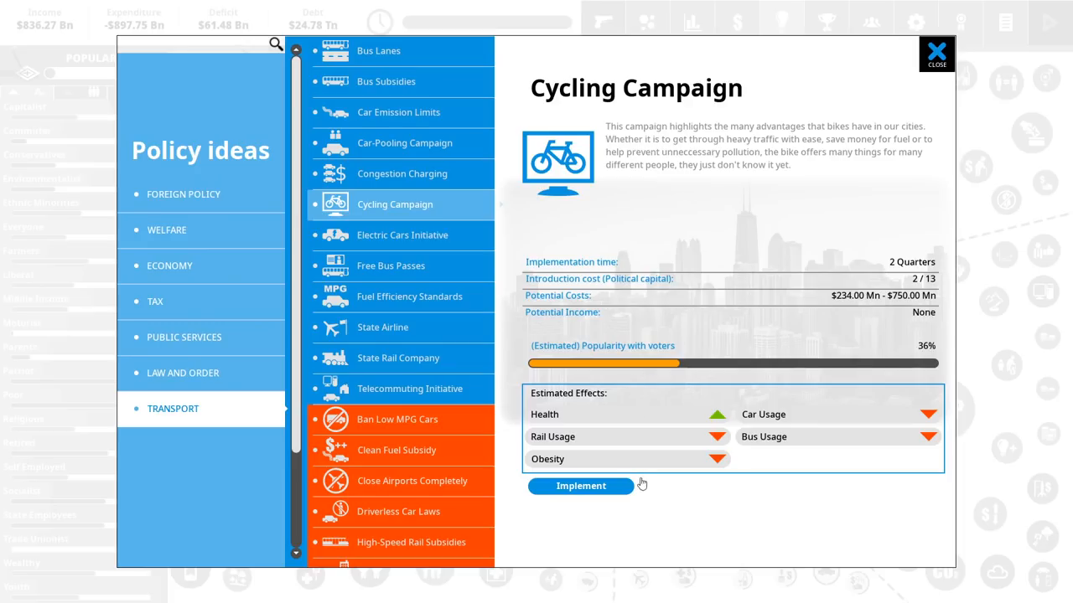
- Implement the Cycling Campaign and settle its intensity slider at the top level
left_click(581, 486)
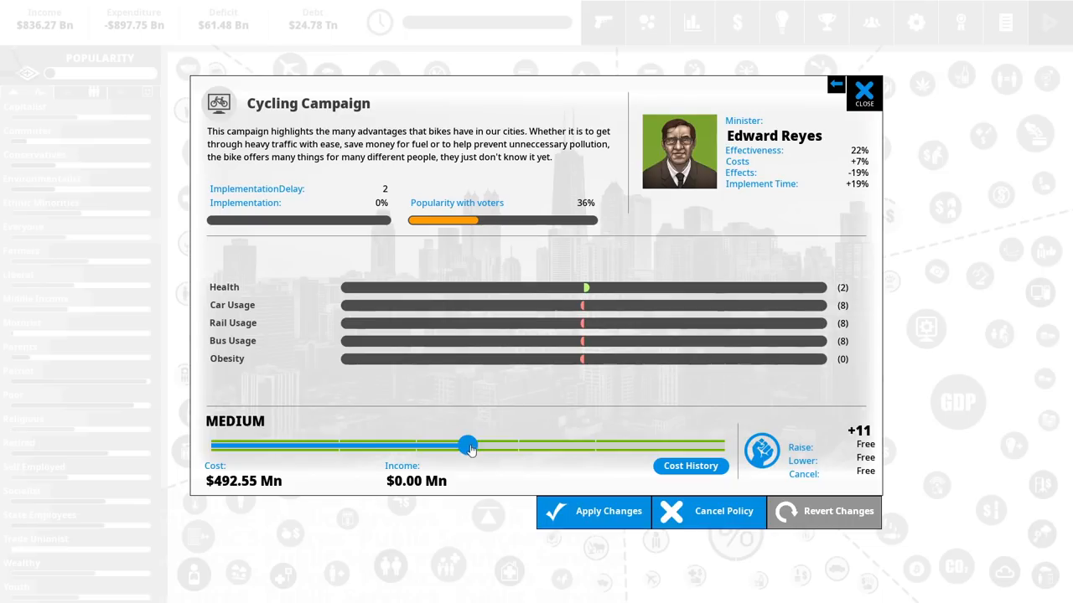
left_click_drag(467, 445, 599, 445)
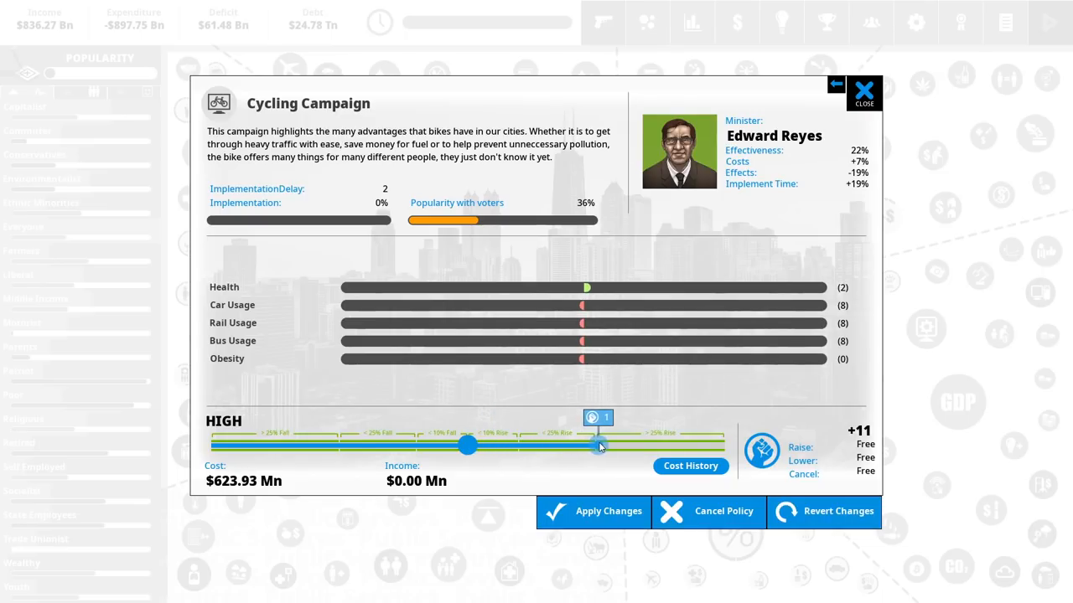
left_click_drag(599, 446, 468, 446)
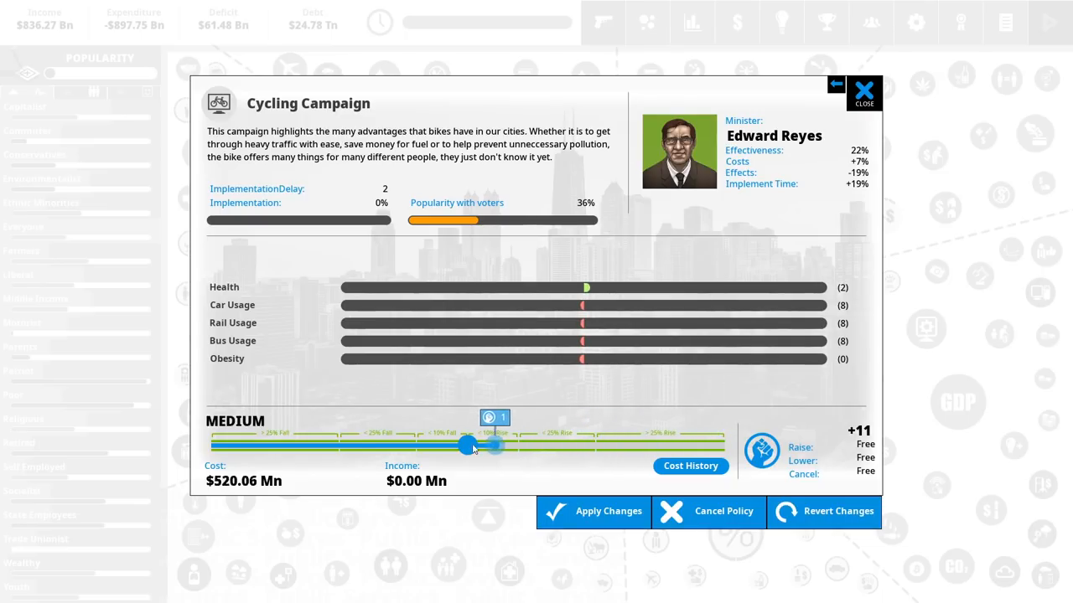
left_click_drag(467, 446, 723, 446)
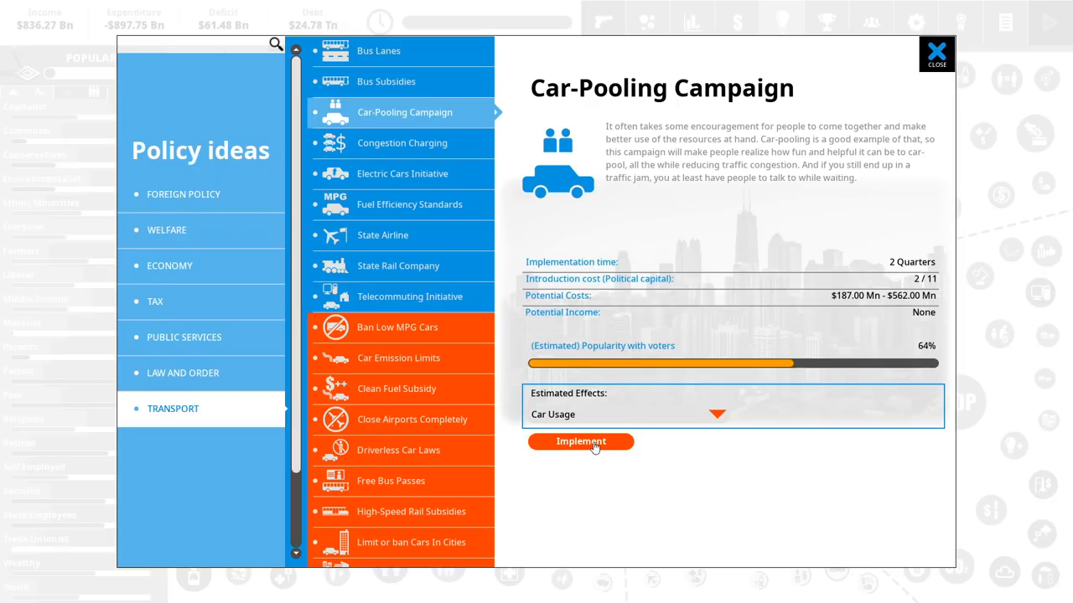
- Implement the Car-Pooling Campaign and set its intensity slider to the top level
left_click(580, 442)
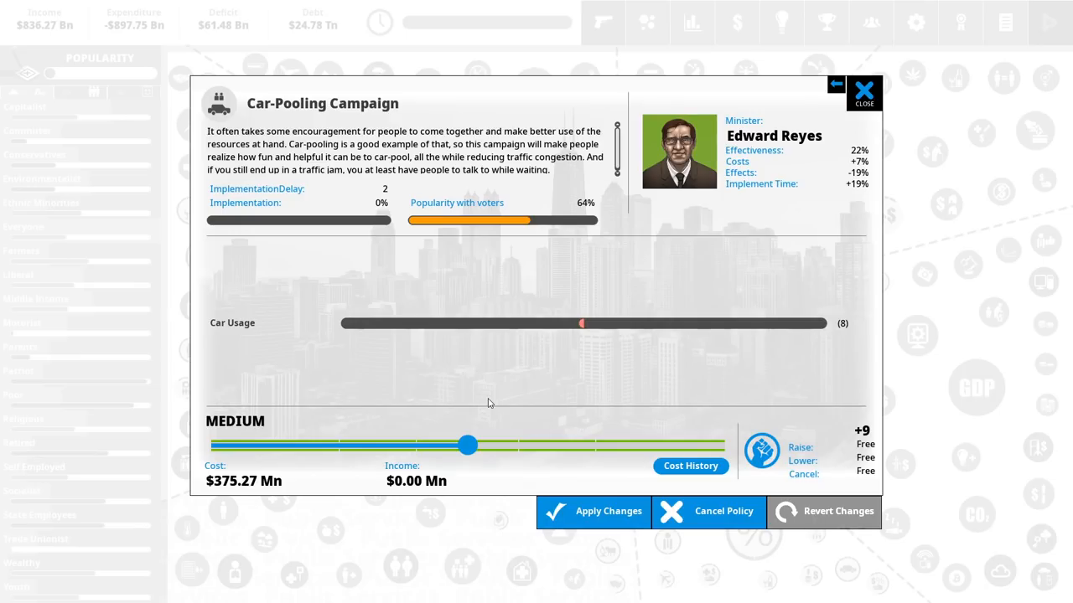
mouse_move(495, 414)
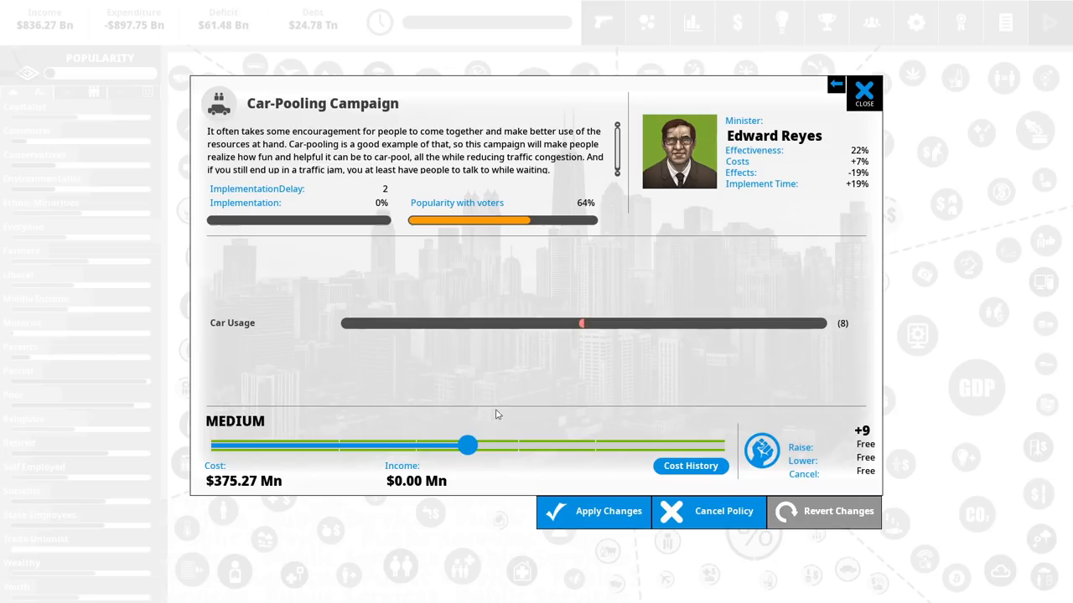
left_click_drag(467, 445, 536, 445)
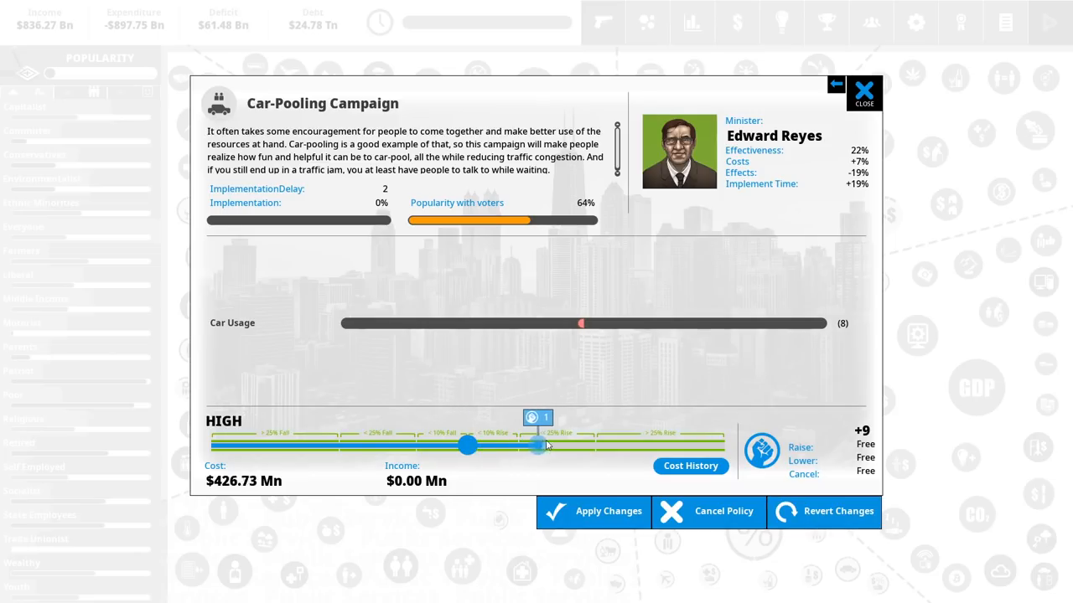
left_click_drag(536, 445, 725, 445)
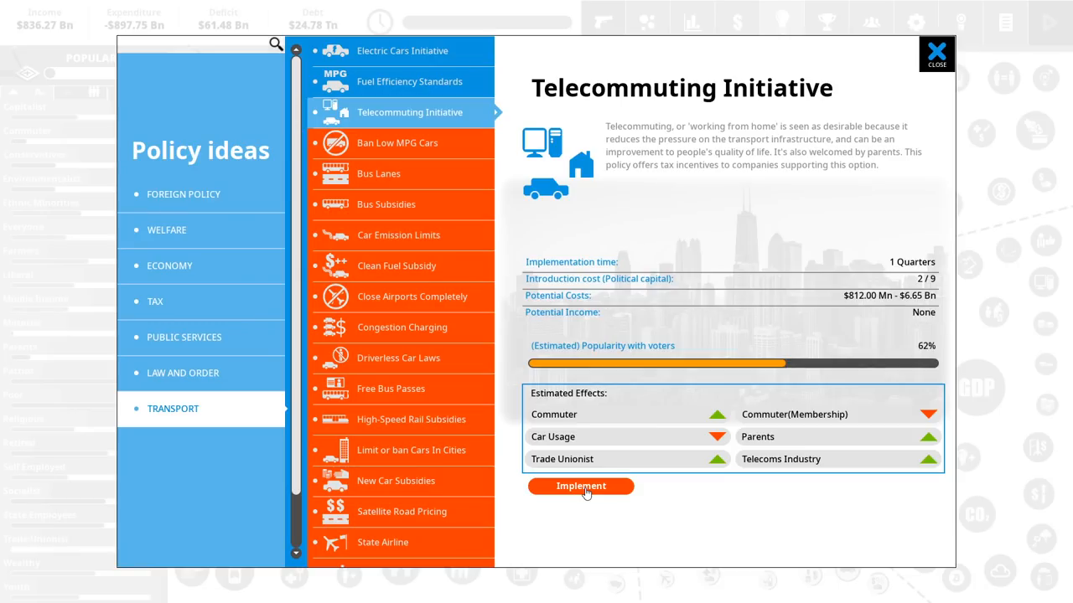
- Implement the Telecommuting Initiative at low intensity, about $2.32 Bn, and apply it
left_click(581, 486)
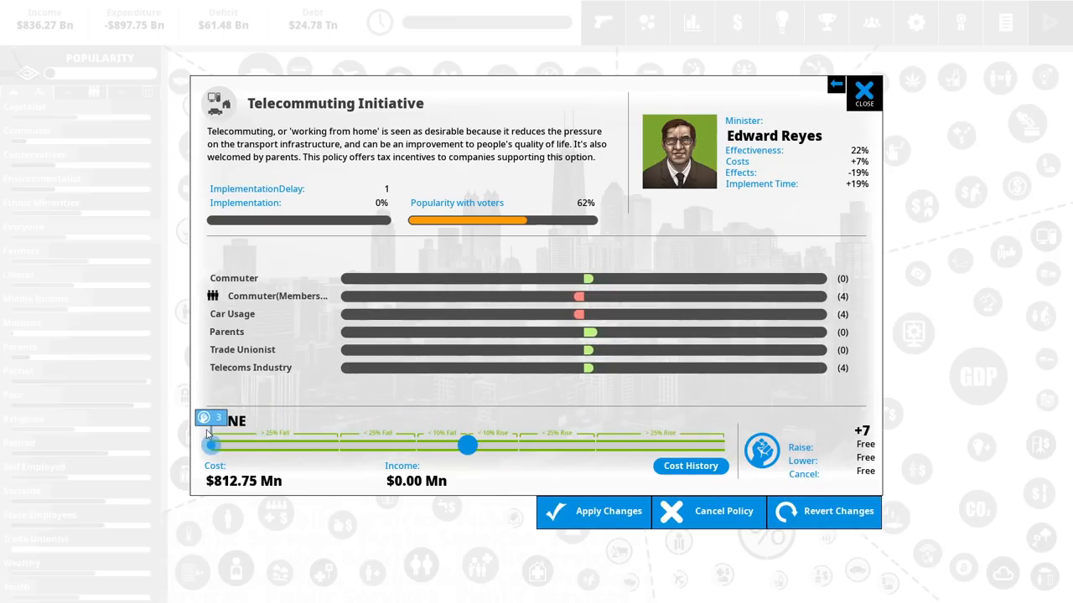
left_click_drag(212, 445, 441, 445)
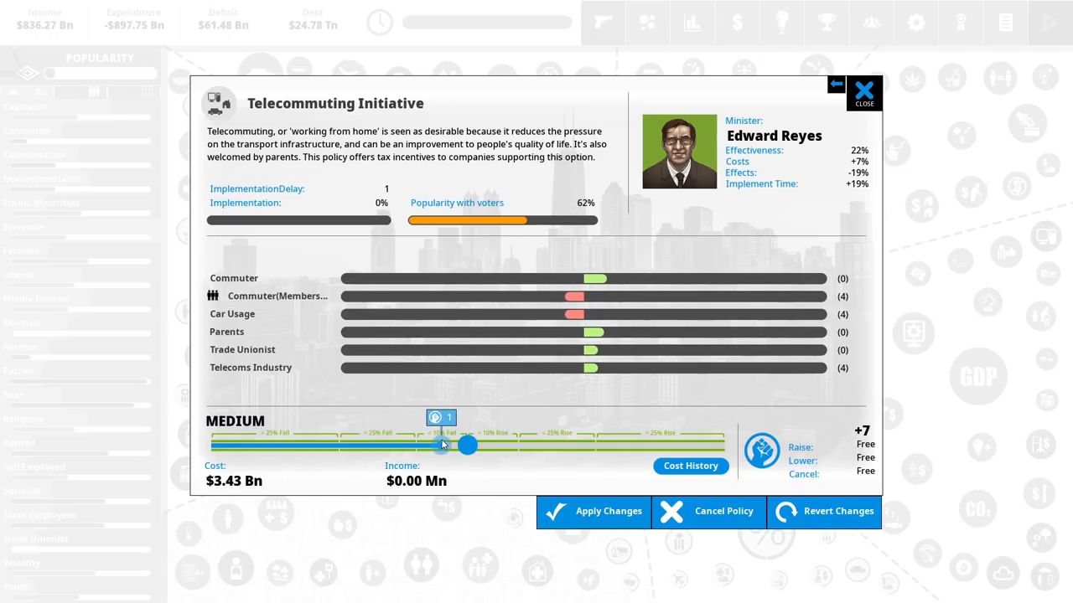
left_click_drag(442, 445, 428, 445)
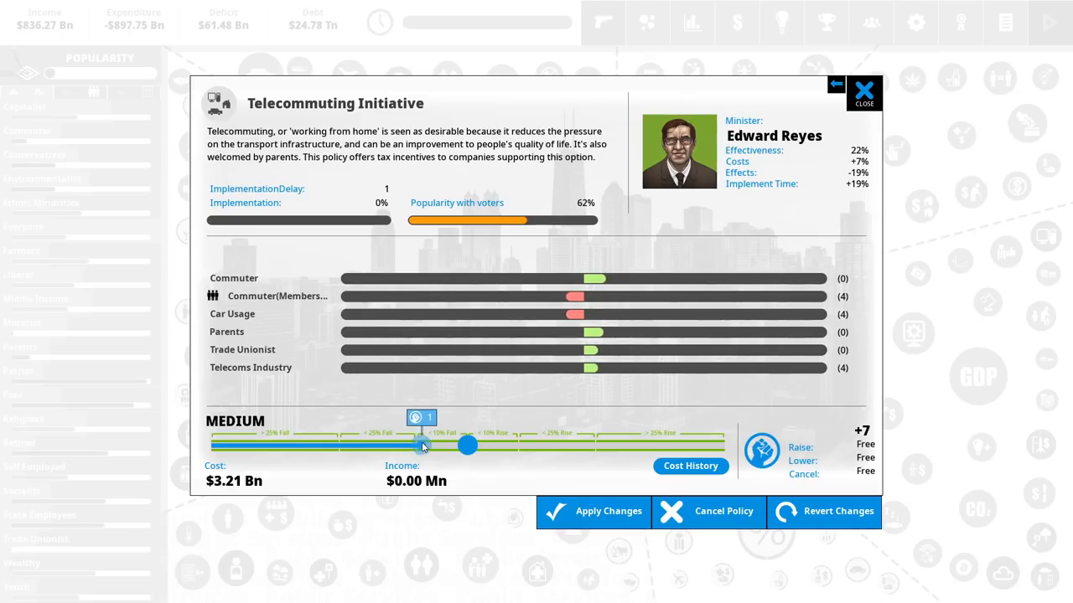
left_click_drag(421, 445, 344, 445)
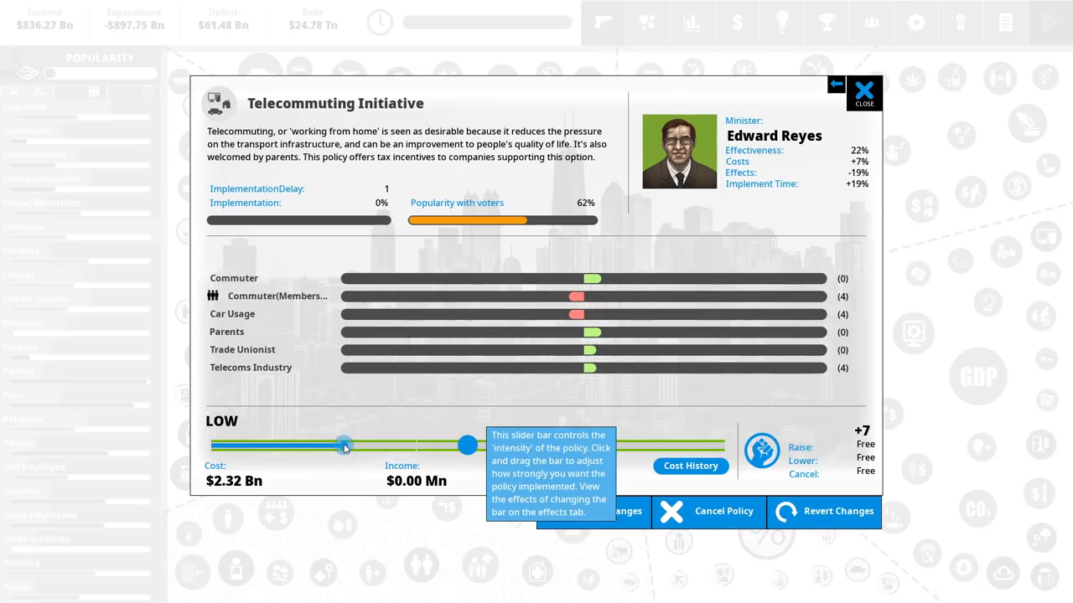
mouse_move(558, 392)
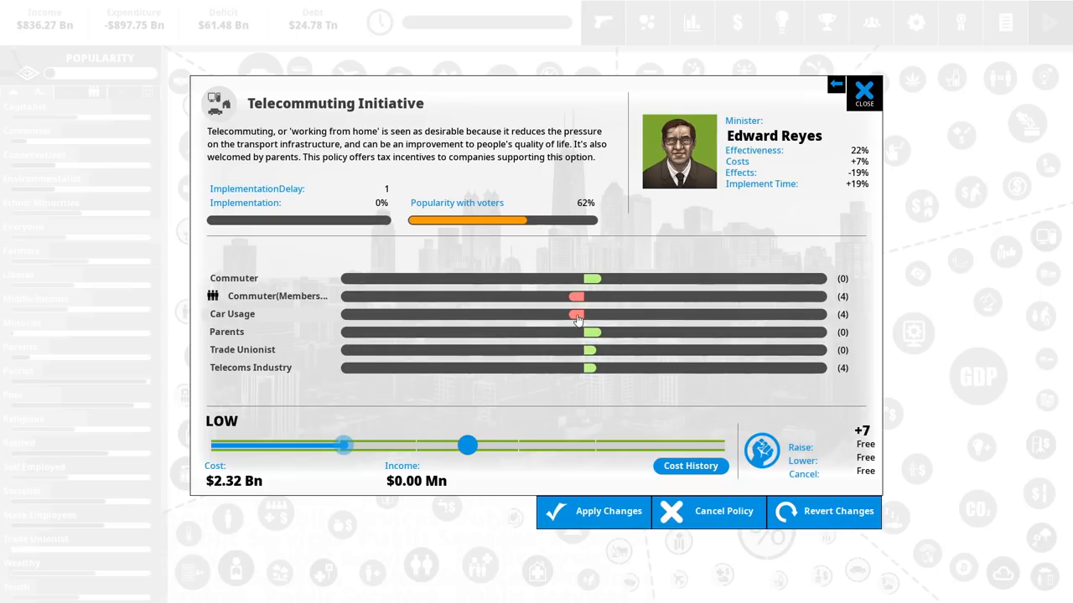
mouse_move(844, 323)
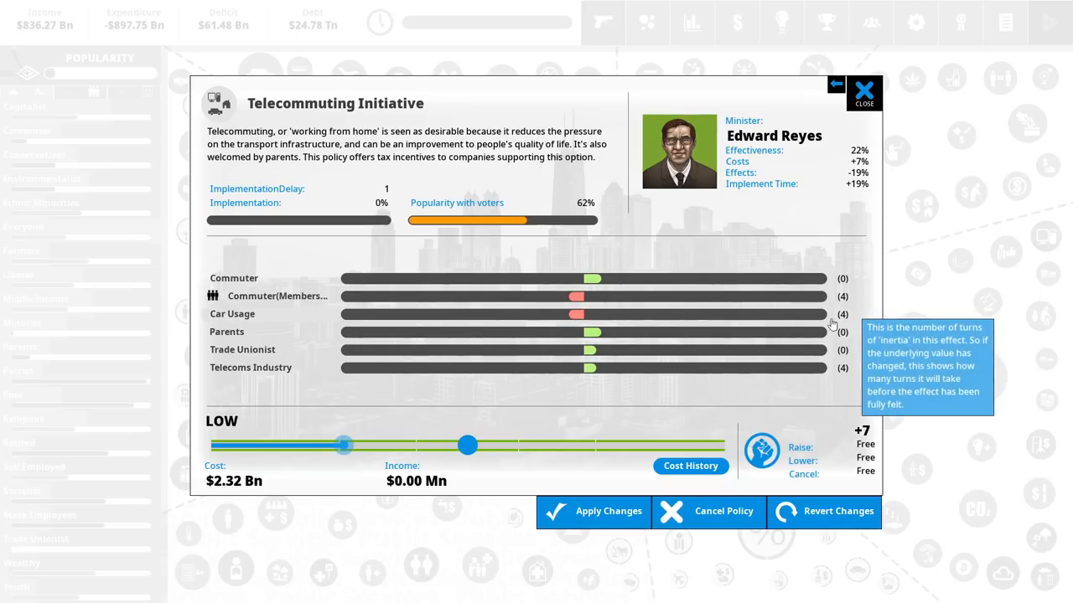
left_click(864, 91)
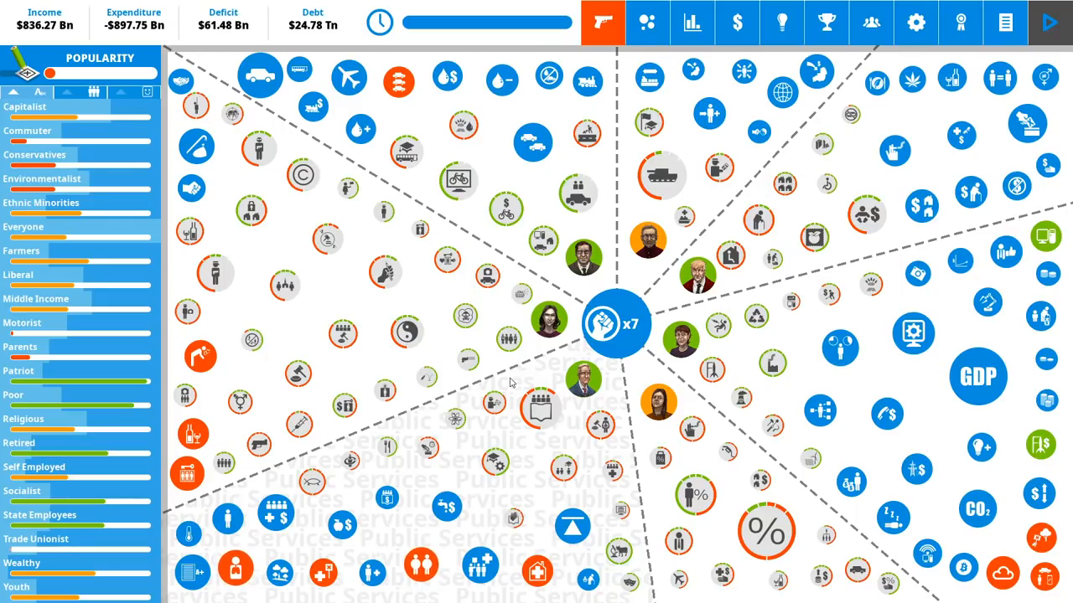
- Filter the policy overview by Finances, then bring up the Budget screen's income breakdown
left_click(976, 375)
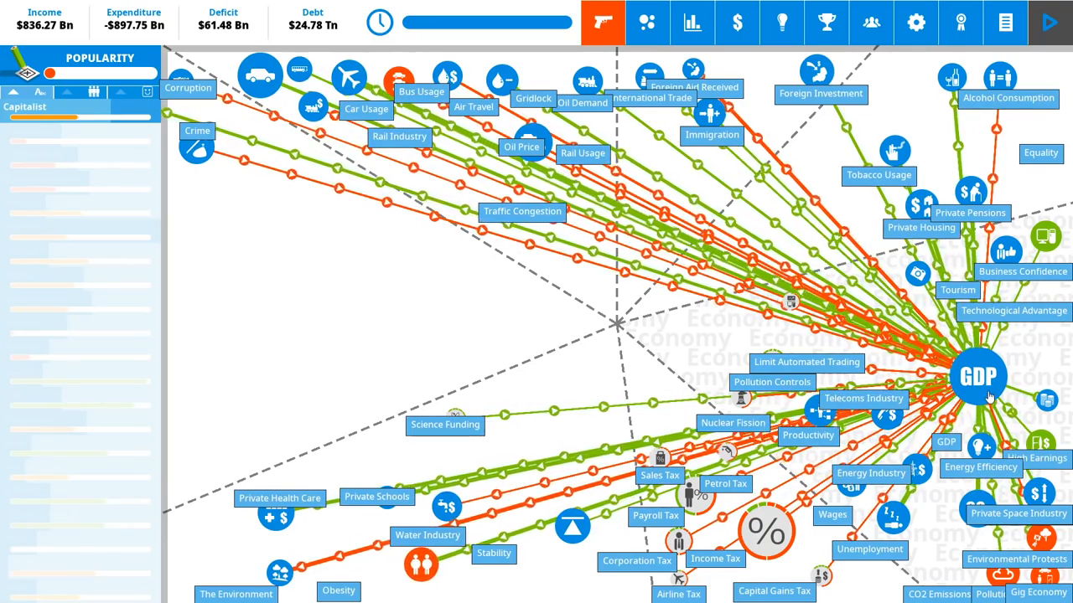
left_click(646, 22)
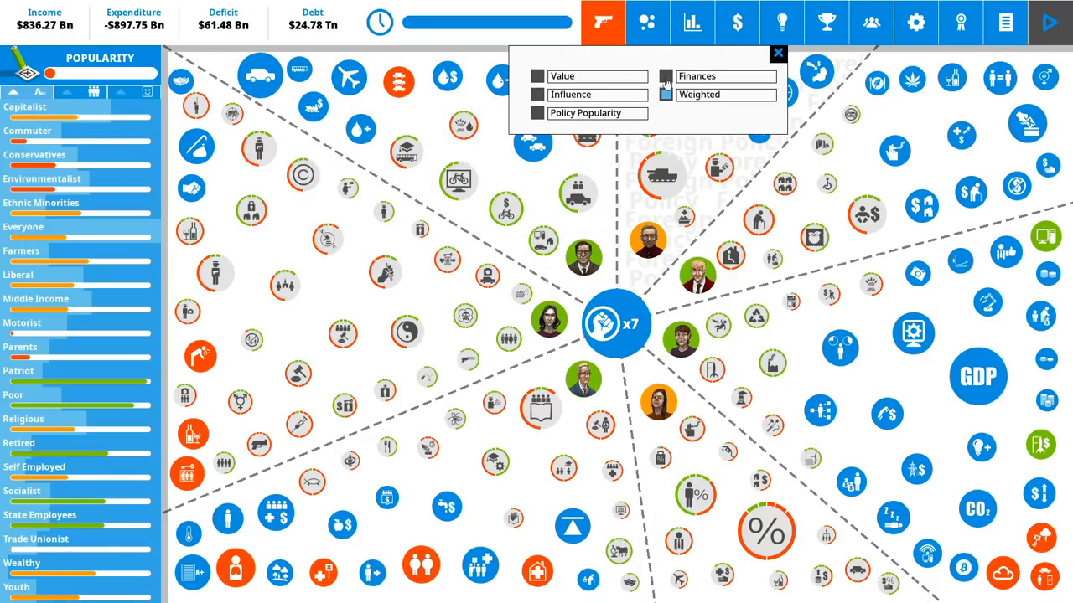
left_click(666, 76)
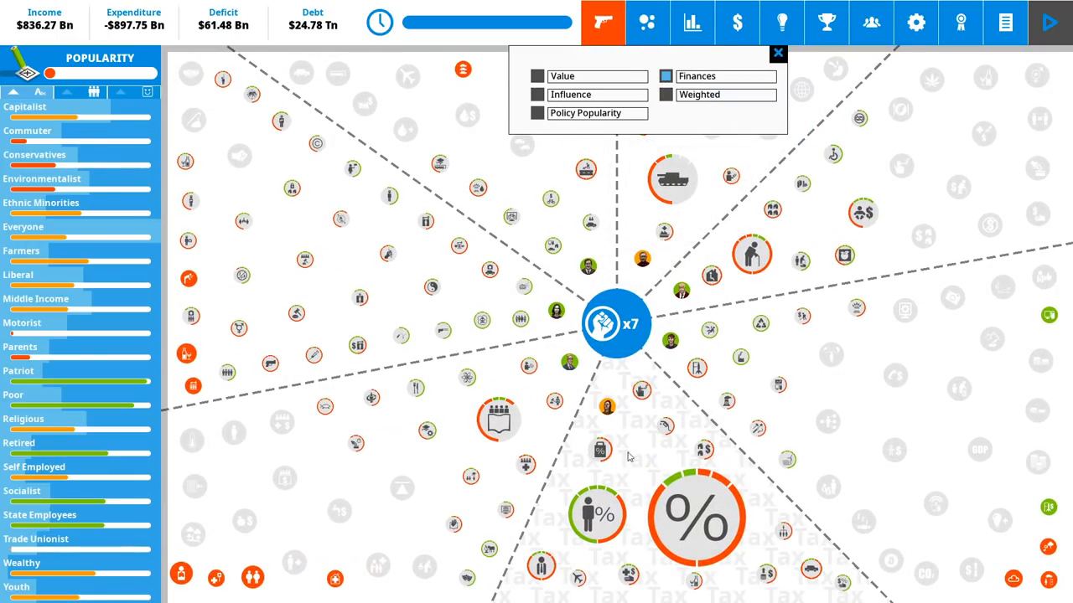
mouse_move(633, 446)
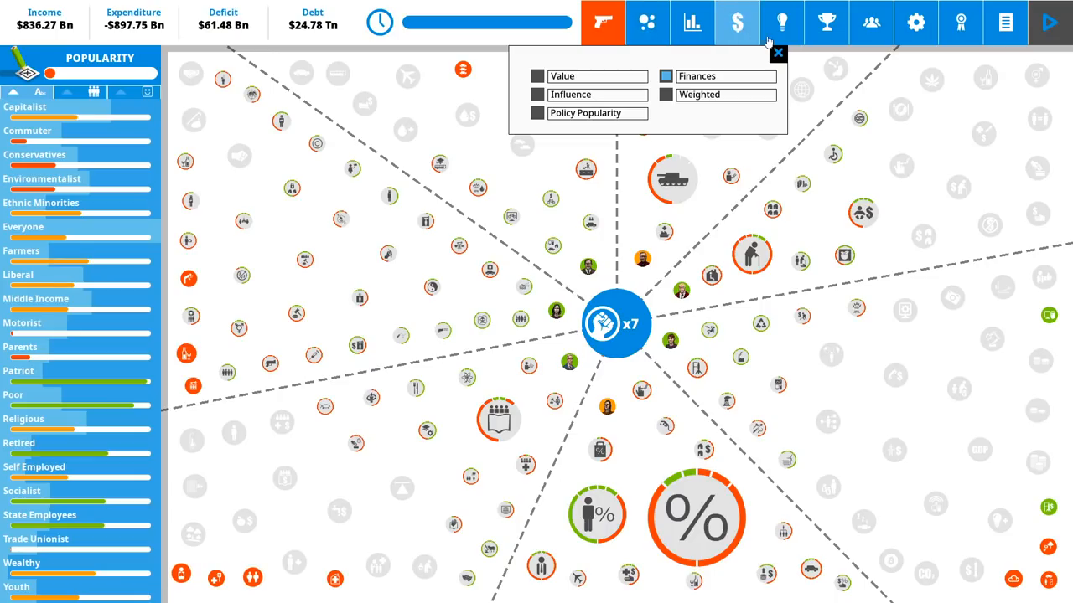
left_click(777, 53)
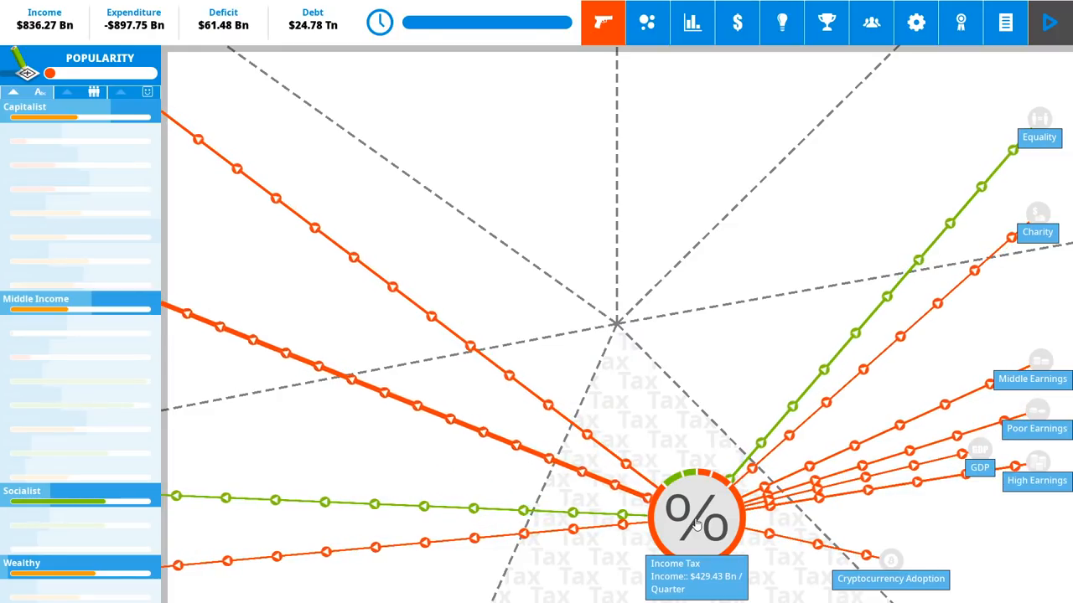
left_click(595, 511)
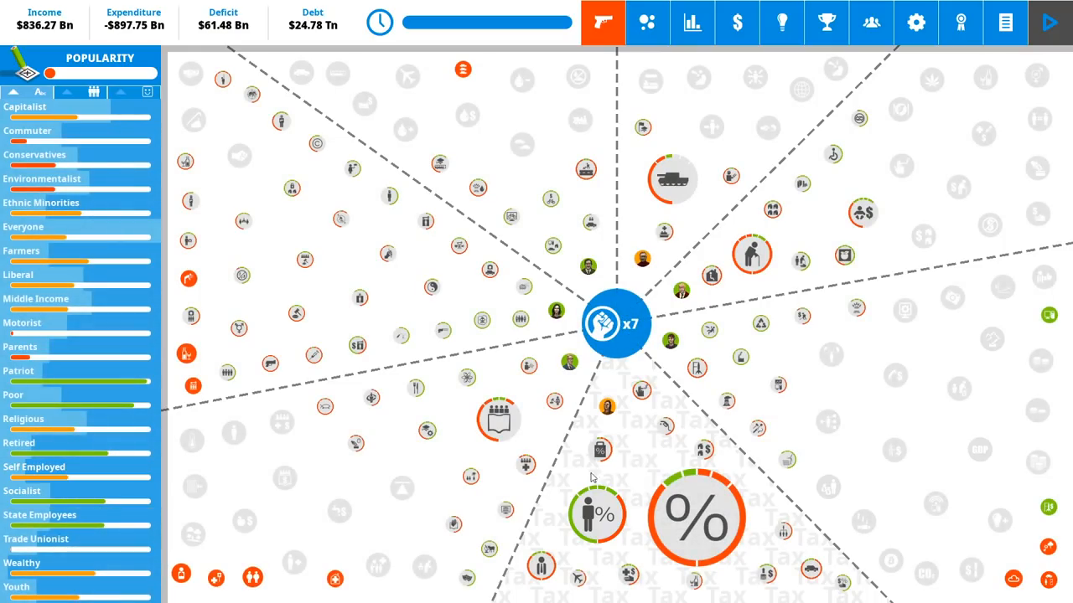
mouse_move(540, 565)
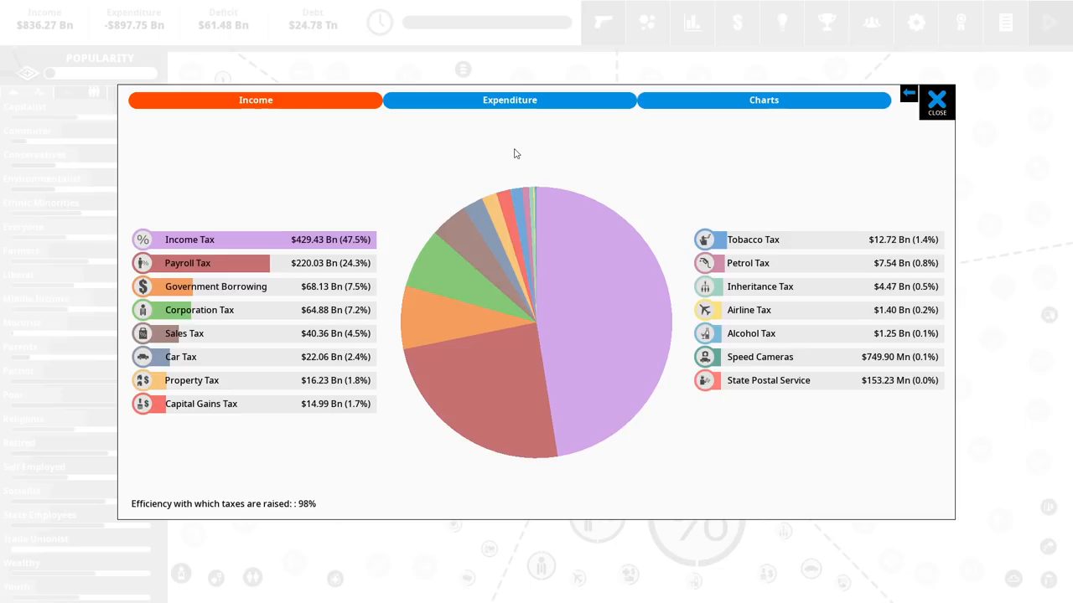
- View the expenditure breakdown and bring up Military Spending at Overwhelming Force
left_click(509, 99)
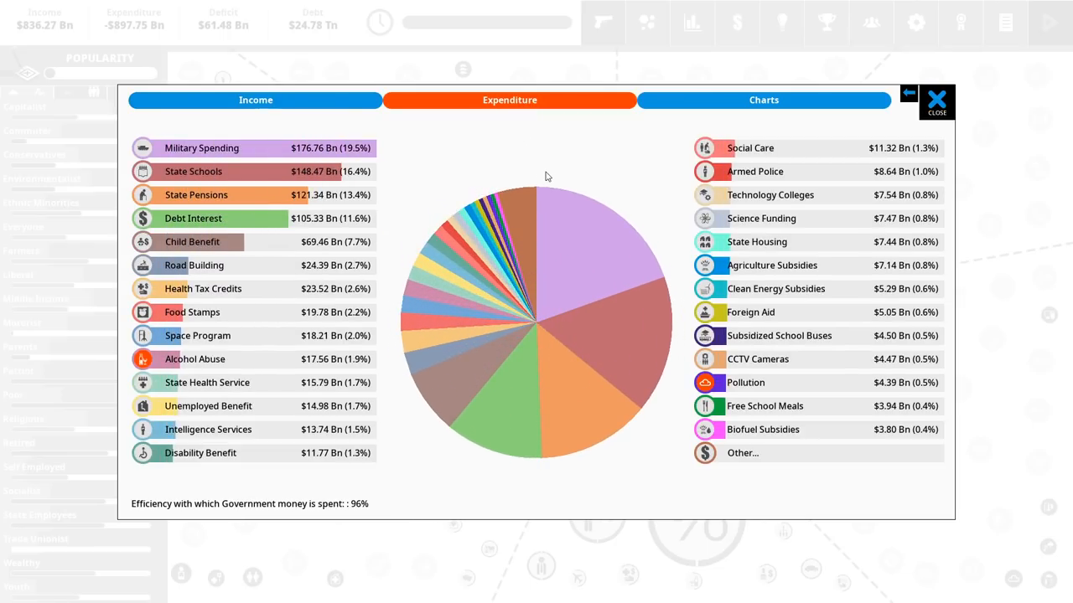
mouse_move(591, 244)
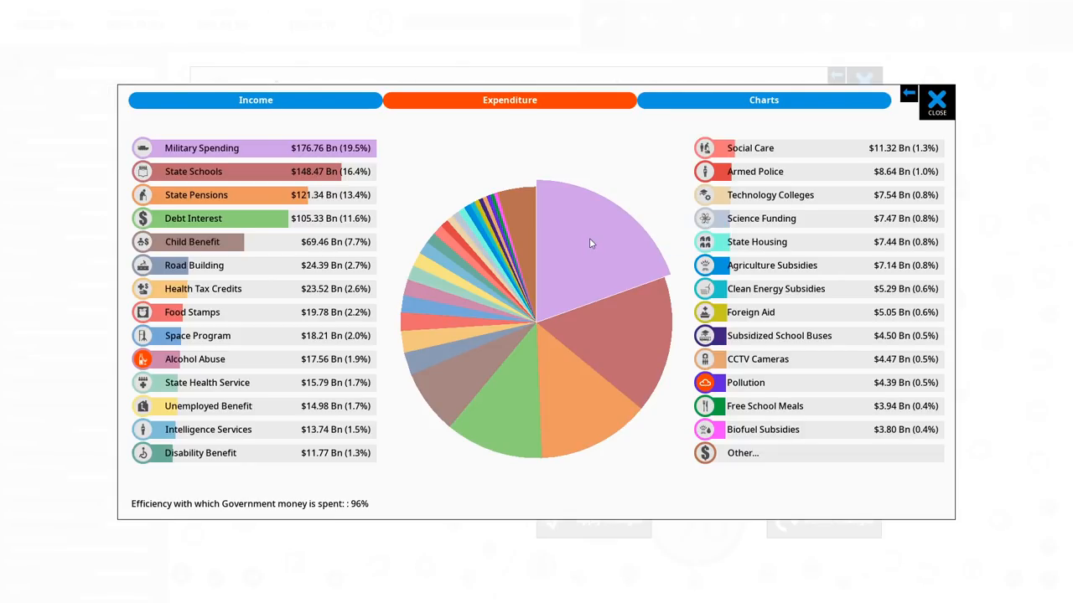
mouse_move(891, 115)
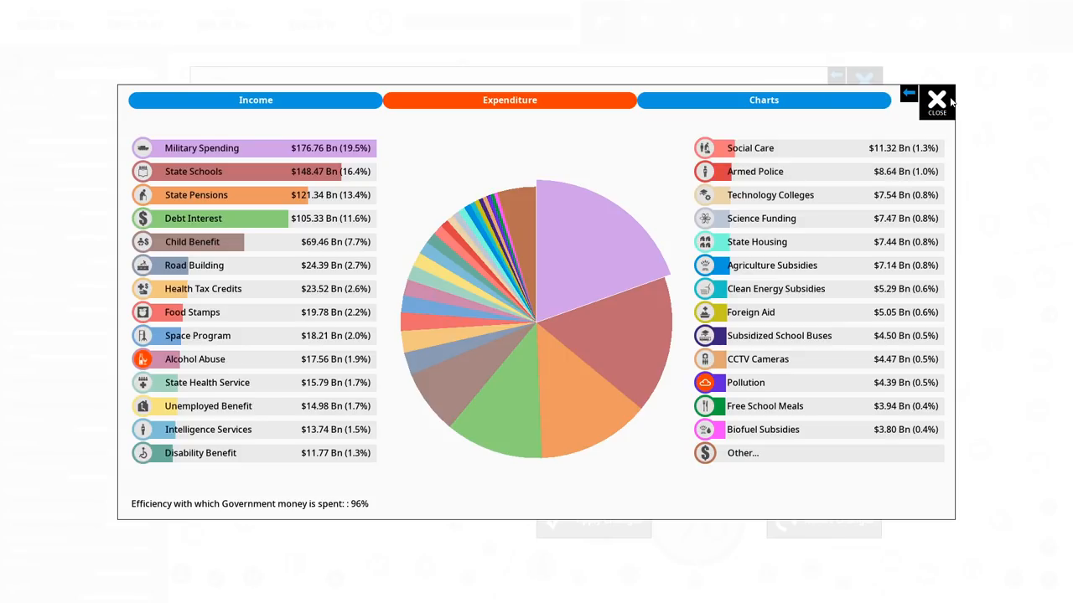
left_click(201, 147)
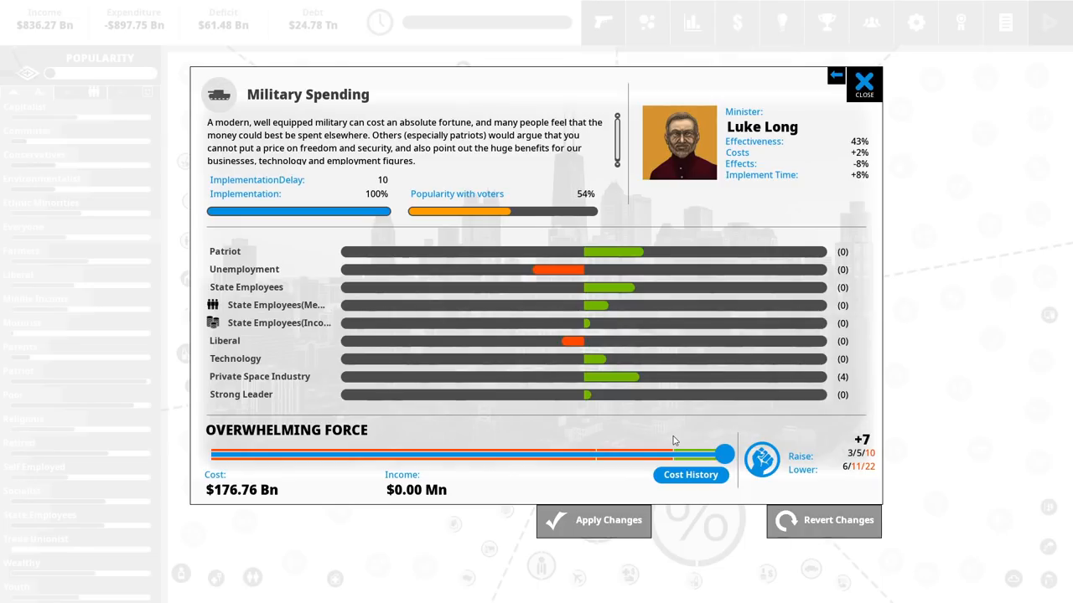
- Drag Military Spending down from about $177 Bn to roughly $160 Bn and return to the map
left_click_drag(724, 453, 712, 455)
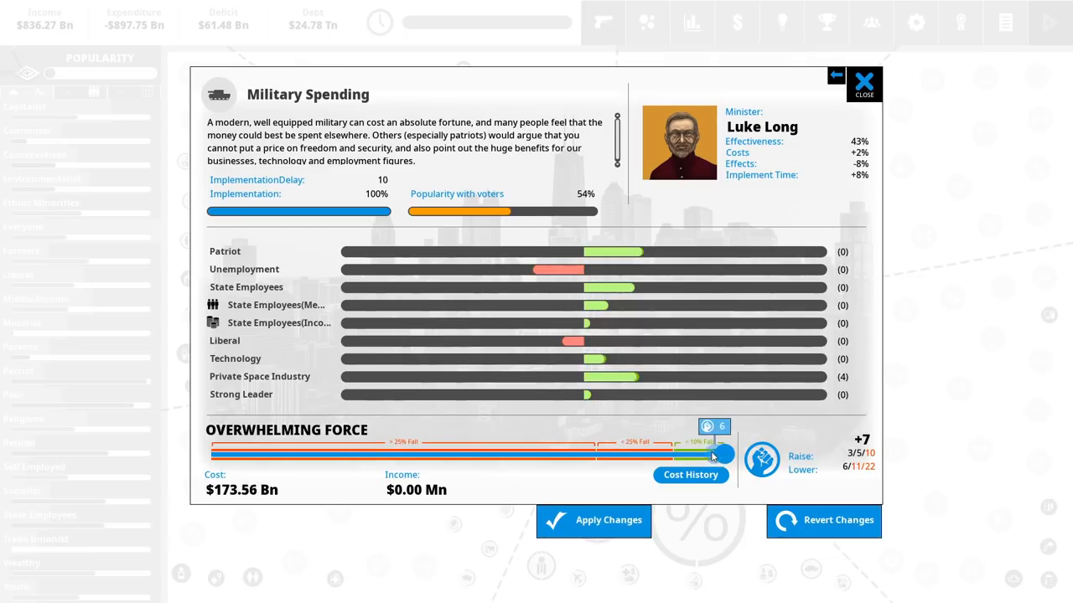
left_click_drag(712, 454, 723, 454)
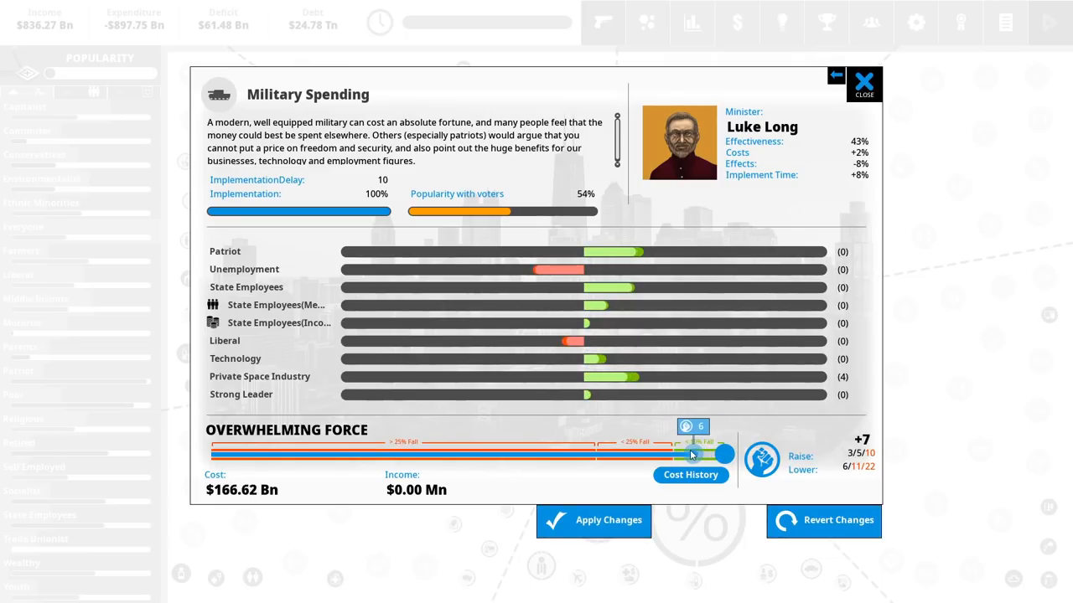
left_click_drag(693, 453, 685, 453)
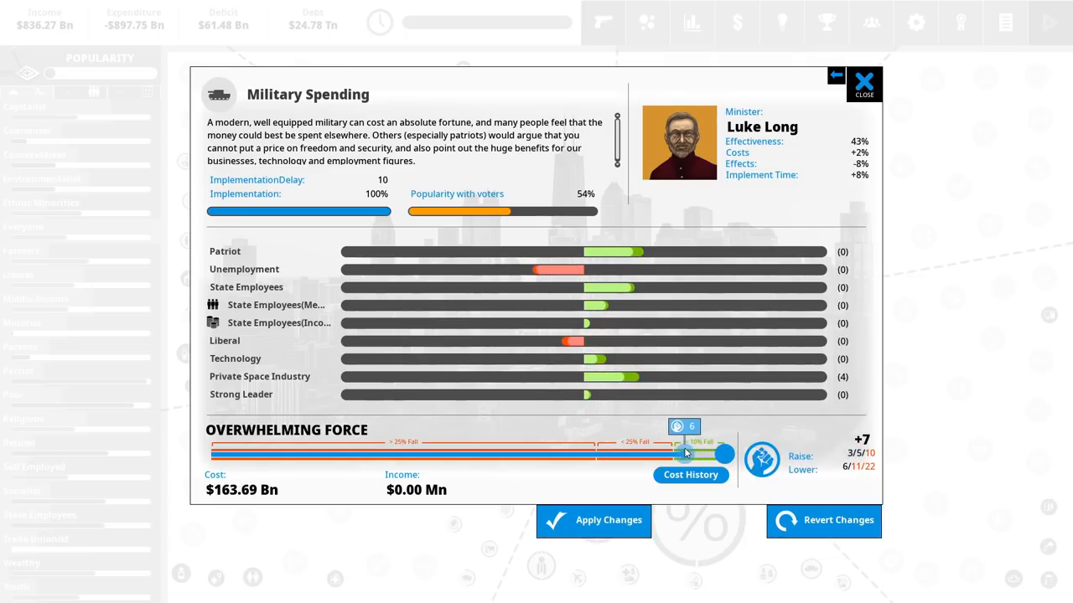
left_click_drag(686, 454, 676, 455)
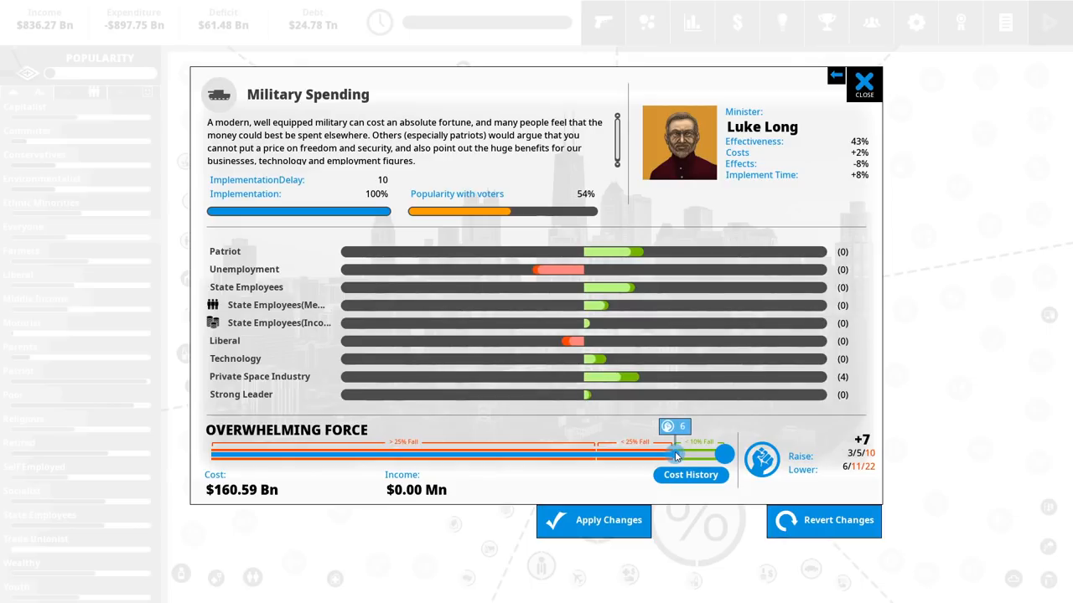
left_click_drag(677, 455, 678, 455)
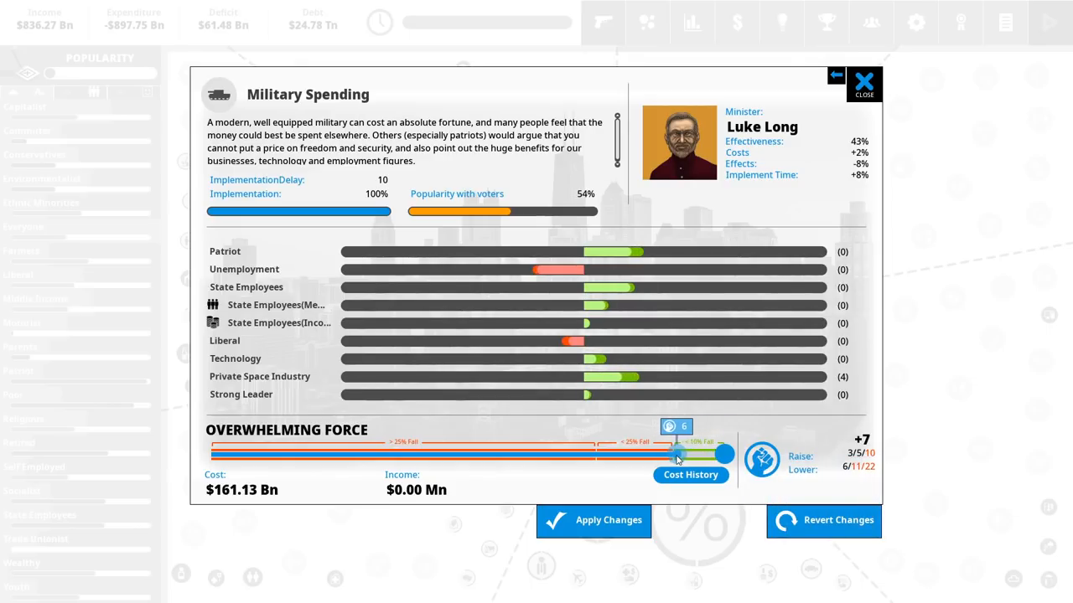
left_click_drag(679, 455, 674, 457)
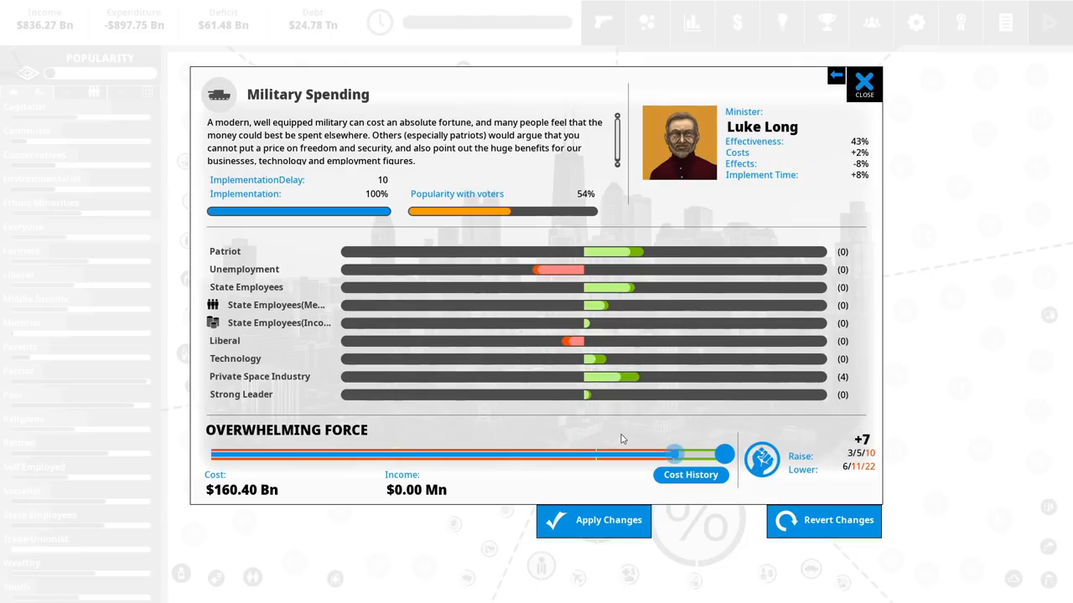
left_click(864, 83)
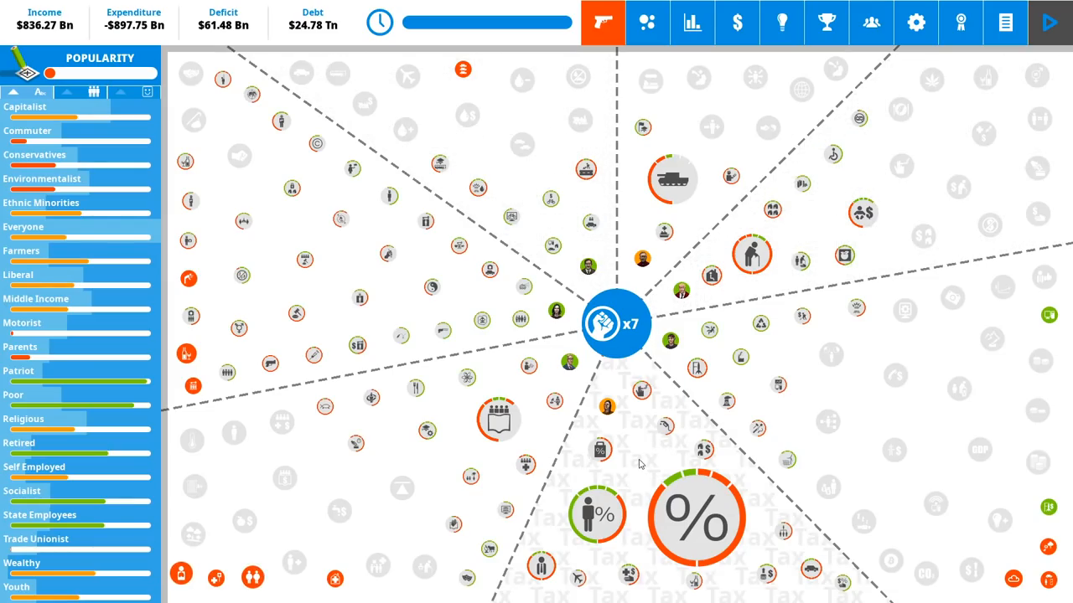
left_click(695, 517)
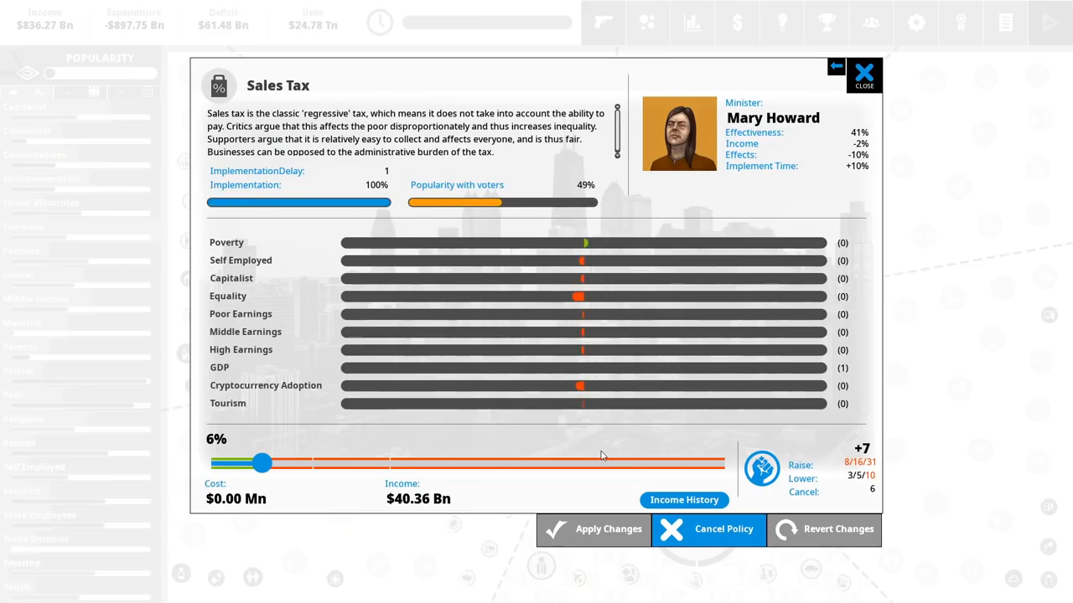
mouse_move(236, 474)
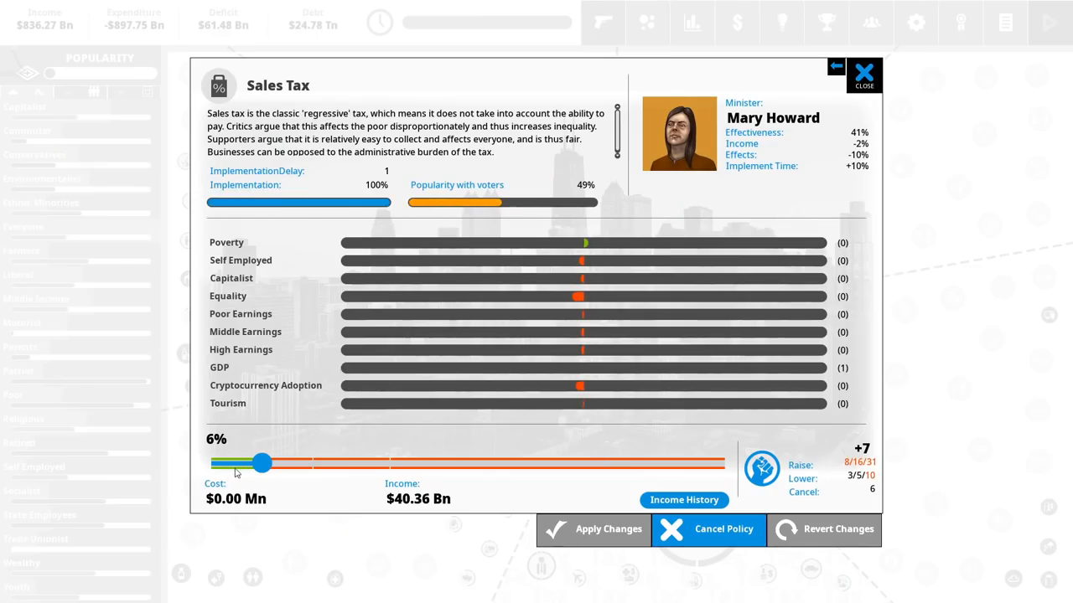
mouse_move(829, 472)
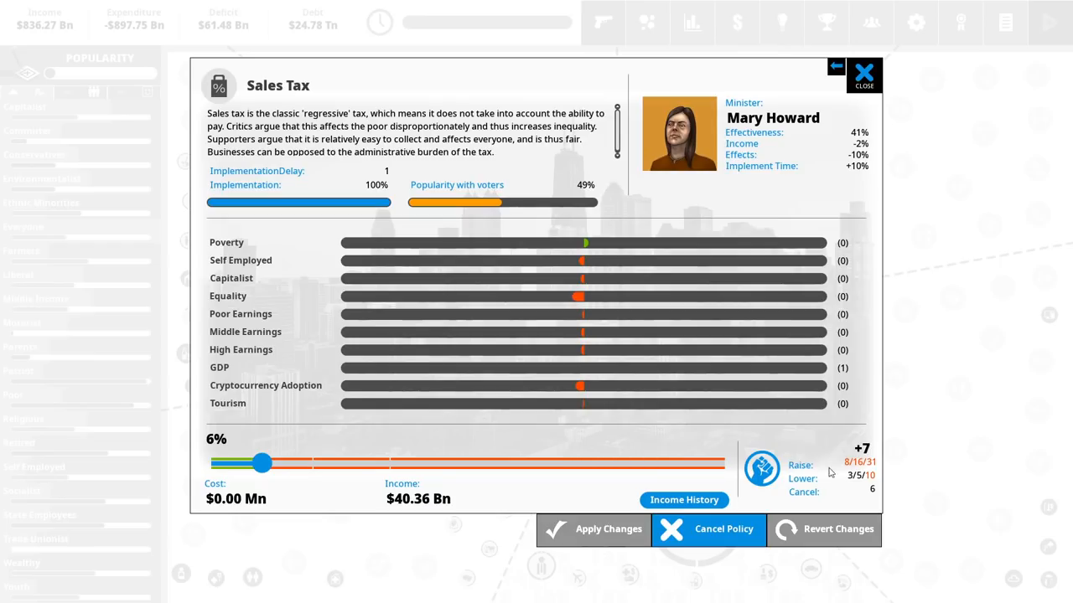
mouse_move(872, 470)
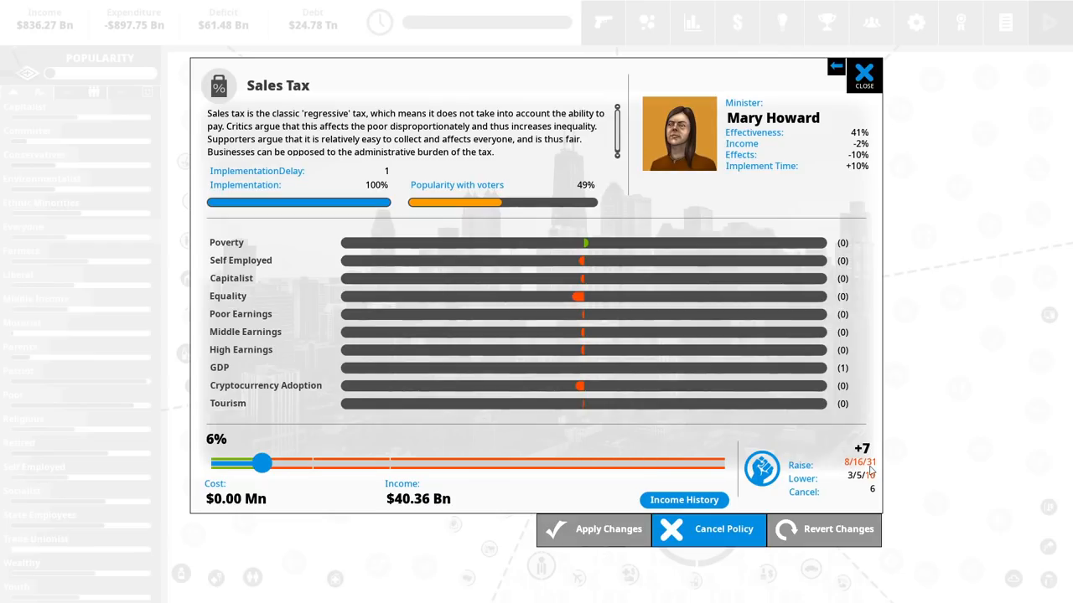
left_click(863, 75)
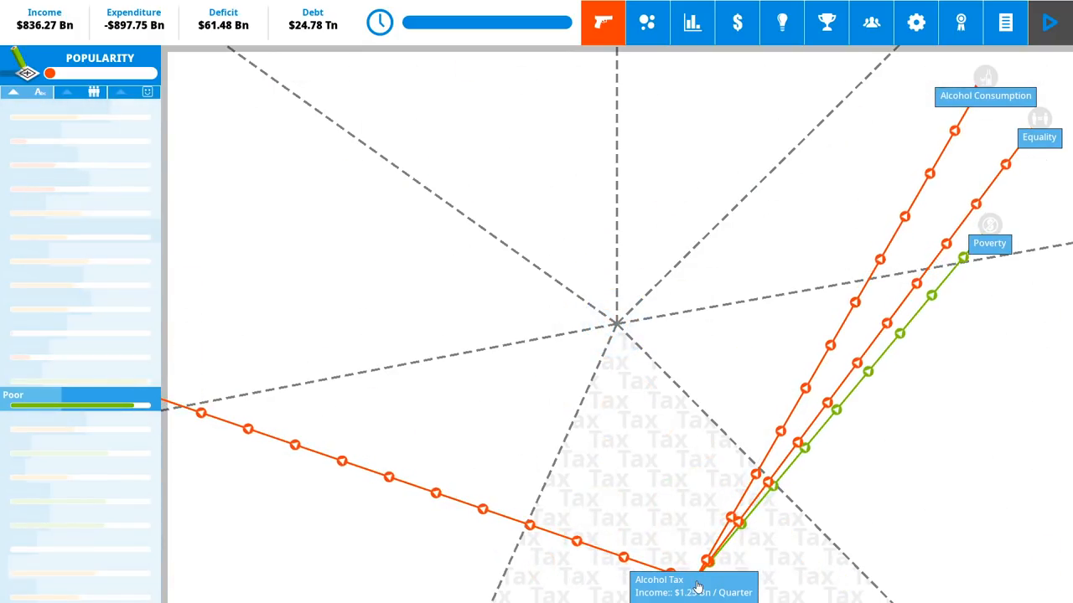
- Try Alcohol Tax rates between 10% and 27% and settle it near 21%
left_click(703, 561)
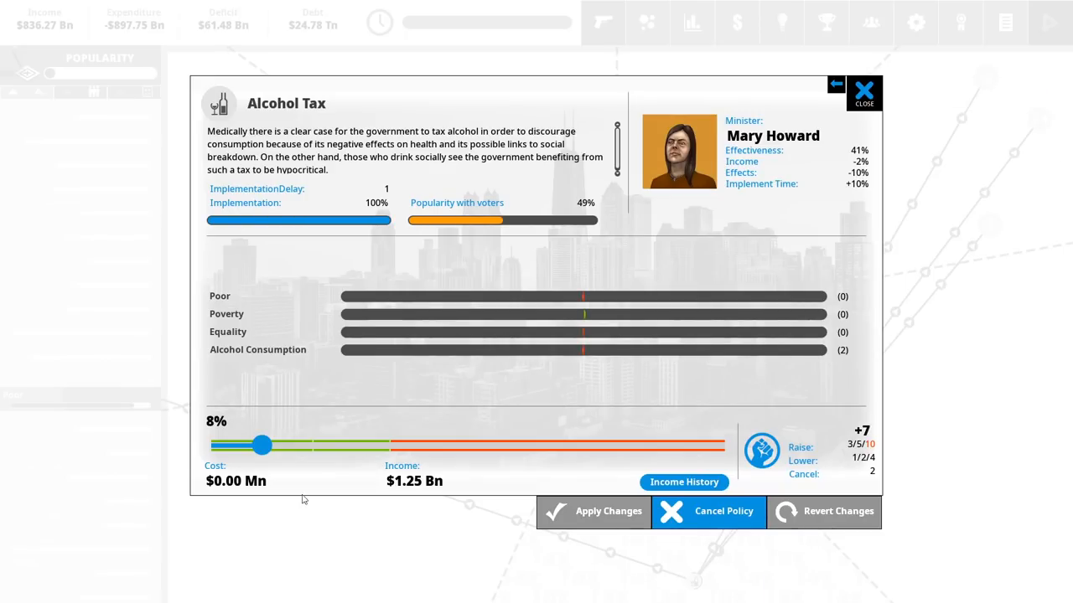
mouse_move(263, 445)
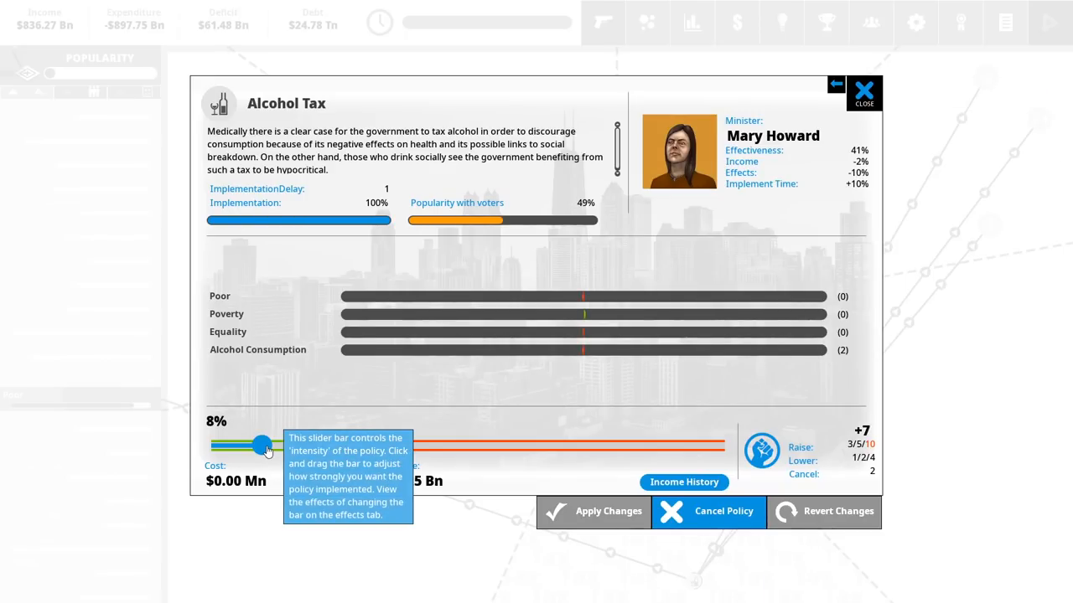
left_click_drag(262, 445, 275, 445)
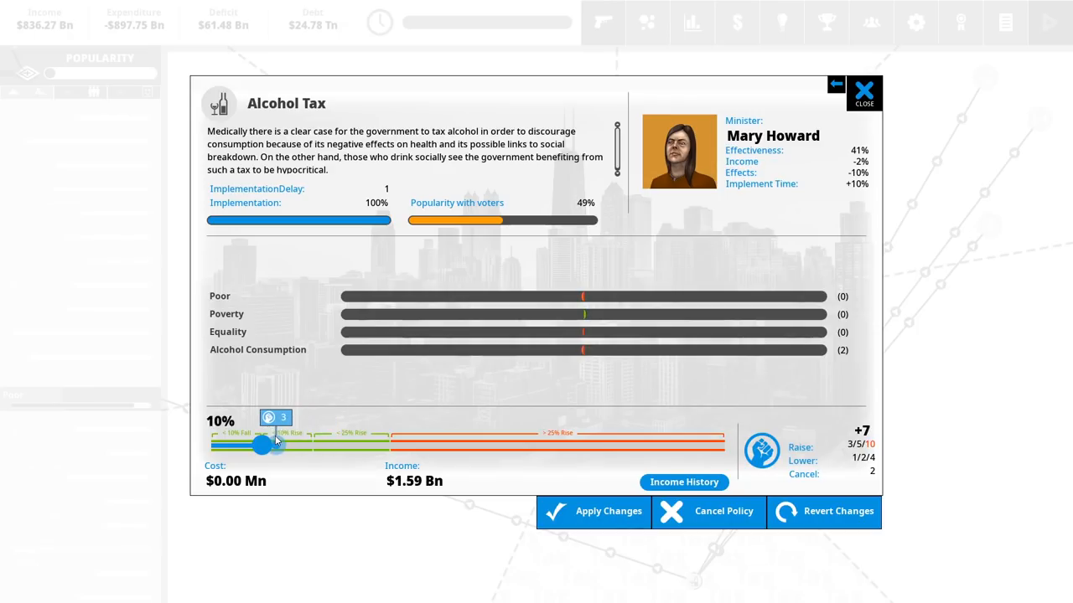
left_click_drag(263, 444, 385, 445)
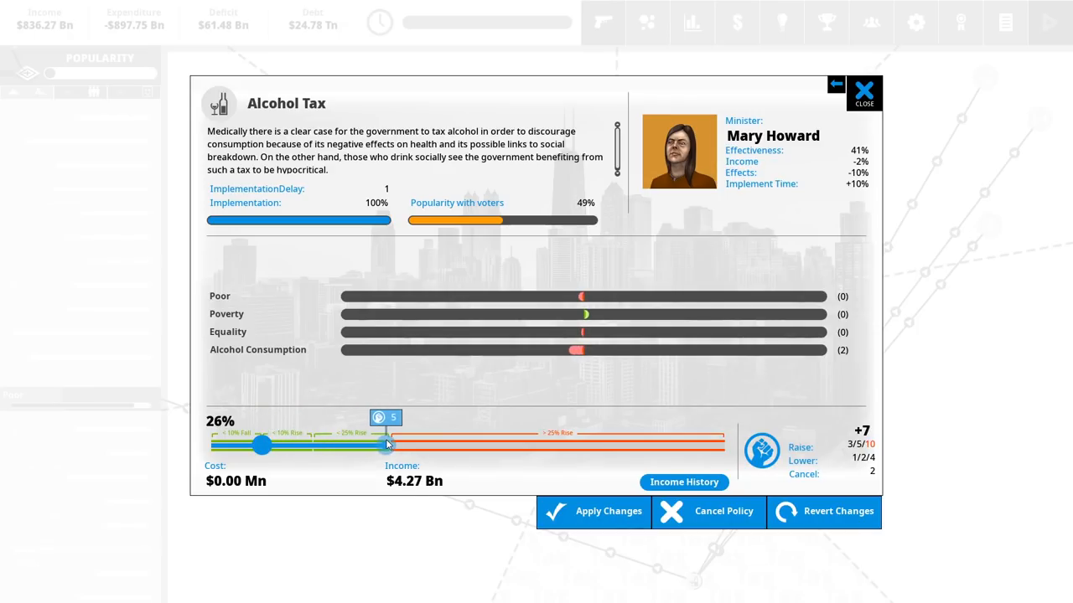
left_click_drag(386, 445, 310, 445)
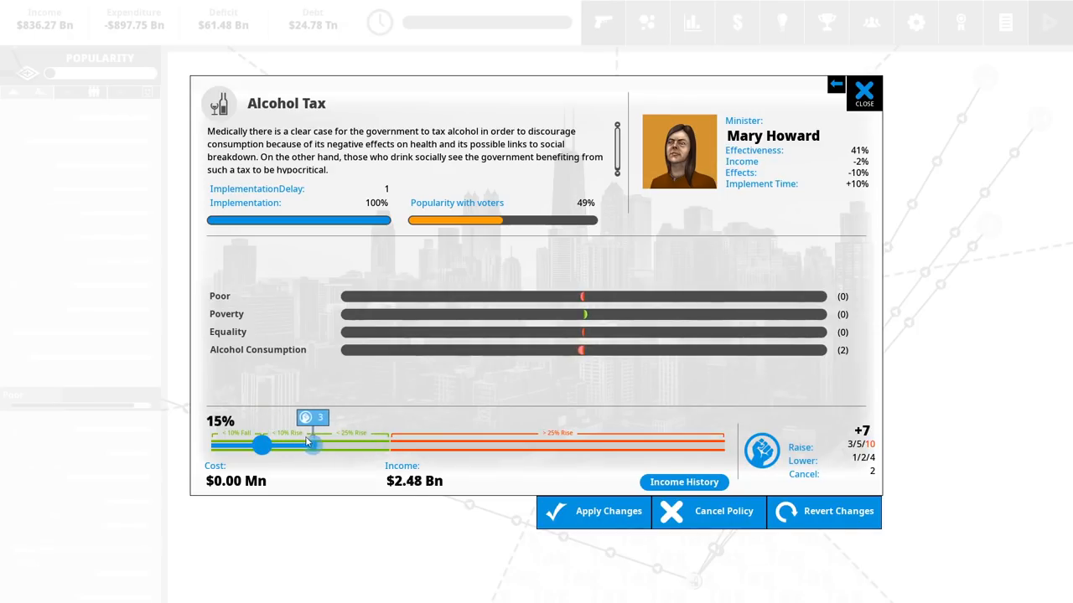
left_click_drag(310, 446, 289, 446)
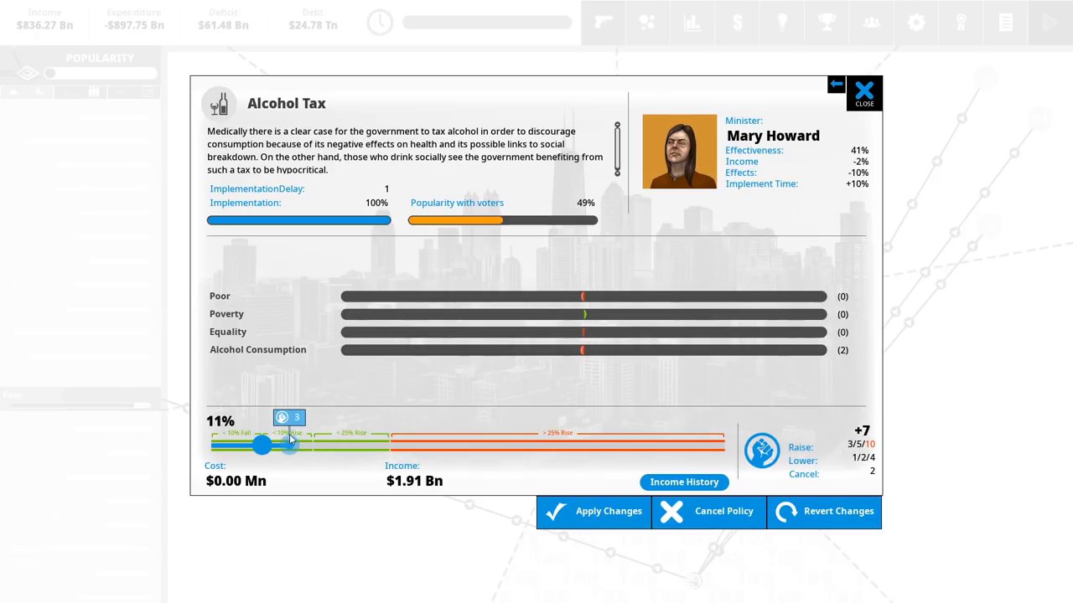
left_click_drag(262, 446, 386, 446)
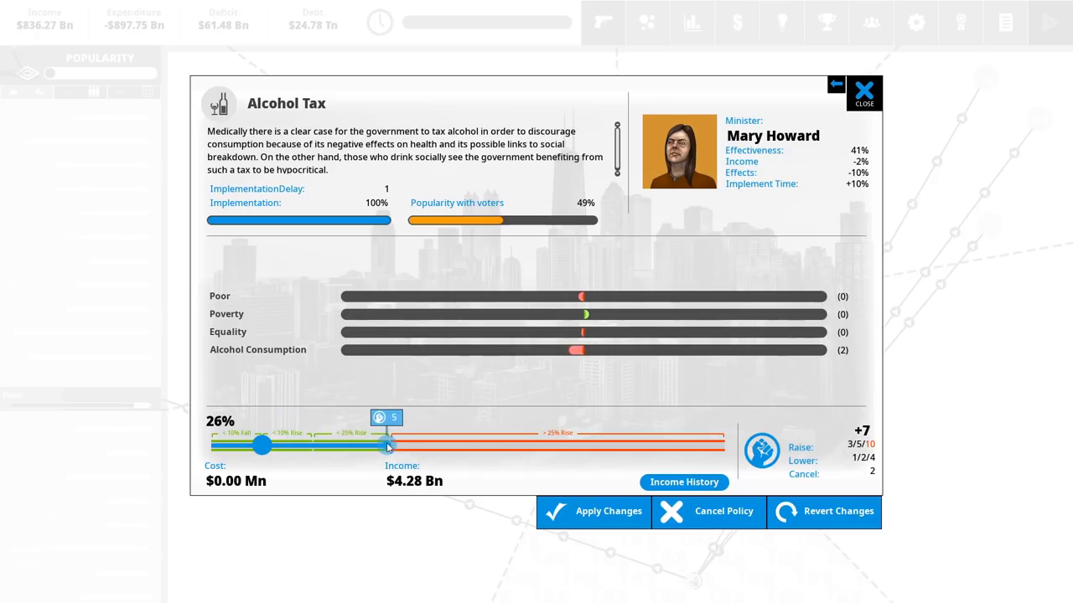
left_click_drag(386, 445, 332, 446)
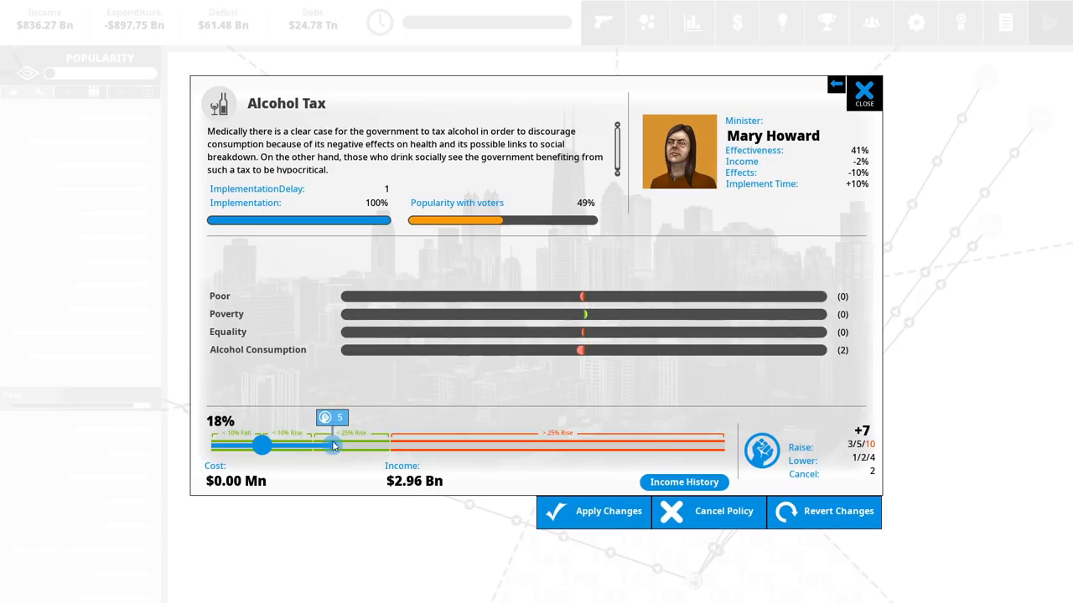
left_click_drag(334, 445, 398, 445)
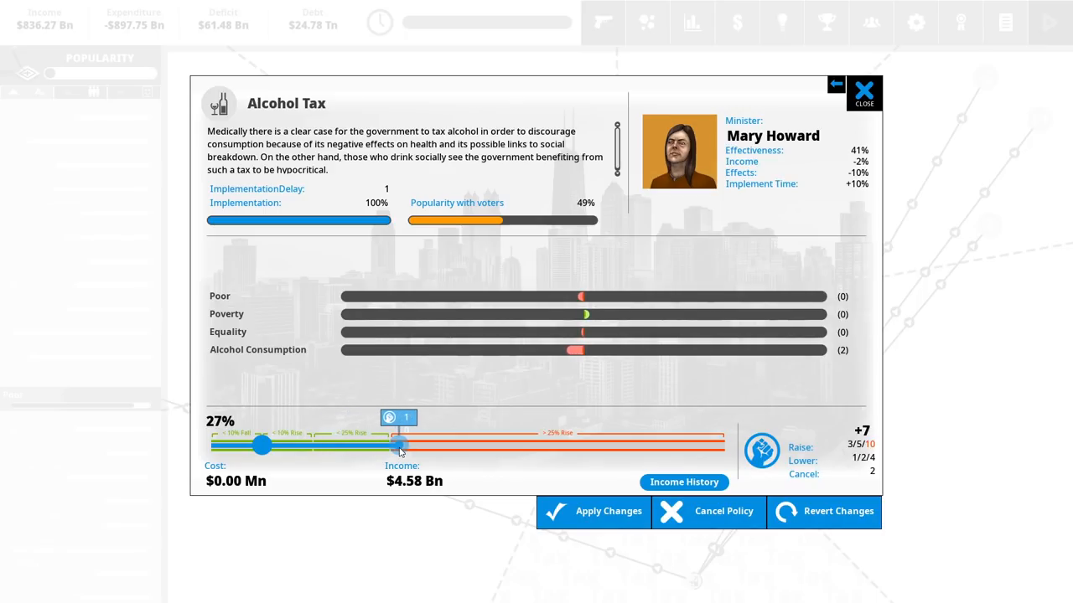
left_click_drag(398, 447, 352, 447)
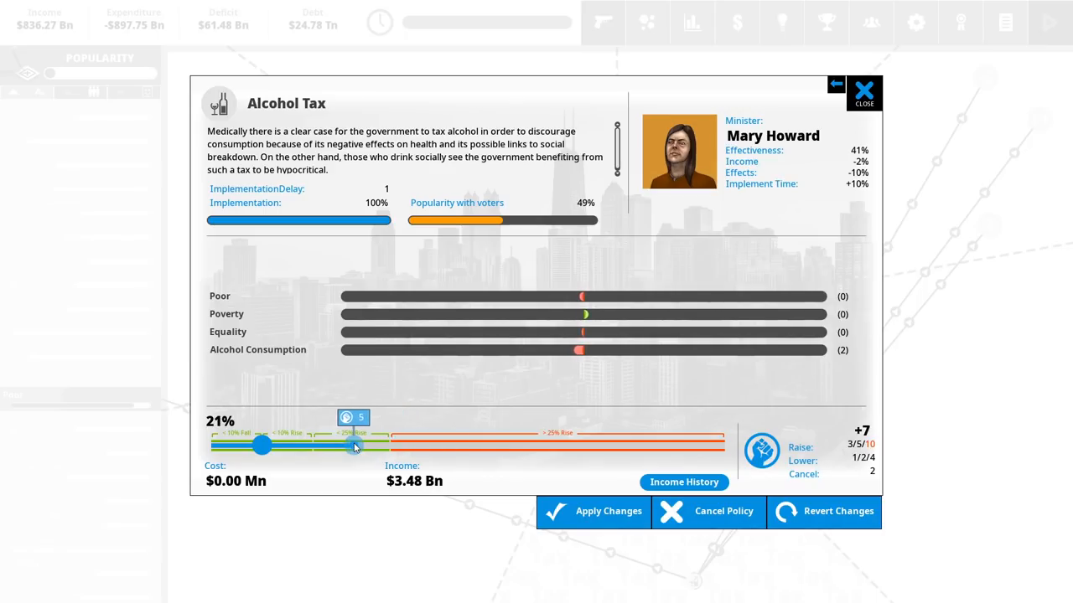
left_click_drag(352, 444, 385, 445)
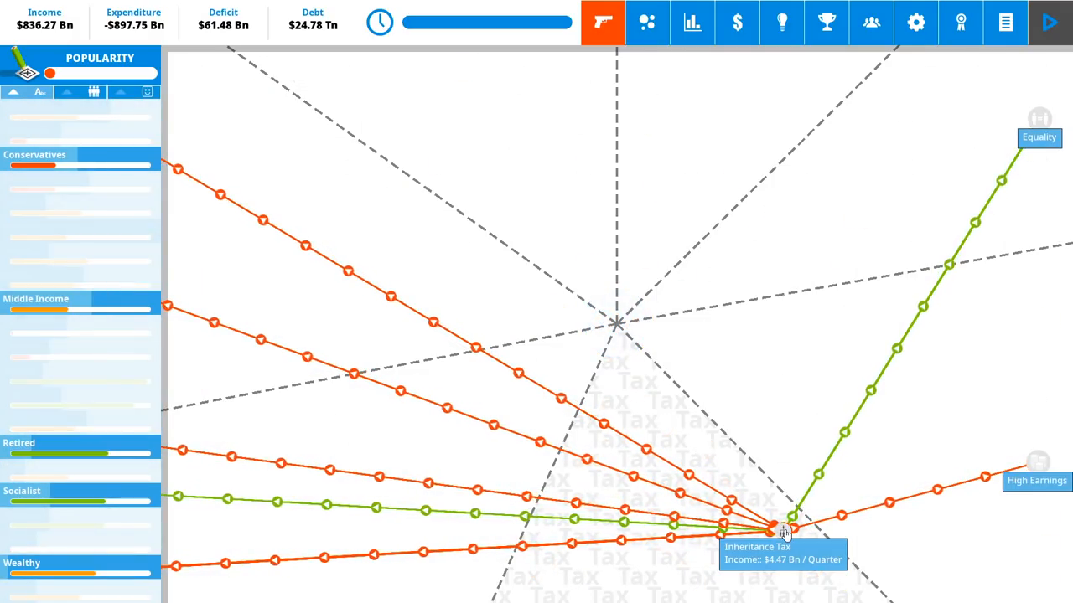
- Try Inheritance Tax rates from 22% to 75%, settle at about 73% and confirm
left_click(783, 528)
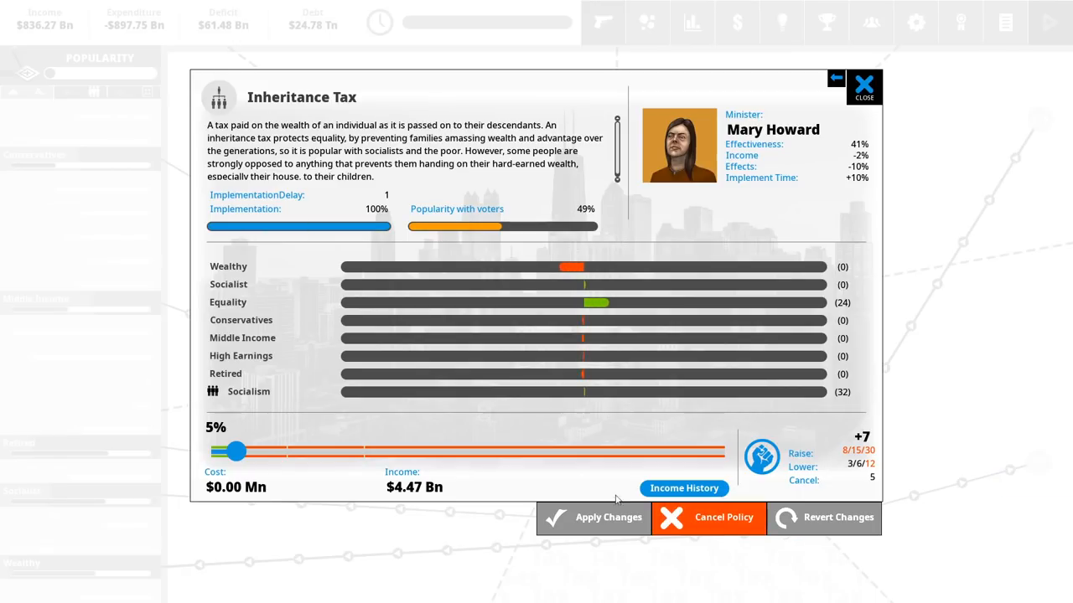
mouse_move(237, 453)
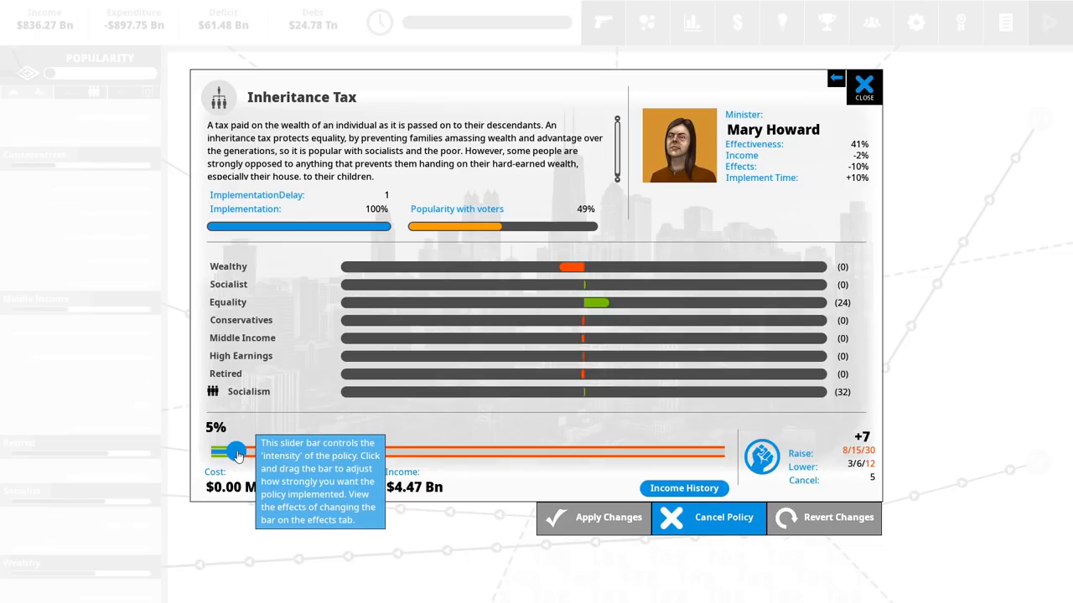
left_click_drag(234, 451, 356, 451)
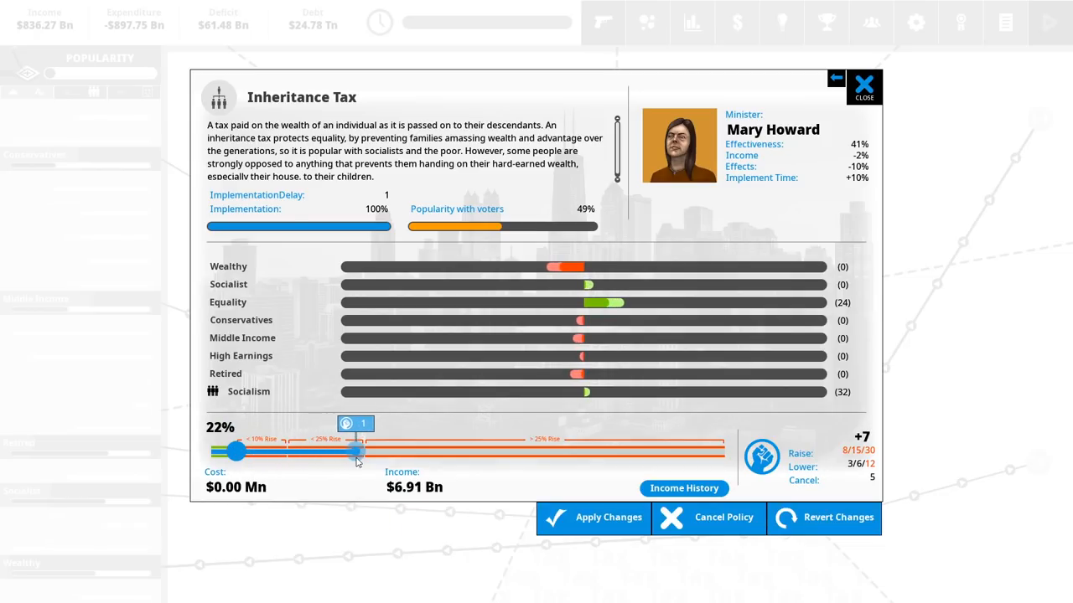
left_click_drag(356, 451, 499, 451)
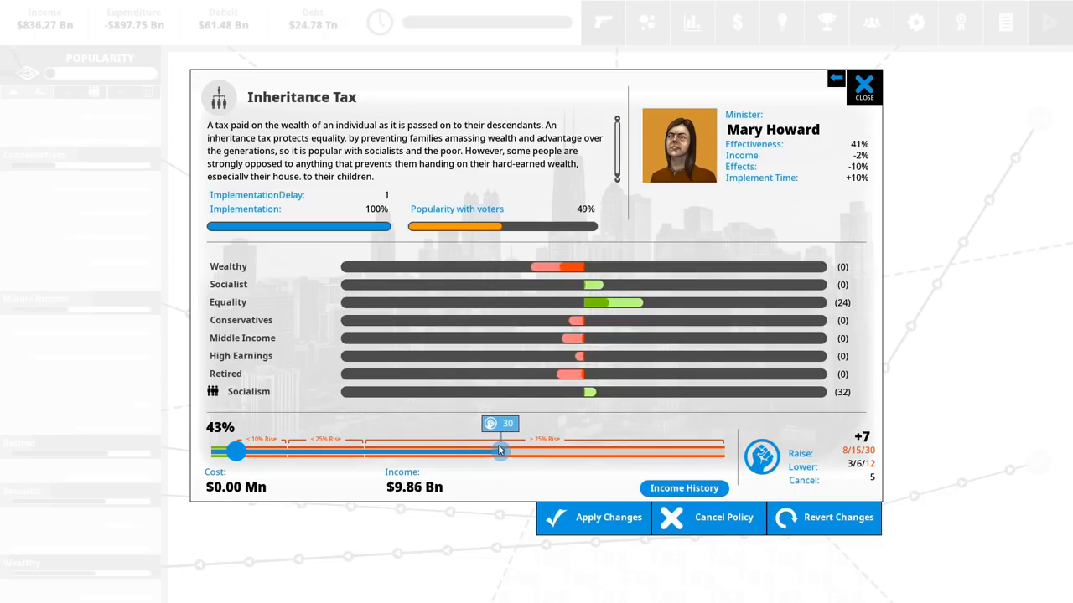
left_click_drag(500, 451, 724, 451)
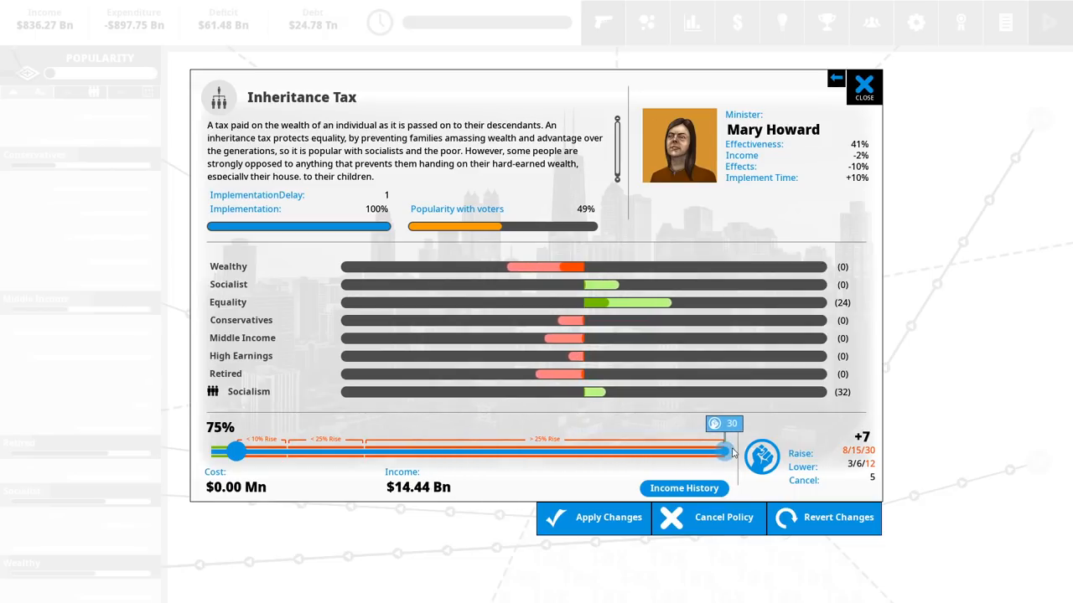
left_click_drag(725, 451, 561, 451)
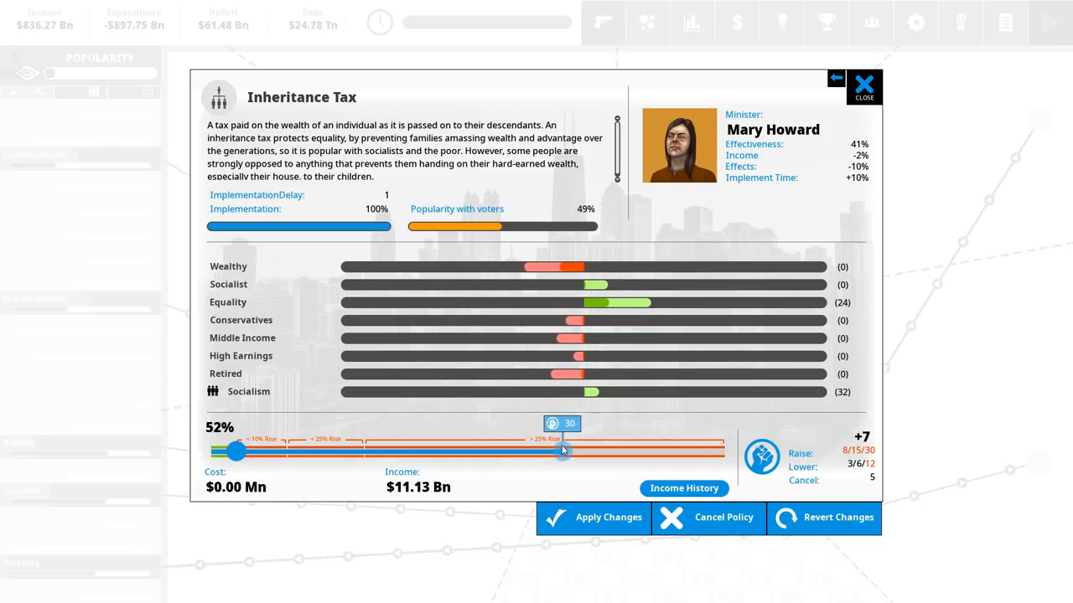
left_click_drag(561, 451, 534, 451)
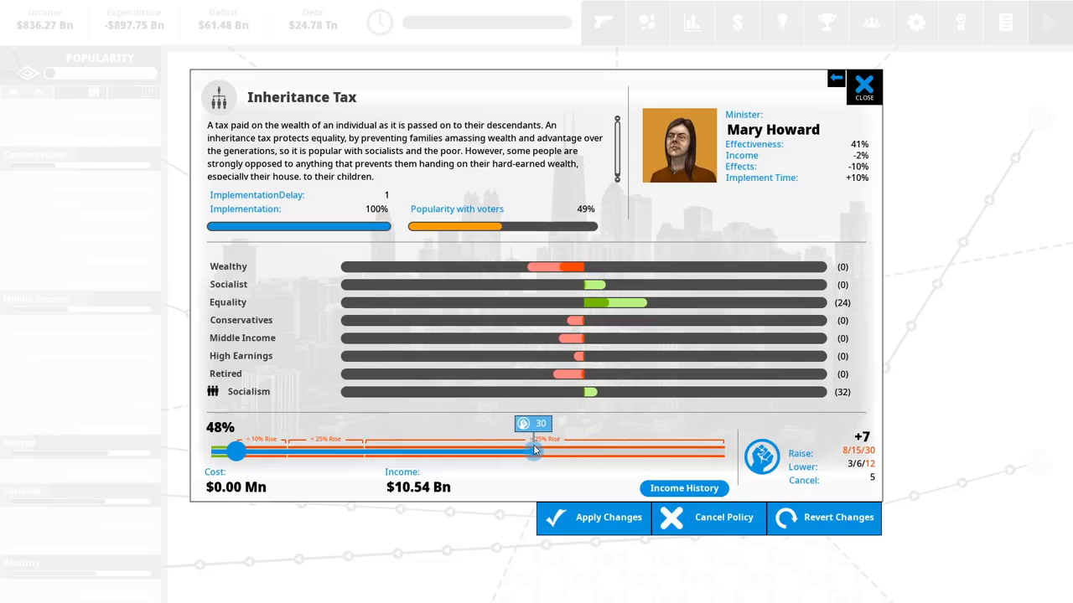
left_click_drag(534, 452, 603, 452)
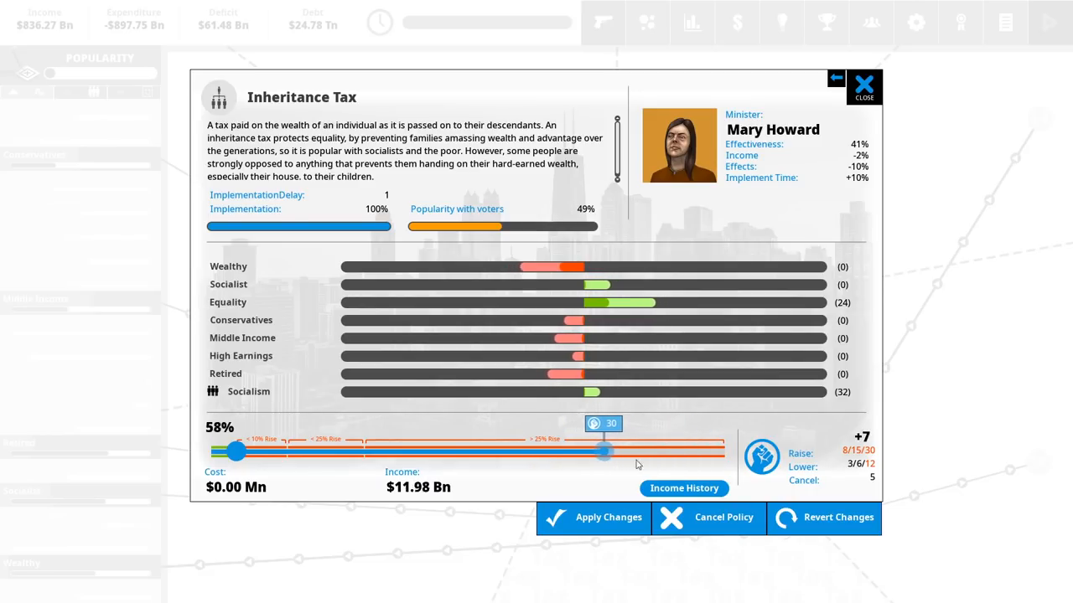
left_click_drag(603, 452, 712, 451)
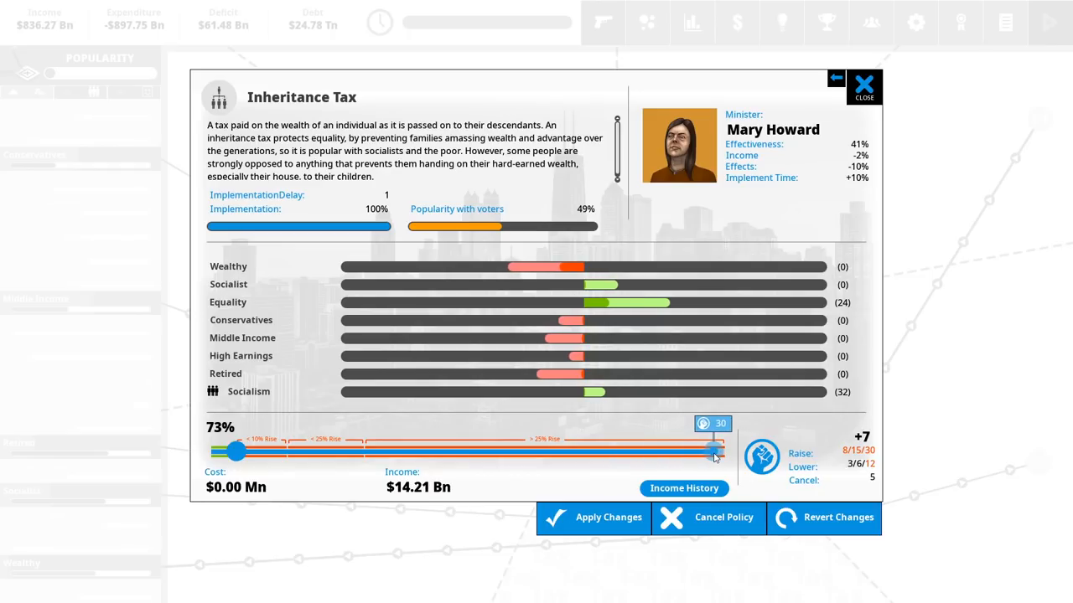
left_click(836, 85)
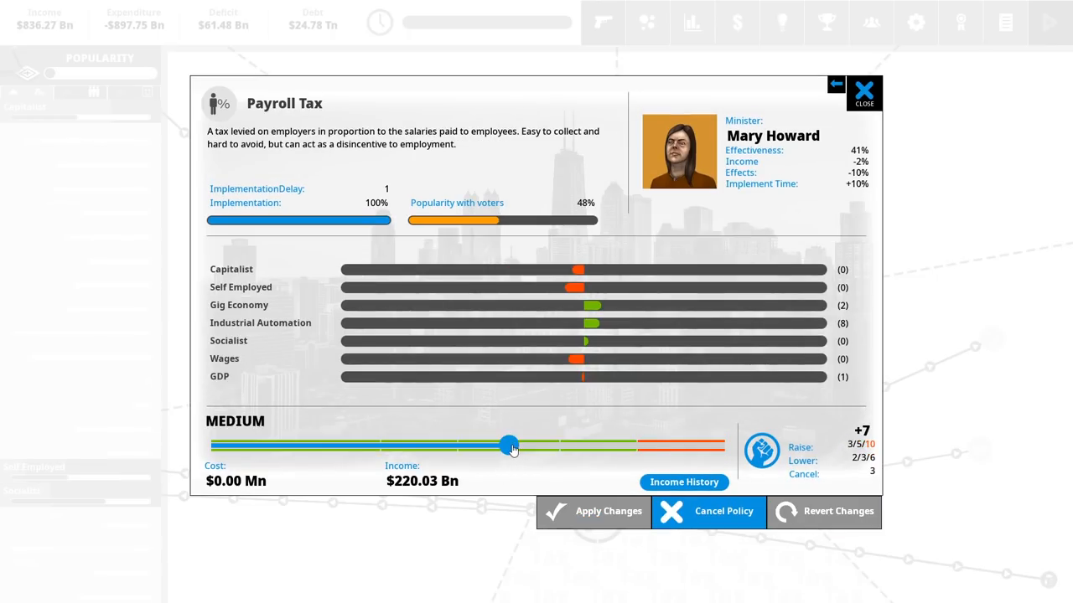
- Raise Payroll Tax to high, about $295 Bn income, and apply it for 5 political capital
left_click_drag(508, 445, 615, 445)
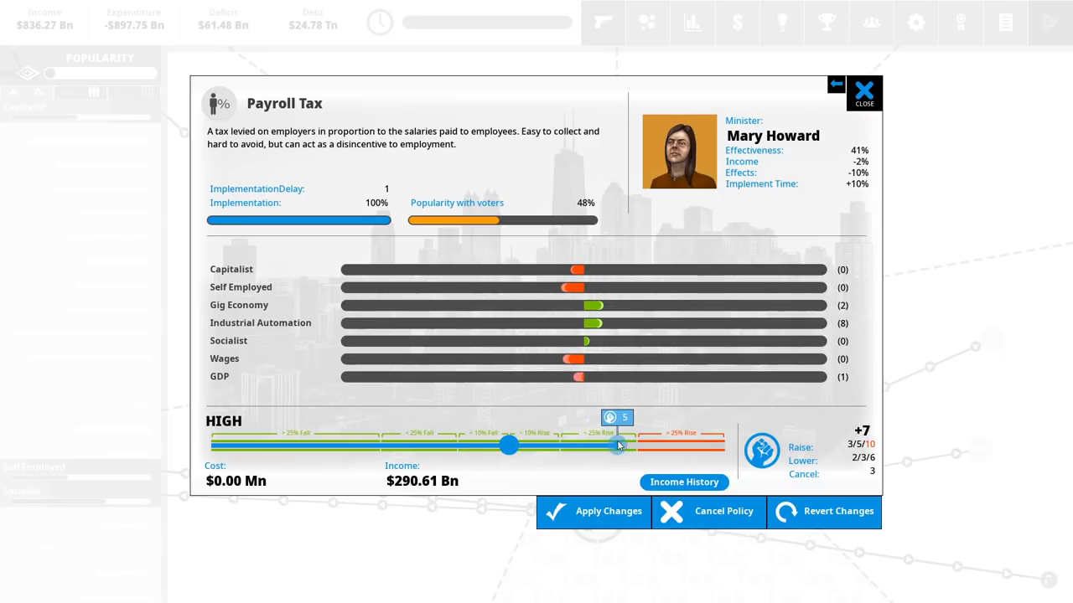
left_click_drag(618, 446, 635, 446)
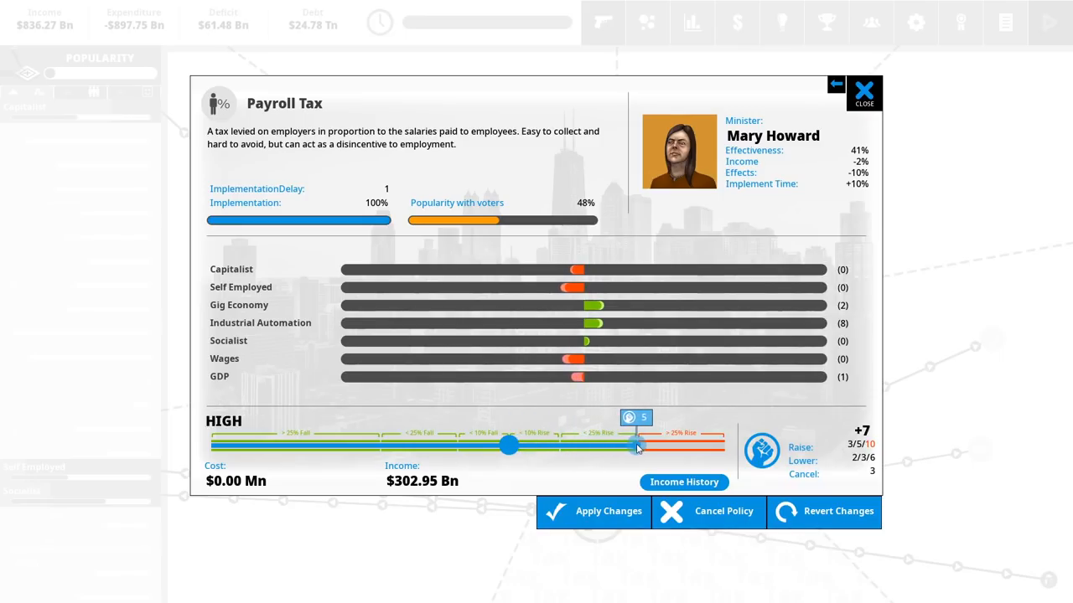
left_click_drag(635, 447, 649, 447)
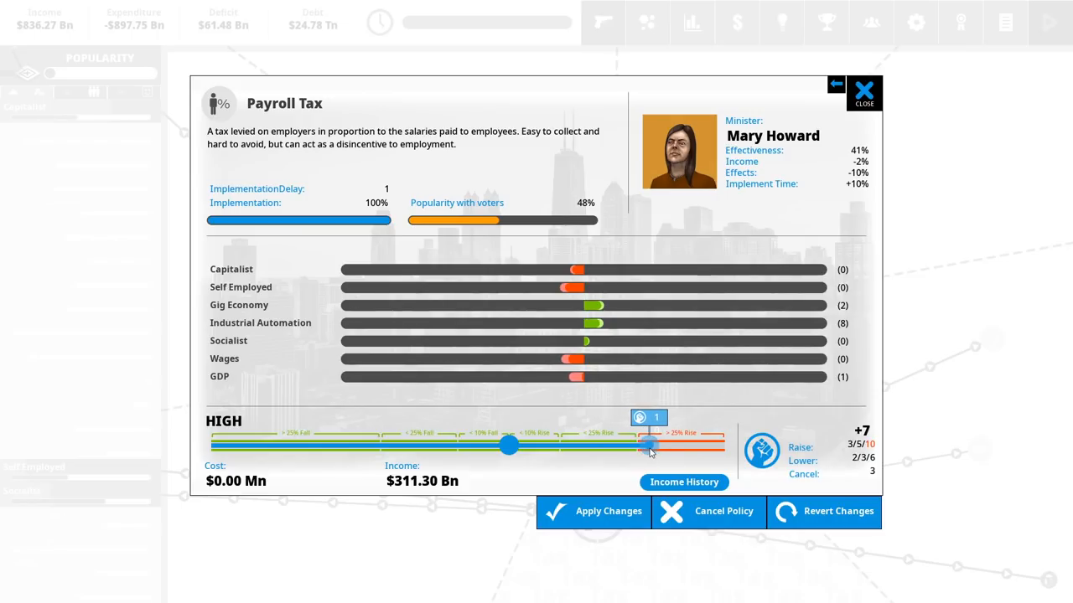
left_click_drag(650, 445, 633, 445)
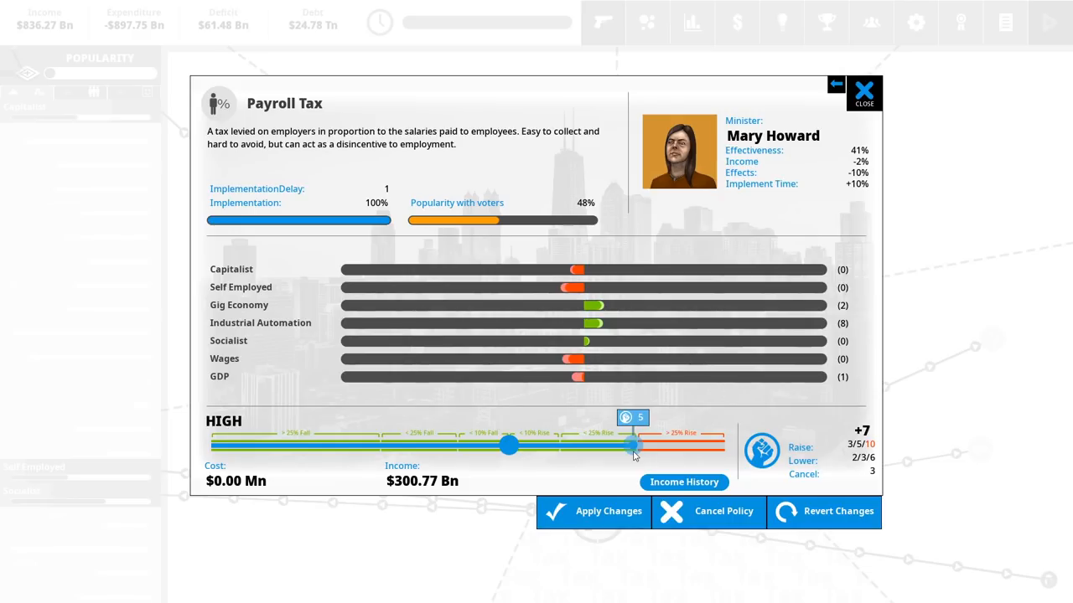
left_click_drag(631, 445, 612, 445)
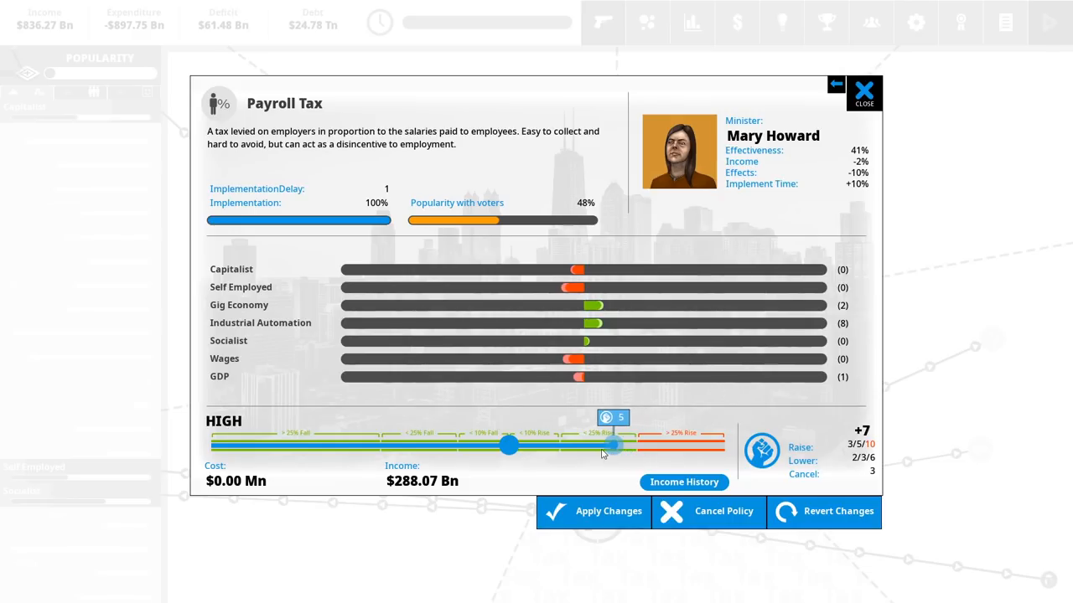
left_click_drag(612, 446, 584, 447)
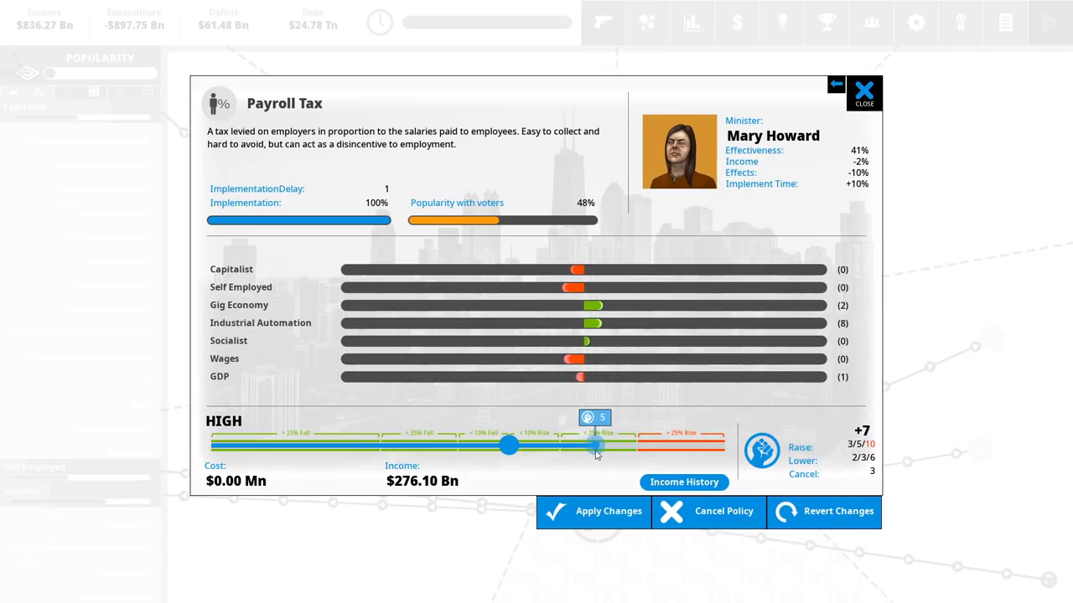
left_click_drag(595, 446, 579, 447)
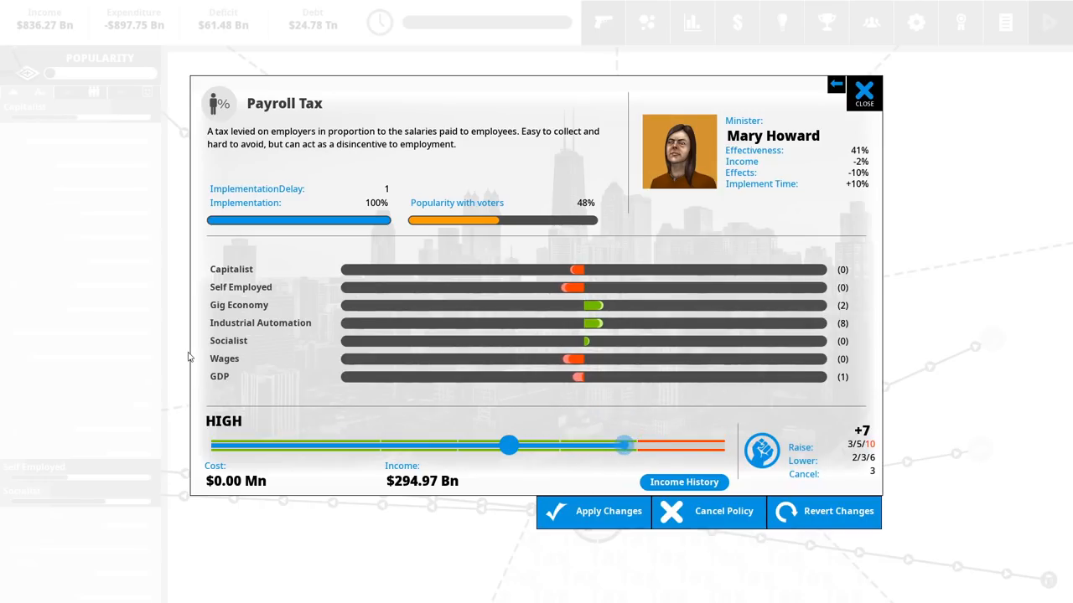
left_click(608, 511)
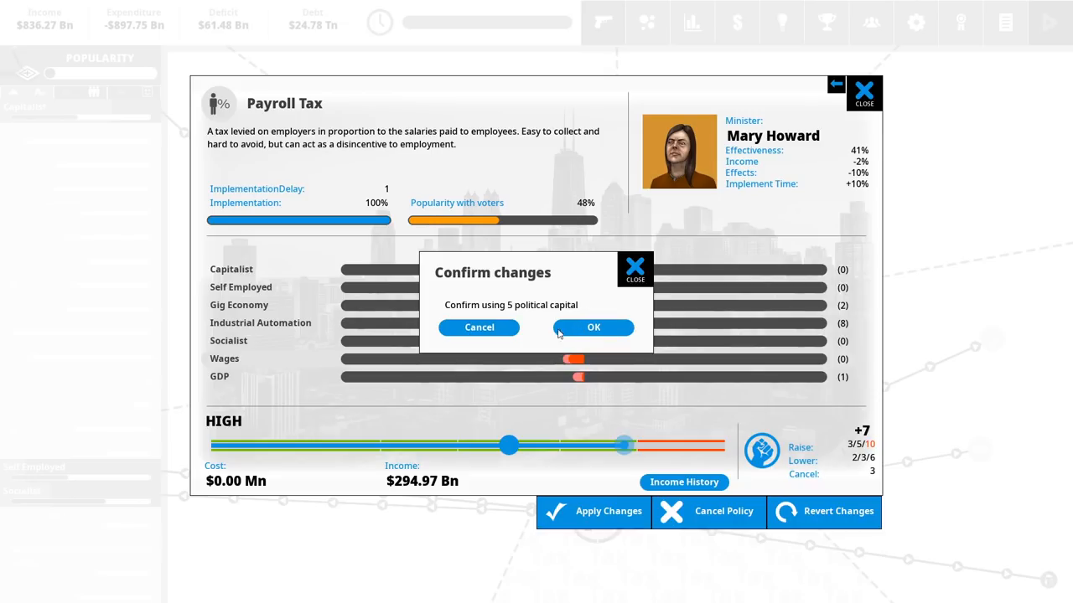
left_click(593, 327)
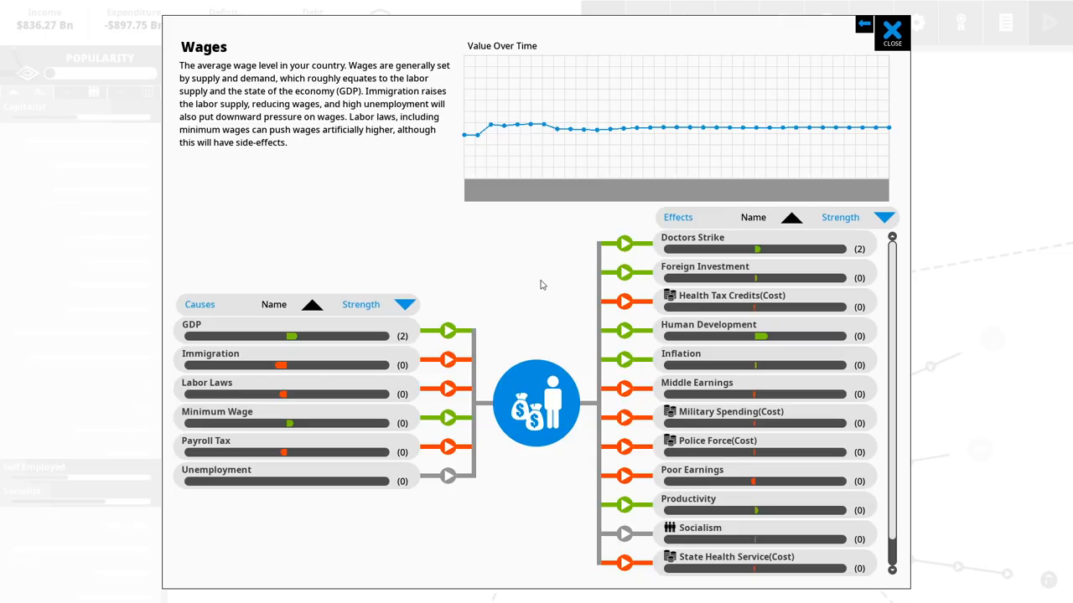
- Bring up the Sales Tax details, still at 6% with about $40.36 Bn income
left_click(891, 32)
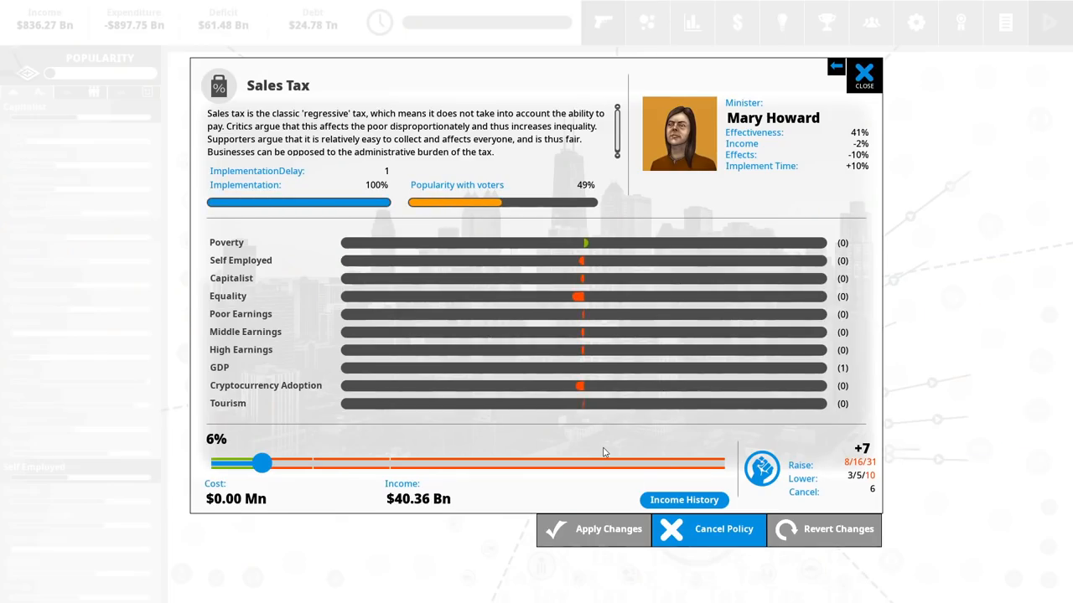
mouse_move(858, 100)
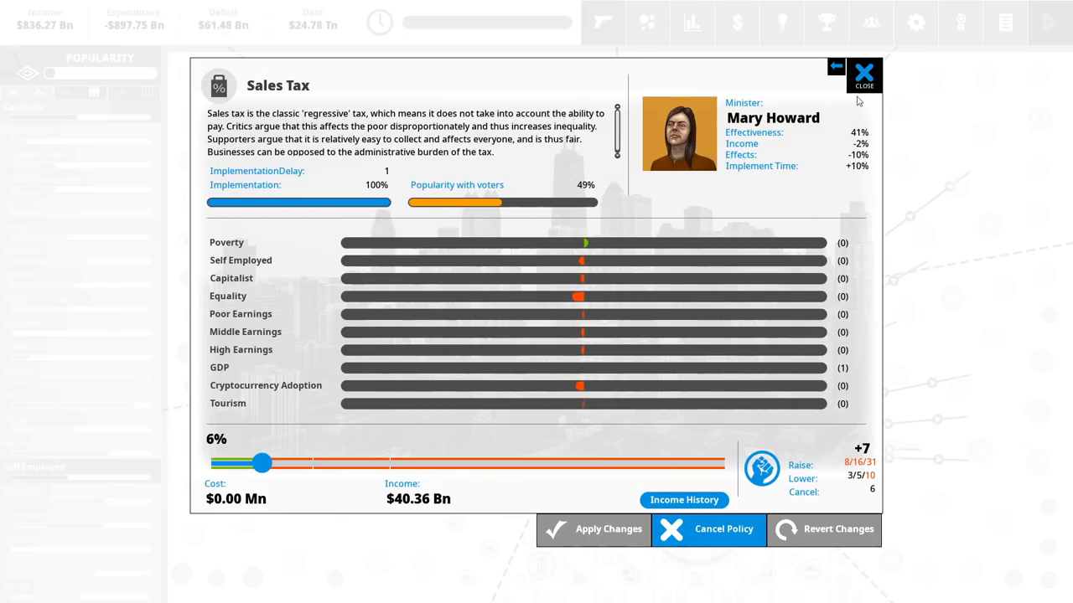
- Close Sales Tax unchanged and drag Military Spending down to about $160.22 Bn
left_click(864, 76)
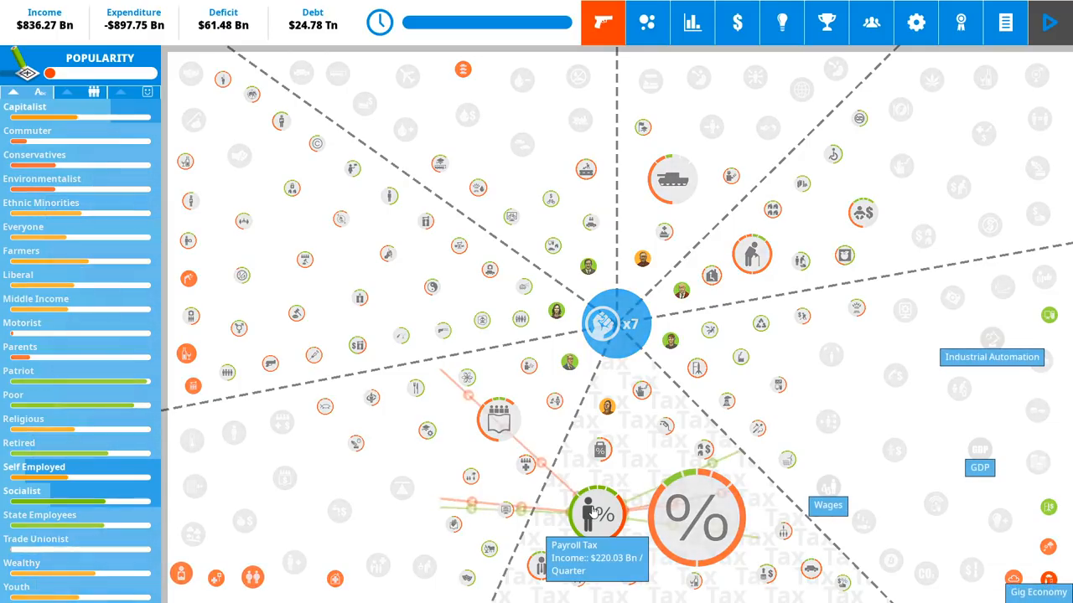
mouse_move(600, 450)
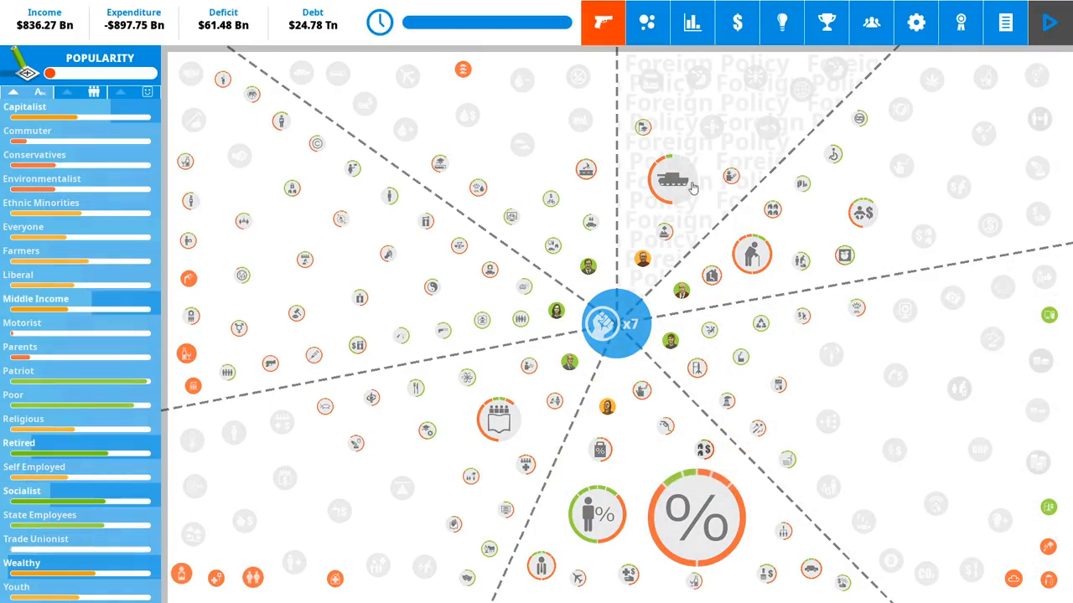
left_click(671, 177)
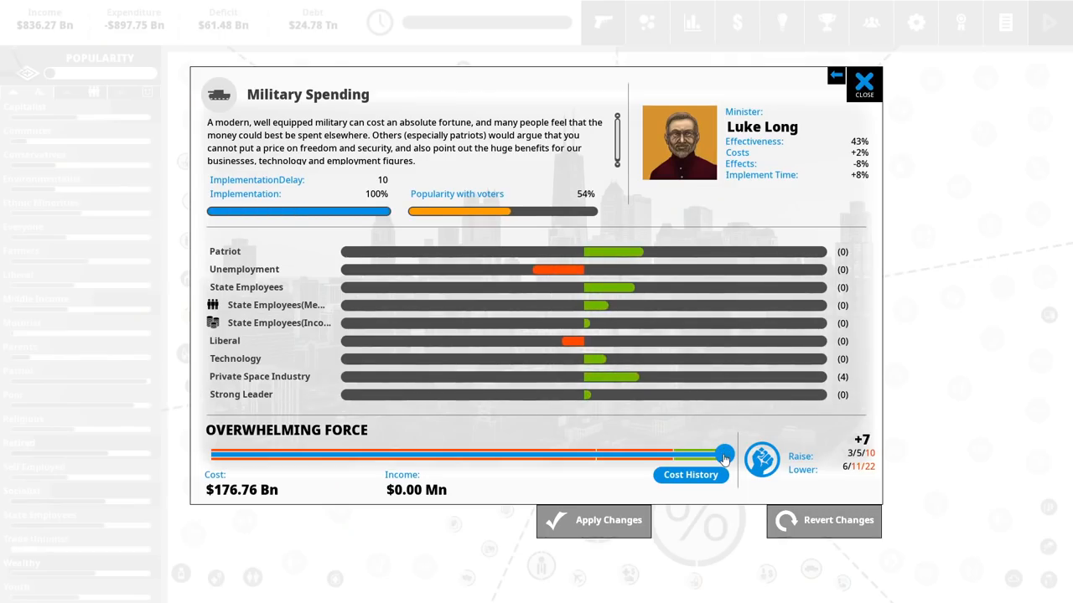
left_click_drag(725, 455, 675, 455)
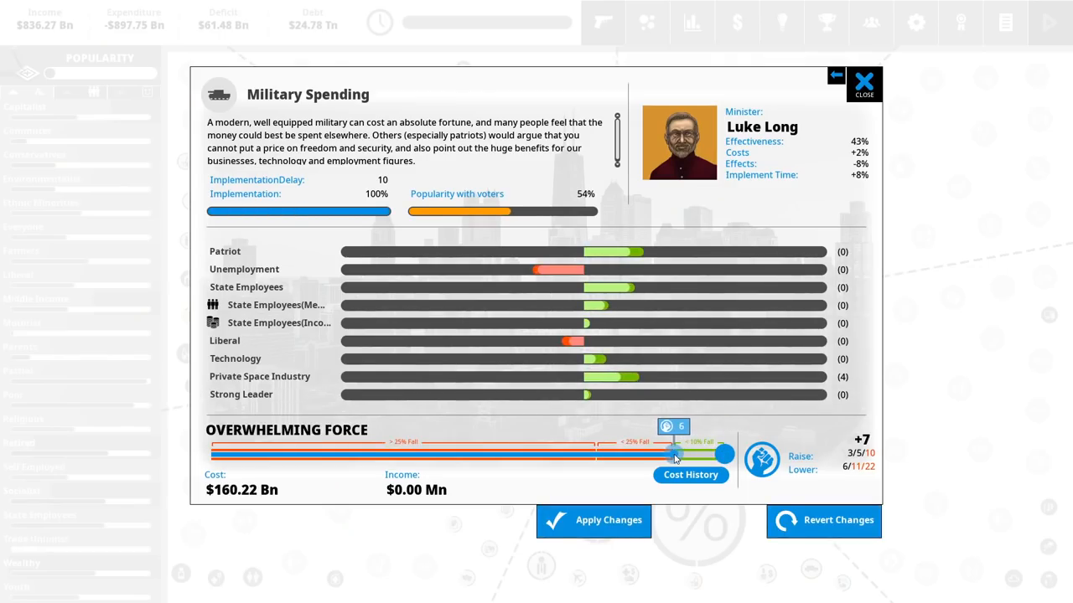
left_click_drag(675, 454, 723, 454)
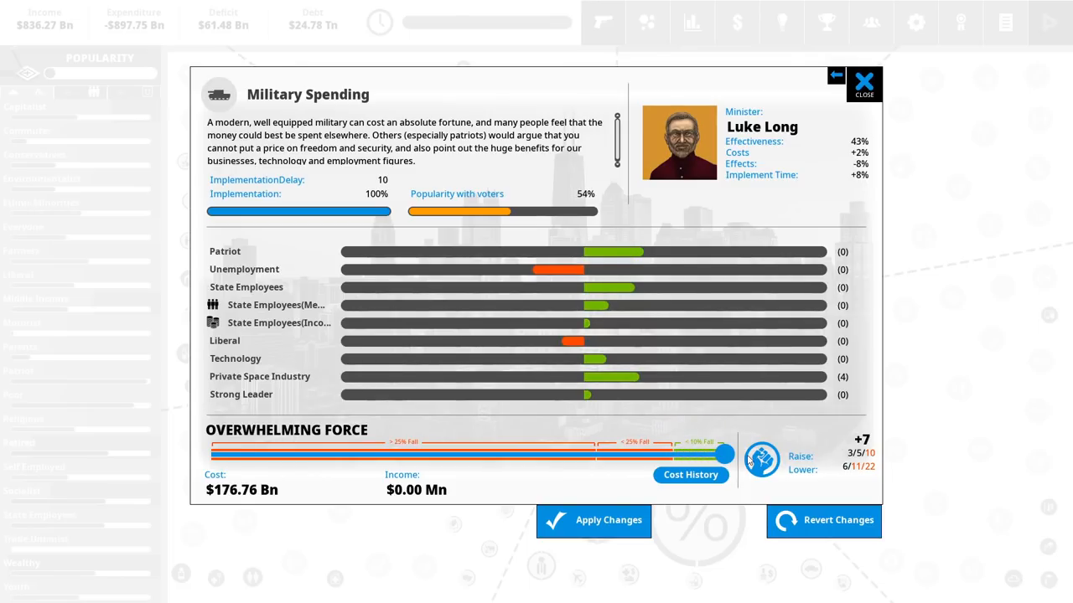
left_click_drag(727, 455, 718, 457)
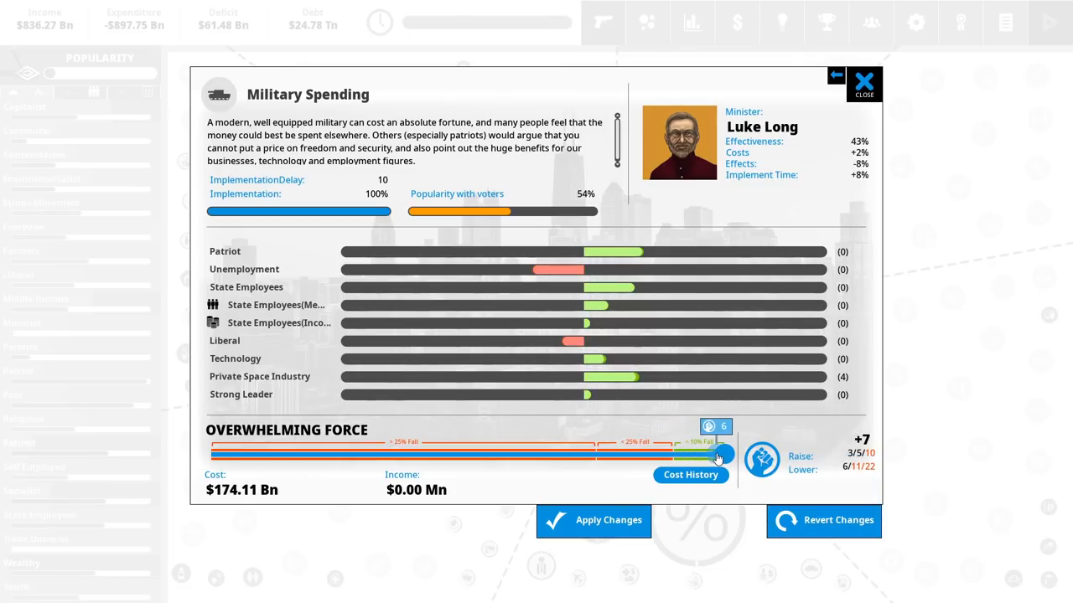
left_click_drag(718, 455, 675, 455)
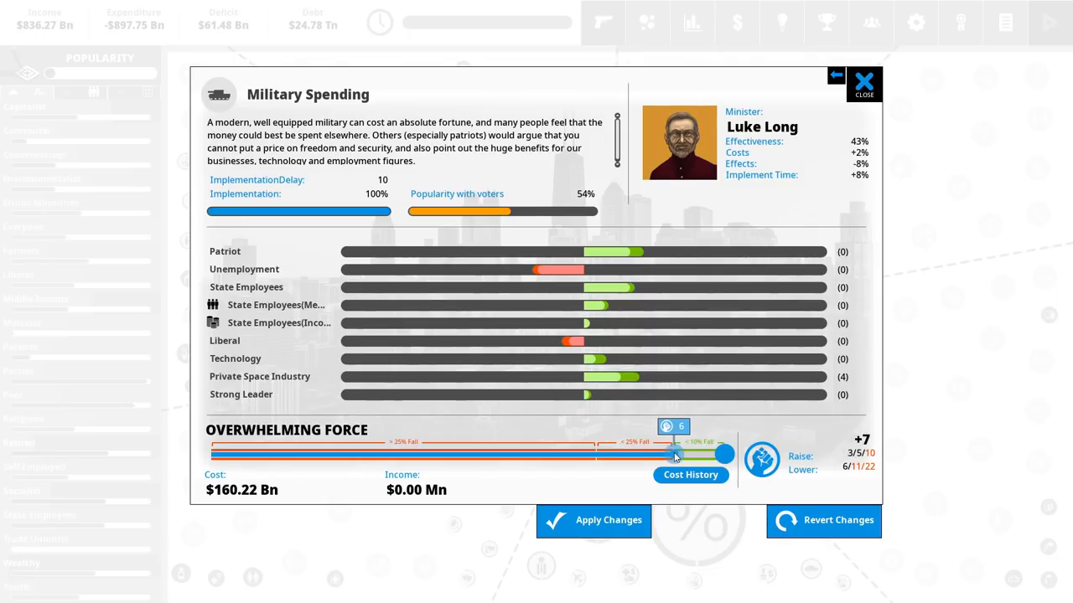
mouse_move(675, 455)
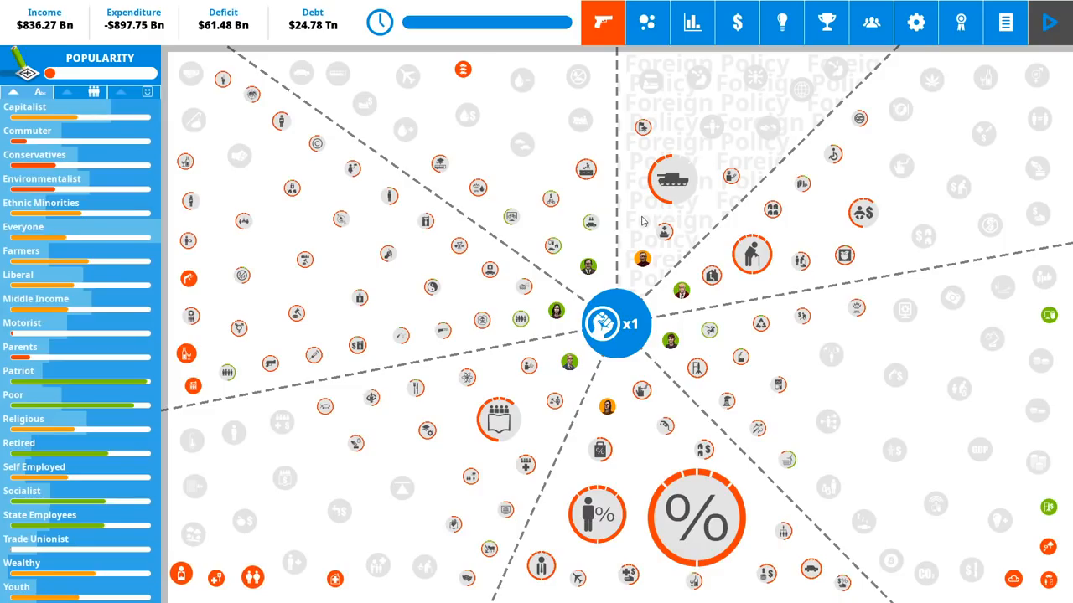
mouse_move(616, 323)
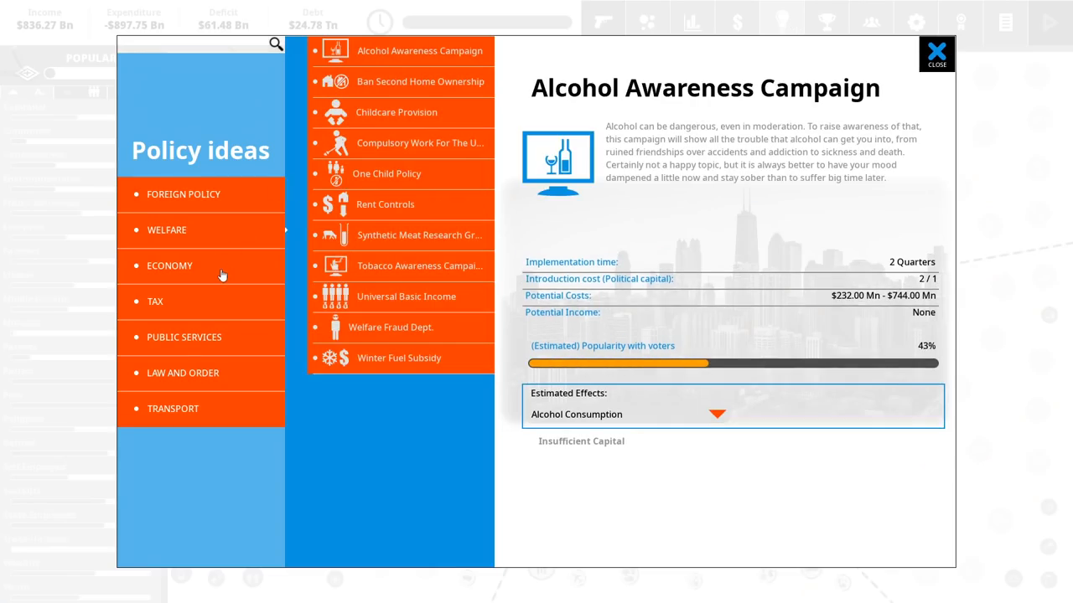
left_click(182, 373)
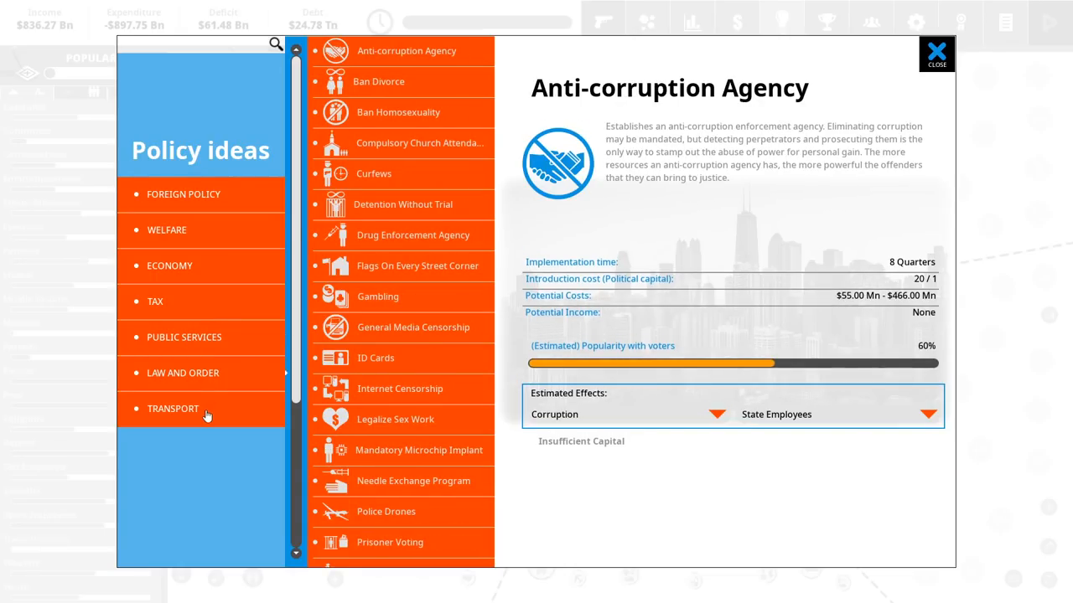
left_click(173, 409)
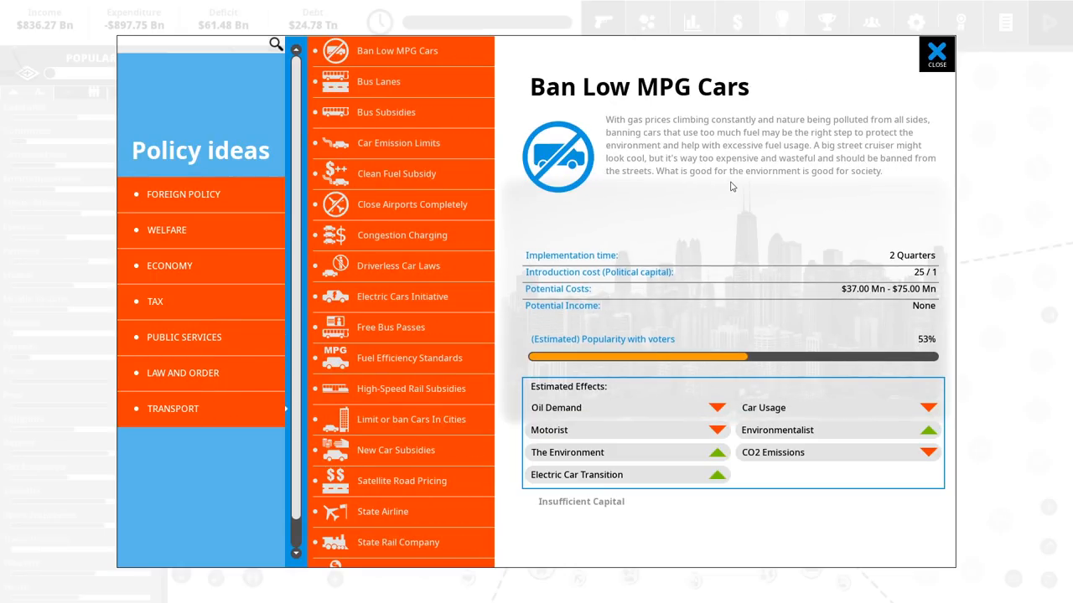
left_click(936, 54)
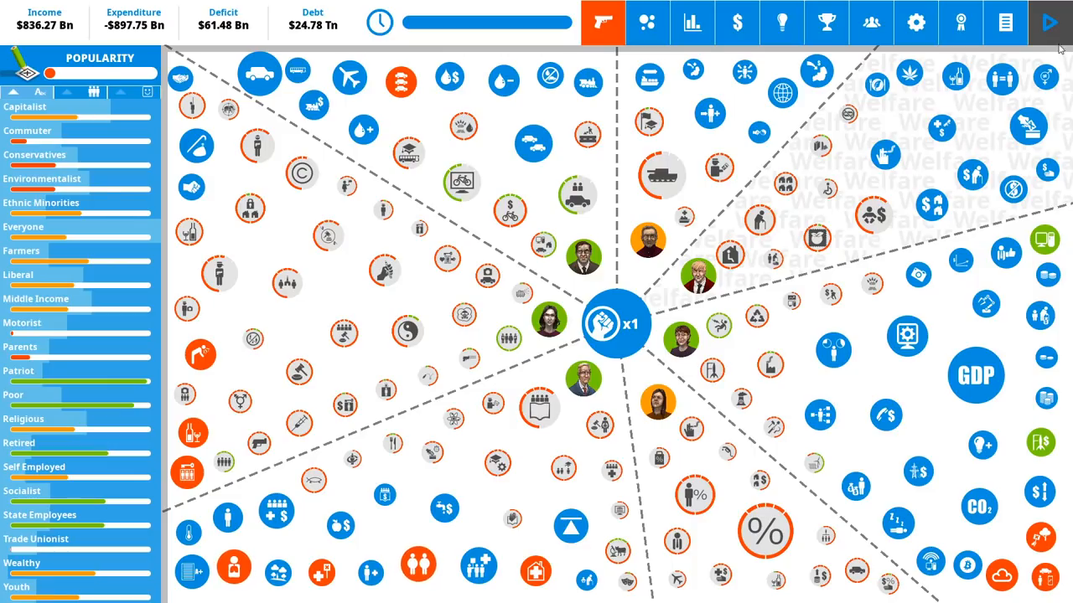
- End the turn to reach the Quarterly Report showing a $39.15 Bn deficit and 15% polling
left_click(1049, 23)
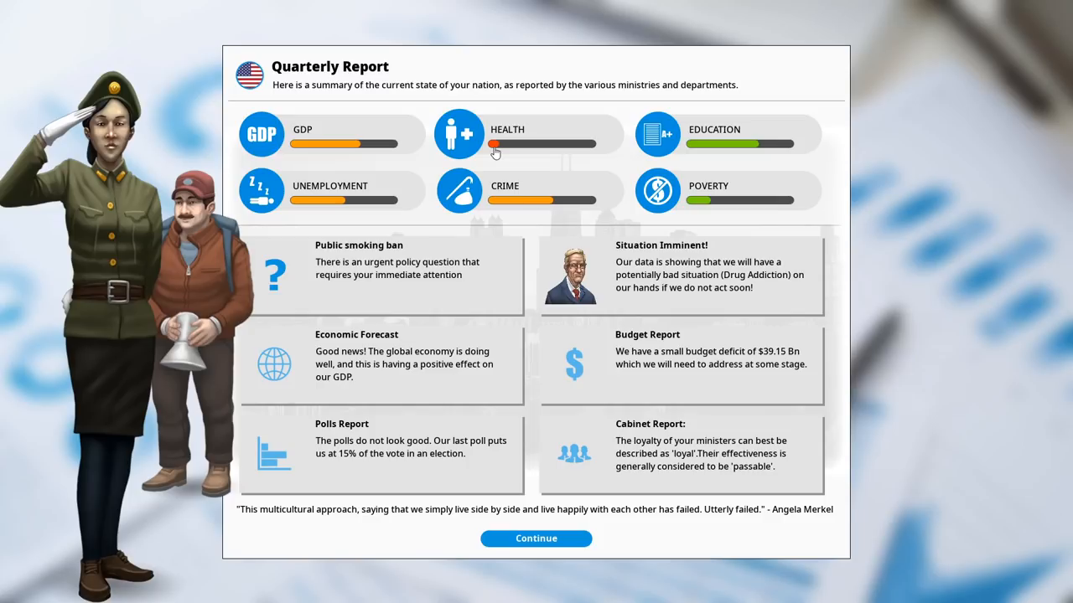
mouse_move(727, 293)
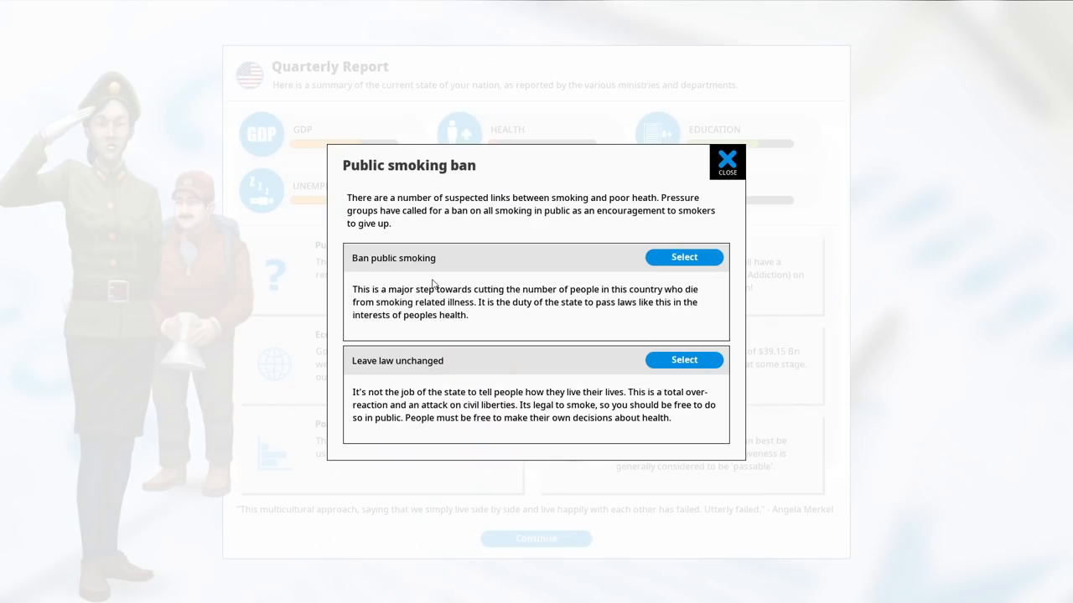
mouse_move(591, 267)
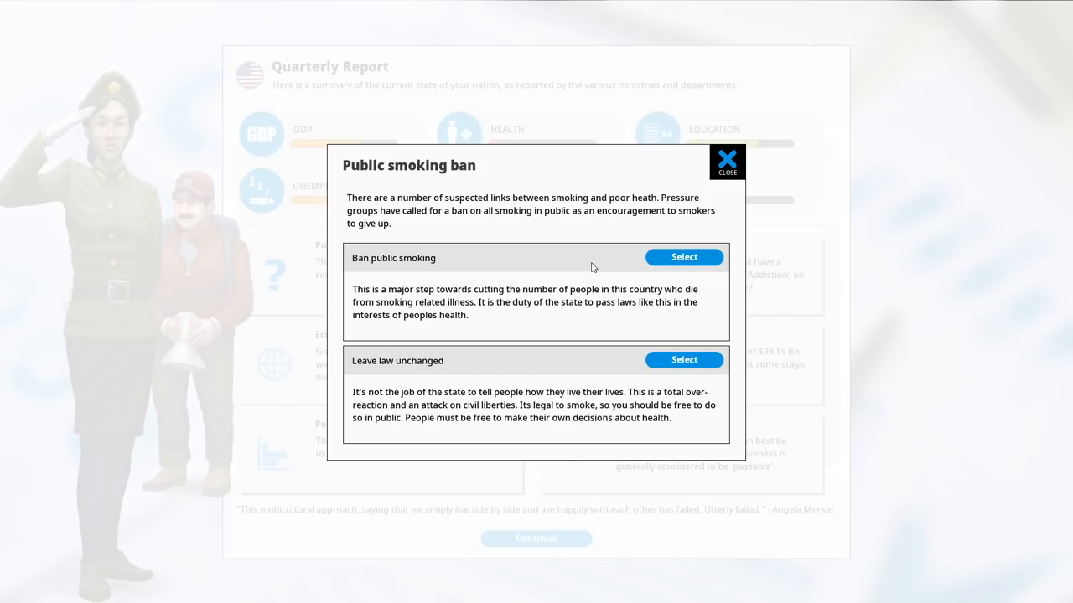
mouse_move(558, 267)
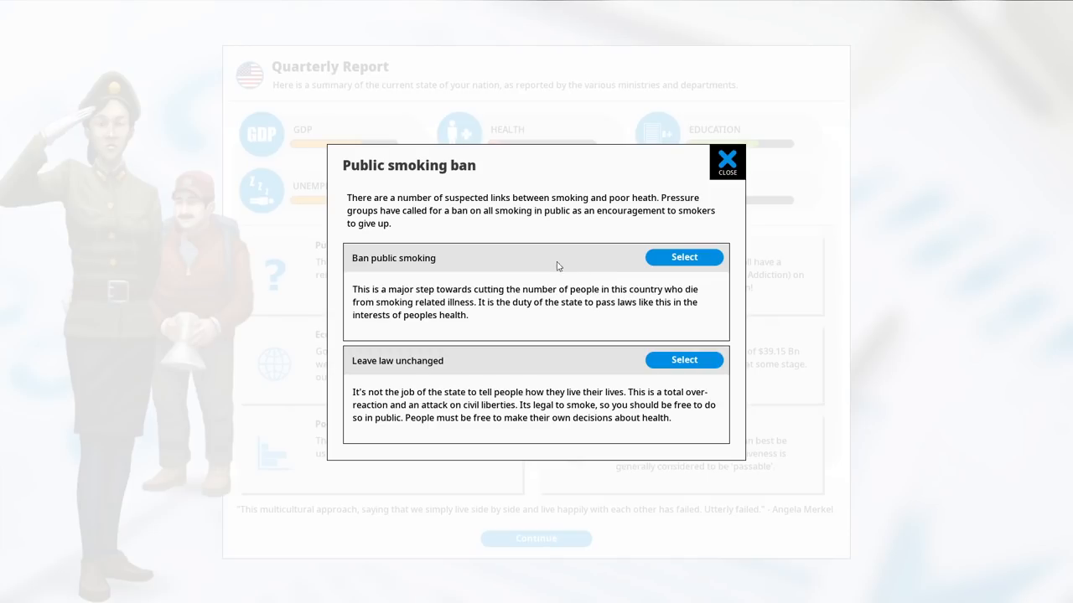
mouse_move(552, 266)
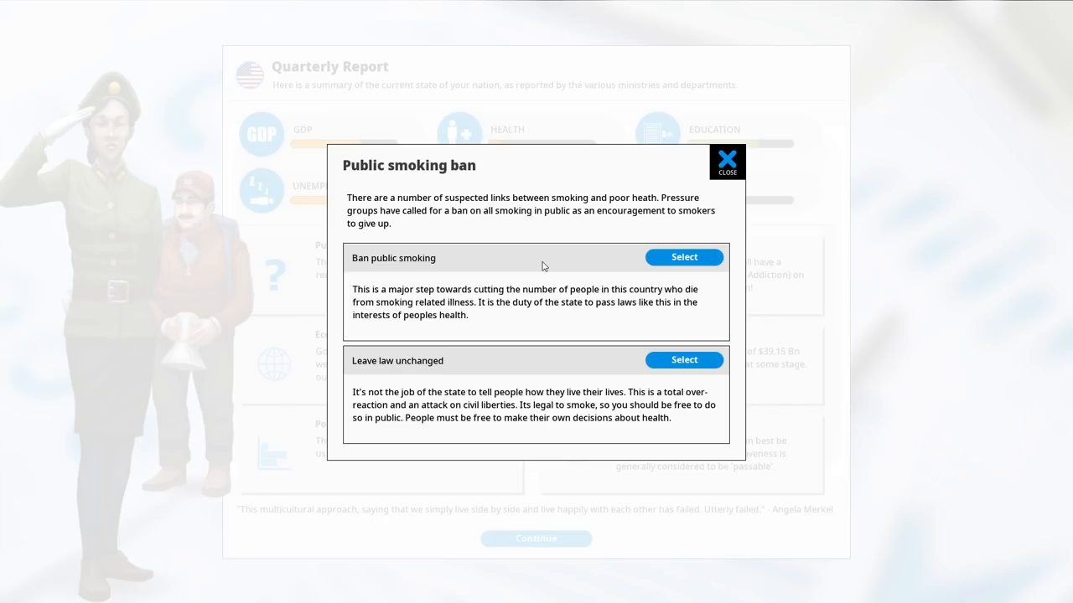
mouse_move(513, 359)
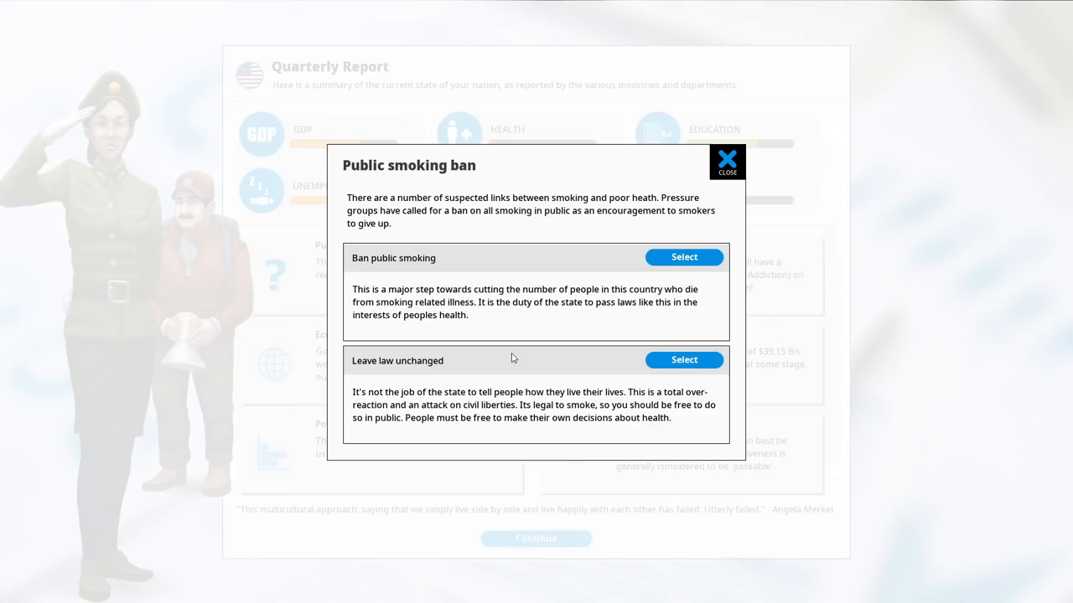
mouse_move(506, 261)
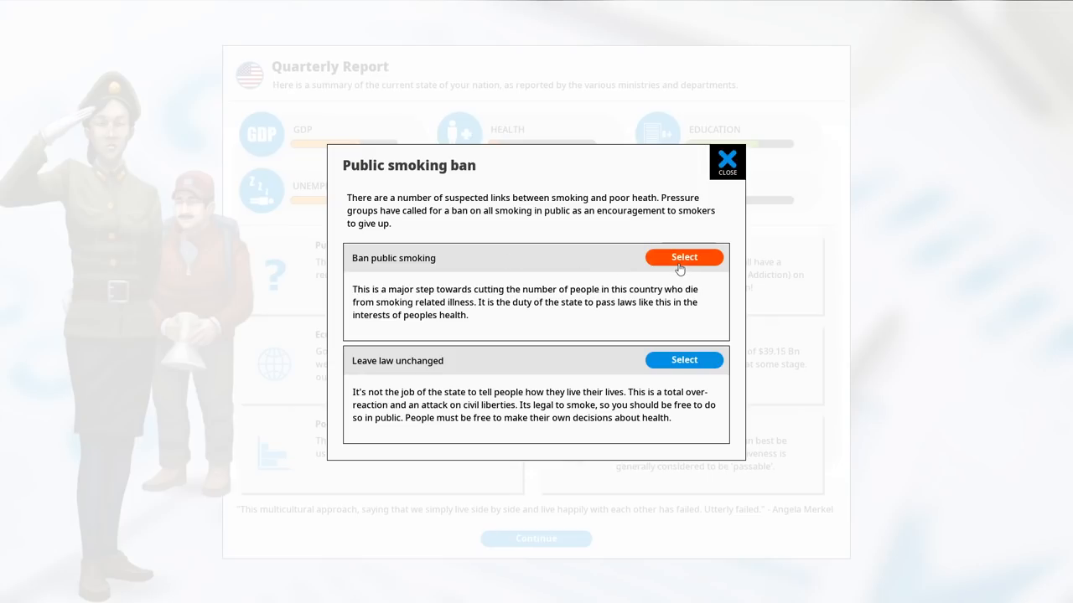
mouse_move(684, 257)
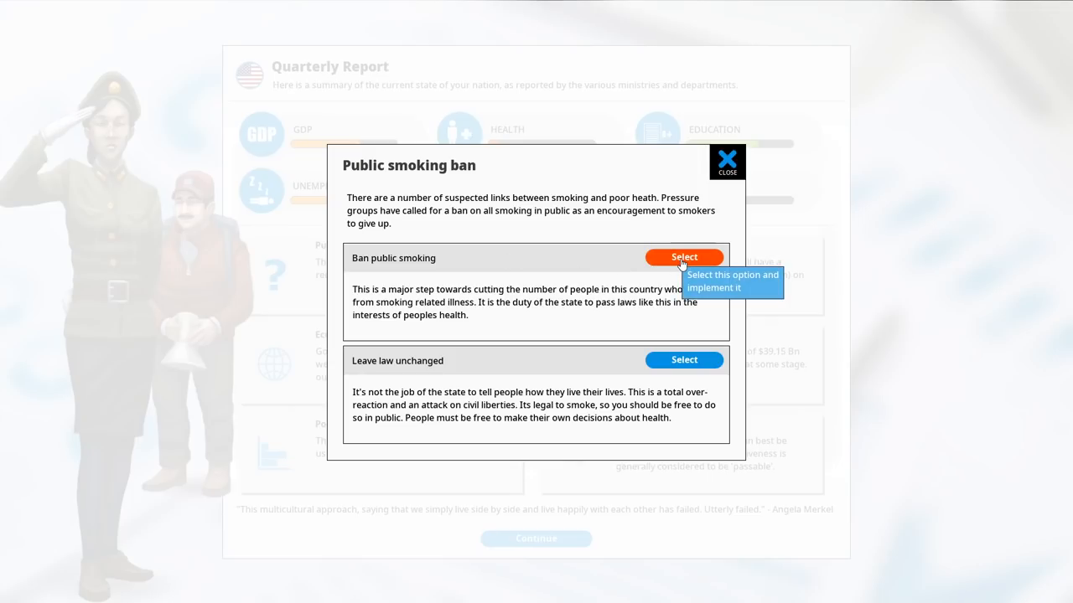
- Select Ban public smoking in the Public smoking ban dilemma
left_click(683, 256)
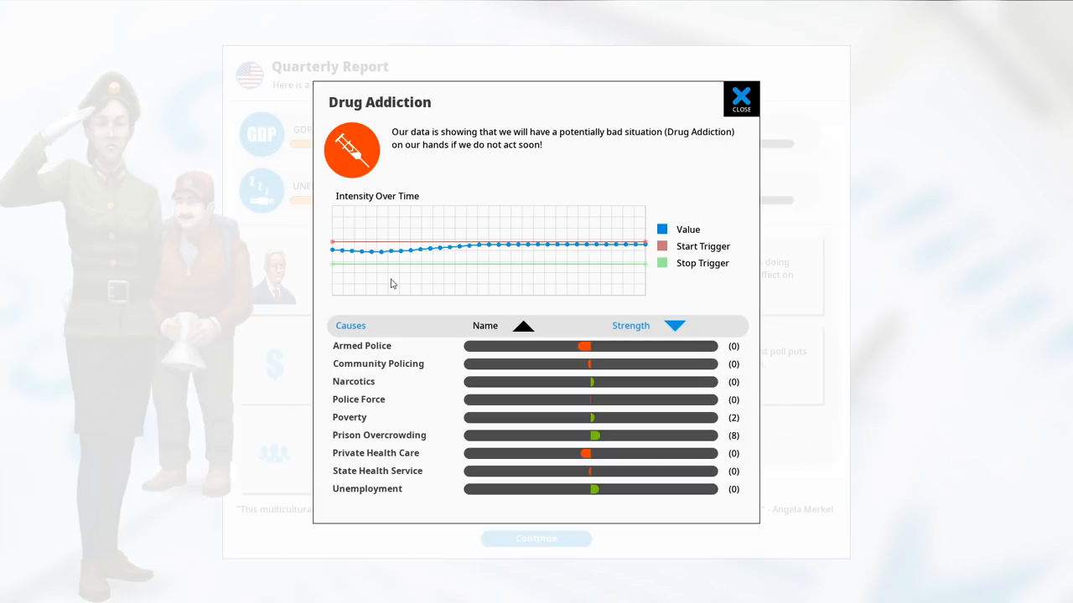
mouse_move(359, 264)
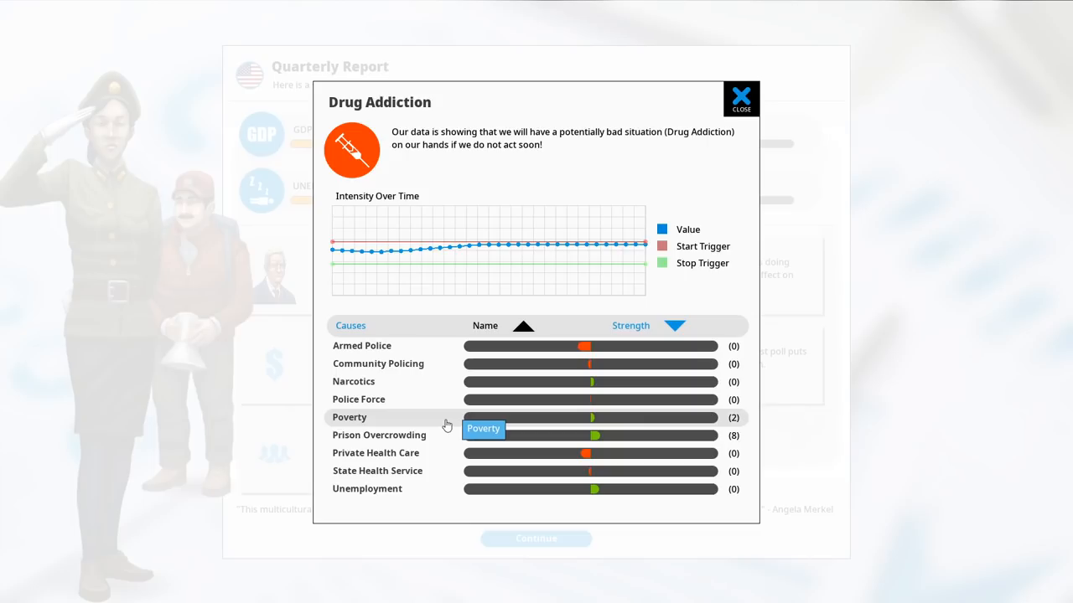
mouse_move(435, 476)
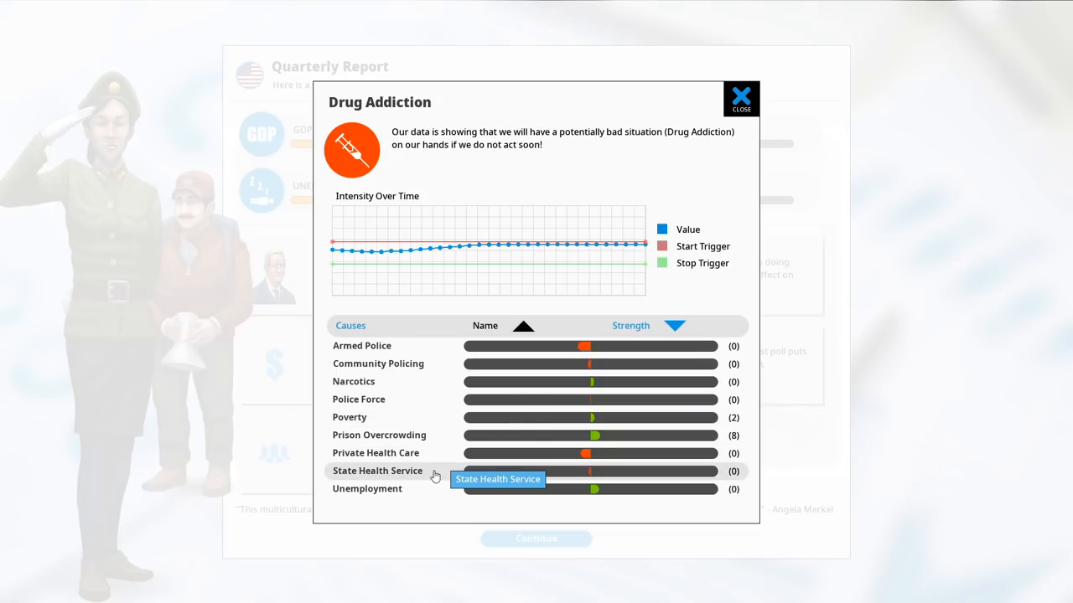
mouse_move(560, 379)
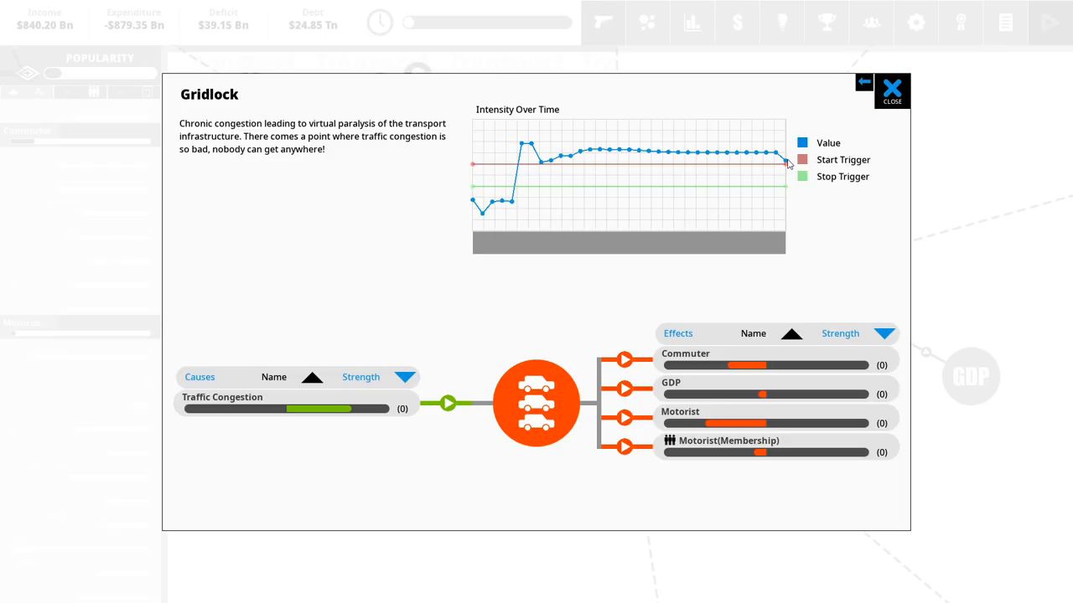
mouse_move(786, 190)
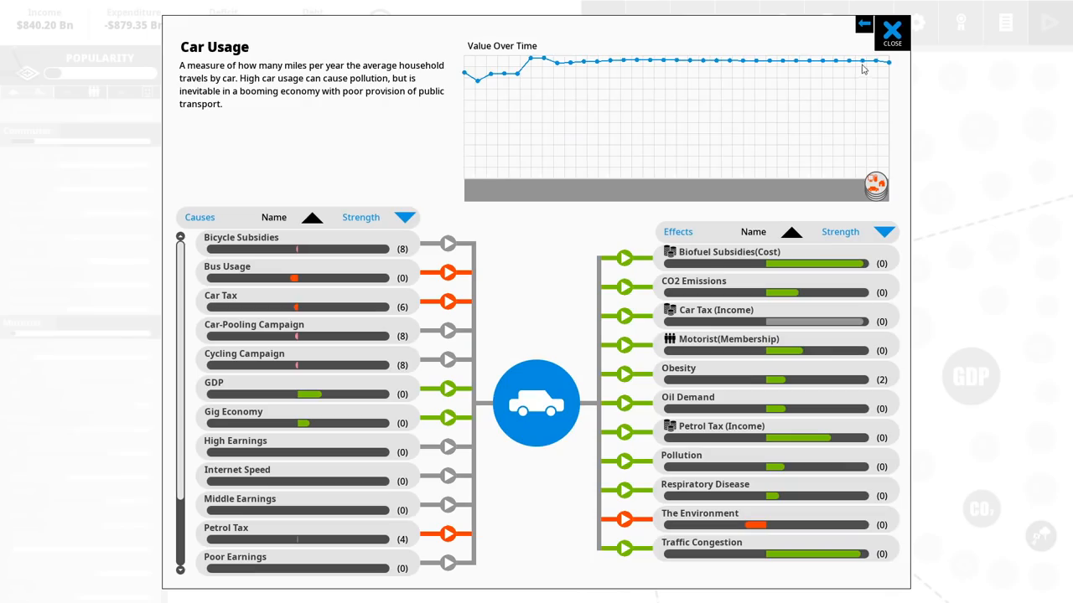
mouse_move(887, 67)
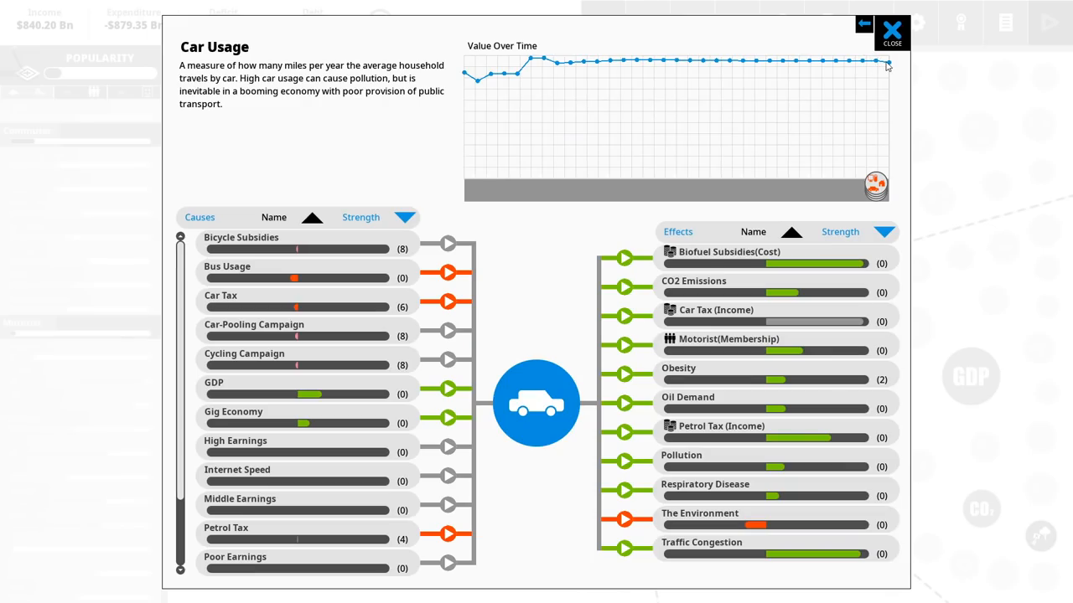
- Close Car Usage, view the Commuter voter group details, then close them
left_click(892, 29)
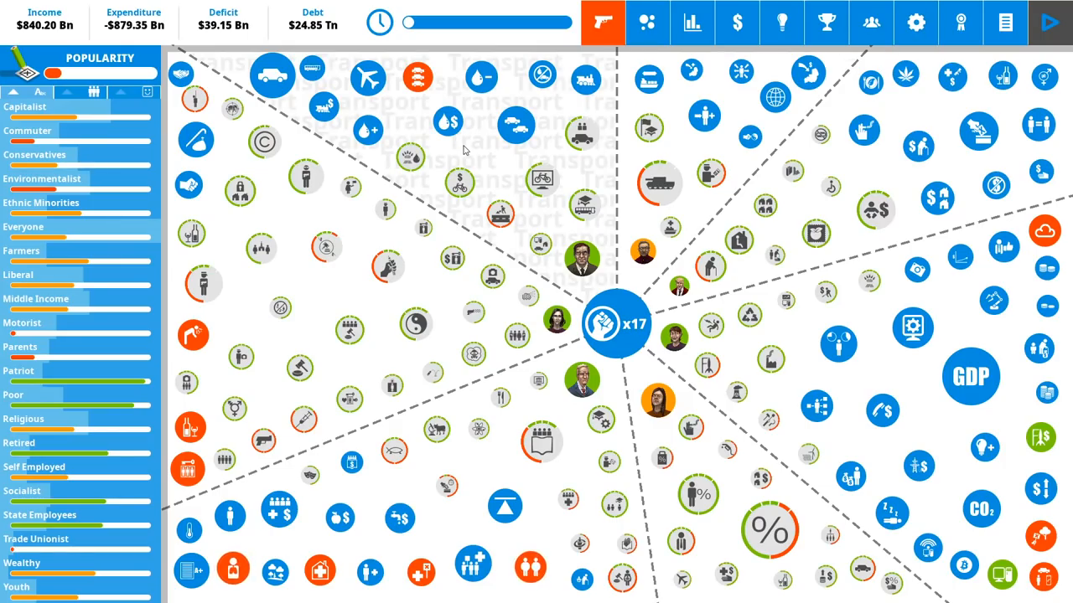
left_click(28, 131)
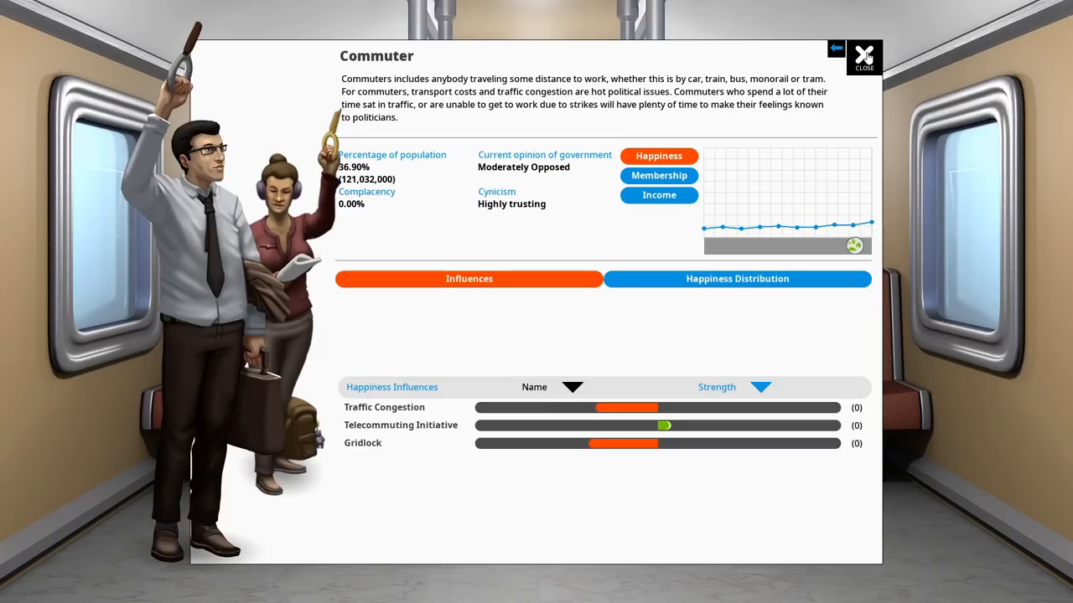
left_click(863, 57)
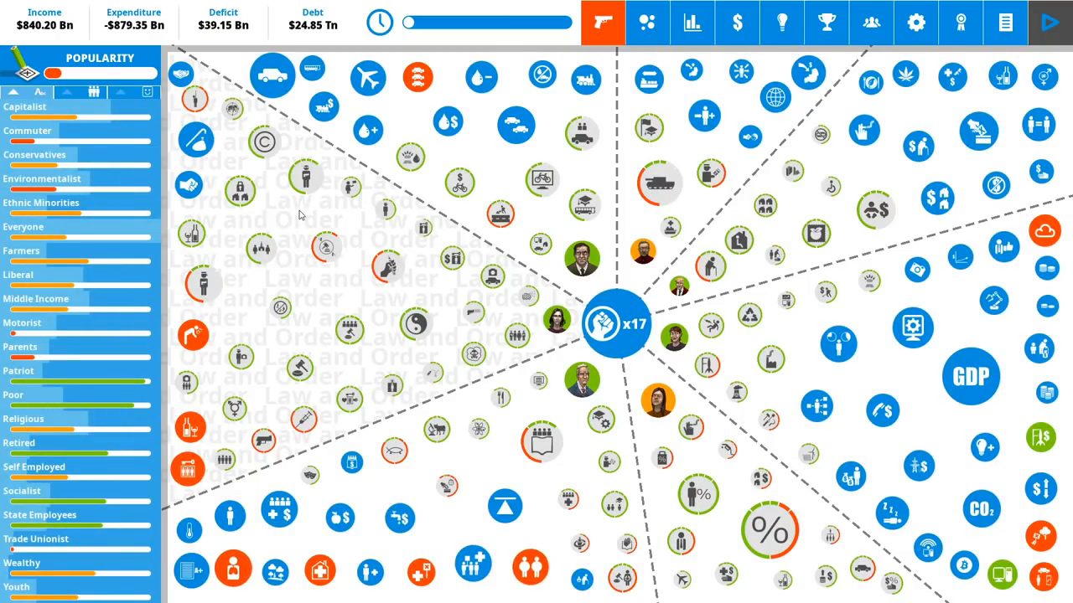
mouse_move(222, 25)
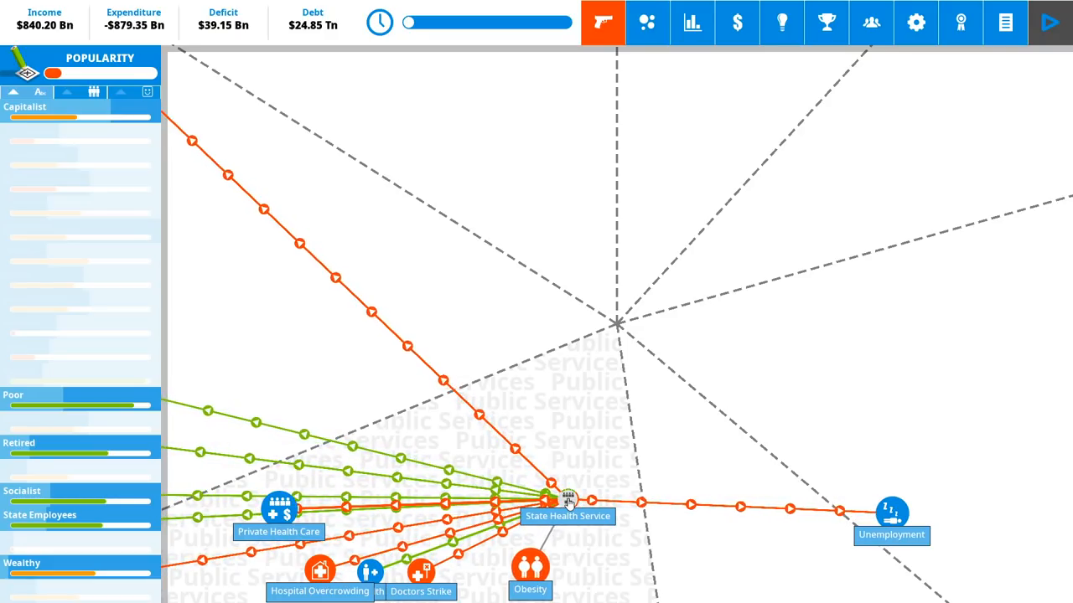
- Try State Health Service funding from $15 Bn to $343 Bn, settle at $104.54 Bn and confirm
left_click(567, 500)
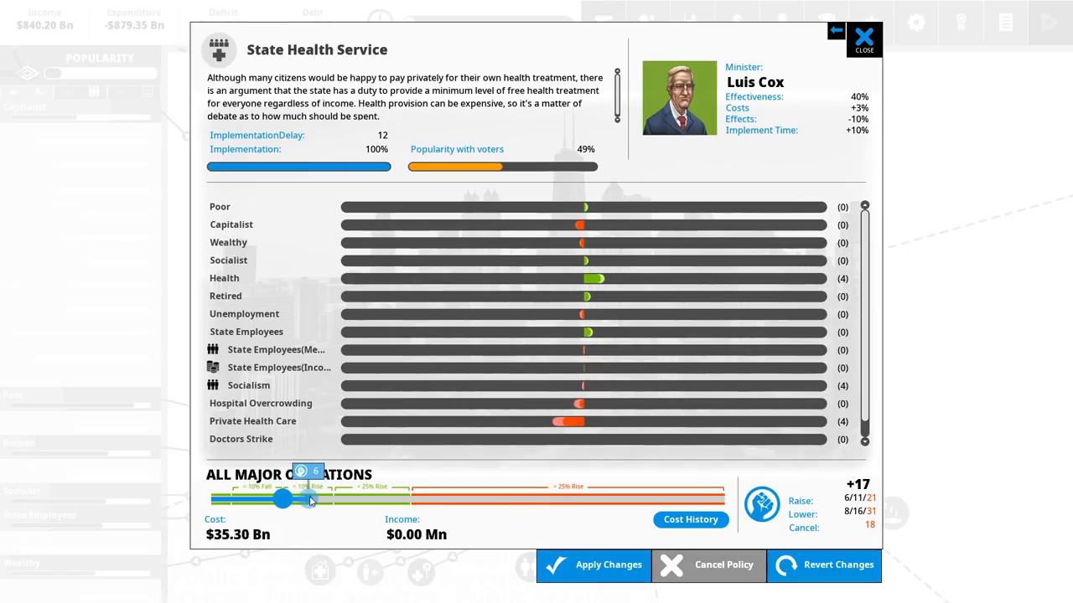
left_click_drag(282, 500, 392, 499)
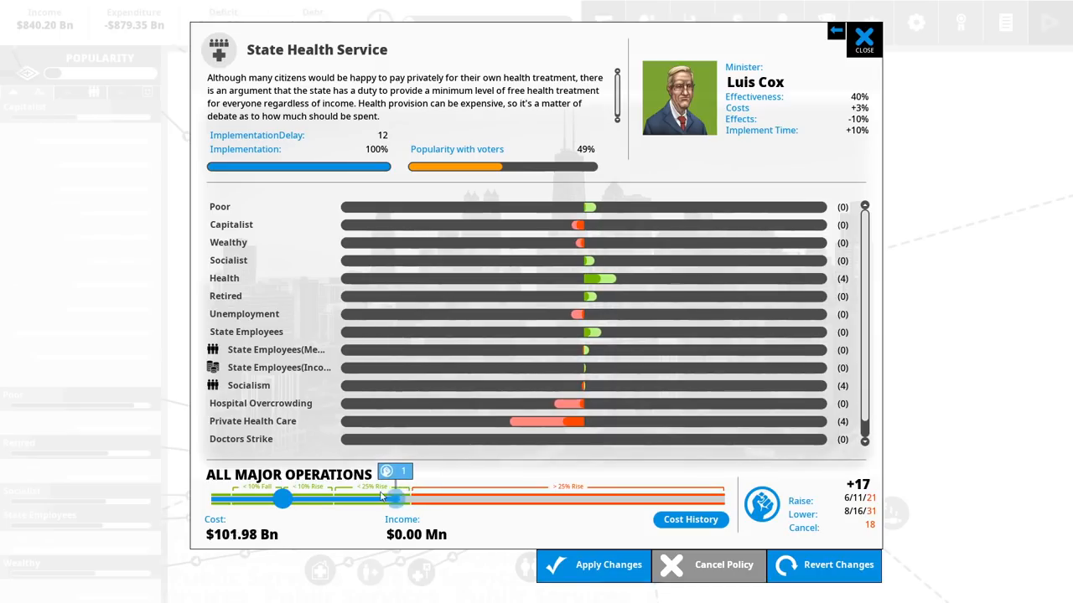
left_click_drag(396, 497, 395, 497)
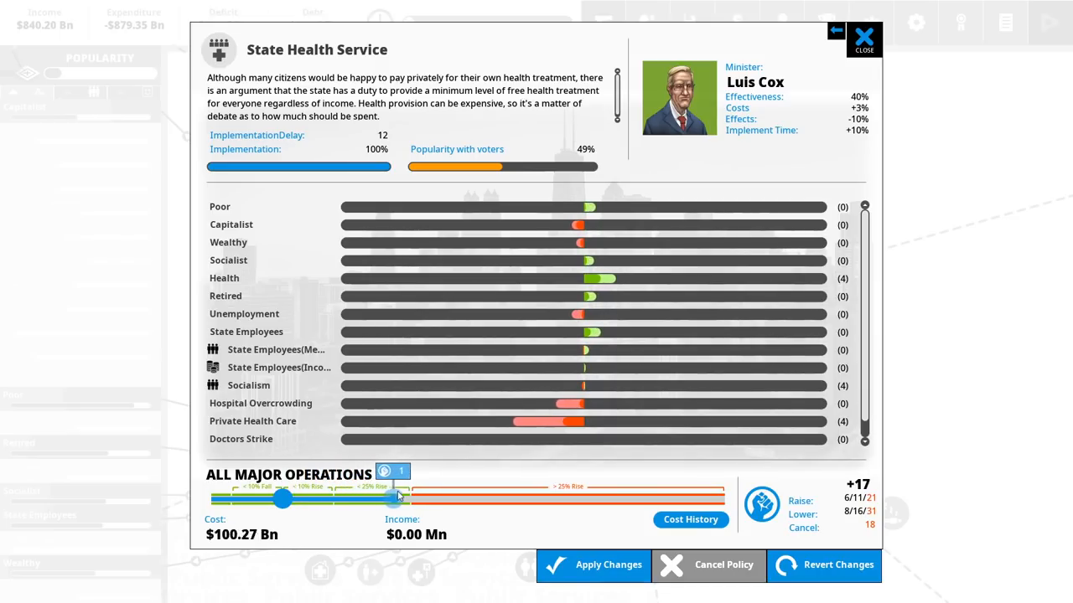
left_click_drag(393, 496, 603, 496)
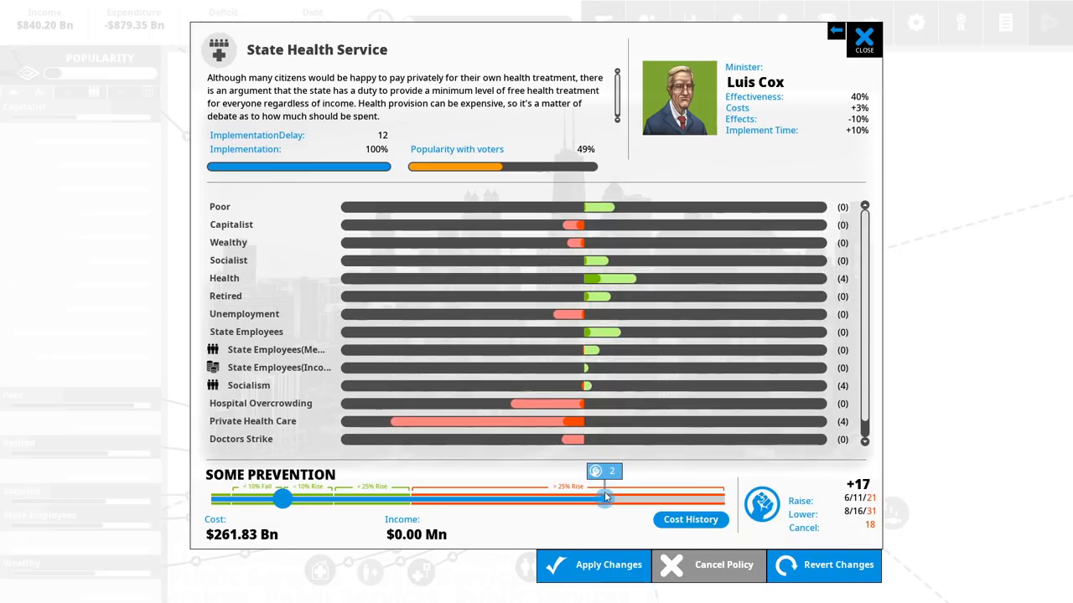
left_click_drag(605, 497, 708, 498)
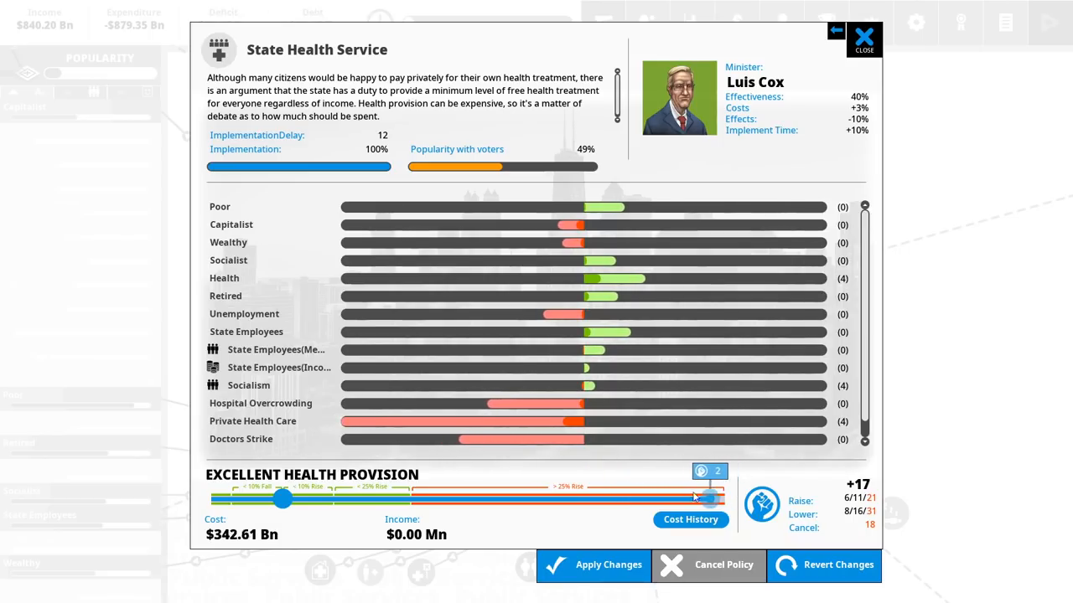
left_click_drag(712, 500, 620, 499)
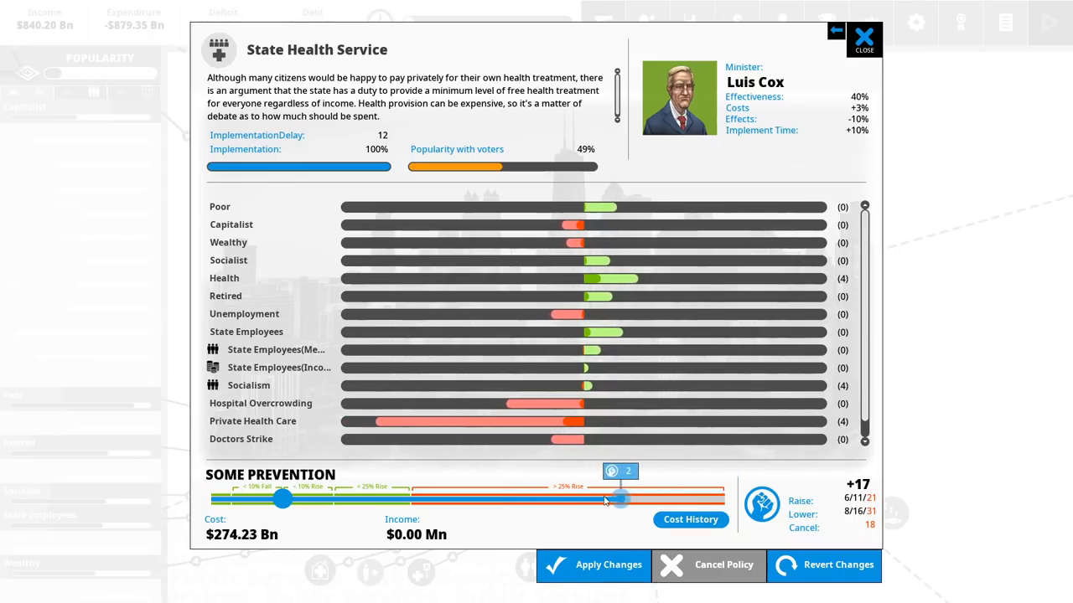
left_click_drag(620, 498, 352, 499)
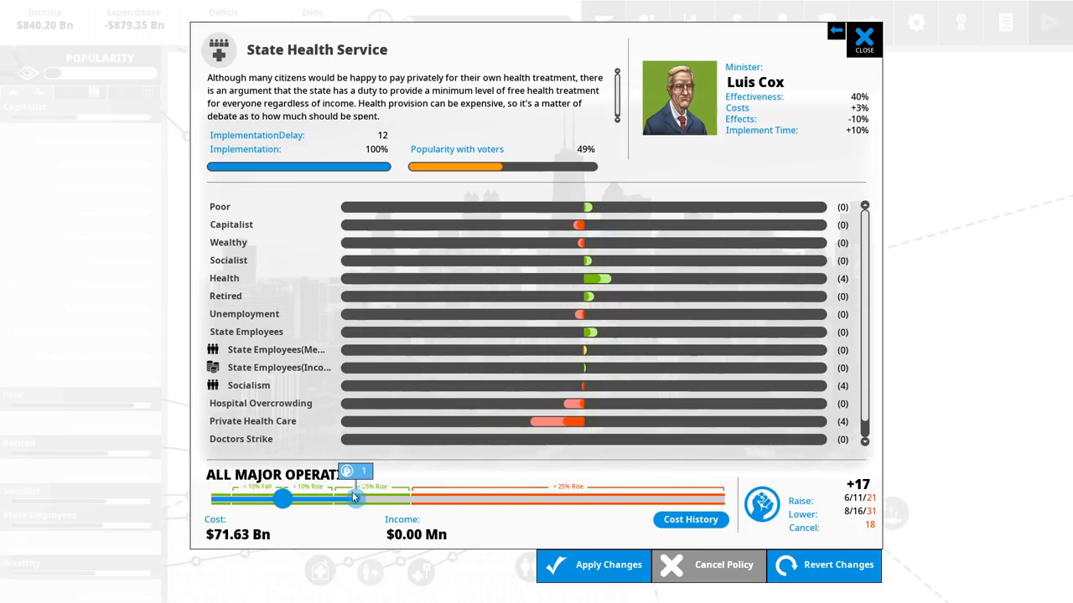
left_click_drag(354, 496, 406, 496)
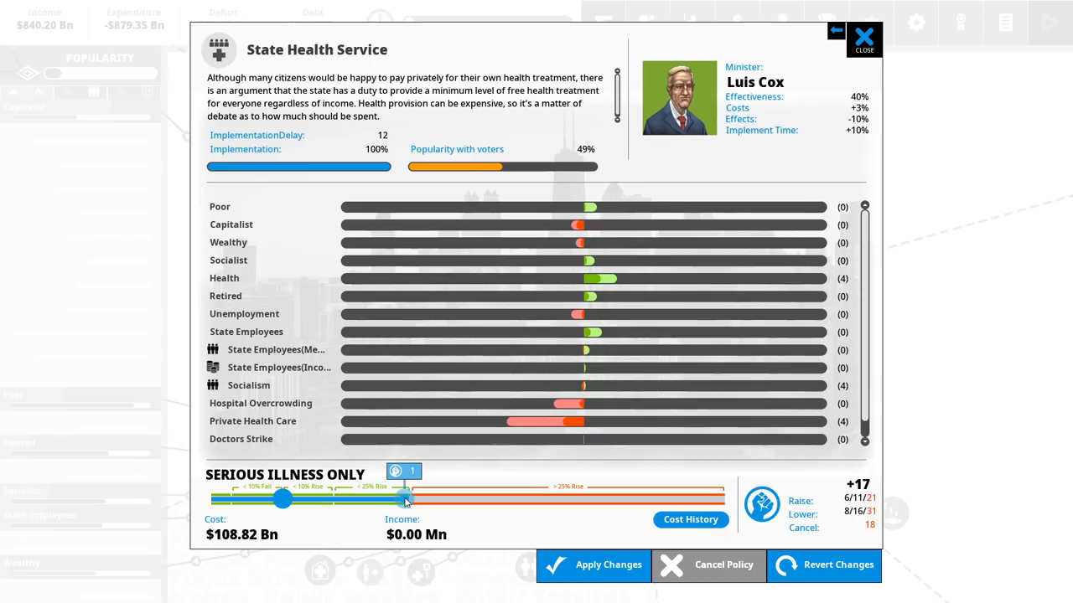
left_click_drag(406, 500, 282, 500)
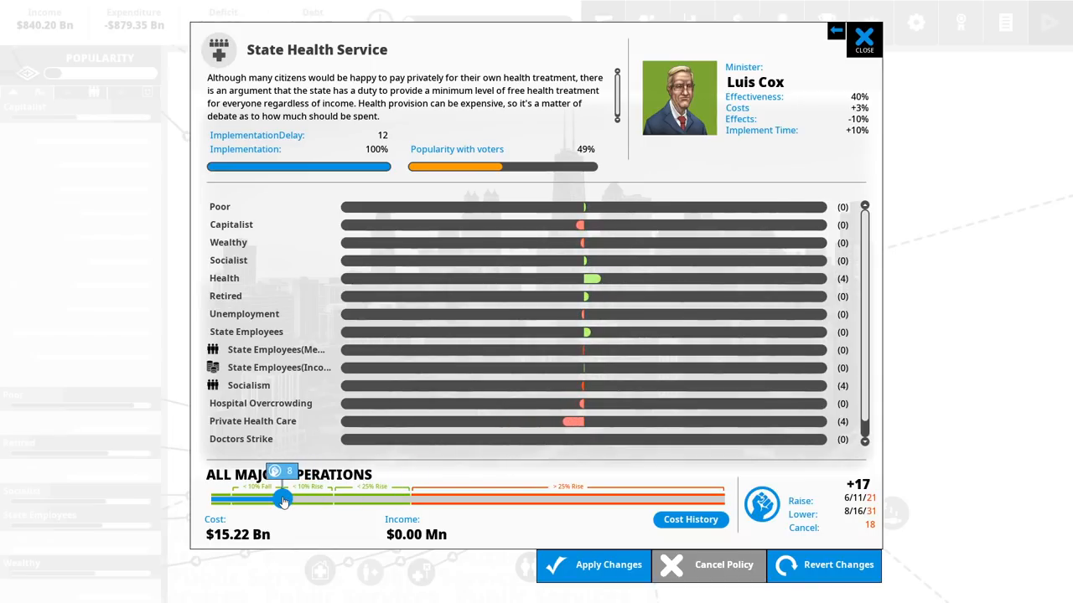
left_click_drag(281, 500, 304, 499)
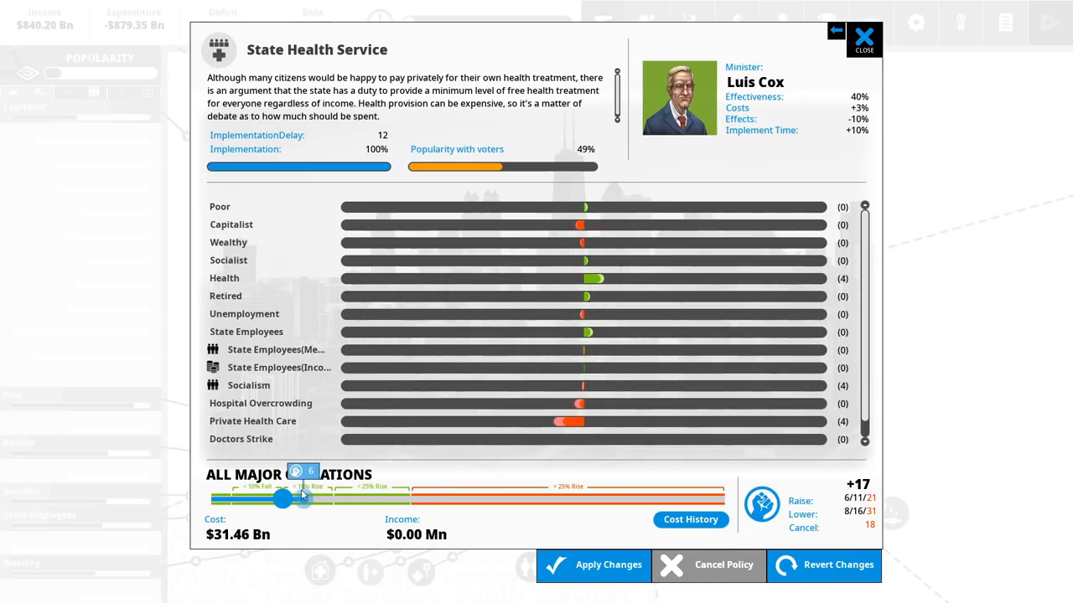
left_click_drag(302, 498, 406, 499)
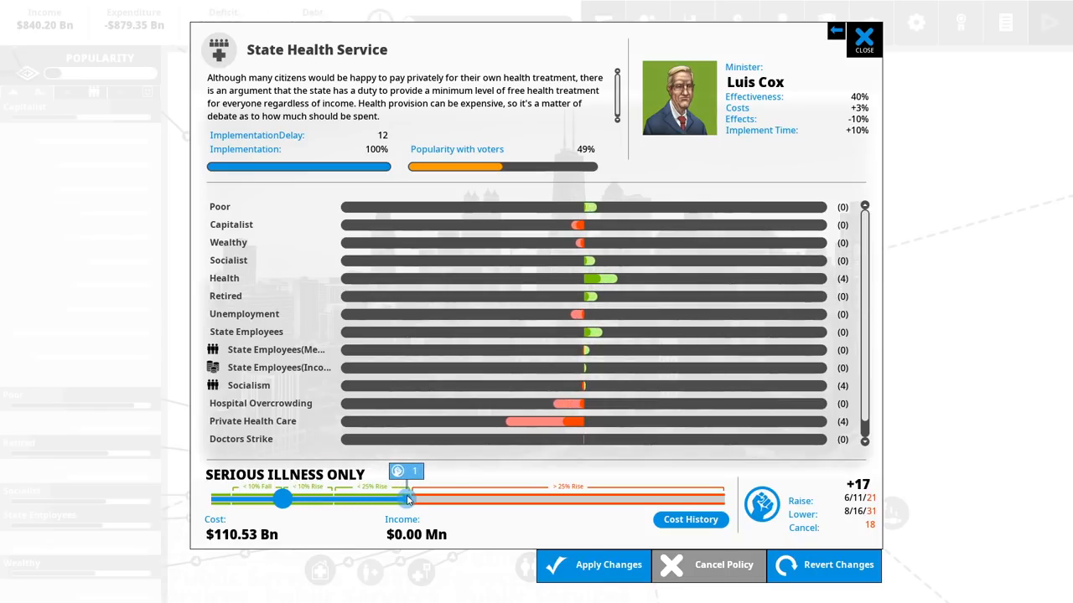
left_click_drag(406, 499, 377, 499)
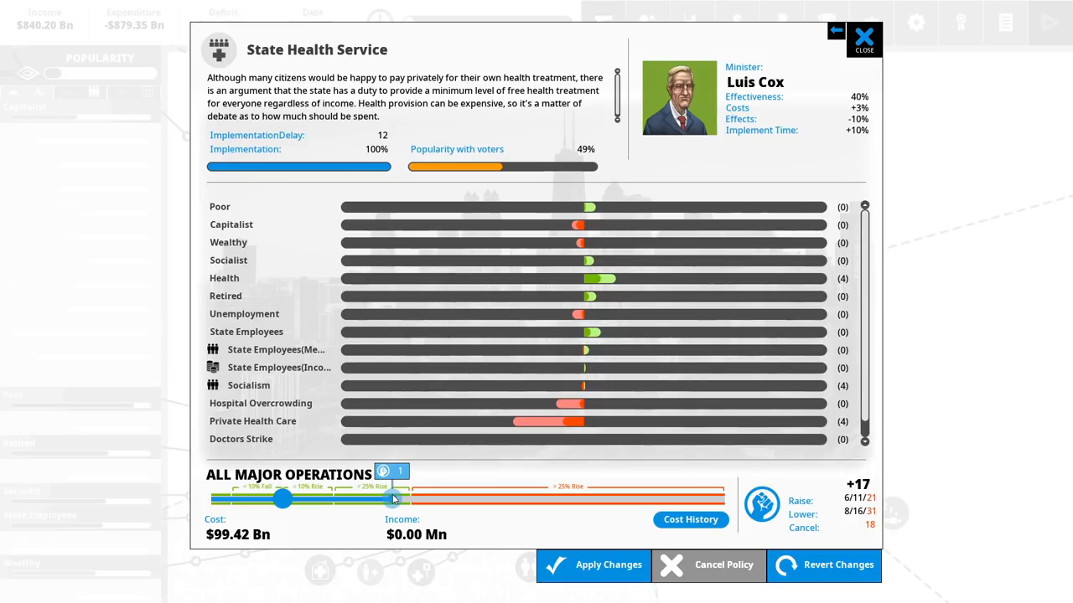
left_click_drag(394, 497, 400, 498)
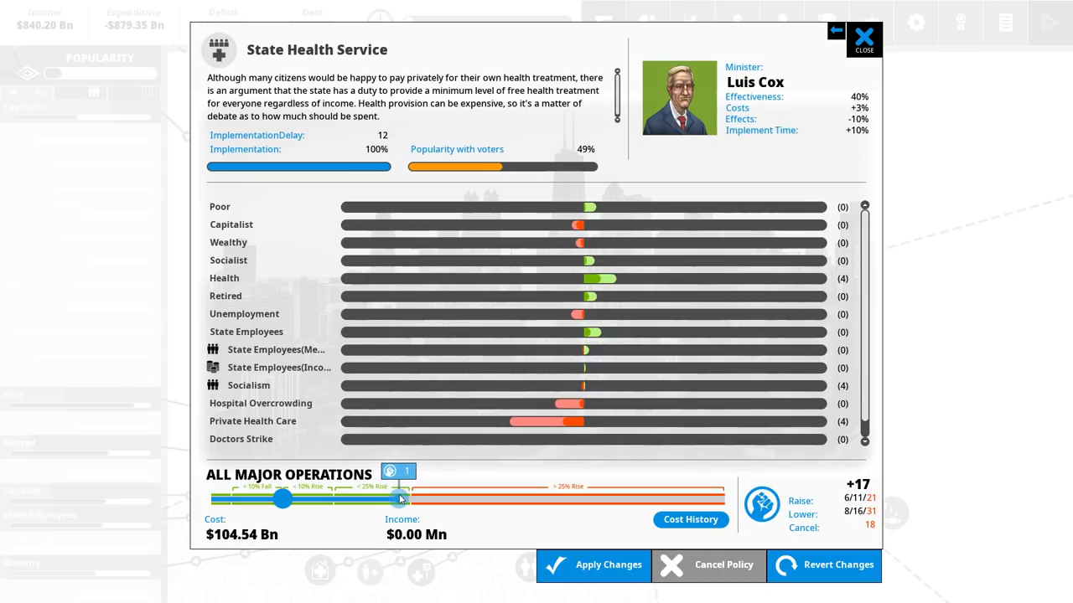
left_click(863, 39)
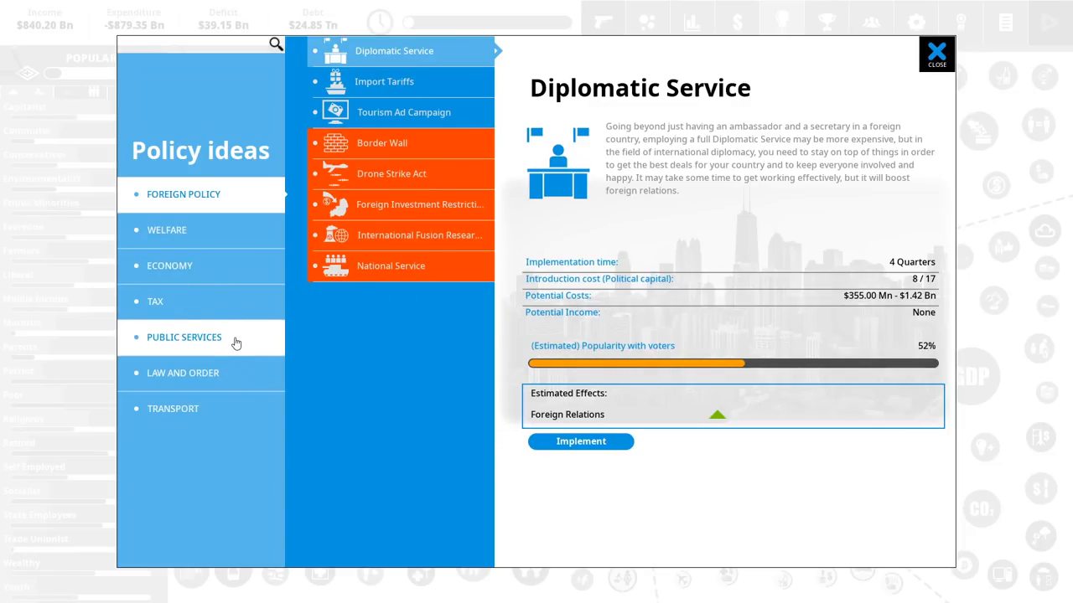
- Browse Welfare and Law and Order ideas and review the Needle Exchange Program
left_click(167, 230)
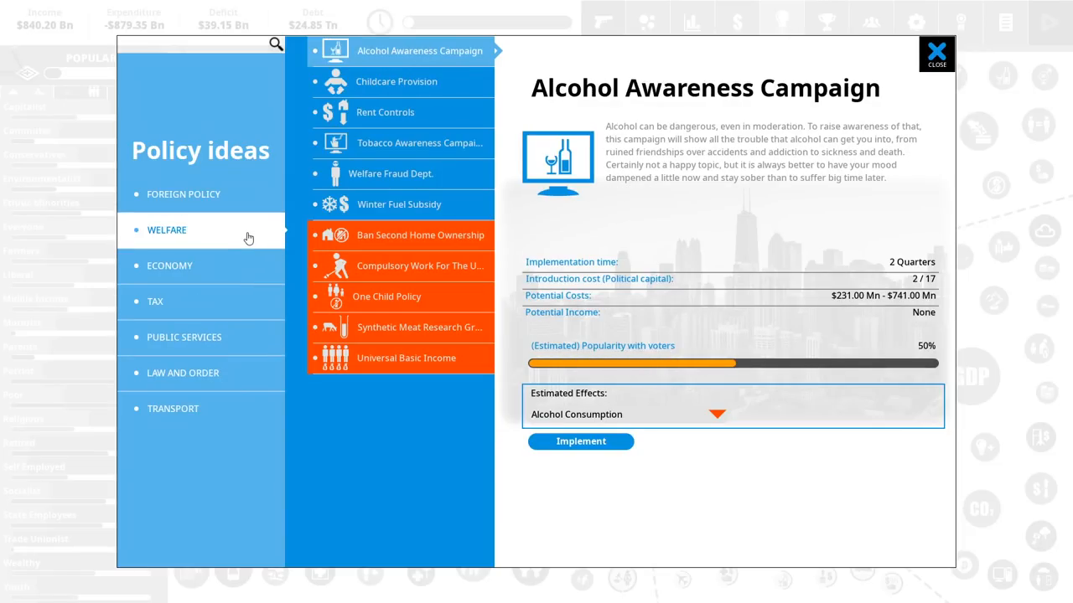
left_click(183, 373)
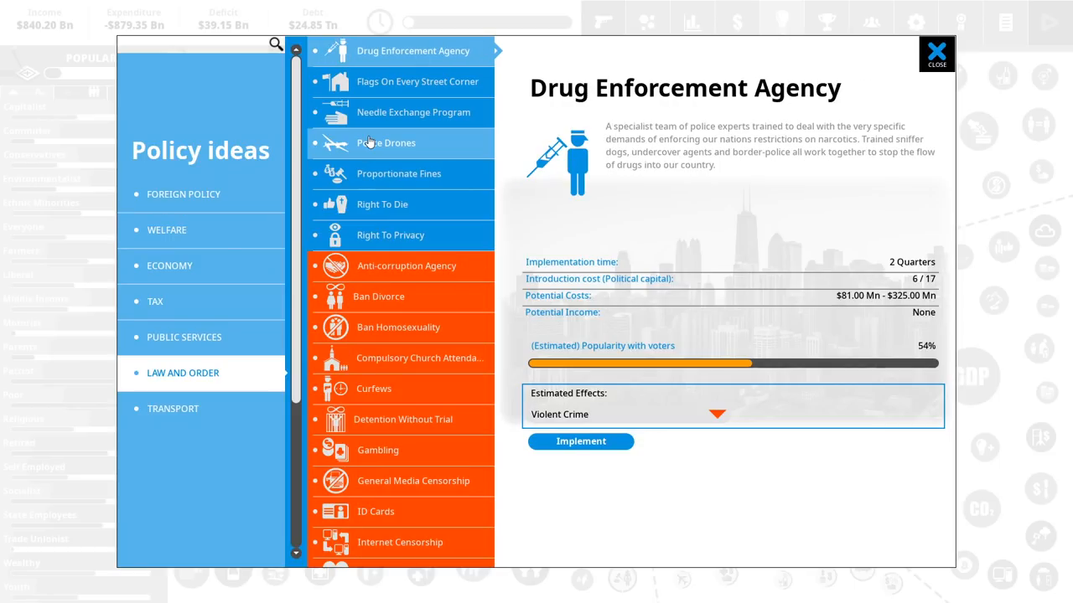
mouse_move(401, 65)
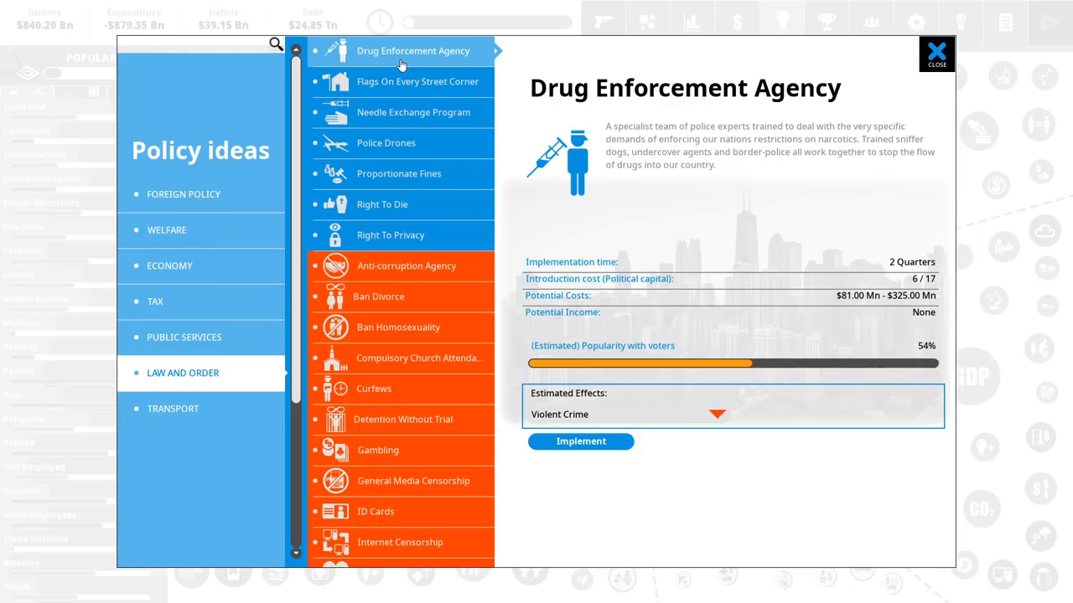
mouse_move(446, 124)
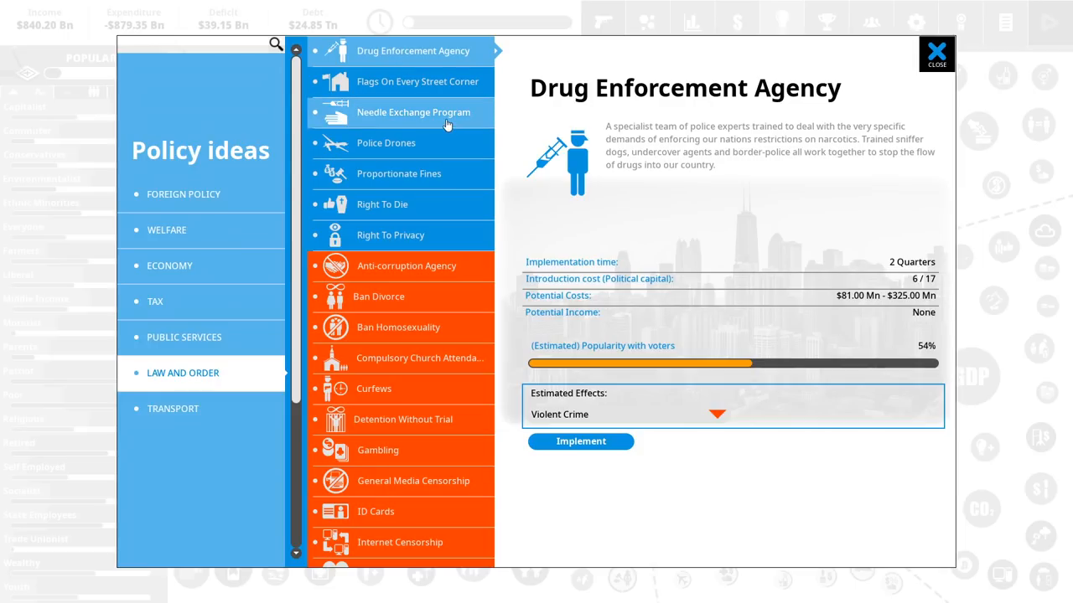
left_click(413, 112)
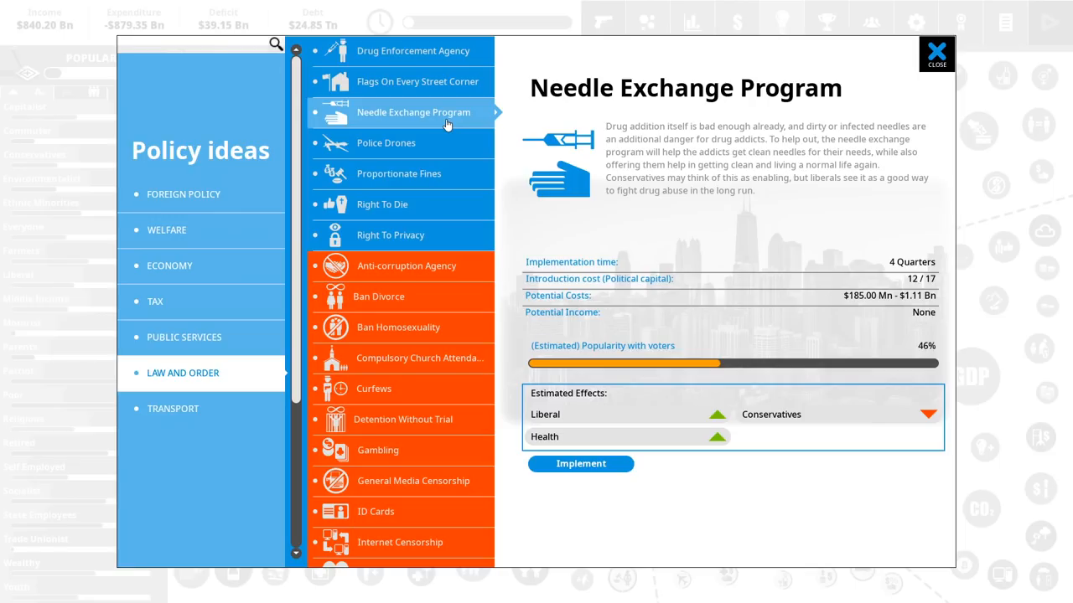
mouse_move(187, 358)
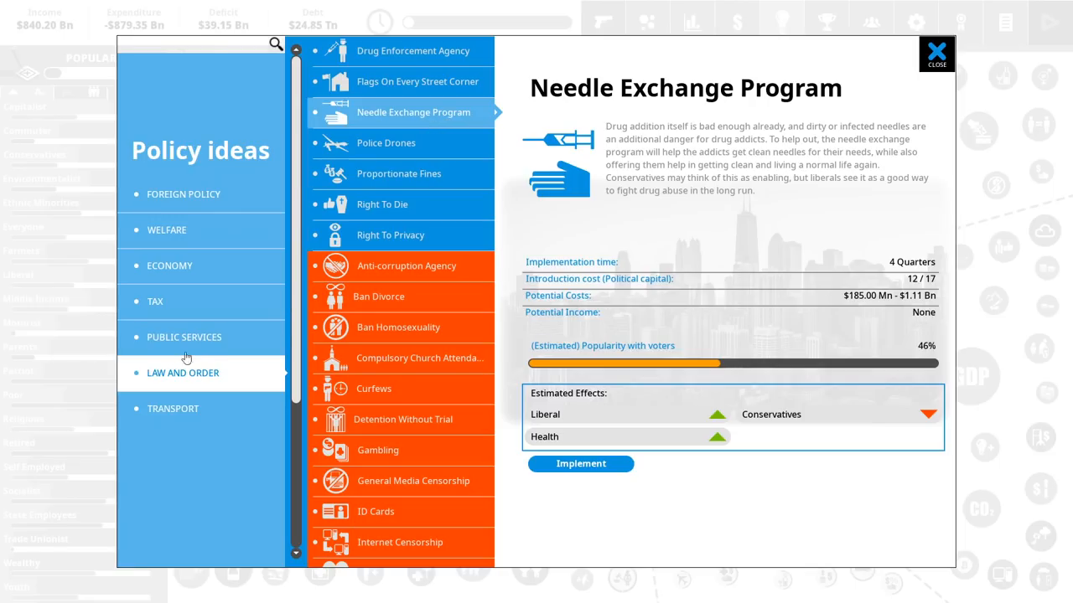
- Select Drug Treatment Scheme under Public Services and implement it at medium intensity
left_click(184, 337)
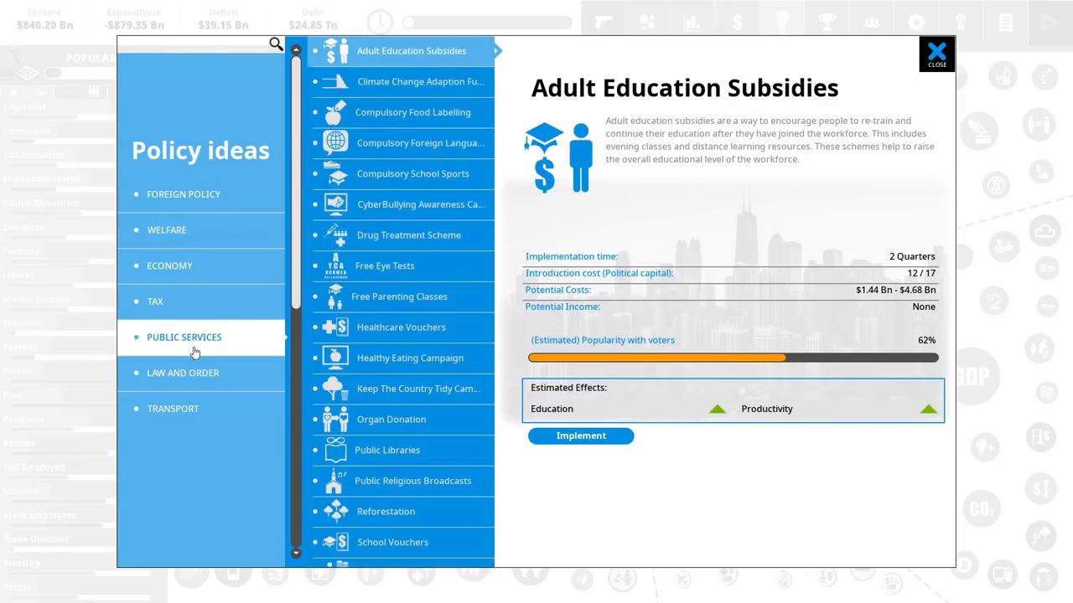
left_click(408, 234)
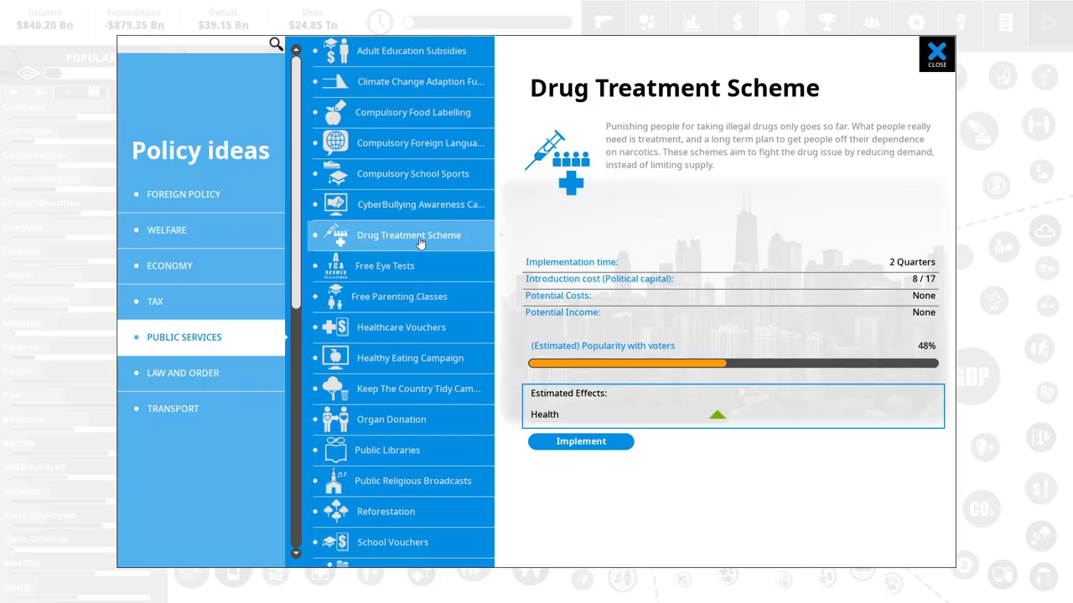
left_click(581, 442)
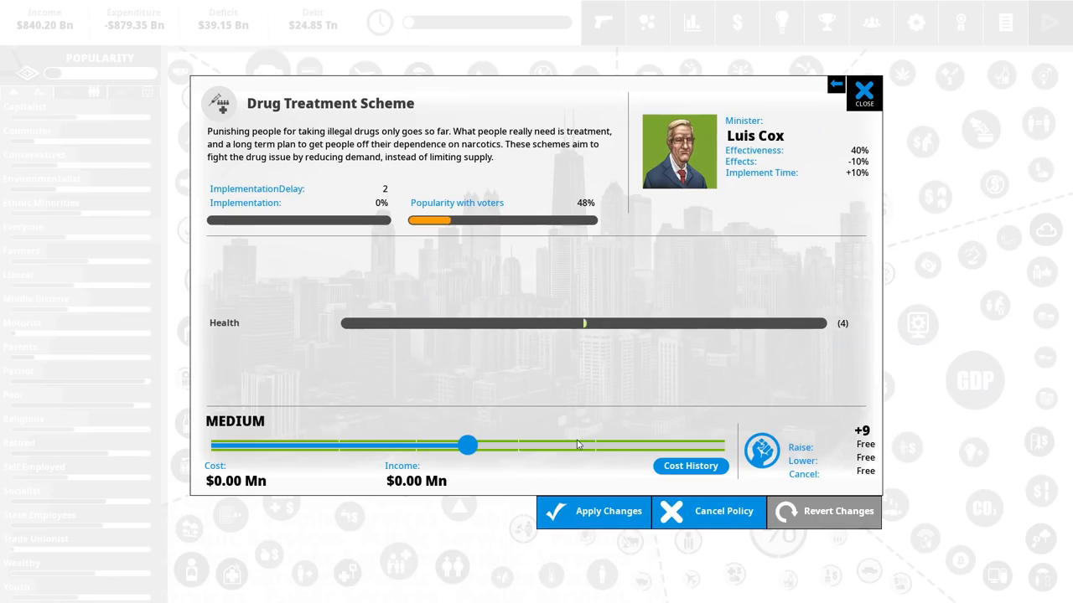
- Cut Military Spending from Overwhelming Force down to Highly Trained, about $151.86 Bn
left_click(864, 90)
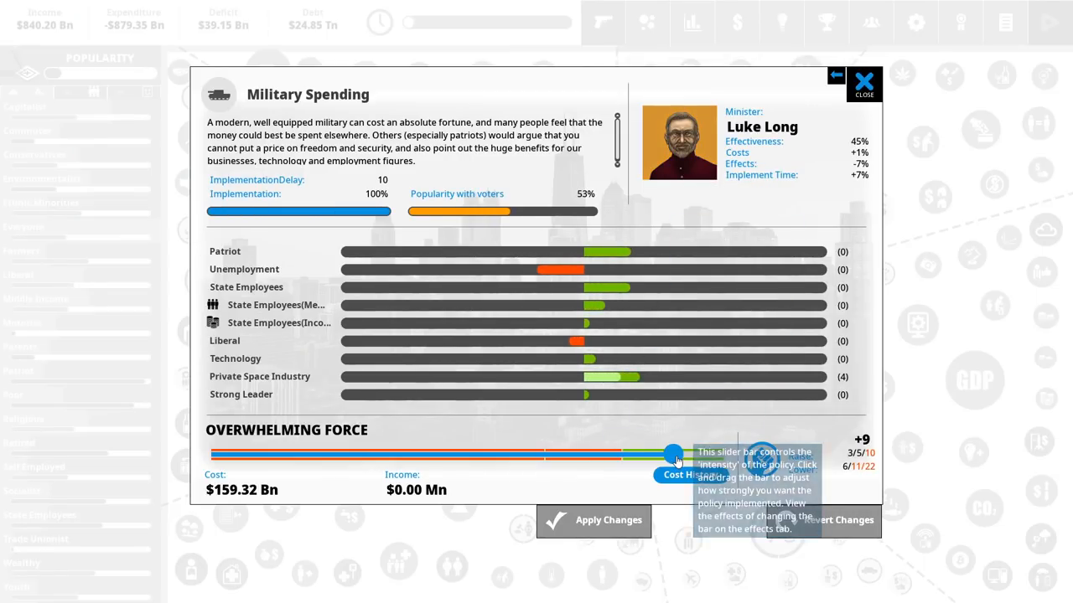
left_click_drag(673, 454, 620, 457)
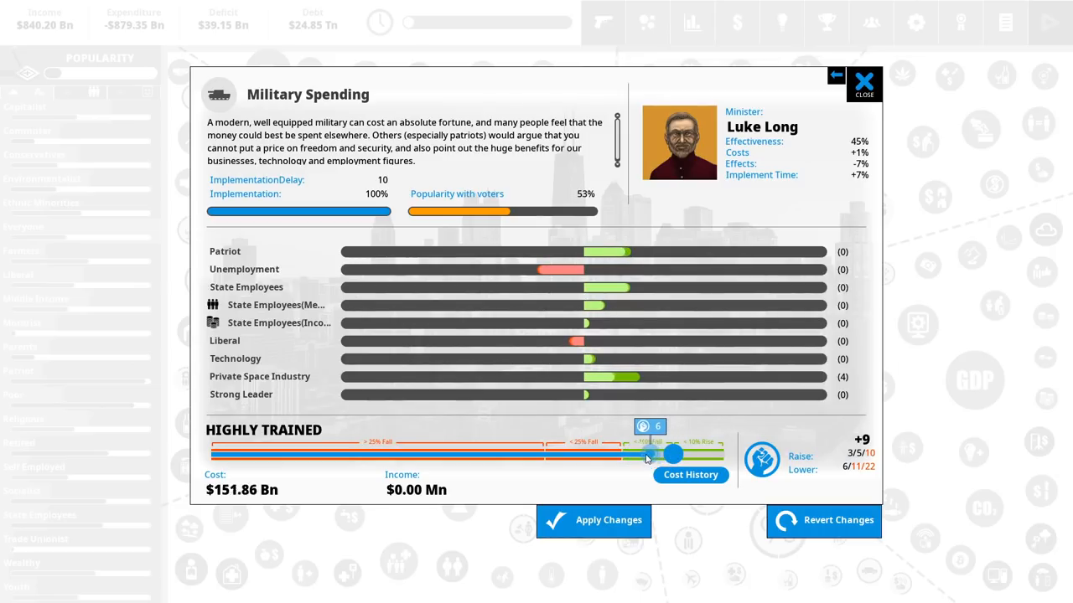
left_click_drag(670, 453, 624, 457)
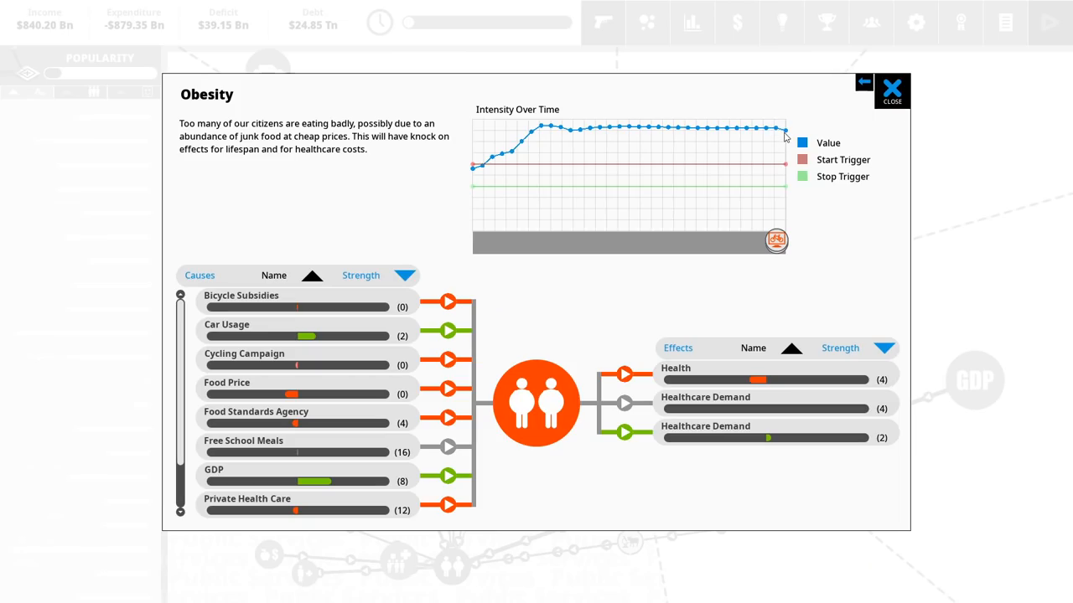
mouse_move(782, 169)
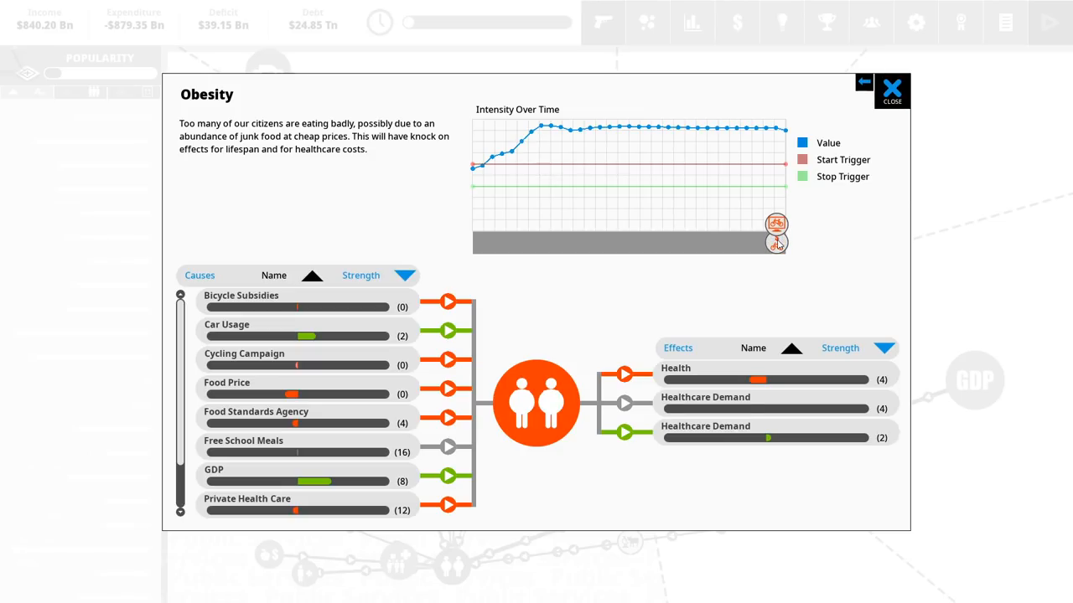
- Bring up the Tobacco Usage situation with its causes and effects
left_click(891, 90)
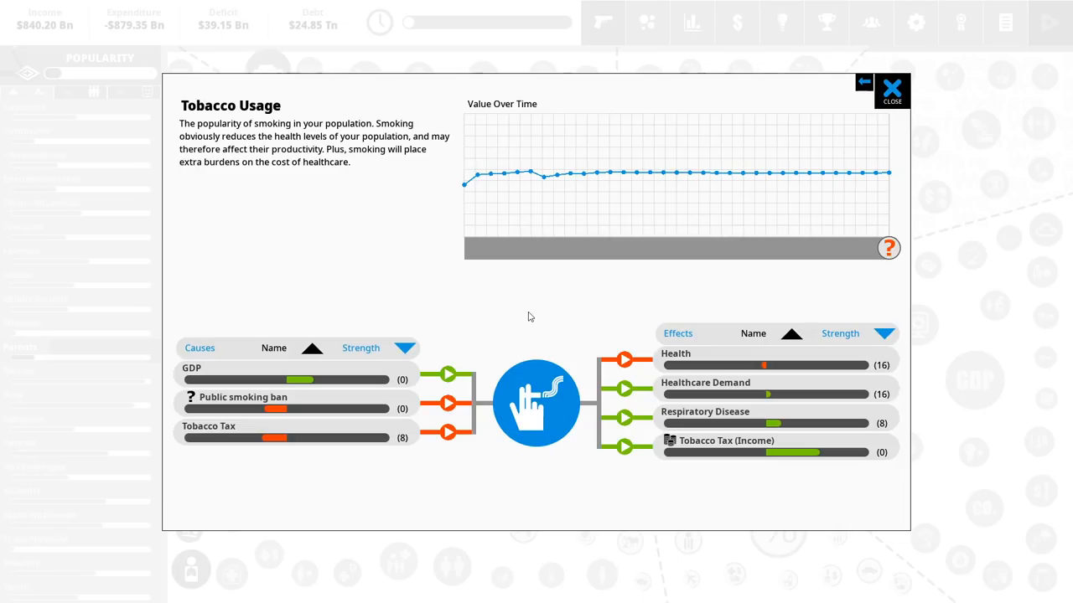
mouse_move(362, 432)
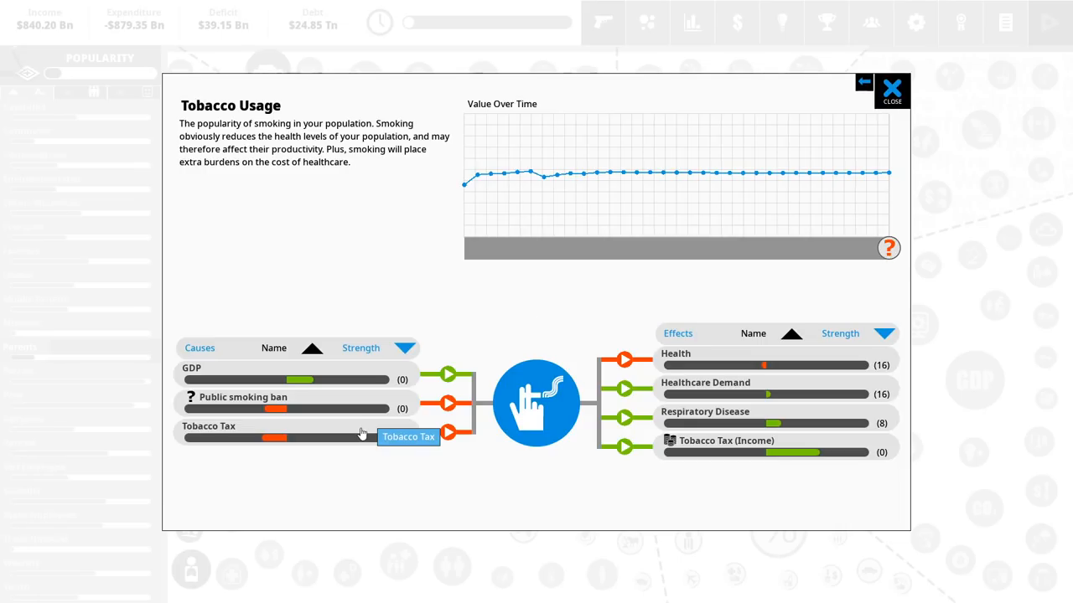
- Raise the Tobacco Tax from 25%, trying rates up to 75%
left_click(409, 437)
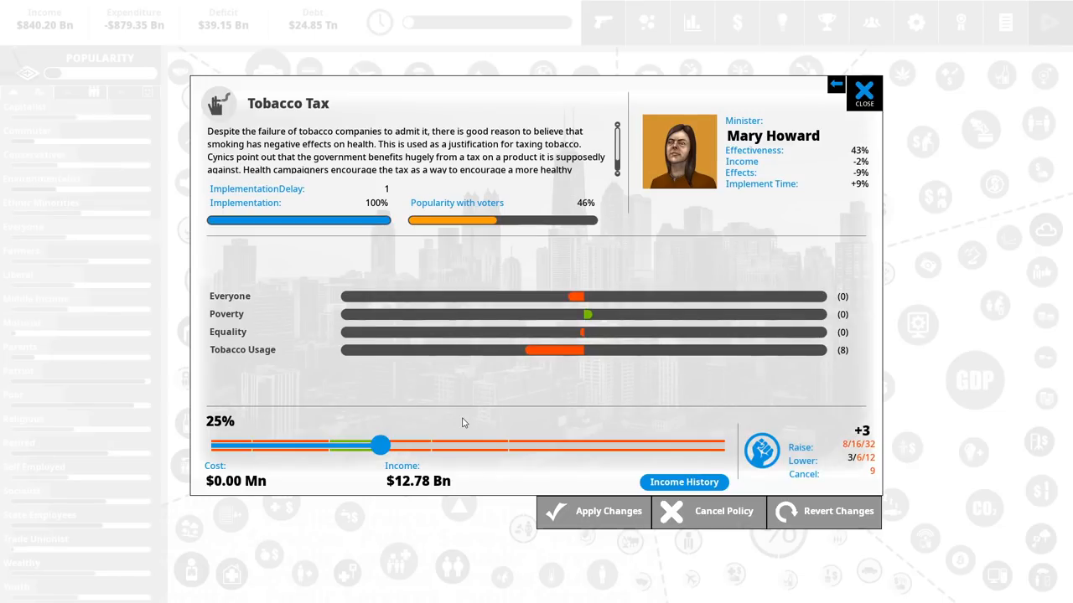
left_click_drag(380, 445, 396, 445)
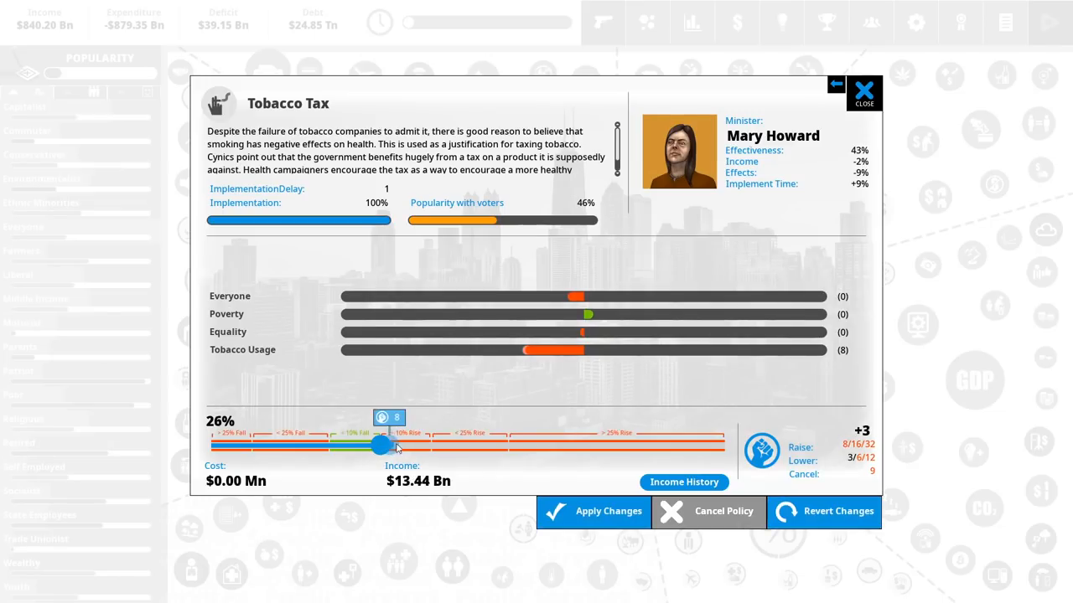
left_click_drag(381, 445, 721, 445)
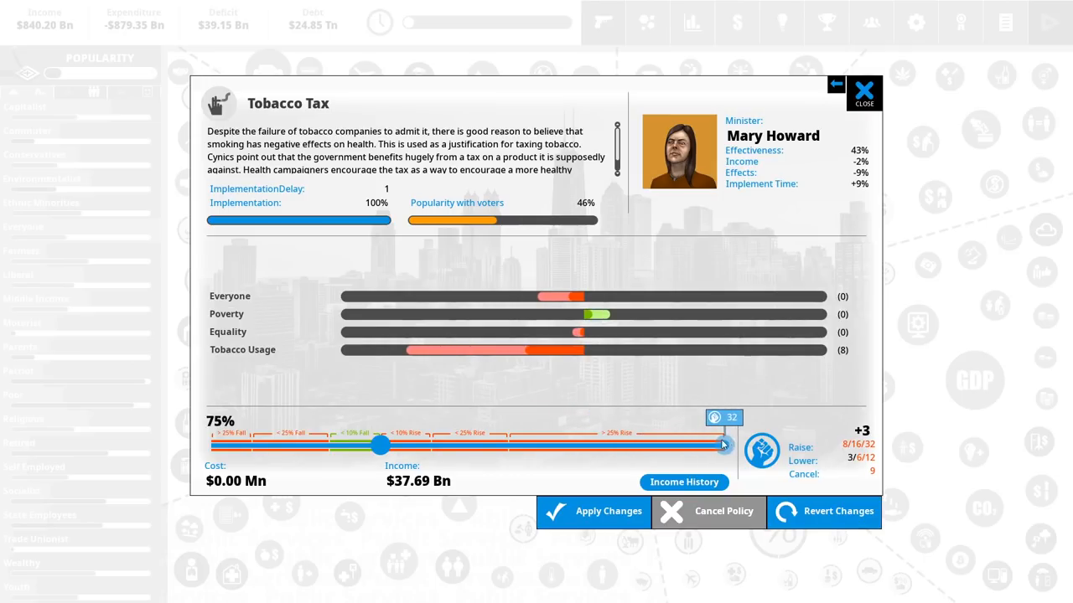
left_click_drag(722, 444, 429, 445)
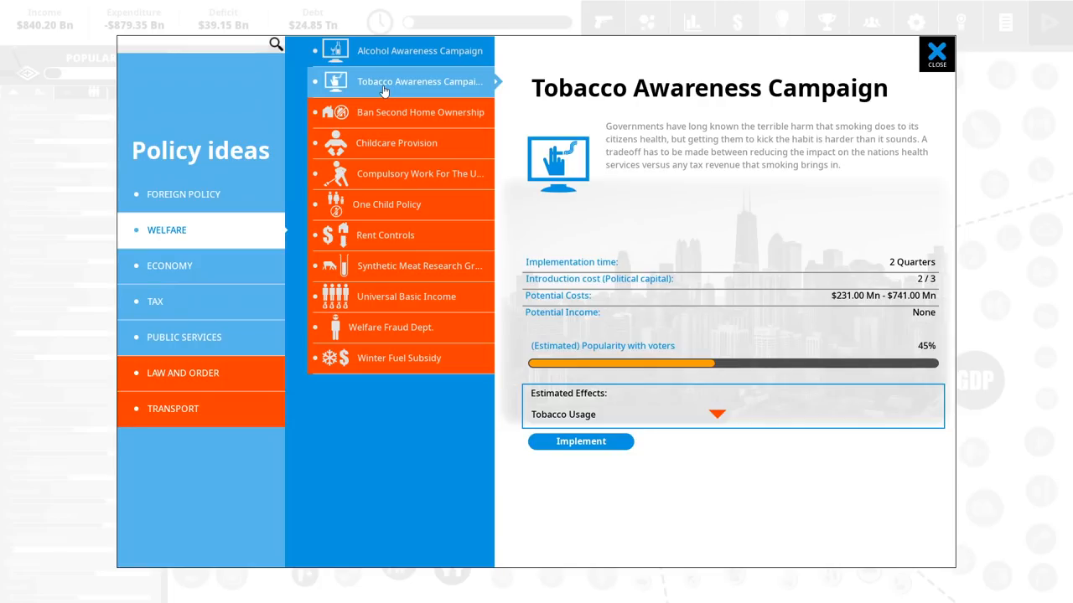
mouse_move(846, 315)
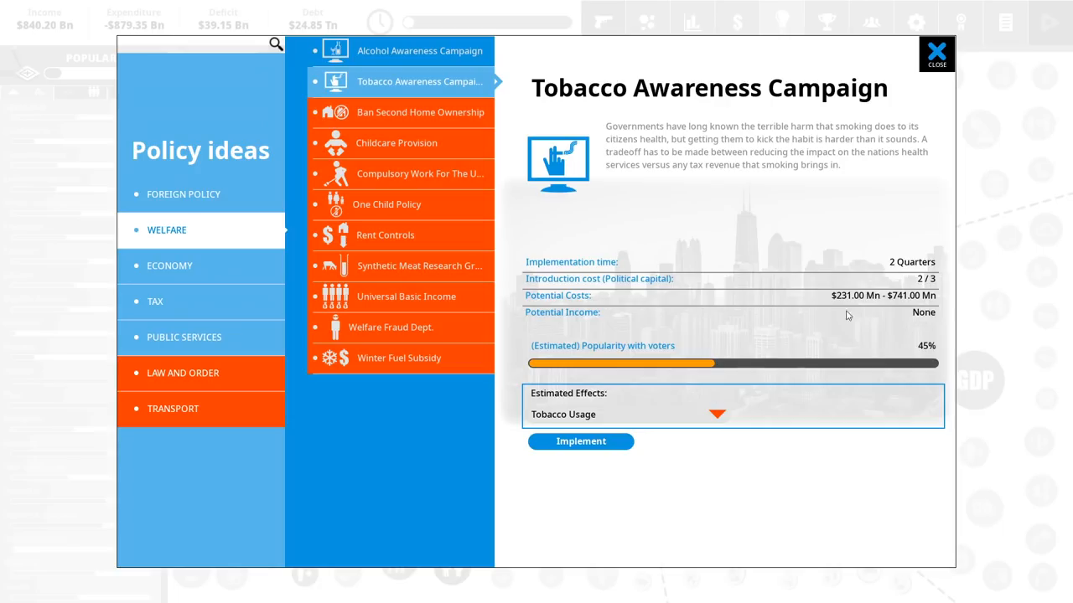
- Implement the Tobacco Awareness Campaign at maximum intensity, about $741 Mn
left_click(580, 442)
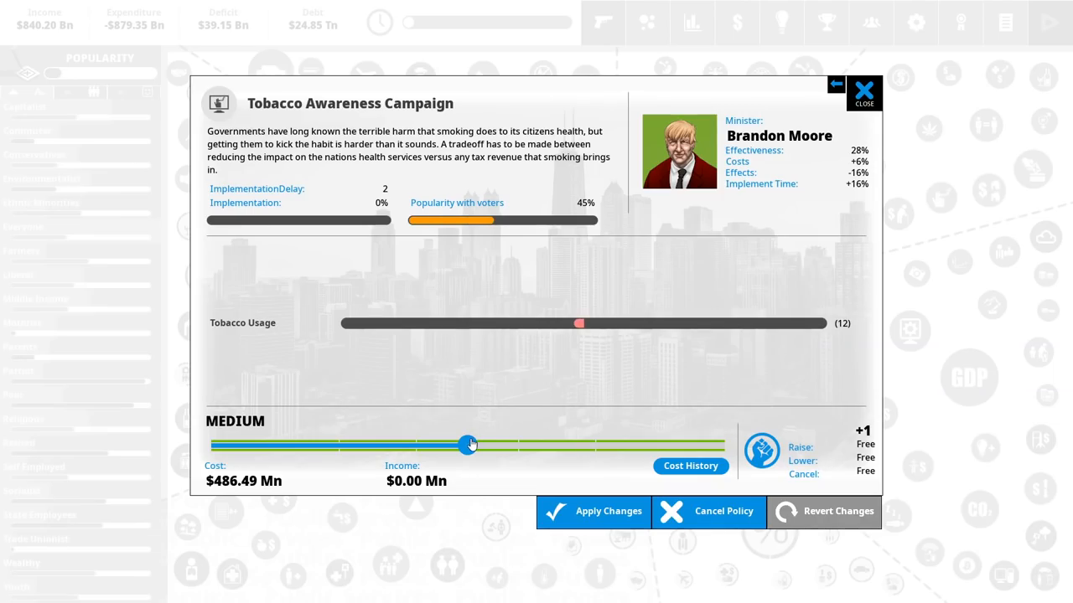
left_click_drag(467, 445, 723, 444)
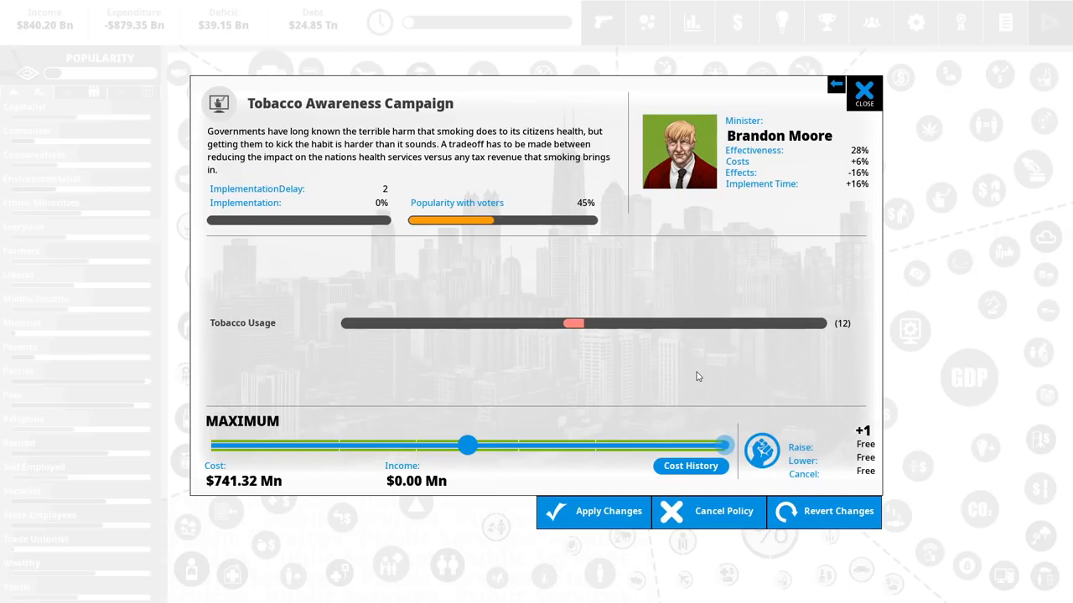
mouse_move(692, 372)
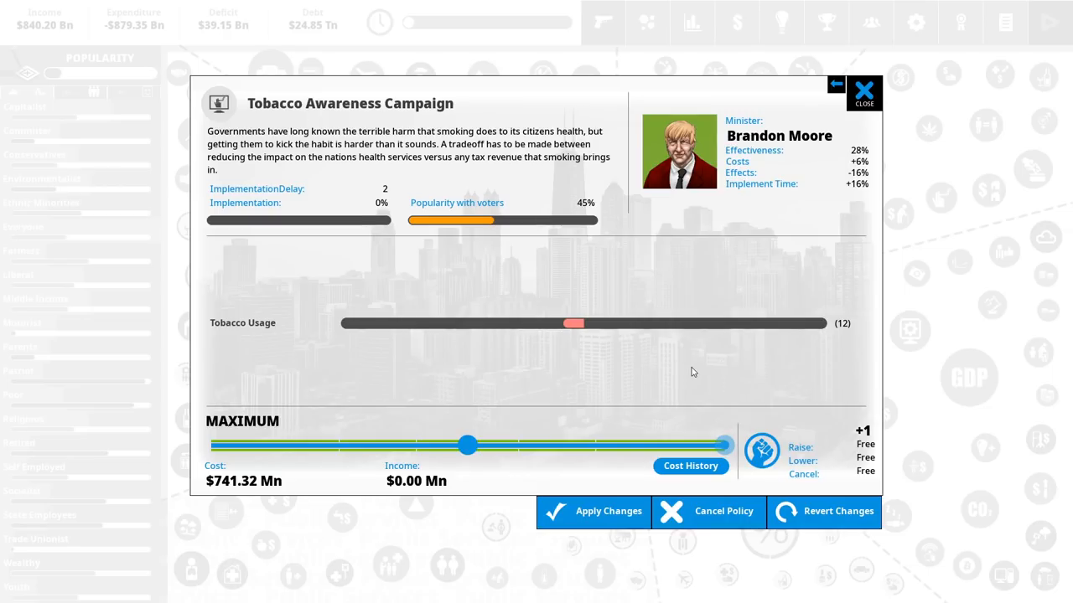
- Advance to the next quarter and approve the Ban Alcohol Adverts dilemma
left_click(593, 511)
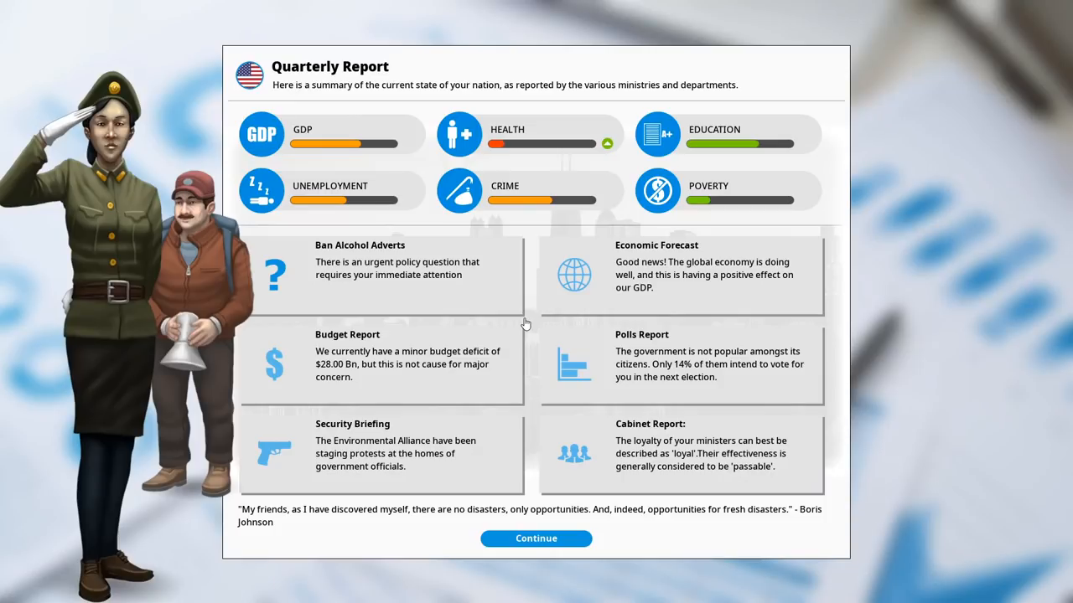
left_click(360, 268)
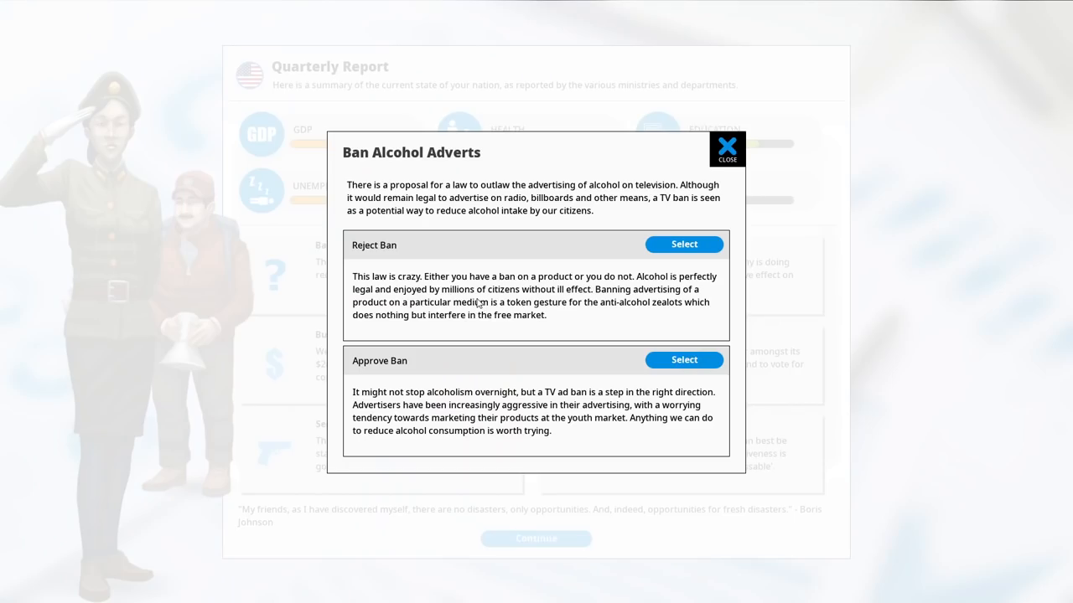
mouse_move(525, 365)
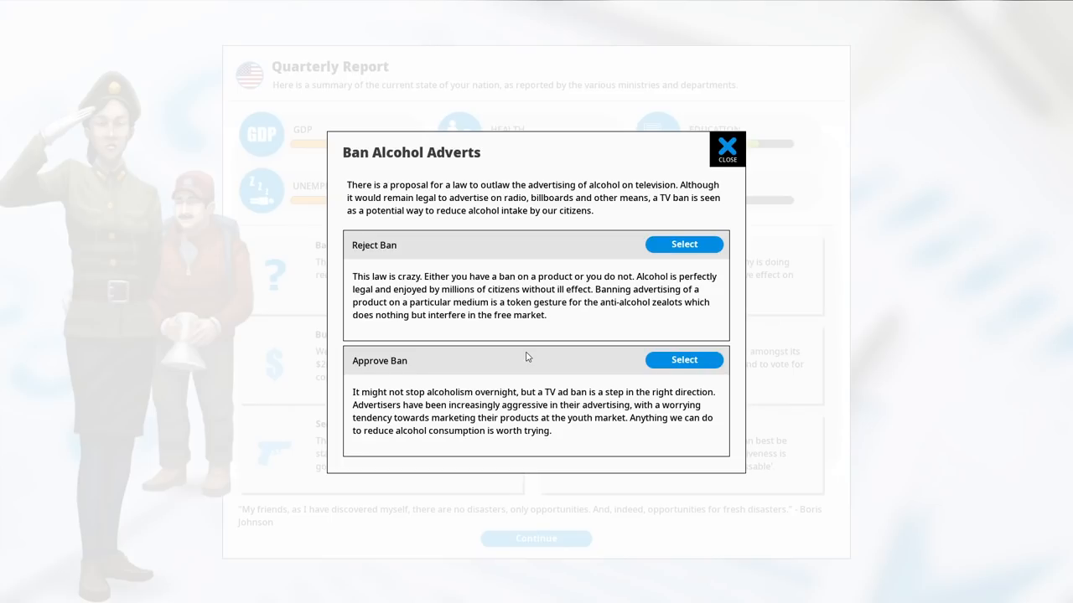
mouse_move(551, 335)
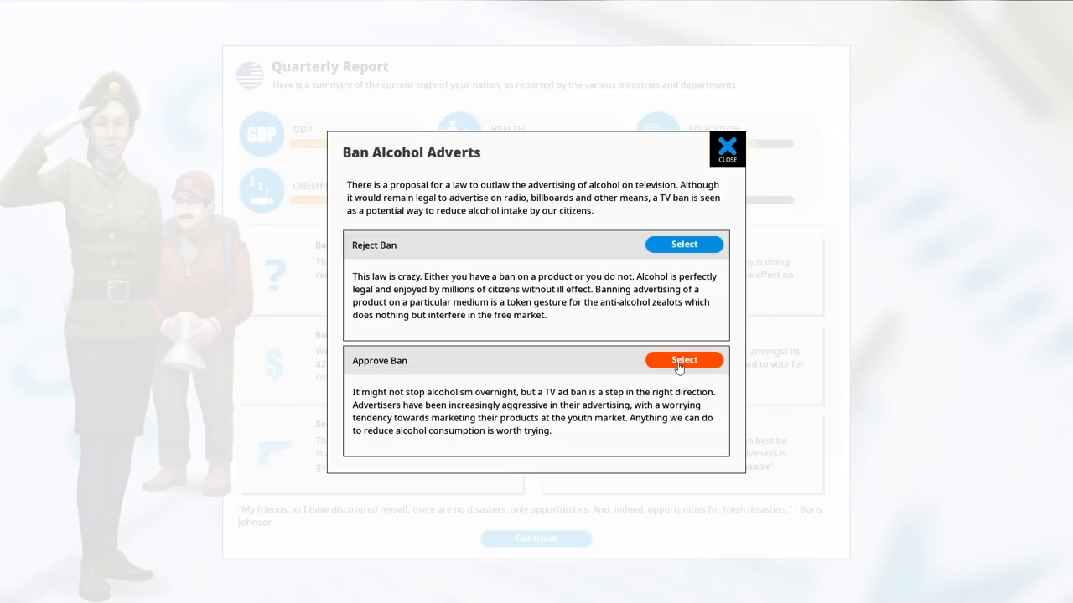
mouse_move(684, 359)
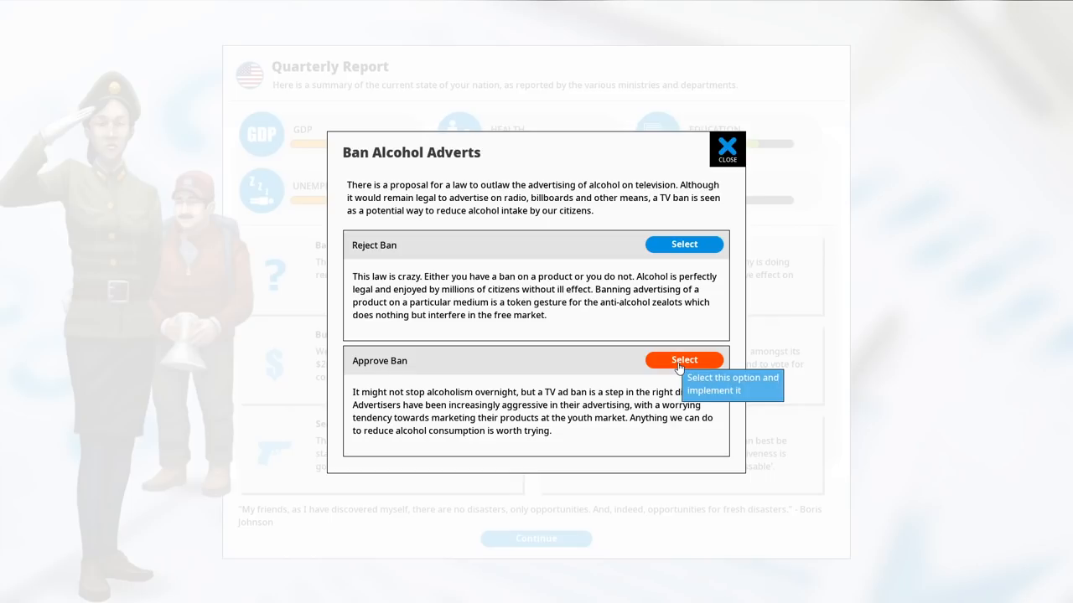
left_click(684, 360)
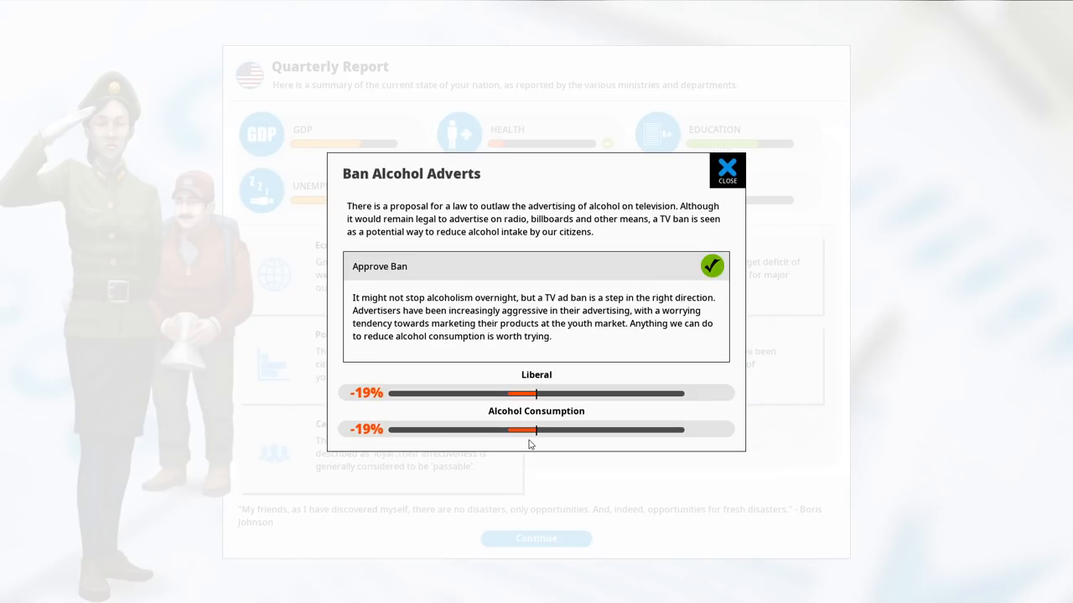
- Dismiss the alcohol ban outcome to return to the Quarterly Report
left_click(725, 169)
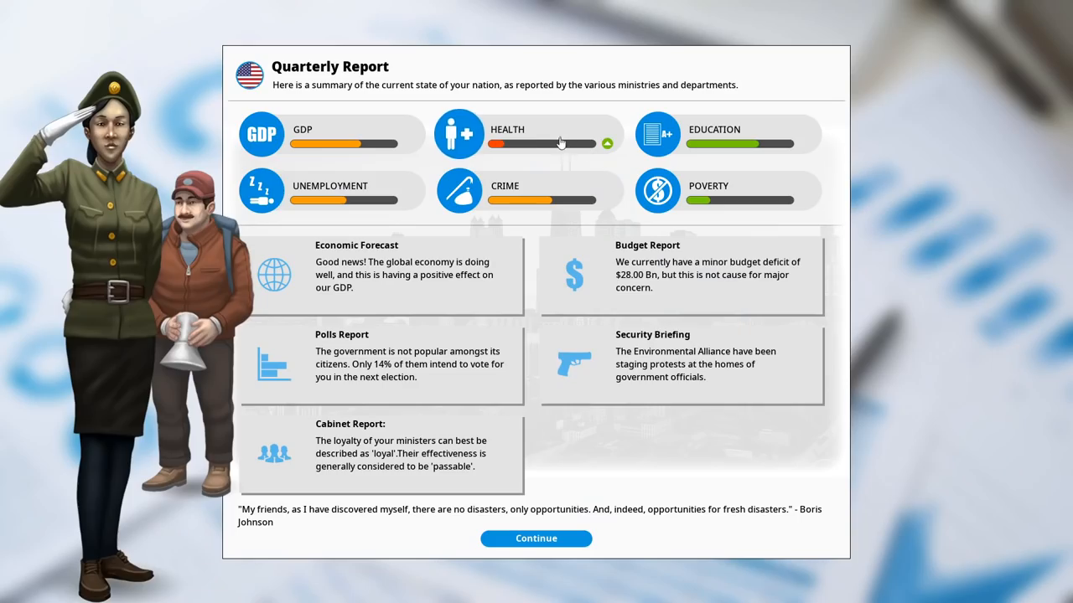
mouse_move(543, 151)
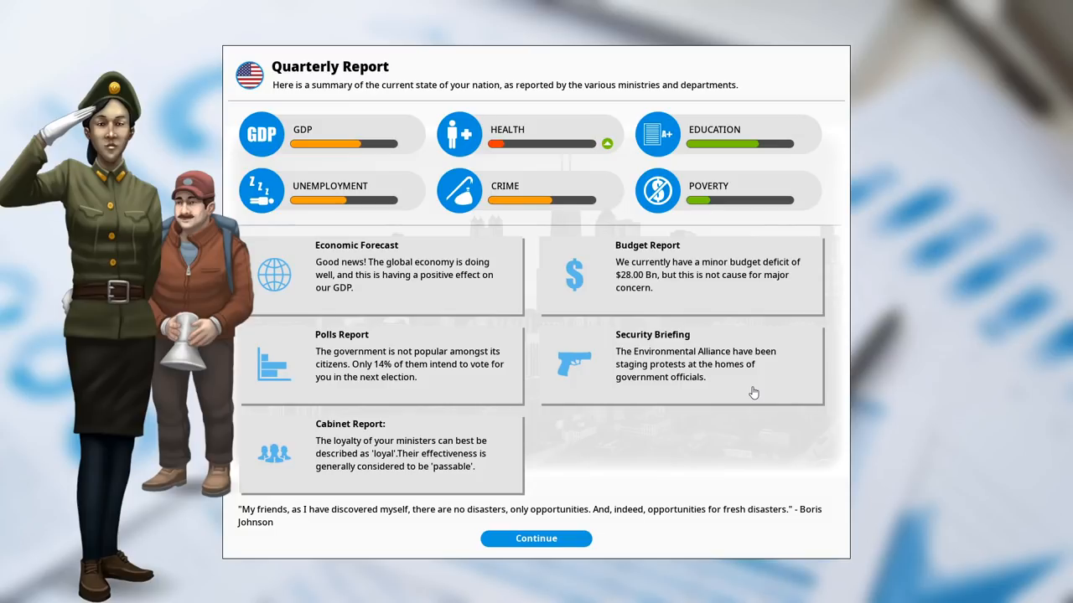
mouse_move(701, 390)
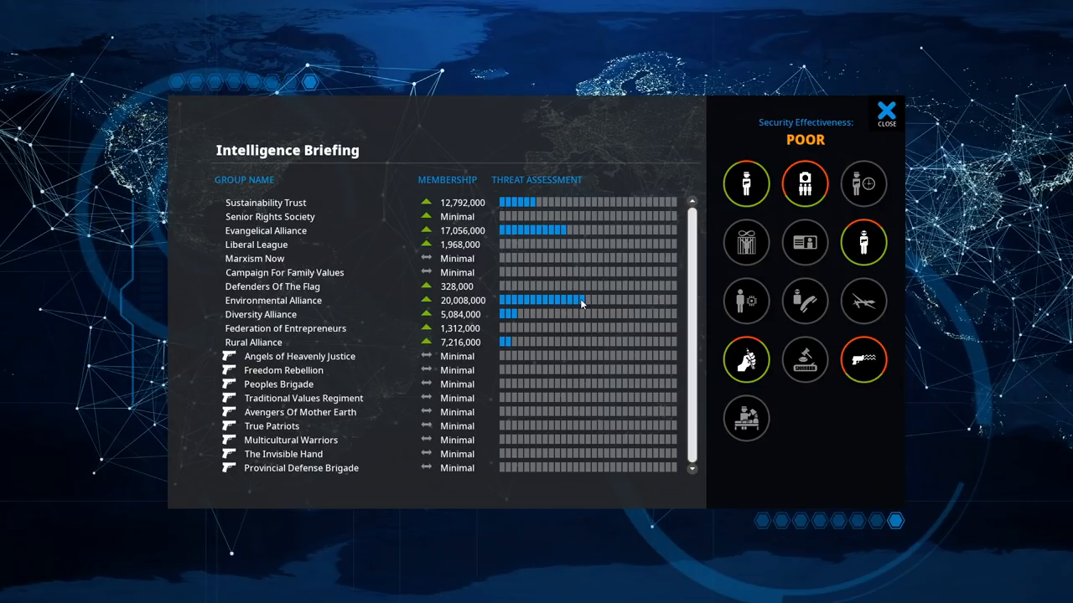
mouse_move(662, 305)
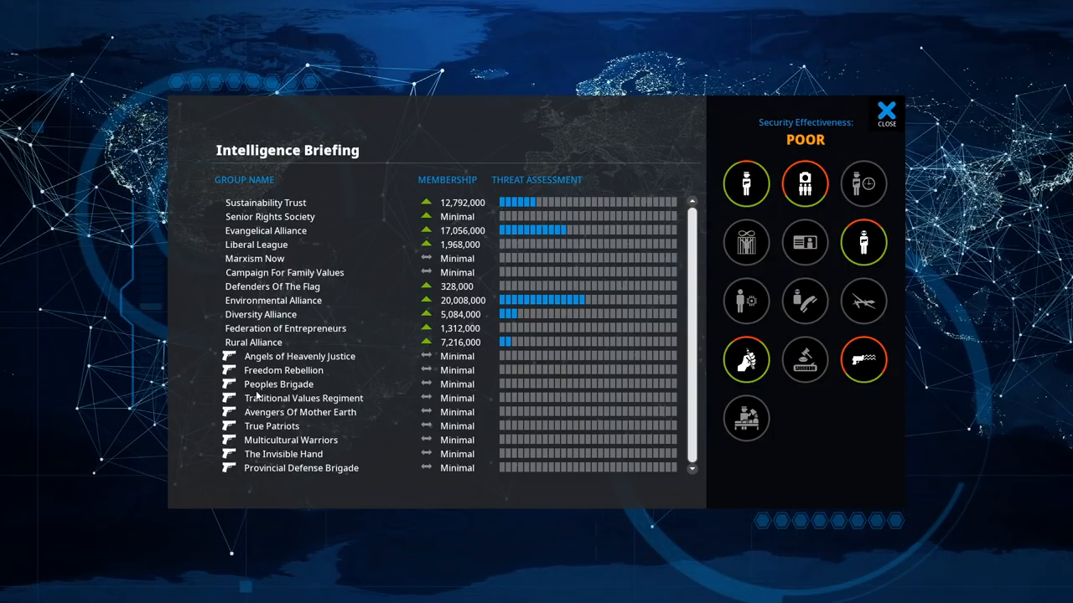
- Close the intelligence briefing and view the Gridlock situation, reaching the Road Building policy
left_click(885, 111)
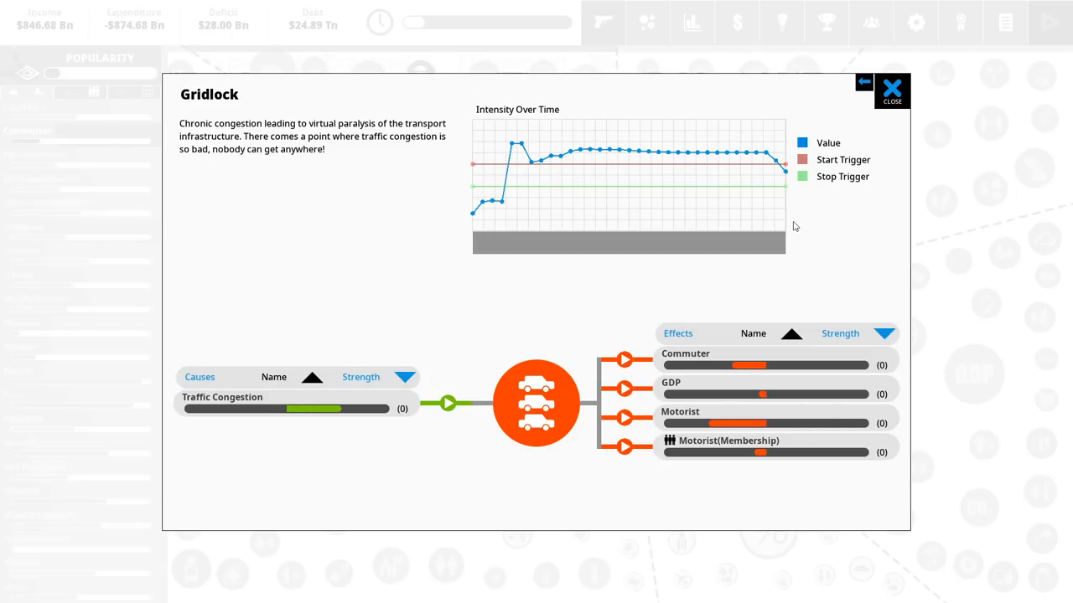
mouse_move(867, 246)
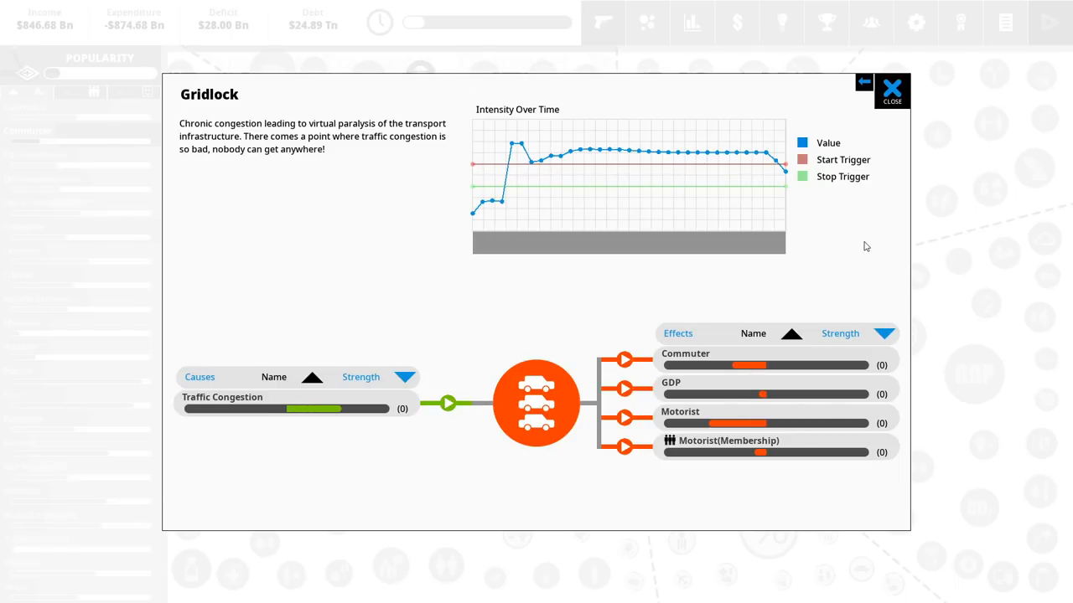
left_click(891, 90)
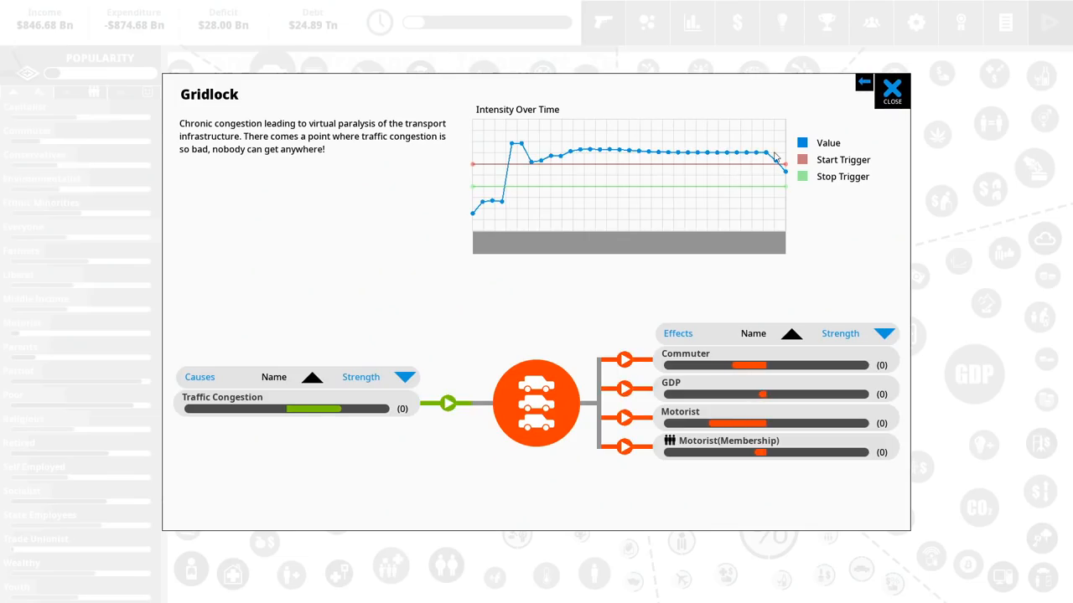
left_click(892, 90)
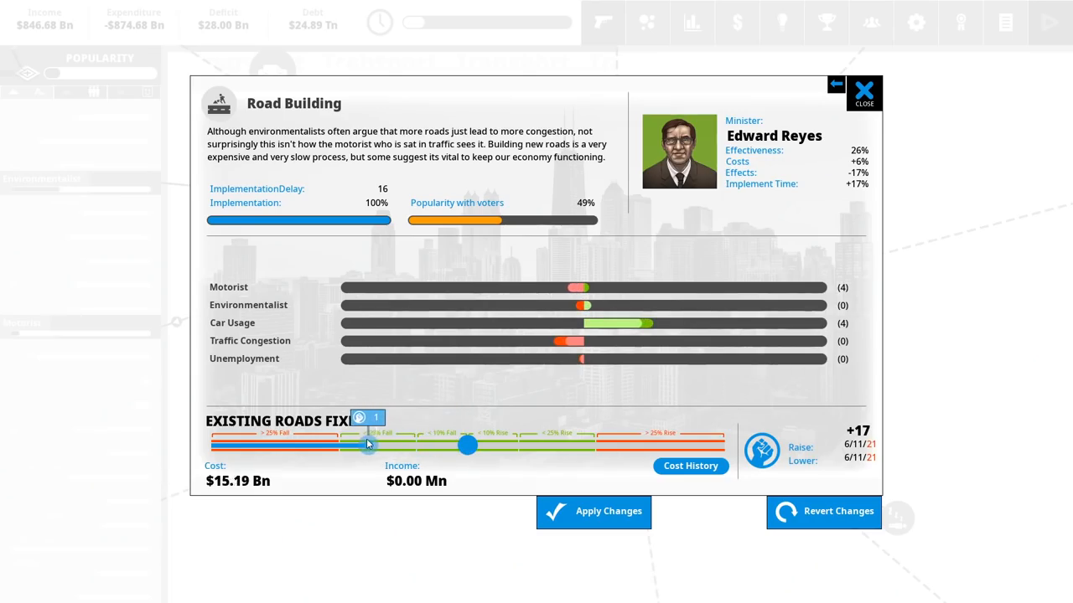
- Trial lower Road Building funding, then revert to Some Expansion and discard the change
left_click_drag(367, 444, 346, 445)
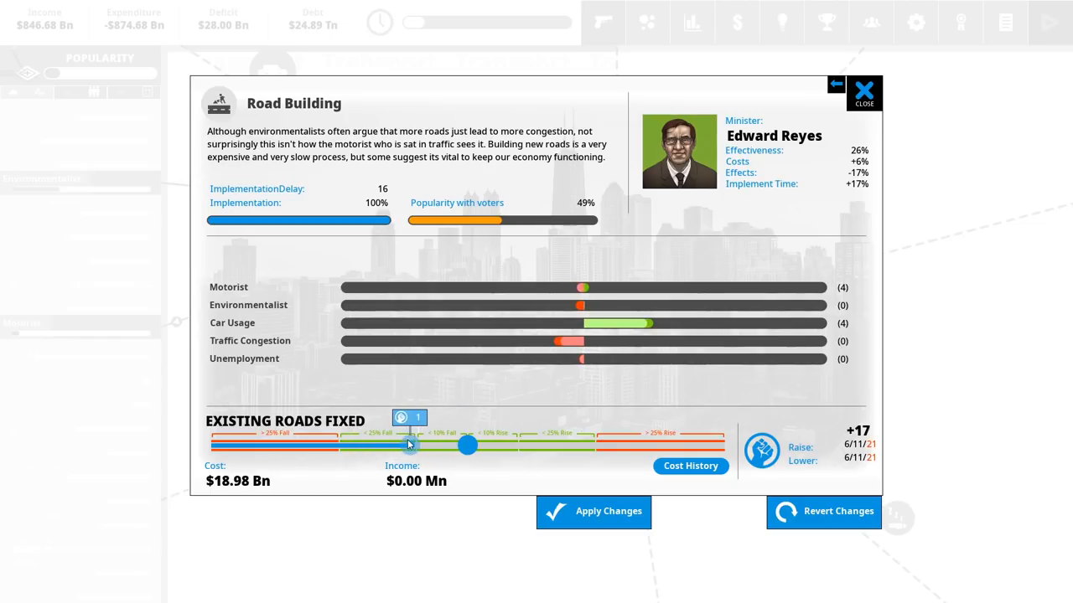
left_click_drag(409, 445, 390, 445)
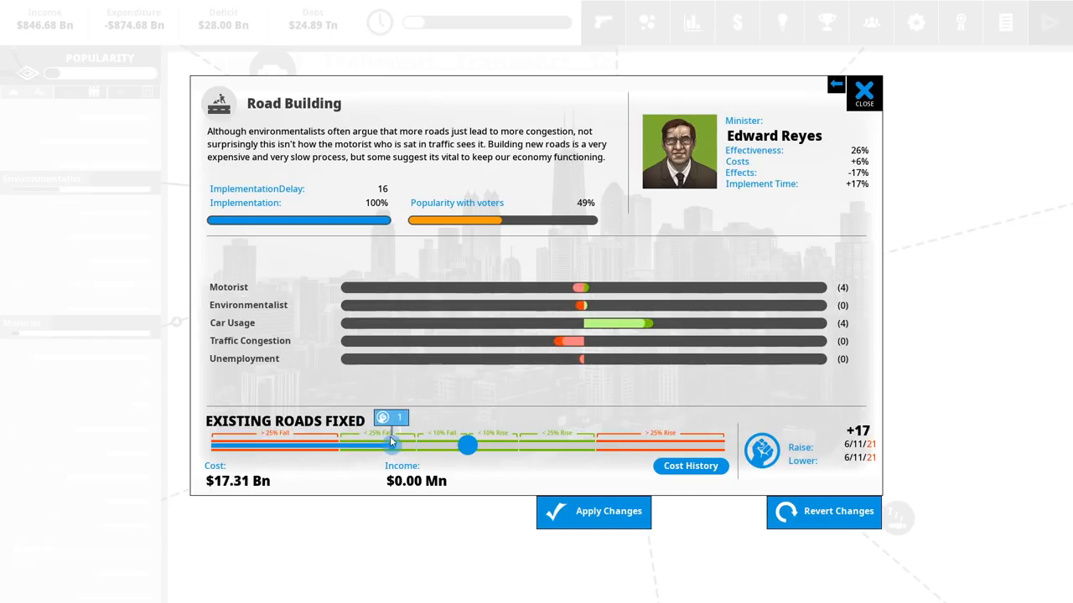
left_click_drag(392, 445, 467, 445)
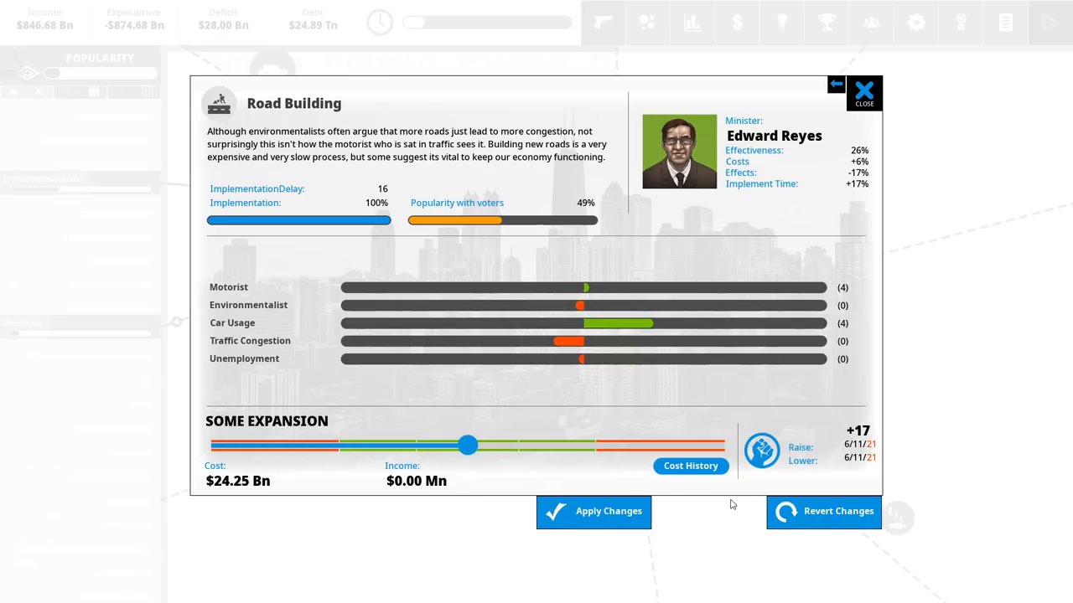
mouse_move(809, 523)
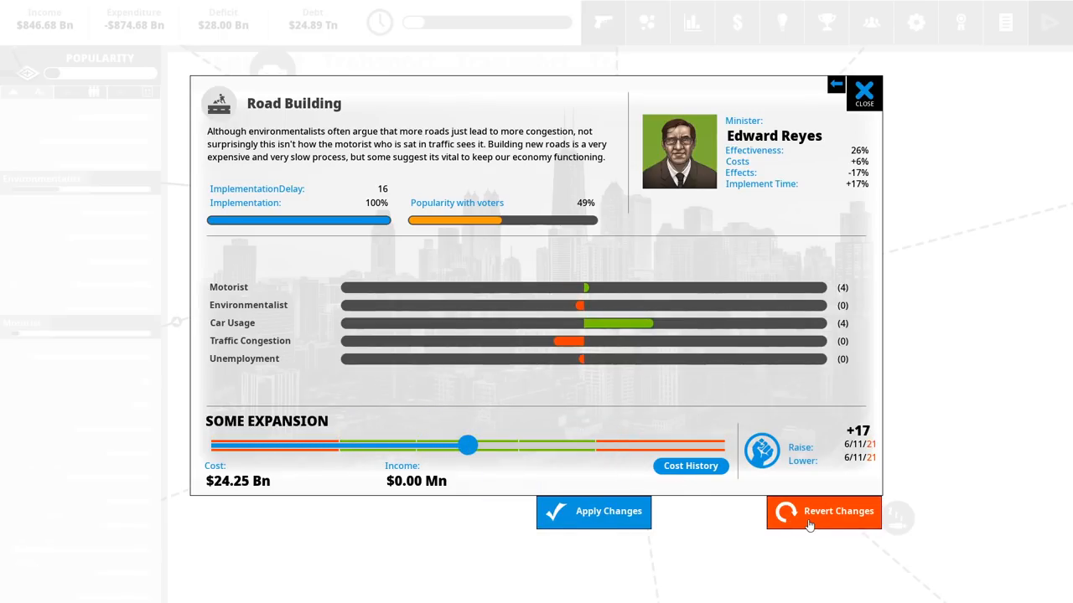
left_click(864, 92)
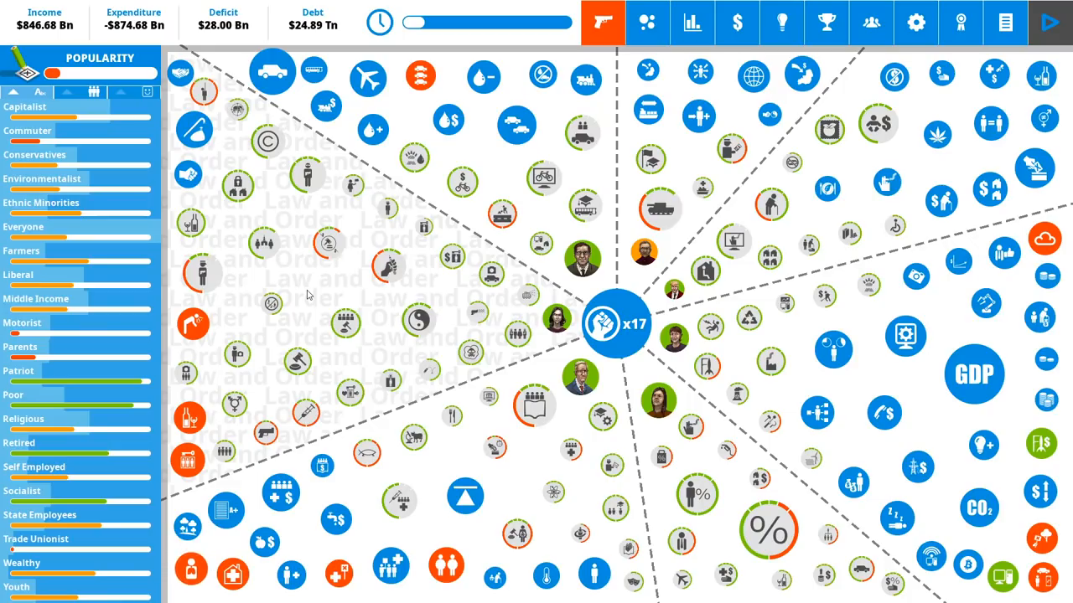
mouse_move(199, 138)
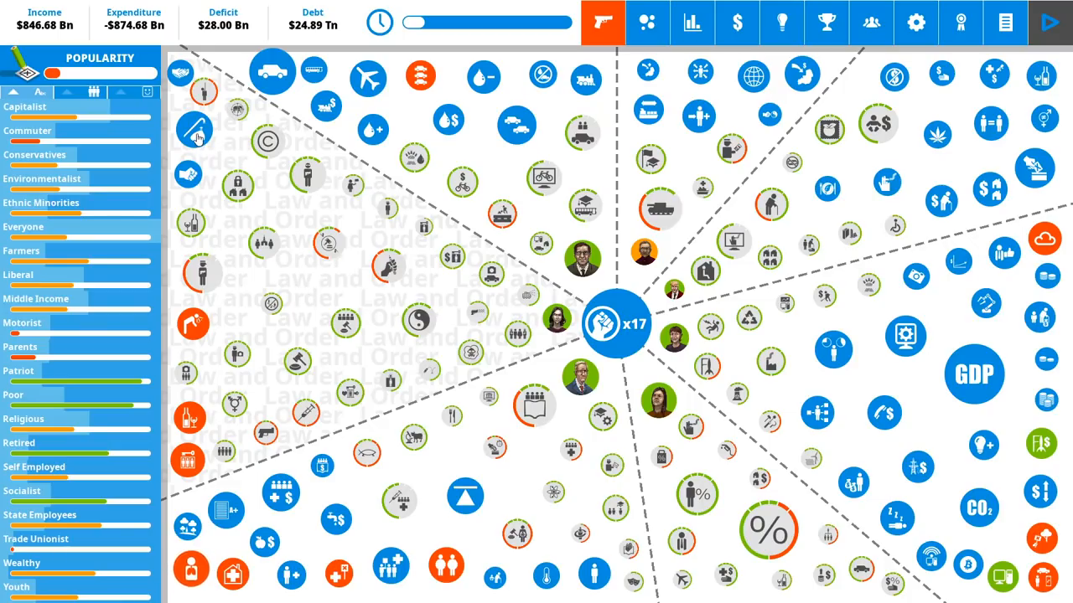
- Inspect several policy-web icons, then view the Antisocial Behavior problem's causes and effects
left_click(193, 130)
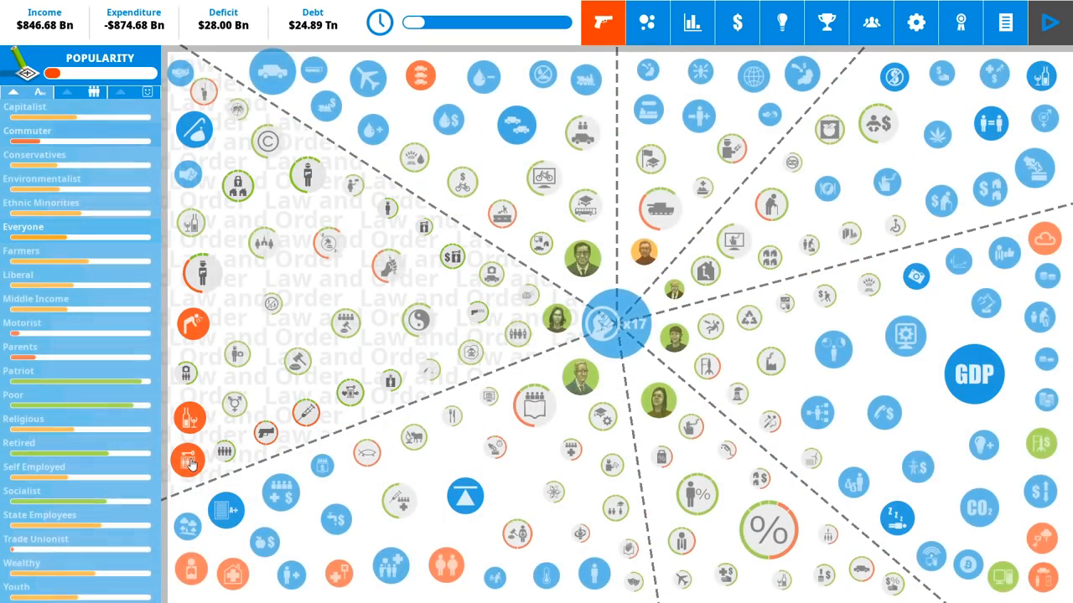
left_click(188, 459)
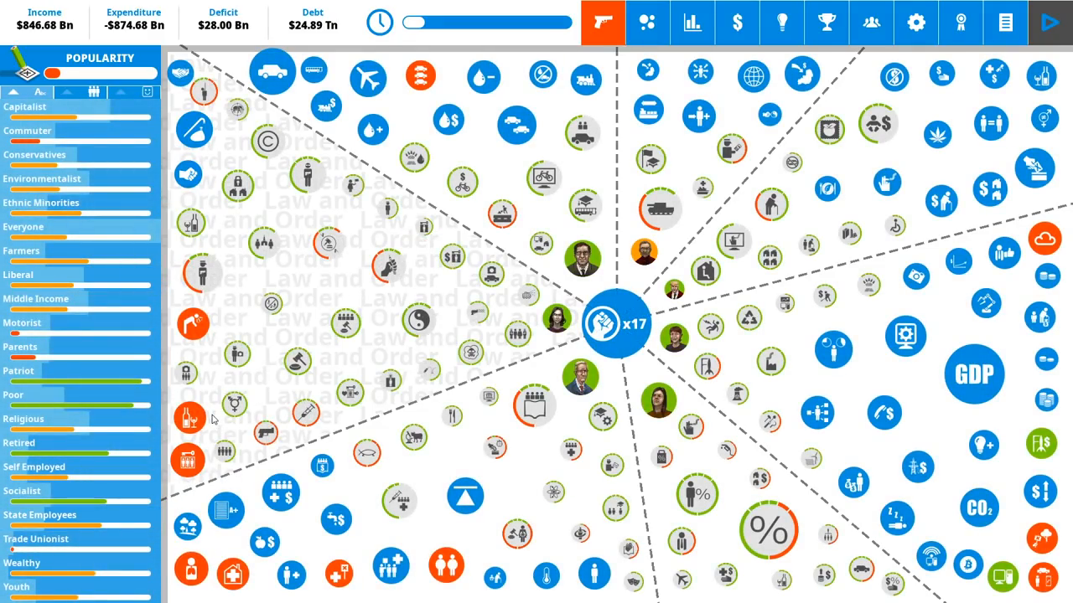
left_click(190, 416)
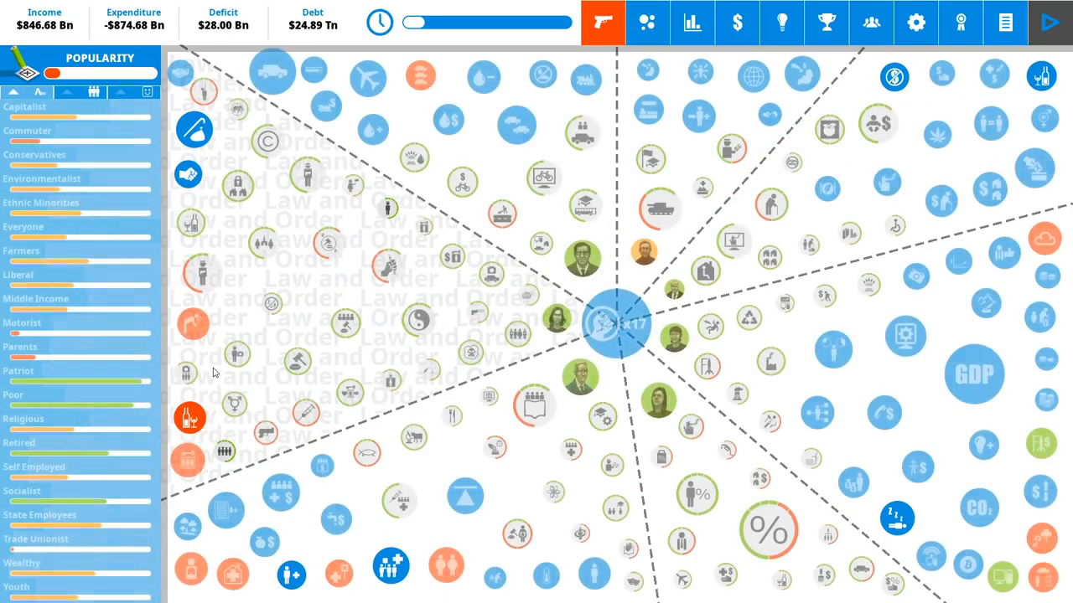
left_click(193, 322)
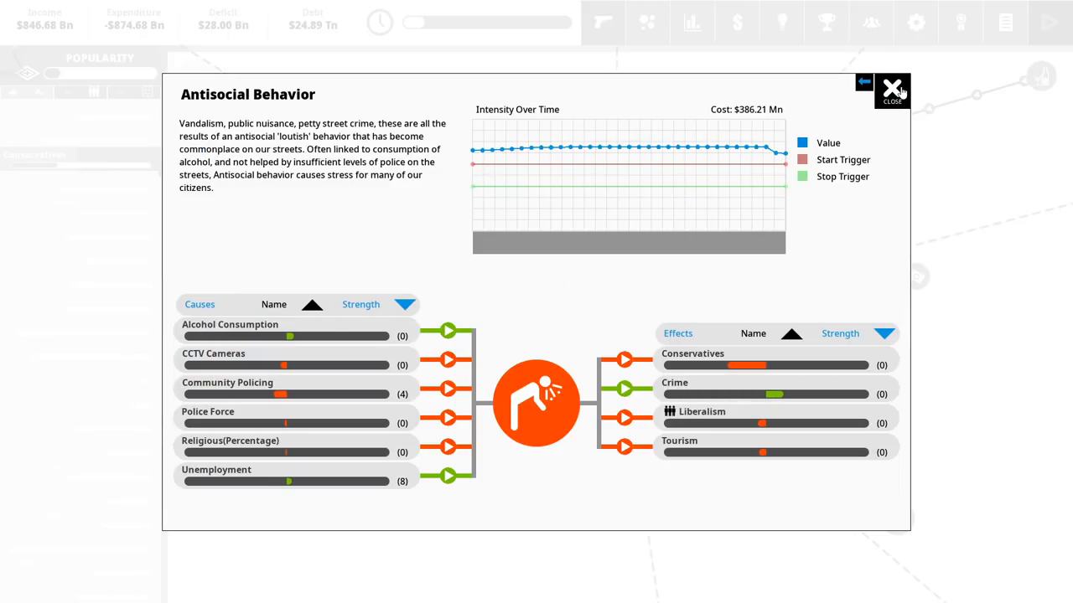
- Set Community Policing to Maximum, about $5.90 Bn, after leaving Antisocial Behavior, and apply it
left_click(891, 90)
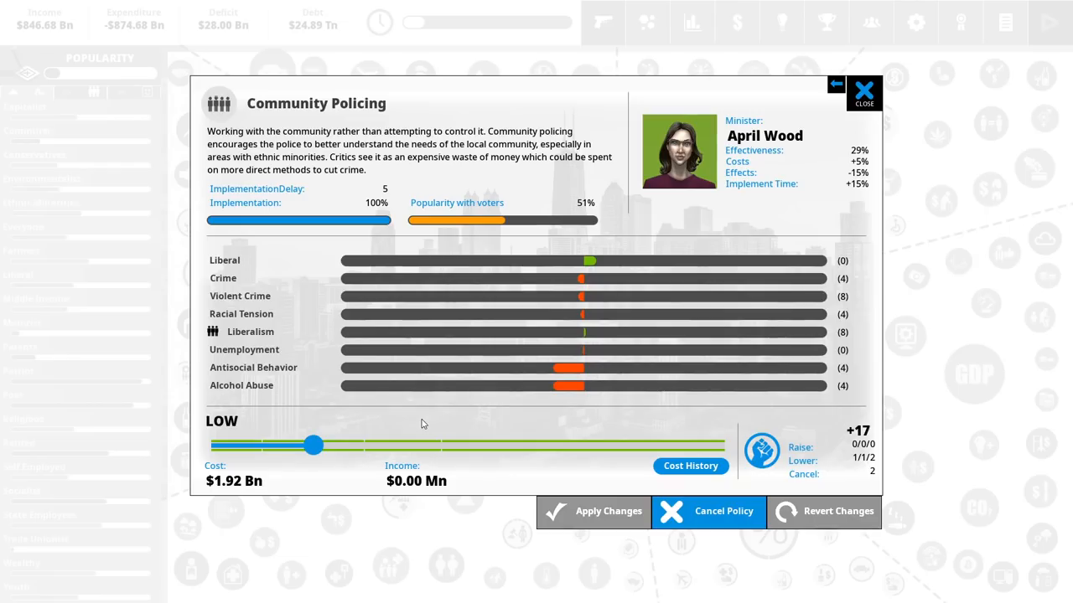
mouse_move(402, 419)
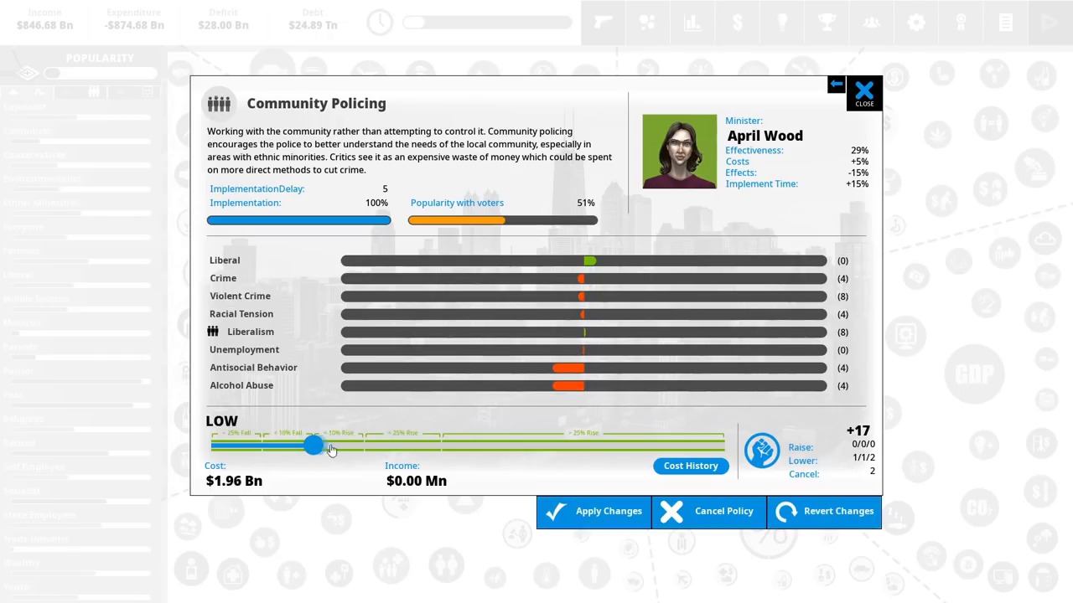
left_click_drag(313, 445, 628, 445)
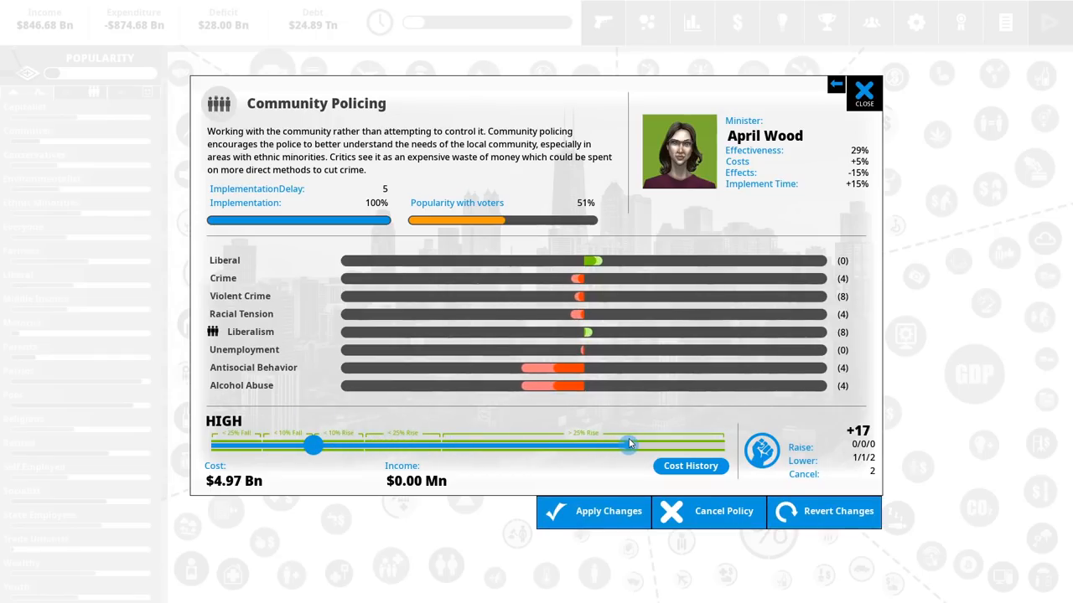
left_click_drag(628, 445, 720, 444)
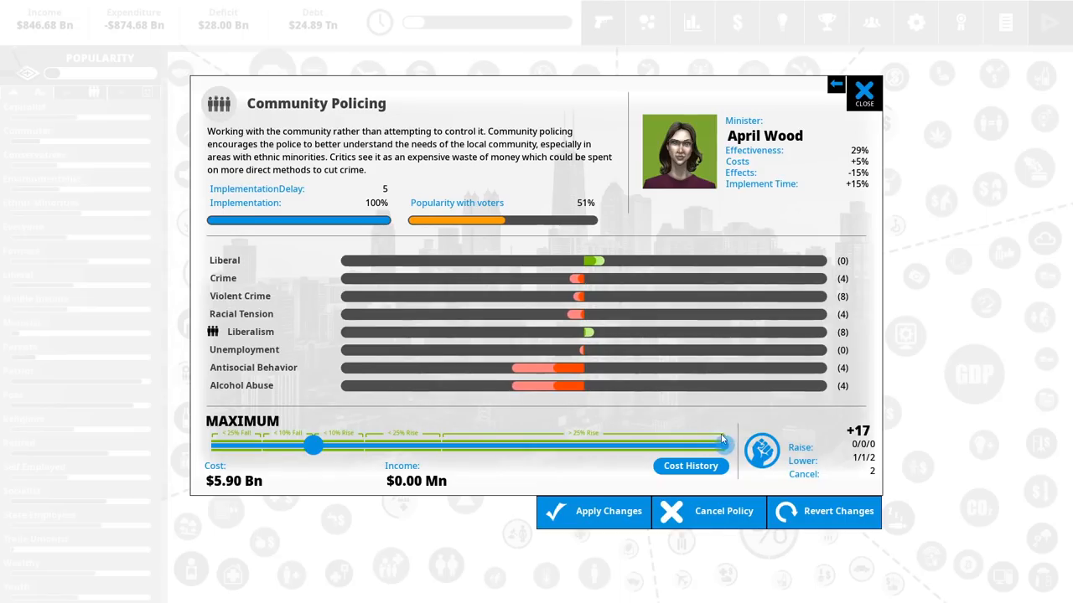
left_click_drag(722, 444, 708, 444)
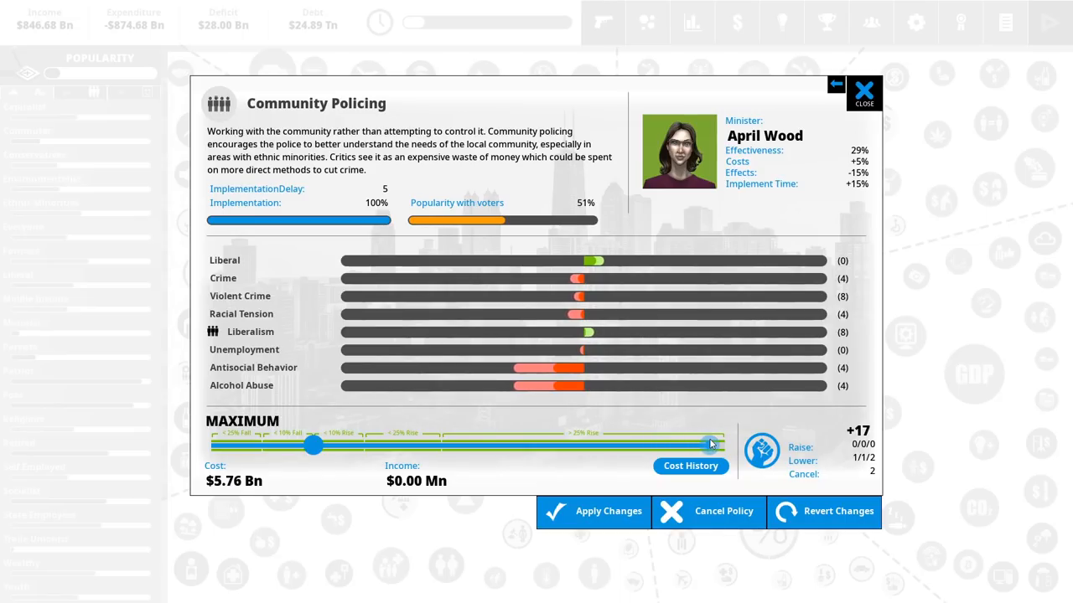
left_click_drag(712, 444, 679, 444)
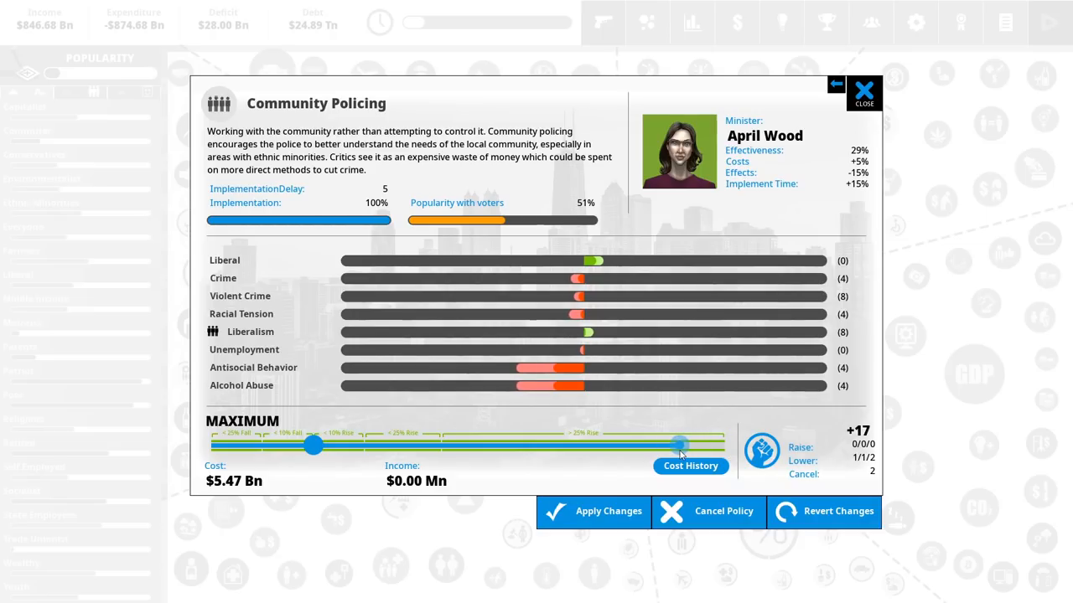
left_click_drag(678, 445, 380, 445)
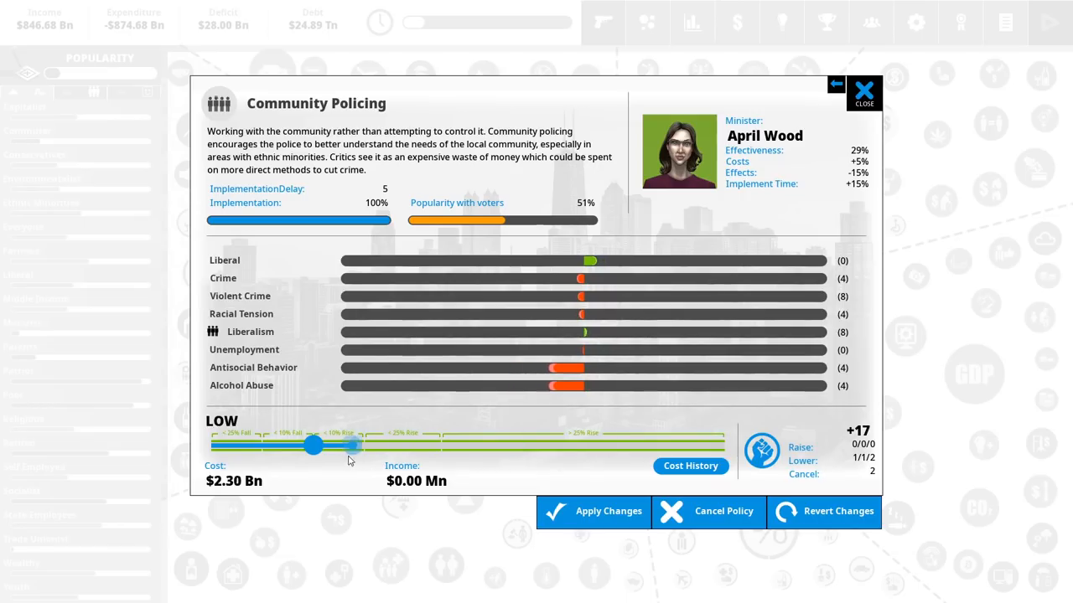
left_click_drag(314, 445, 725, 445)
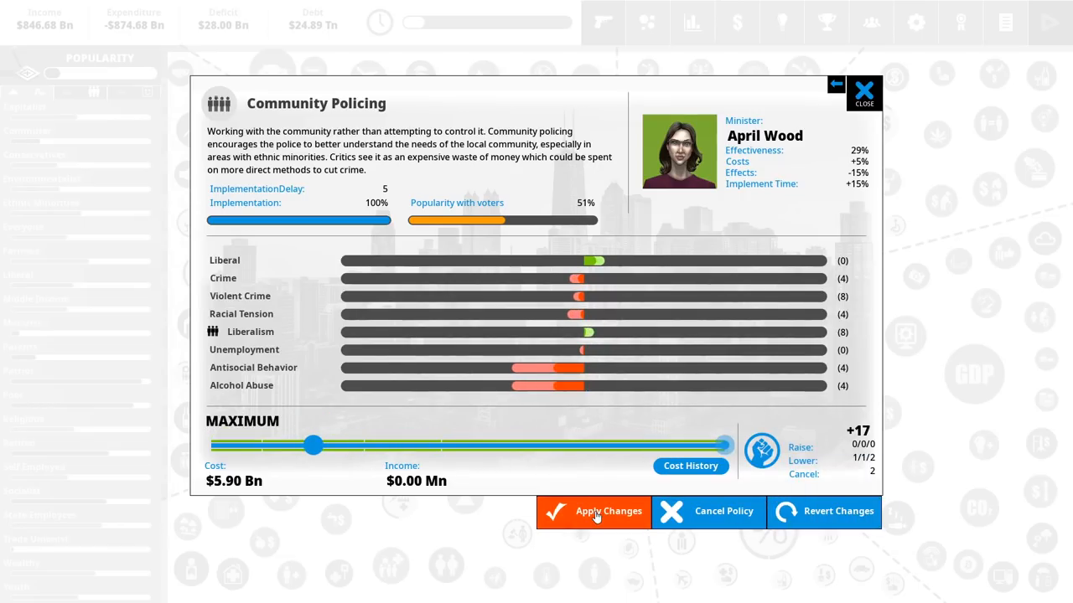
left_click(608, 511)
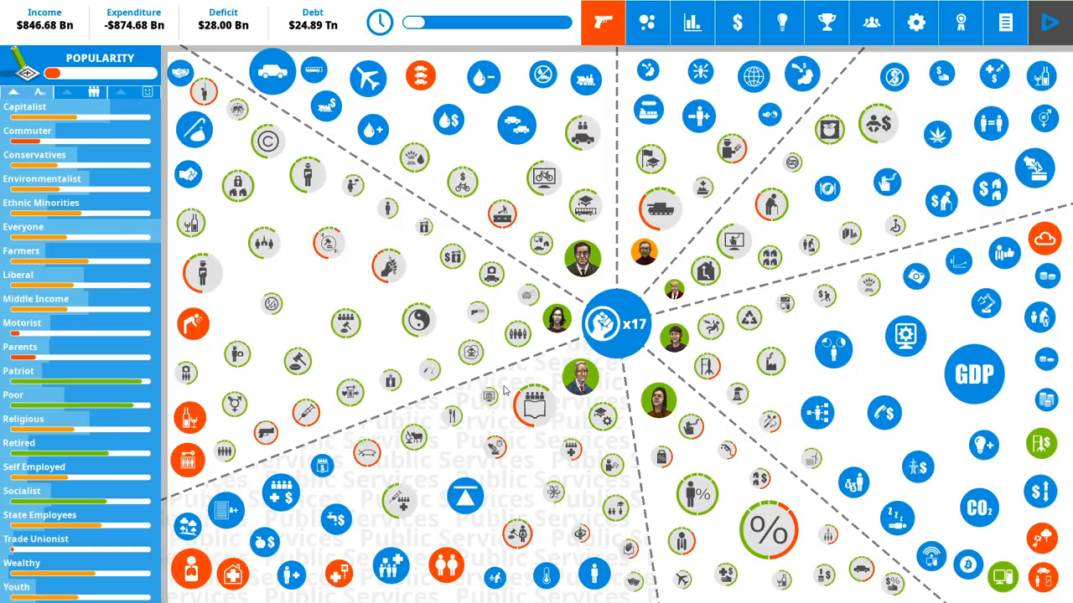
- Drag Tear Gas funding down to None and apply the cut
left_click(472, 350)
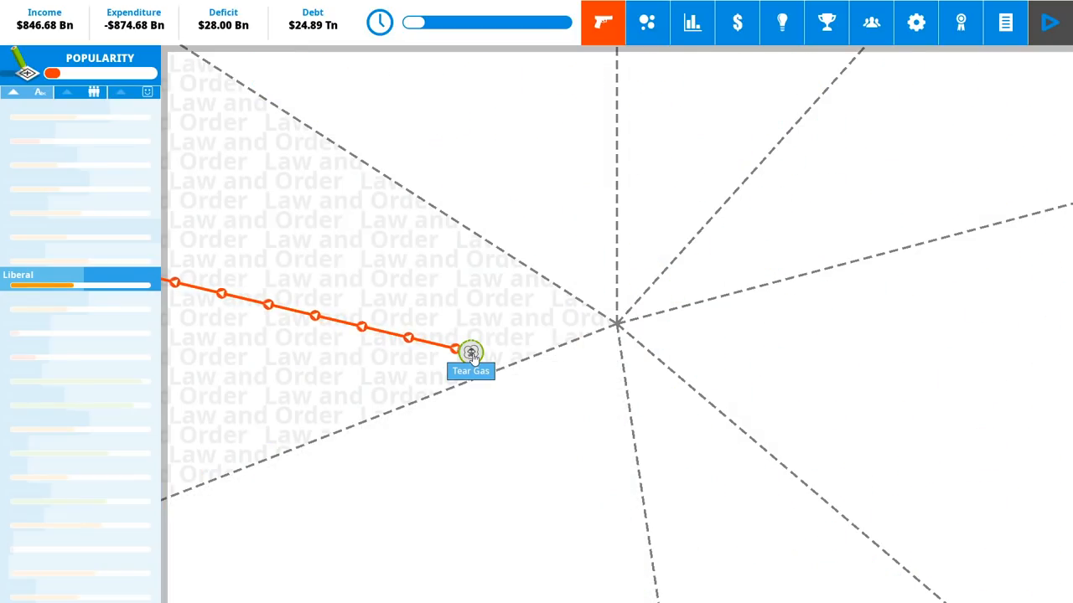
left_click(471, 351)
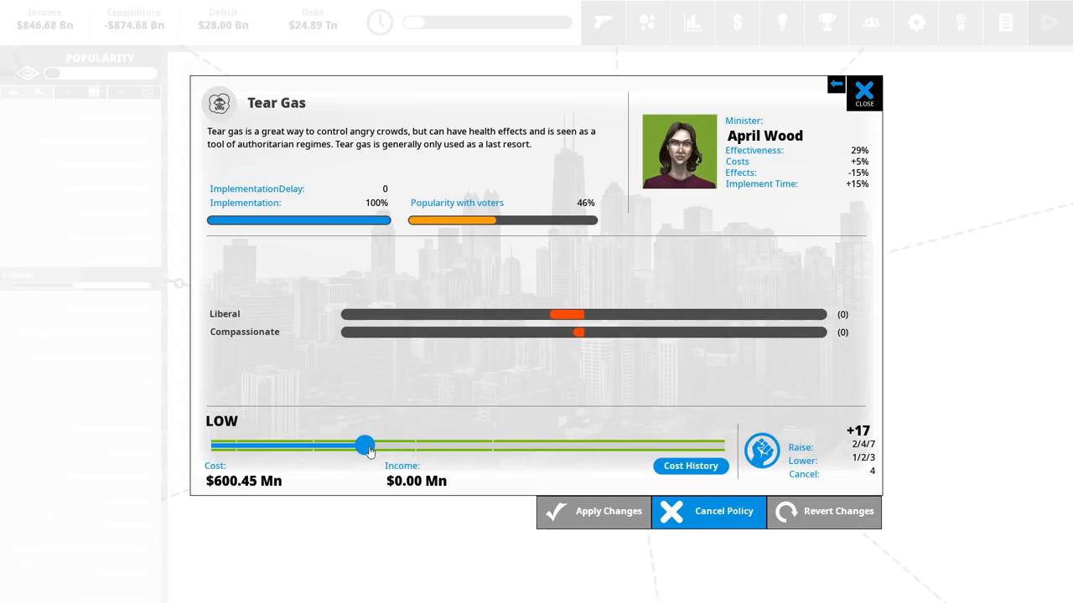
left_click_drag(365, 445, 218, 445)
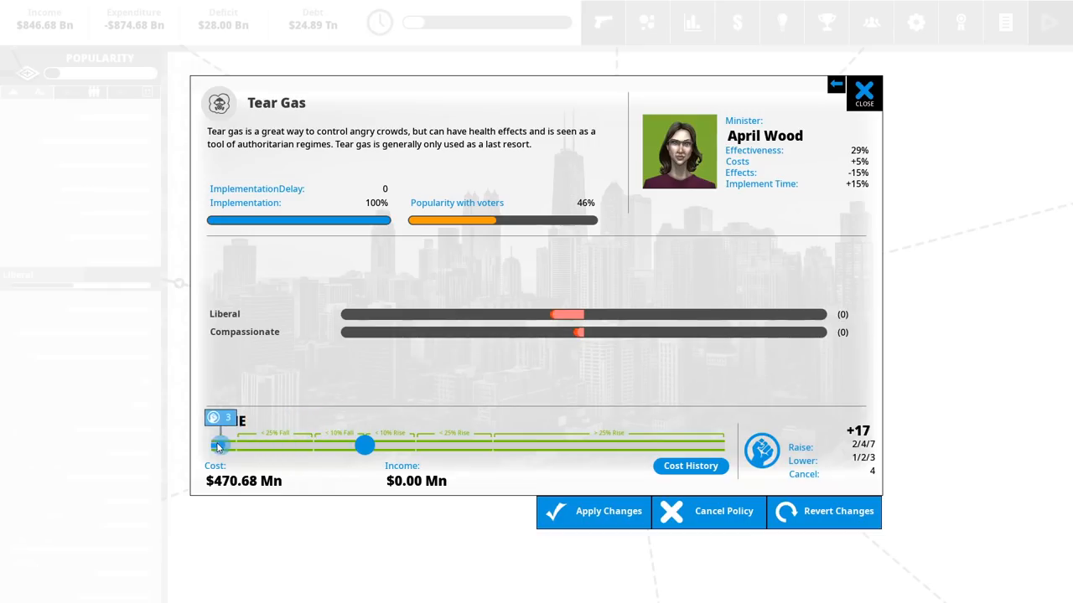
left_click_drag(220, 445, 303, 445)
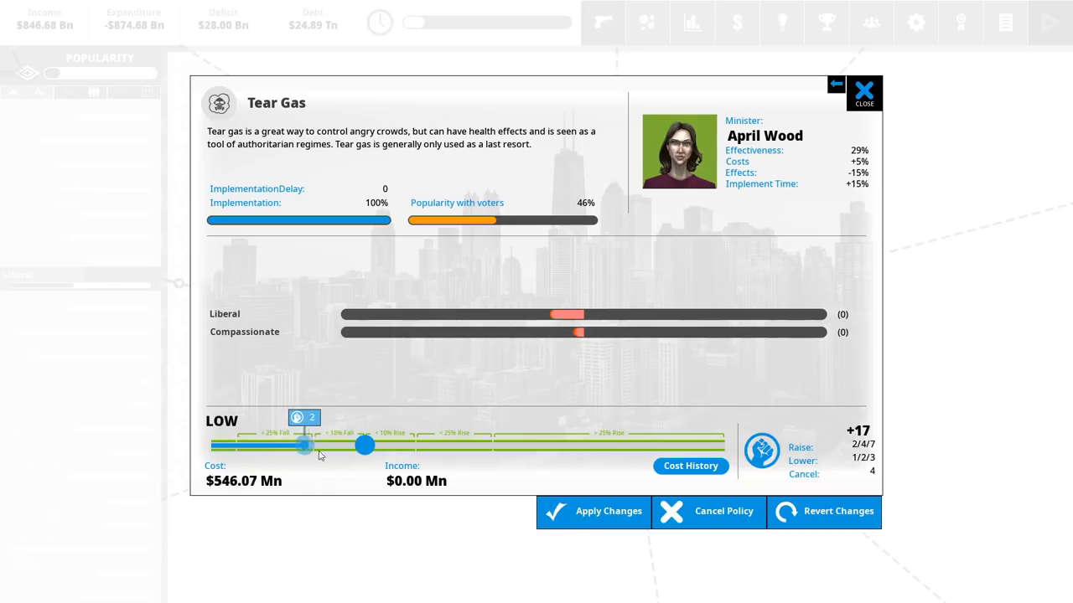
left_click_drag(304, 445, 212, 445)
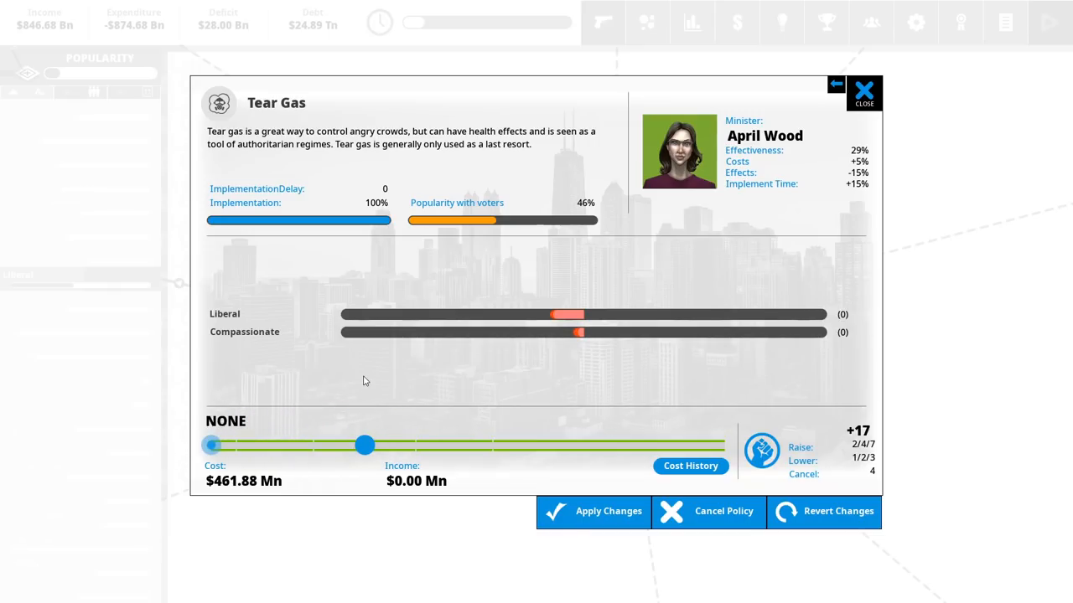
left_click(593, 511)
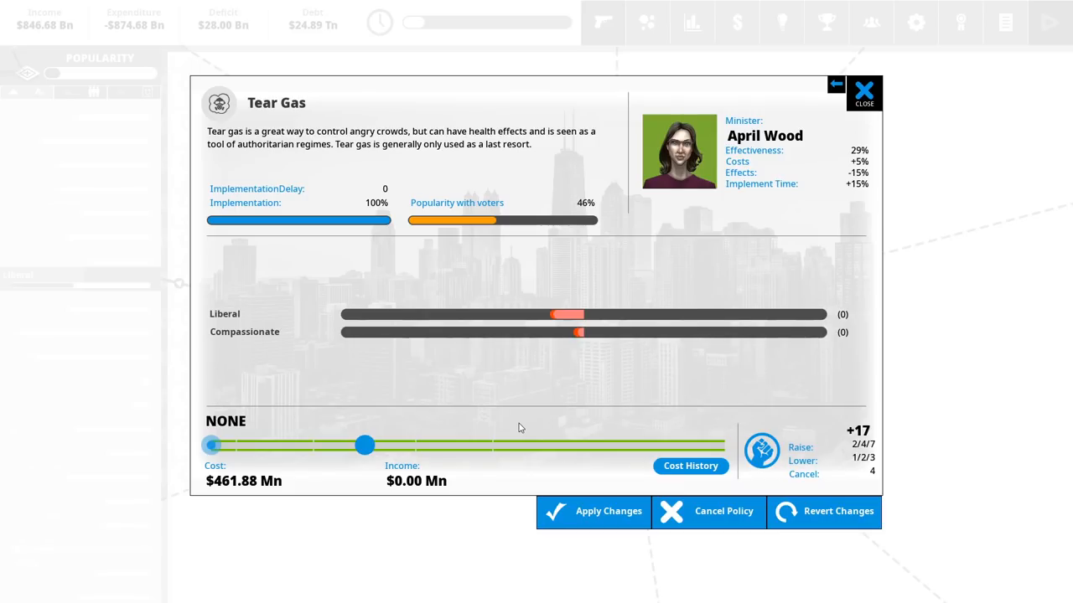
mouse_move(211, 445)
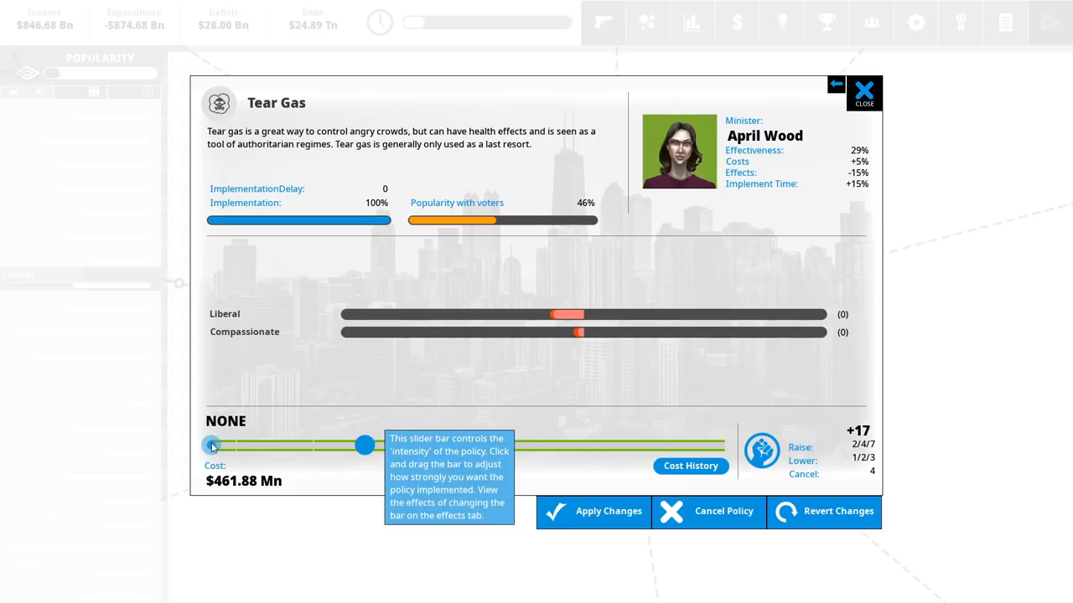
mouse_move(248, 494)
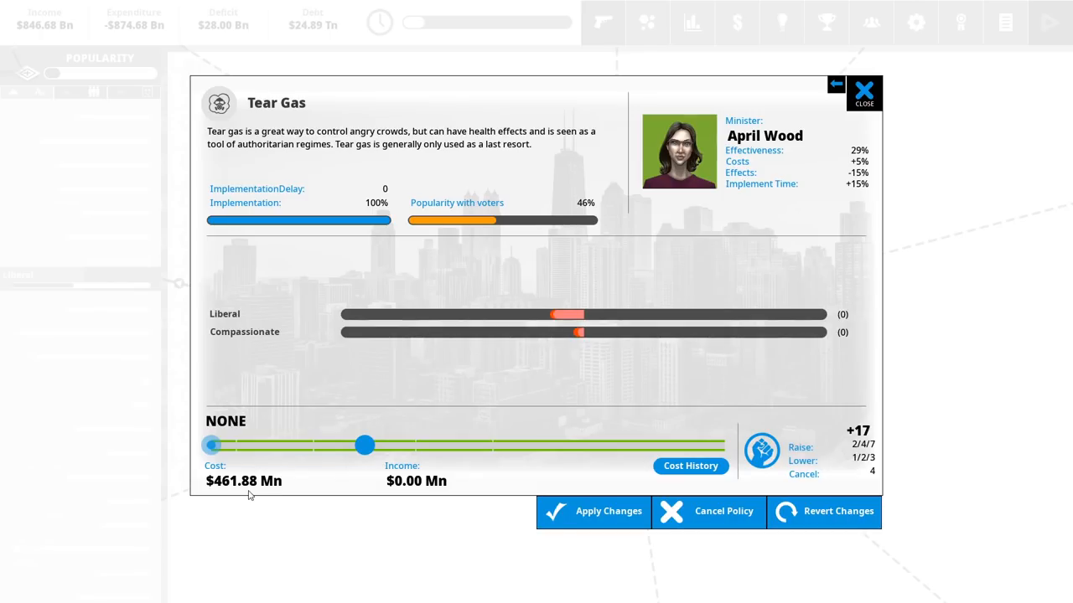
mouse_move(419, 507)
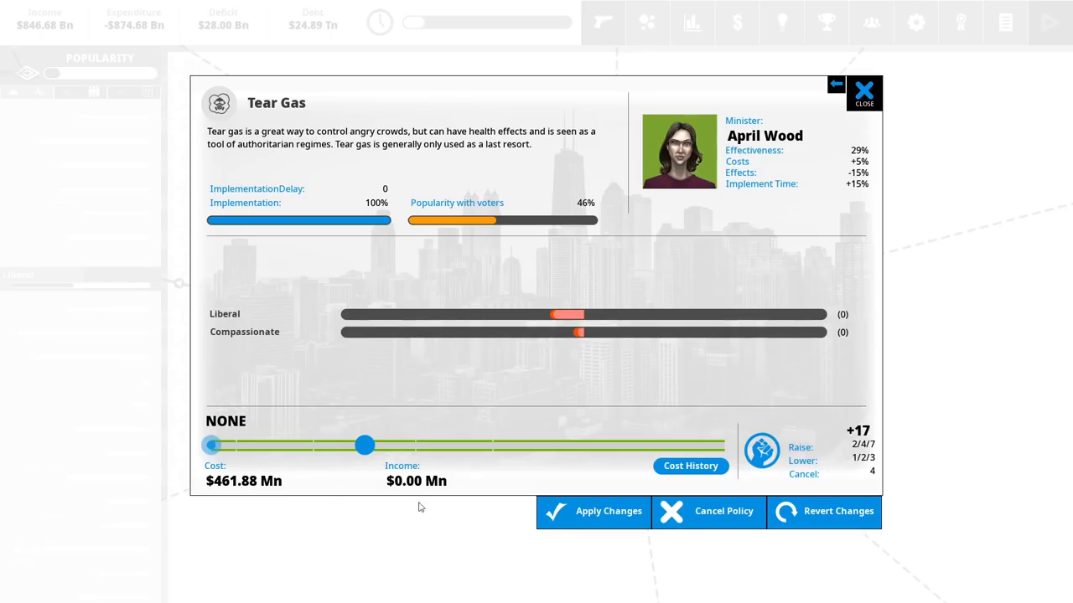
- Readjust Tear Gas to just above minimum, about $486 Mn, and apply again
left_click_drag(364, 445, 239, 445)
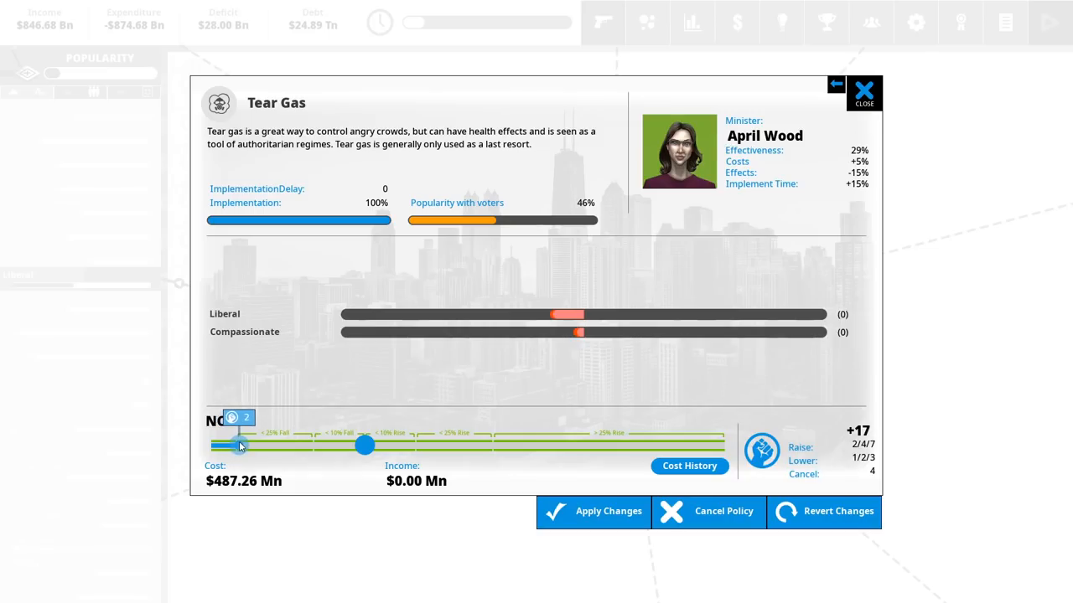
left_click(239, 445)
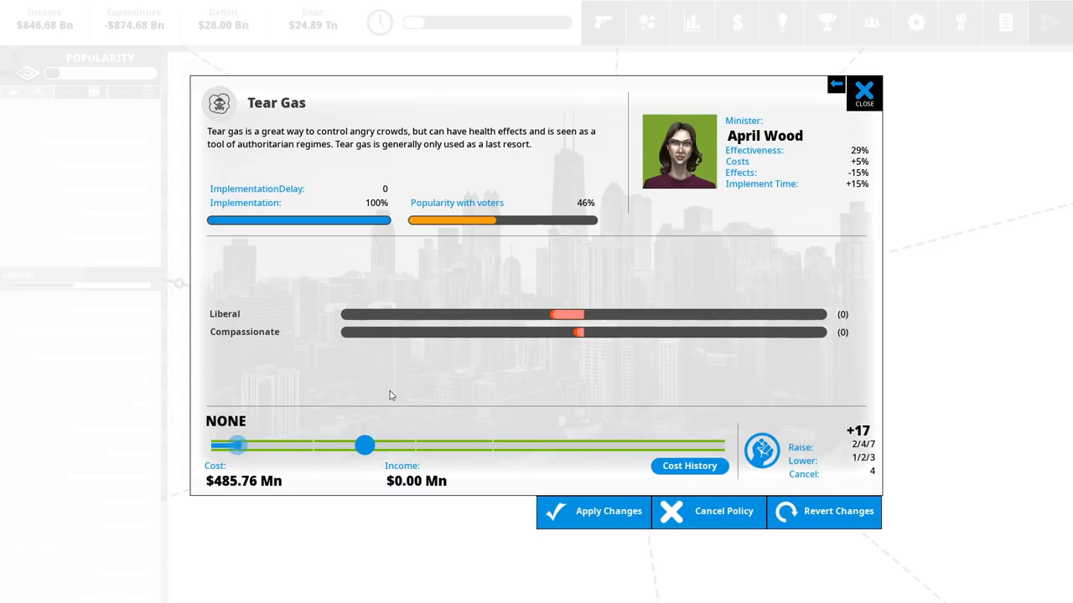
mouse_move(593, 512)
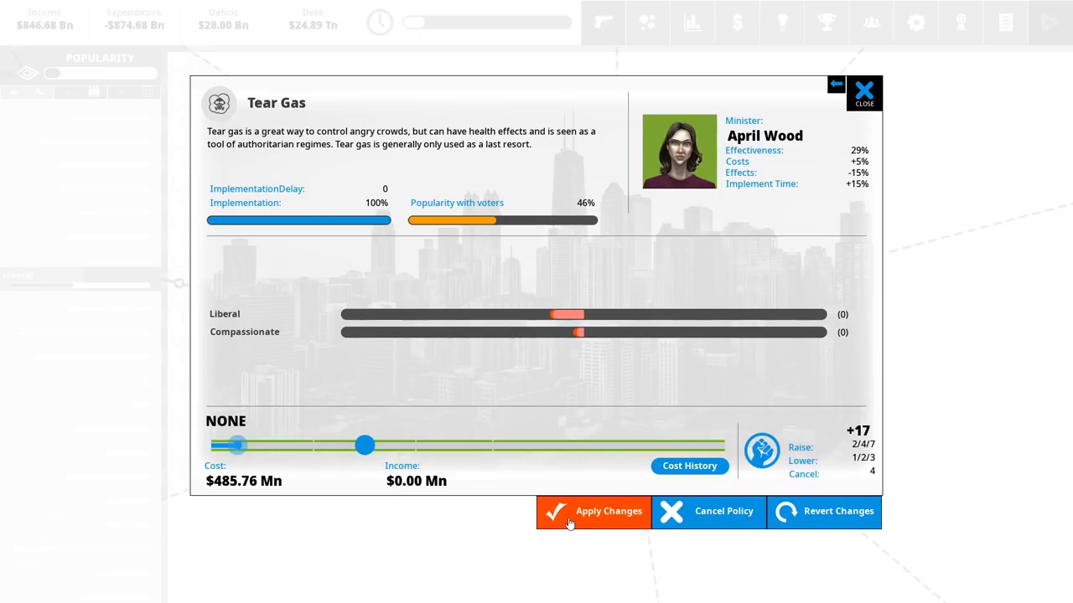
left_click(593, 511)
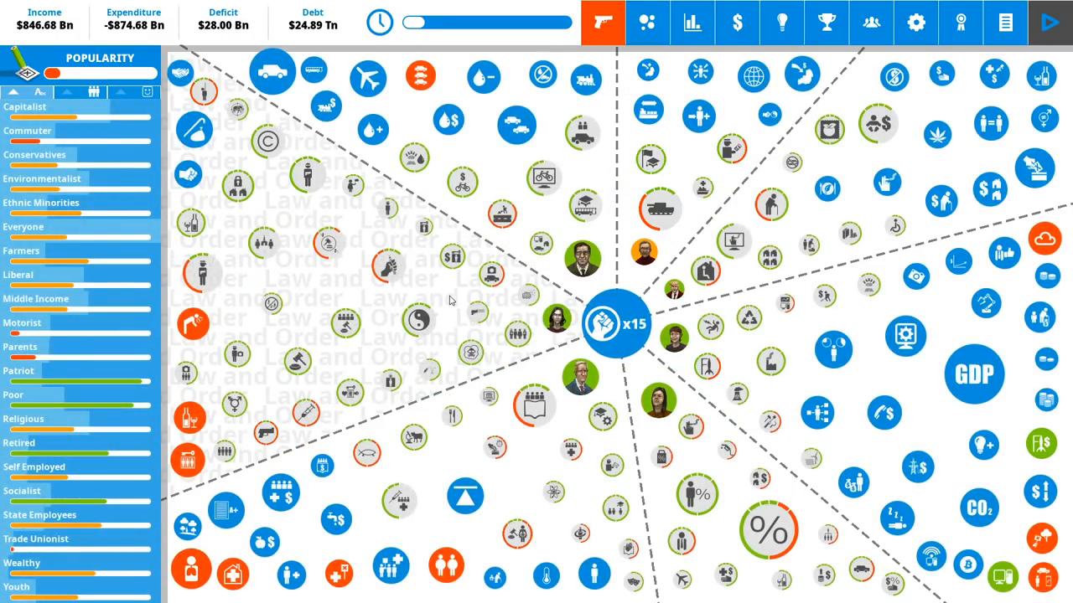
- Lower Military Spending to Well Trained, about $101 Bn, and confirm the cut
left_click(660, 209)
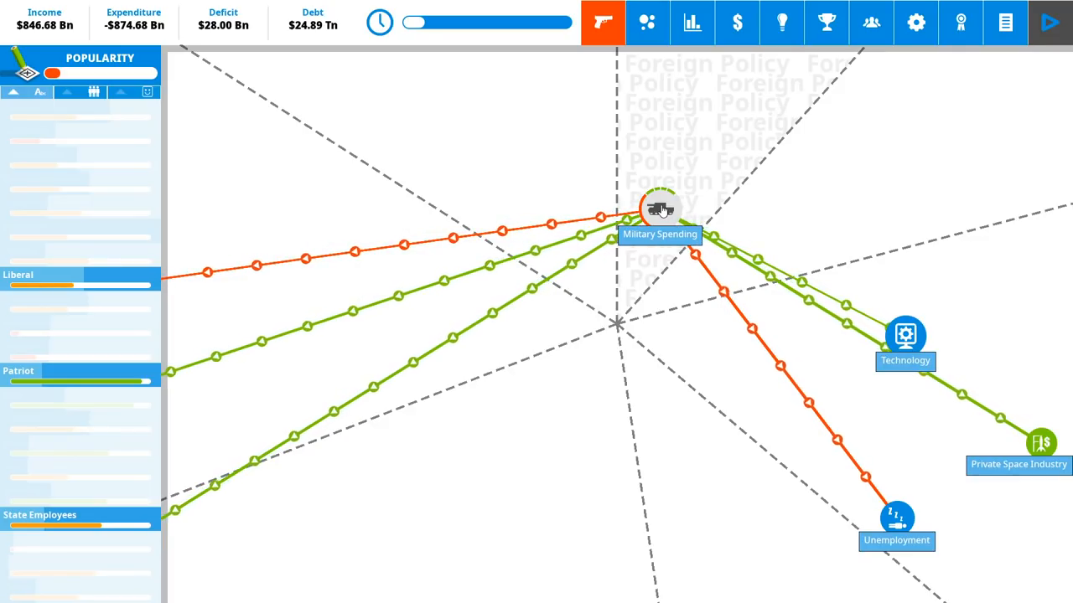
left_click(658, 209)
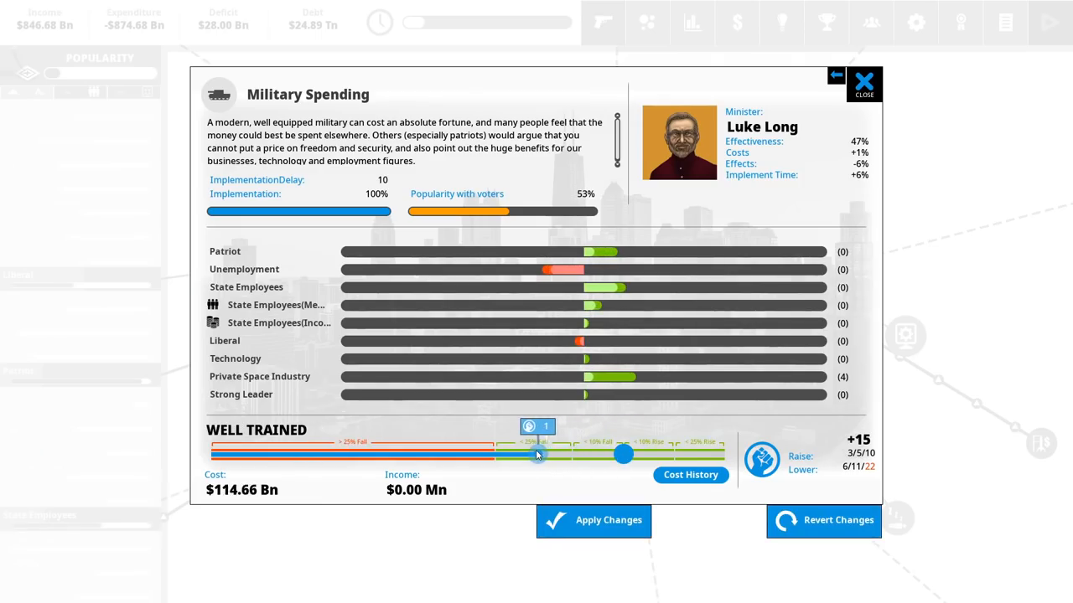
left_click_drag(537, 454, 498, 454)
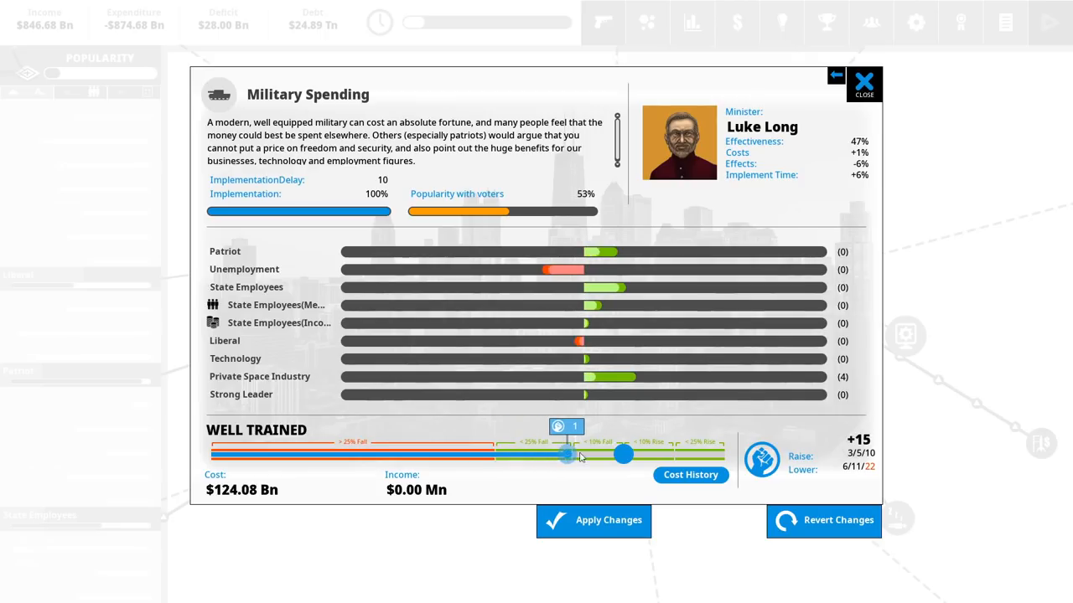
left_click_drag(567, 454, 497, 454)
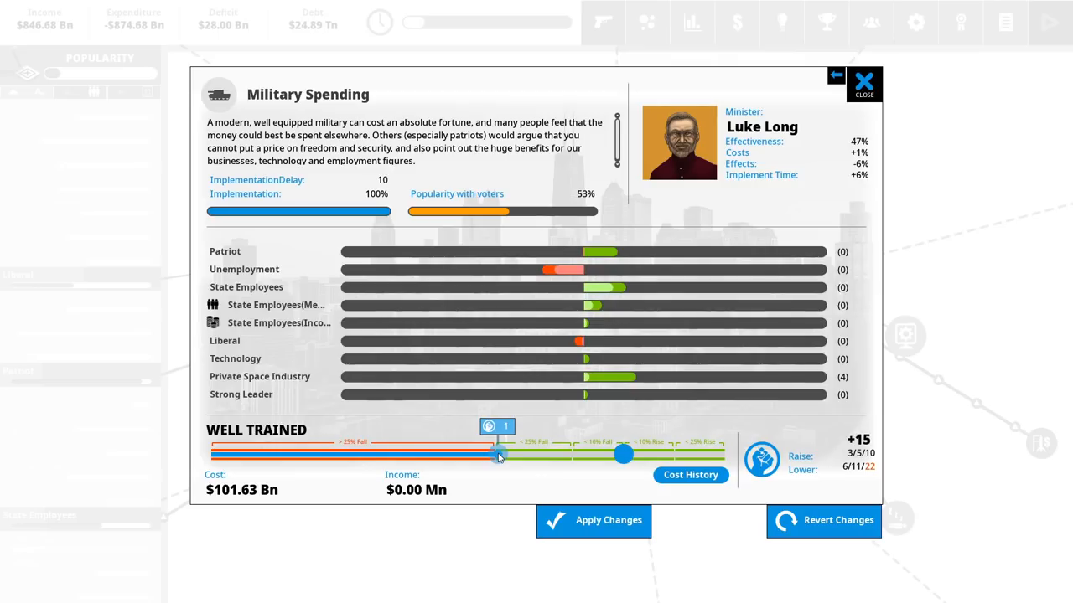
left_click_drag(501, 454, 496, 454)
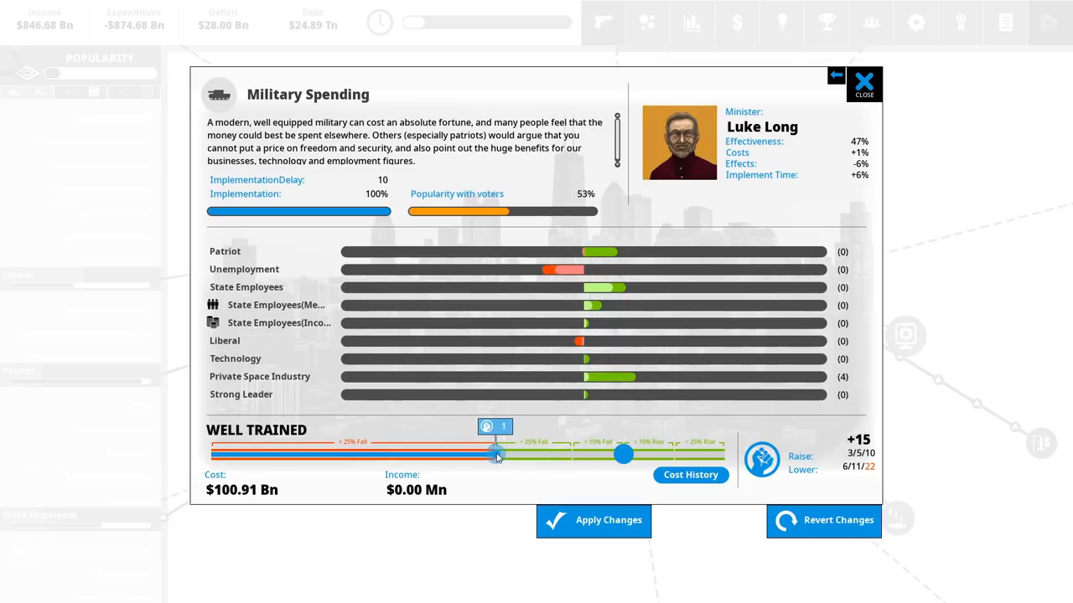
left_click(863, 83)
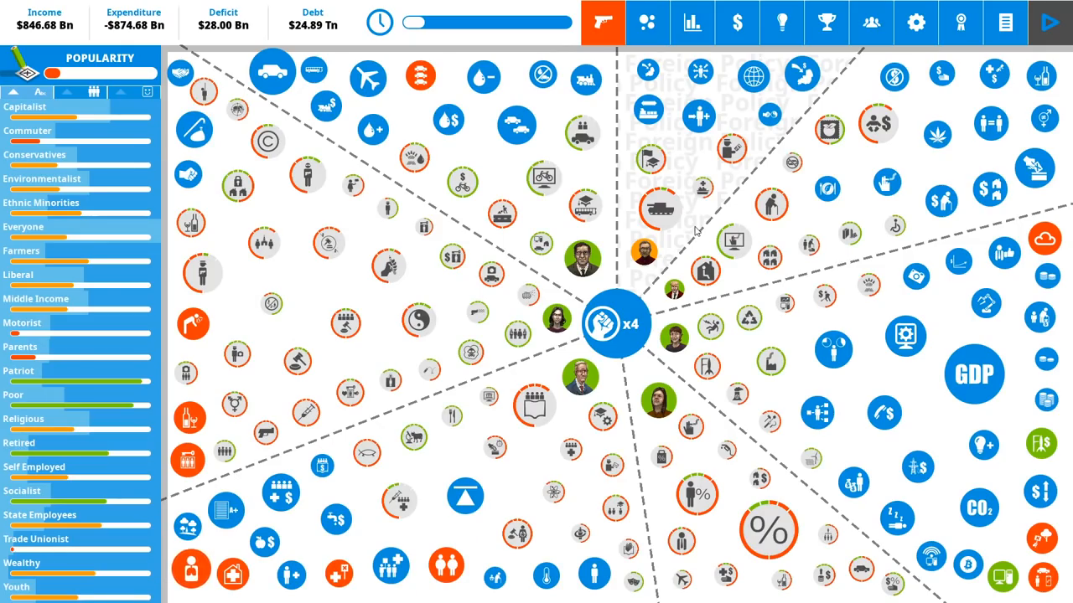
mouse_move(534, 157)
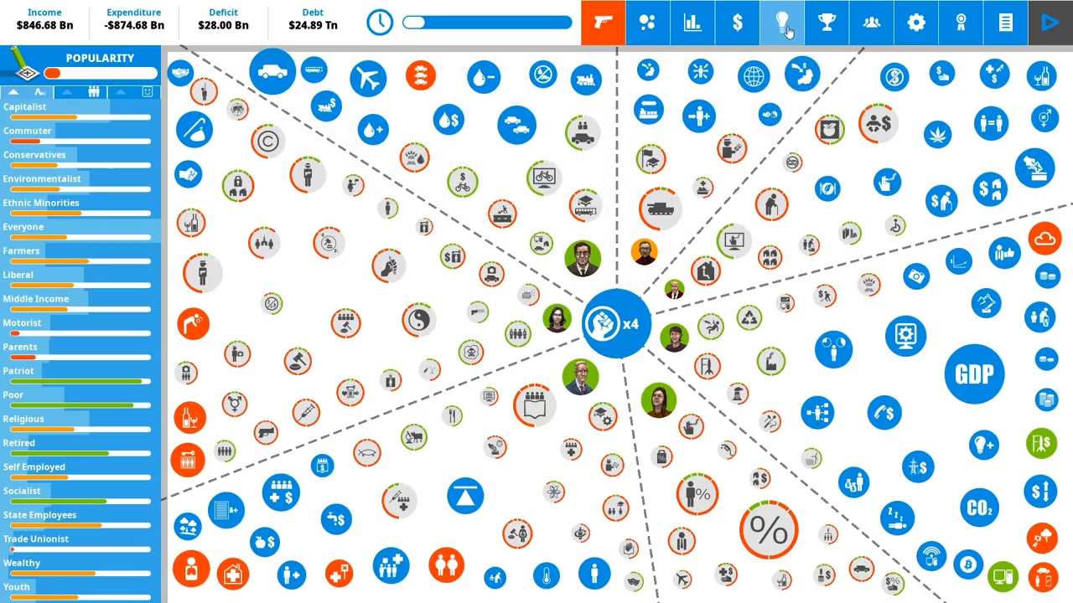
- Review the Healthy Eating Campaign, Free Parenting Classes and Compulsory School Sports ideas
left_click(781, 23)
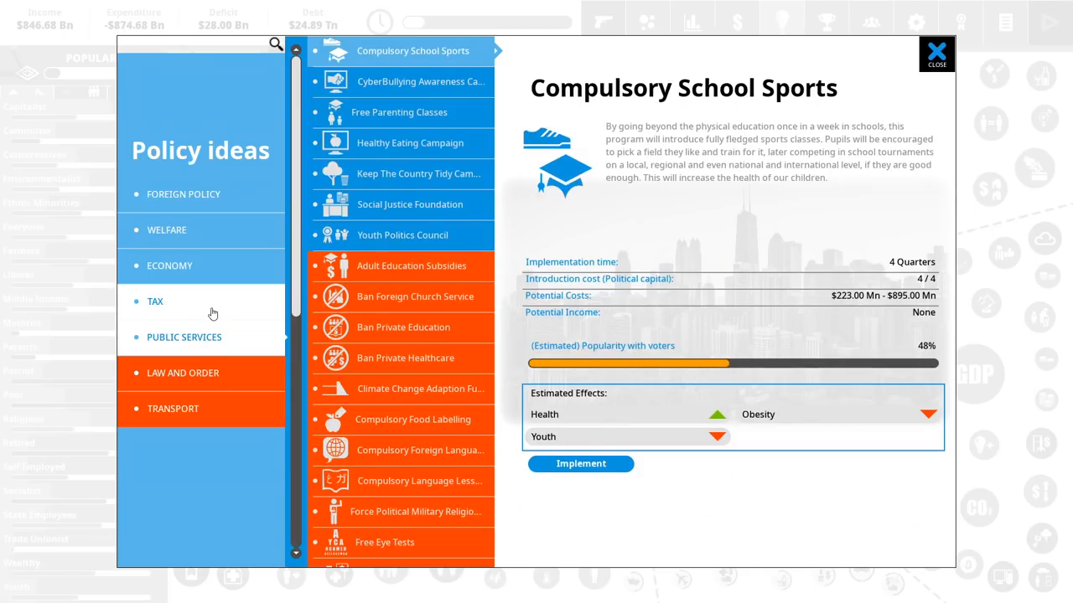
left_click(410, 143)
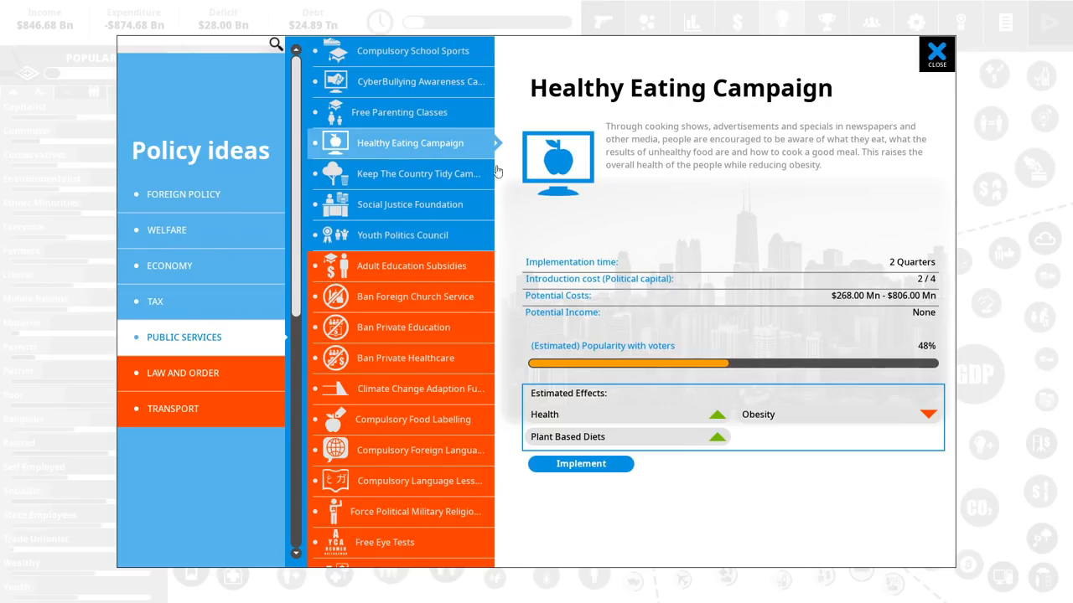
mouse_move(679, 214)
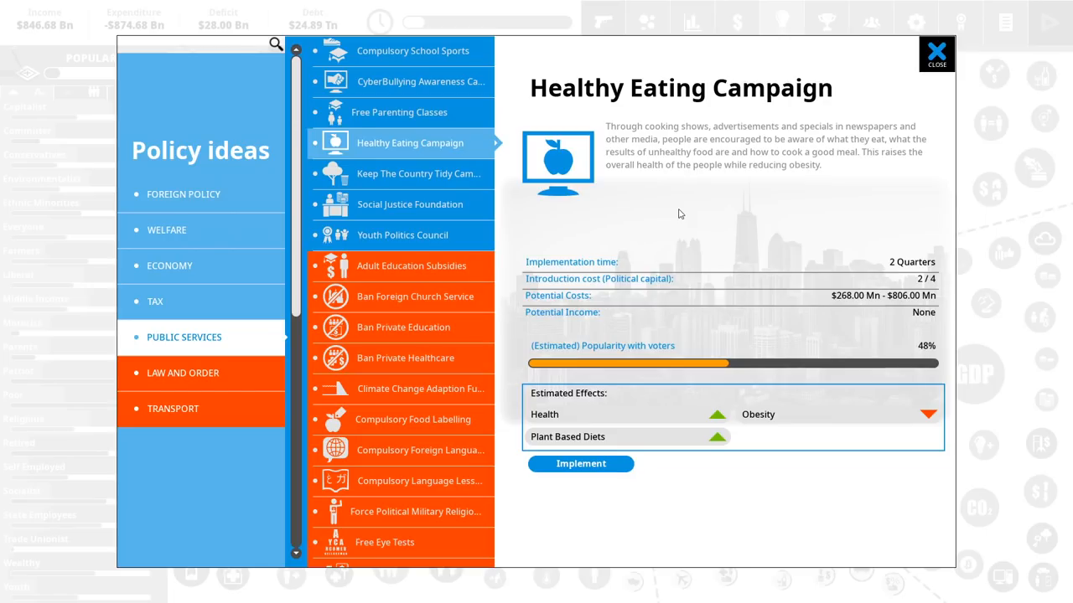
left_click(400, 111)
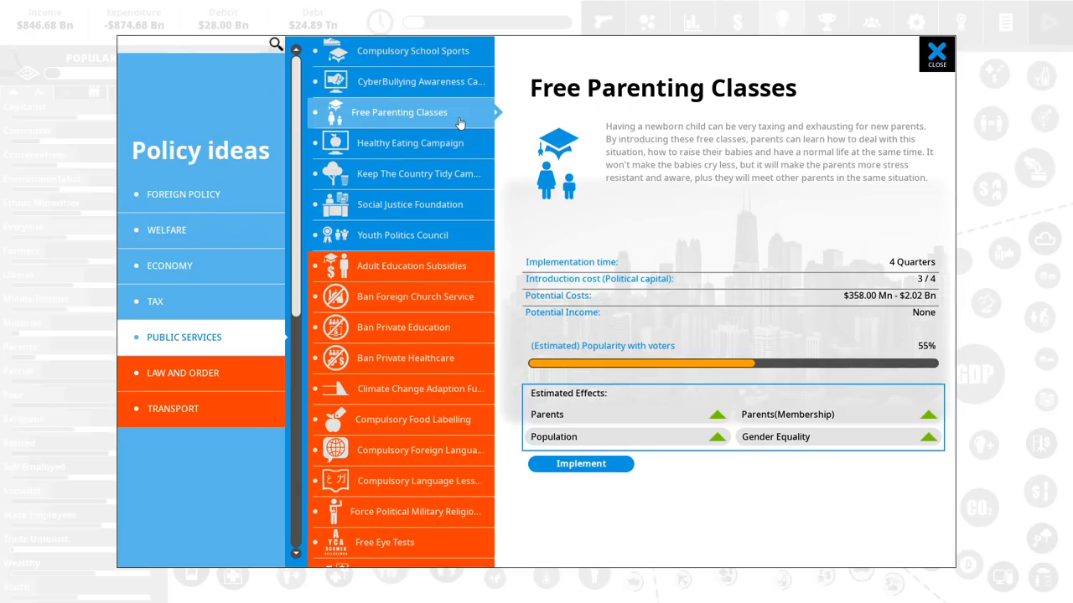
mouse_move(459, 63)
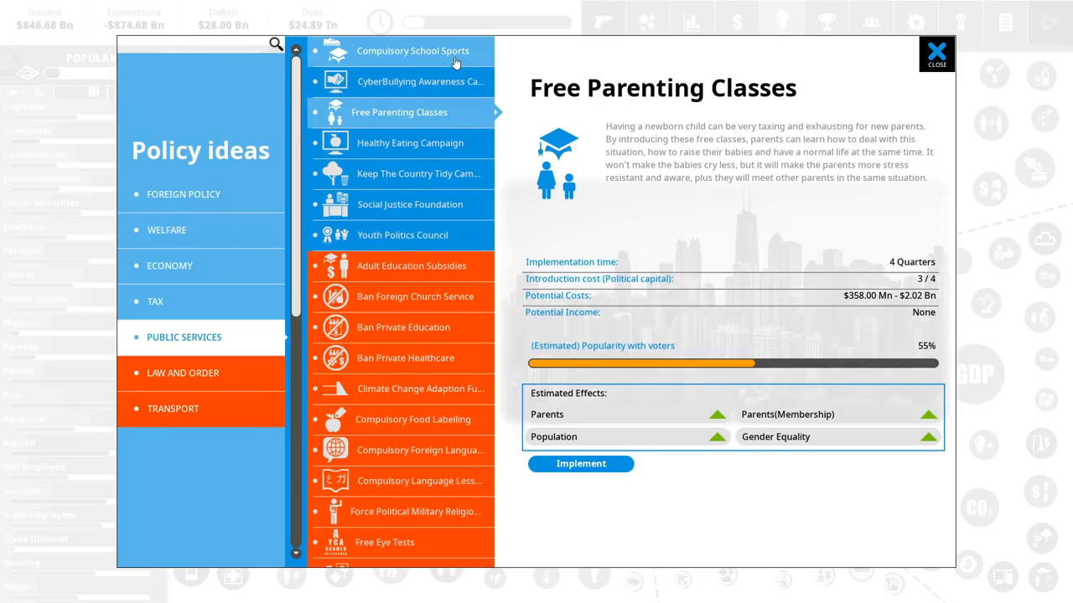
left_click(411, 50)
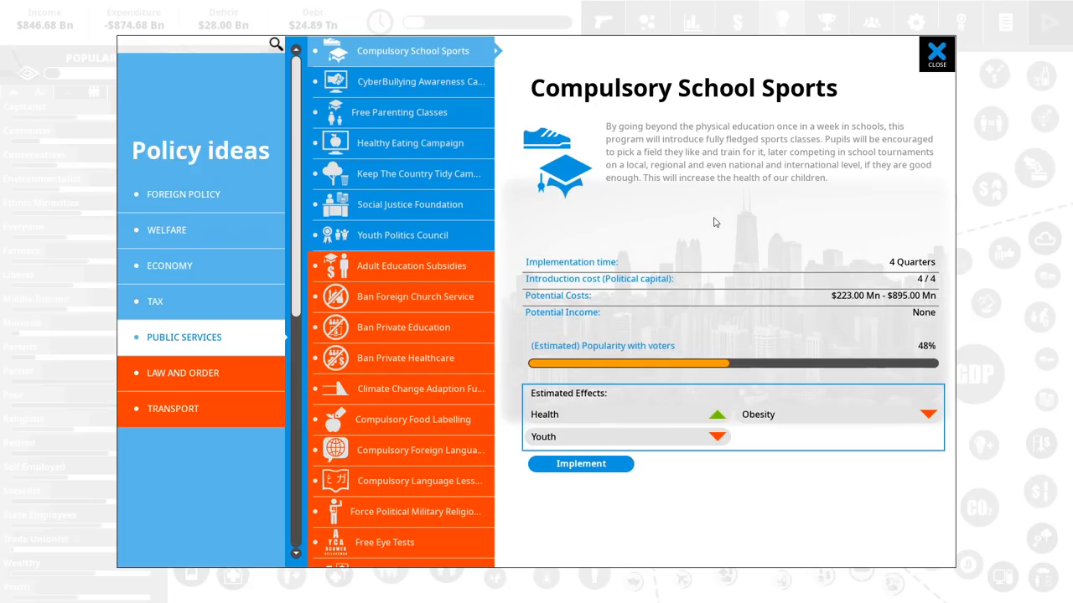
mouse_move(619, 446)
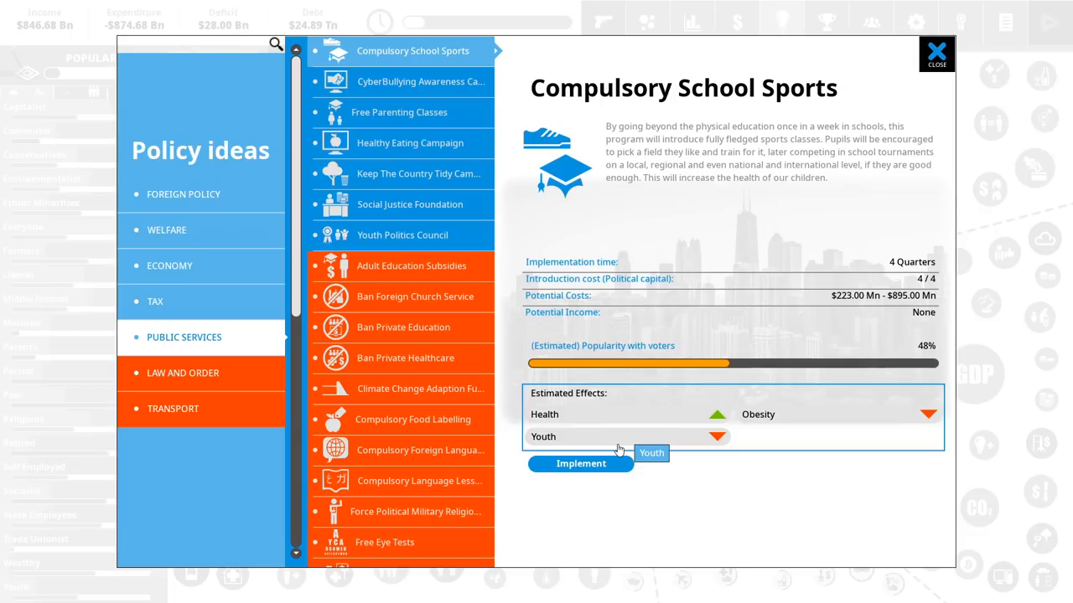
mouse_move(369, 173)
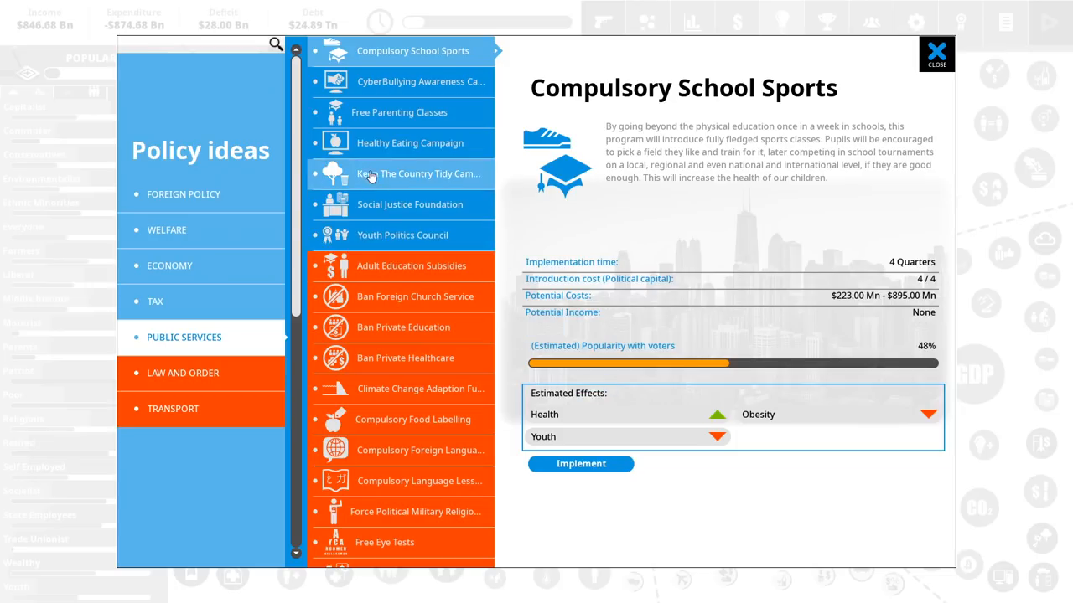
- Compare Healthy Eating Campaign with Compulsory School Sports and settle on Healthy Eating Campaign
left_click(410, 142)
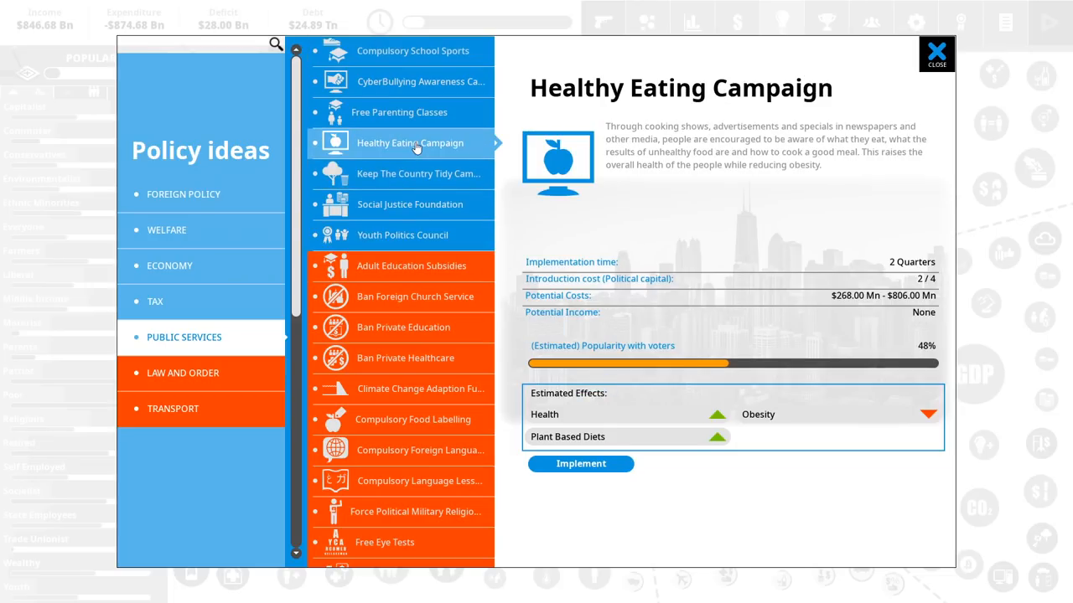
left_click(413, 50)
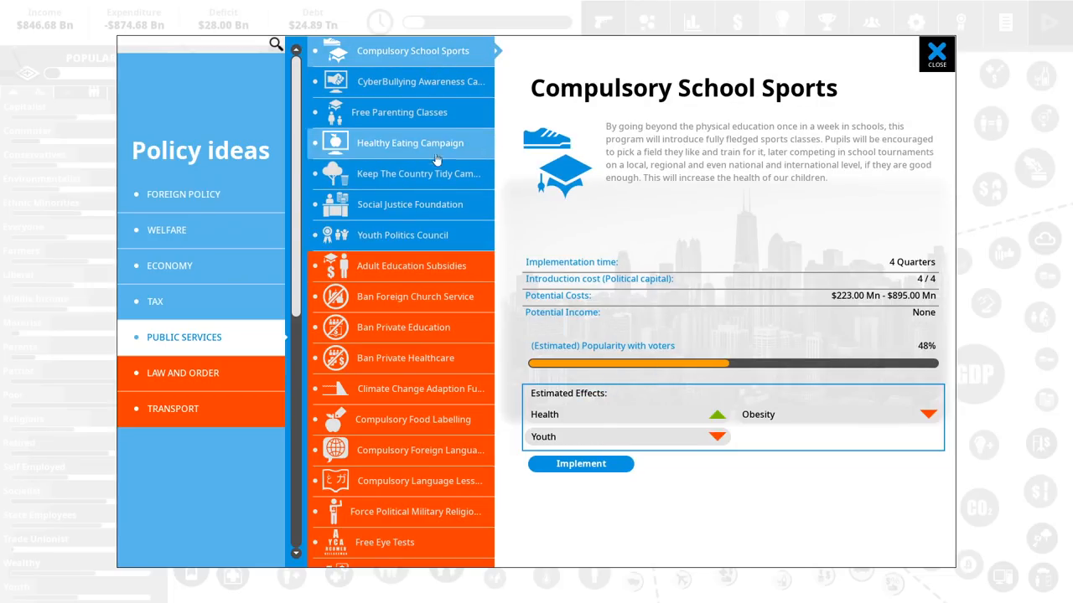
left_click(410, 143)
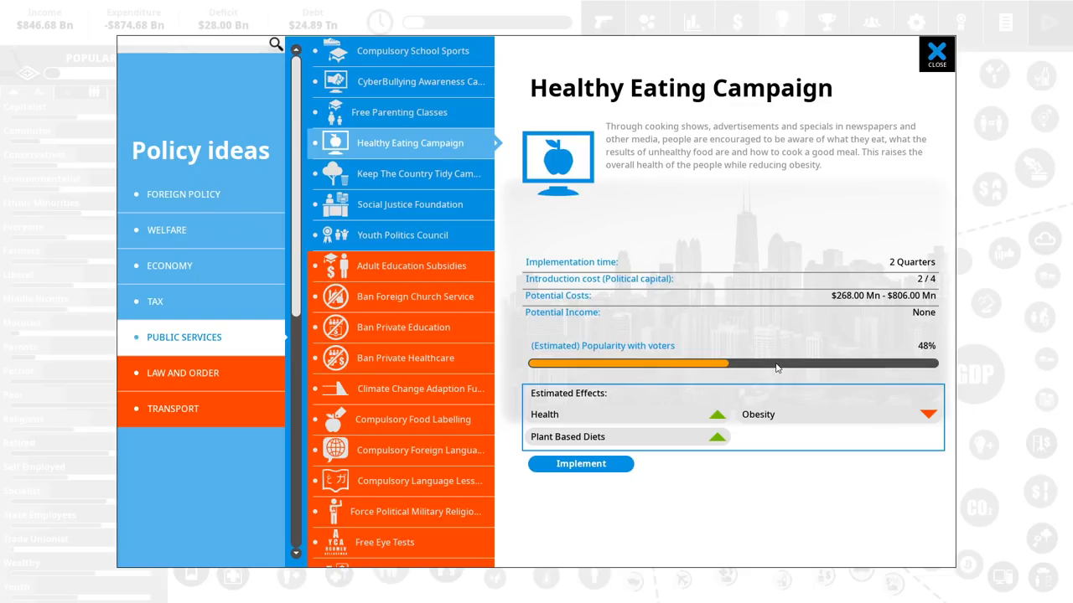
- Implement Healthy Eating Campaign at Maximum funding, about $806 Mn, and apply it
left_click(579, 463)
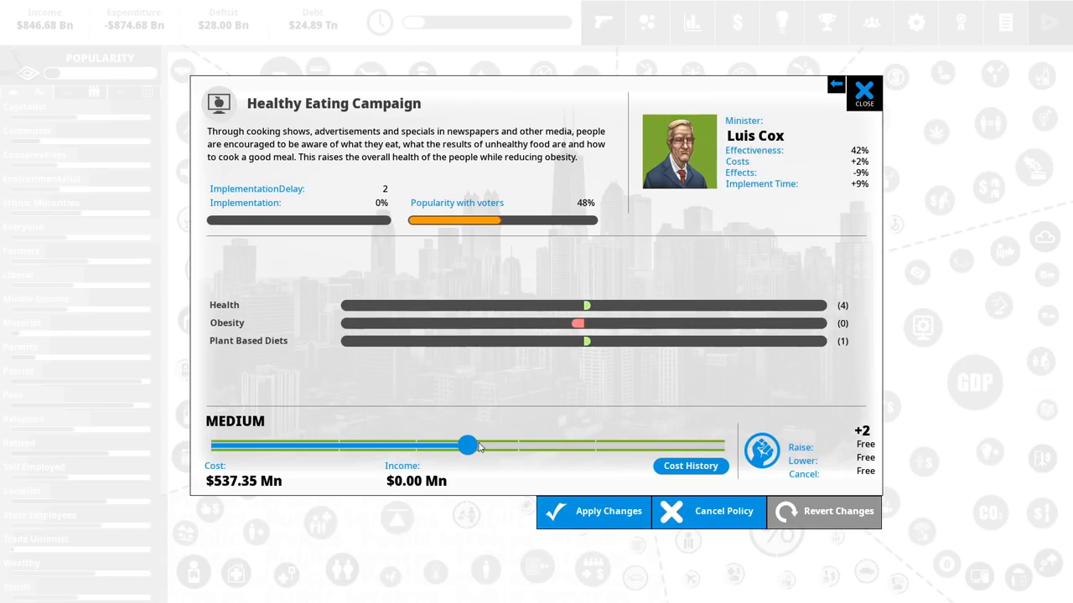
left_click_drag(468, 444, 637, 445)
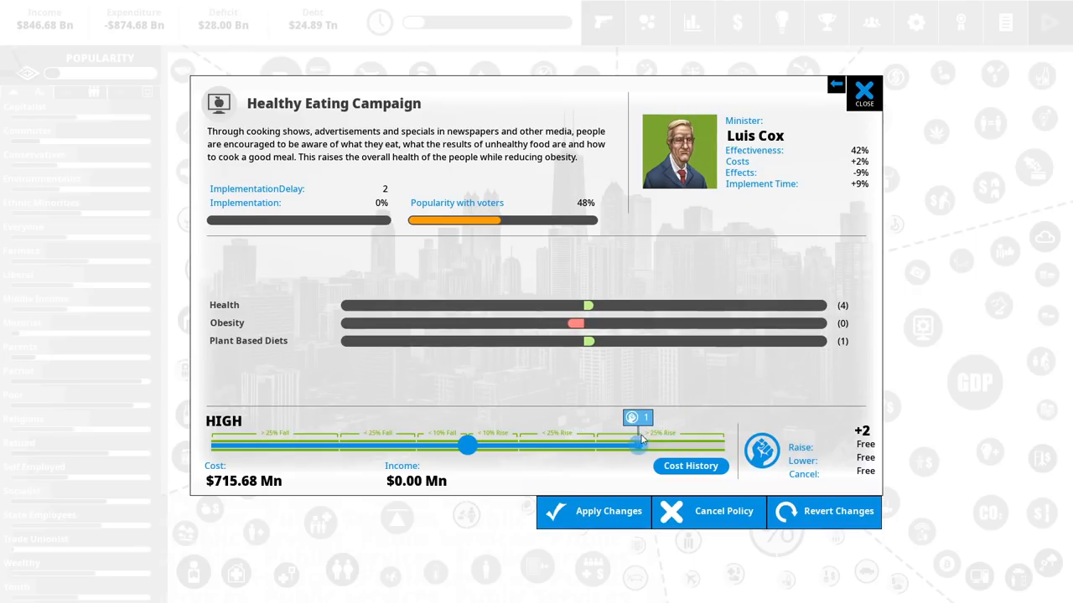
left_click_drag(637, 445, 723, 445)
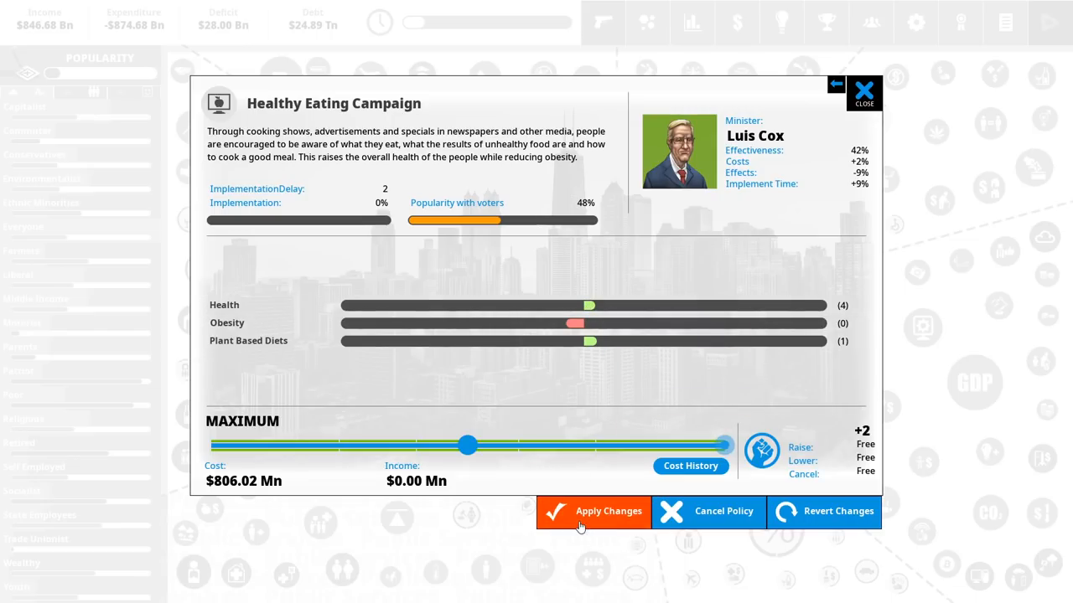
left_click(593, 511)
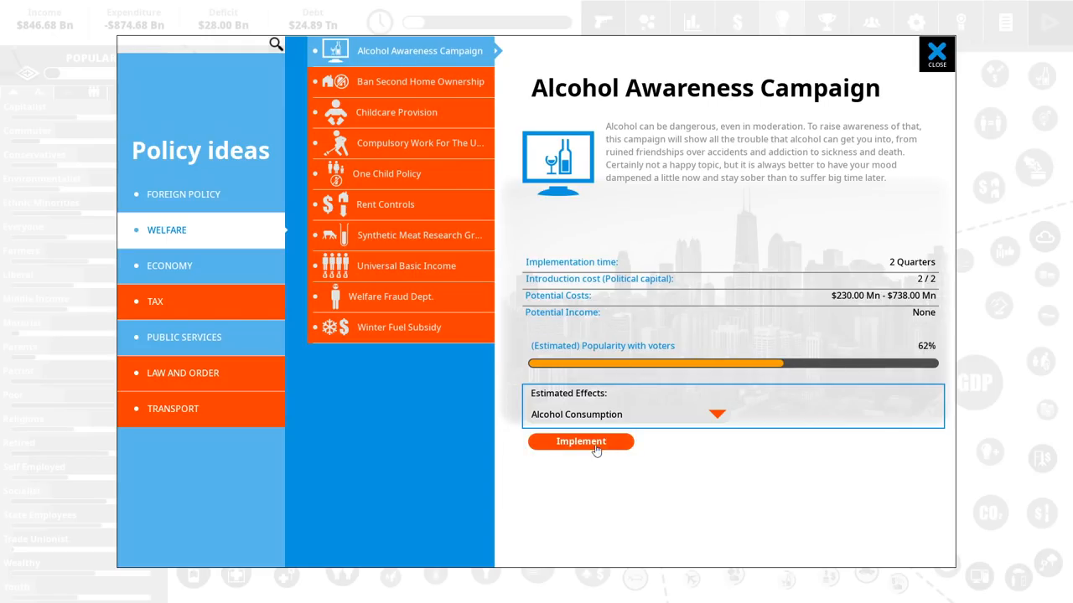
- Implement Alcohol Awareness Campaign at Maximum, about $738 Mn, and confirm it
left_click(580, 442)
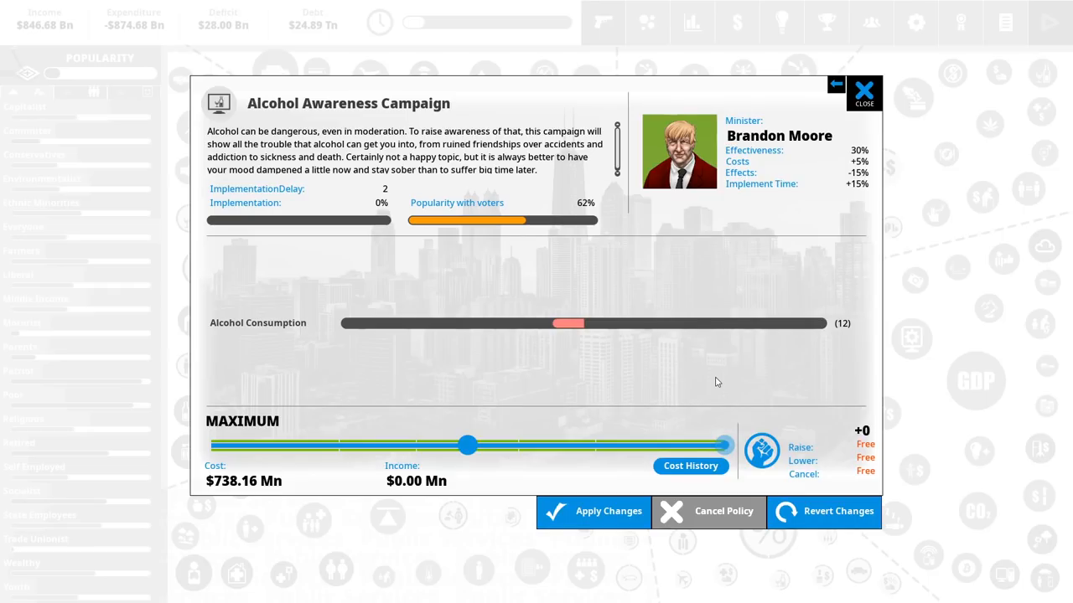
mouse_move(585, 408)
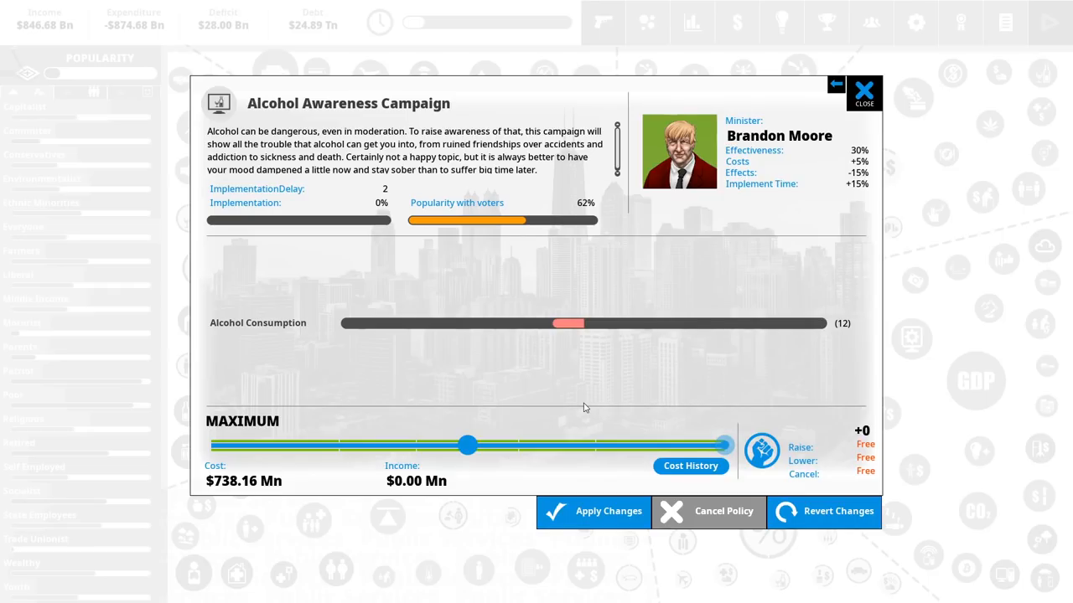
left_click(864, 92)
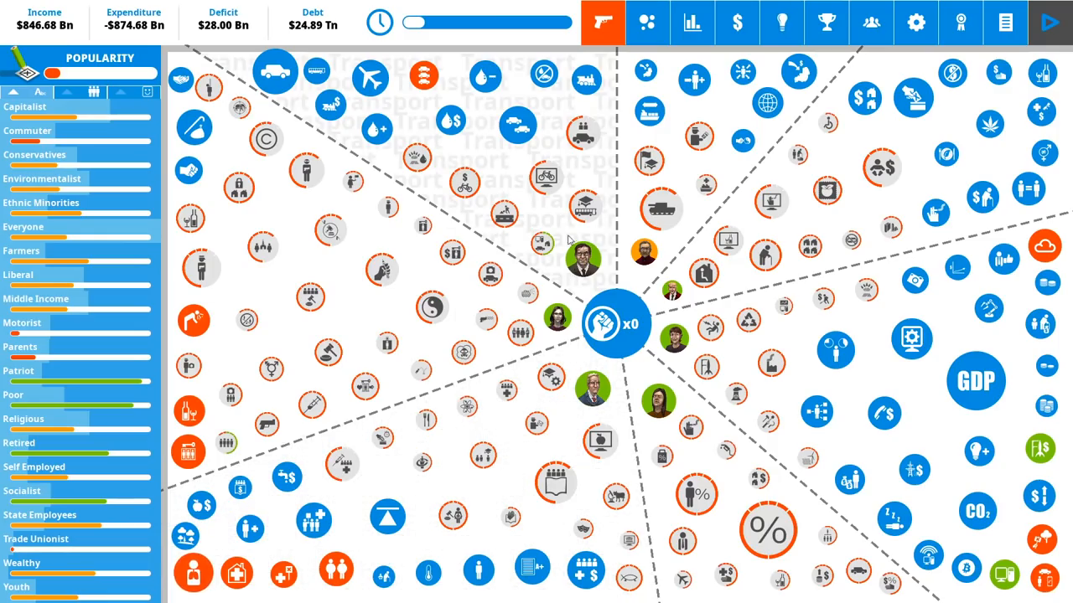
mouse_move(549, 223)
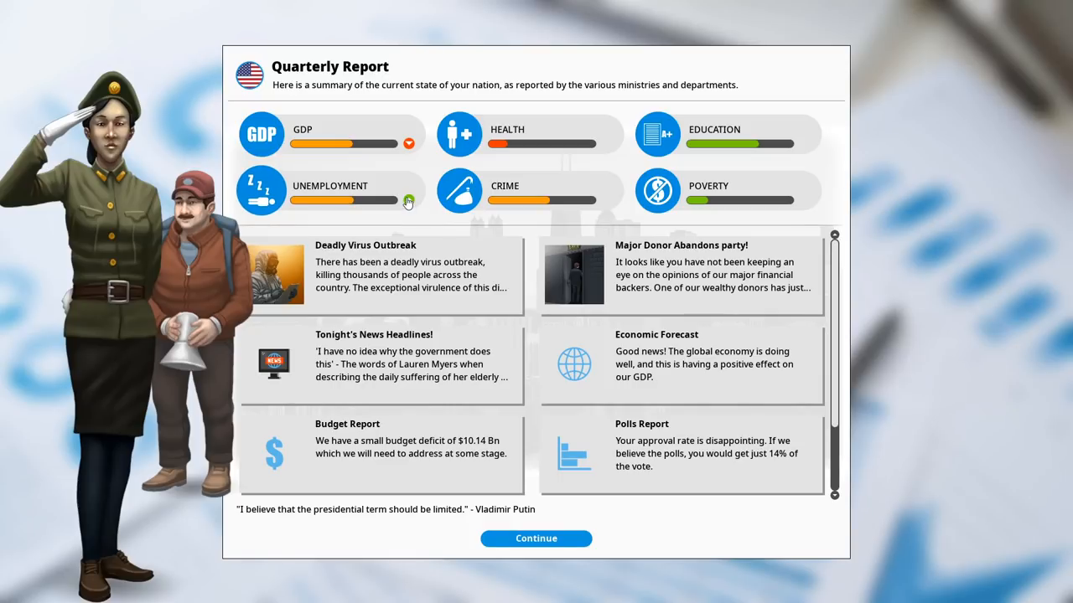
mouse_move(410, 147)
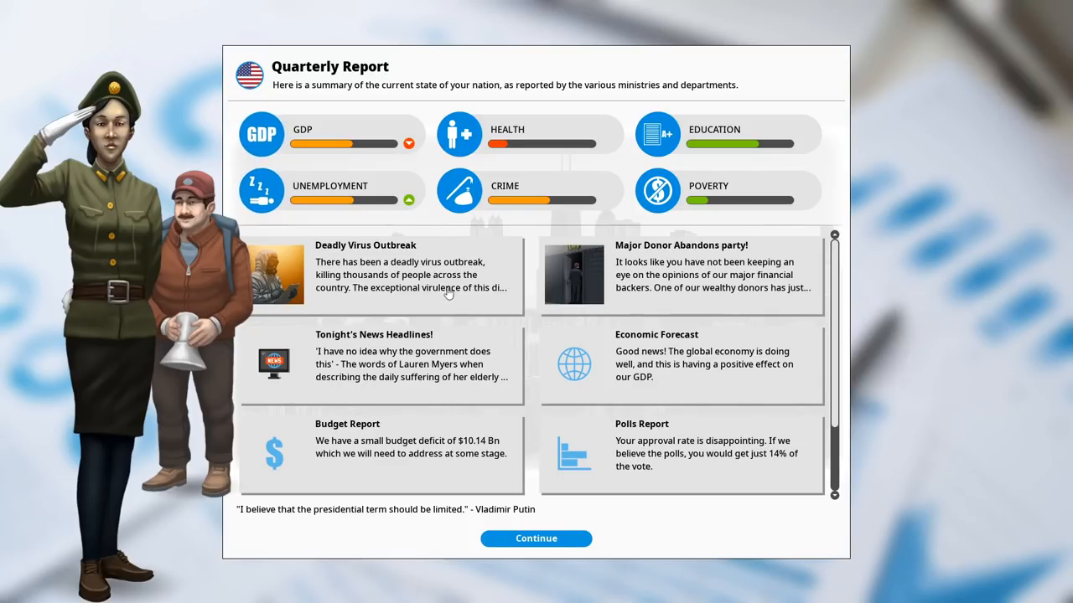
mouse_move(488, 310)
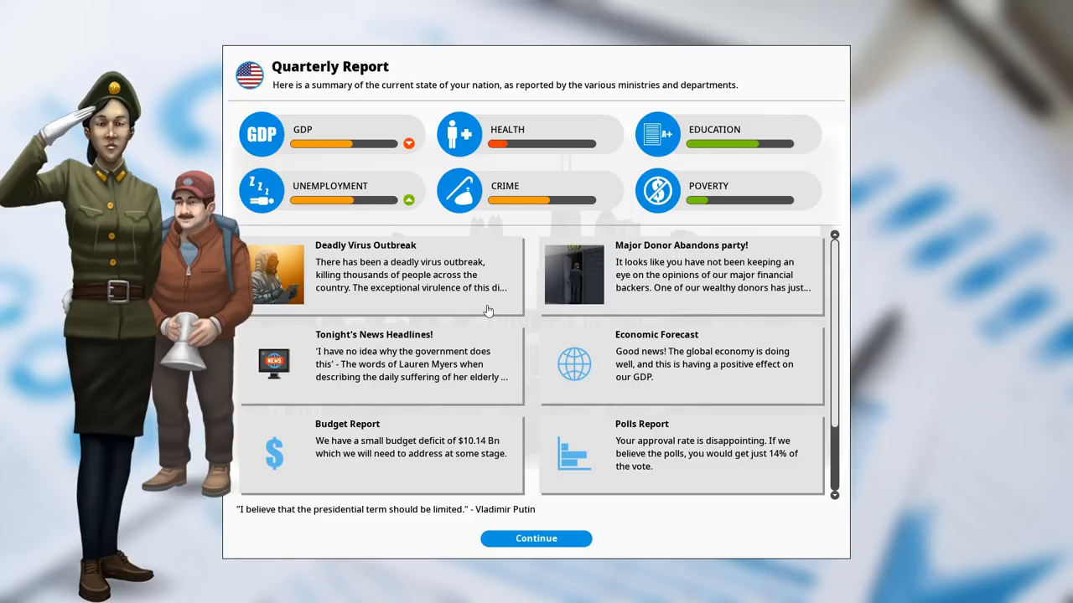
- Read the Deadly Virus Outbreak and Major Donor Abandons party stories in the quarterly report
left_click(411, 275)
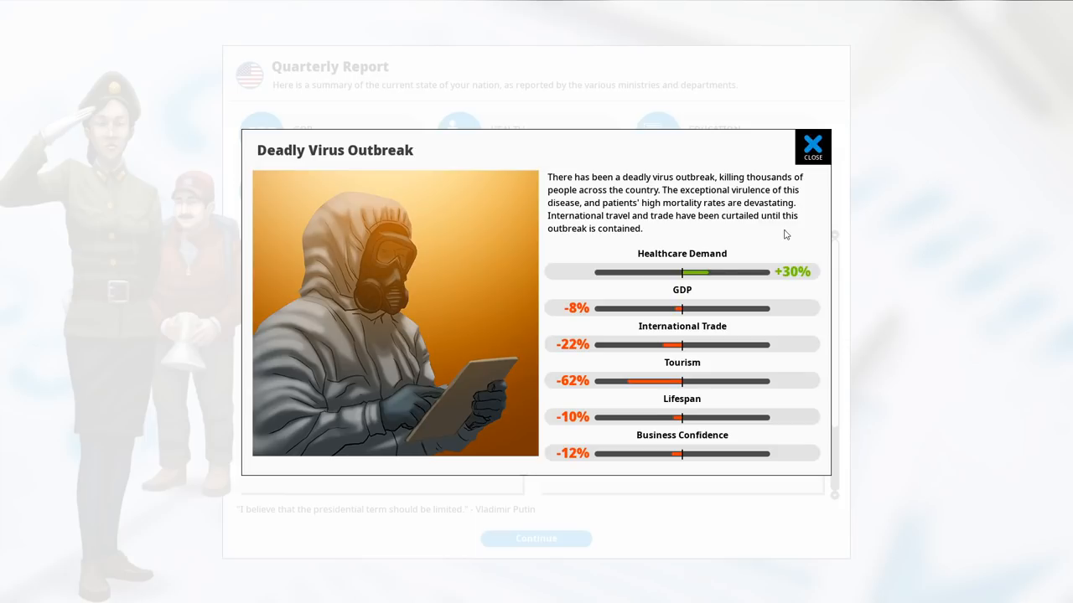
left_click(811, 146)
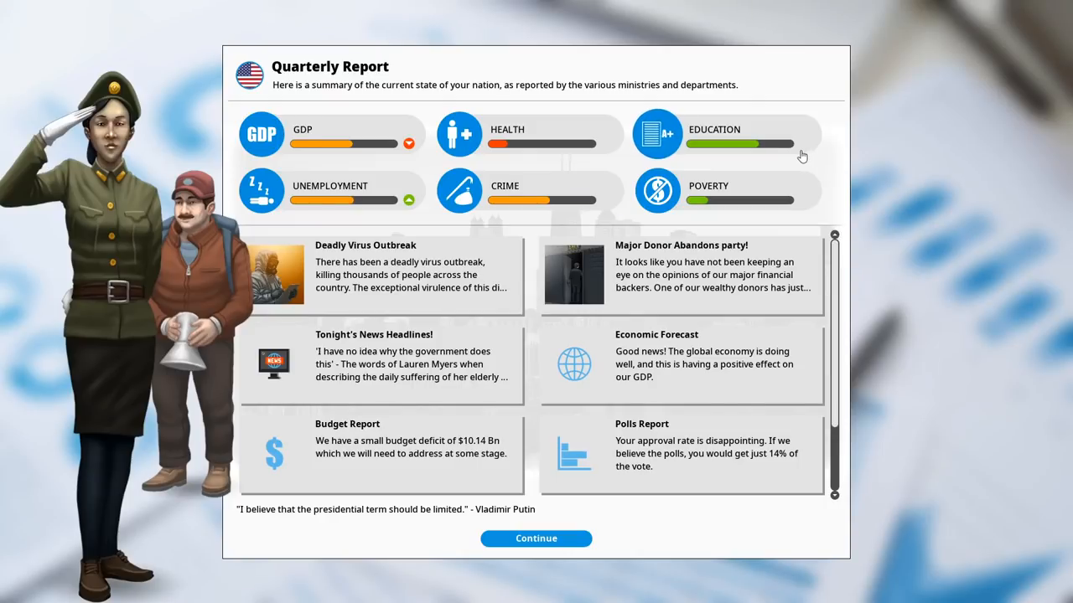
left_click(678, 275)
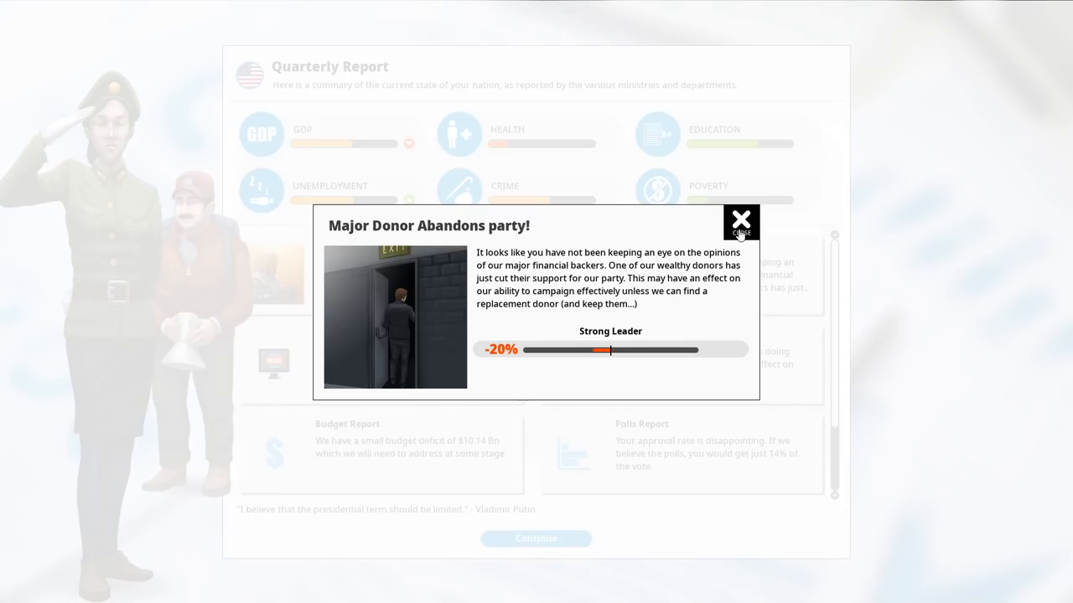
left_click(741, 223)
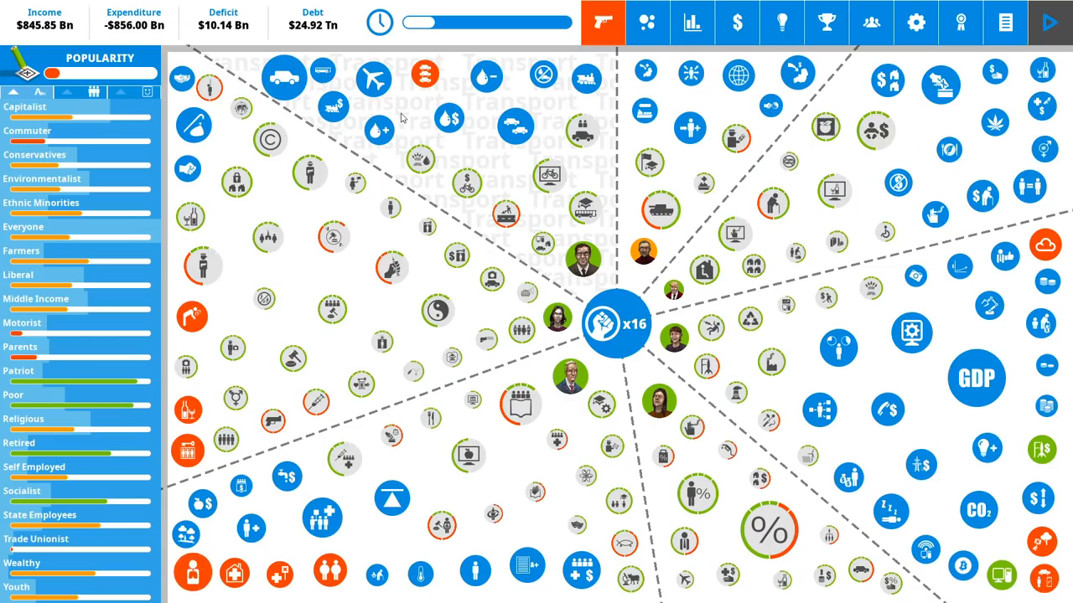
mouse_move(217, 34)
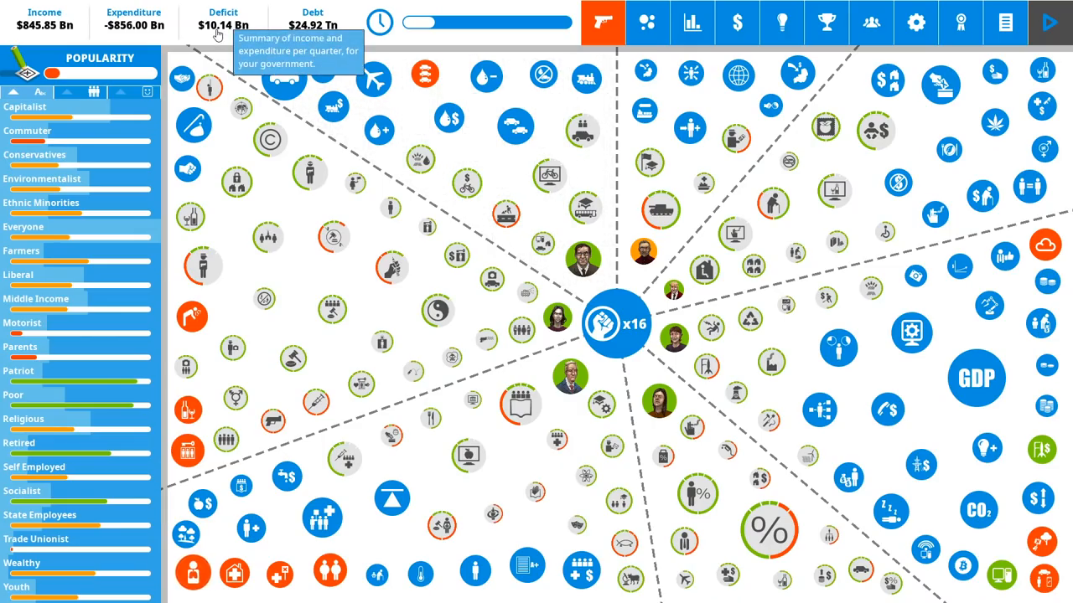
mouse_move(268, 76)
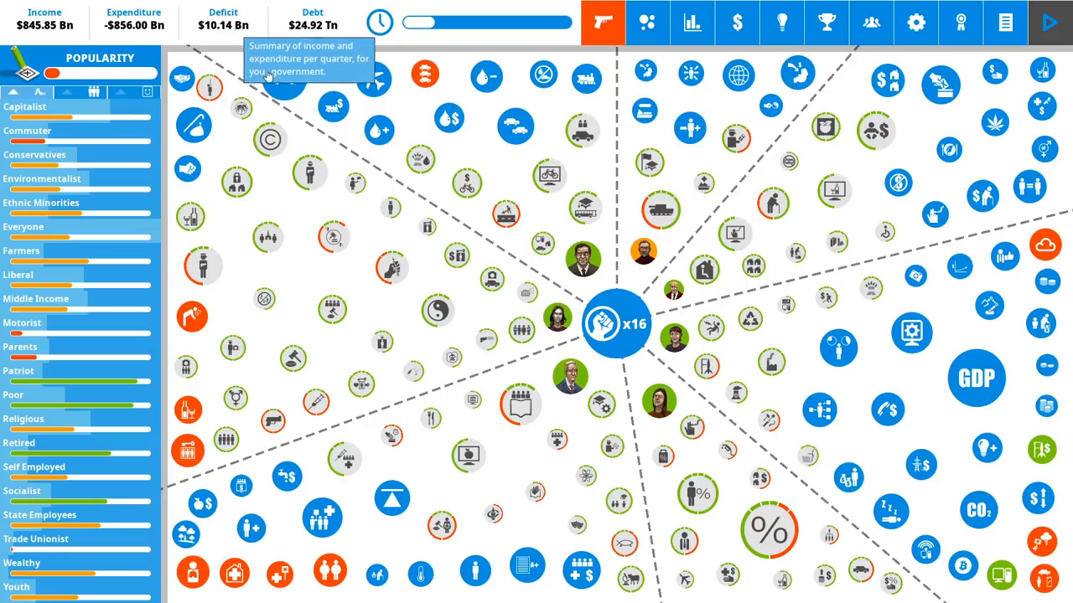
mouse_move(549, 282)
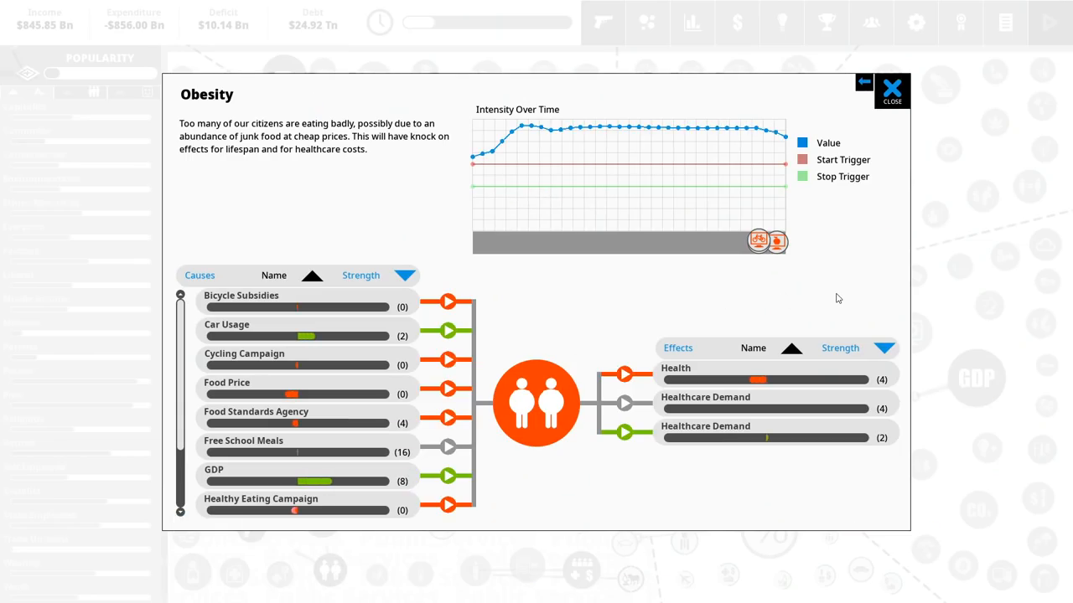
left_click(890, 90)
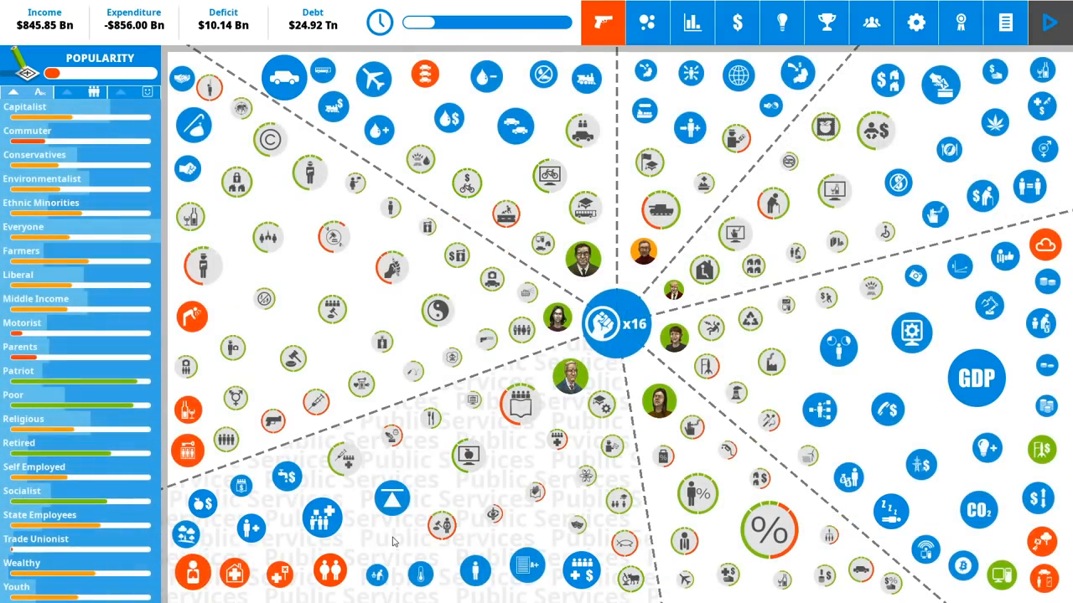
left_click(1045, 245)
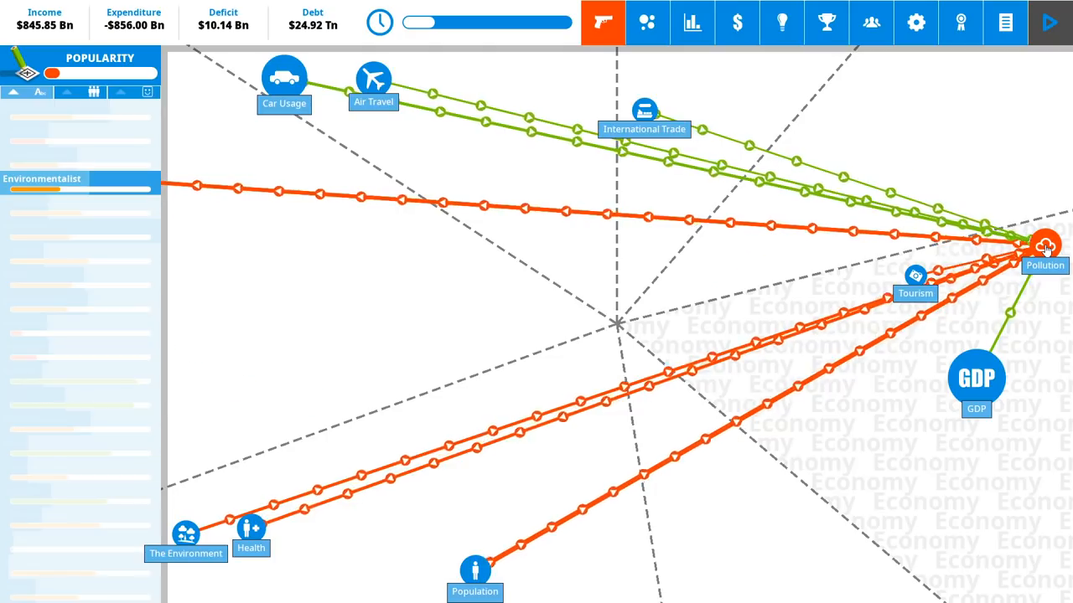
- Move Free School Meals funding between Low and Maximum, settling it at the maximum level
left_click(429, 418)
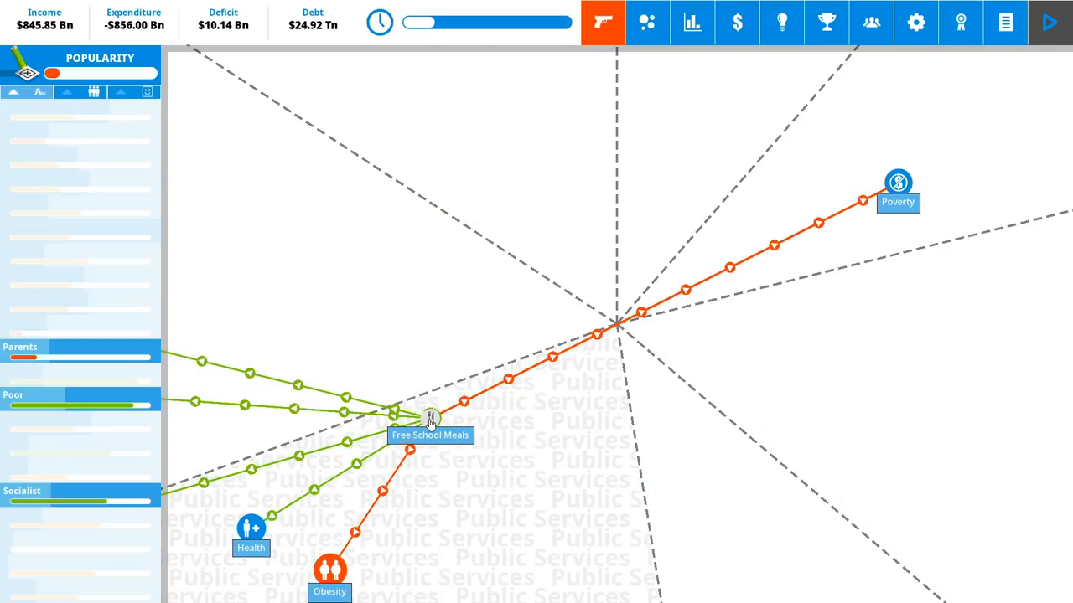
left_click(430, 418)
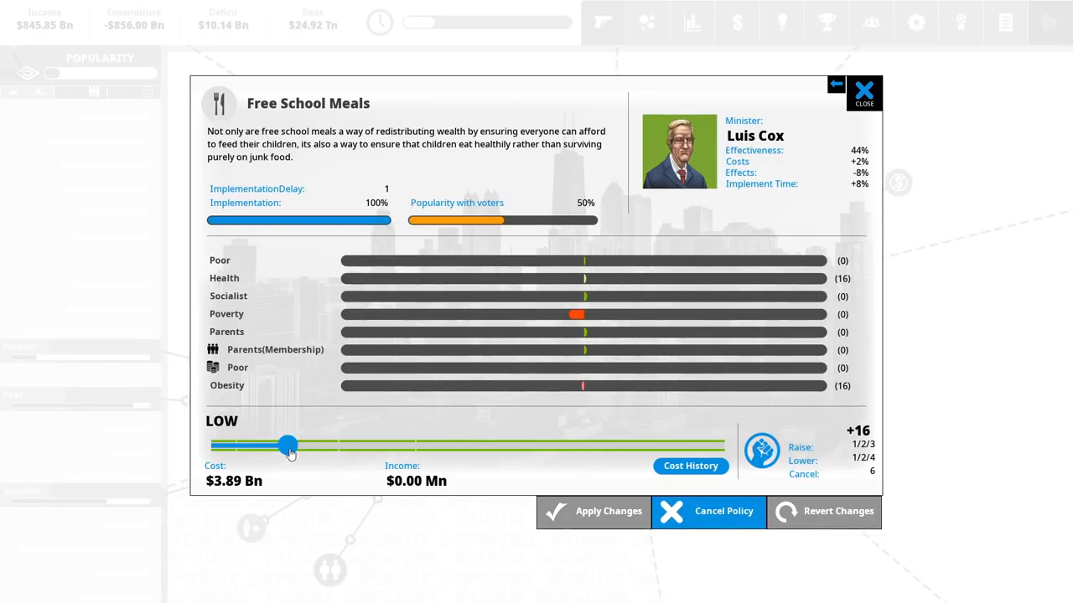
left_click_drag(287, 446, 627, 446)
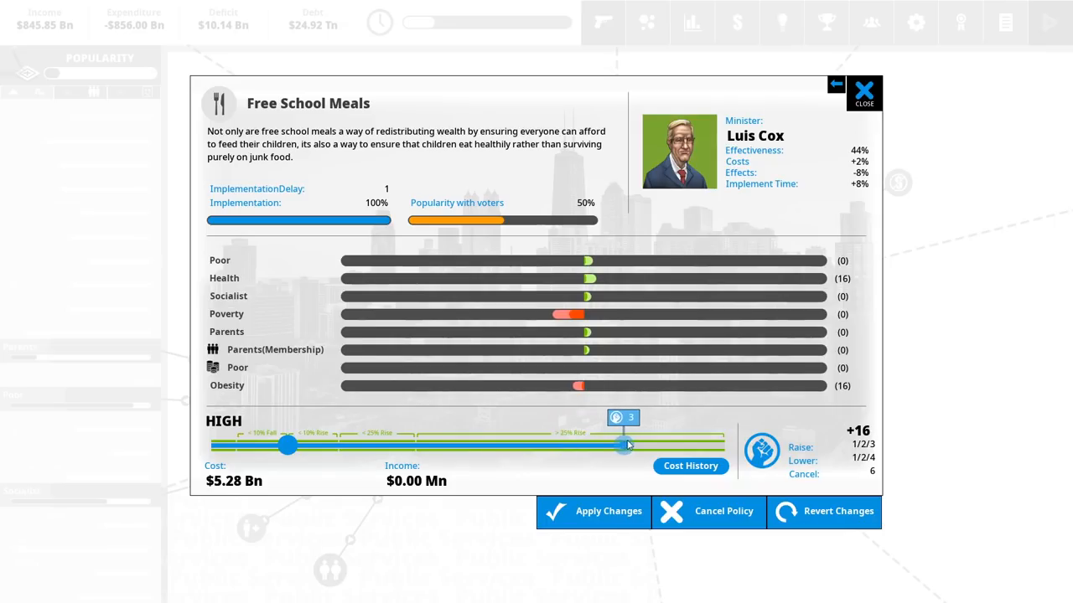
left_click_drag(627, 445, 630, 445)
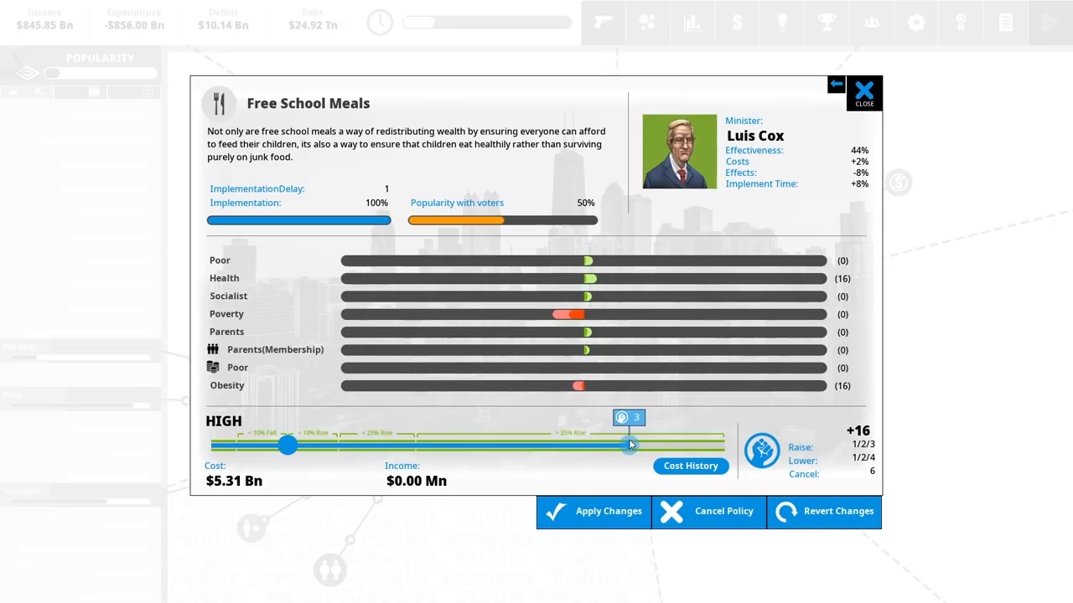
left_click_drag(630, 445, 670, 444)
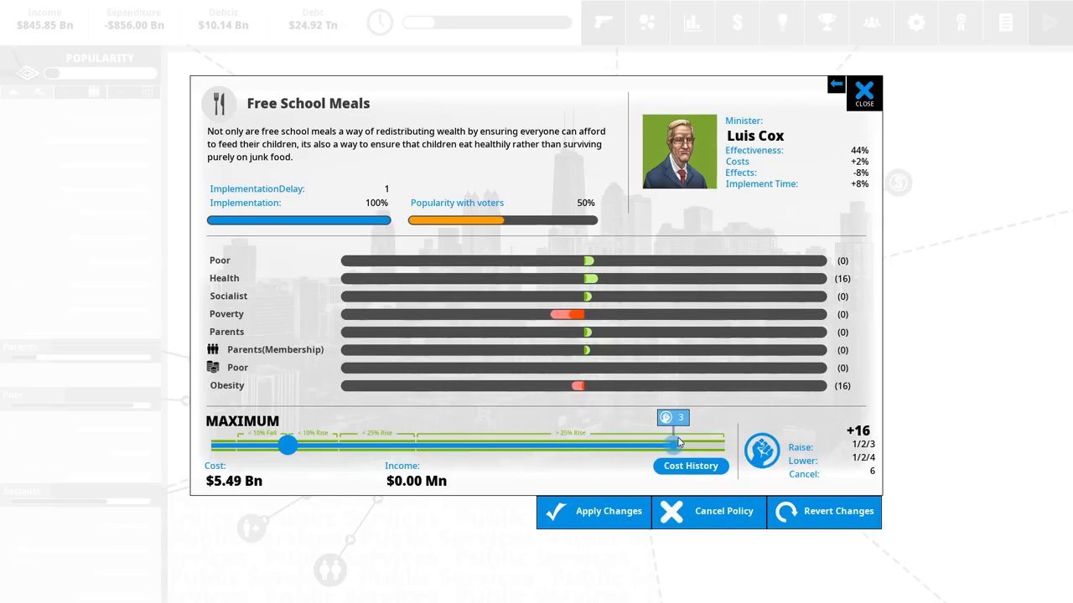
left_click_drag(671, 445, 288, 445)
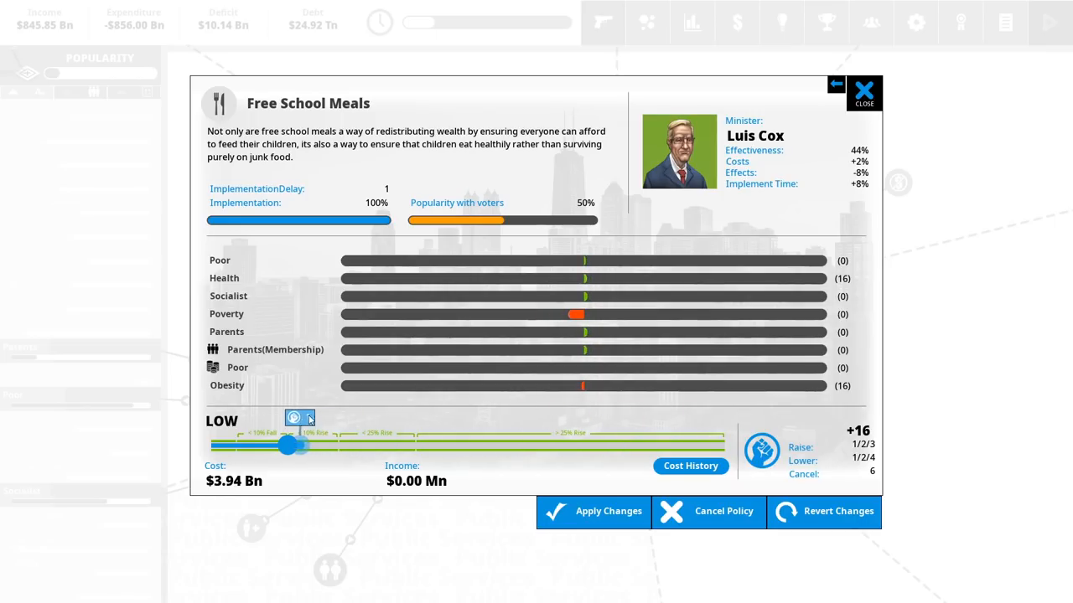
left_click_drag(287, 446, 679, 446)
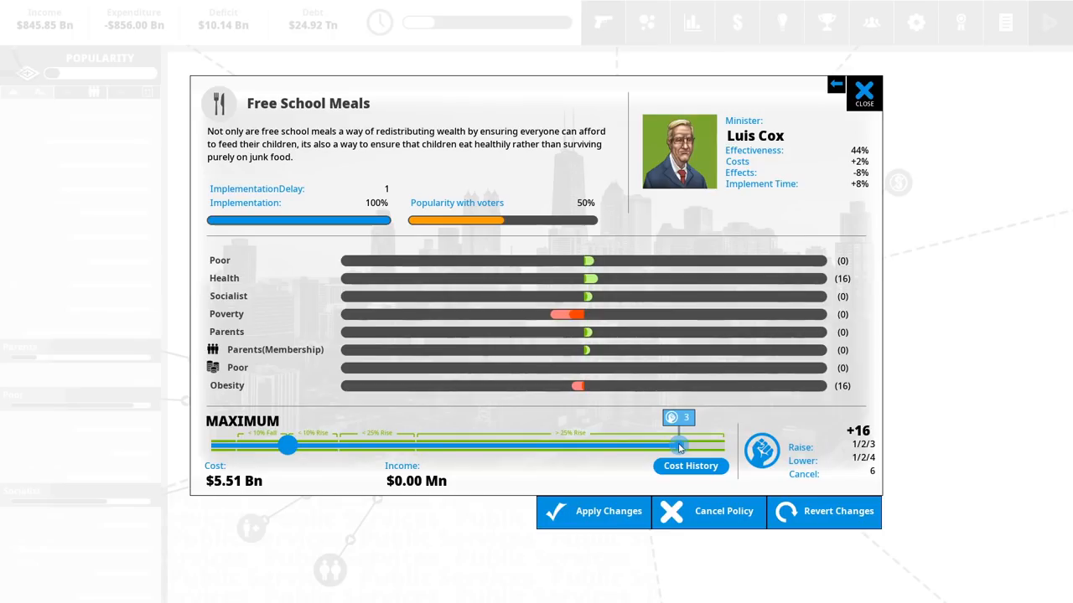
left_click_drag(678, 445, 641, 446)
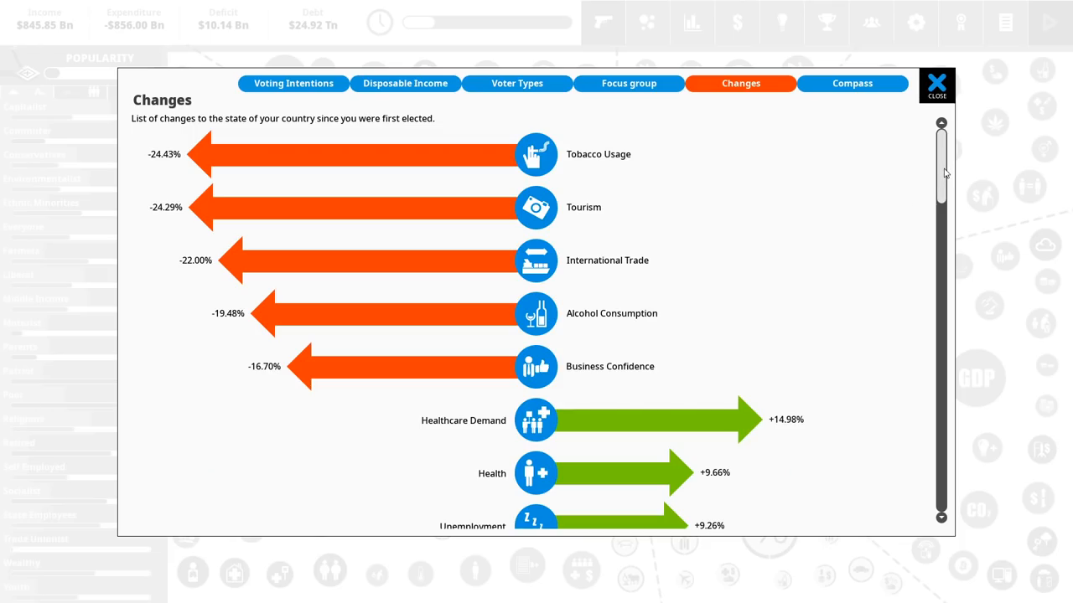
scroll("down", 3)
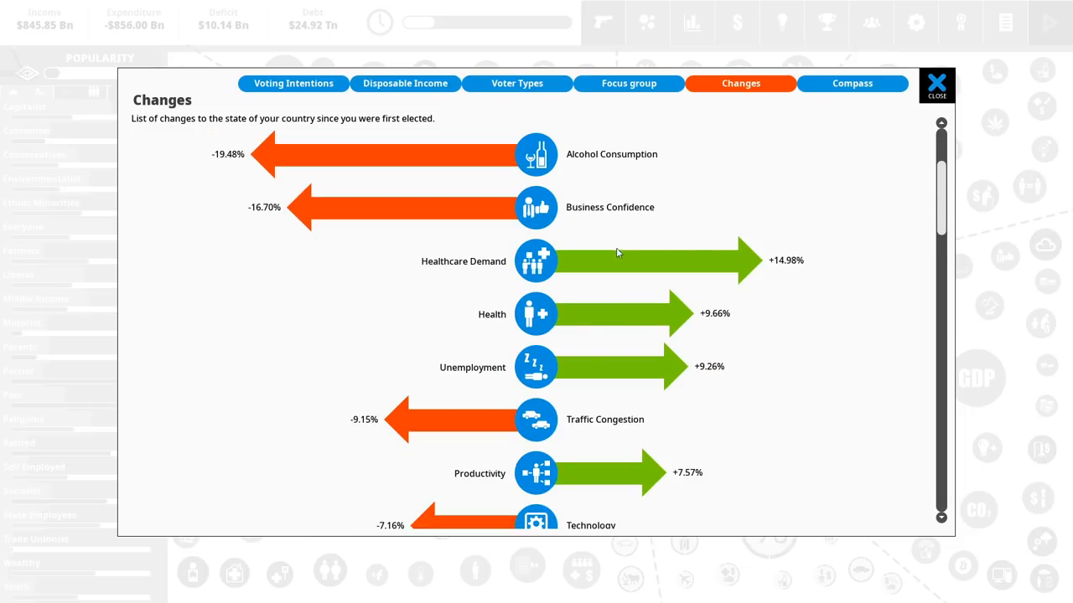
left_click(535, 261)
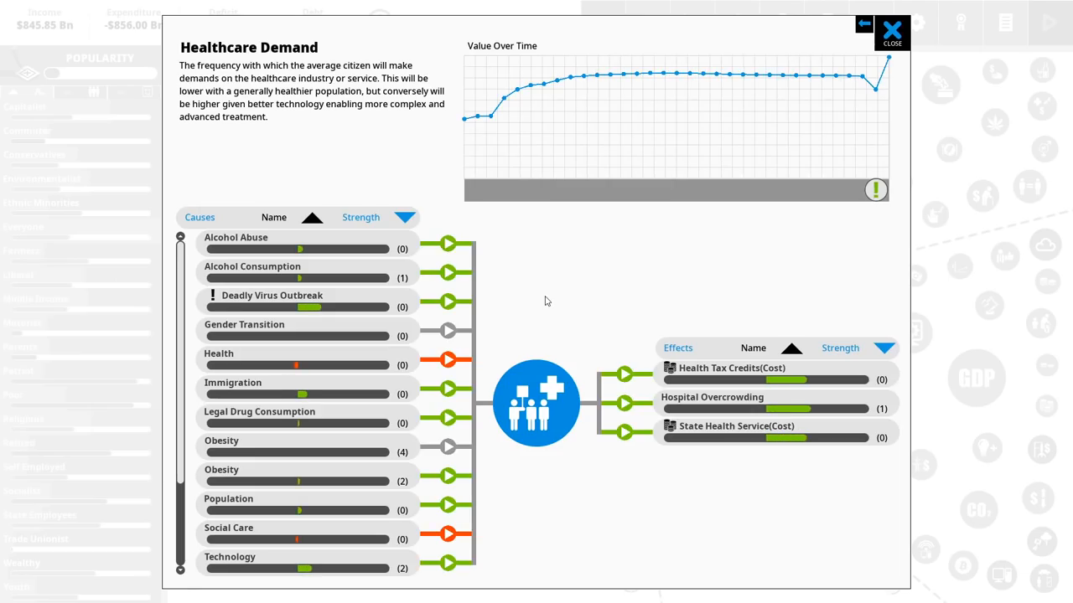
mouse_move(594, 306)
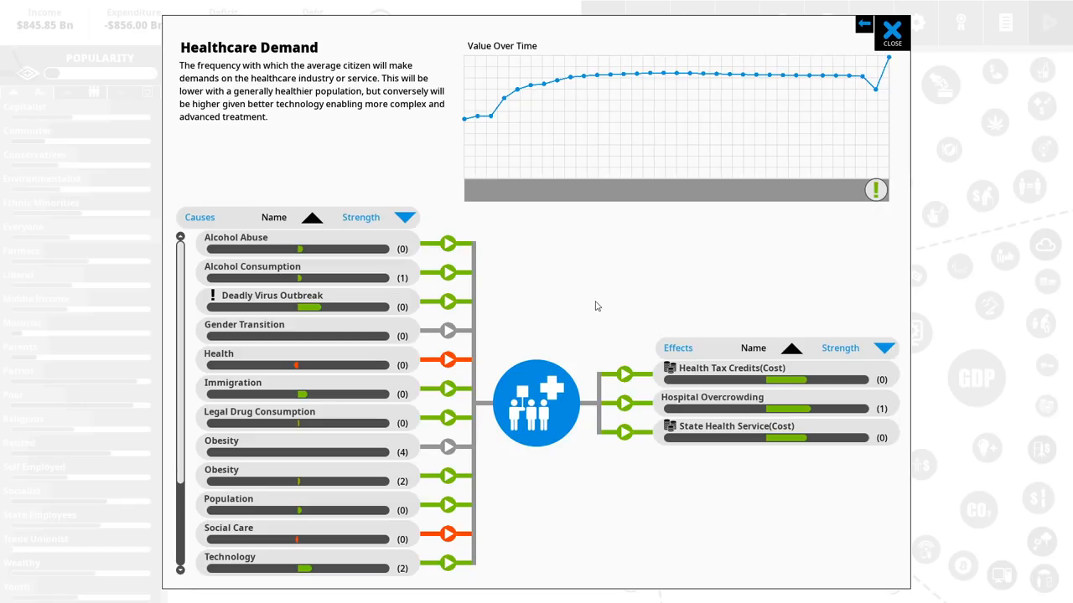
mouse_move(694, 431)
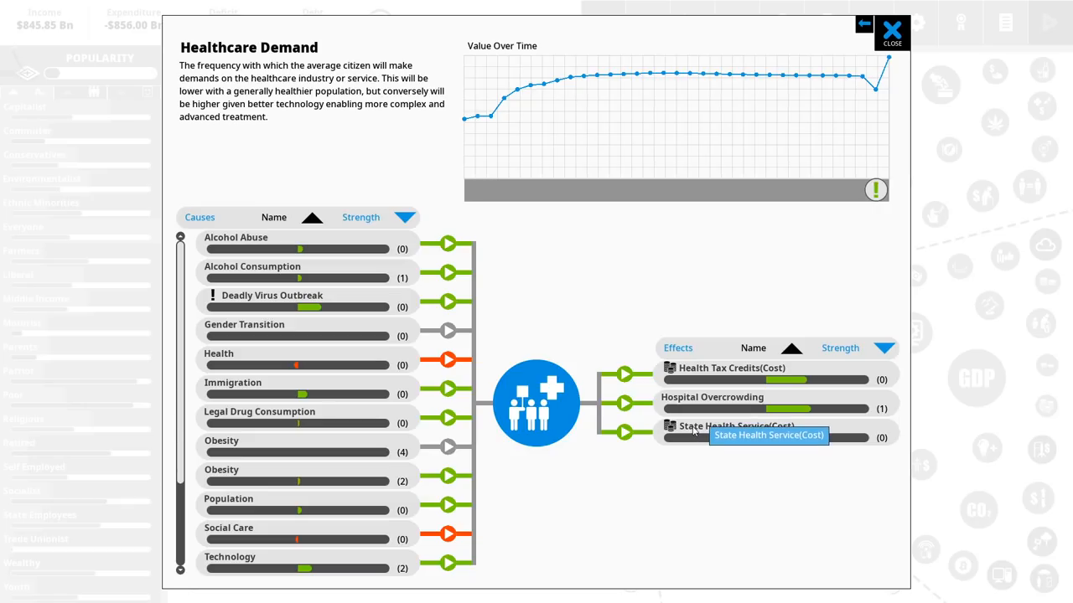
mouse_move(669, 256)
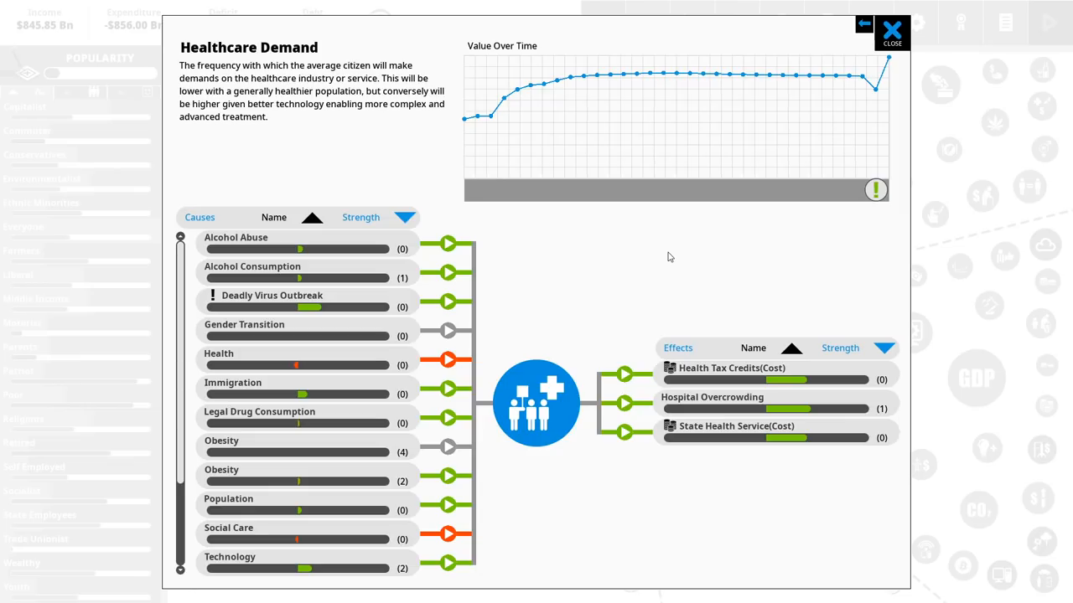
mouse_move(716, 371)
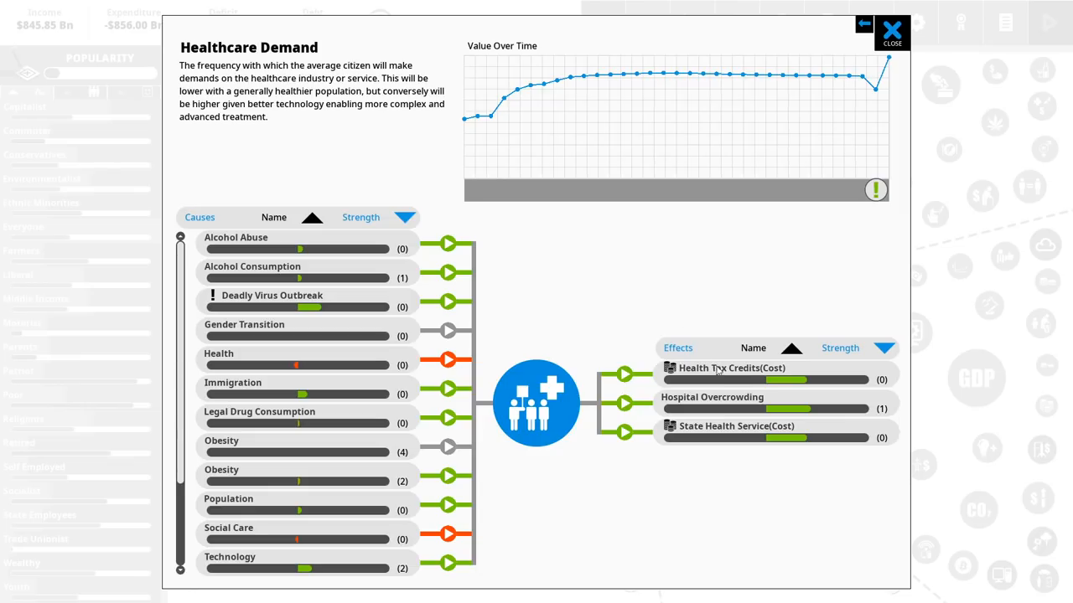
mouse_move(679, 327)
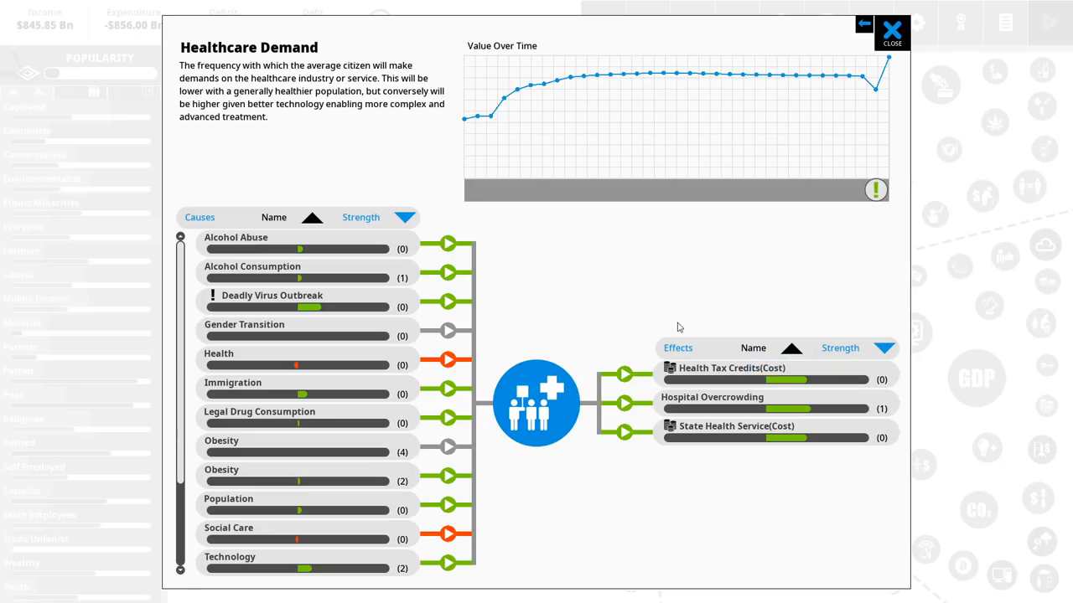
left_click(891, 28)
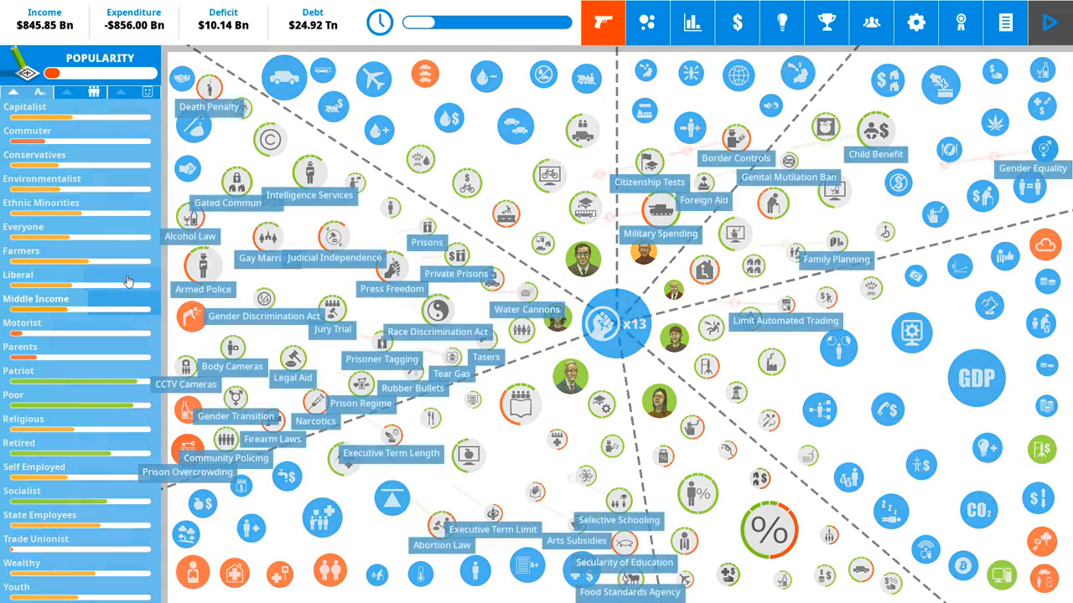
- Show The Environment's causes, like Clean Energy Subsidies, and its effects on Tourism and Lifespan
left_click(19, 275)
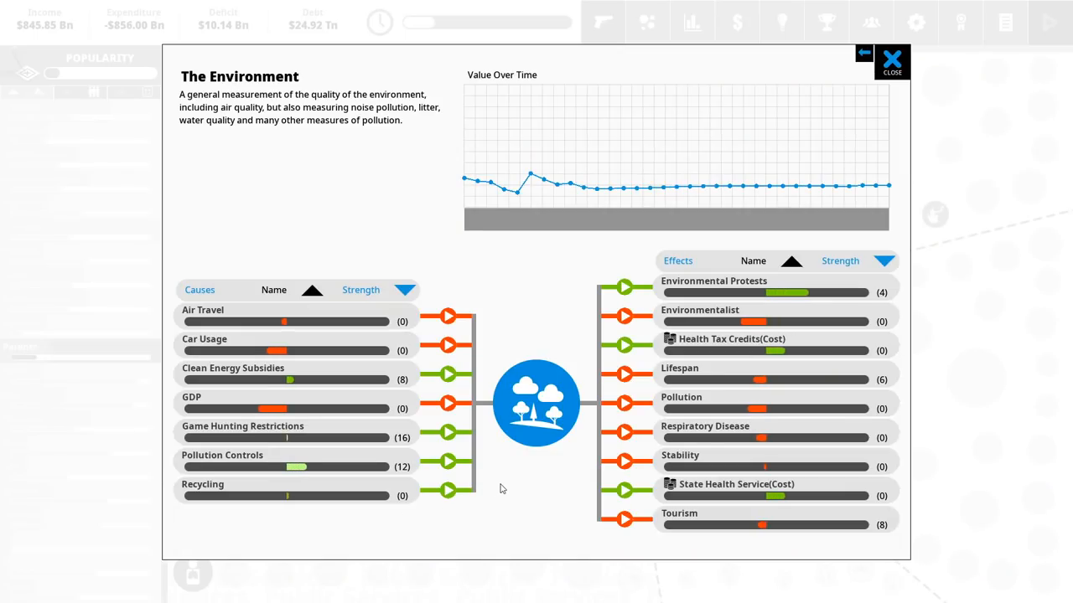
mouse_move(527, 488)
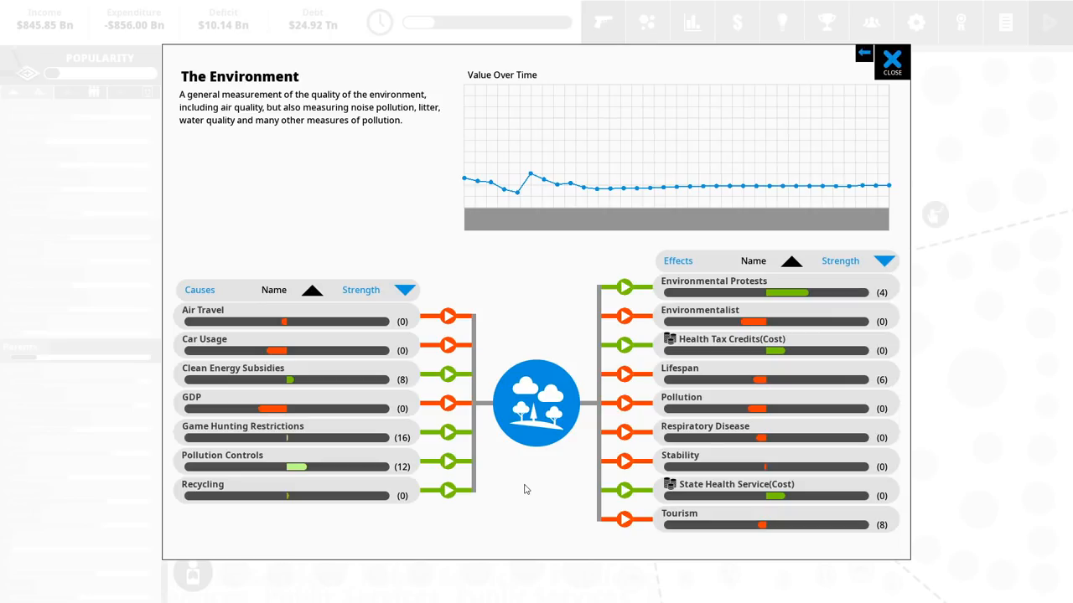
mouse_move(311, 372)
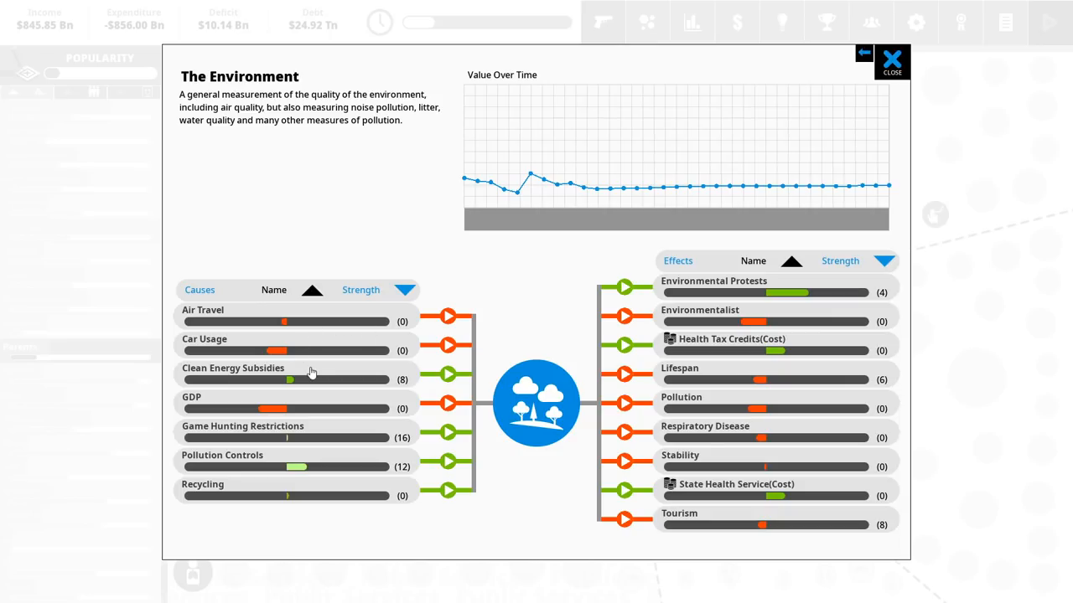
- Raise Clean Energy Subsidies to Maximum, about $13.58 Bn, apply and confirm the political capital spend
left_click(233, 368)
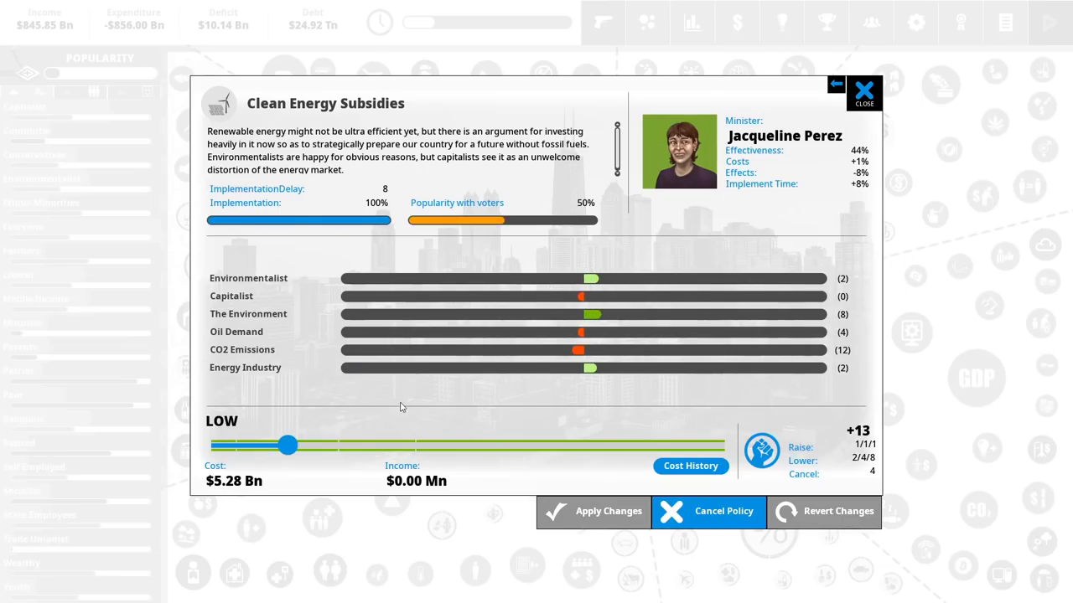
mouse_move(287, 410)
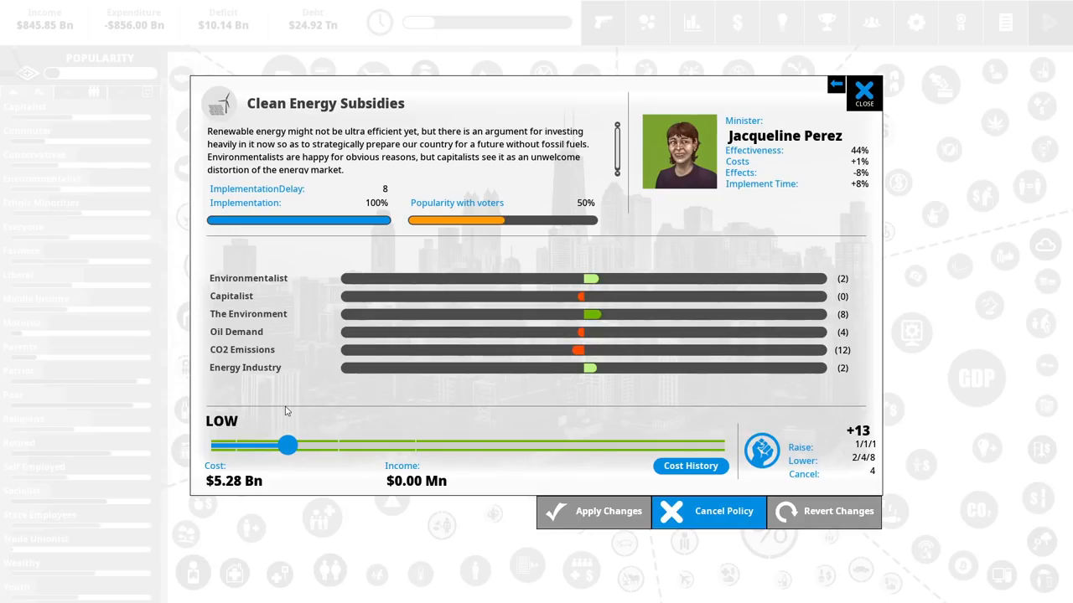
left_click_drag(287, 445, 510, 445)
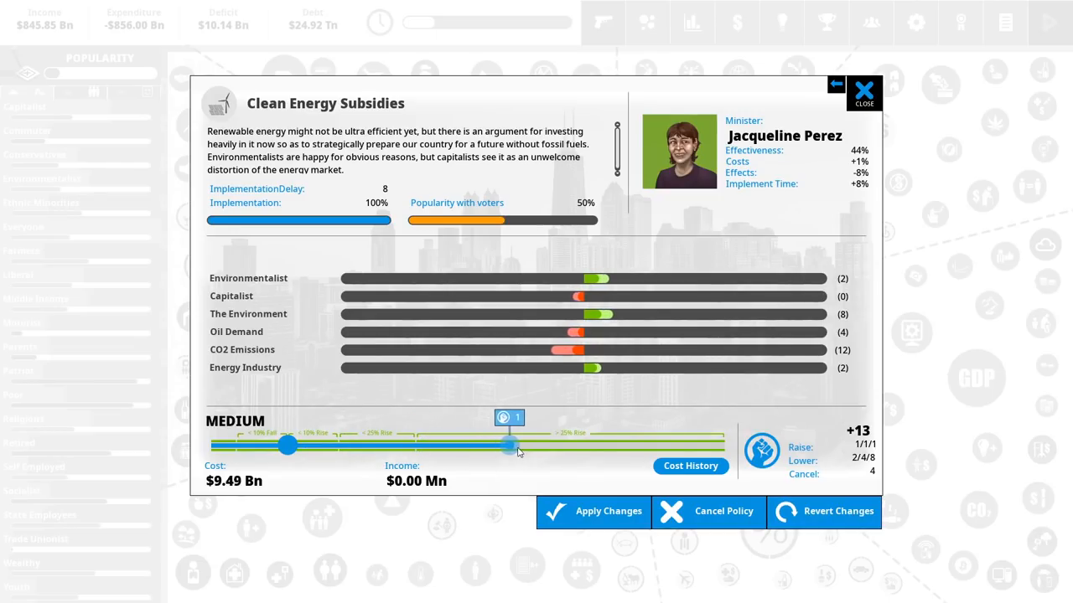
left_click_drag(509, 447, 598, 444)
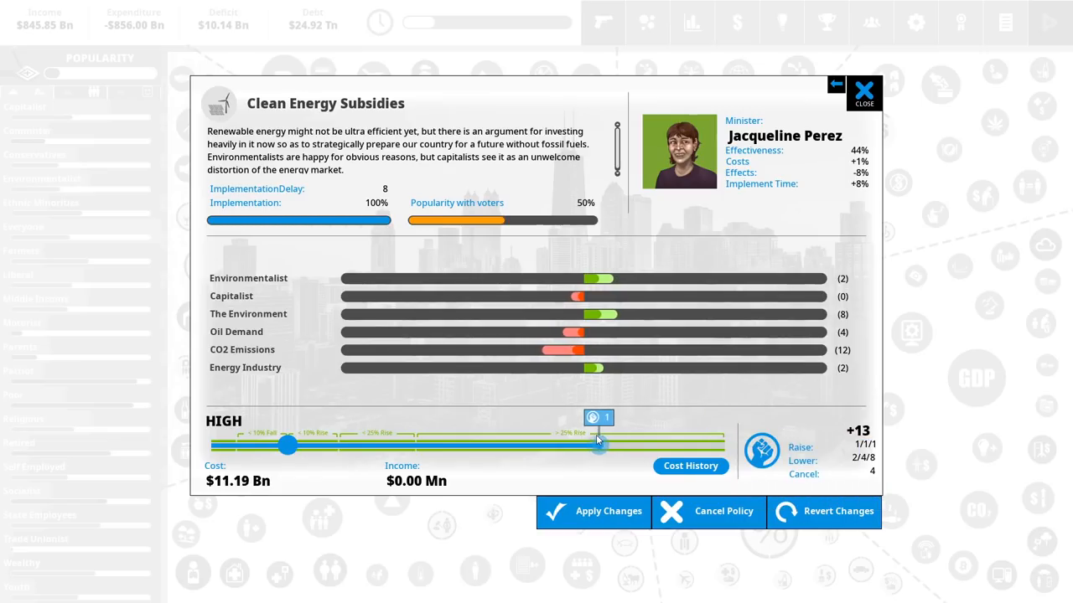
left_click_drag(599, 446, 724, 446)
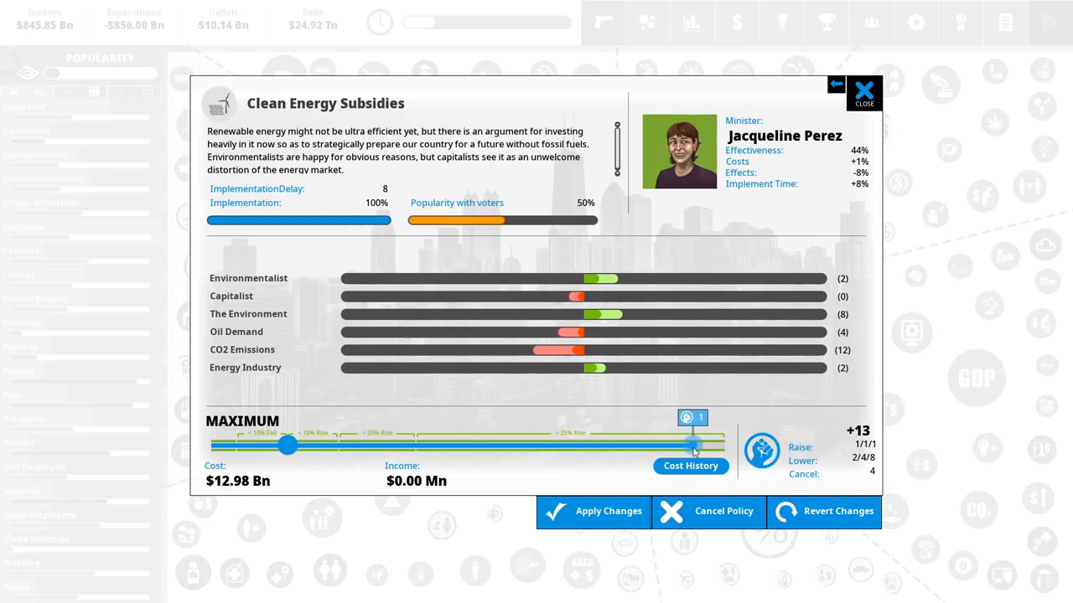
left_click_drag(691, 444, 618, 445)
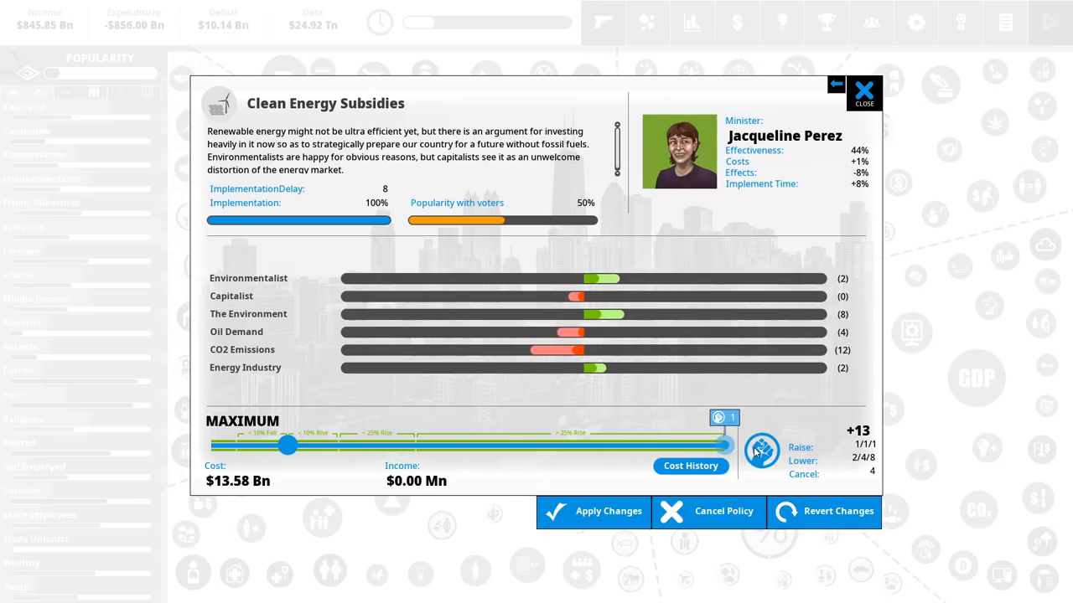
mouse_move(607, 285)
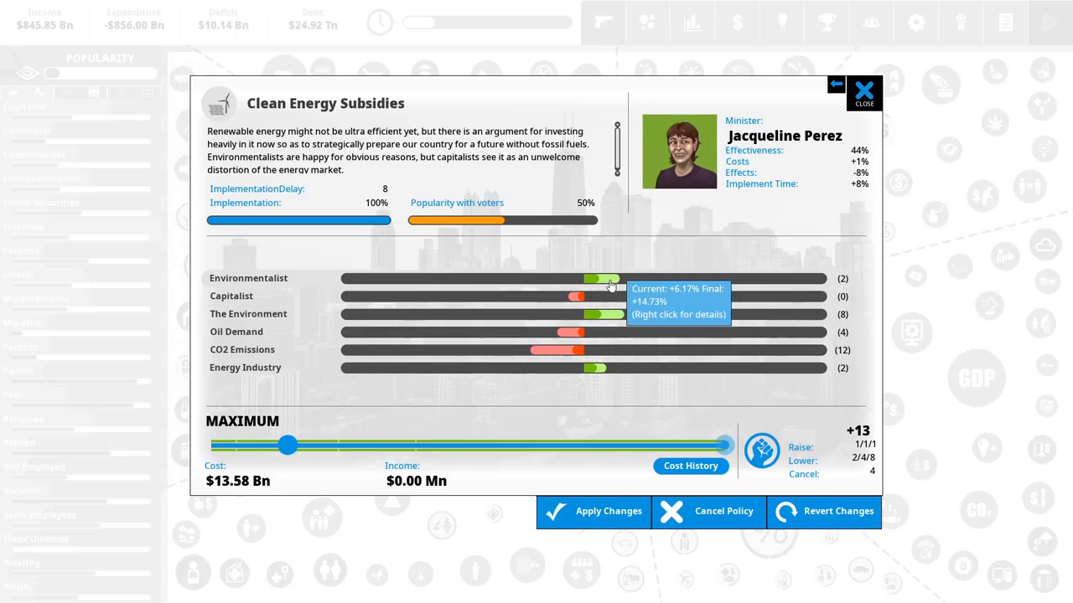
mouse_move(656, 247)
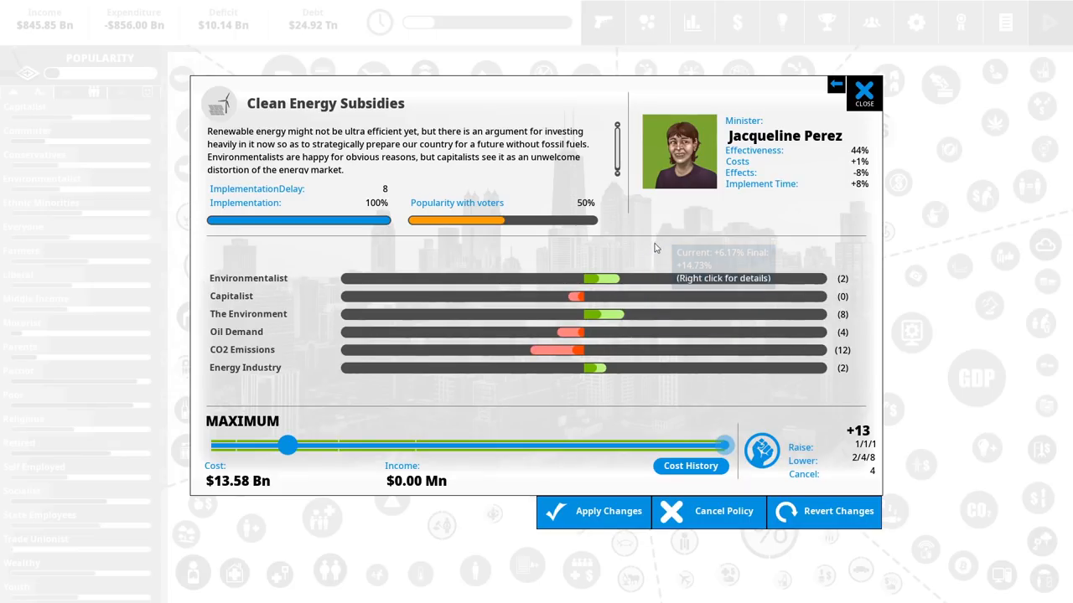
left_click(607, 511)
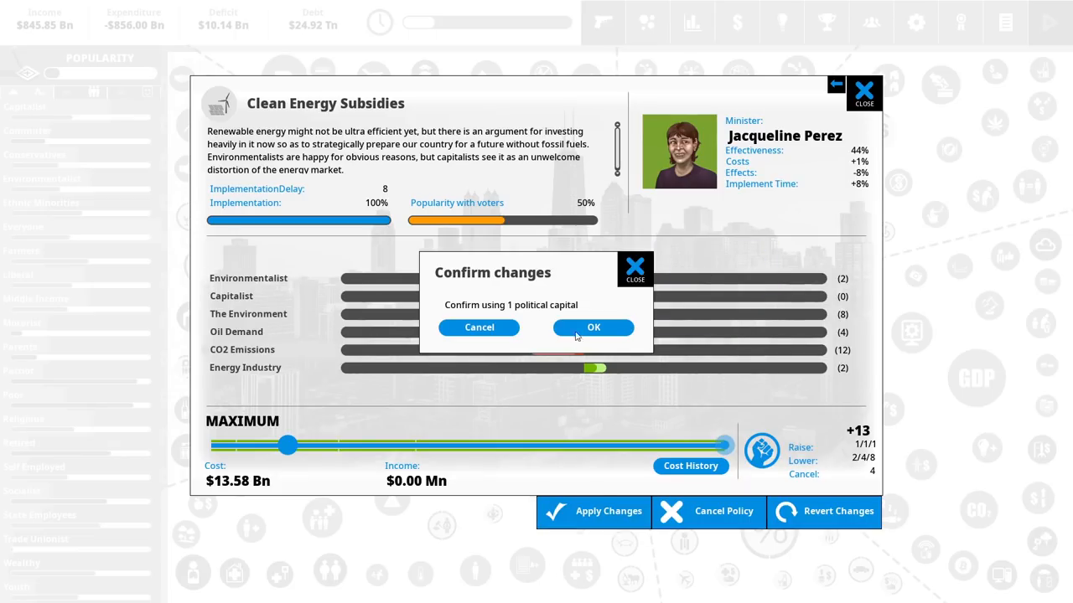
left_click(594, 327)
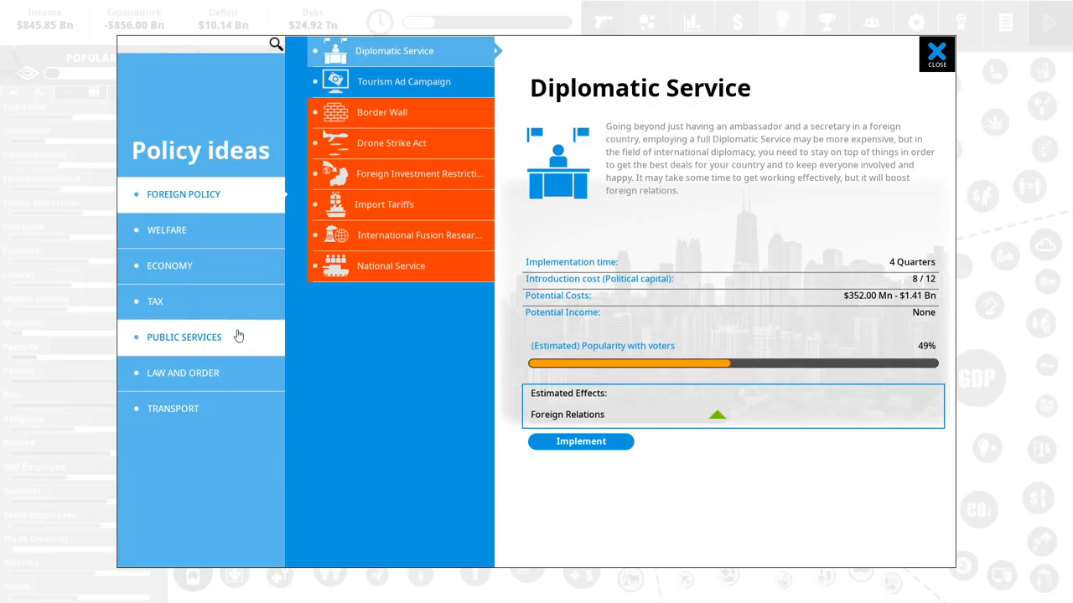
- Review Reforestation under Public Services, then Junk Food Tax and Health Food Subsidies under Tax
left_click(183, 337)
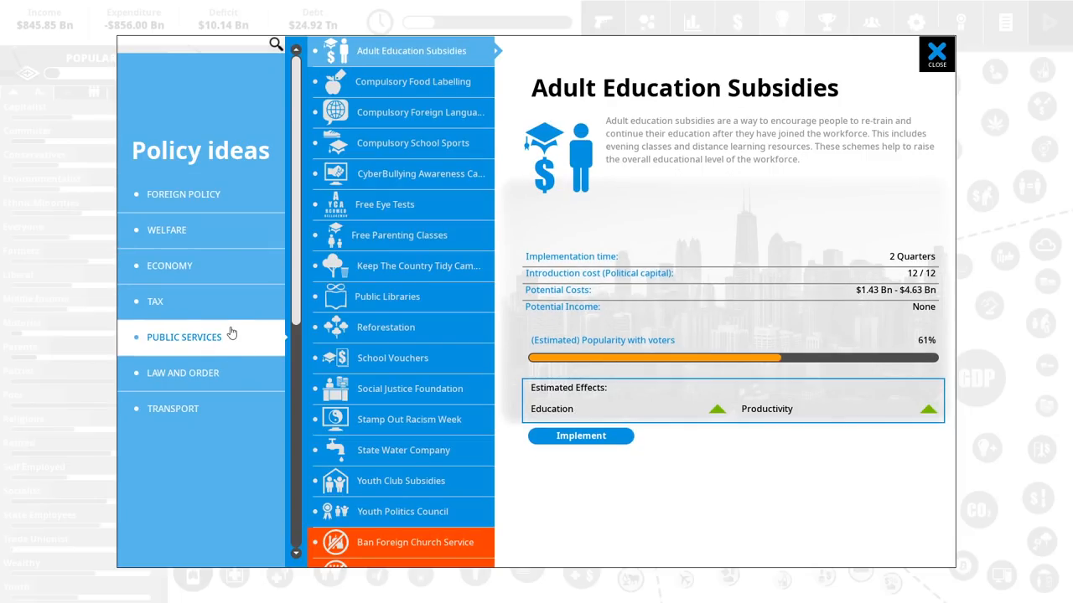
left_click(385, 327)
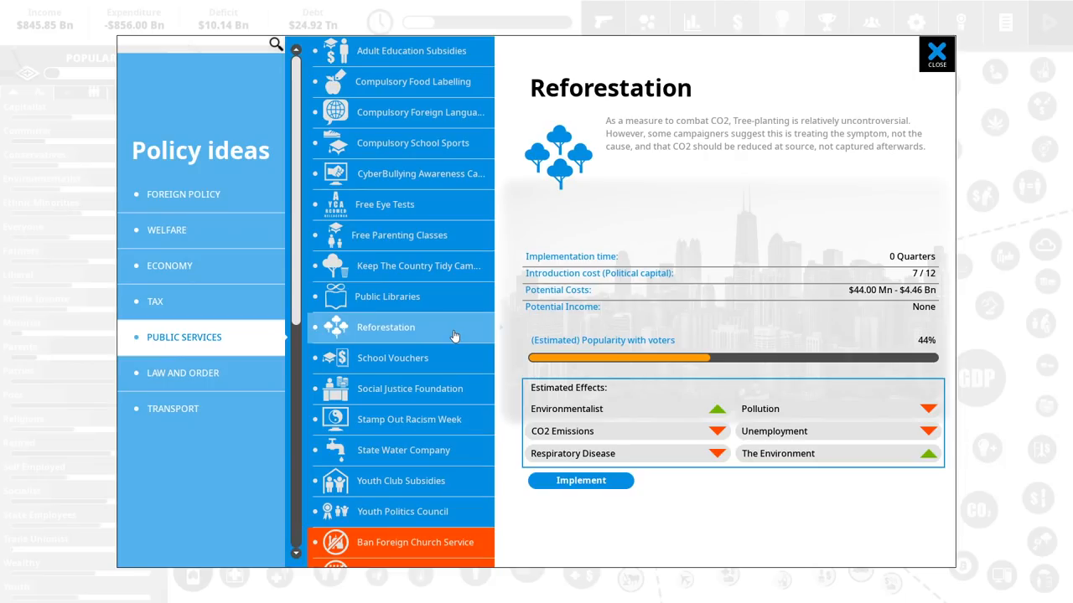
left_click(155, 301)
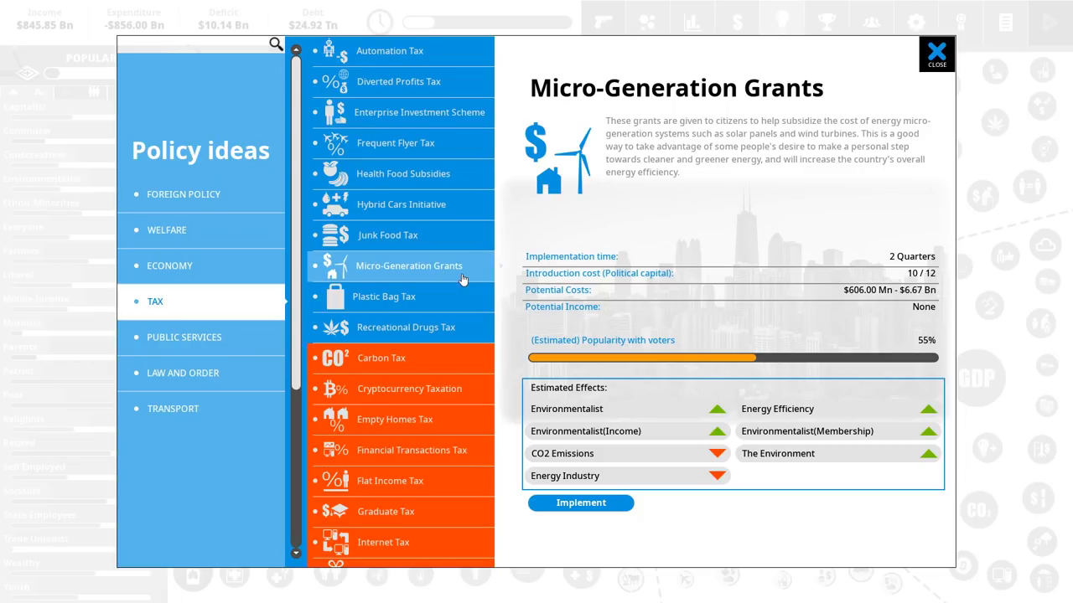
left_click(387, 235)
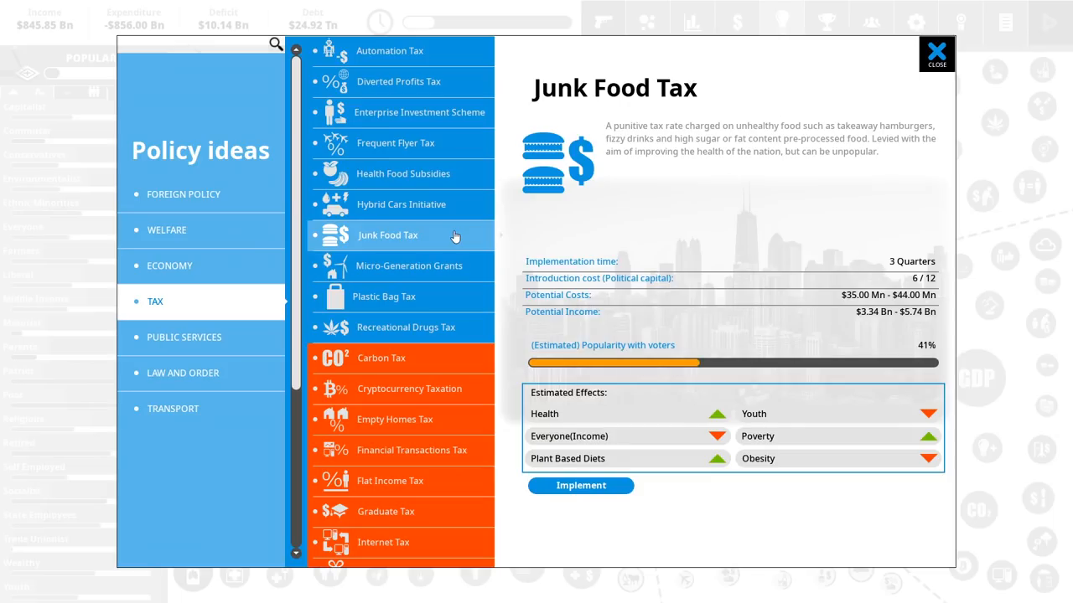
left_click(402, 173)
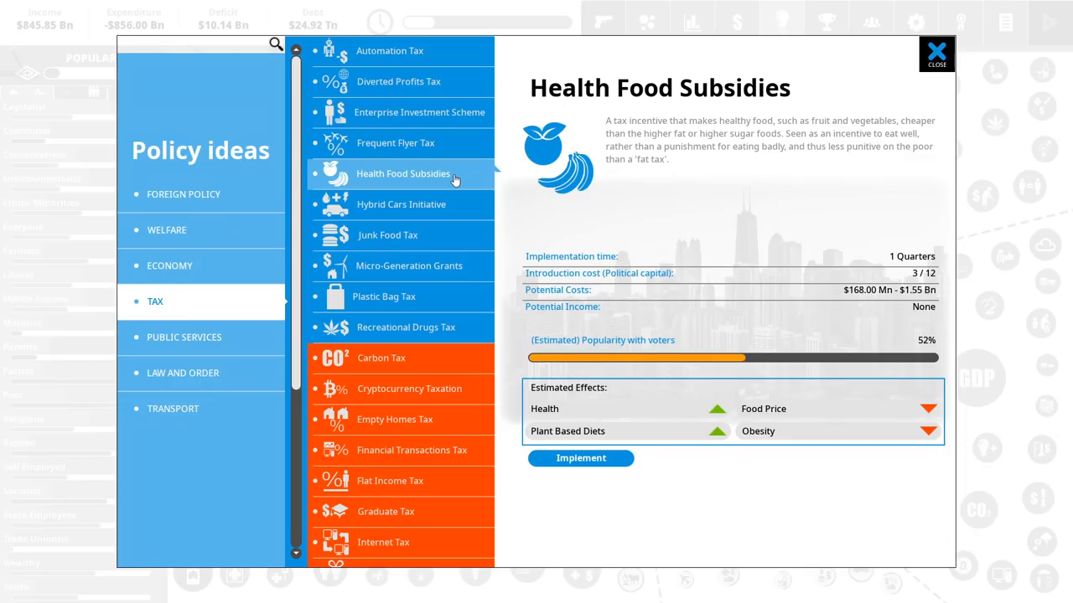
- Compare Frequent Flyer Tax, Junk Food Tax and Health Food Subsidies again, ending on Recreational Drugs Tax
left_click(395, 142)
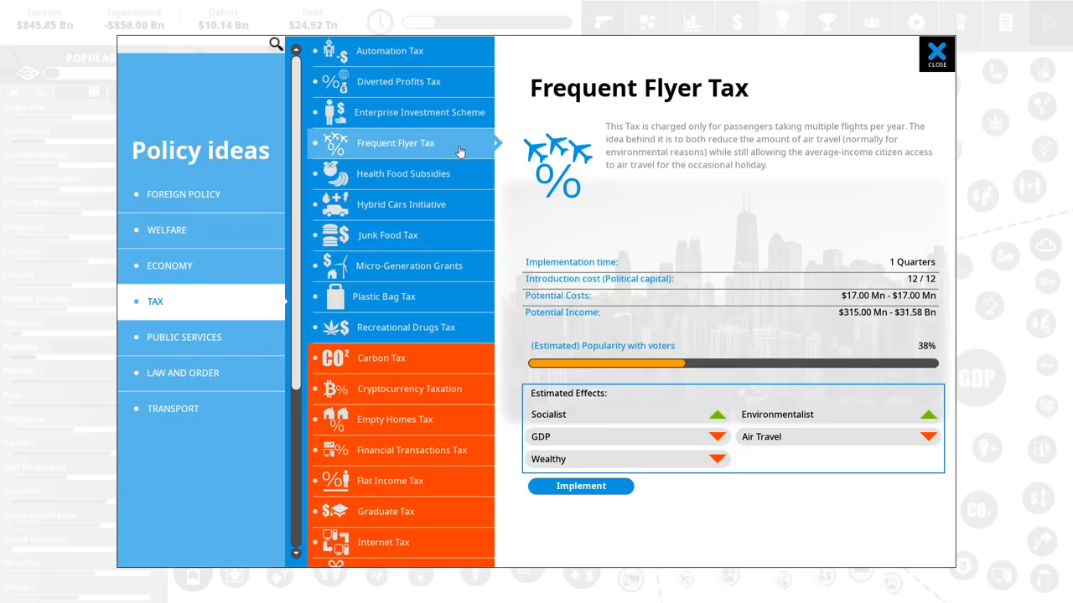
mouse_move(692, 238)
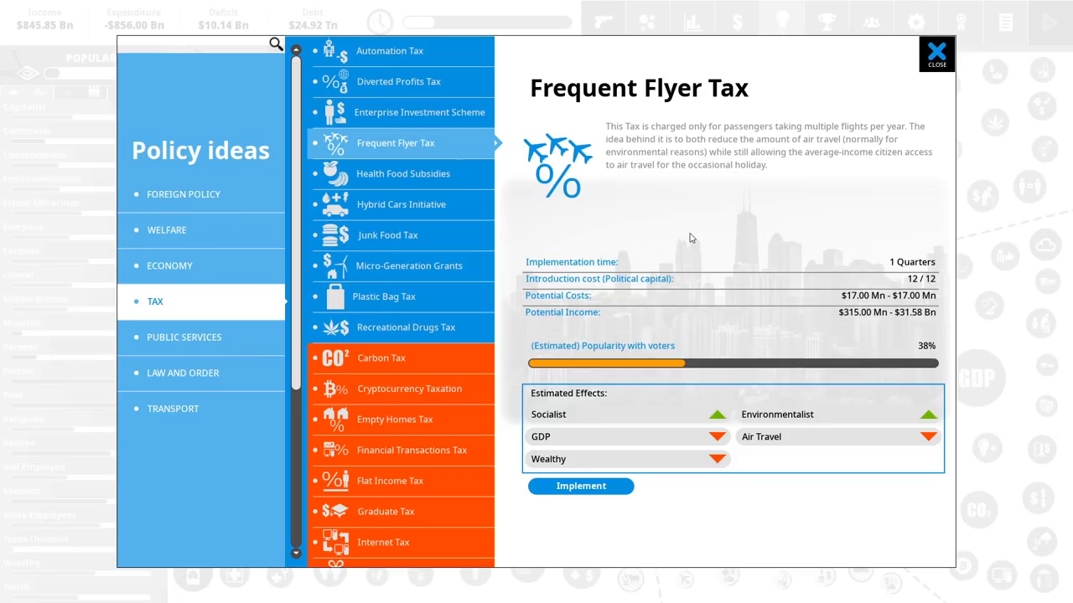
left_click(387, 234)
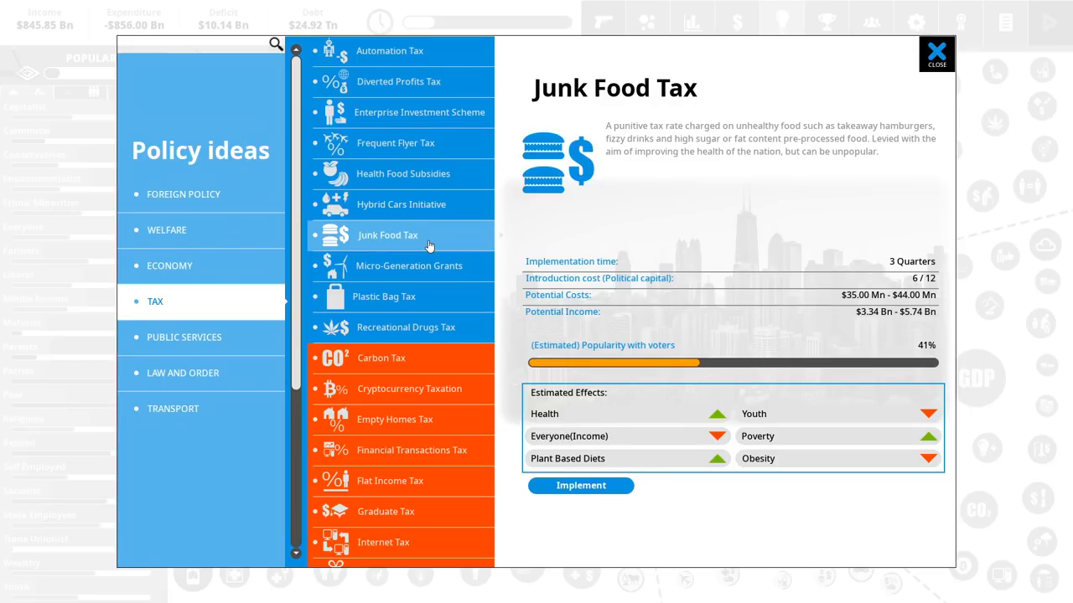
left_click(403, 173)
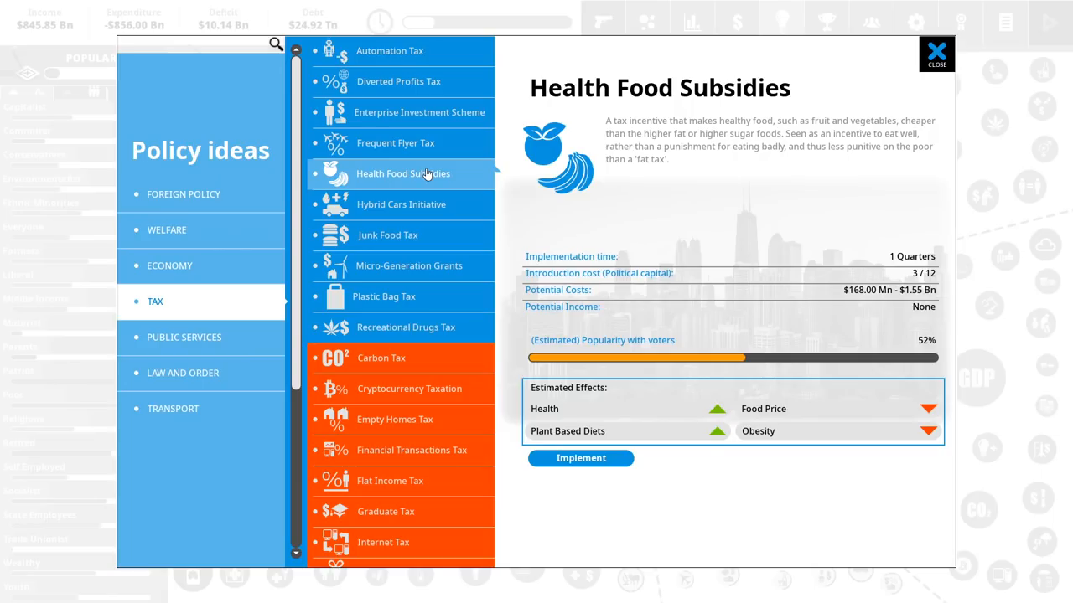
mouse_move(431, 235)
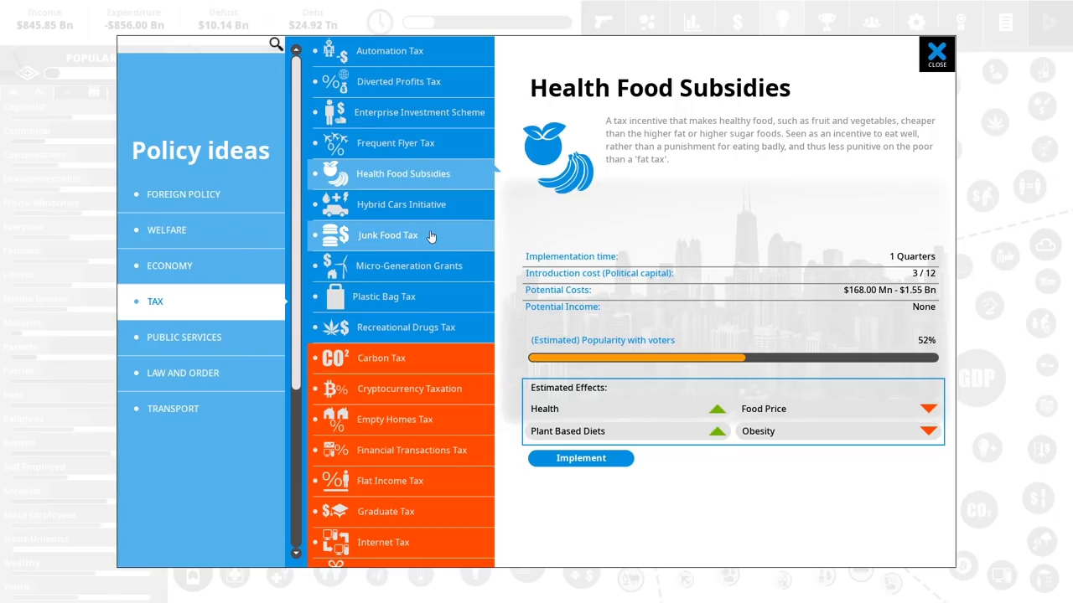
left_click(405, 326)
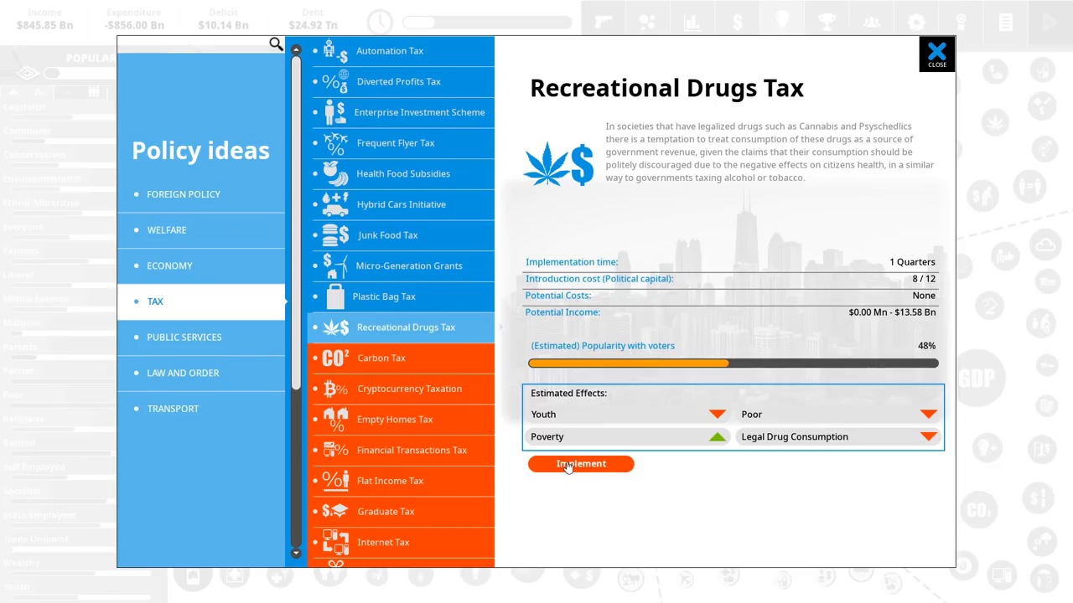
- Implement the Recreational Drugs Tax and set its slider to High, about $9.90 Bn income
left_click(580, 464)
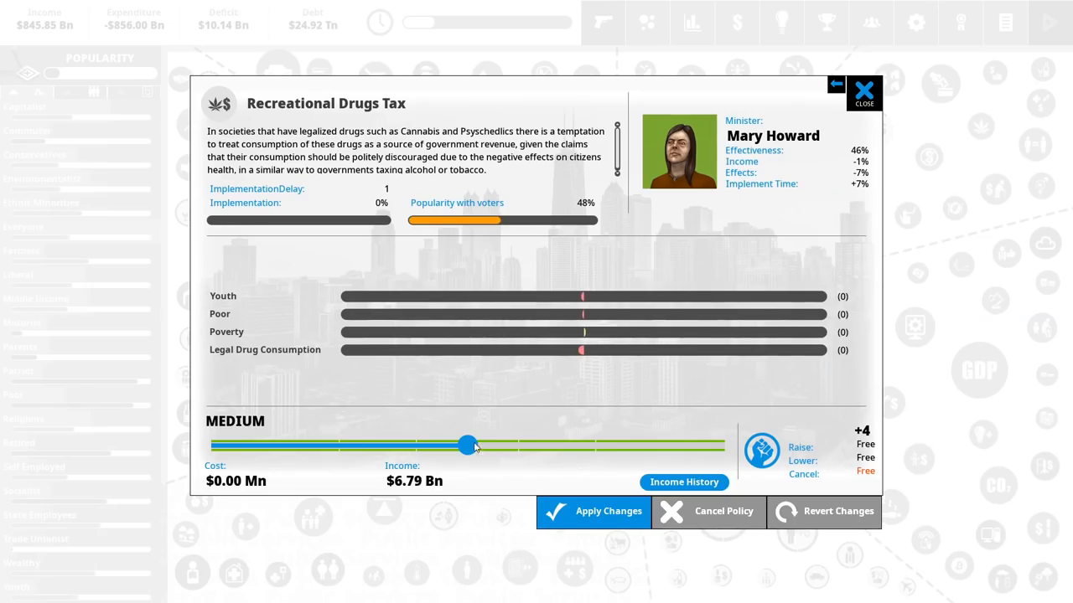
left_click_drag(467, 445, 722, 445)
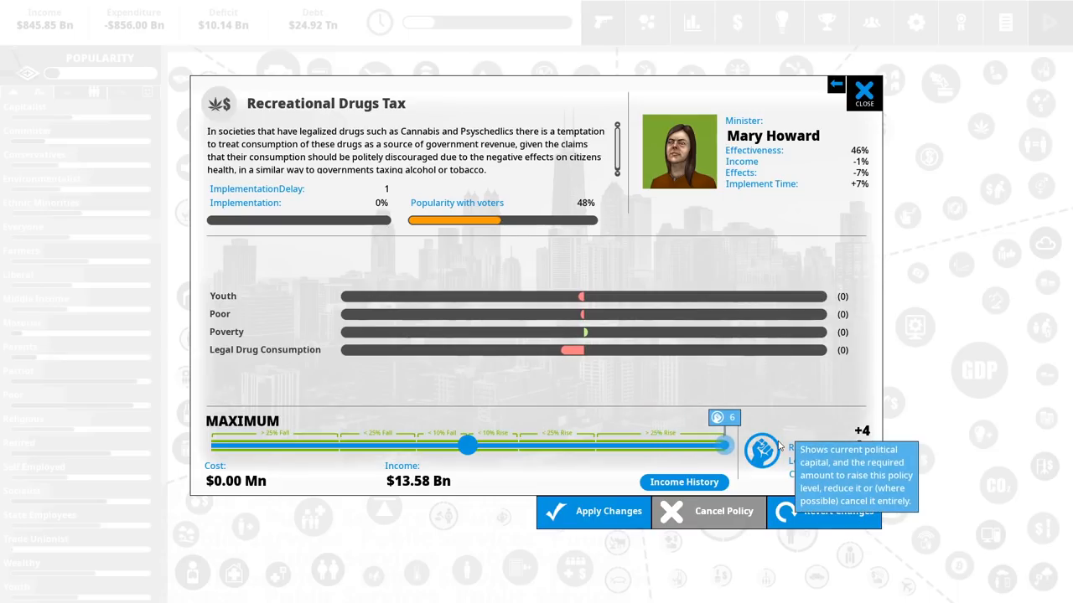
left_click_drag(725, 445, 655, 445)
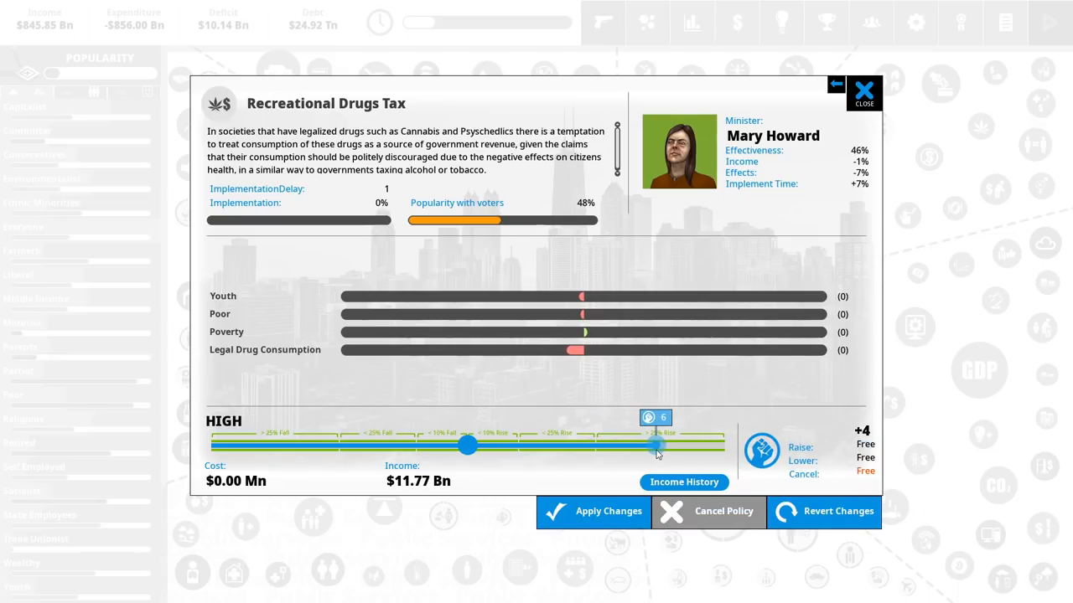
left_click_drag(656, 445, 589, 445)
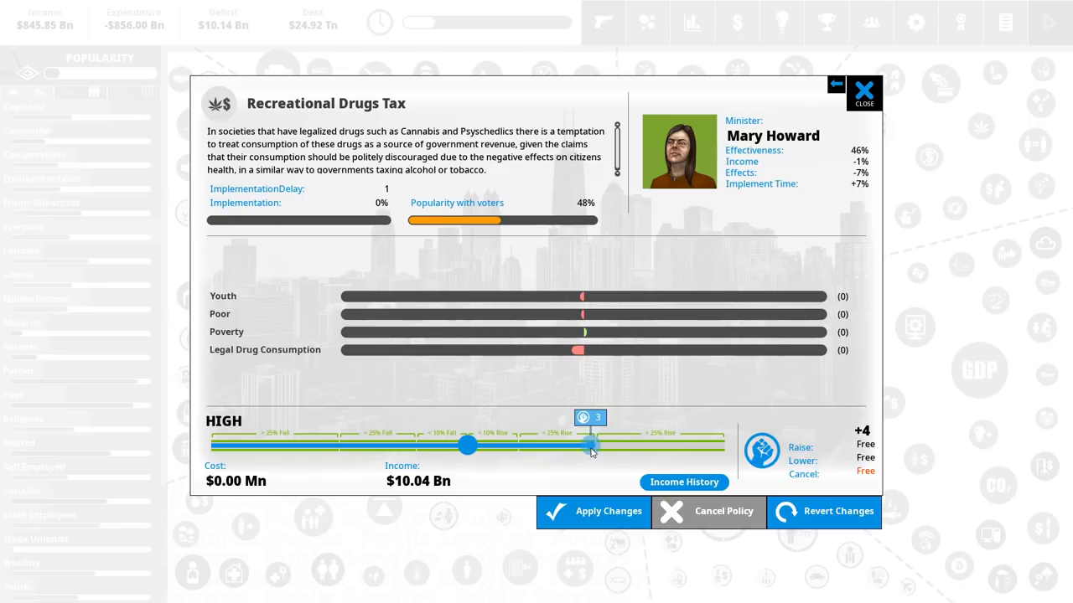
left_click_drag(591, 445, 547, 445)
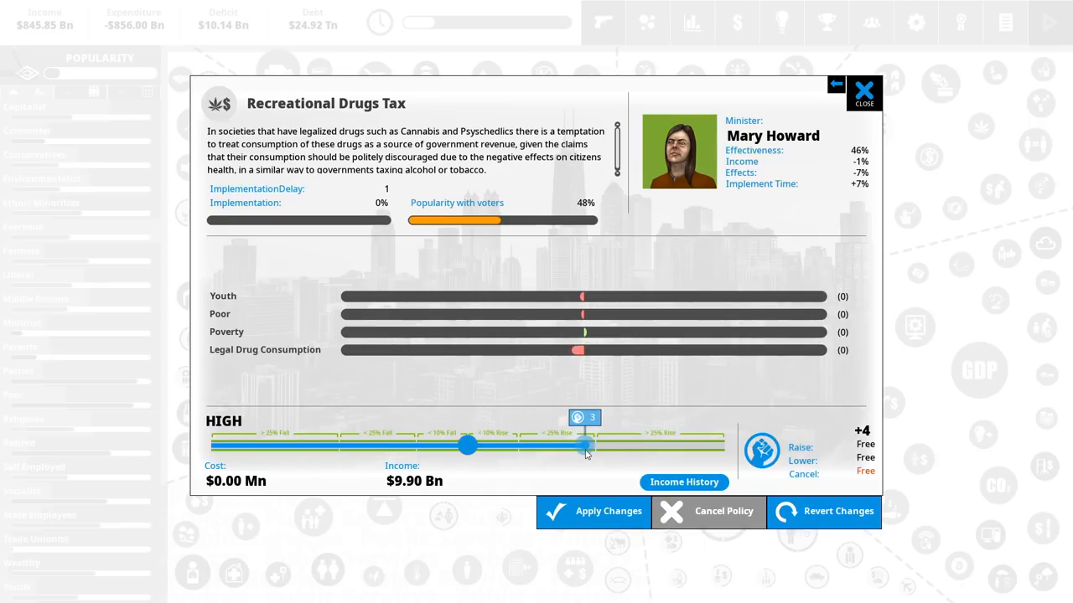
left_click_drag(586, 445, 594, 445)
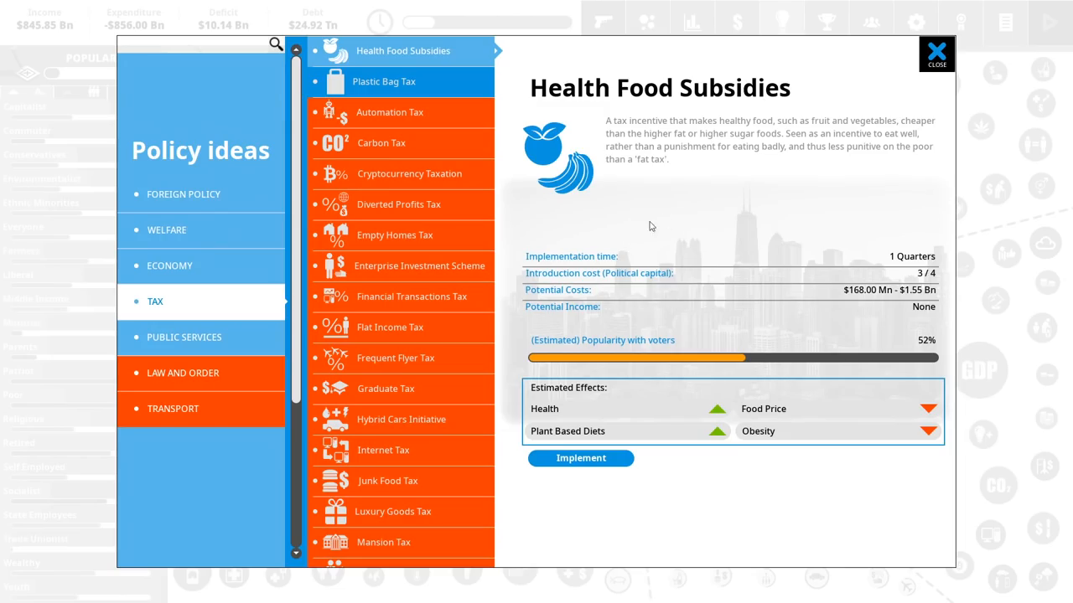
- Implement Health Food Subsidies at maximum funding, about $1.55 Bn, and put it into effect
left_click(581, 458)
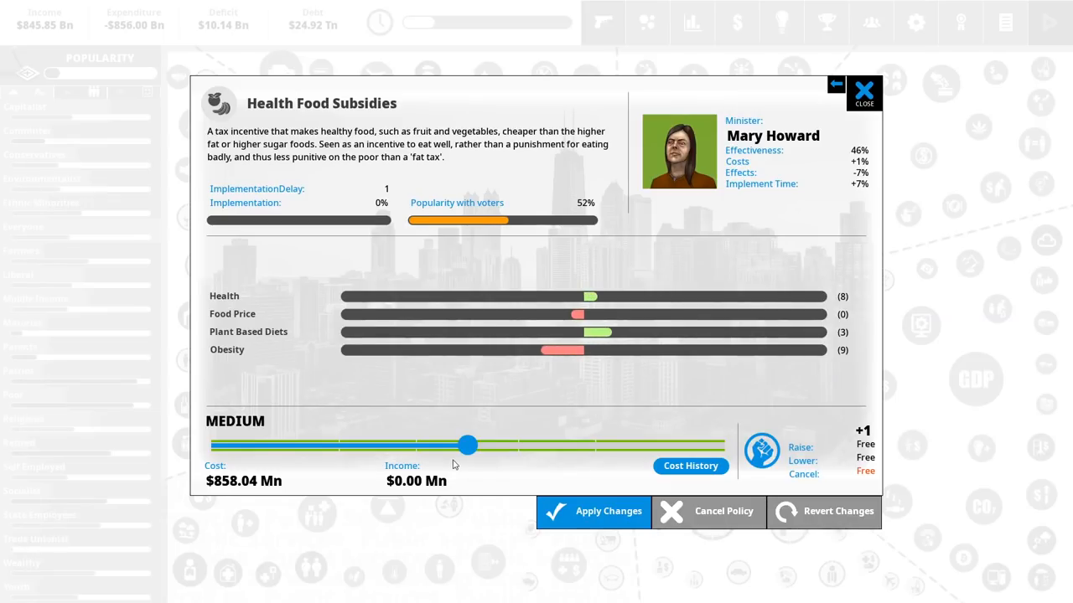
left_click_drag(468, 445, 723, 445)
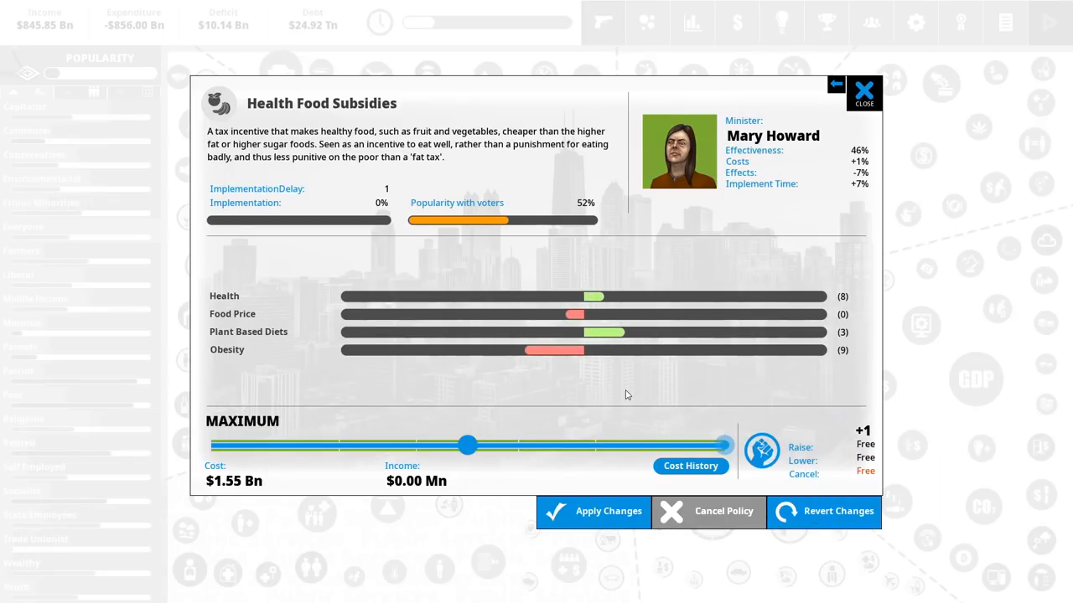
left_click(864, 92)
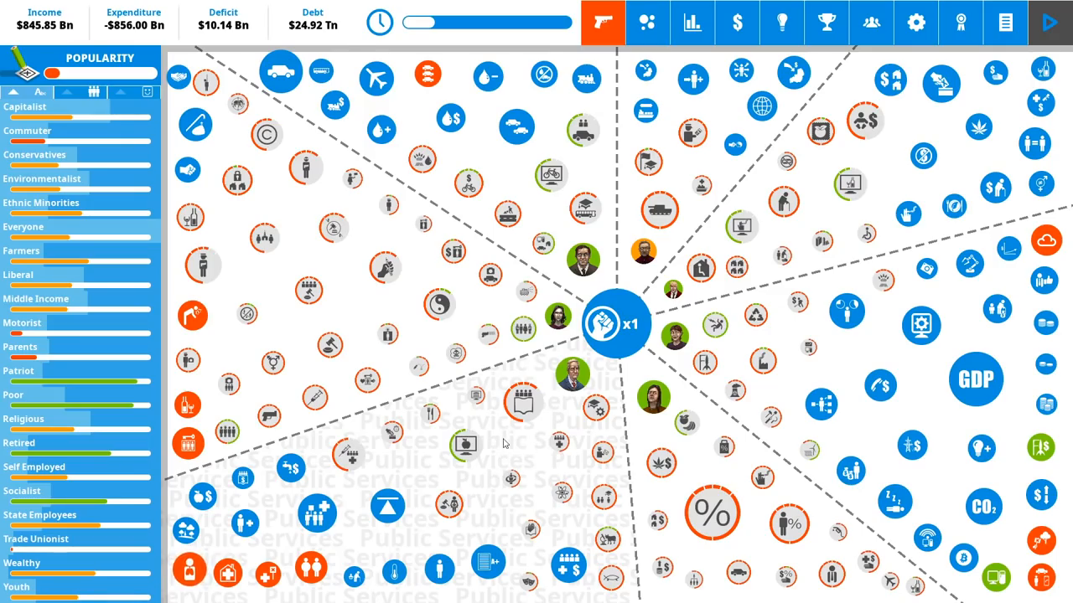
mouse_move(526, 455)
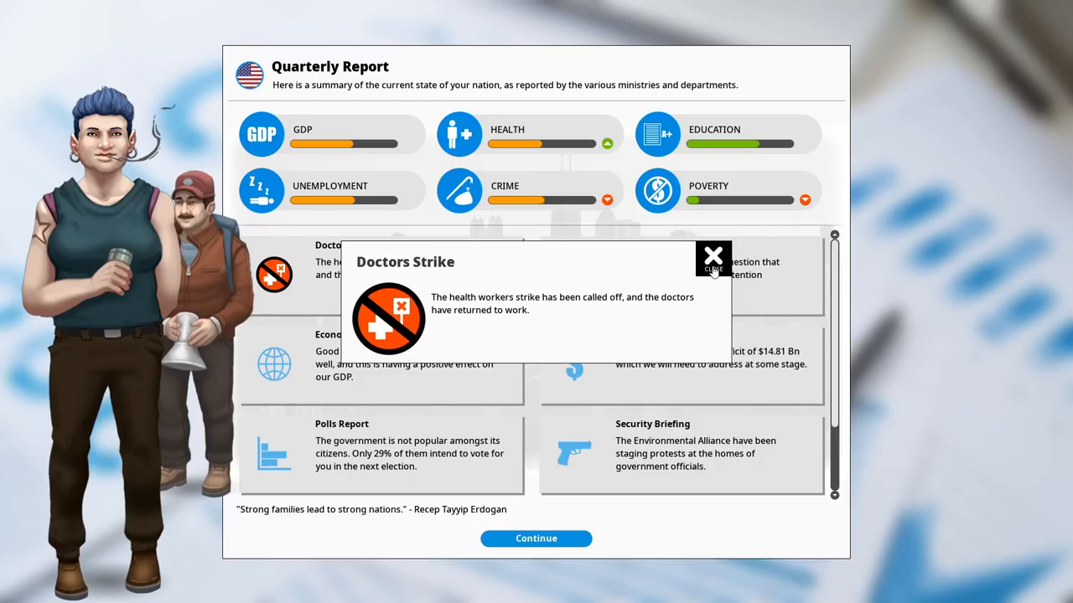
- Dismiss the Doctors Strike news and view the national changes since first elected
left_click(713, 254)
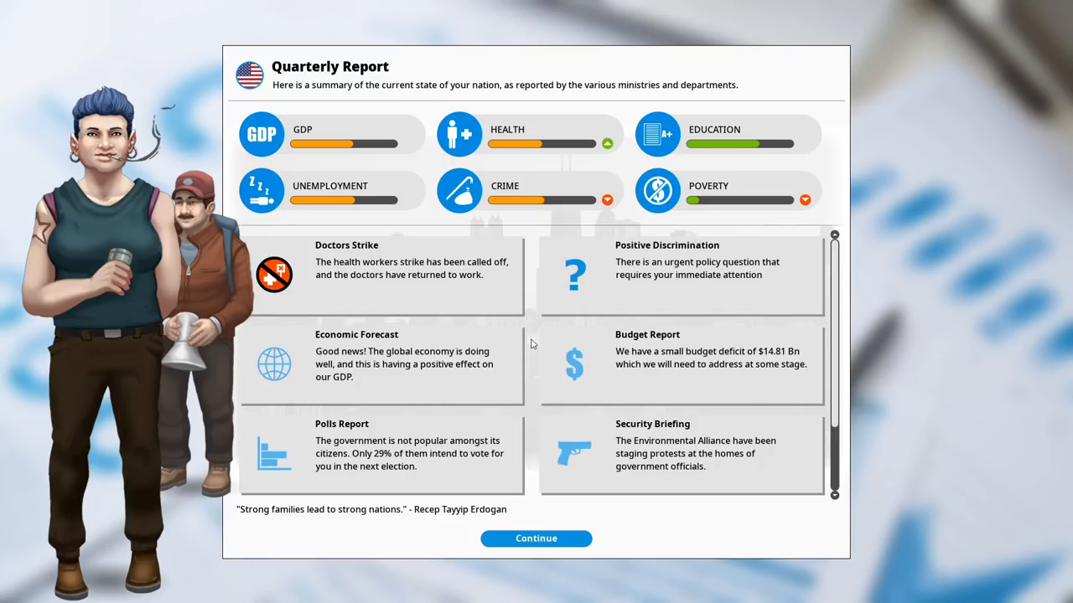
mouse_move(536, 208)
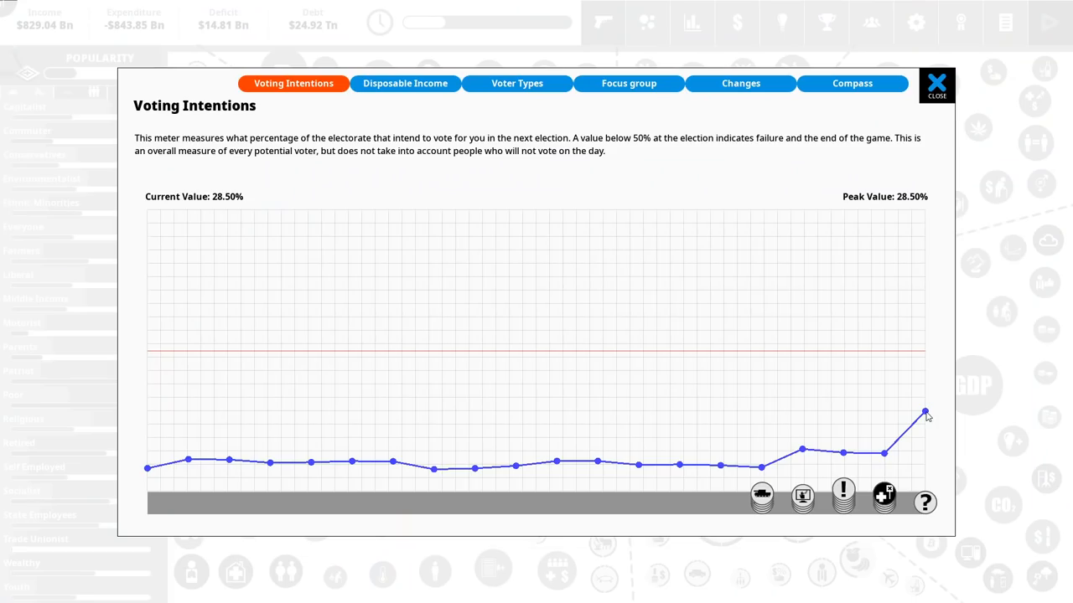
mouse_move(935, 334)
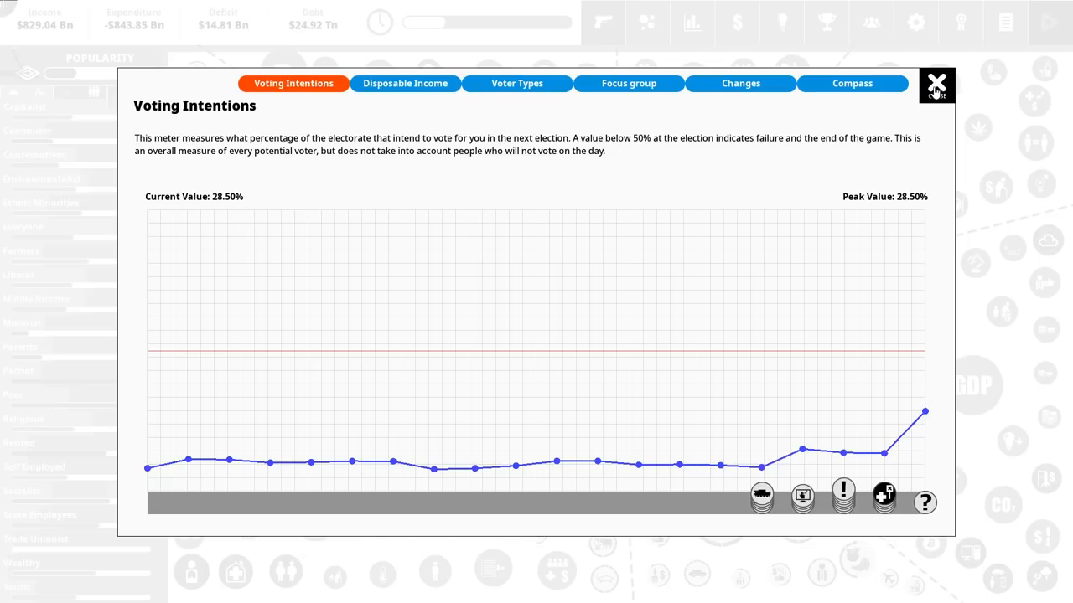
left_click(739, 83)
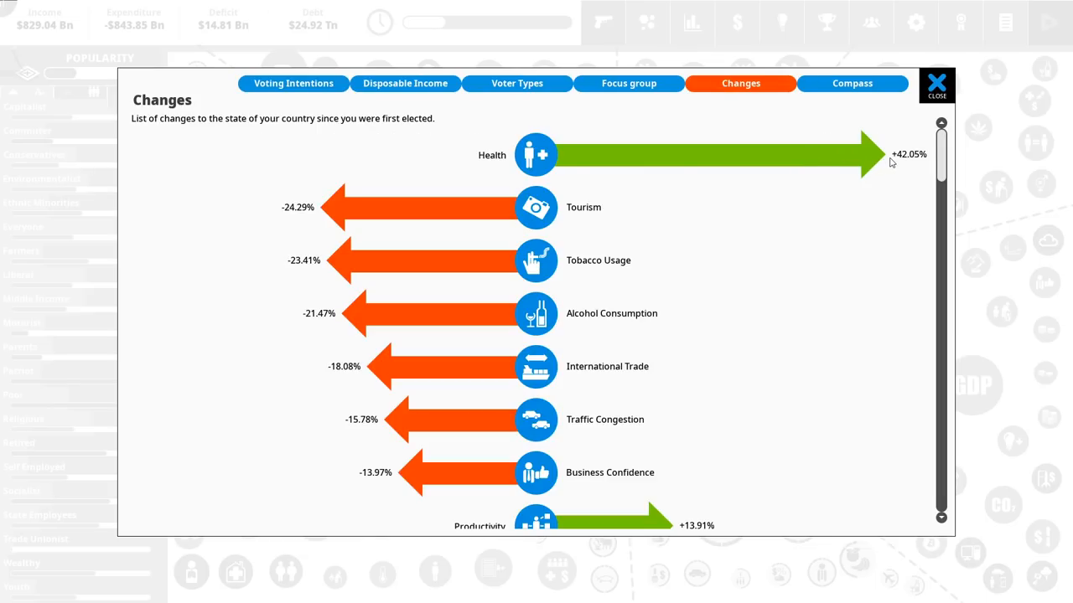
mouse_move(840, 160)
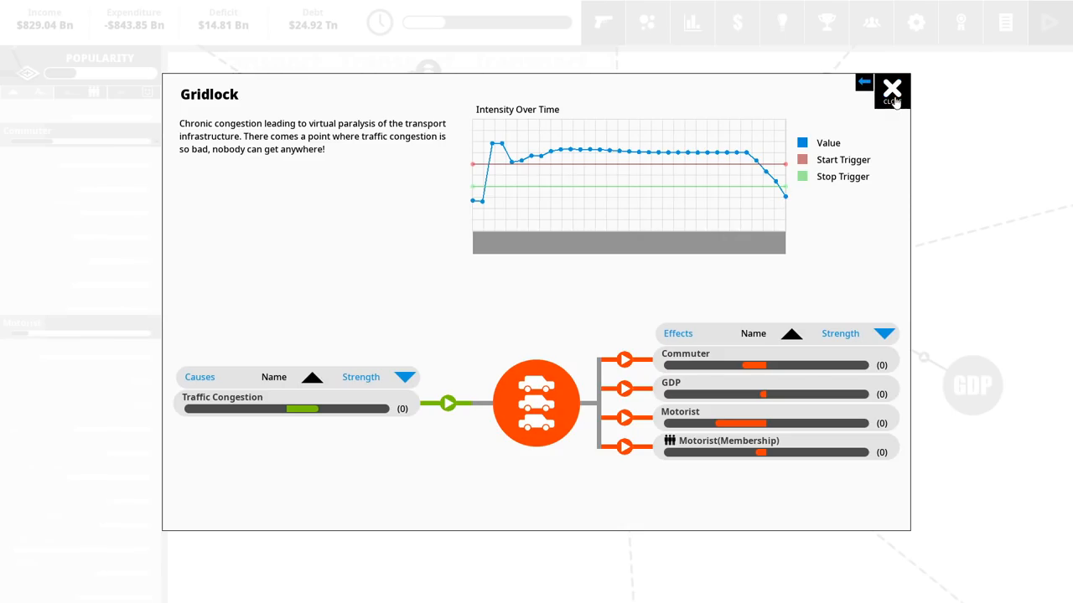
left_click(892, 91)
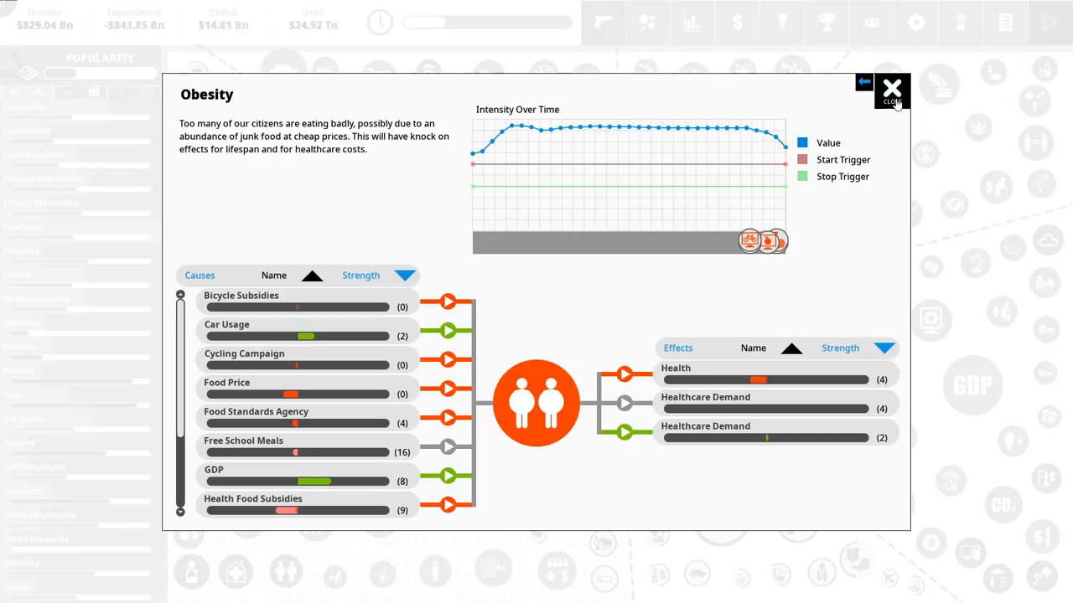
left_click(863, 82)
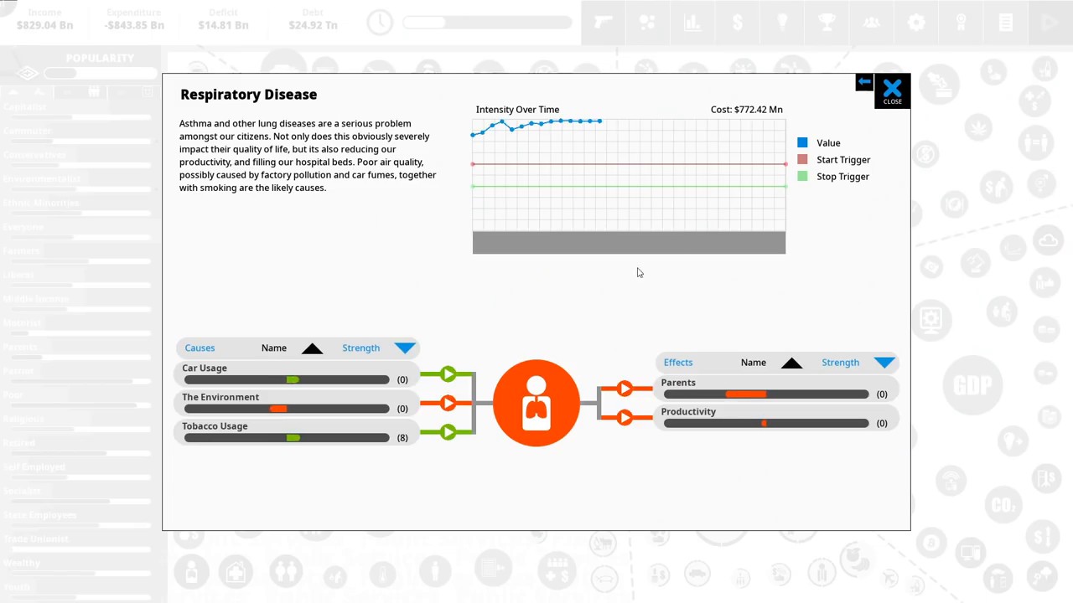
left_click(891, 89)
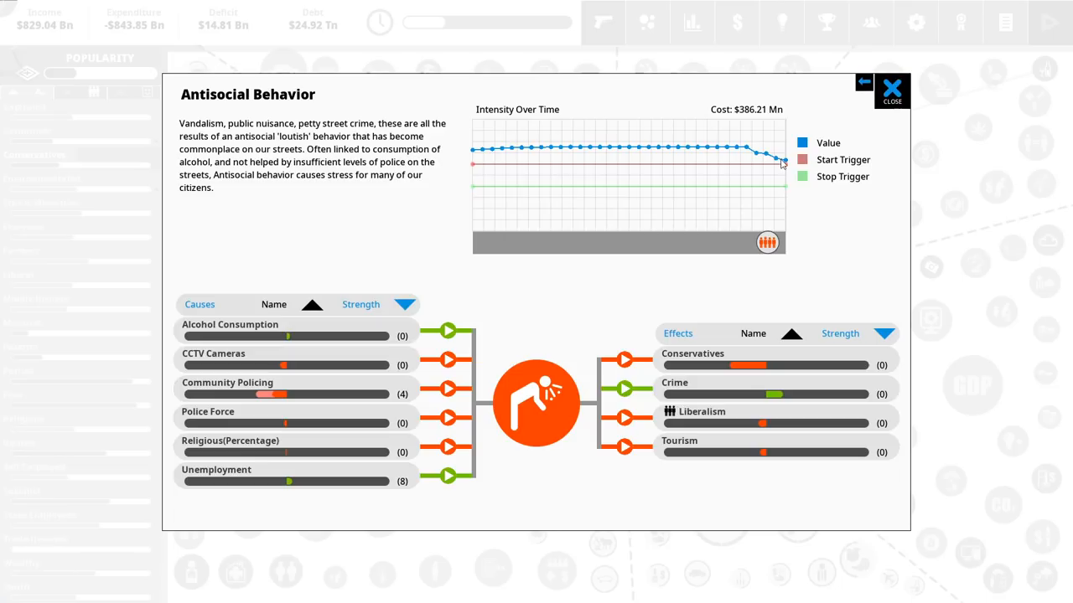
mouse_move(891, 90)
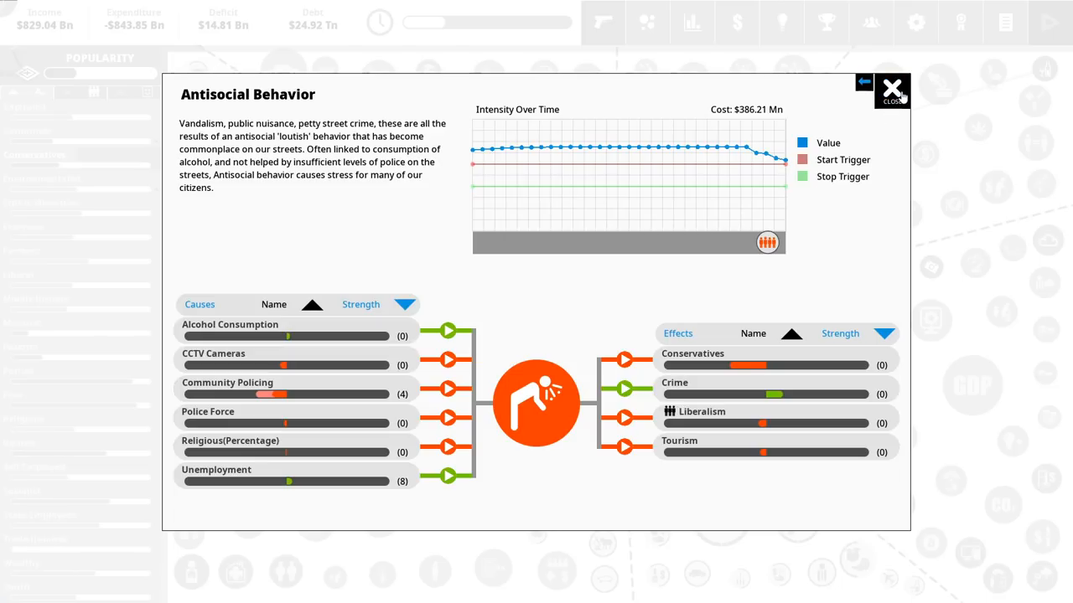
left_click(892, 90)
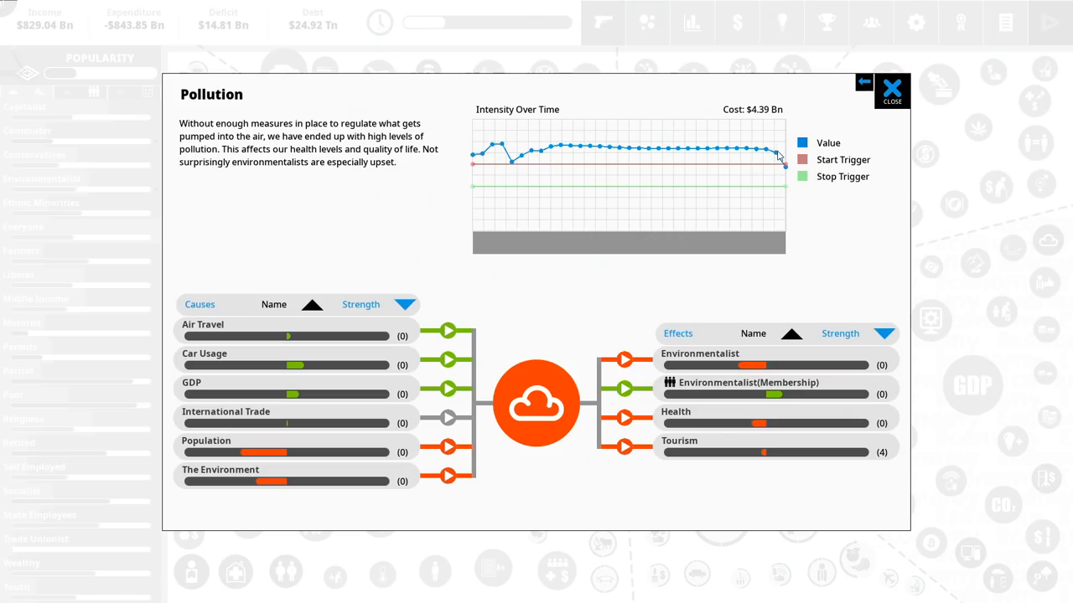
mouse_move(791, 180)
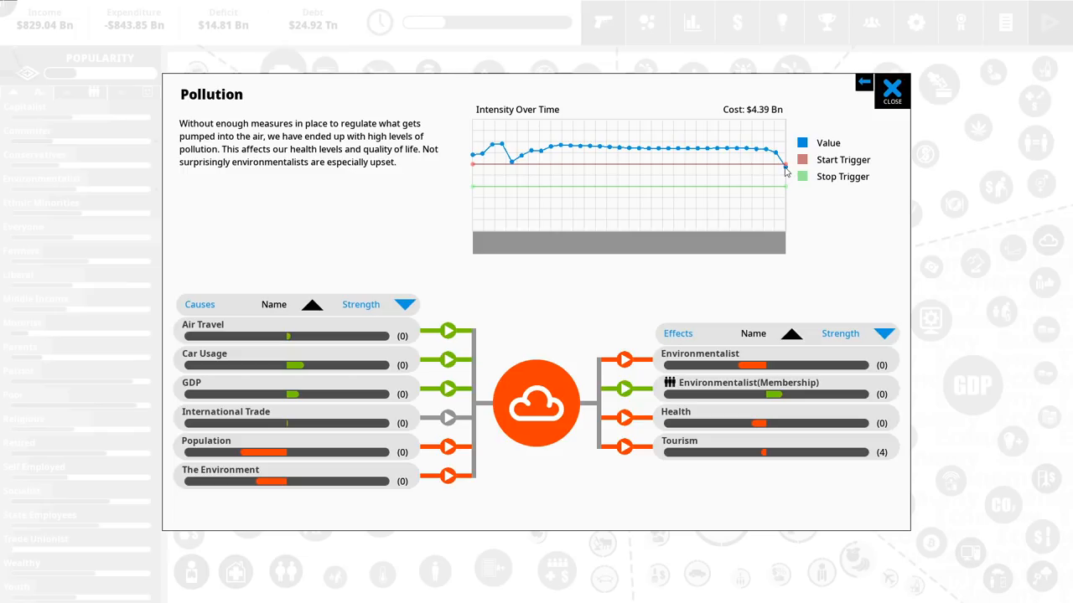
left_click(891, 89)
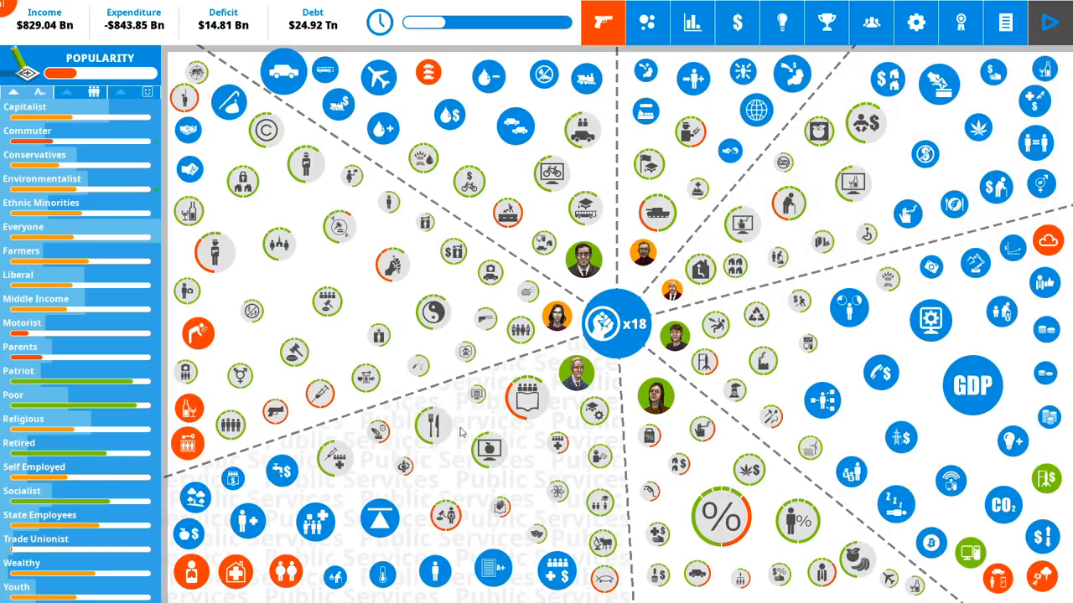
mouse_move(471, 425)
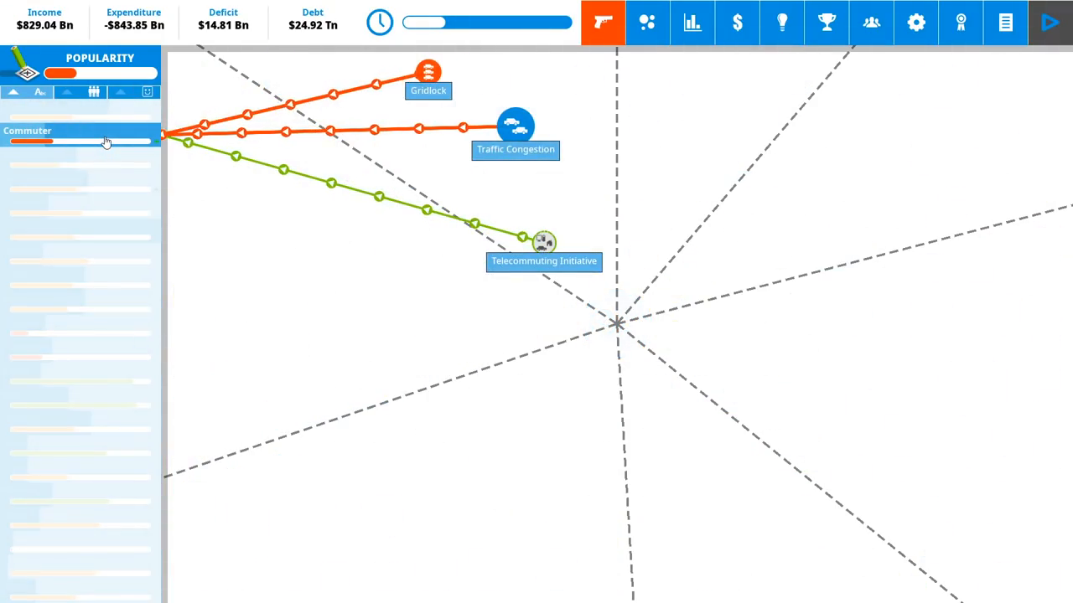
- View and close the Commuter and Environmentalist voter group details
left_click(80, 130)
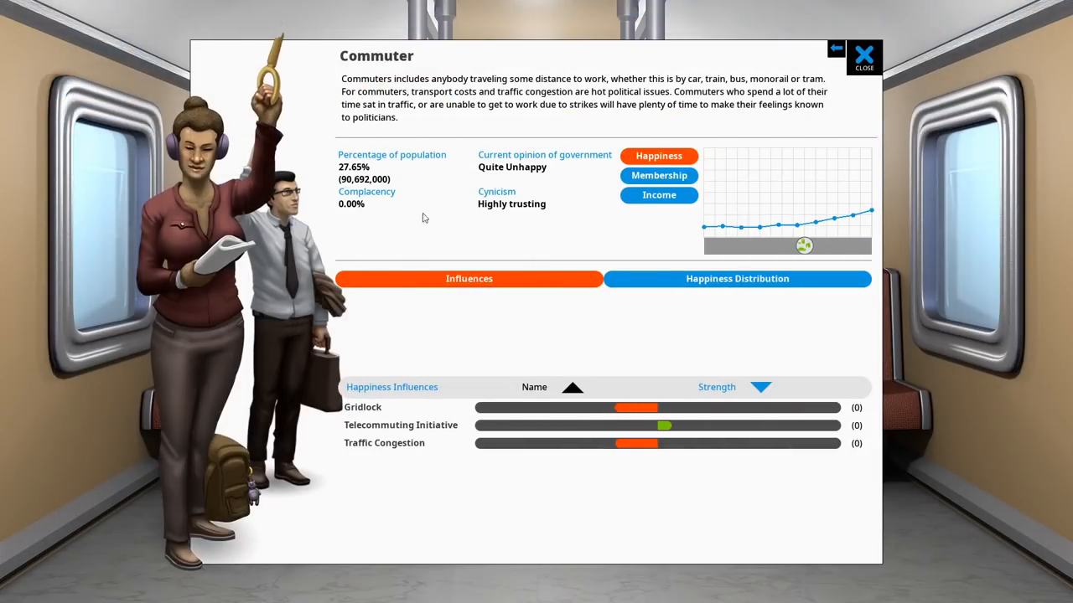
left_click(863, 53)
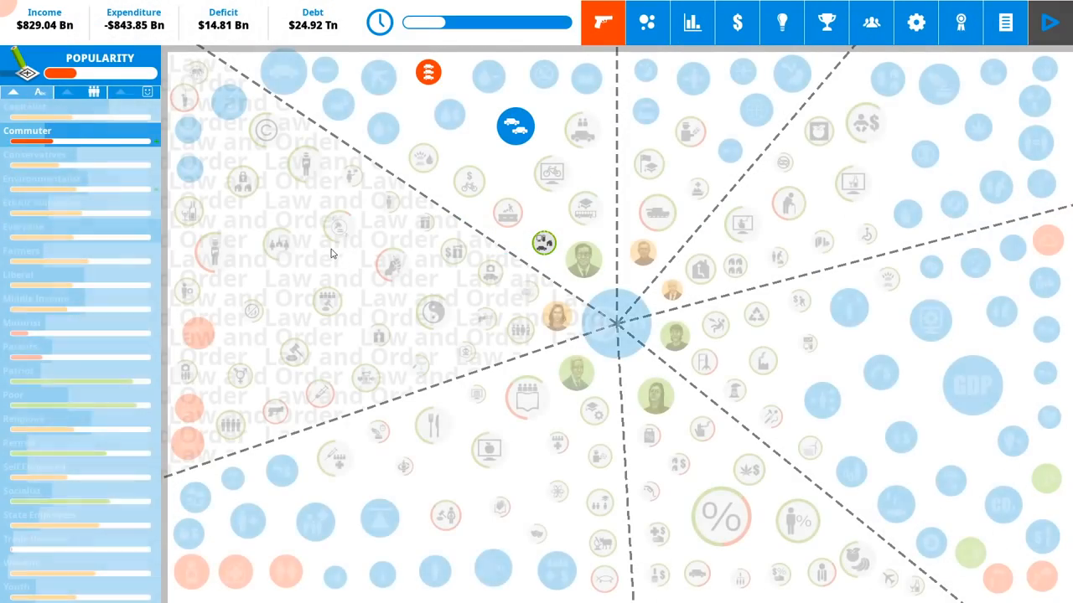
left_click(42, 178)
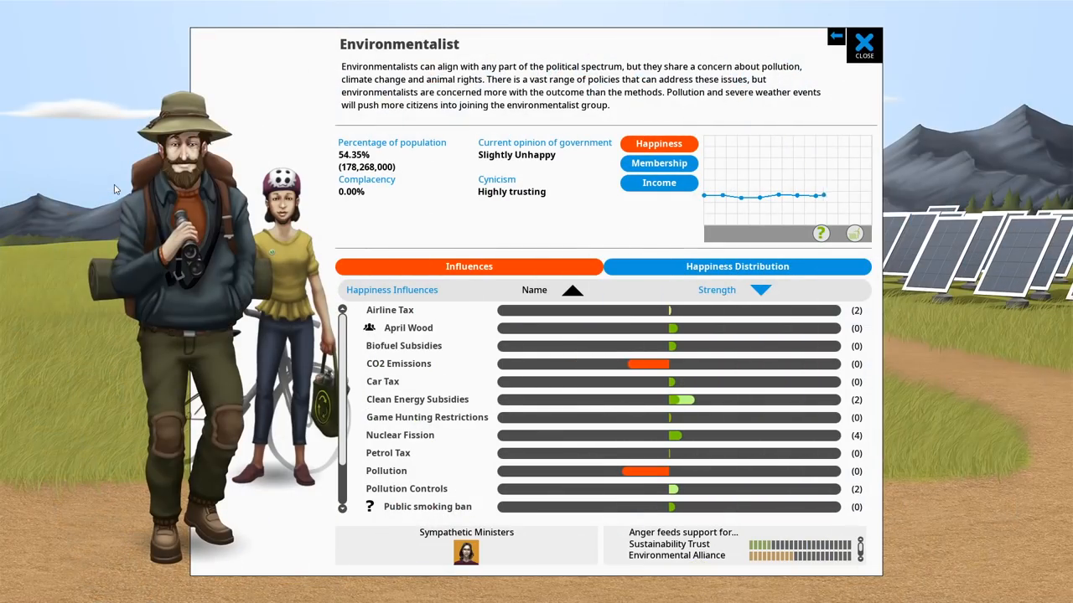
left_click(863, 43)
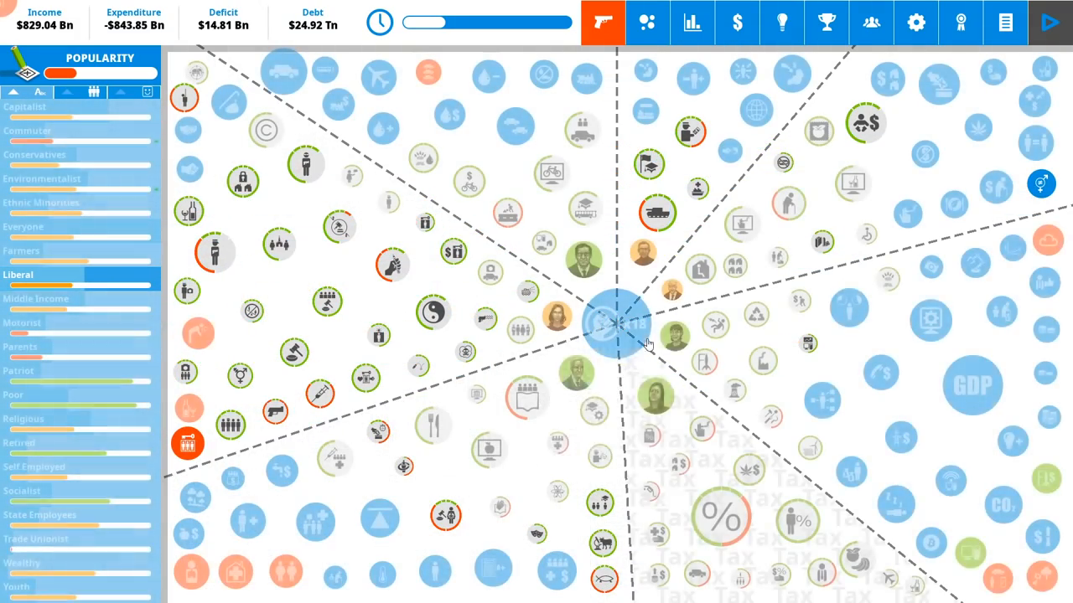
left_click(617, 323)
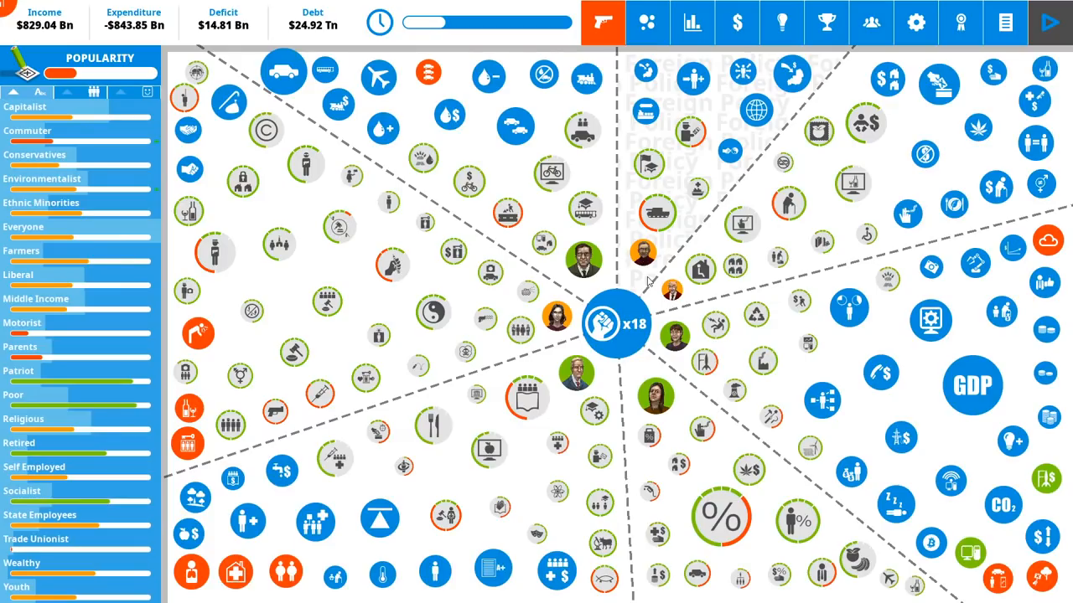
mouse_move(540, 536)
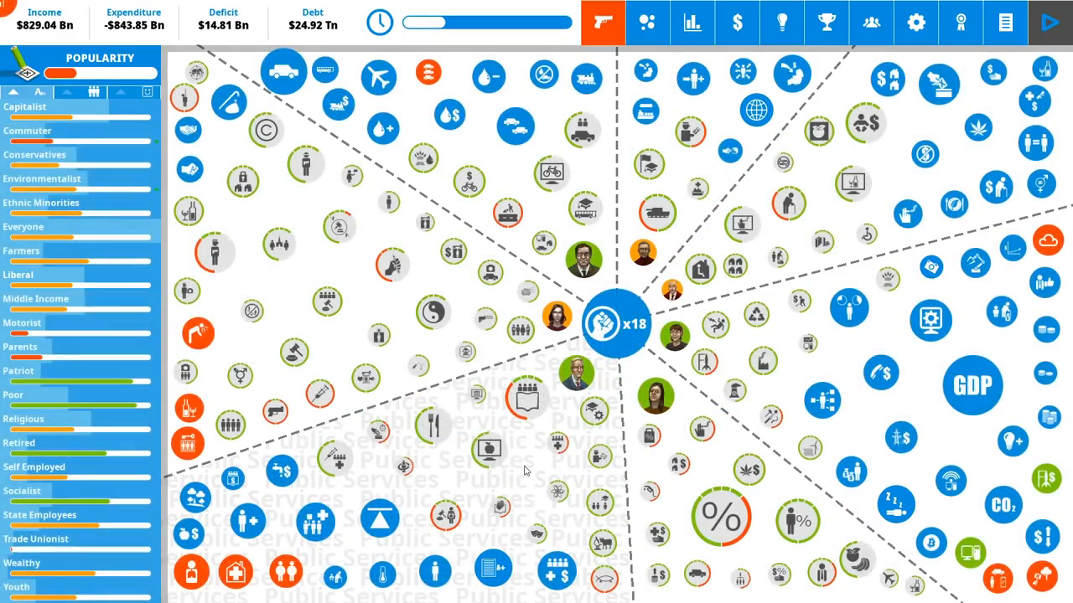
- Bring up the Liberal voter group and scroll its Happiness Influences list
left_click(18, 275)
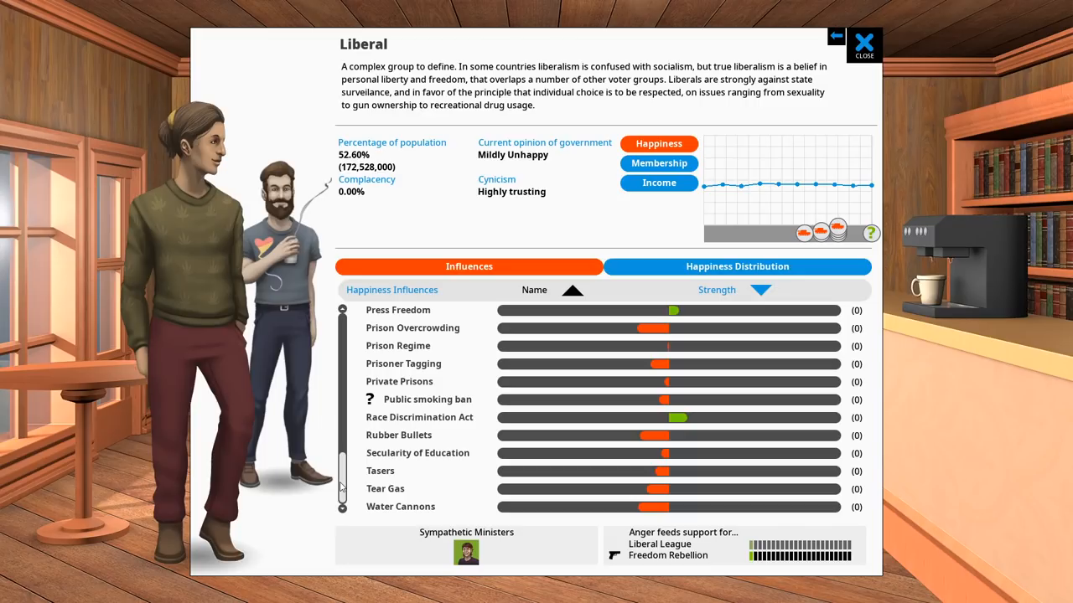
scroll("up", 3)
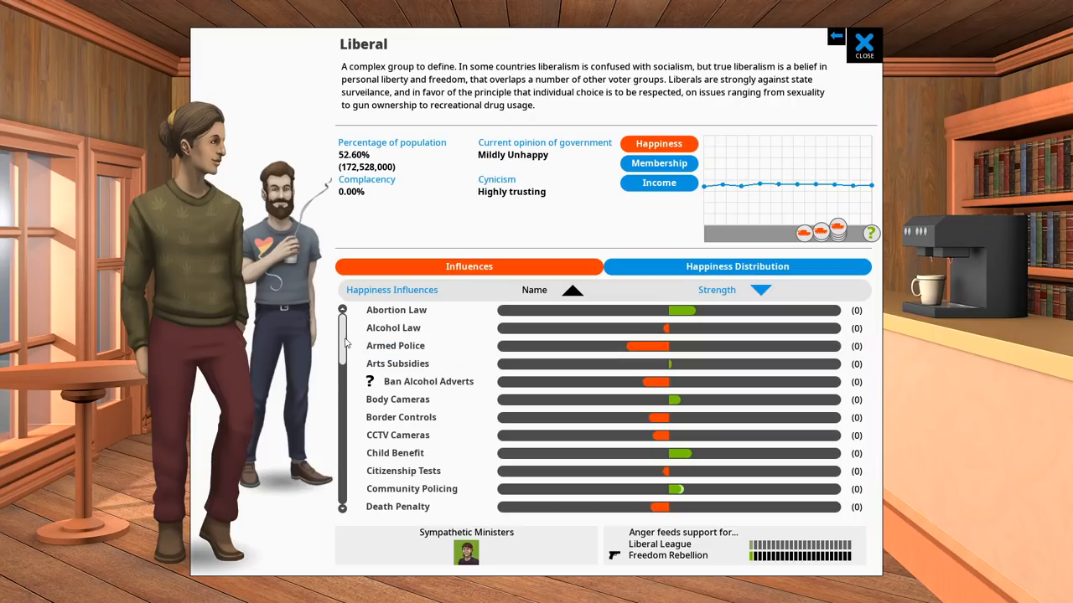
- Preview Armed Police from minimum up through every officer armed to stronger levels
left_click(395, 345)
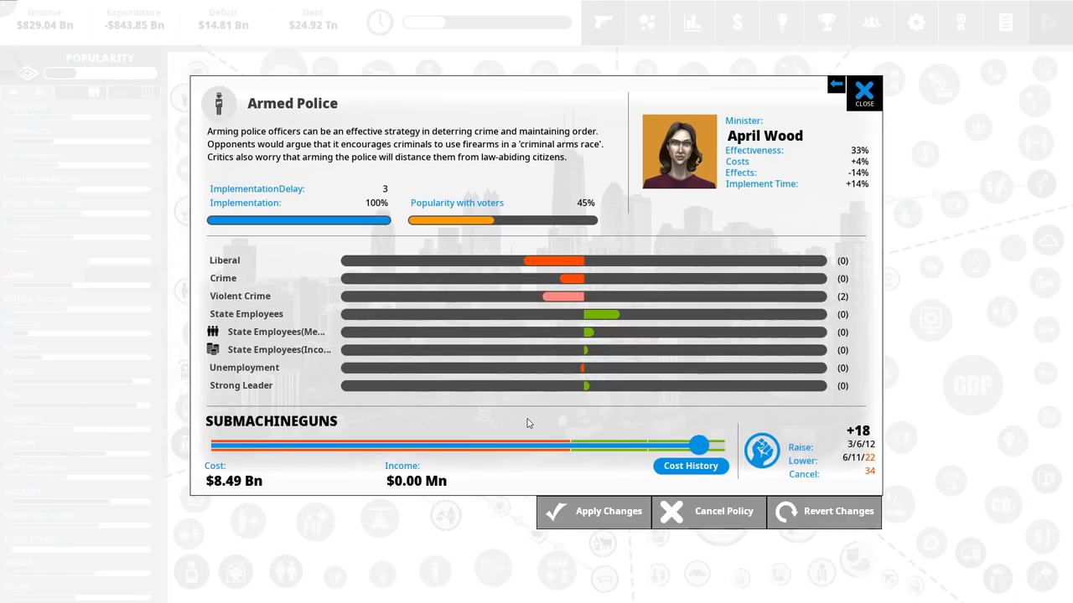
mouse_move(658, 447)
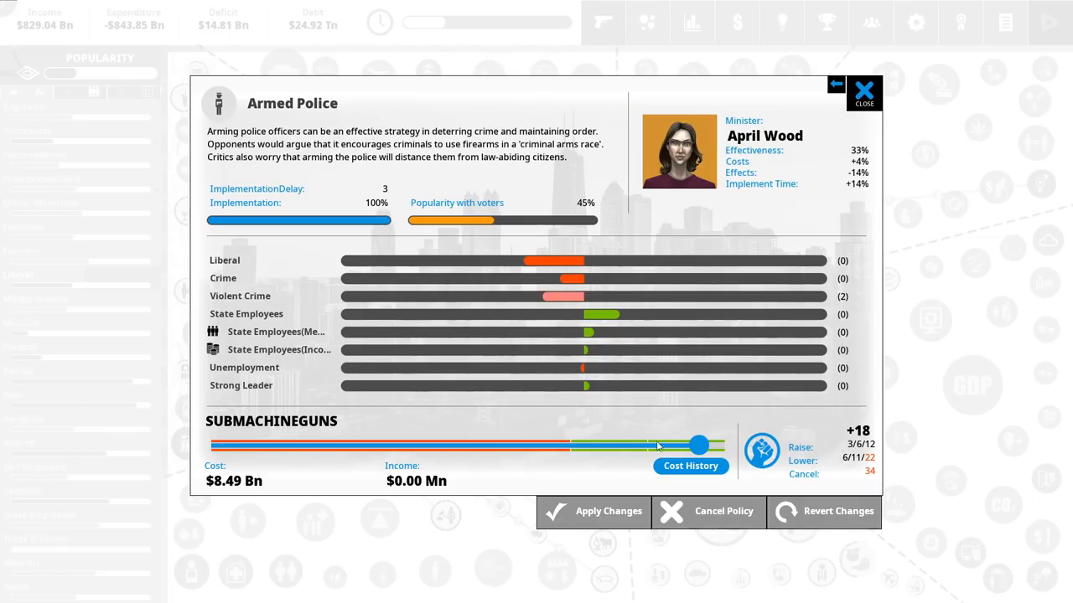
left_click_drag(699, 445, 209, 445)
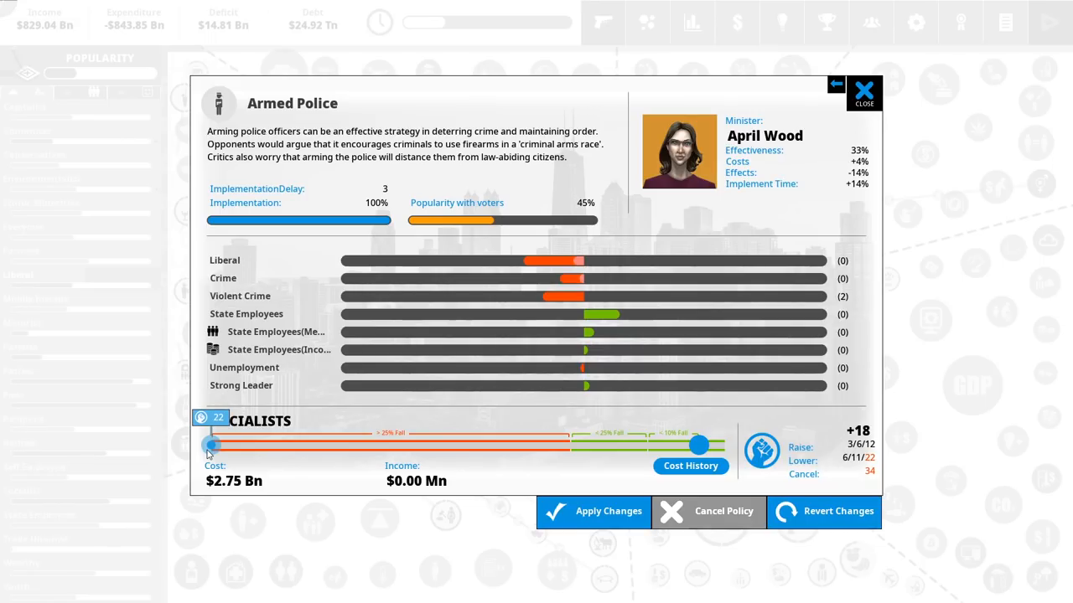
mouse_move(200, 455)
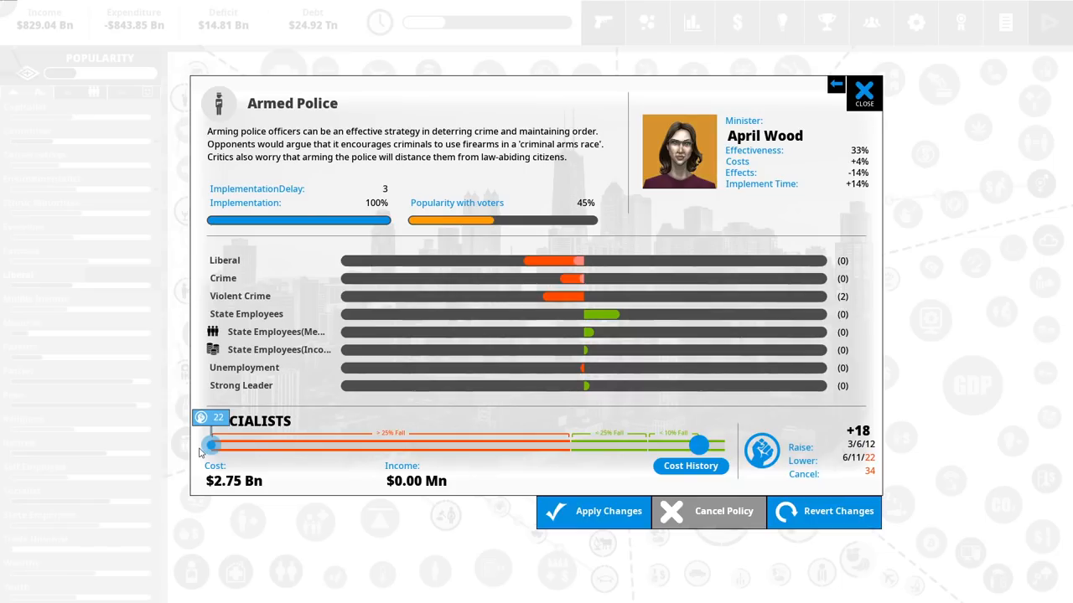
left_click_drag(209, 444, 214, 445)
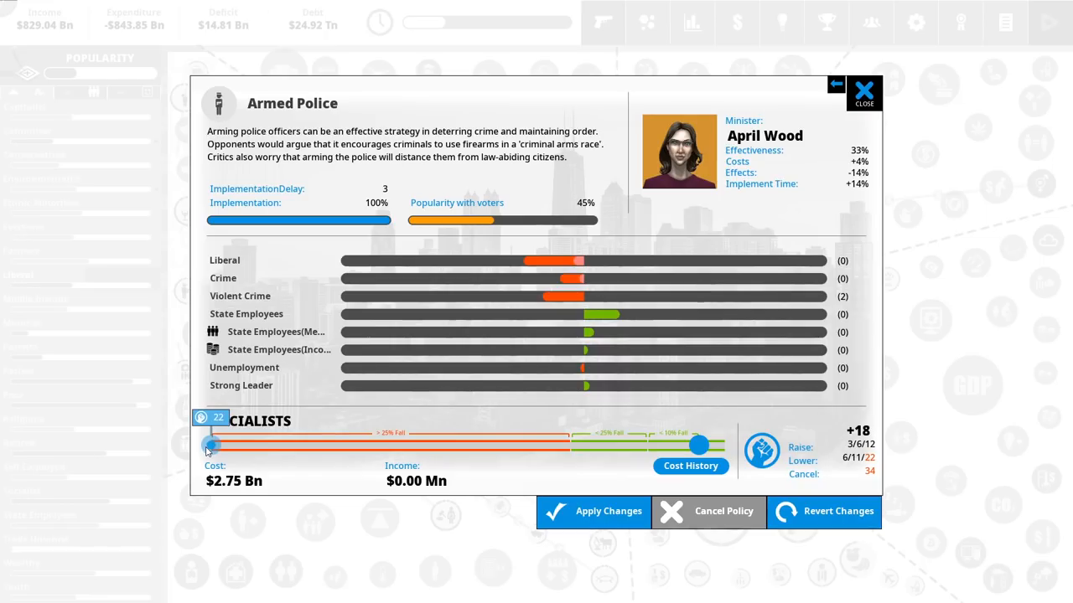
left_click_drag(210, 445, 574, 445)
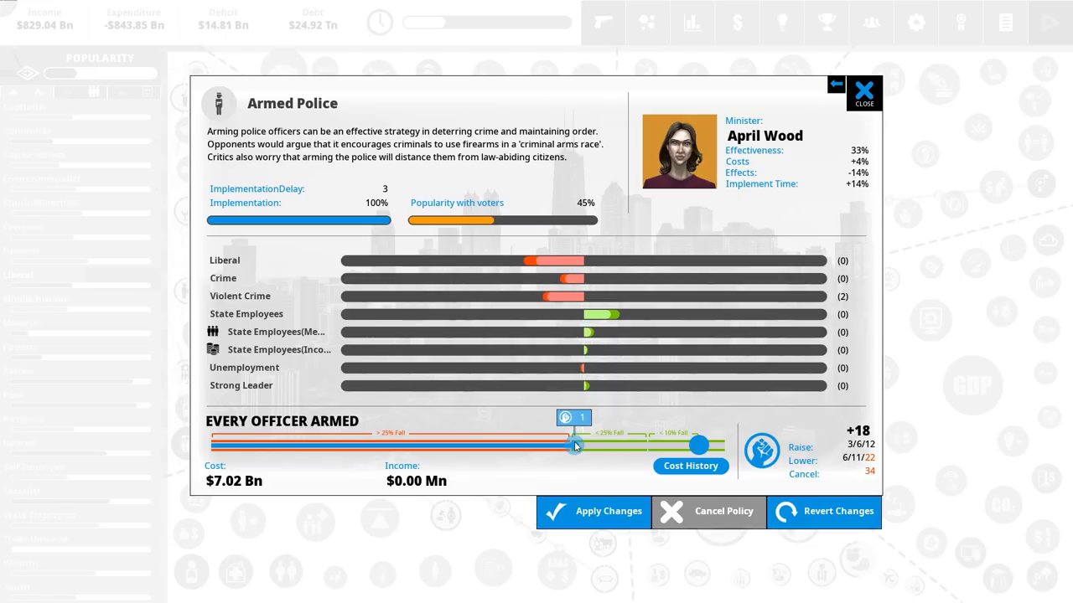
left_click_drag(574, 446, 699, 445)
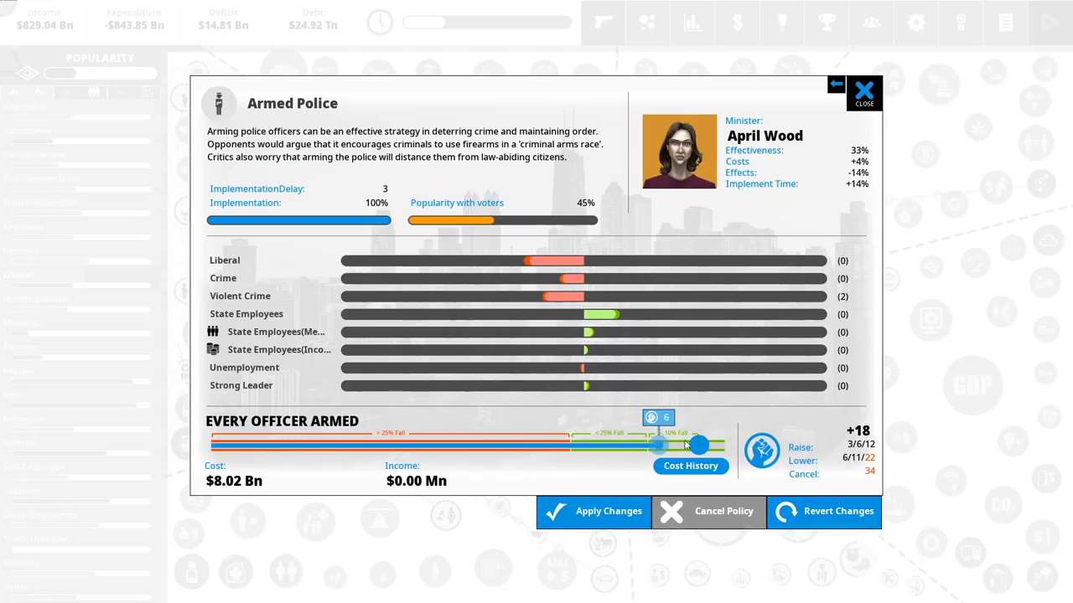
- Return Armed Police to Submachineguns unchanged, close it and select the Water Cannons policy
left_click_drag(657, 445, 574, 445)
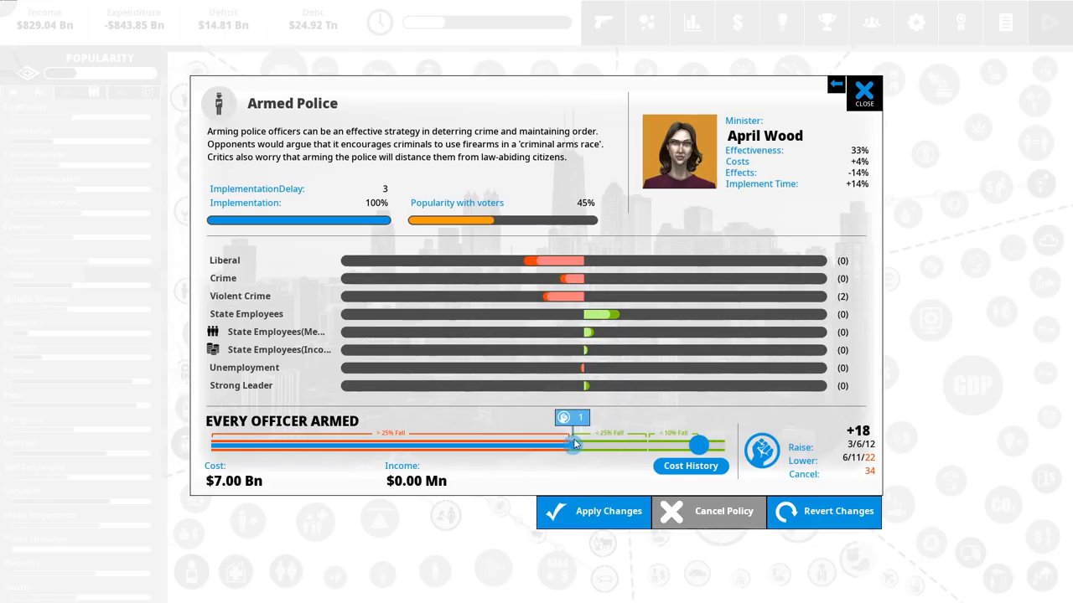
left_click_drag(570, 445, 575, 445)
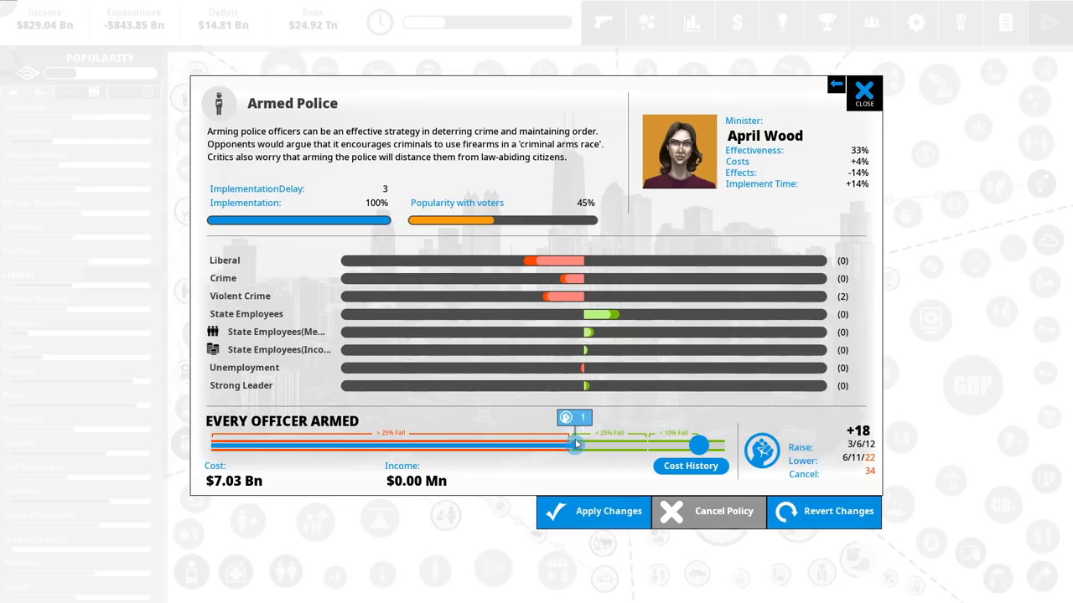
left_click_drag(576, 447, 700, 446)
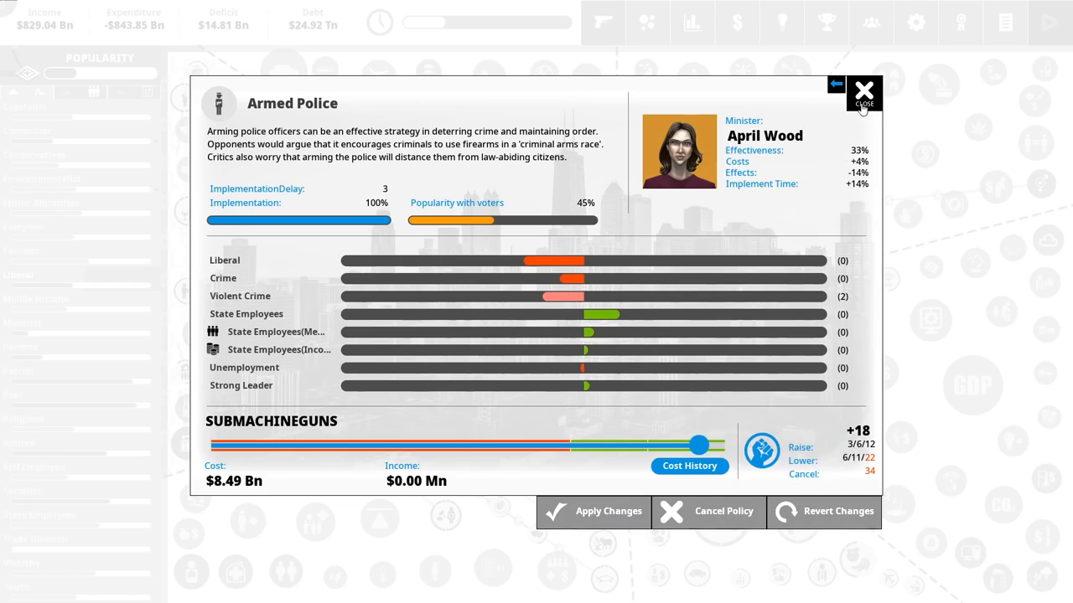
left_click(864, 92)
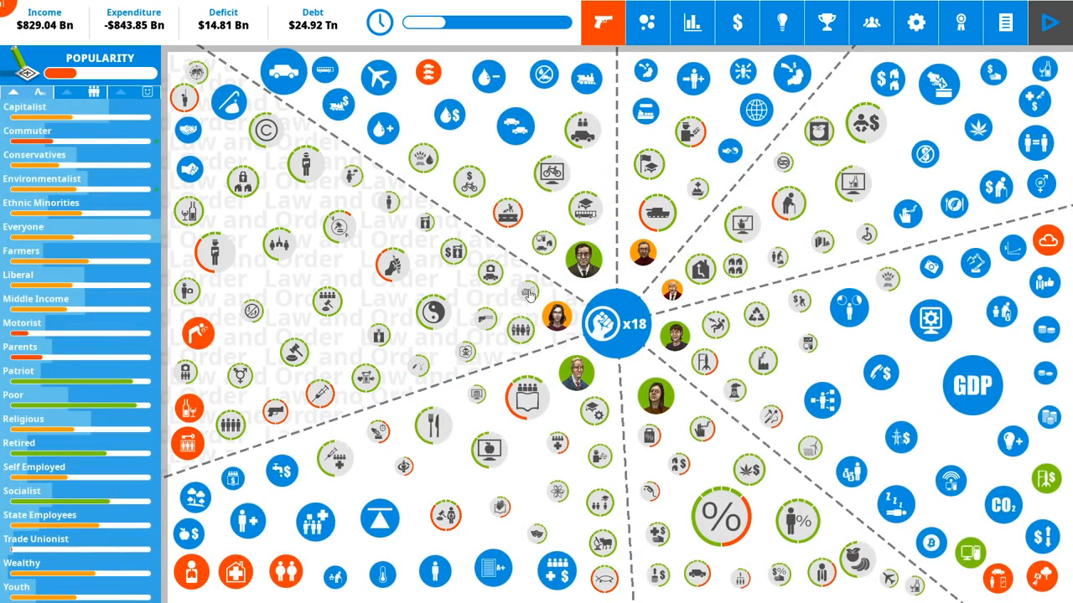
left_click(612, 324)
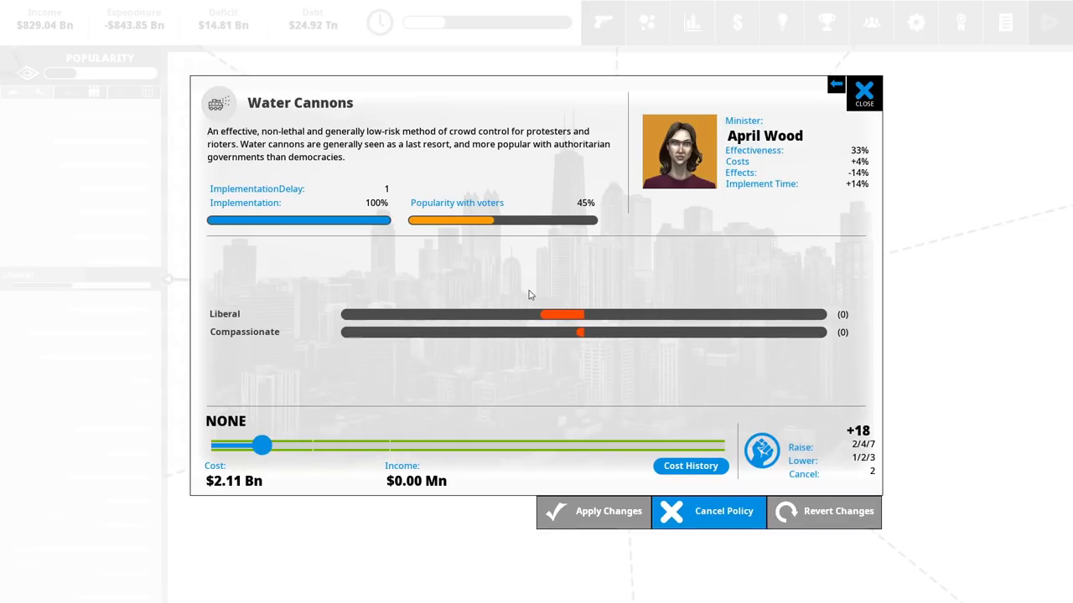
mouse_move(262, 445)
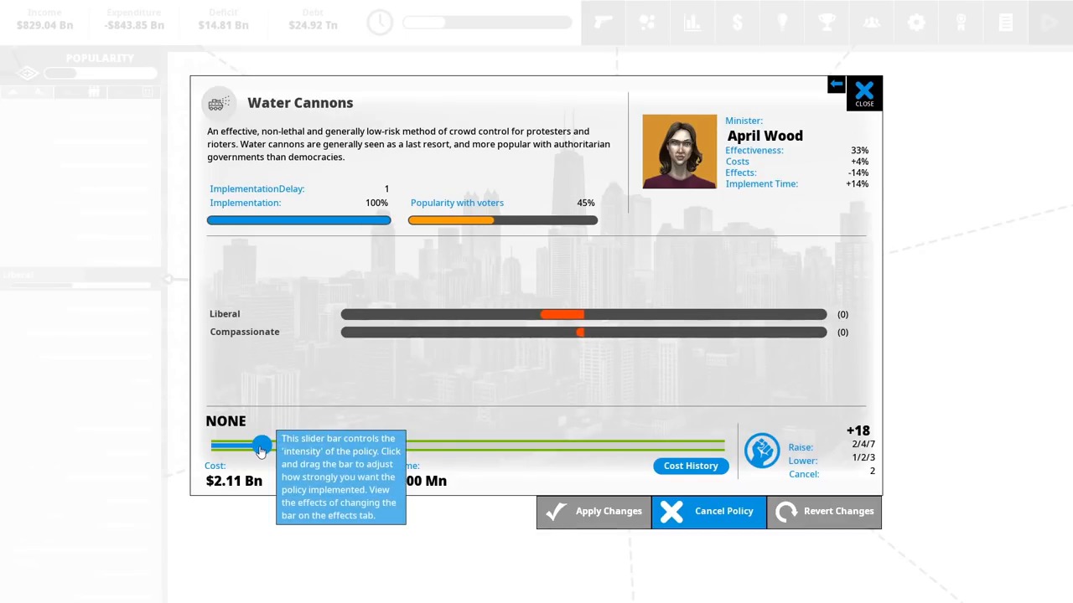
- Cancel the Water Cannons policy and confirm scrapping it, cutting the deficit to $12.71 Bn
left_click_drag(261, 447, 262, 447)
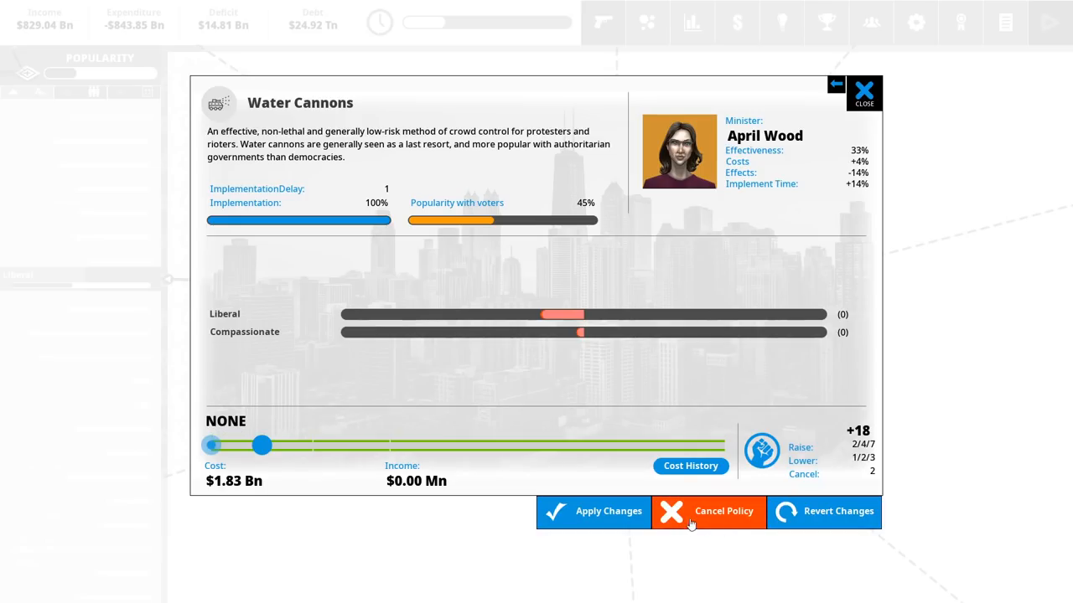
mouse_move(708, 528)
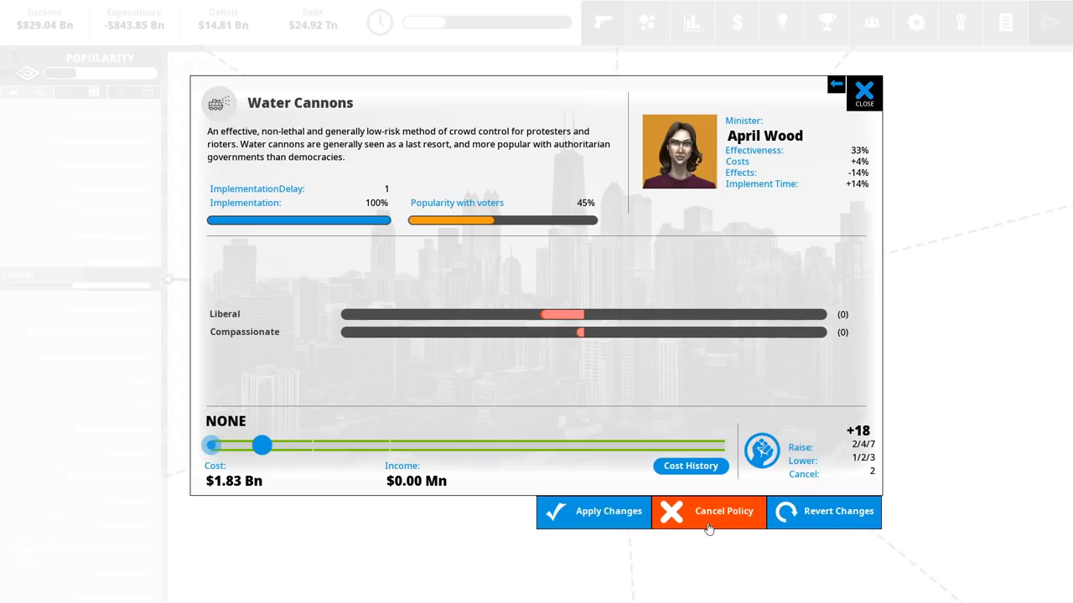
left_click(708, 511)
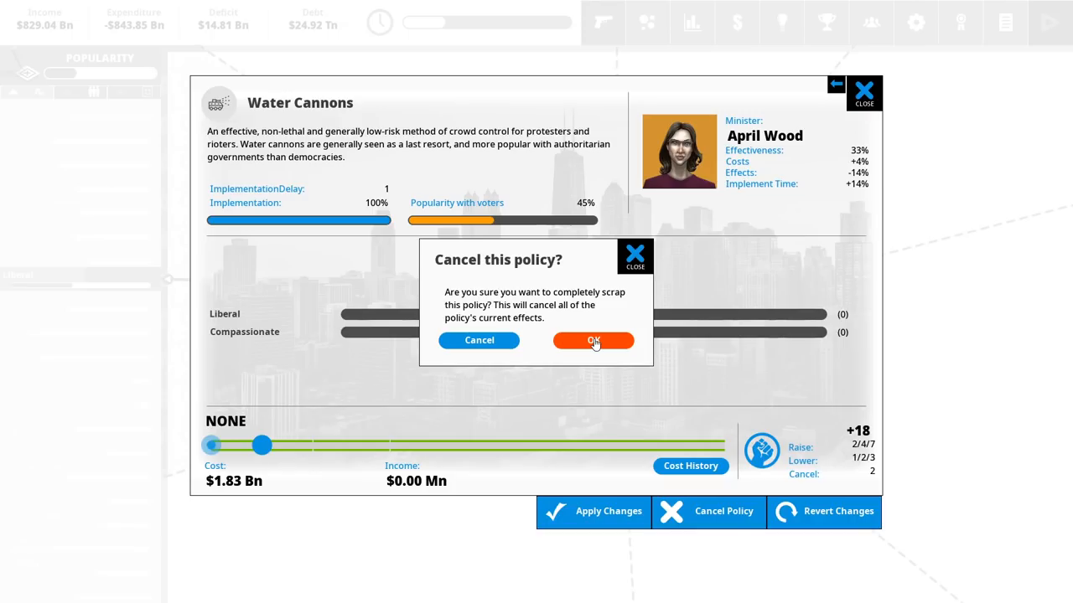
left_click(593, 340)
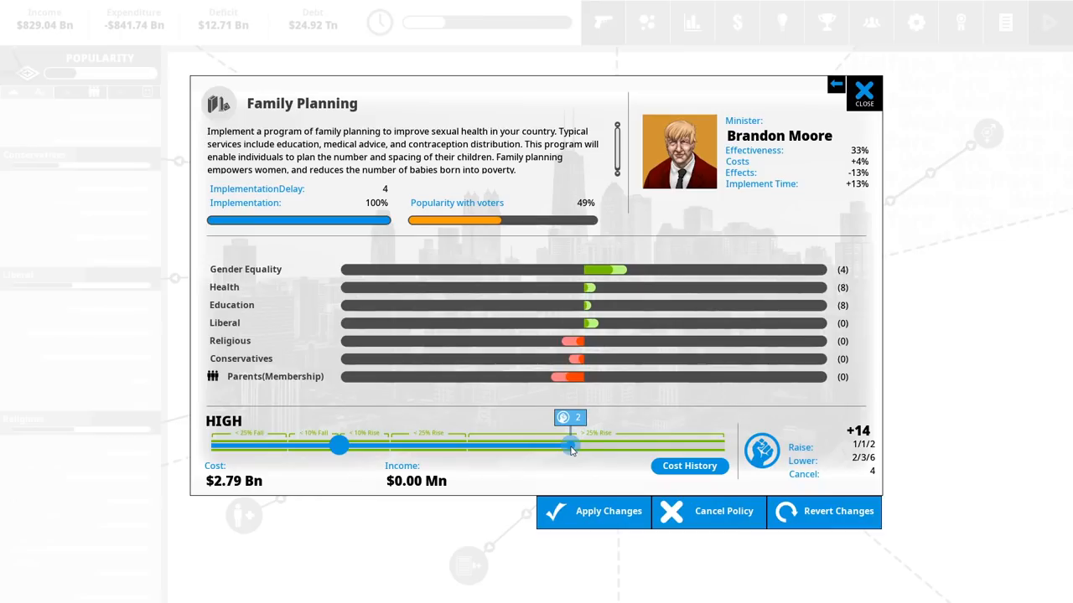
- Set Family Planning funding to maximum, about $3.84 Bn, and apply the change
left_click_drag(569, 445, 594, 446)
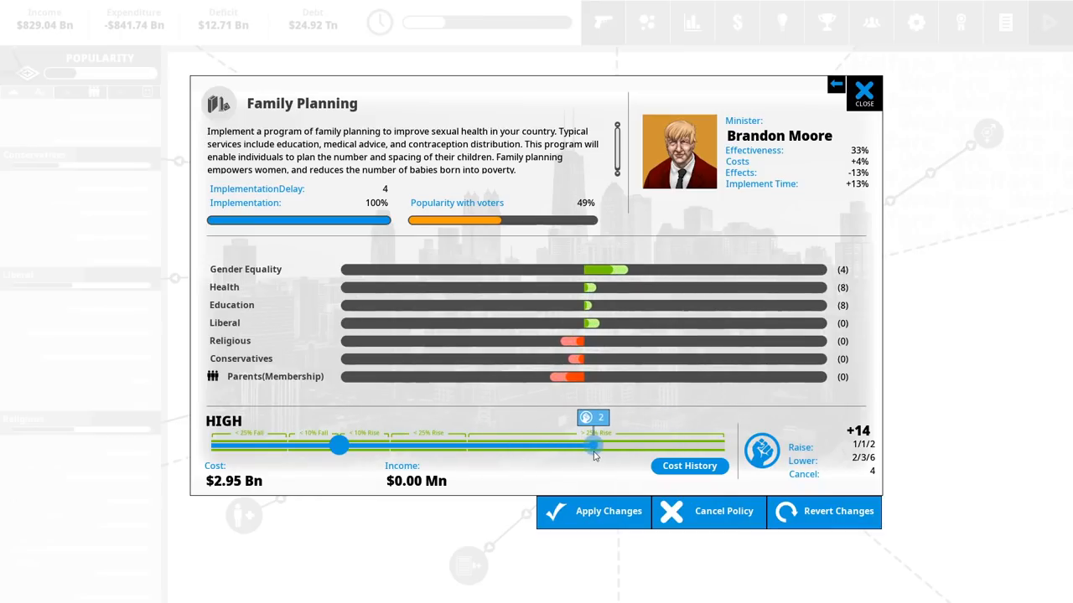
left_click_drag(593, 446, 620, 446)
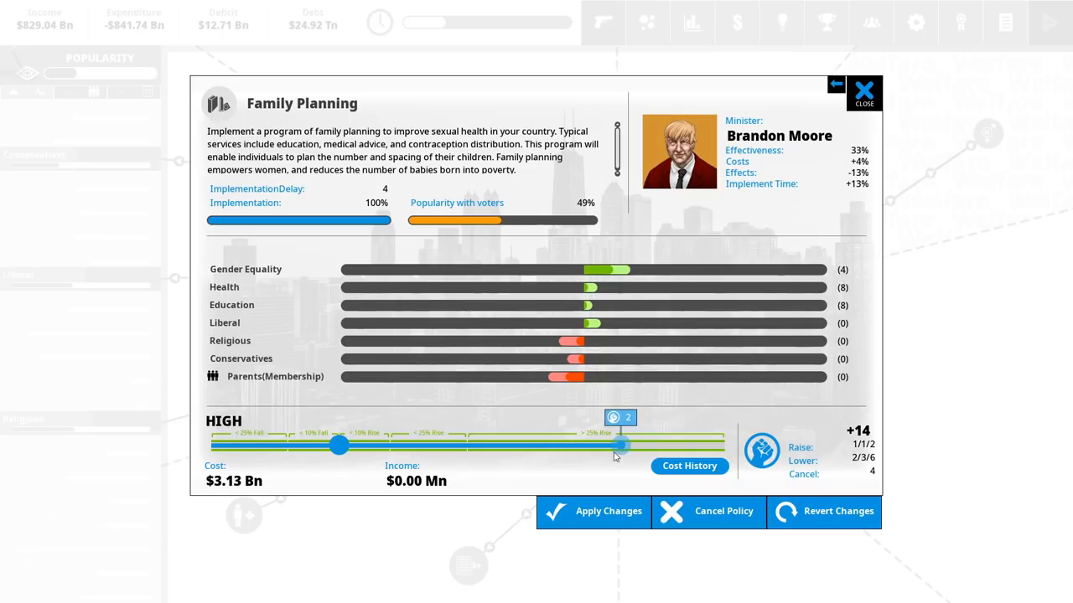
left_click_drag(620, 445, 610, 445)
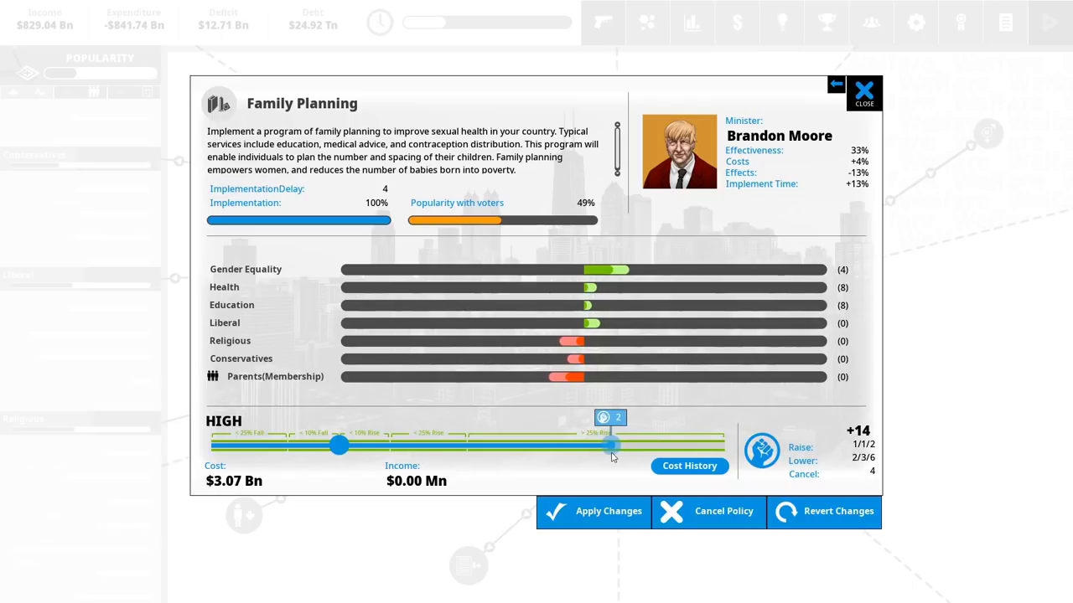
left_click_drag(610, 445, 544, 446)
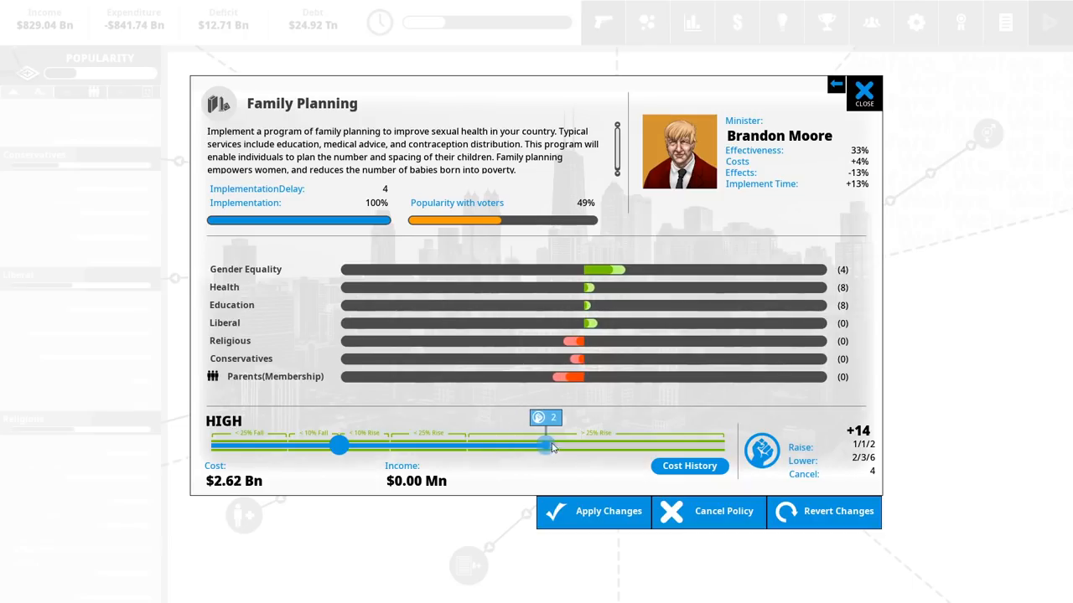
left_click_drag(544, 445, 725, 445)
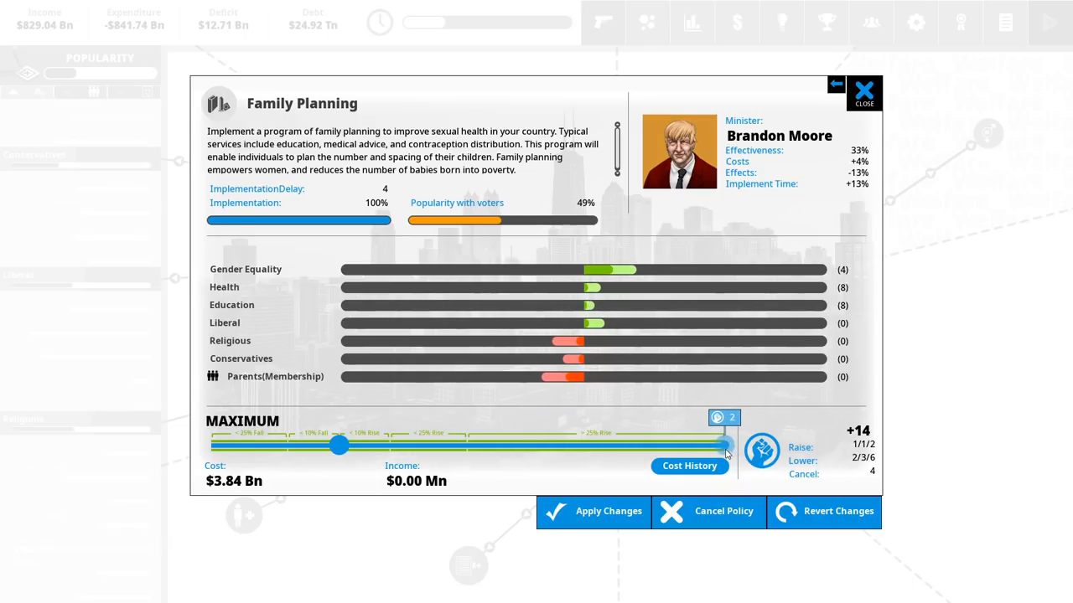
mouse_move(847, 299)
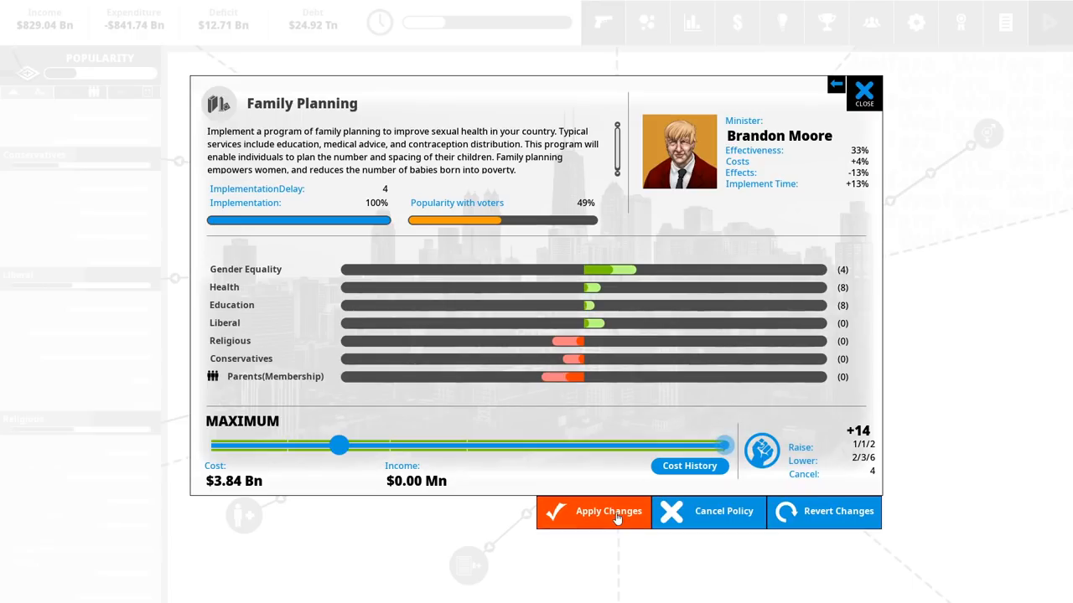
left_click(593, 511)
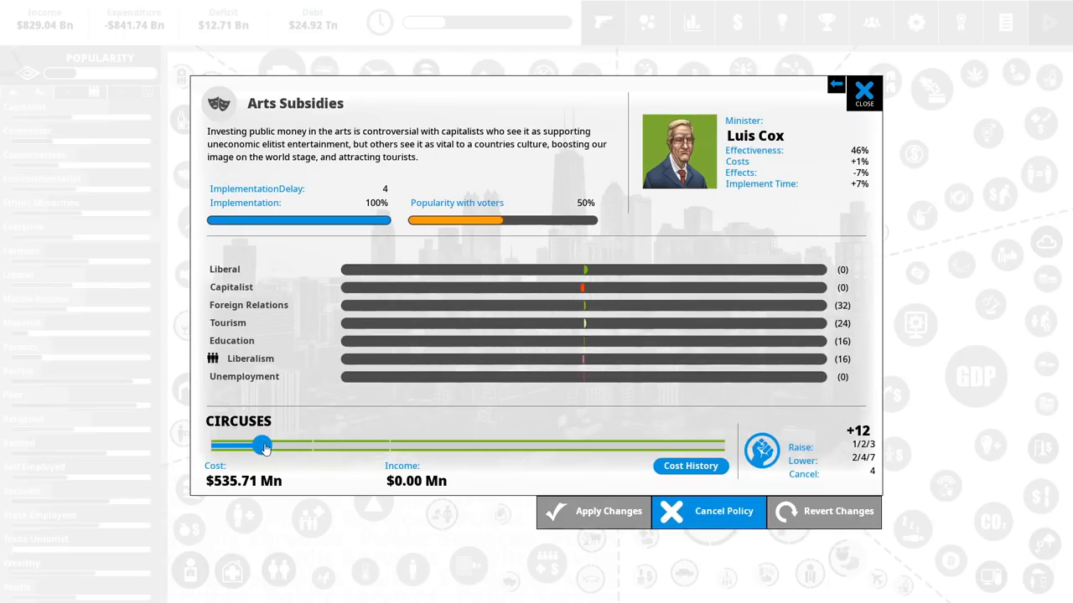
- Raise Arts Subsidies from Circuses through Theaters up to Art Gallery and apply it
left_click_drag(262, 446, 402, 446)
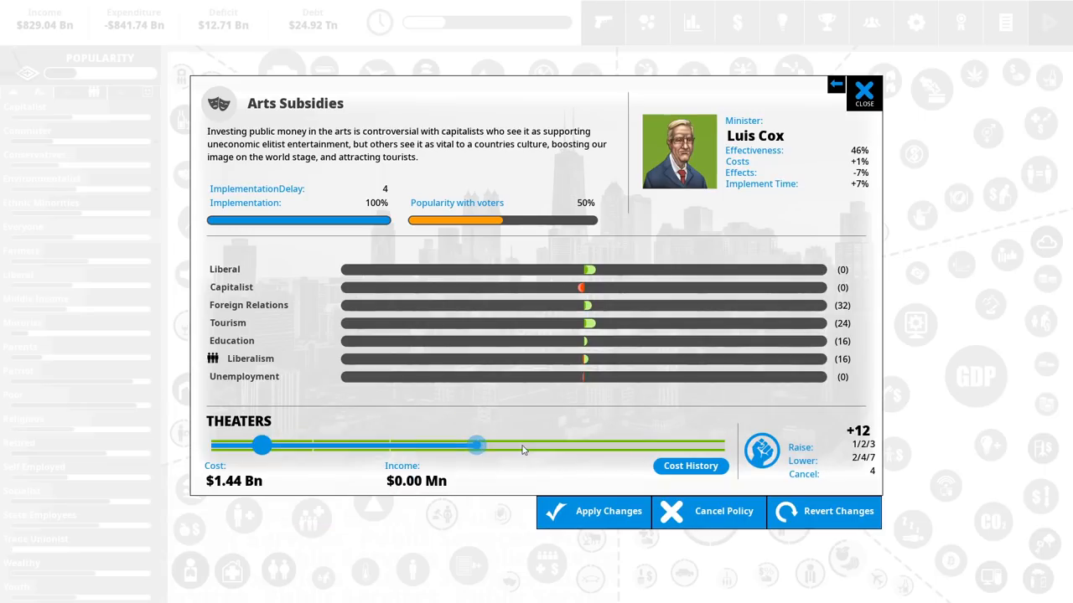
left_click_drag(476, 445, 264, 445)
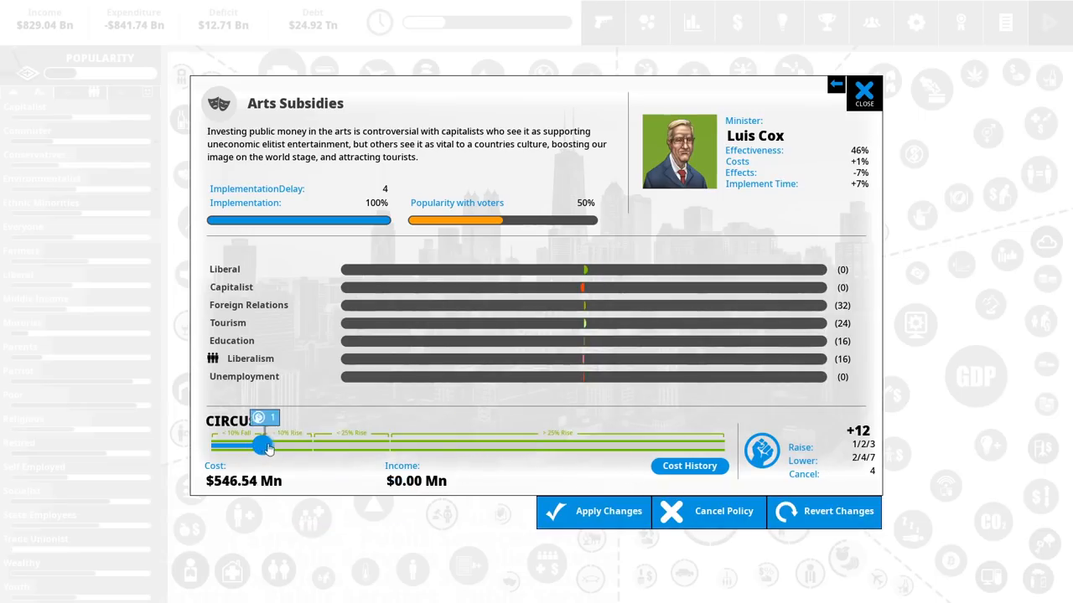
left_click_drag(264, 445, 721, 445)
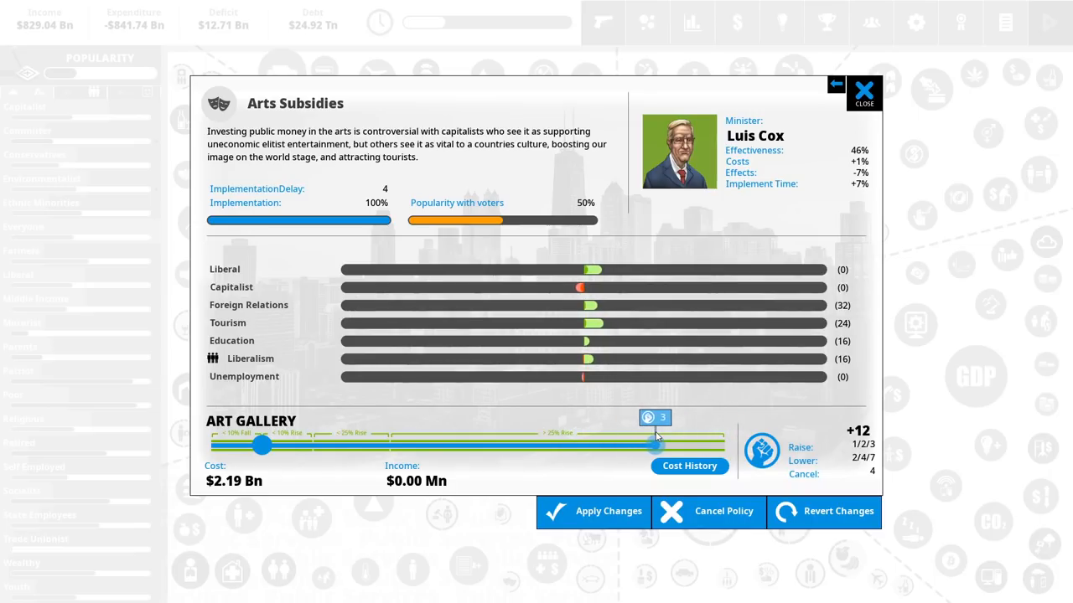
left_click(674, 417)
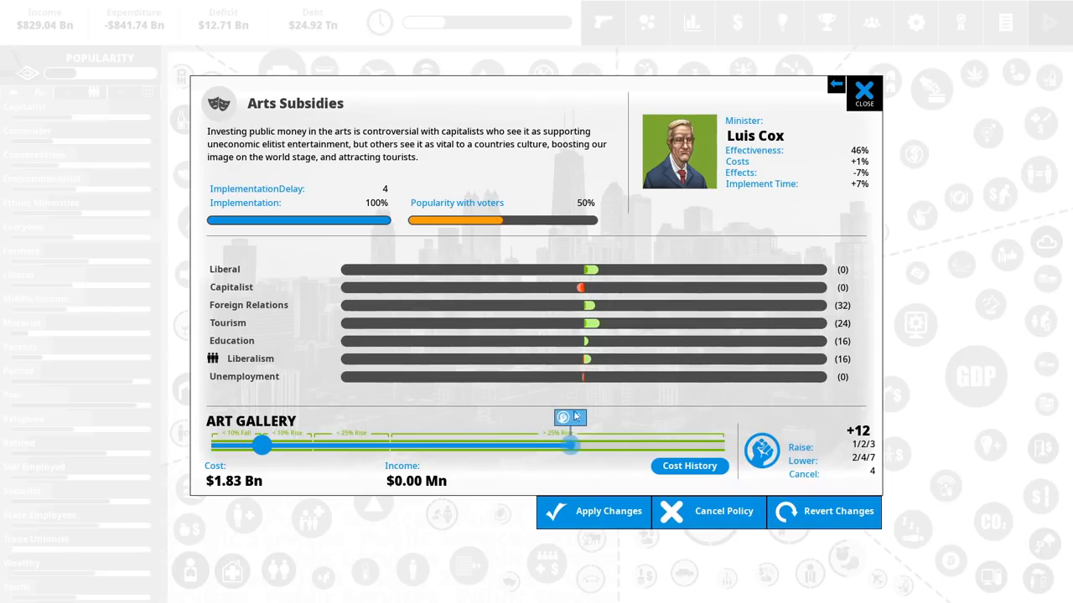
left_click_drag(570, 445, 607, 446)
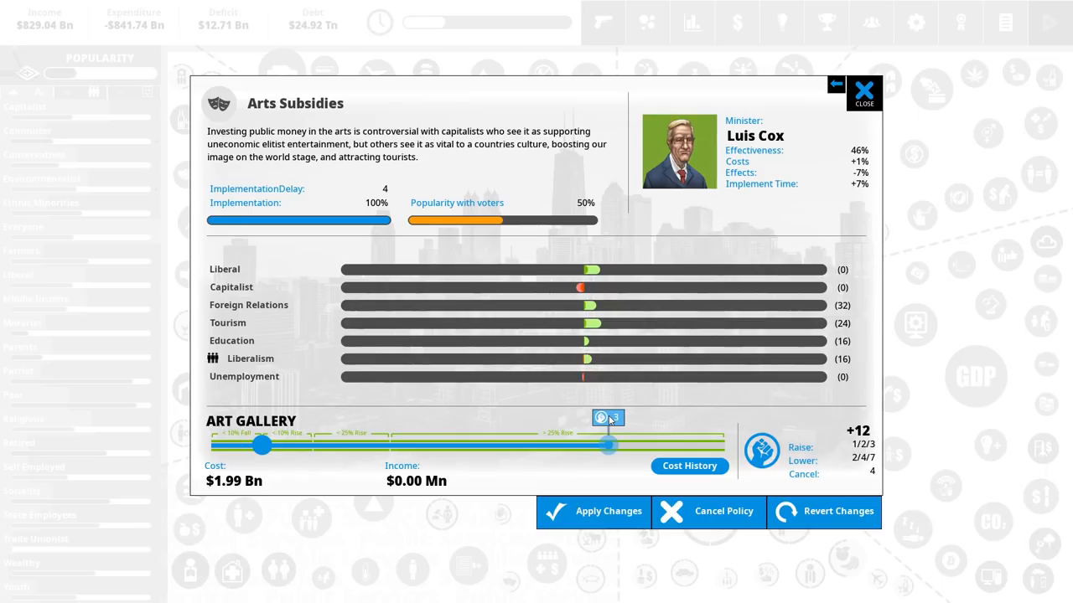
left_click(607, 417)
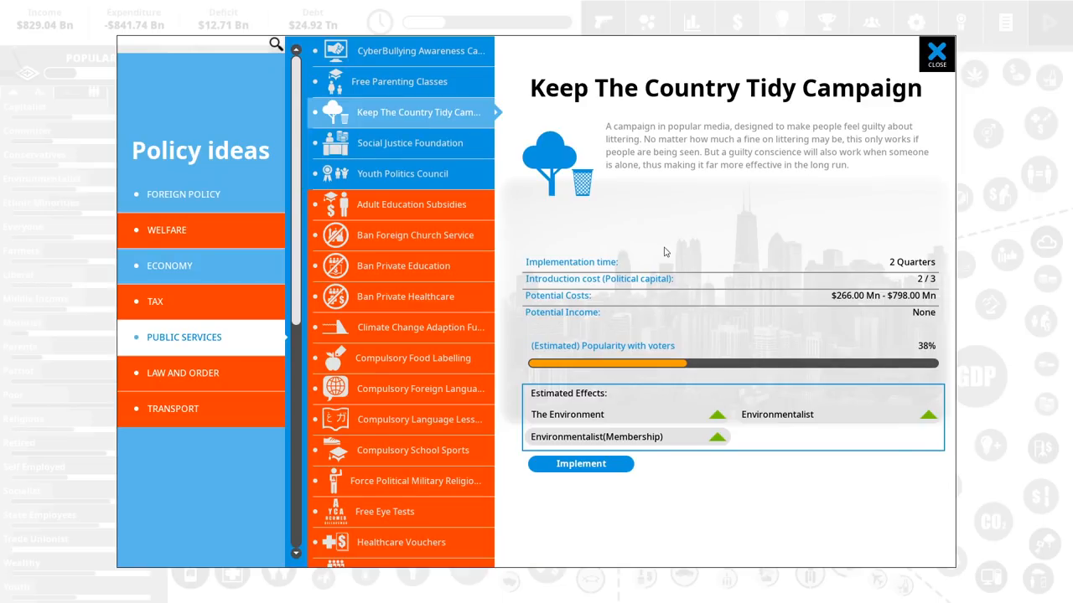
mouse_move(617, 243)
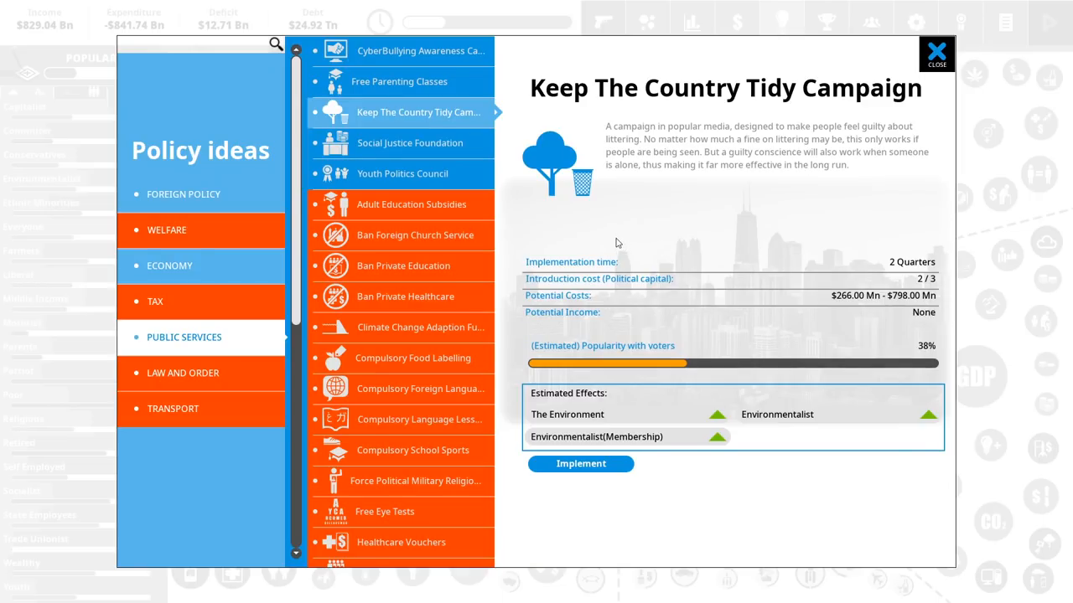
mouse_move(580, 469)
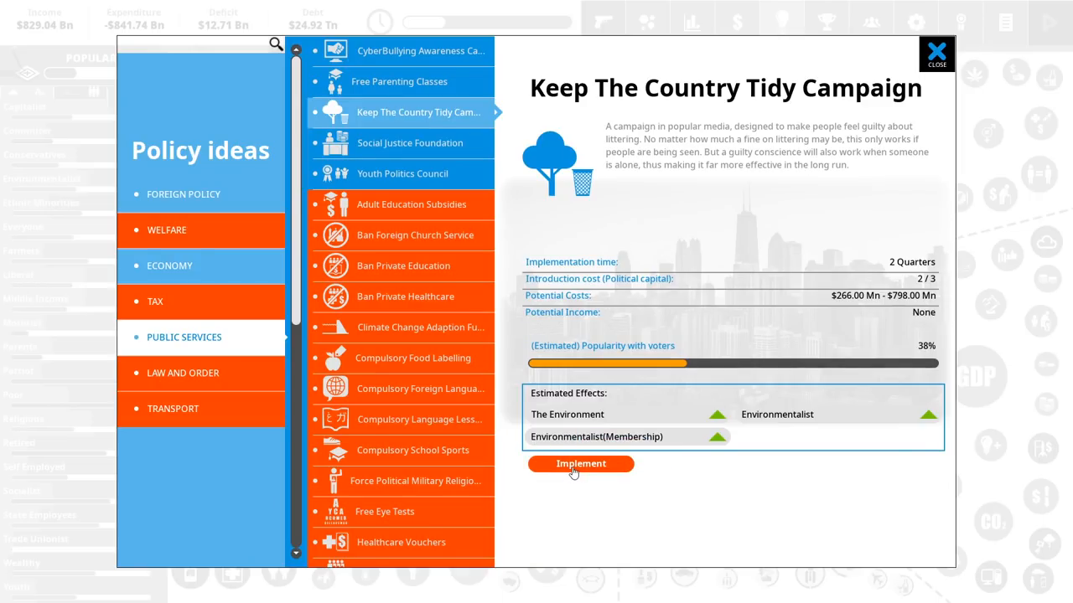
- Implement the Keep The Country Tidy Campaign at maximum funding, about $798 Mn
left_click(580, 463)
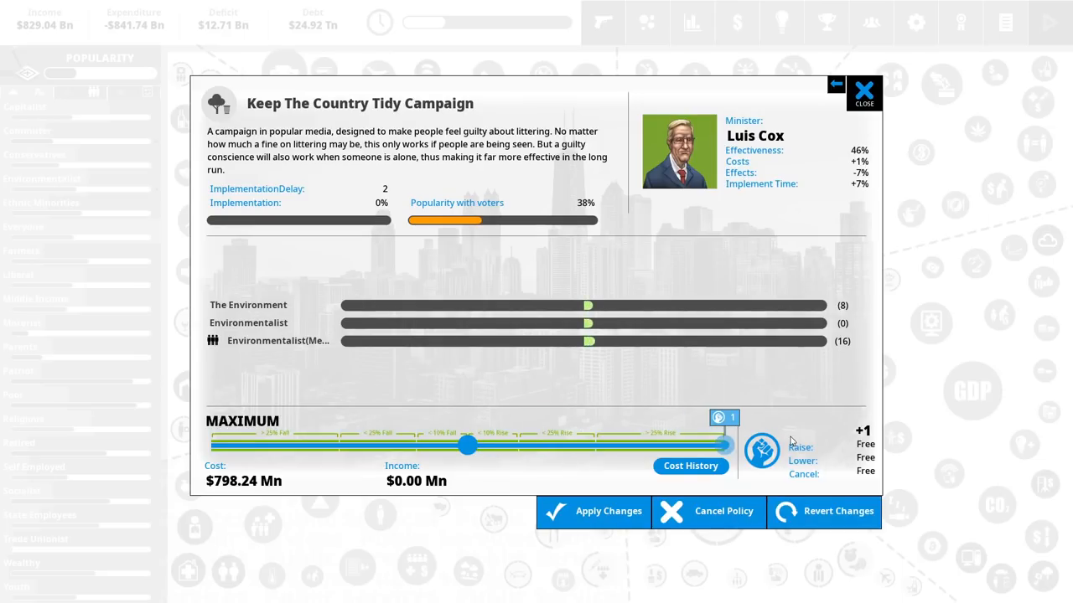
mouse_move(634, 382)
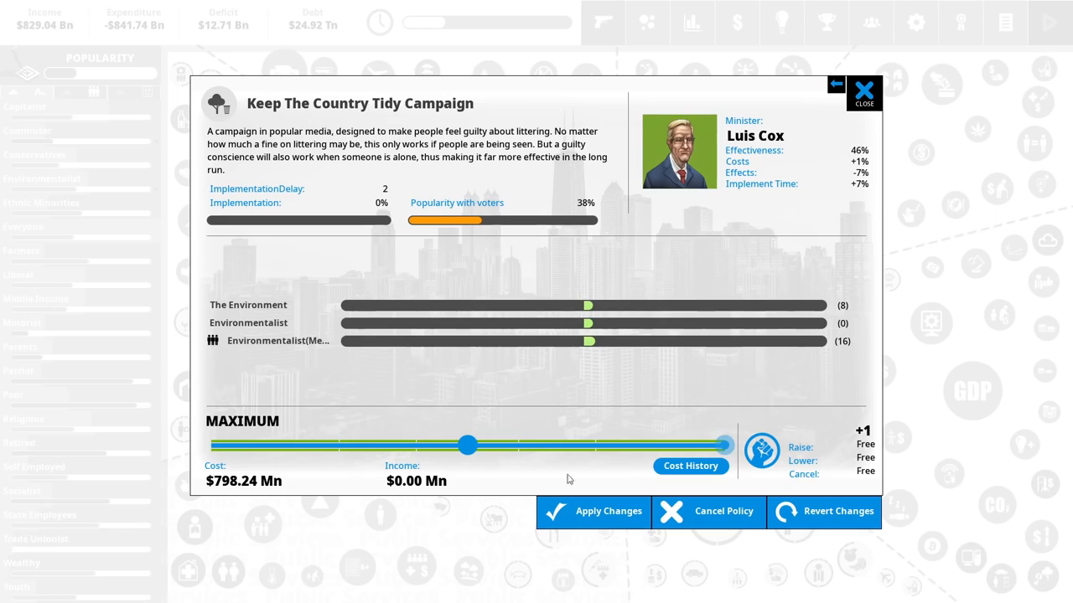
left_click(863, 89)
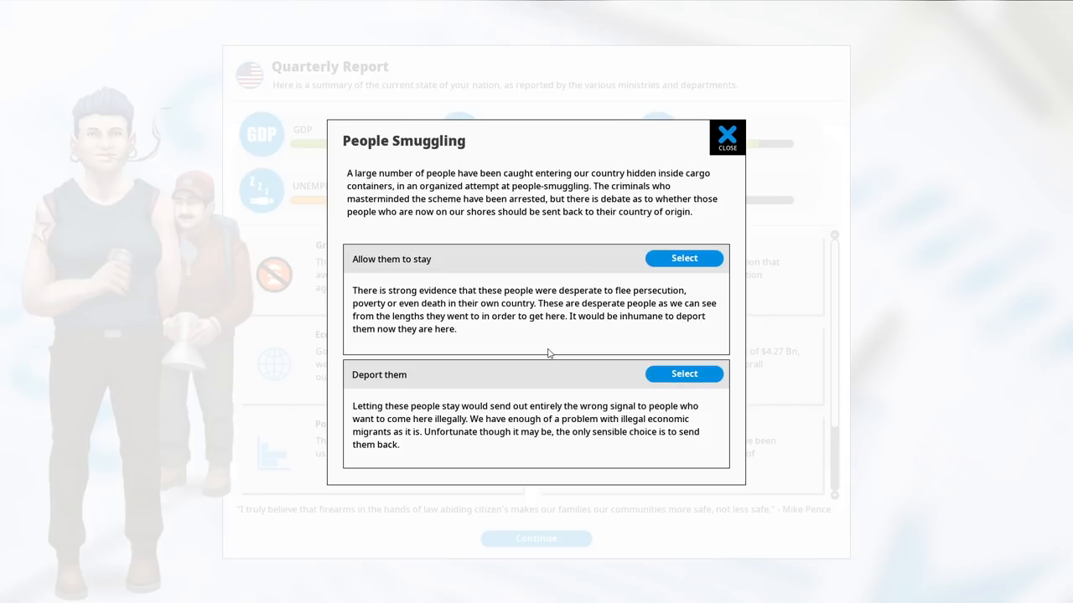
mouse_move(632, 276)
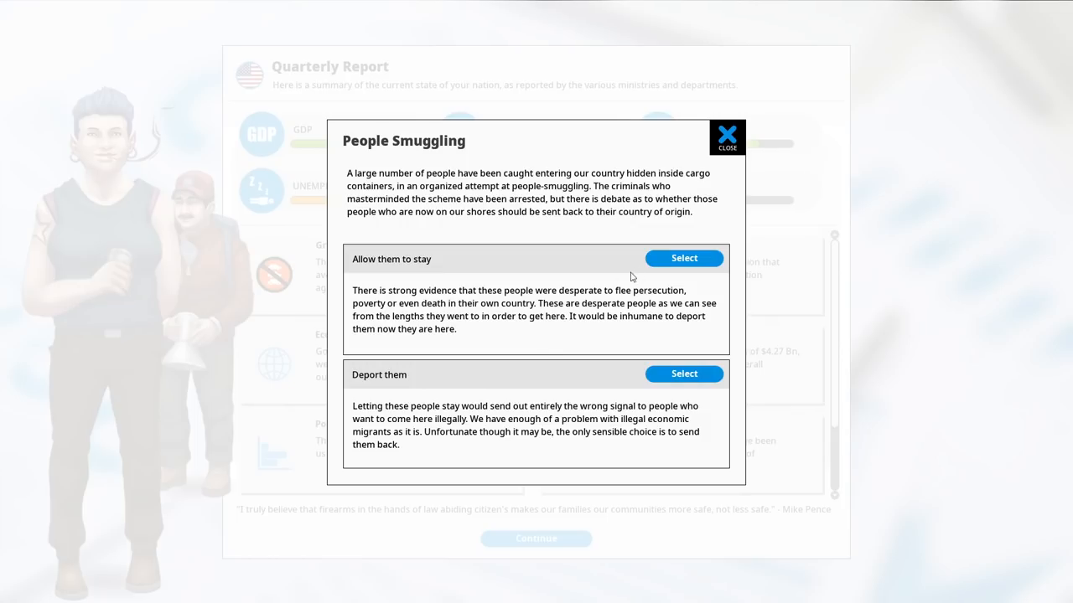
- Choose 'Allow them to stay' in the People Smuggling dilemma and dismiss it
left_click(683, 258)
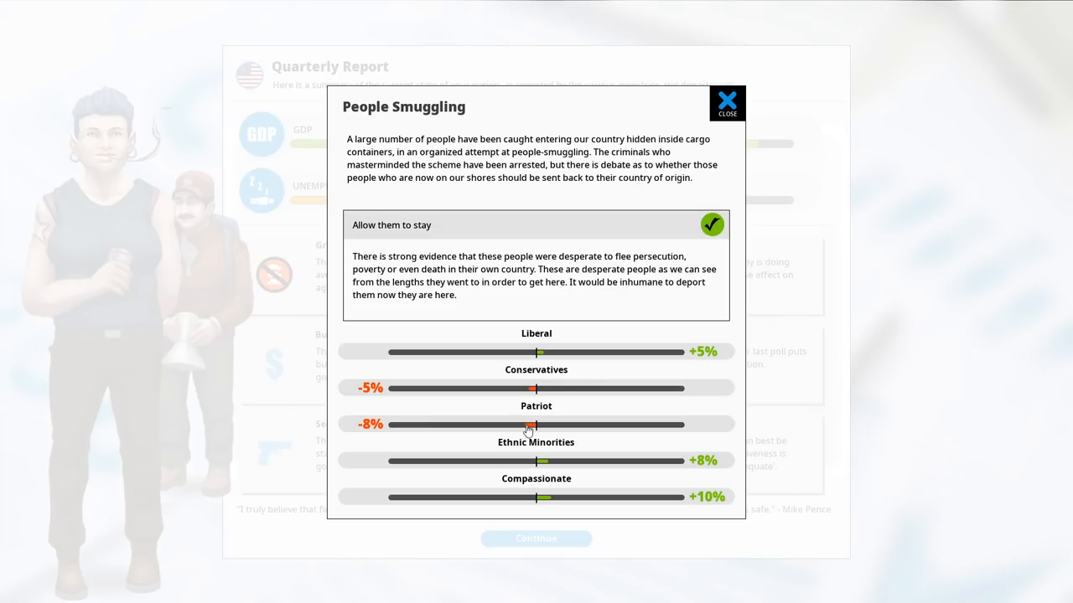
mouse_move(618, 220)
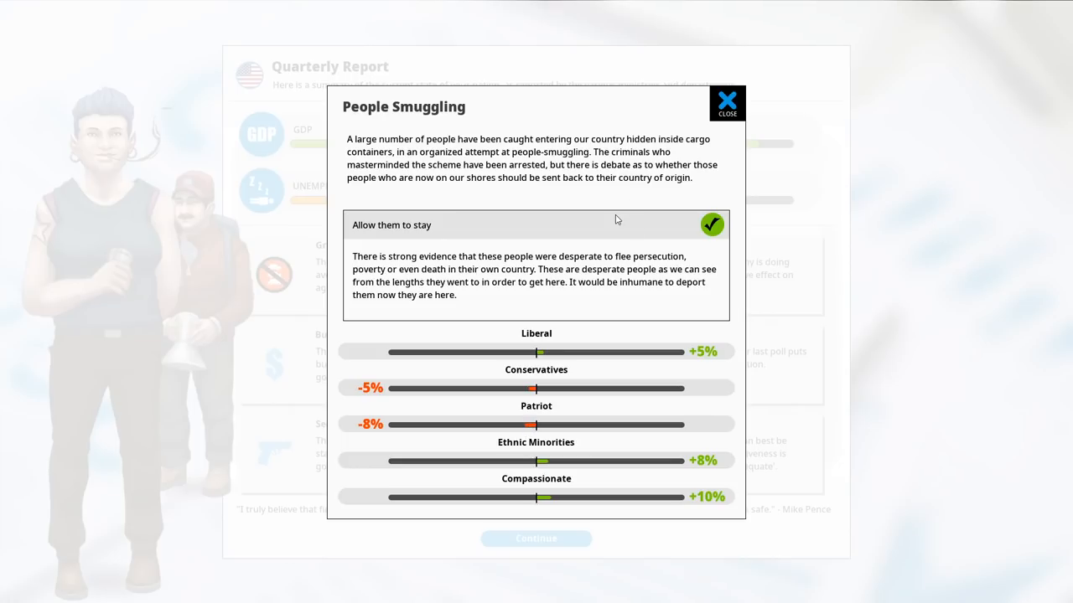
left_click(726, 104)
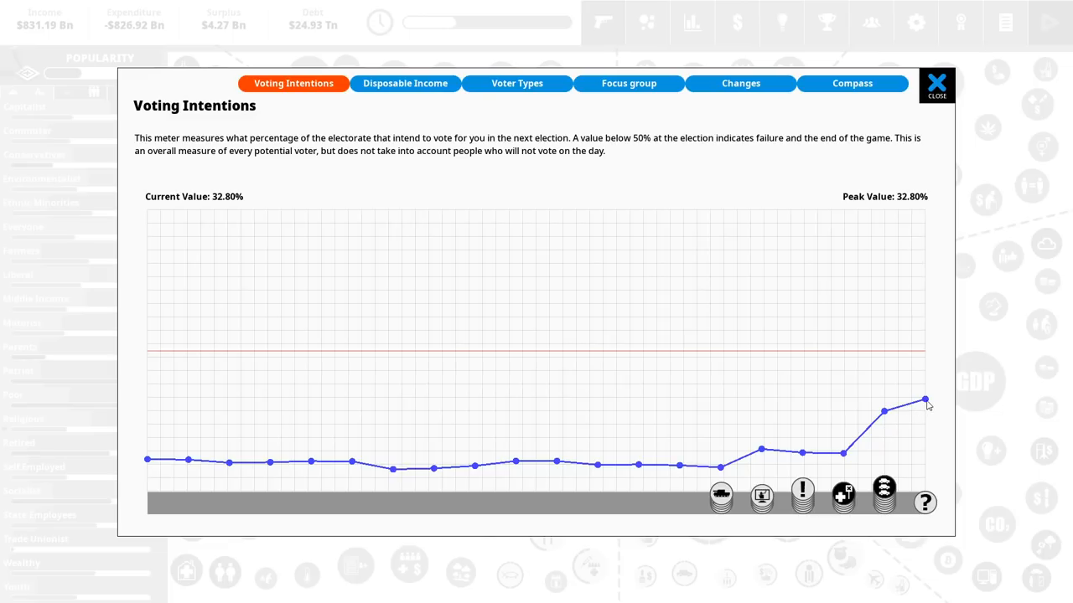
mouse_move(891, 423)
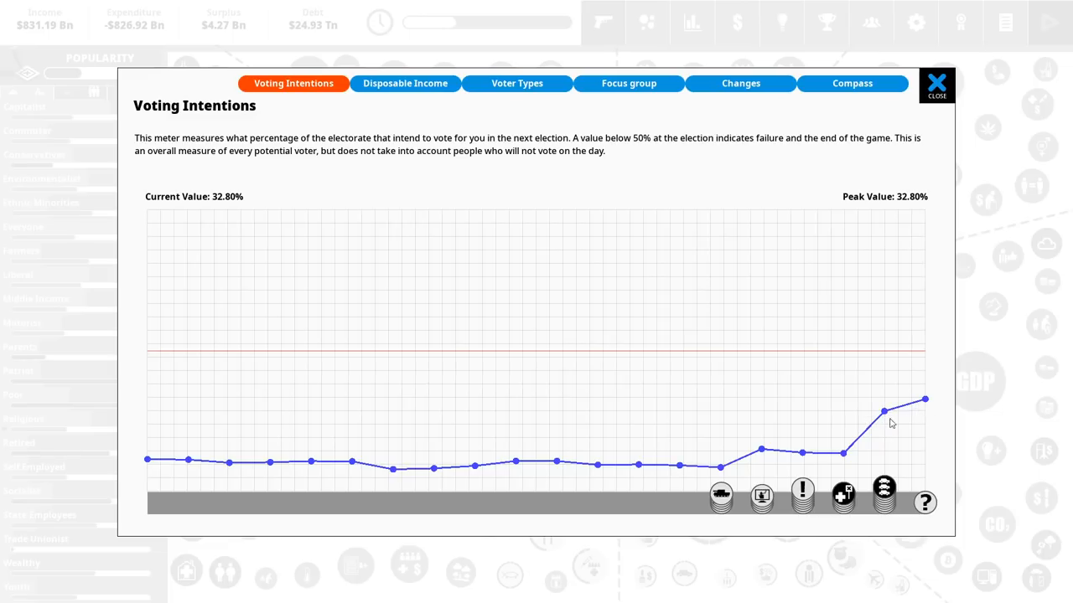
mouse_move(943, 408)
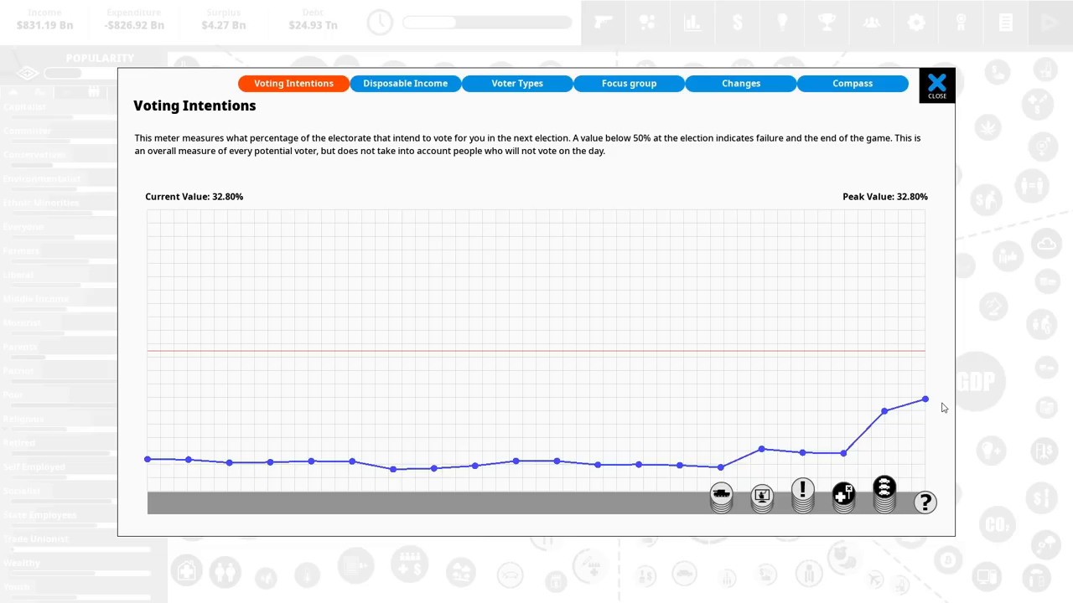
- Close the Voting Intentions chart and highlight the Environmentalist group's policy links
left_click(936, 84)
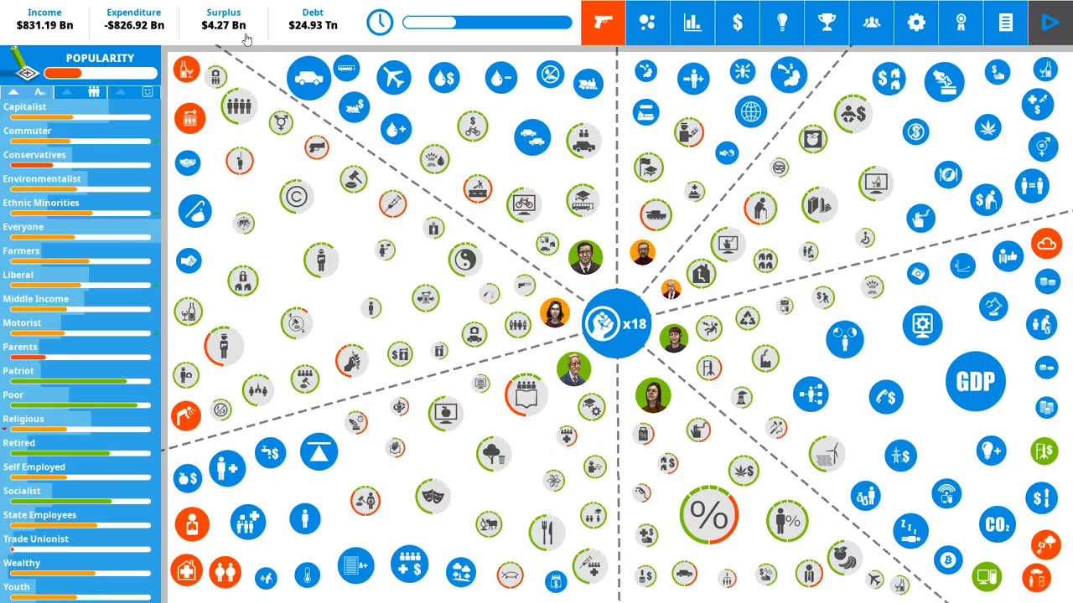
mouse_move(223, 24)
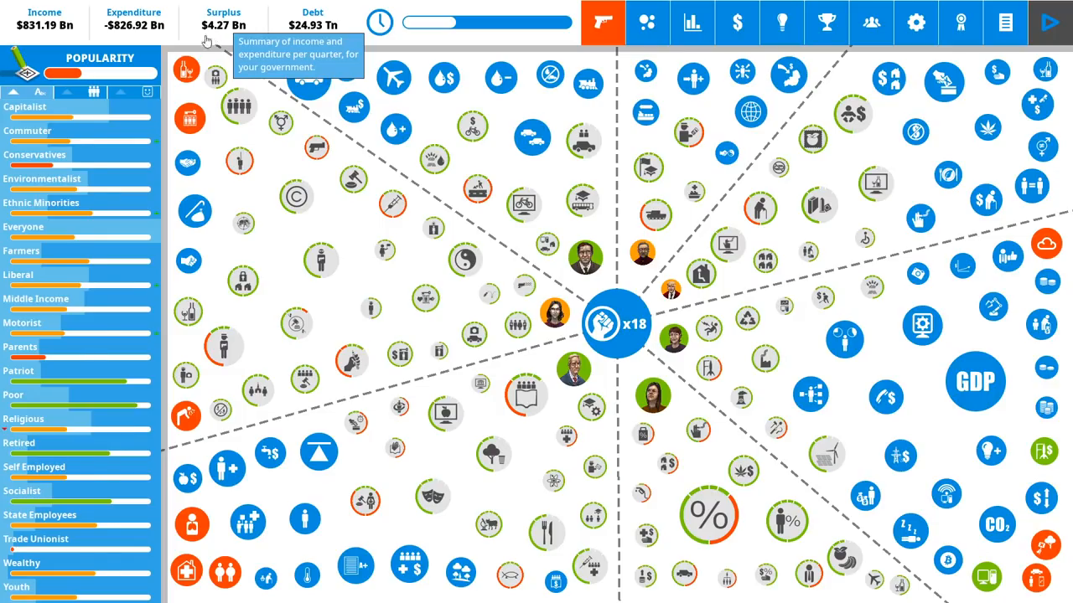
left_click(94, 92)
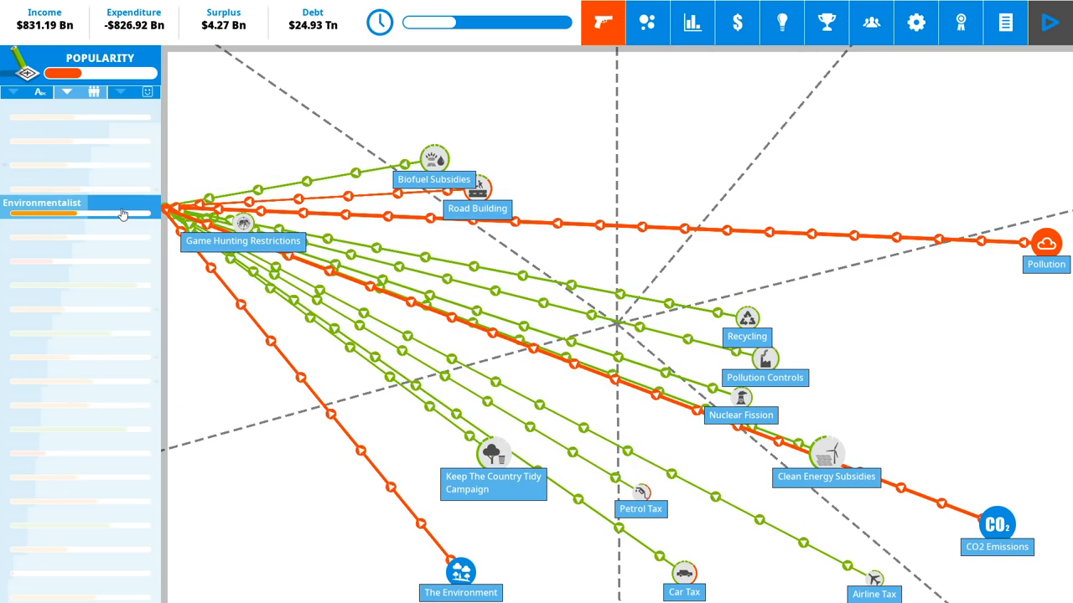
- Propose Income Tax at 36% after trying rates up to 45%, then view the income breakdown
left_click(80, 226)
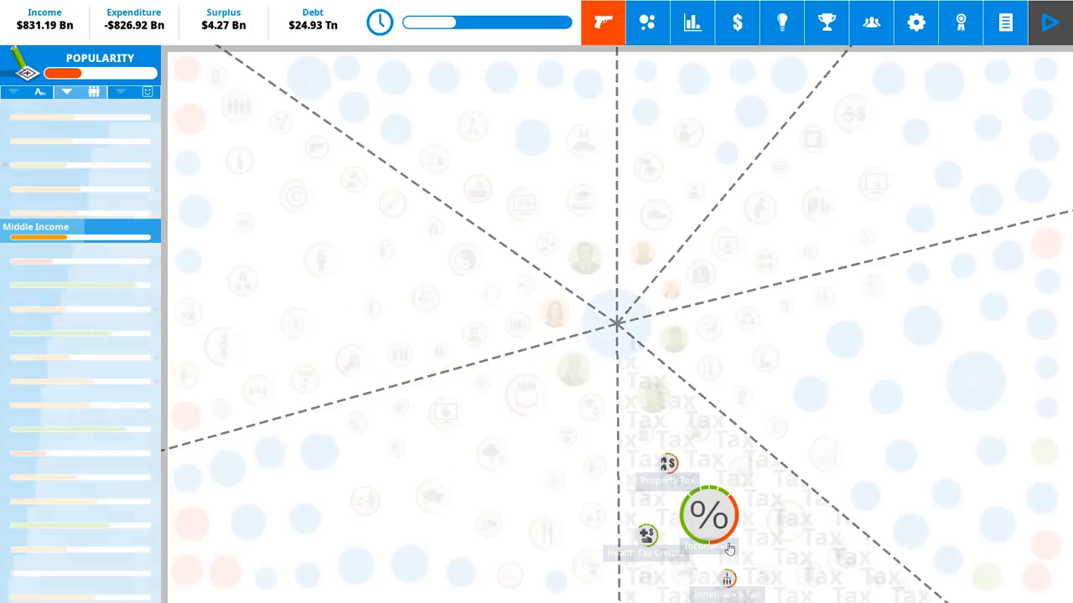
left_click(708, 513)
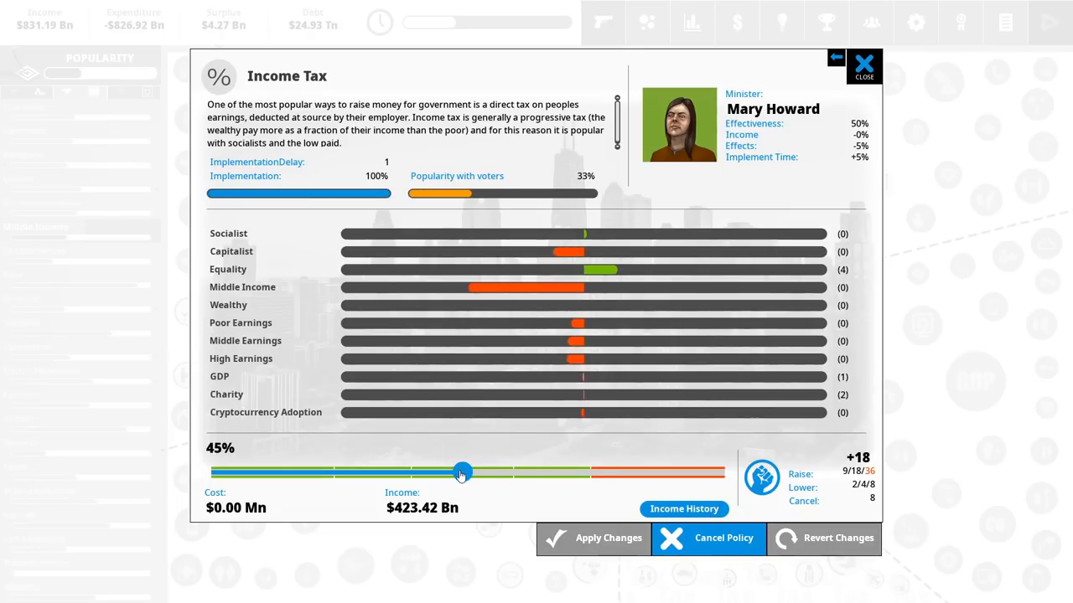
left_click_drag(461, 473, 427, 473)
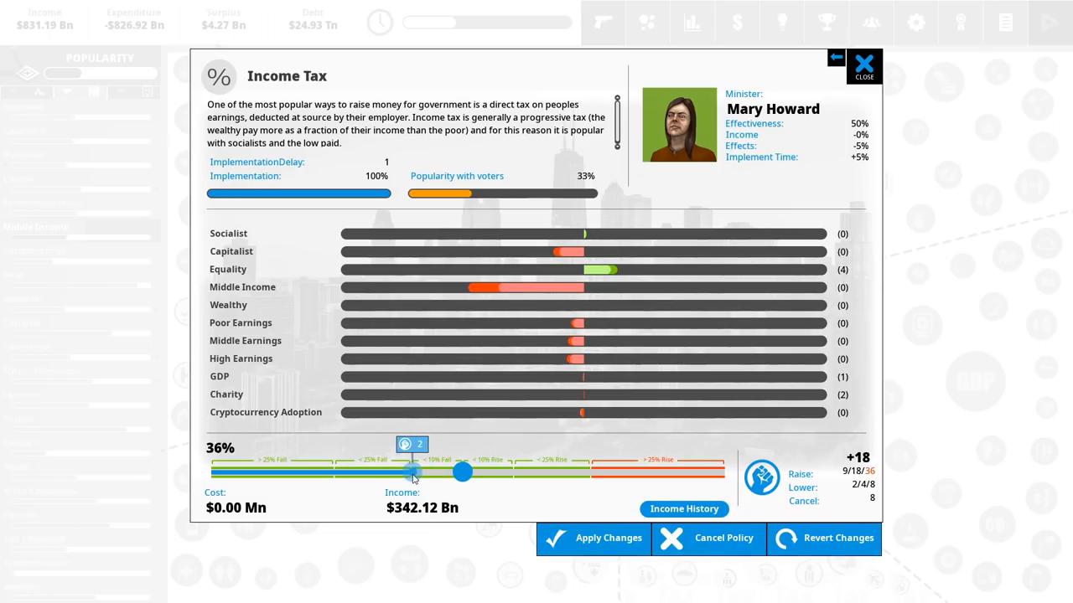
left_click_drag(409, 472, 431, 471)
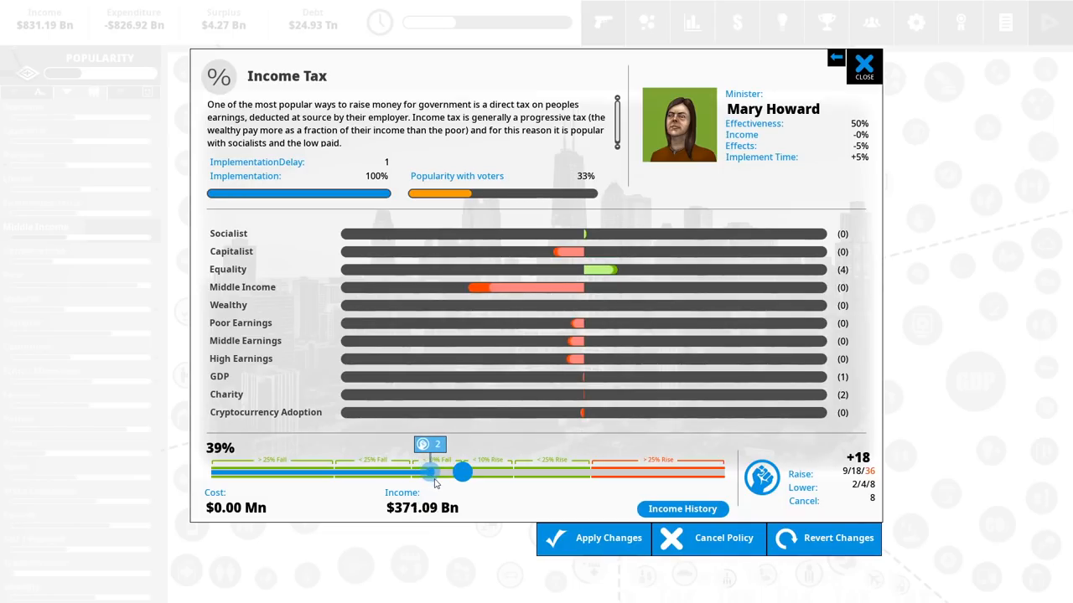
left_click_drag(434, 472, 427, 472)
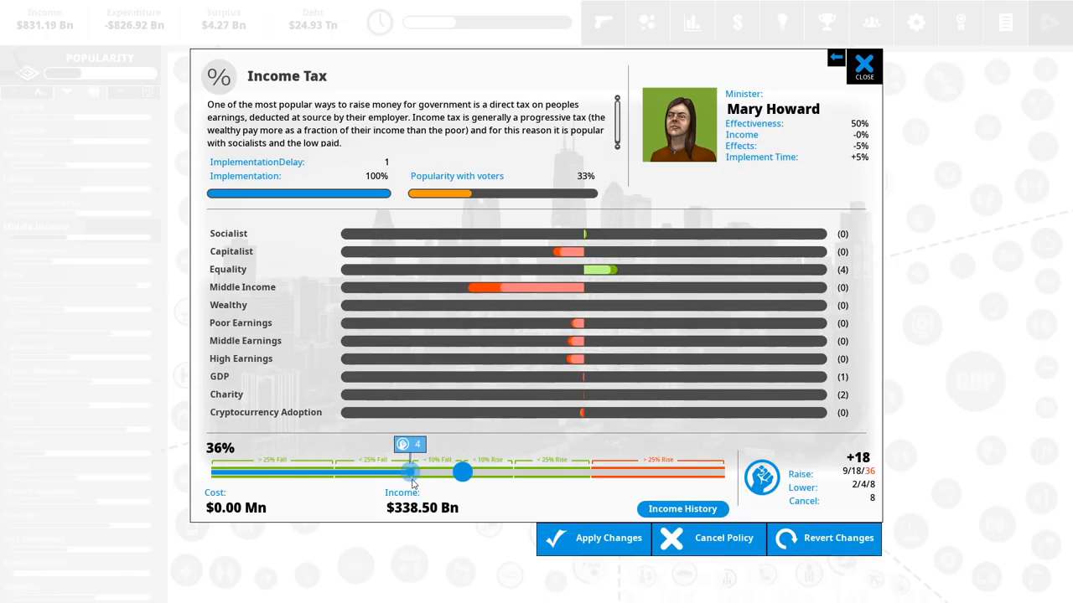
left_click_drag(408, 473, 463, 473)
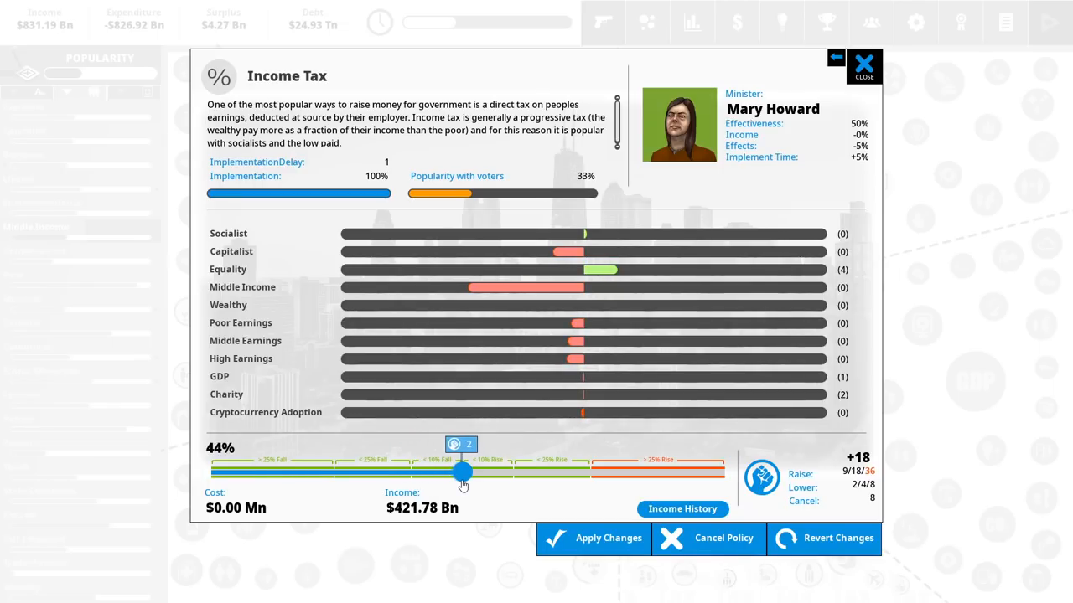
left_click_drag(462, 471, 415, 471)
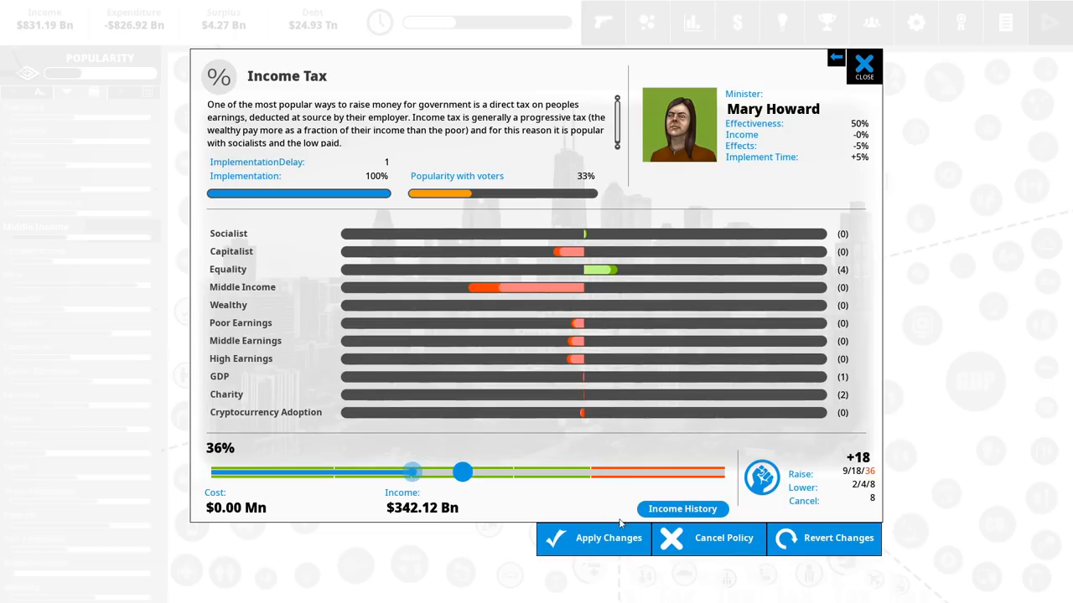
left_click(864, 65)
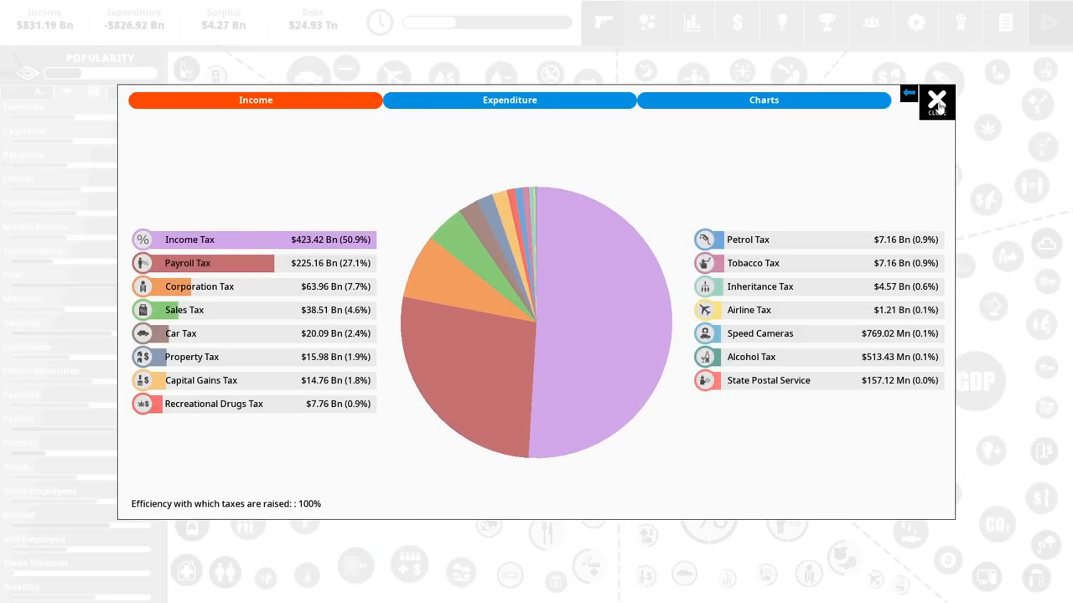
- Close the budget Income screen and bring up the Military Spending details
left_click(936, 101)
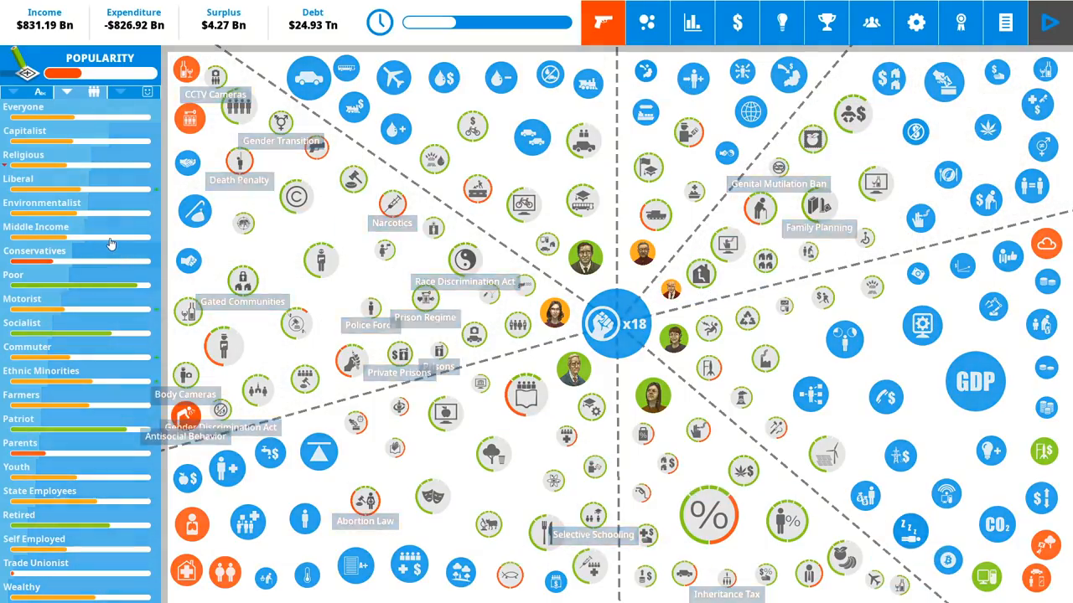
left_click(109, 241)
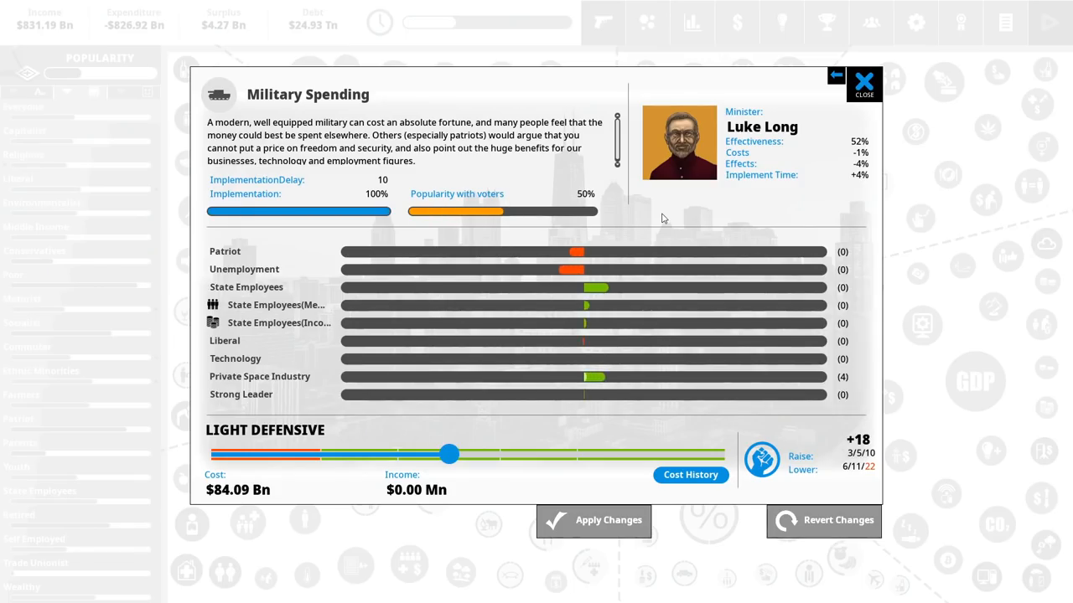
mouse_move(444, 415)
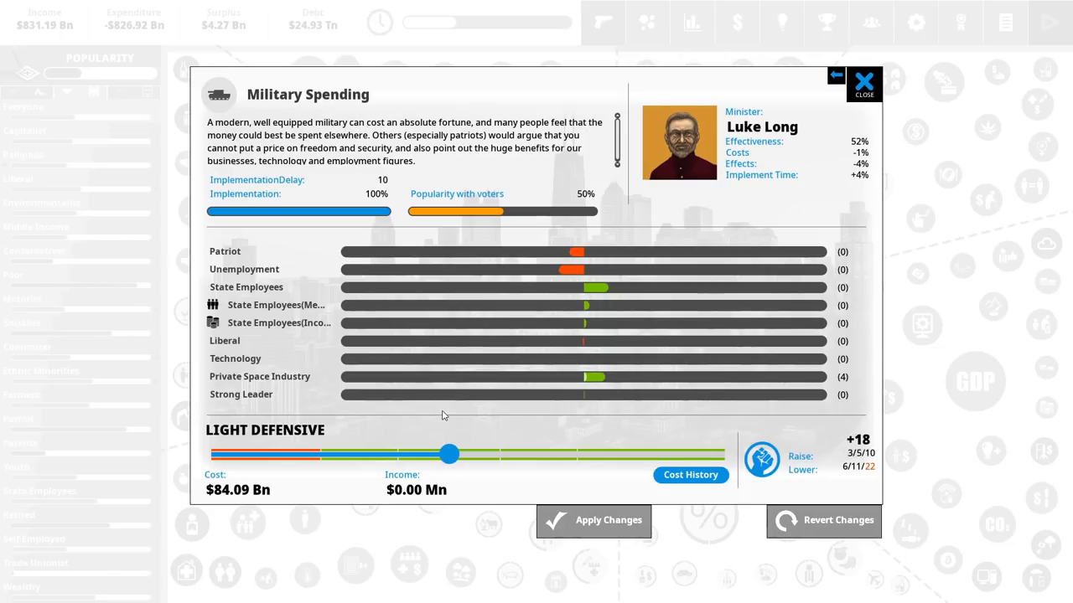
- Cut Military Spending down to the Reservists level
left_click_drag(448, 454, 318, 454)
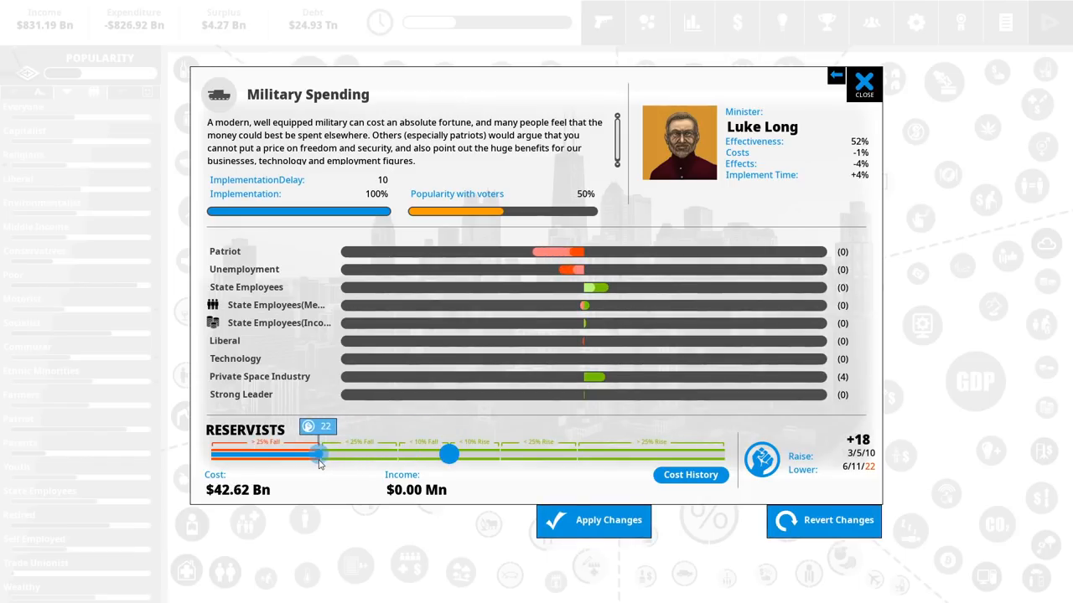
left_click_drag(448, 454, 323, 454)
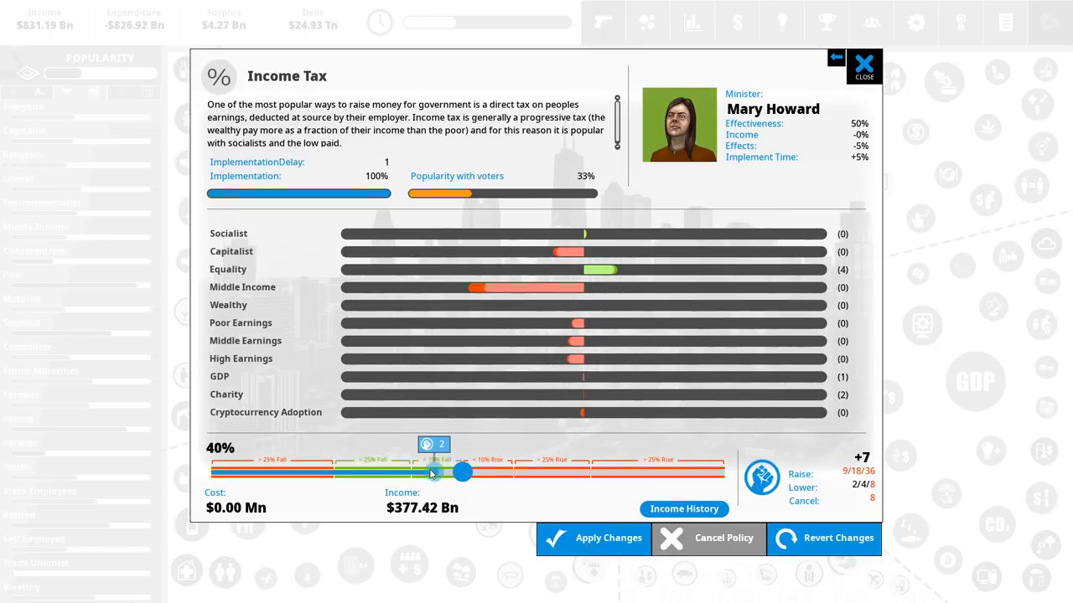
- Propose Income Tax at about 37% after trying 44%, 23% and 36%
left_click_drag(431, 472, 459, 473)
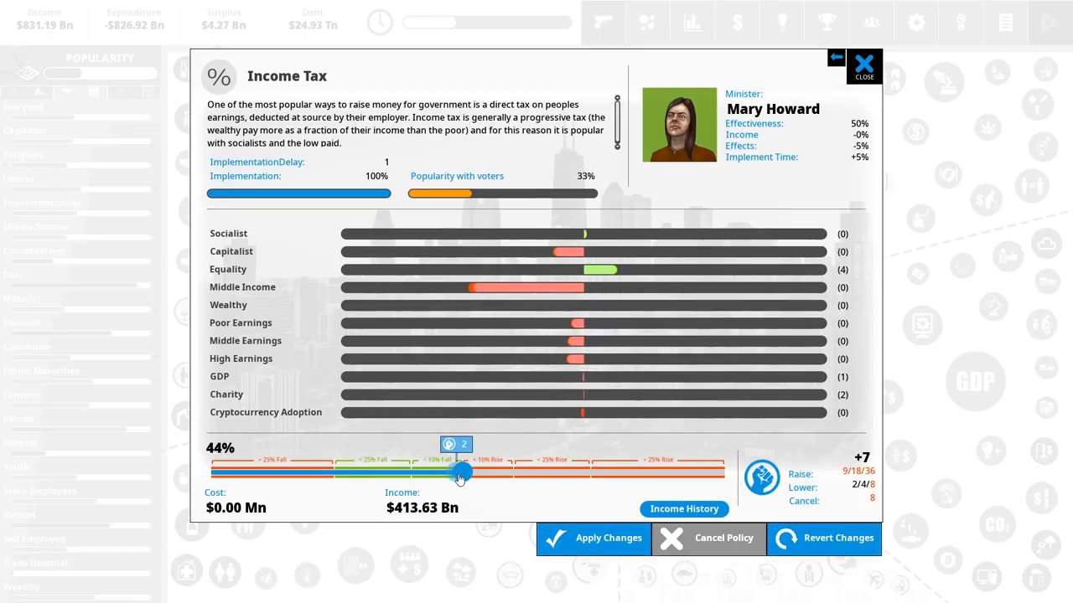
left_click_drag(461, 472, 419, 472)
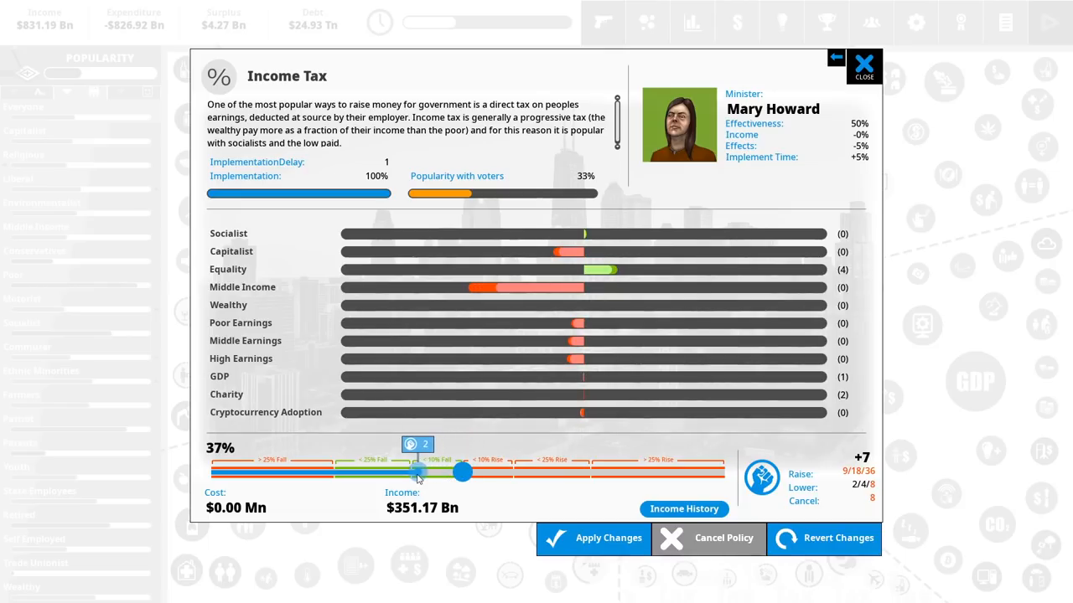
left_click_drag(419, 472, 335, 471)
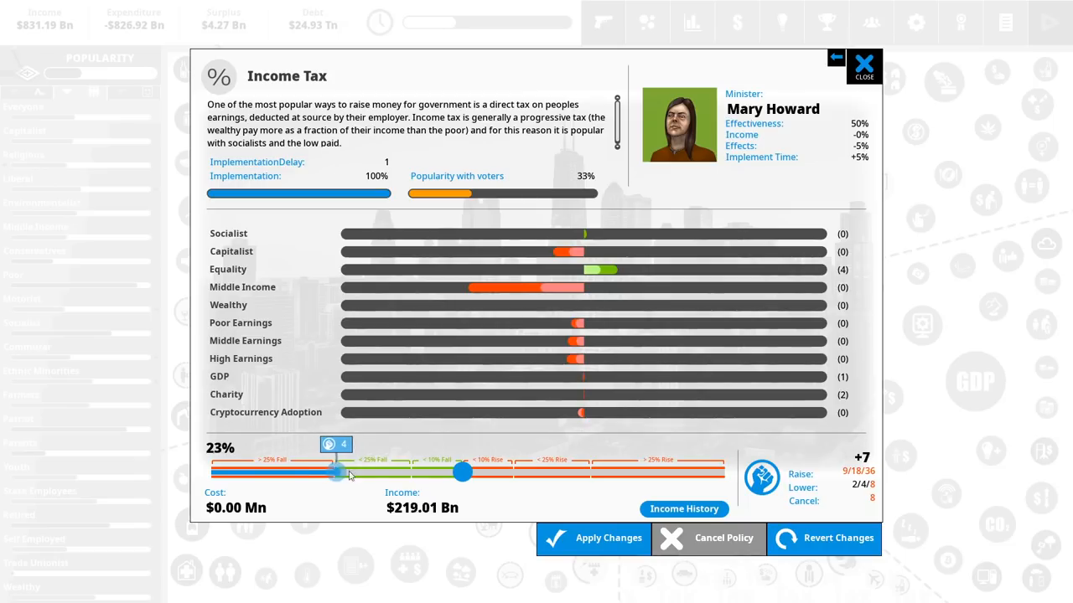
left_click_drag(336, 473, 415, 473)
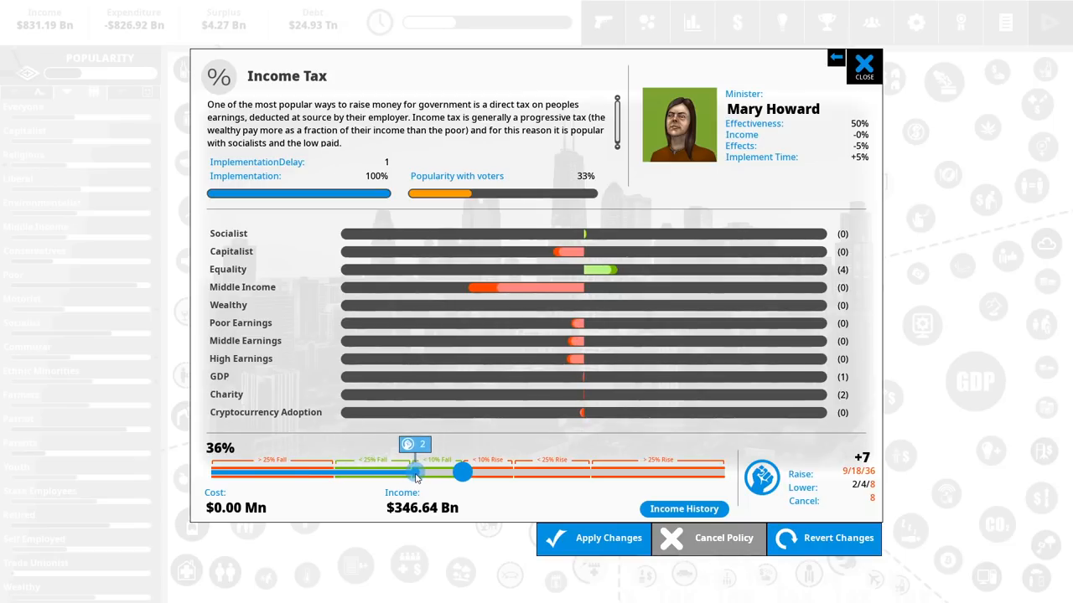
left_click_drag(411, 472, 419, 472)
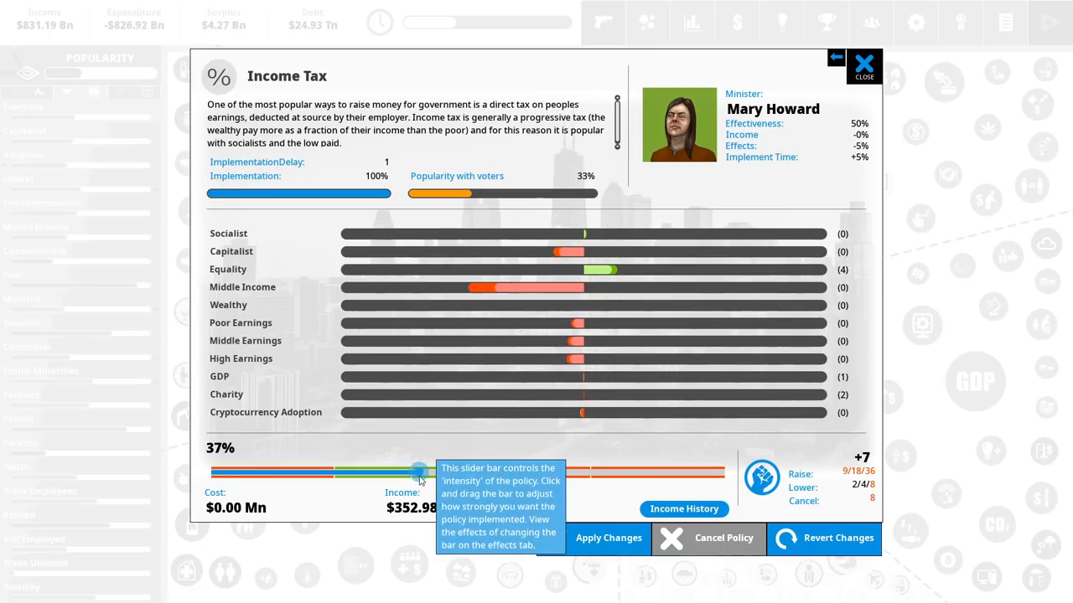
left_click(607, 538)
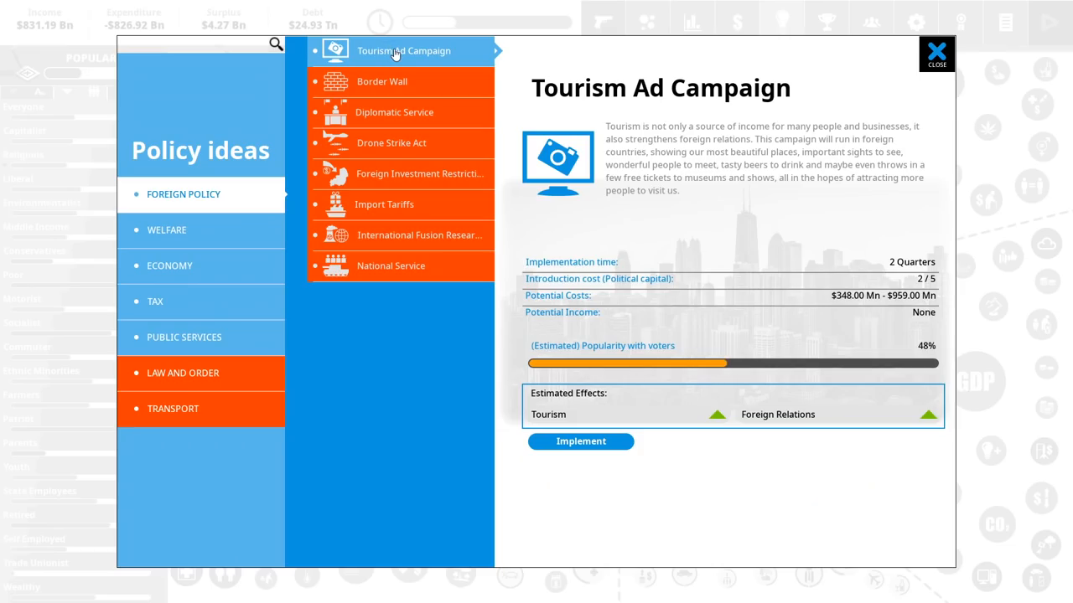
mouse_move(581, 441)
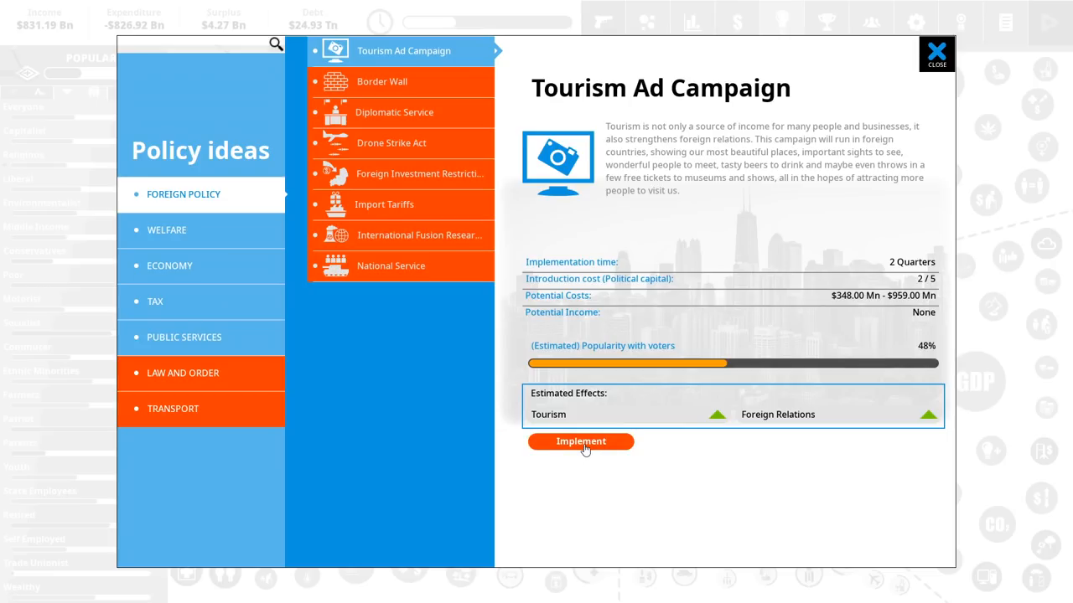
- Implement the Tourism Ad Campaign foreign policy
left_click(936, 53)
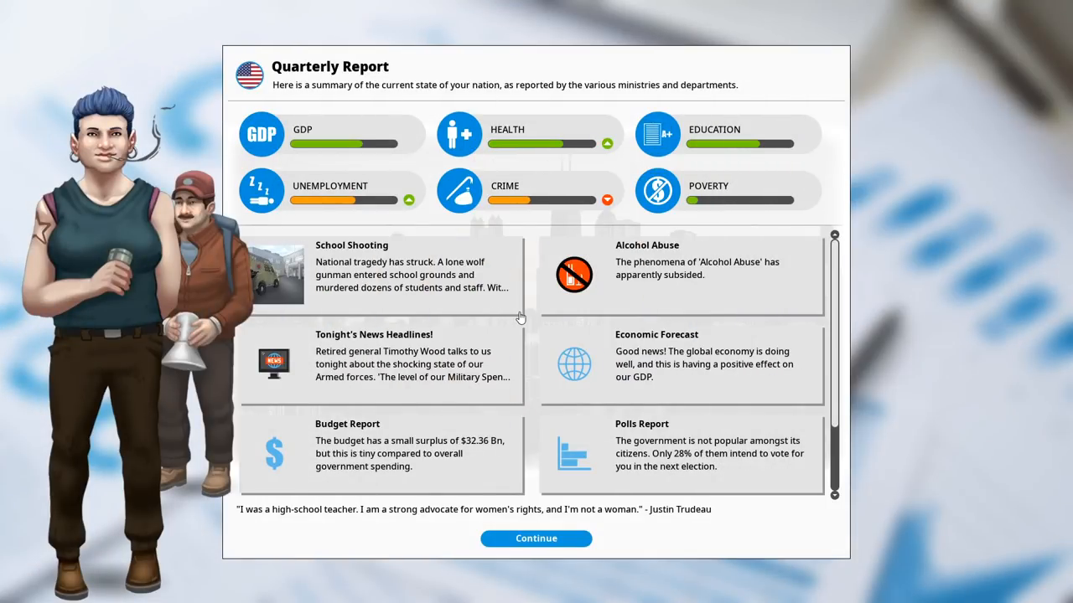
mouse_move(677, 294)
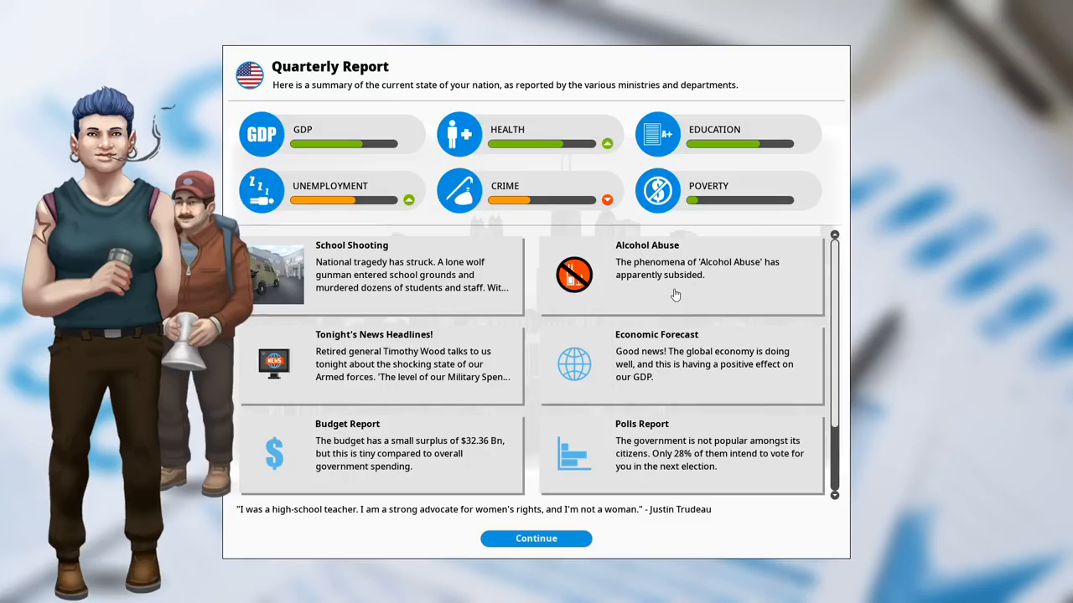
mouse_move(431, 302)
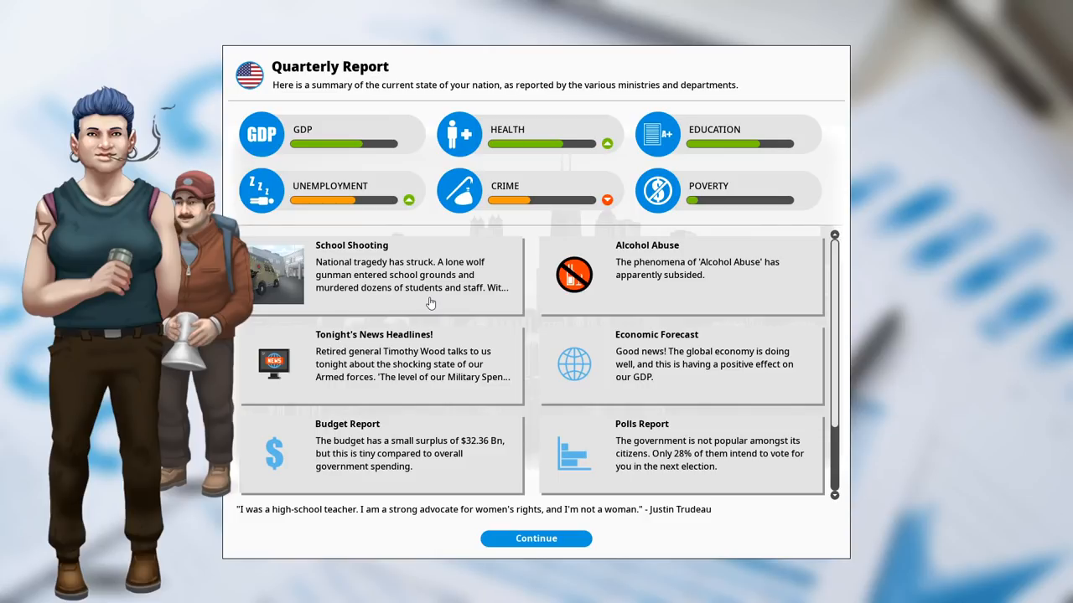
- Continue past the Quarterly Report into the new quarter
left_click(536, 538)
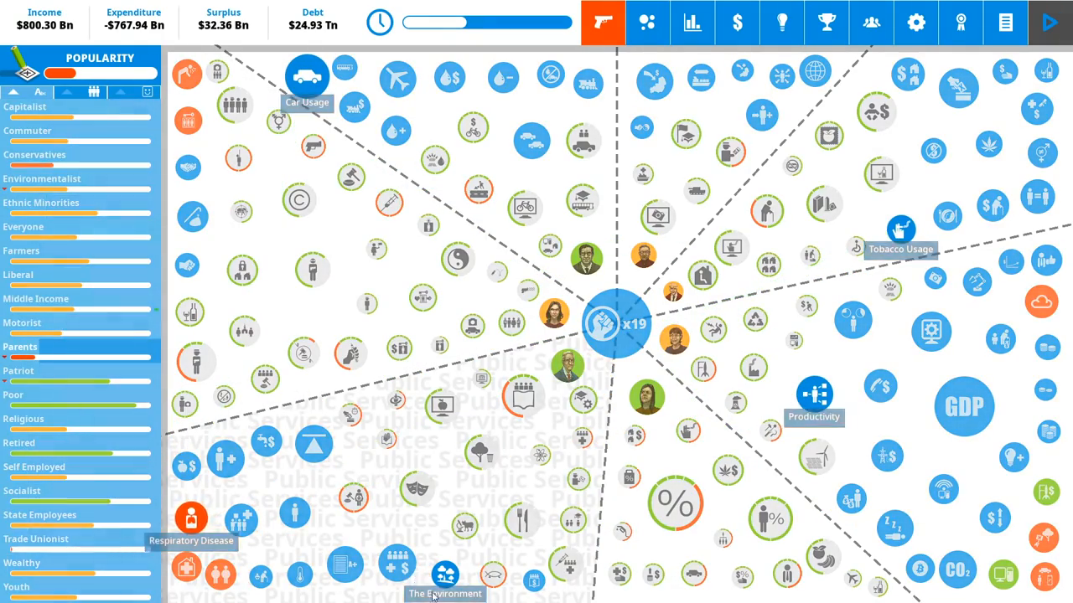
left_click(444, 574)
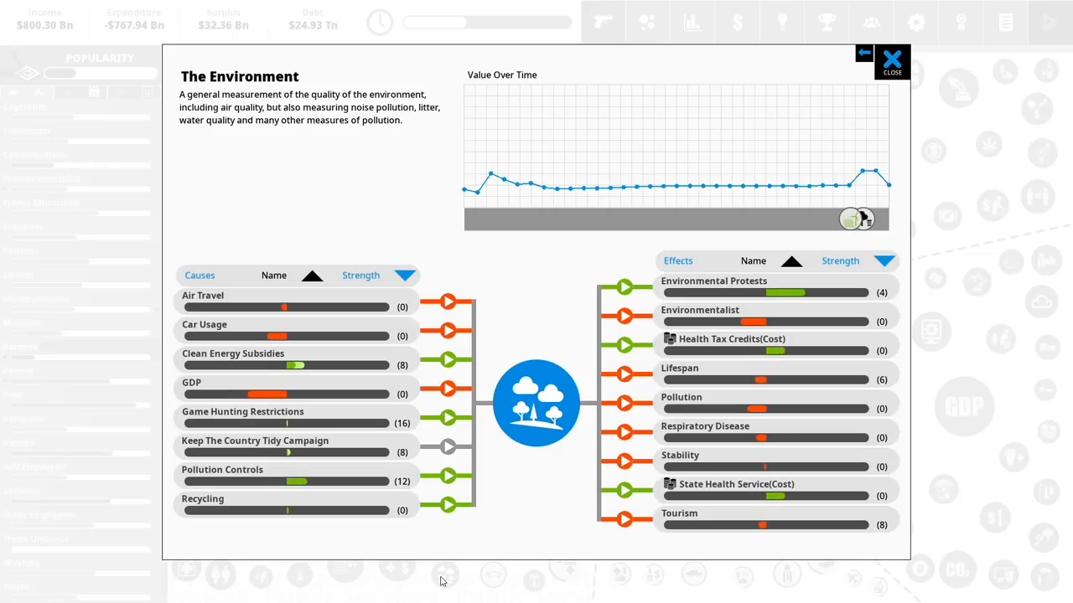
mouse_move(537, 476)
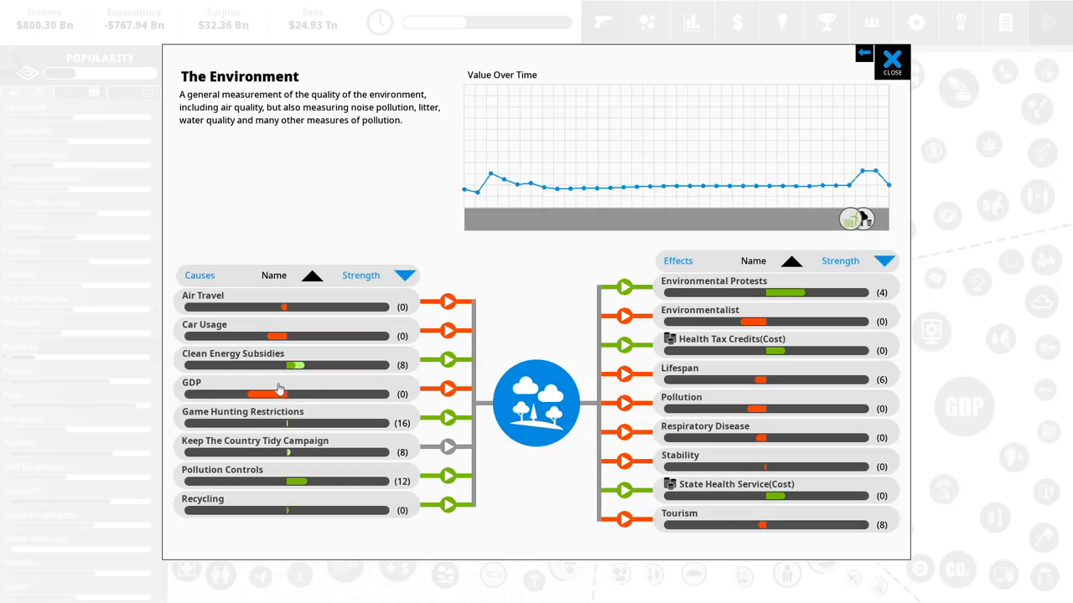
left_click(890, 62)
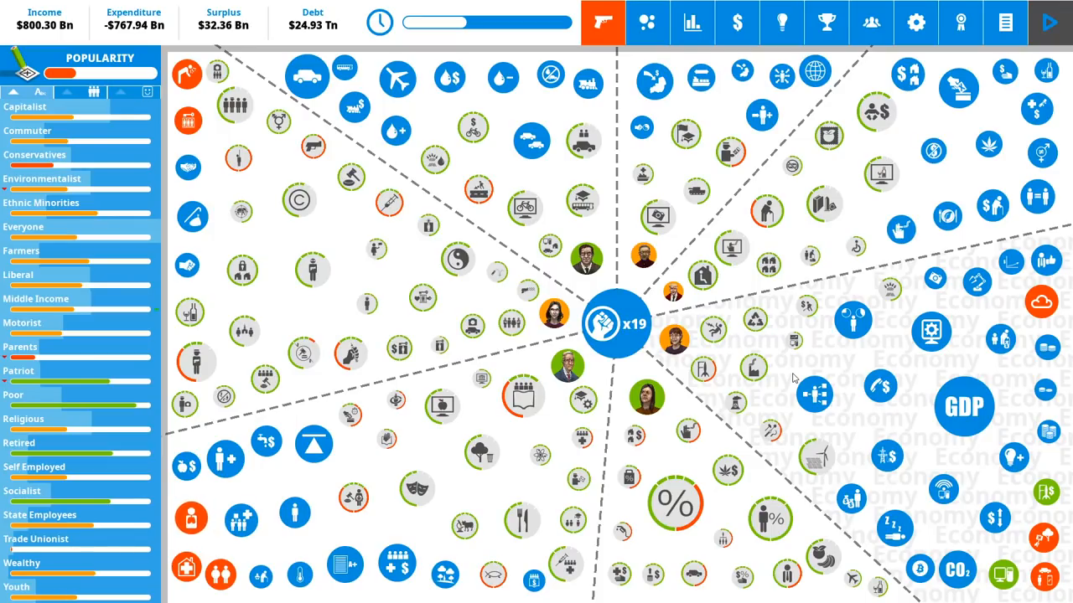
mouse_move(933, 428)
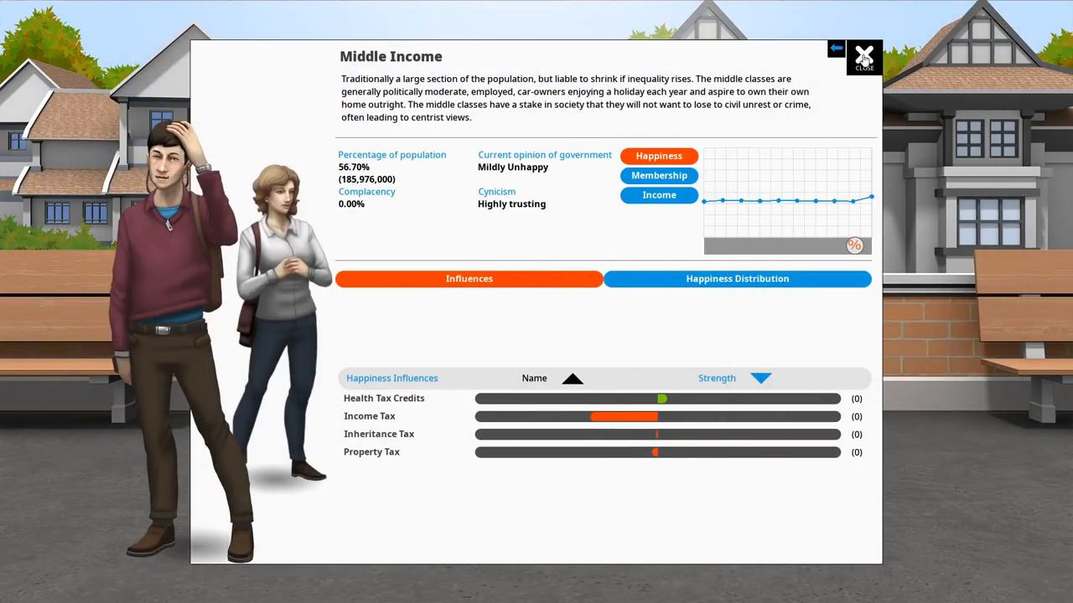
left_click(863, 56)
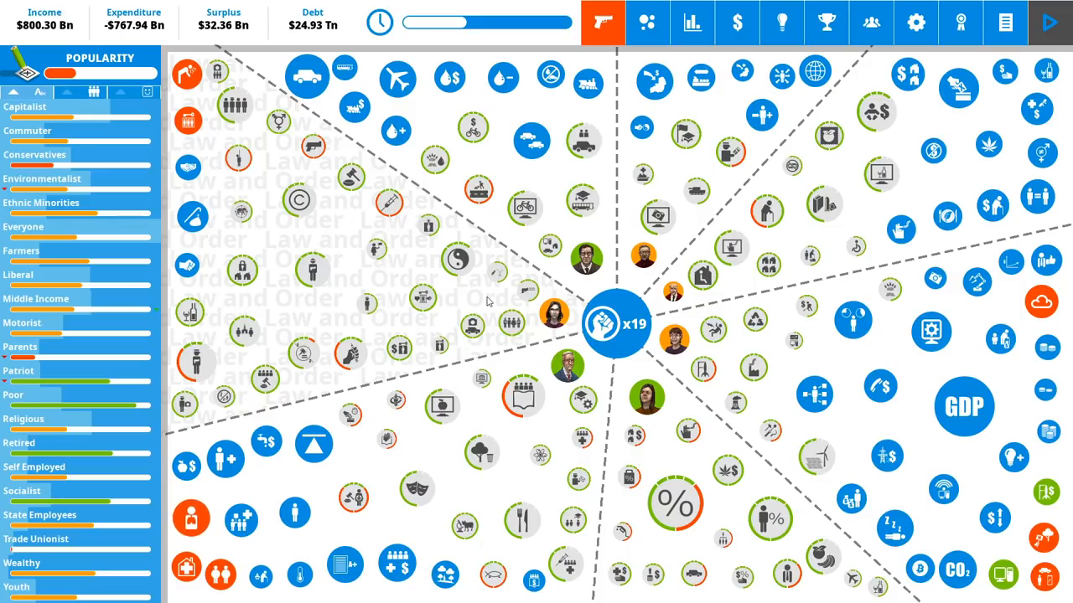
left_click(692, 23)
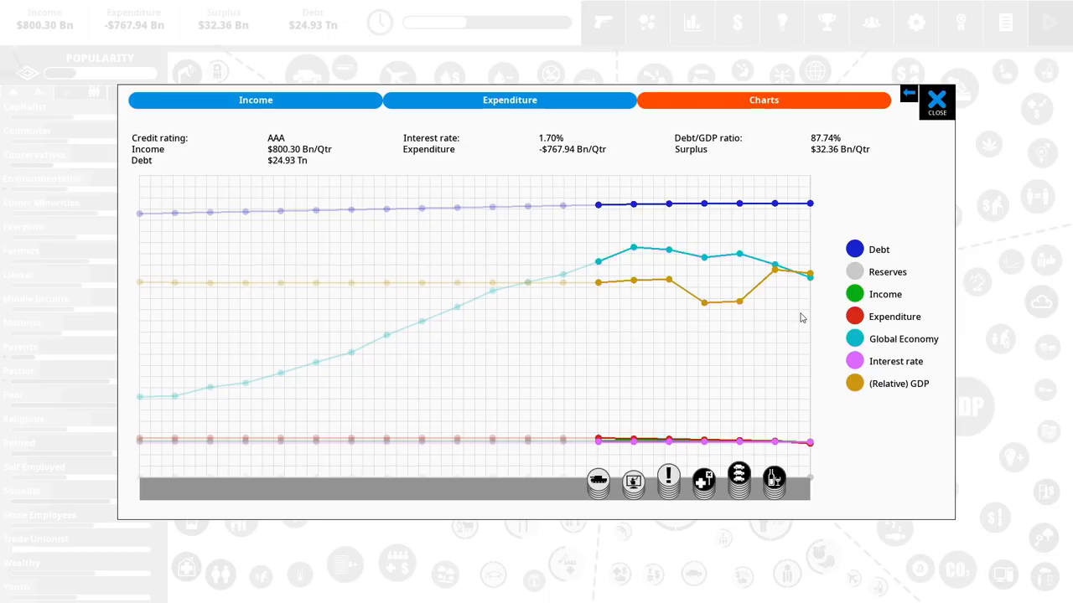
left_click(936, 100)
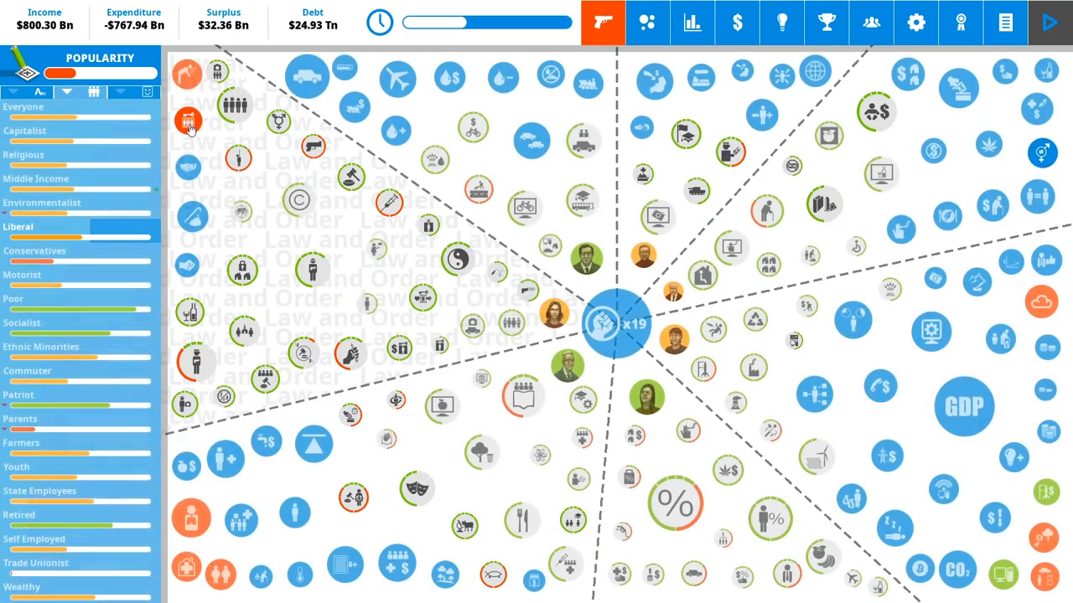
left_click(188, 121)
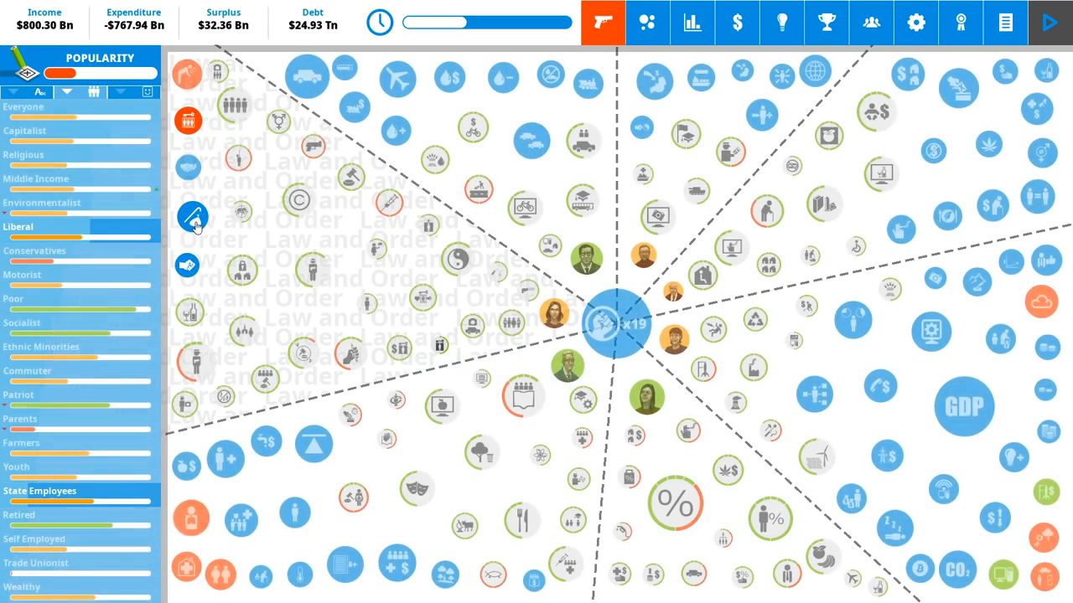
left_click(193, 218)
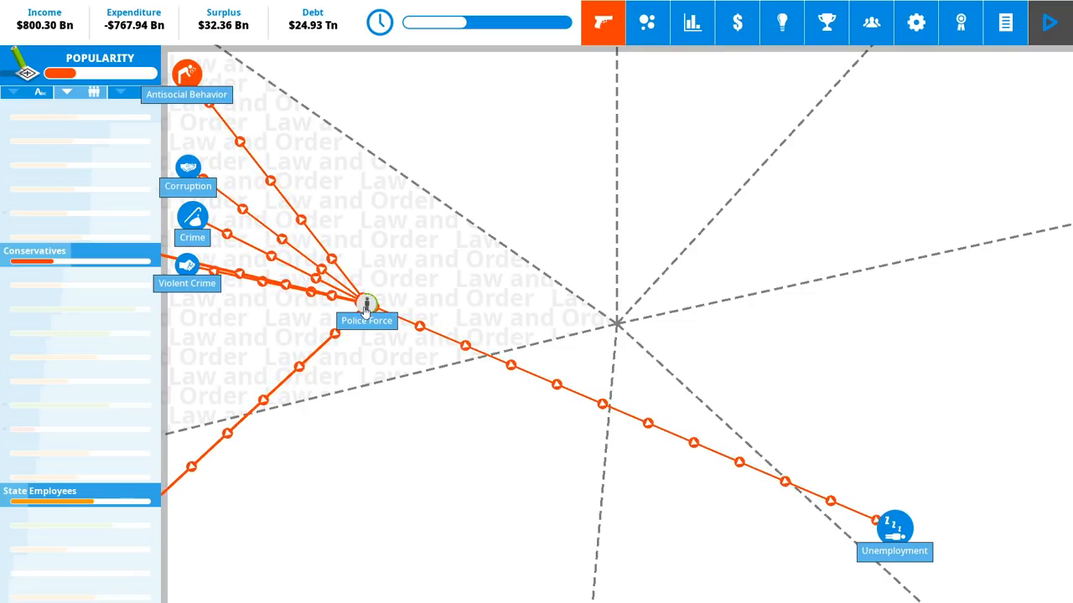
- Raise Police Force funding from none up through medium and high levels
left_click(366, 301)
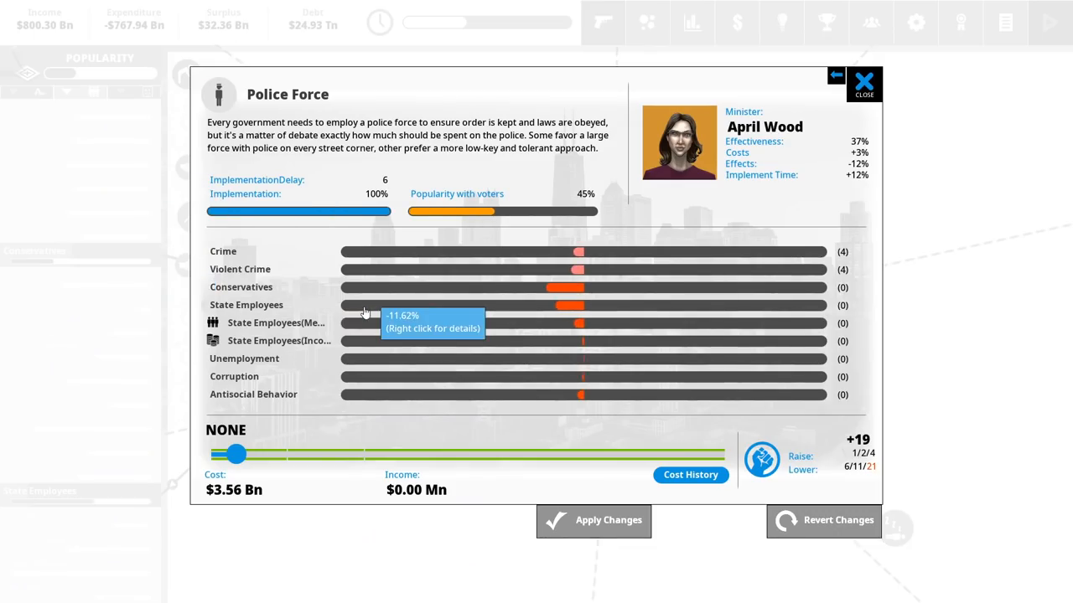
mouse_move(302, 448)
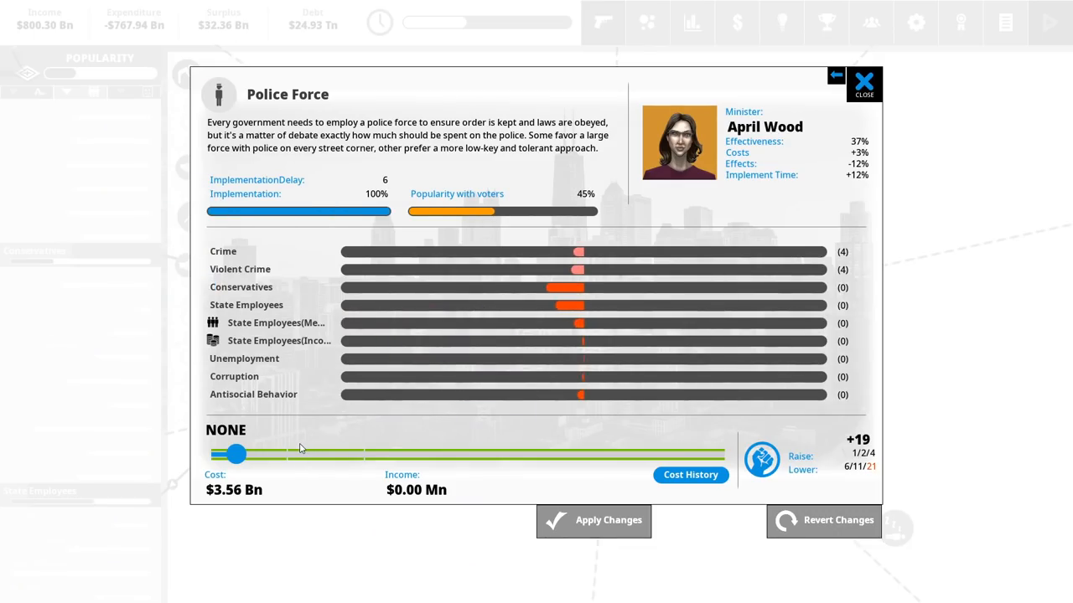
mouse_move(235, 453)
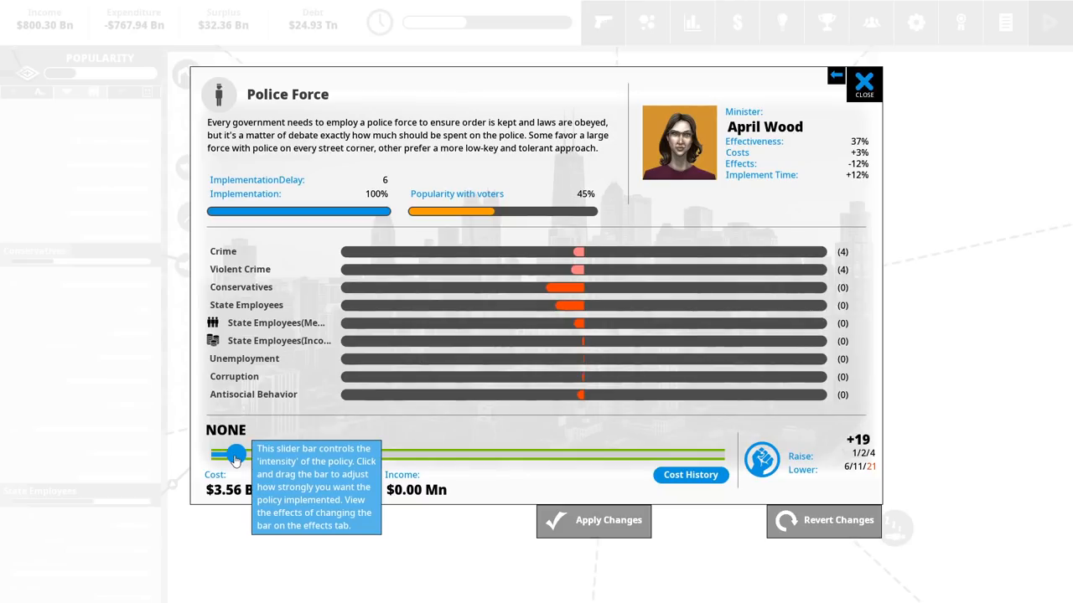
left_click_drag(234, 454, 235, 454)
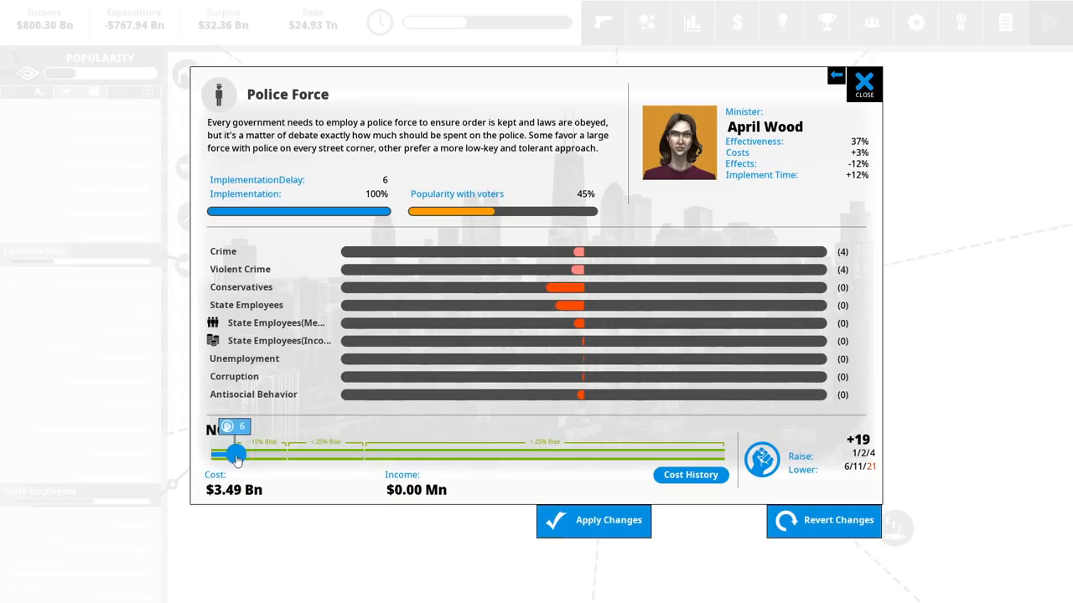
left_click_drag(235, 454, 503, 454)
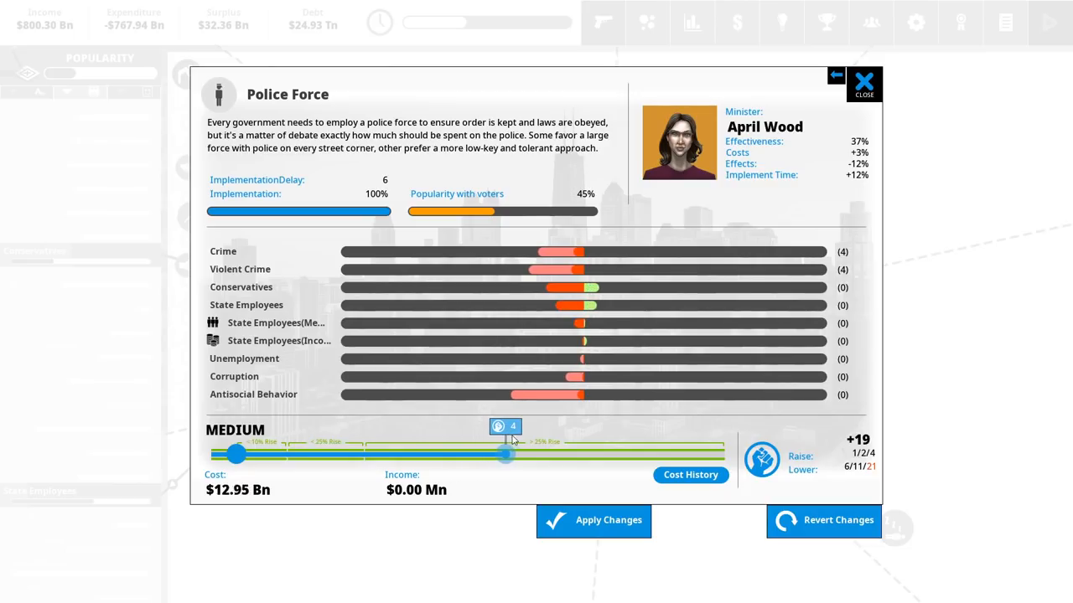
left_click_drag(505, 455, 528, 455)
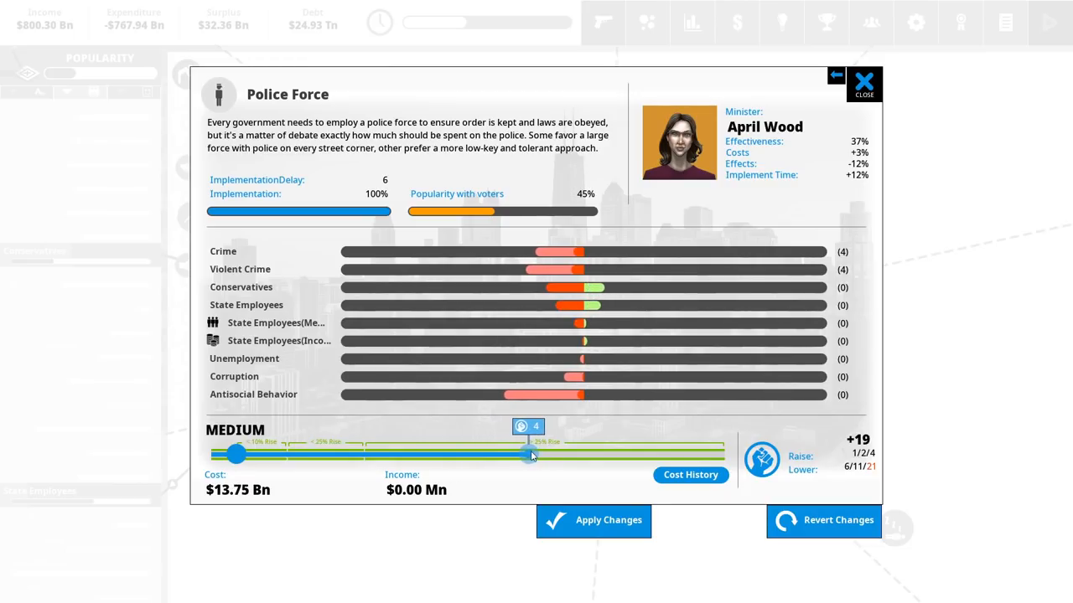
left_click_drag(528, 455, 570, 455)
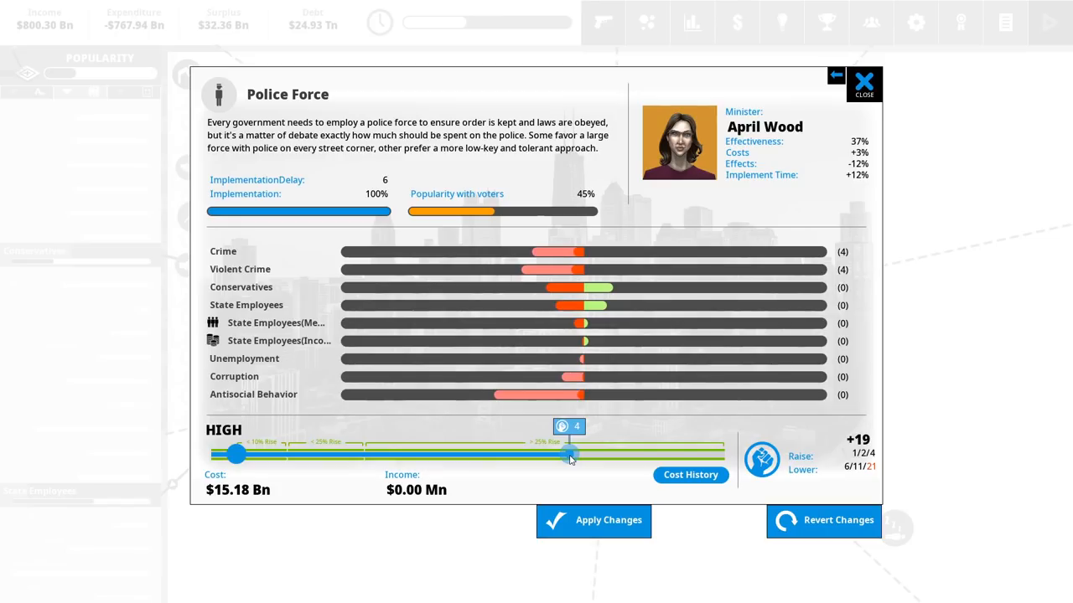
left_click_drag(570, 454, 536, 454)
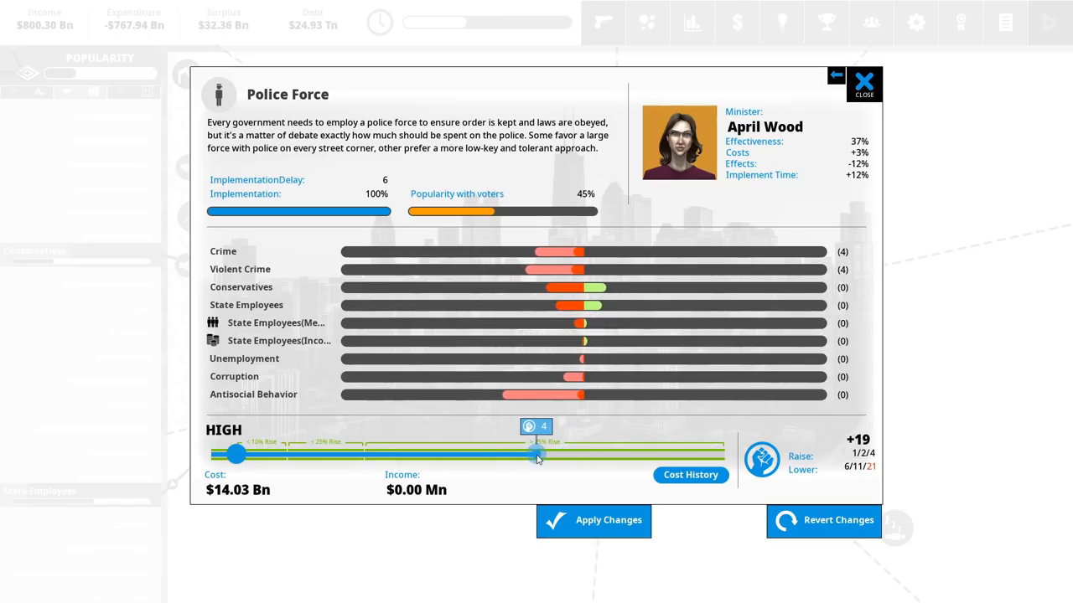
left_click_drag(536, 455, 559, 455)
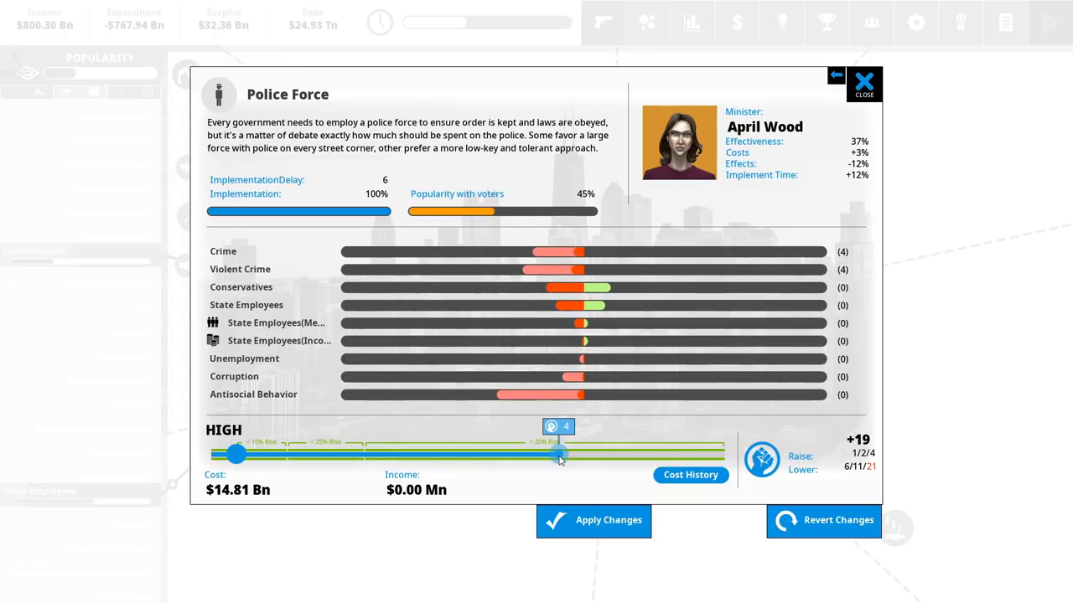
- Try low and maximum, settle Police Force at medium (~$13.40 Bn) and confirm 4 political capital
left_click_drag(559, 455, 373, 455)
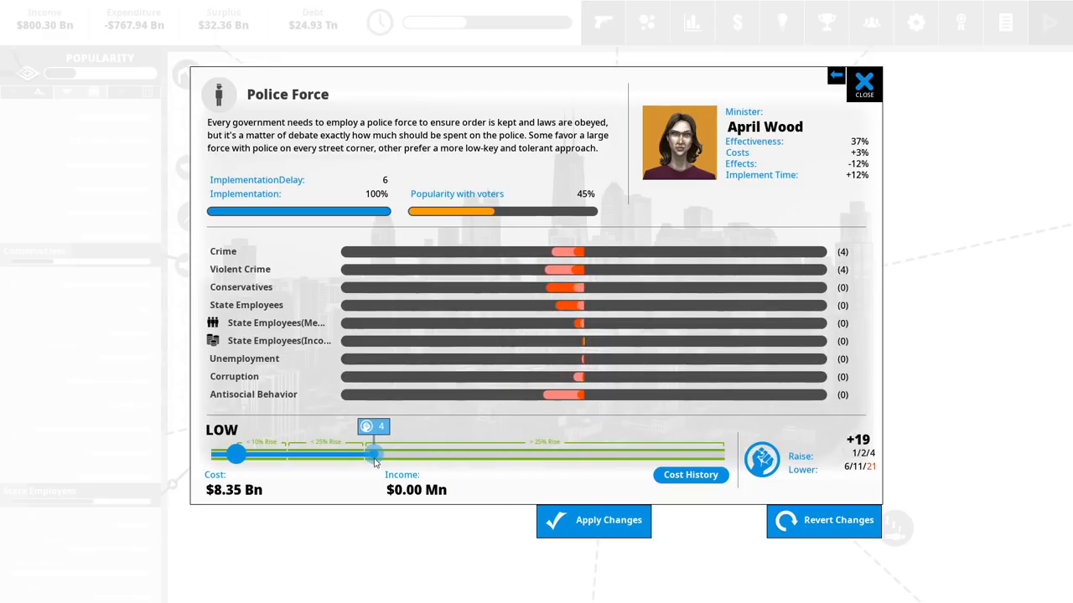
left_click_drag(373, 454, 536, 454)
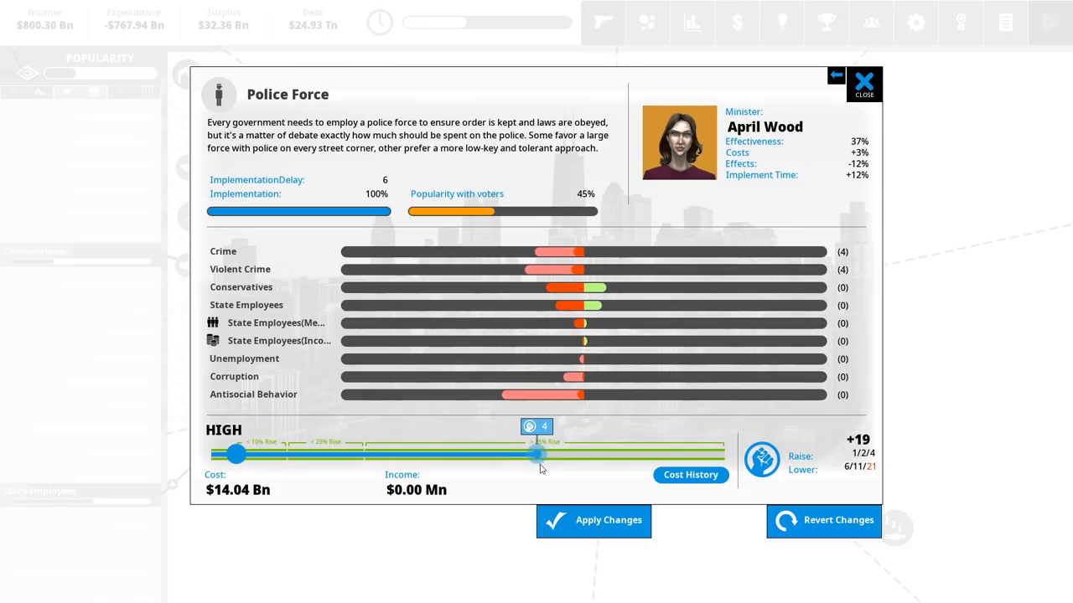
left_click_drag(536, 454, 515, 454)
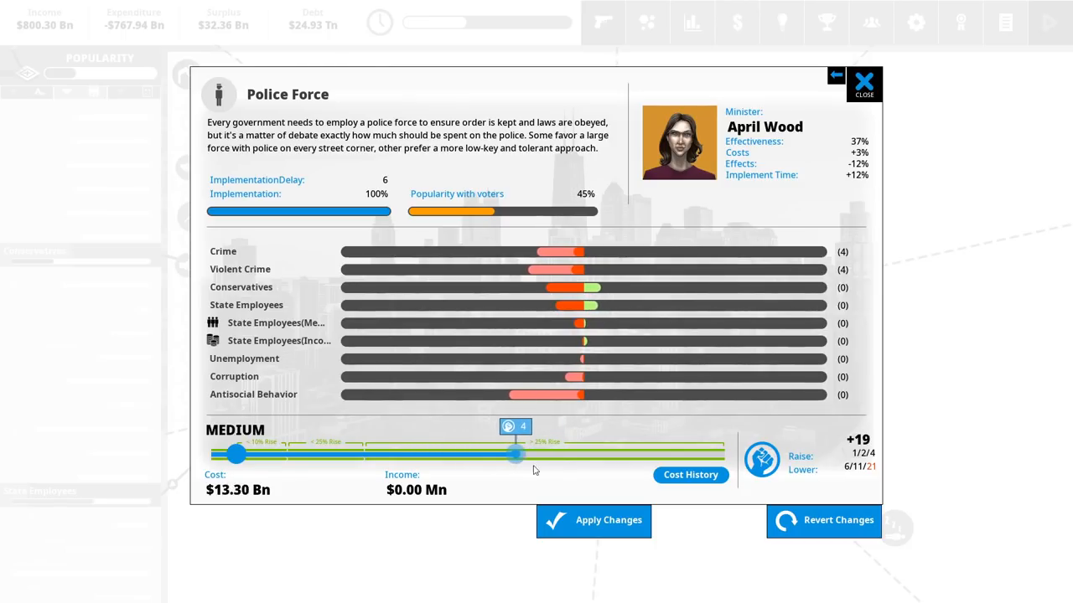
left_click_drag(516, 454, 721, 454)
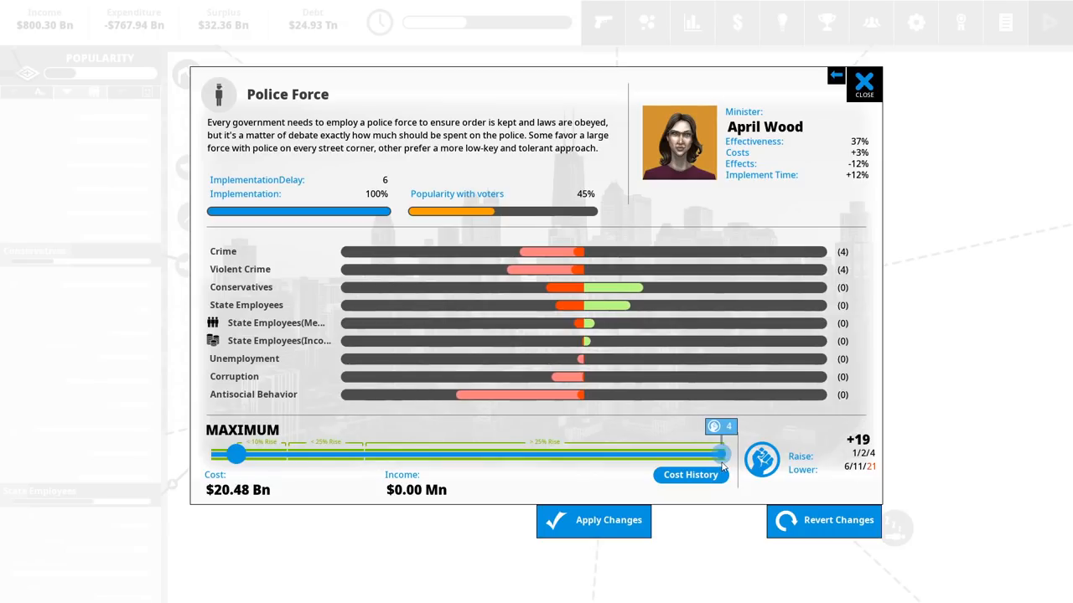
left_click_drag(721, 454, 518, 454)
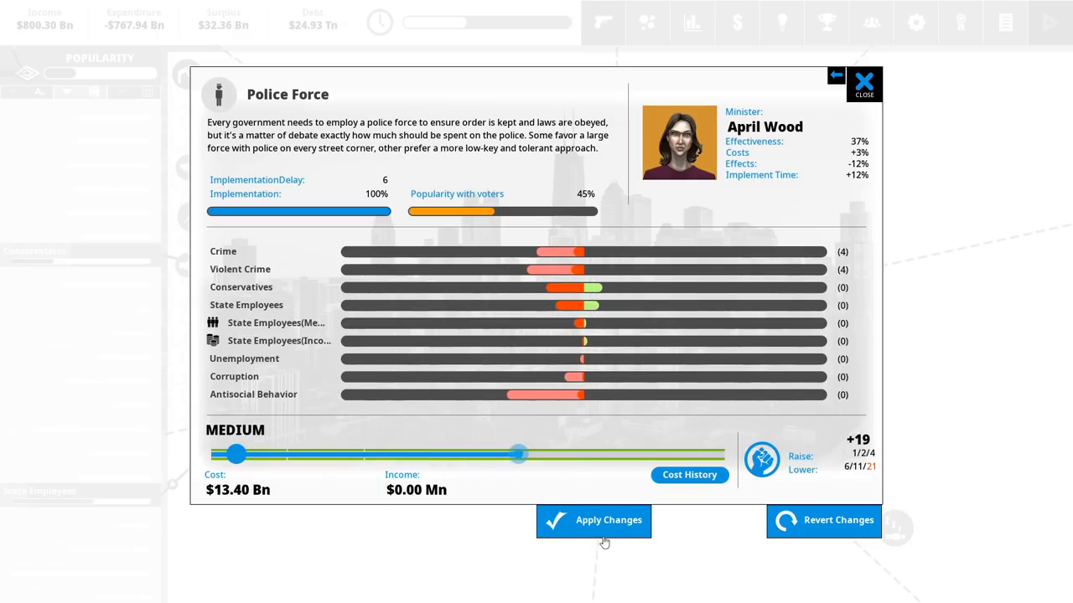
left_click(593, 520)
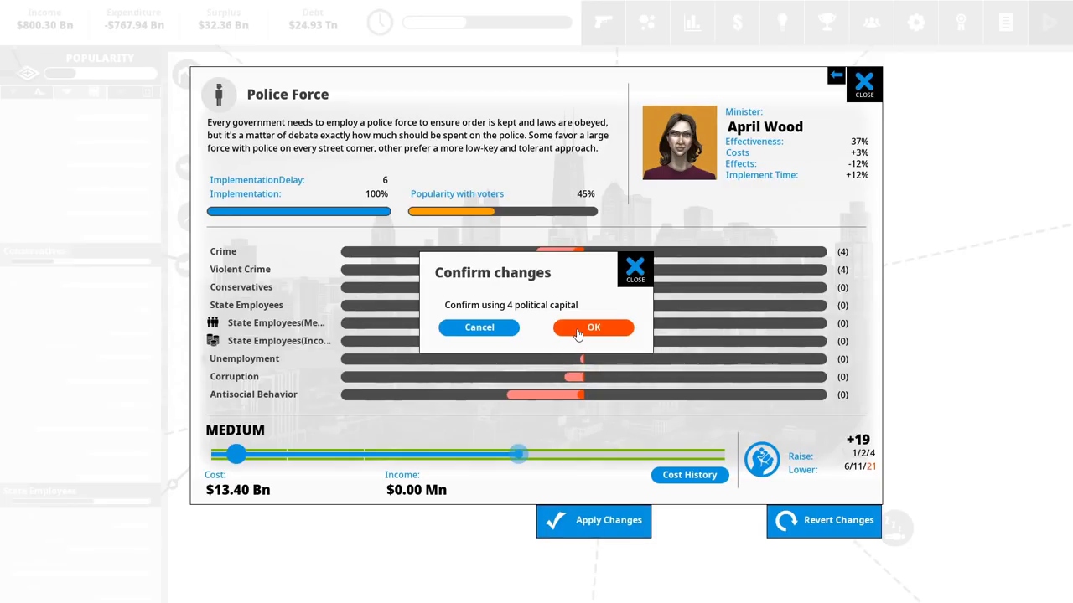
left_click(594, 327)
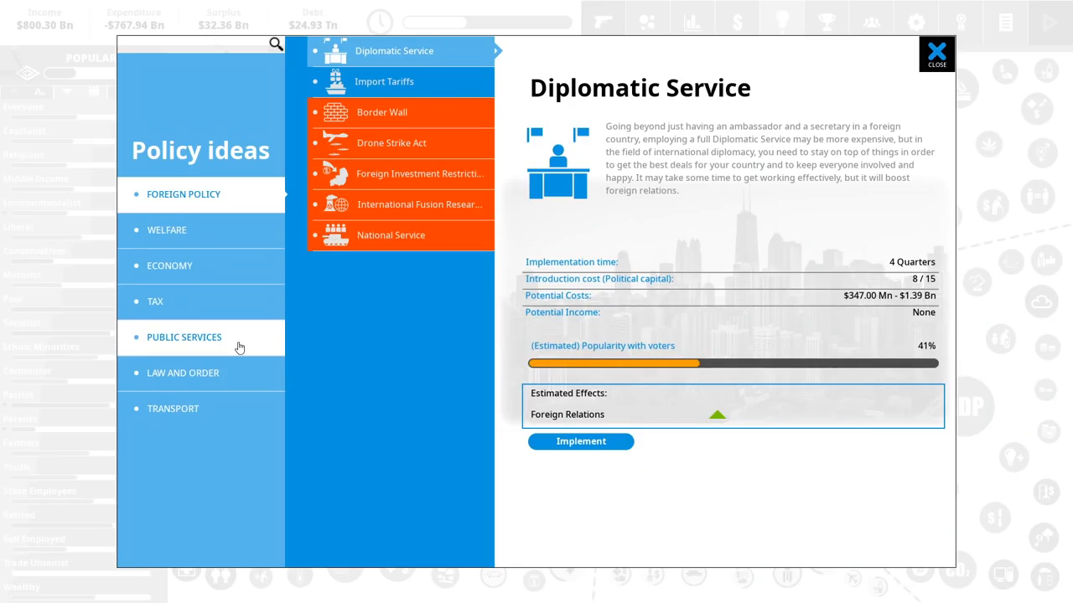
- Implement Public Libraries from Public Services ideas at medium funding, about $3.73 Bn
left_click(170, 266)
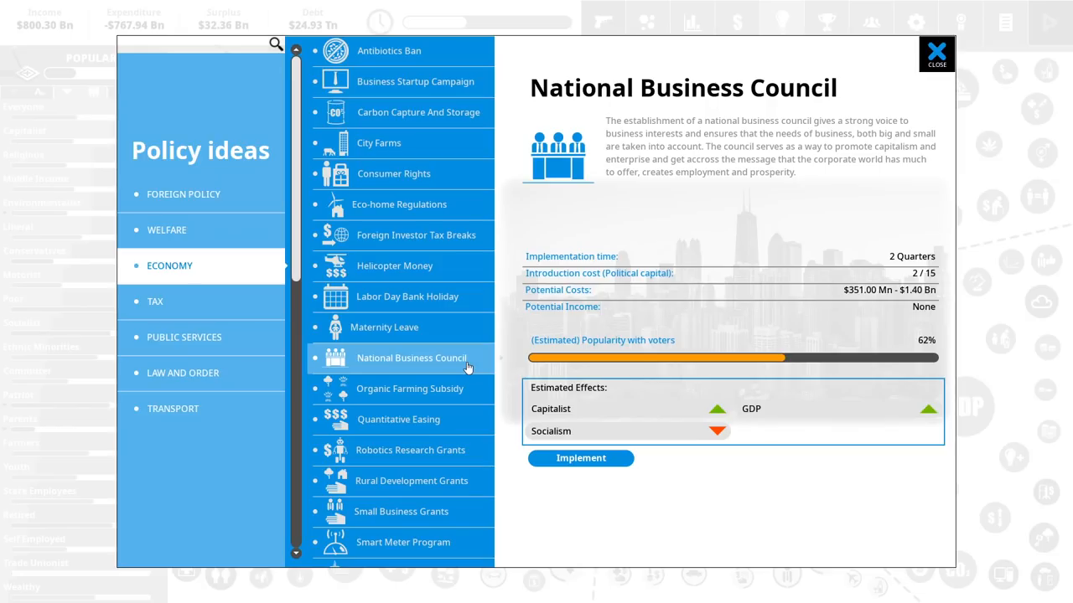
left_click(183, 337)
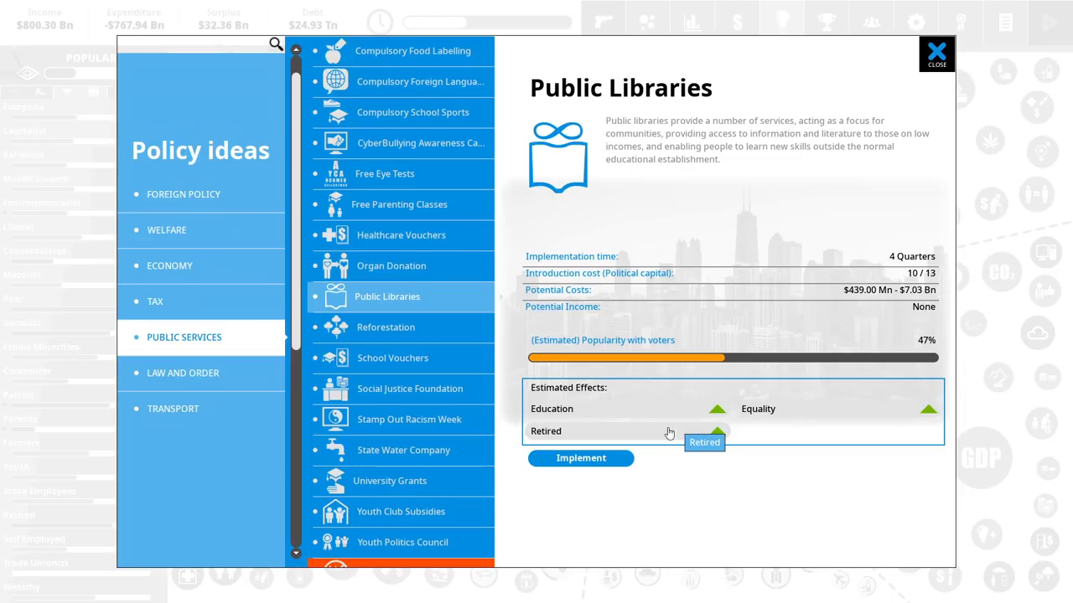
mouse_move(817, 417)
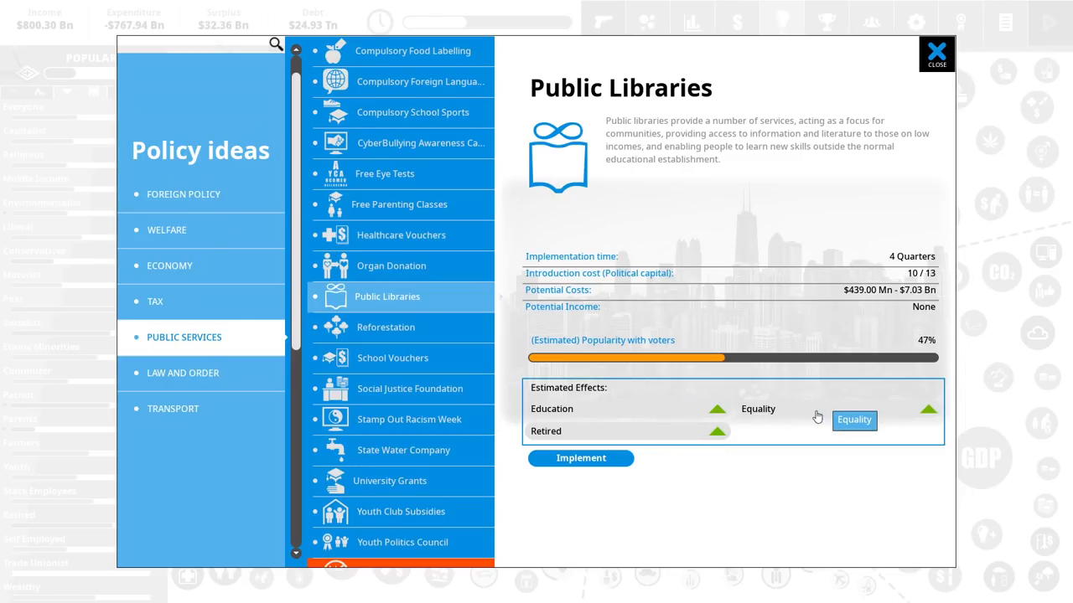
left_click(580, 458)
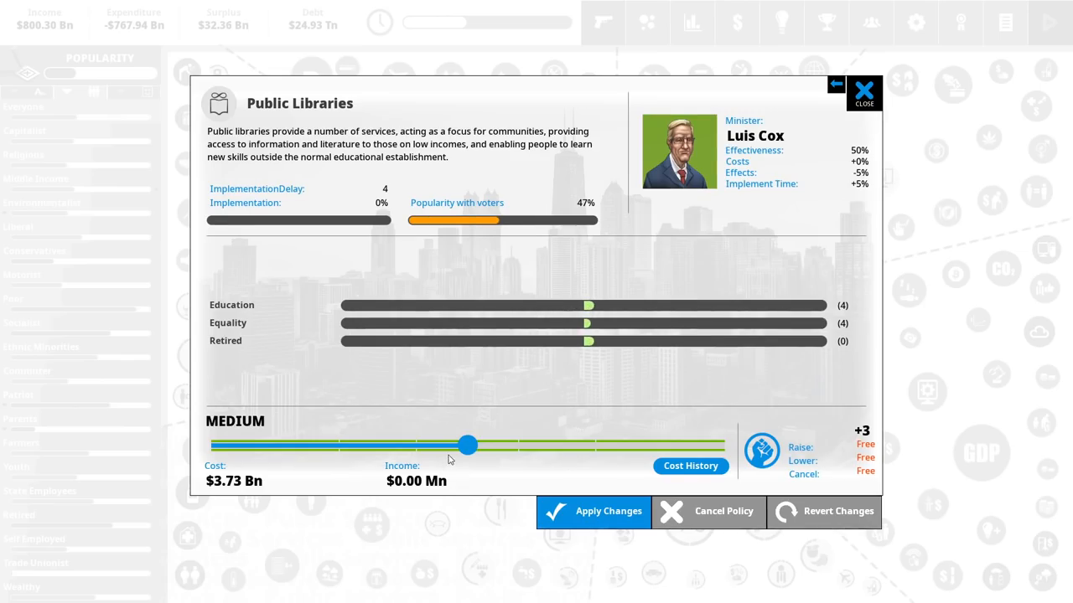
left_click_drag(466, 446, 702, 445)
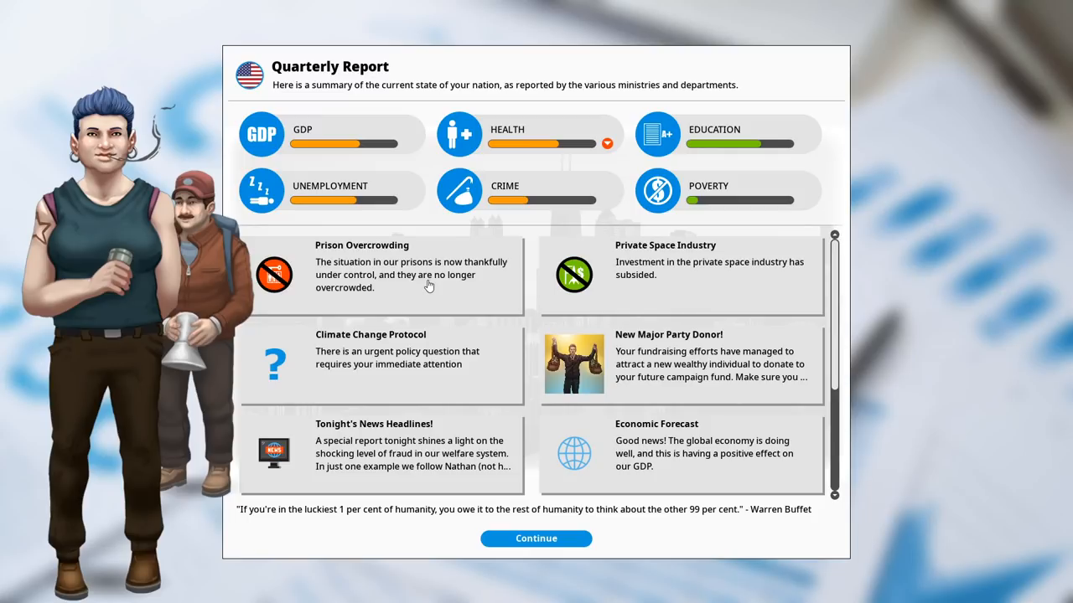
mouse_move(652, 302)
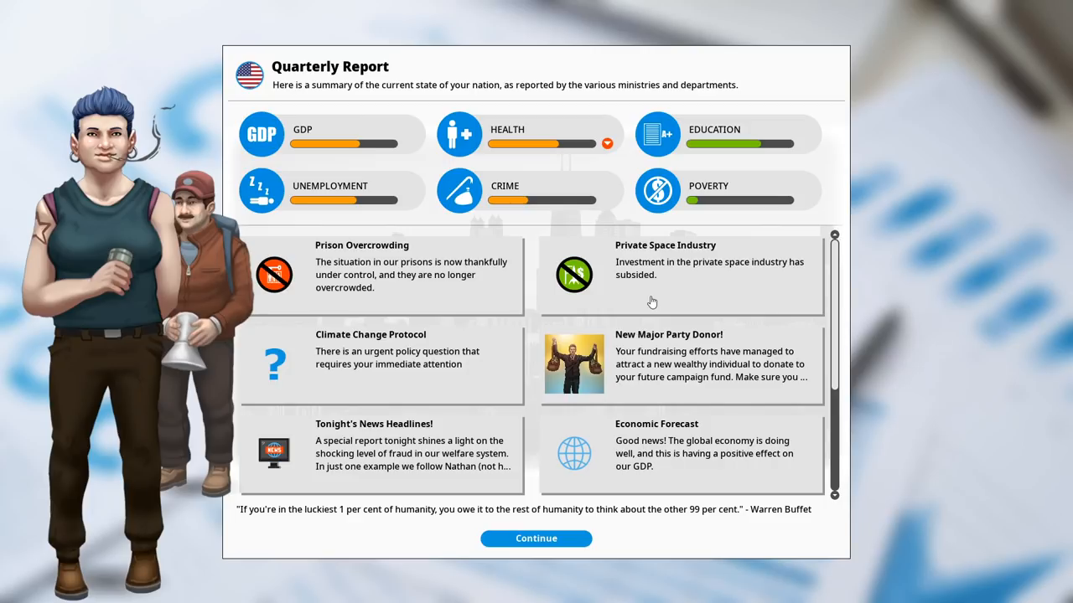
mouse_move(592, 309)
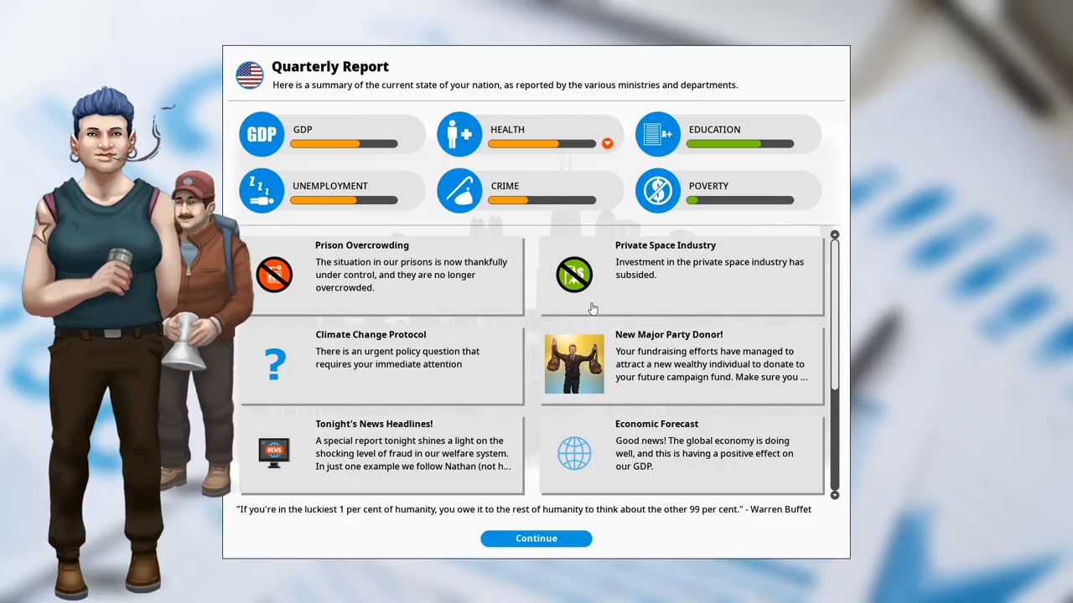
- Open the Climate Change Protocol question from the Quarterly Report
left_click(381, 364)
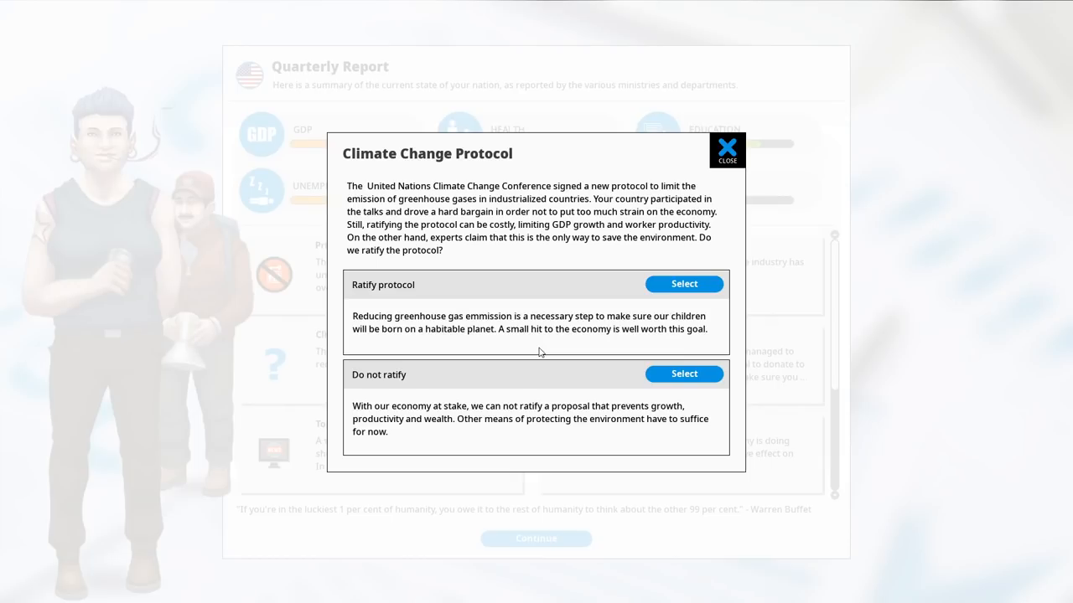
mouse_move(501, 429)
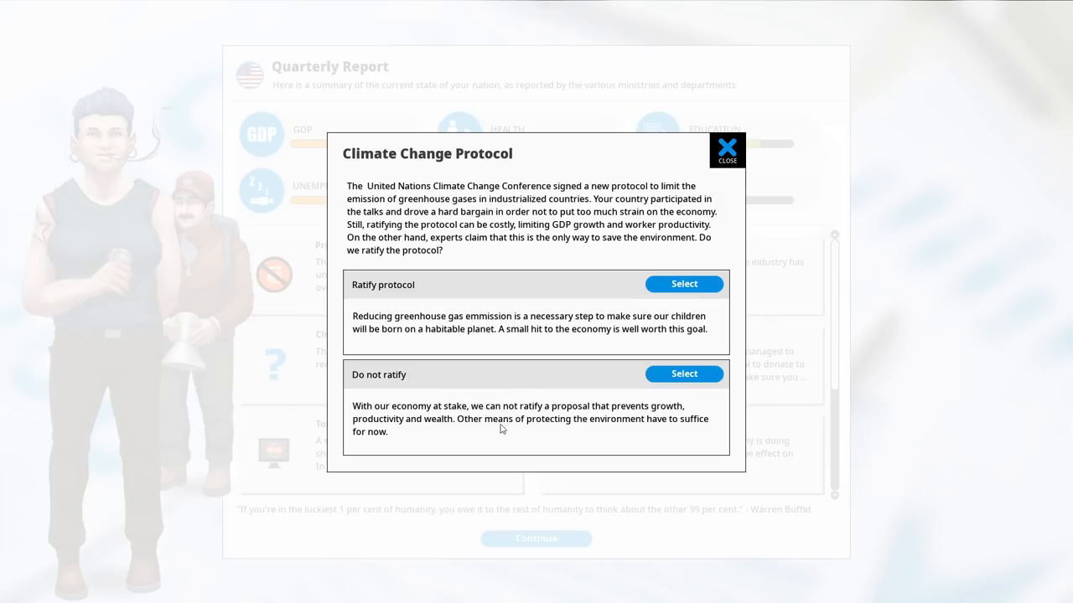
mouse_move(539, 342)
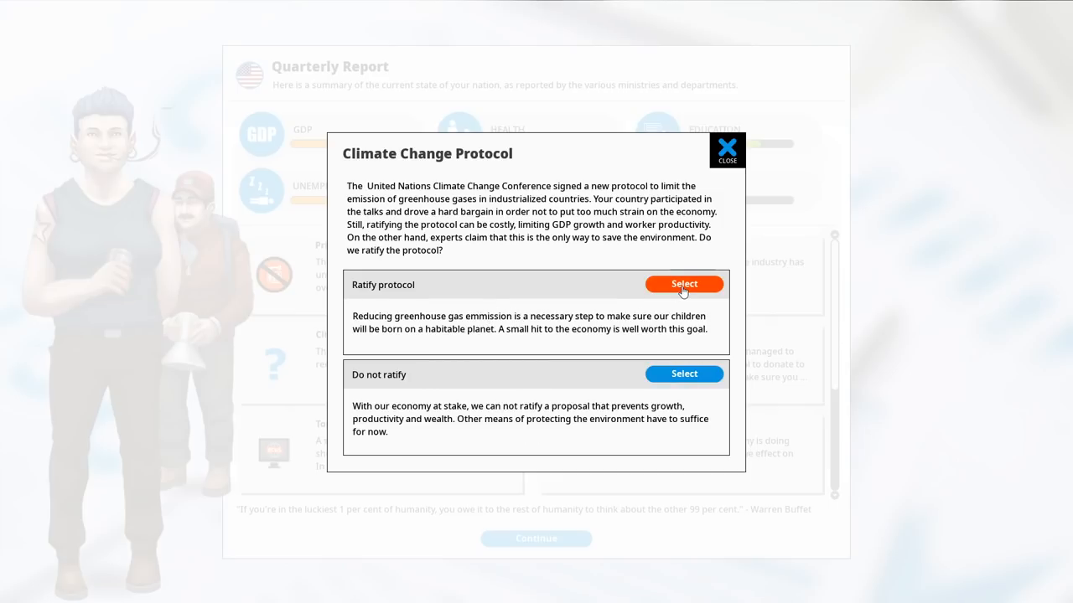
- Choose to ratify the Climate Change Protocol and dismiss the decision
left_click(683, 283)
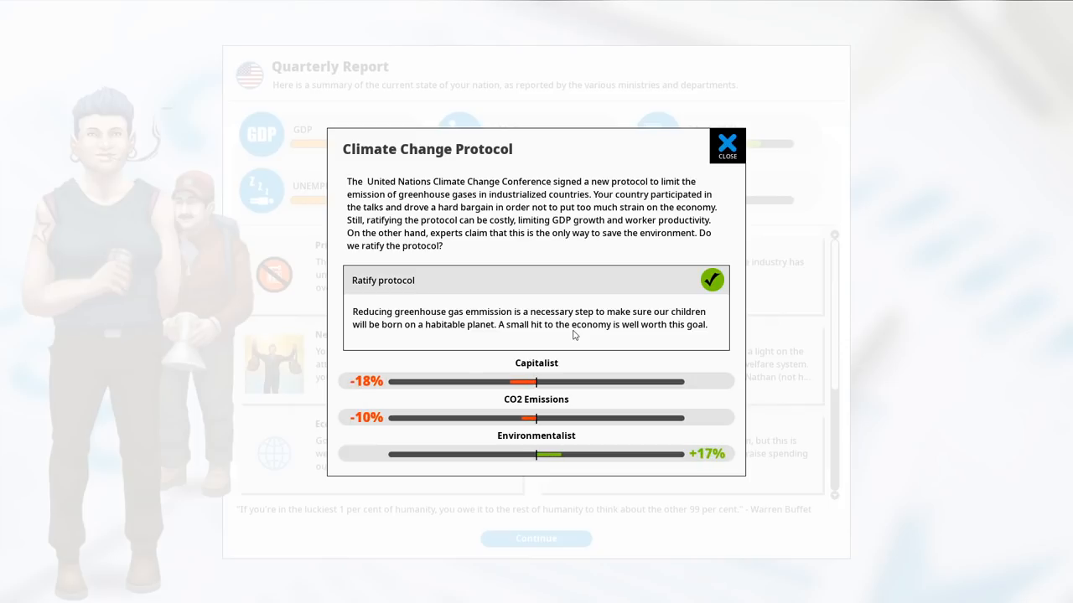
left_click(727, 145)
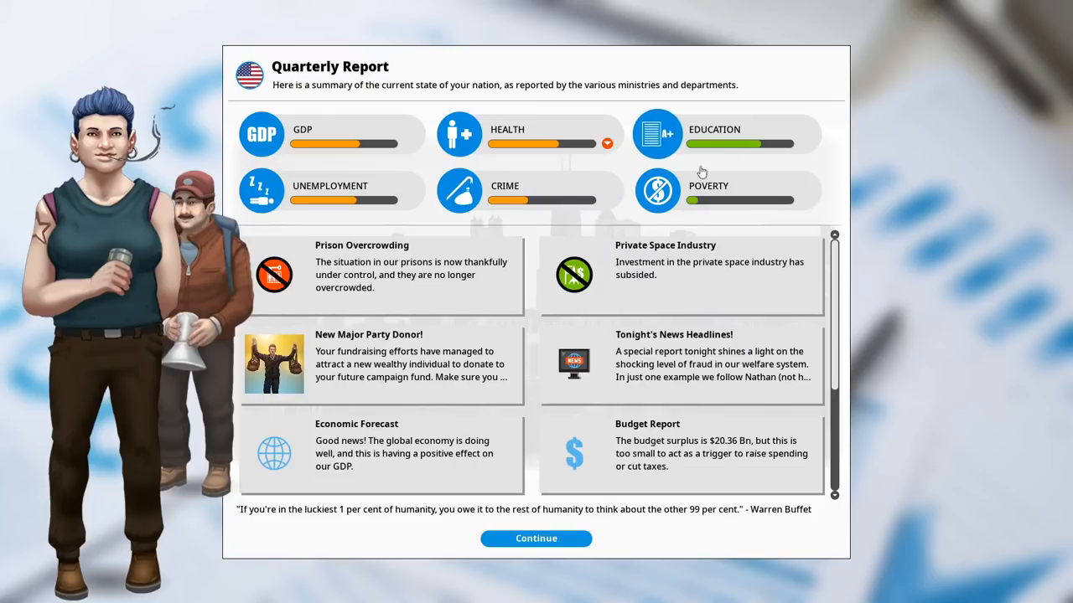
mouse_move(524, 491)
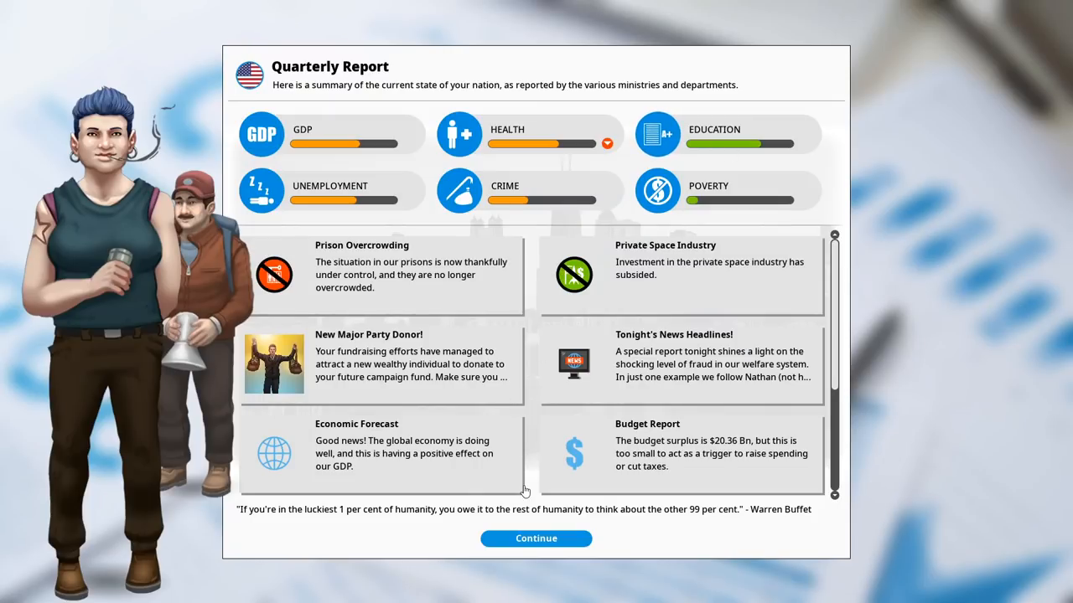
- Dismiss the quarterly report and trace Faith School Subsidies' links on the policy map
scroll("down", 3)
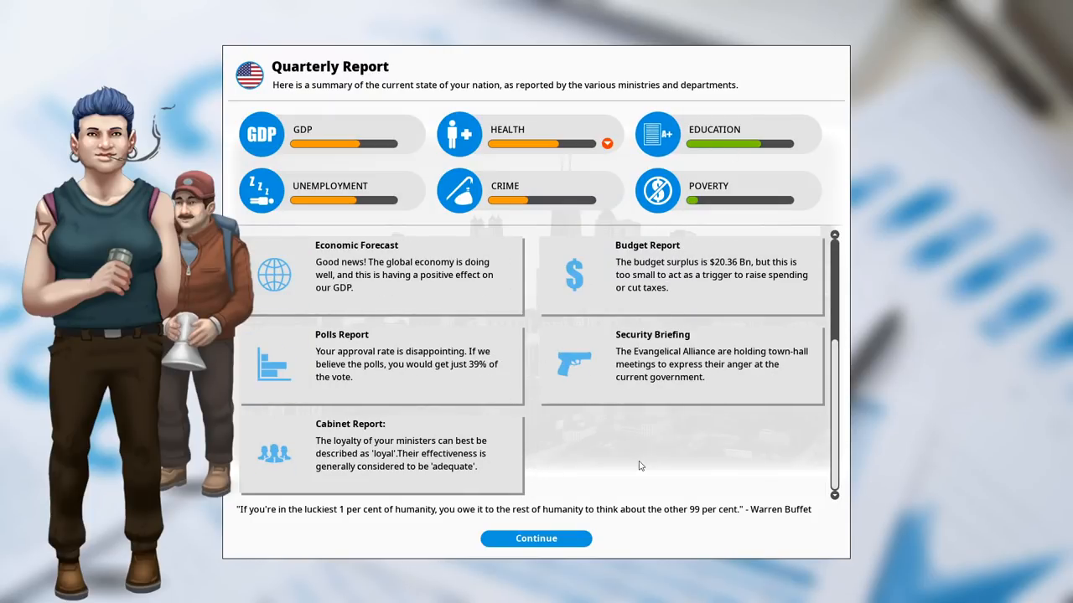
left_click(535, 538)
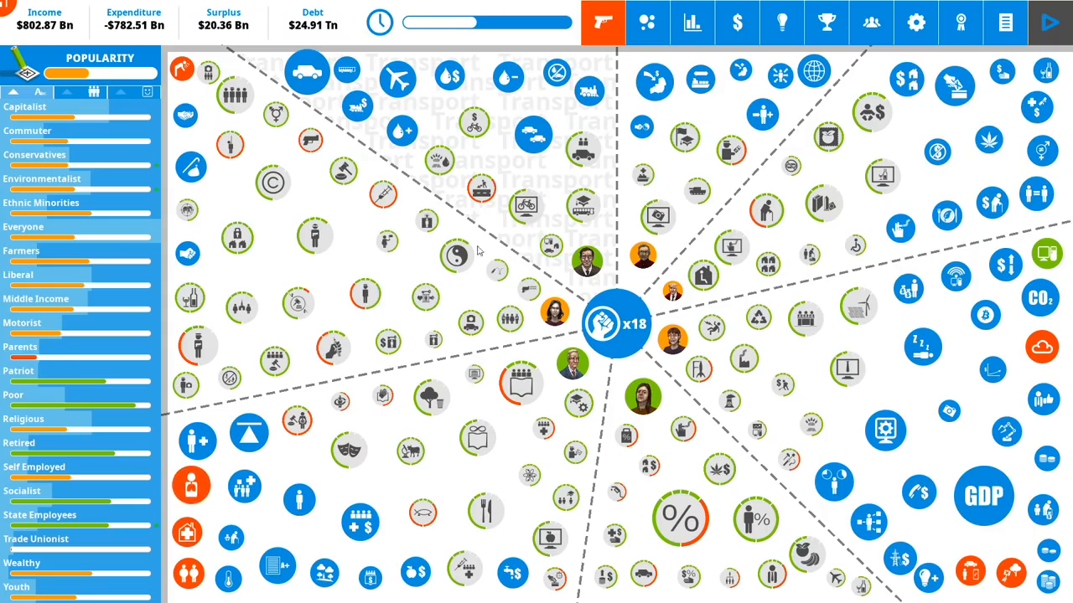
left_click(66, 92)
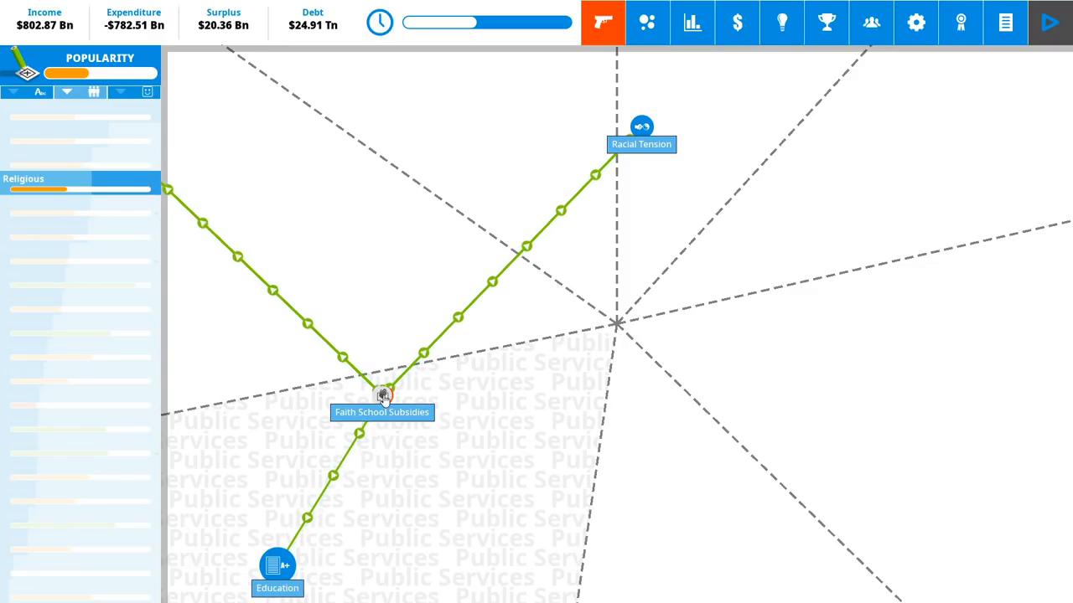
- Raise Faith School Subsidies from None to Low, about $4.14 Bn, without applying yet
left_click(382, 396)
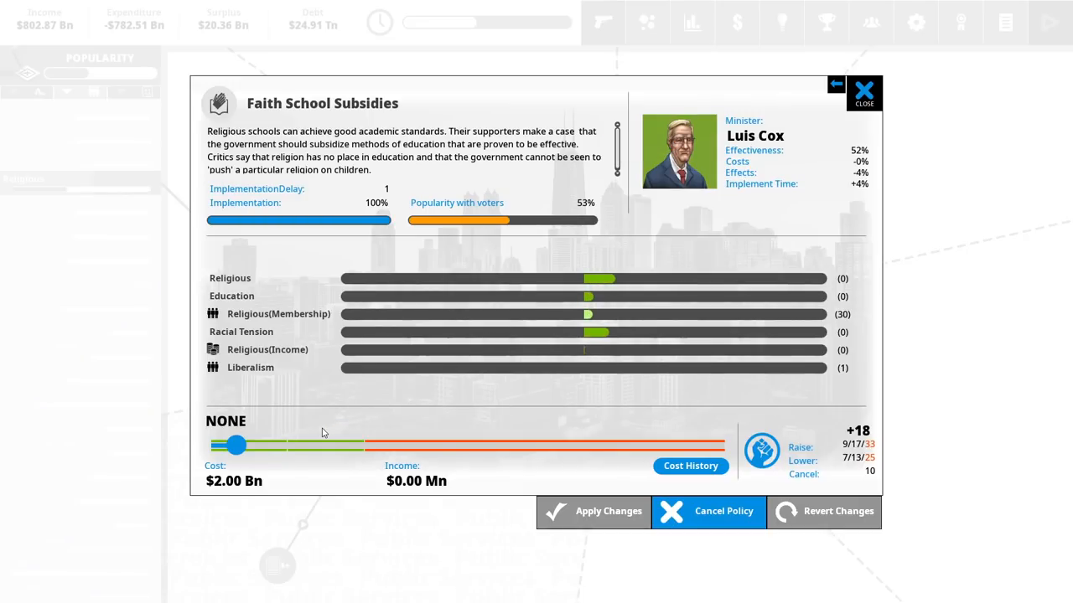
mouse_move(265, 447)
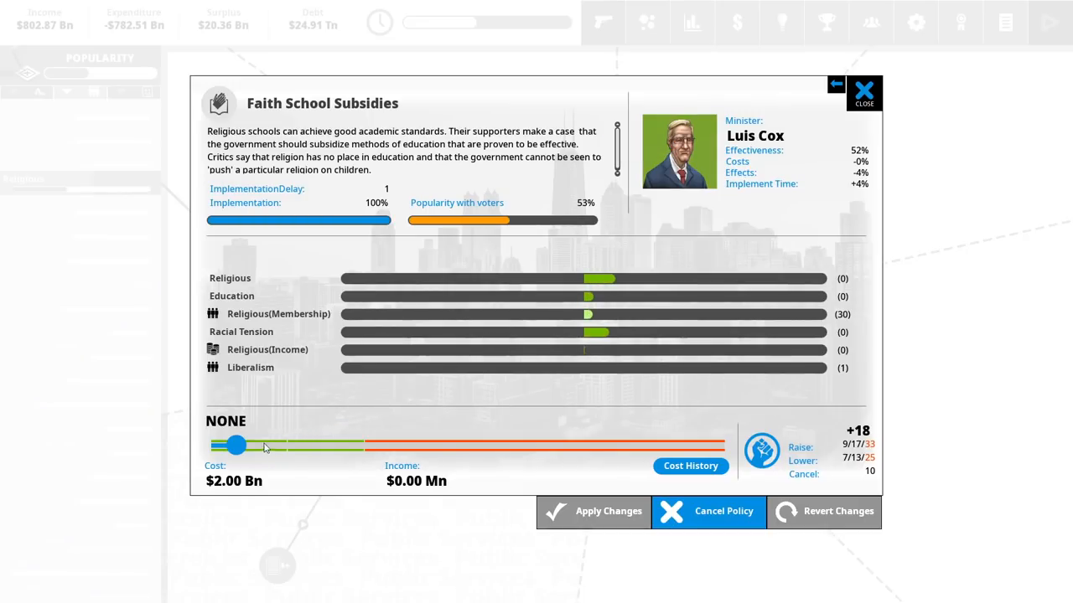
left_click_drag(235, 445, 312, 445)
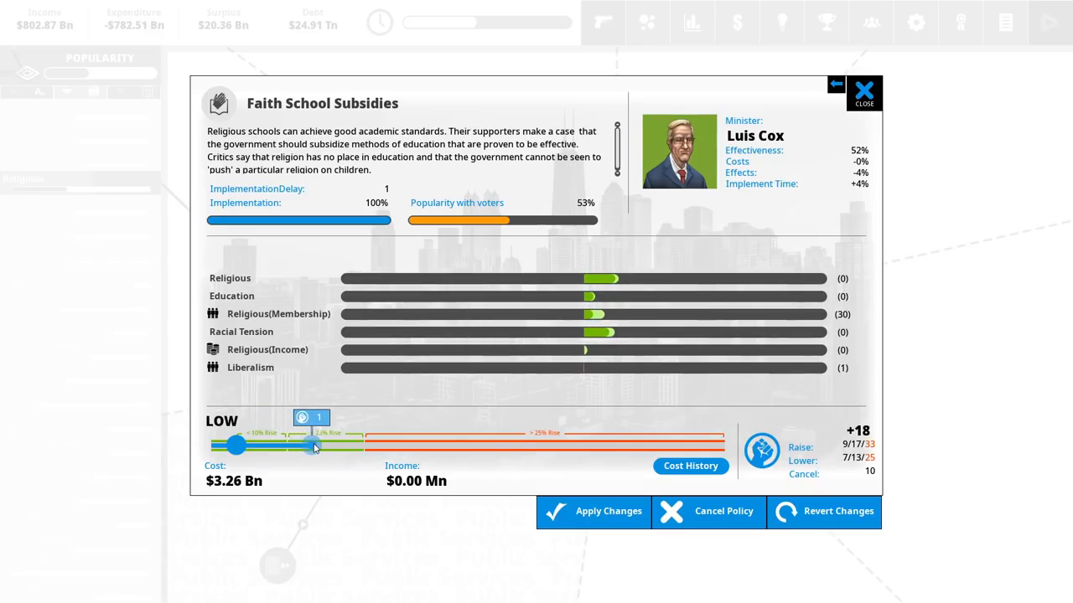
left_click_drag(312, 446, 356, 446)
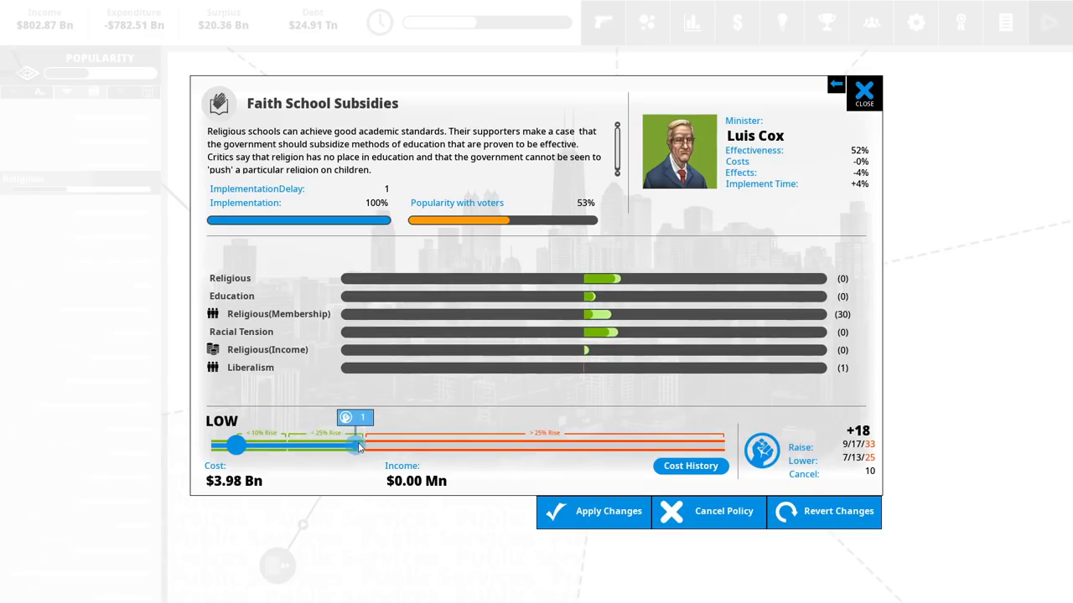
left_click_drag(356, 445, 367, 445)
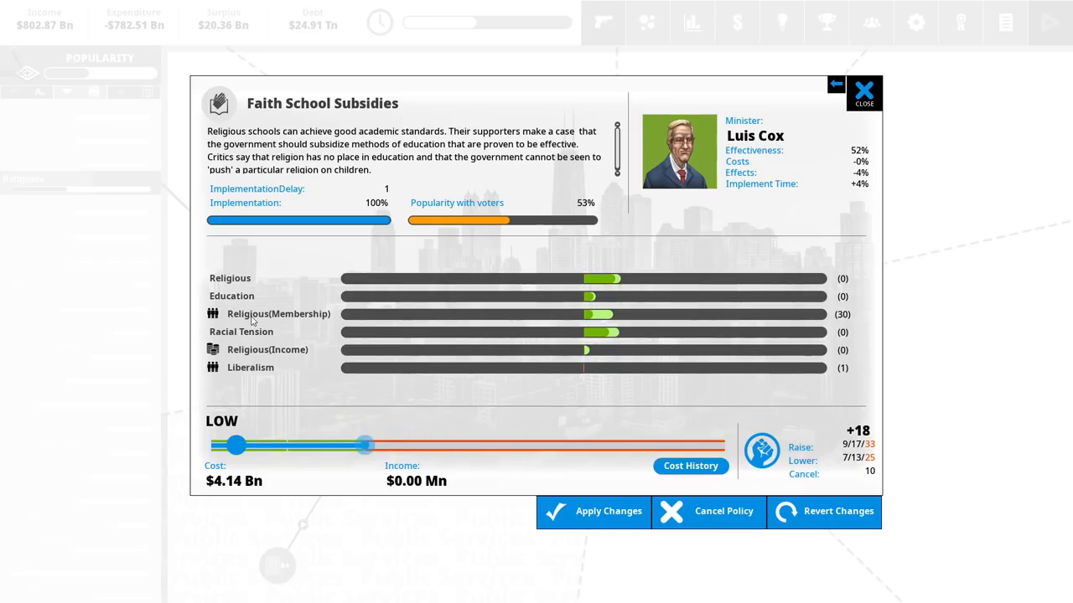
mouse_move(266, 323)
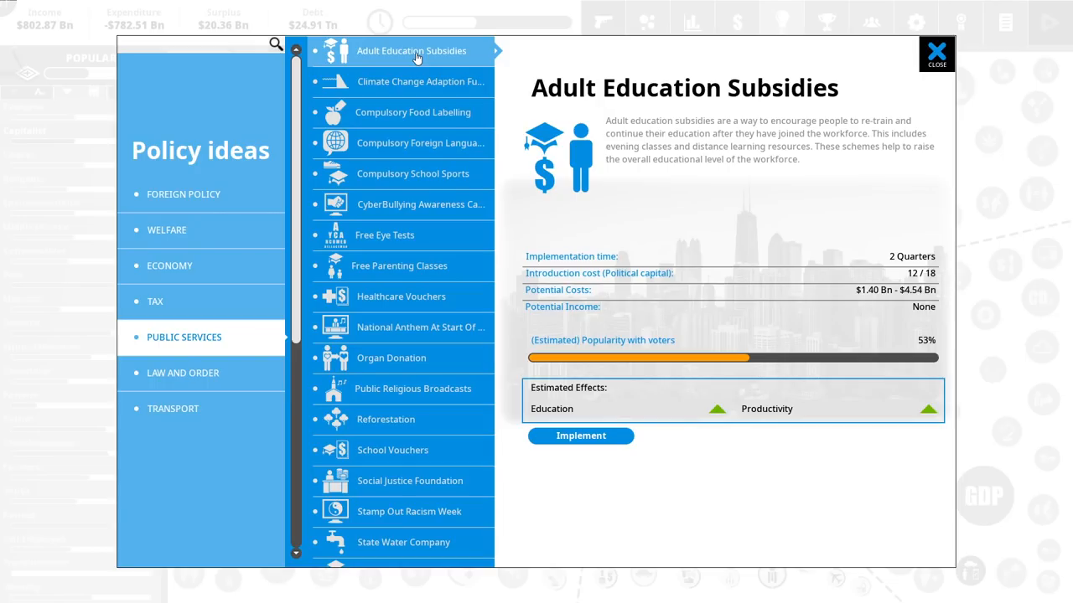
mouse_move(602, 483)
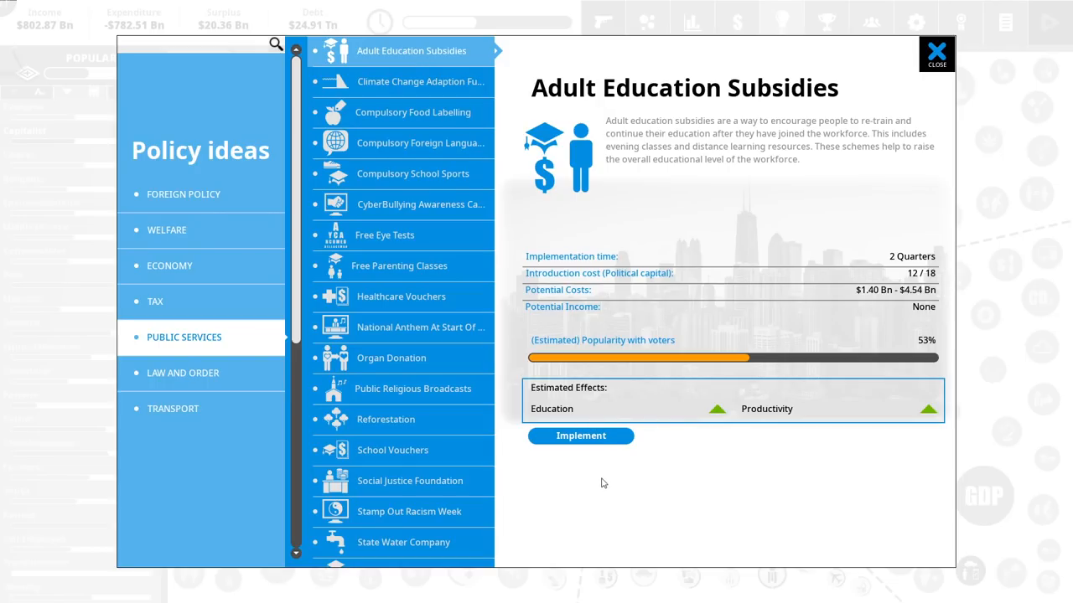
- Enact Adult Education Subsidies at maximum and Compulsory Foreign Language Classes at medium
left_click(581, 436)
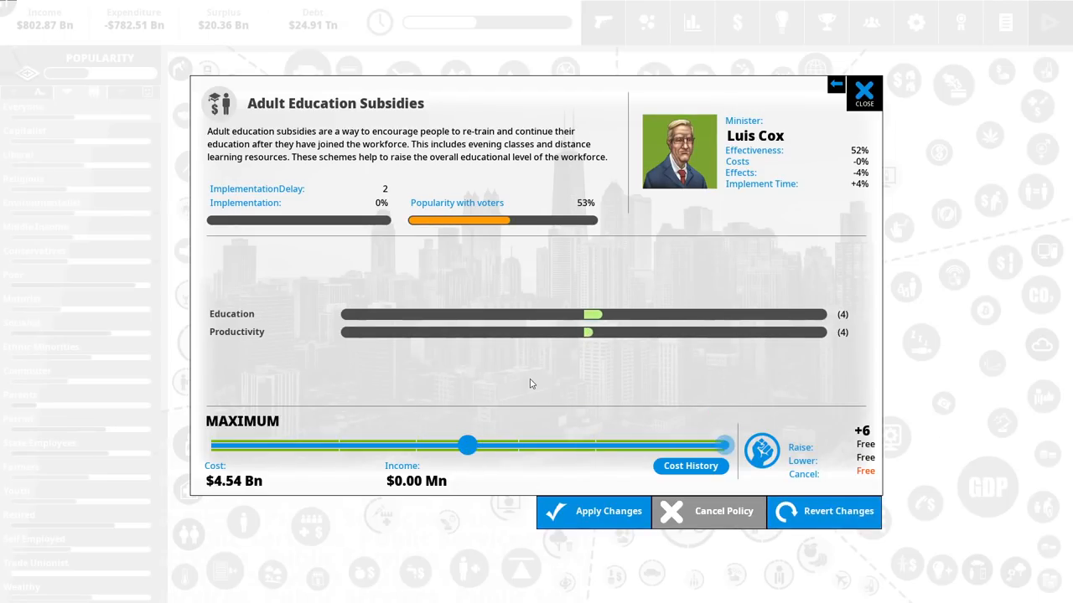
left_click(835, 84)
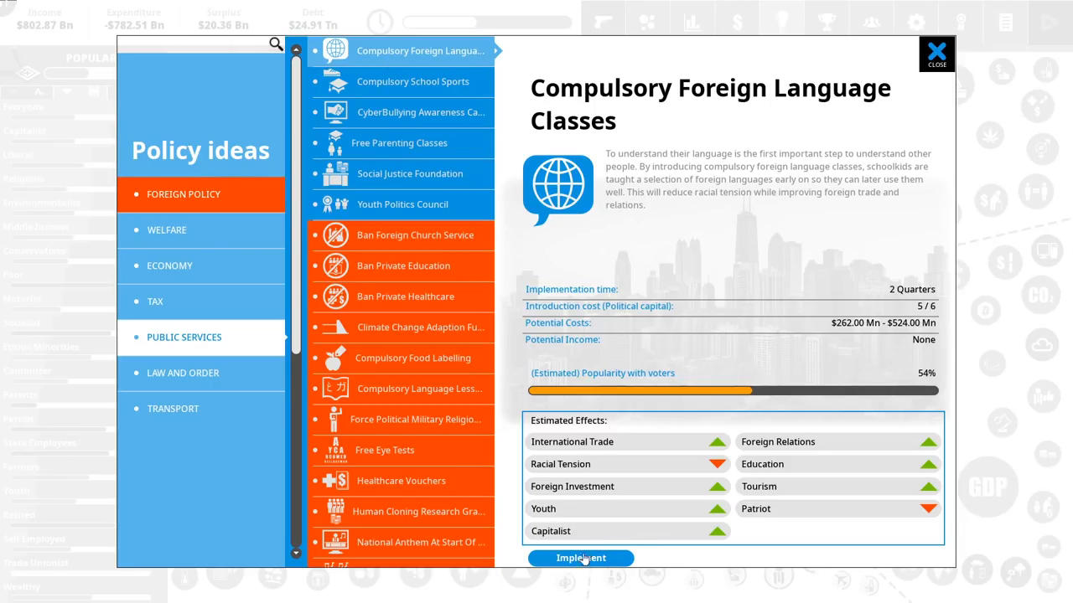
left_click(580, 558)
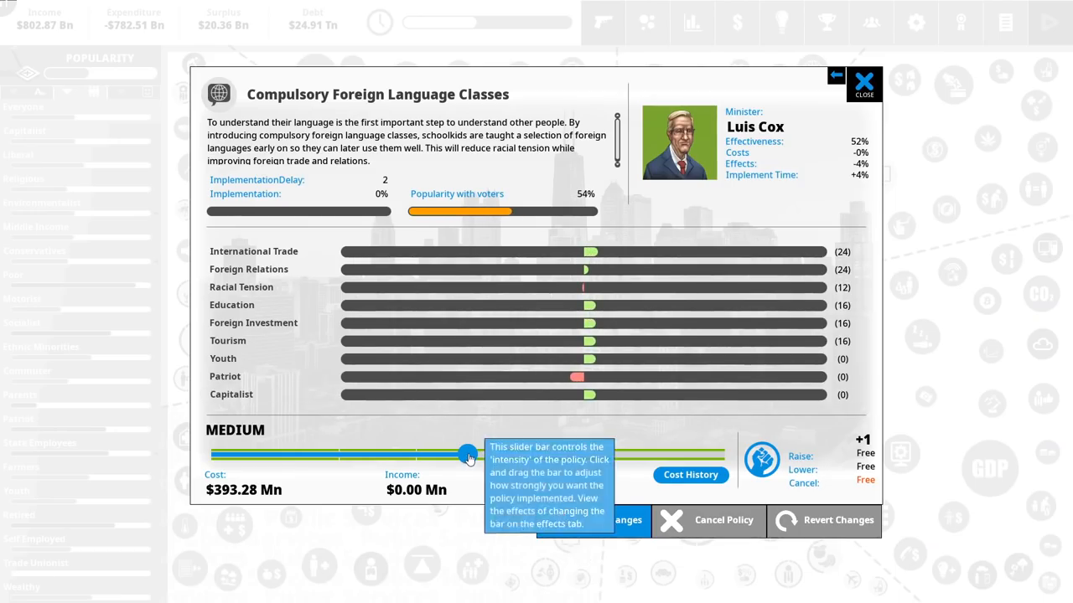
left_click_drag(467, 453, 723, 453)
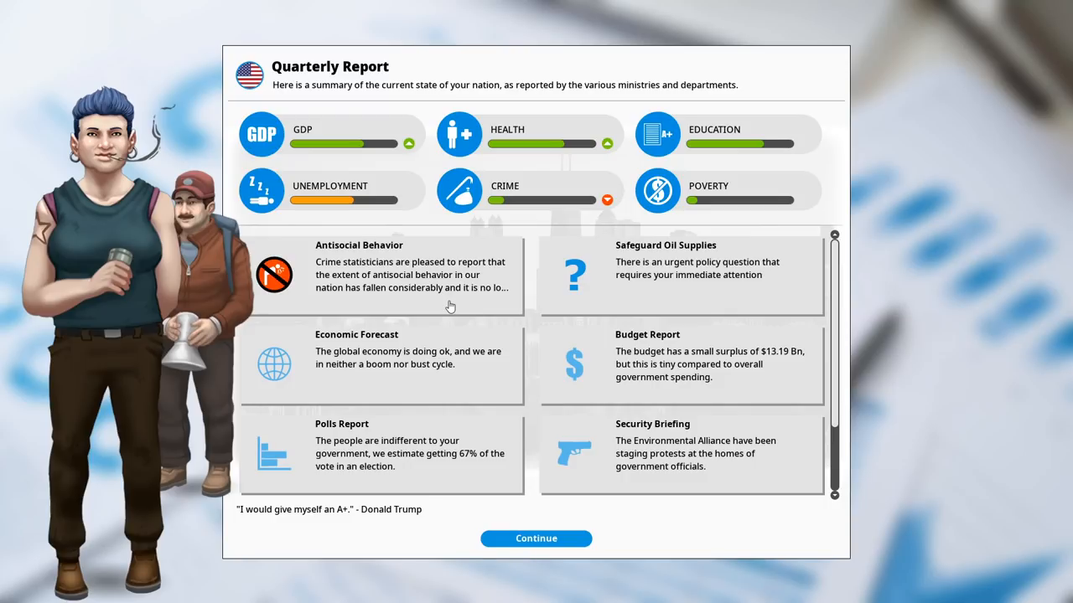
mouse_move(536, 341)
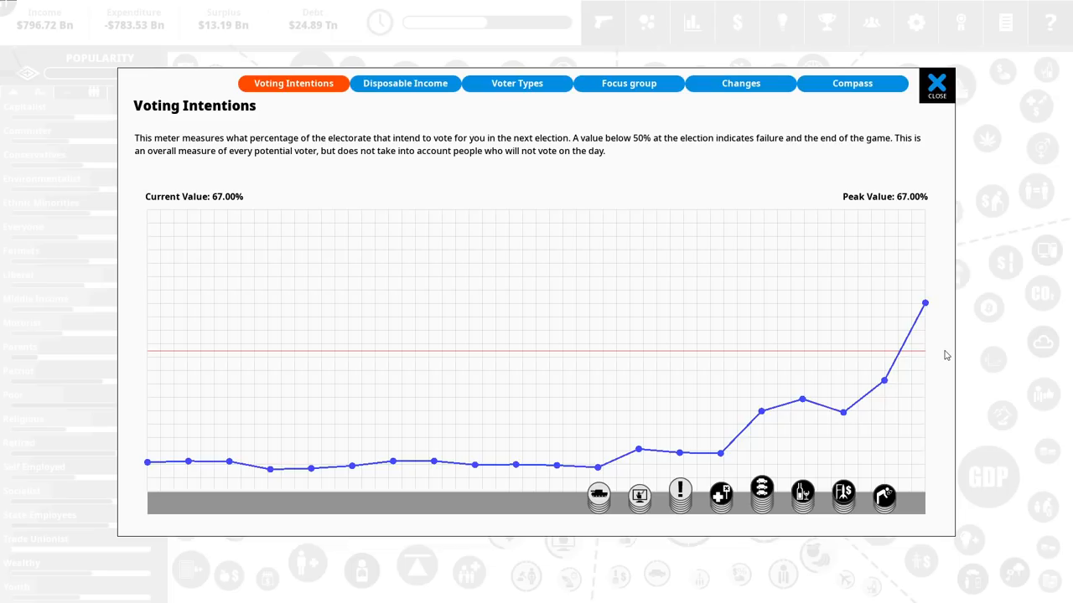
- Close the Voting Intentions chart showing a 67% peak and return to the policy overview
left_click(936, 84)
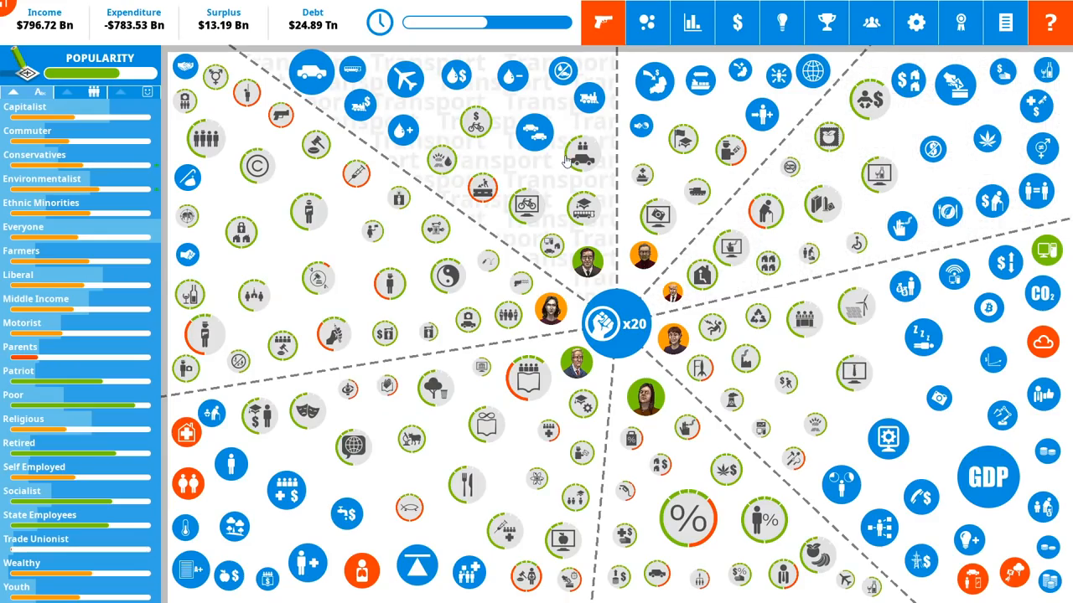
mouse_move(505, 166)
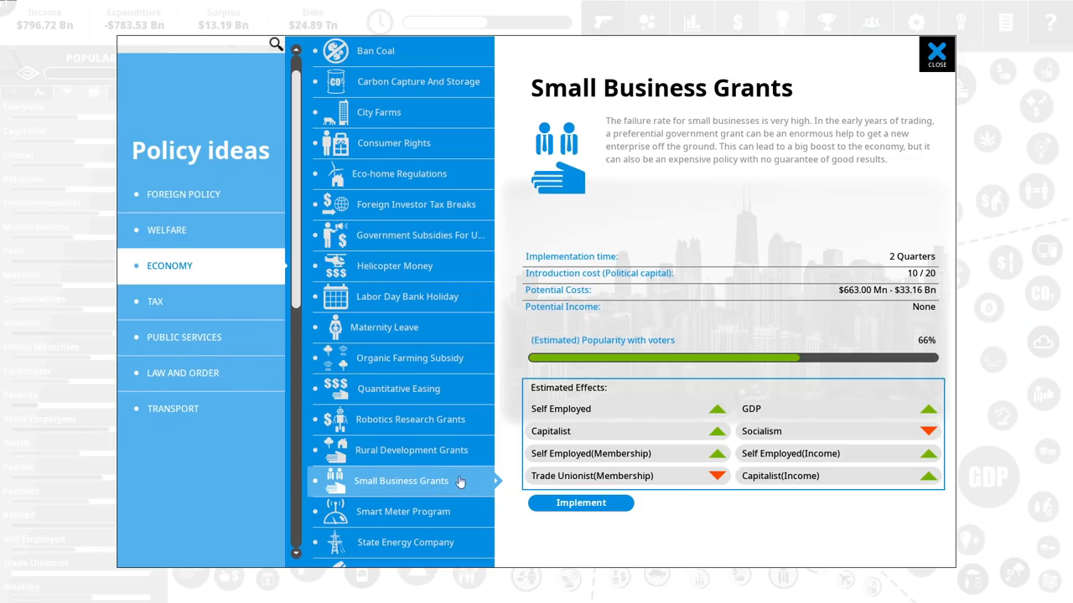
- Enact Small Business Grants with the funding slider settled at High
left_click(580, 503)
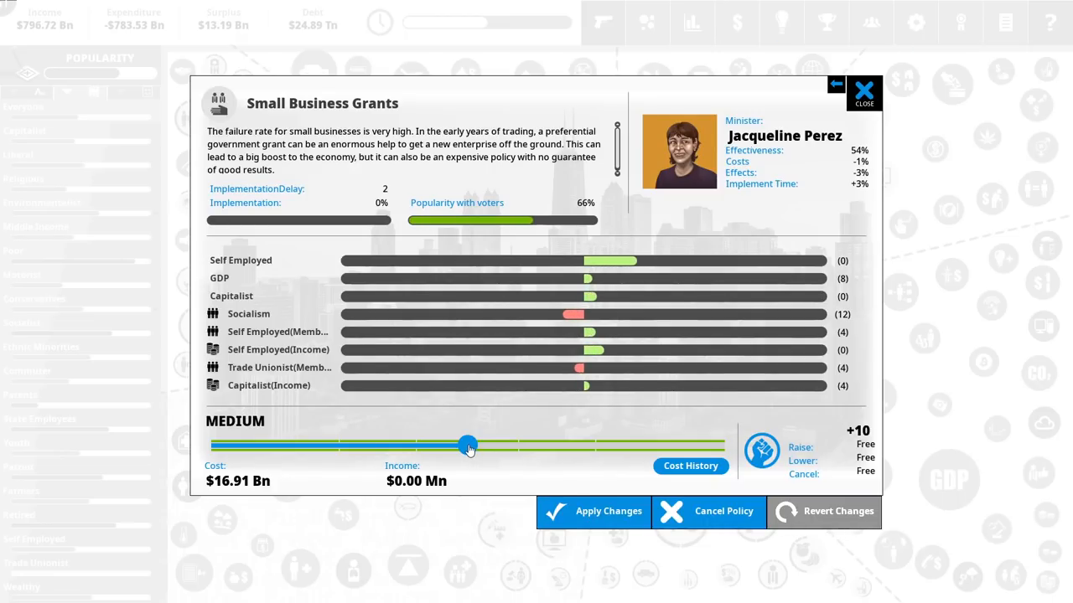
left_click_drag(467, 446, 509, 446)
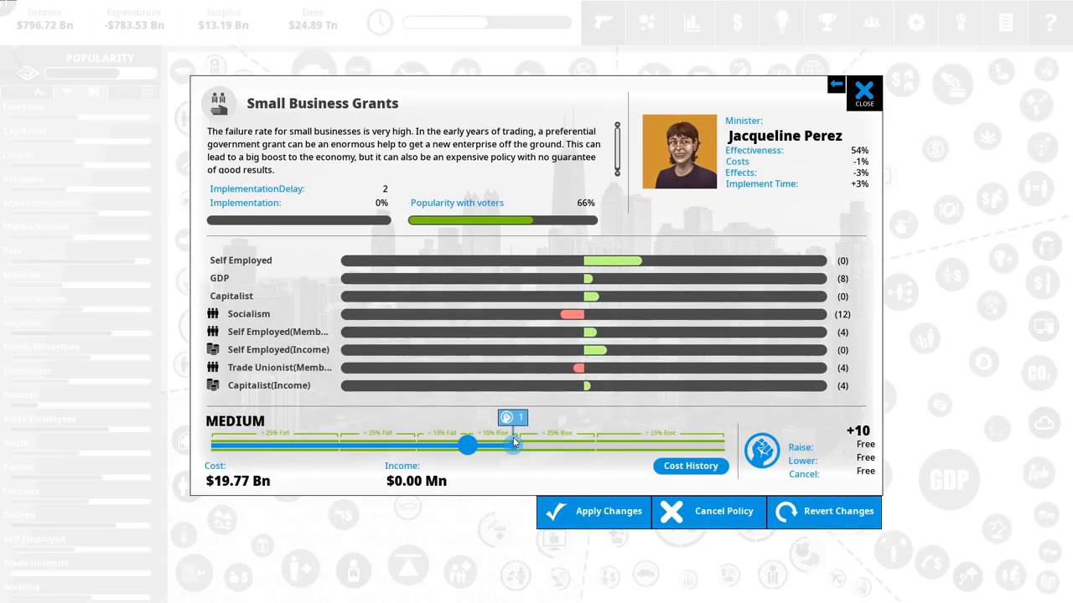
left_click_drag(512, 445, 606, 445)
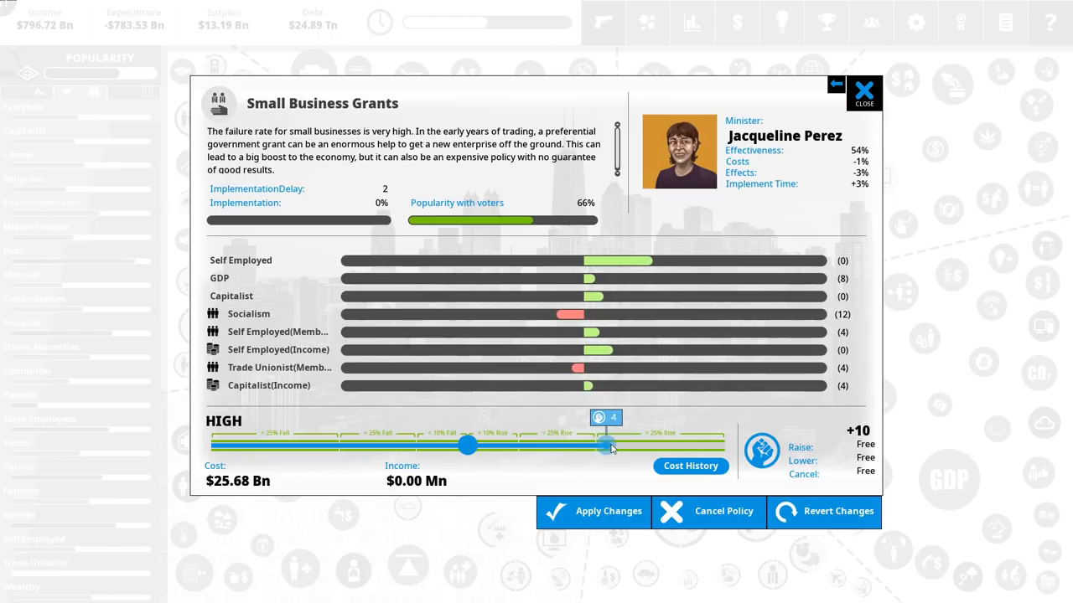
left_click_drag(605, 445, 587, 446)
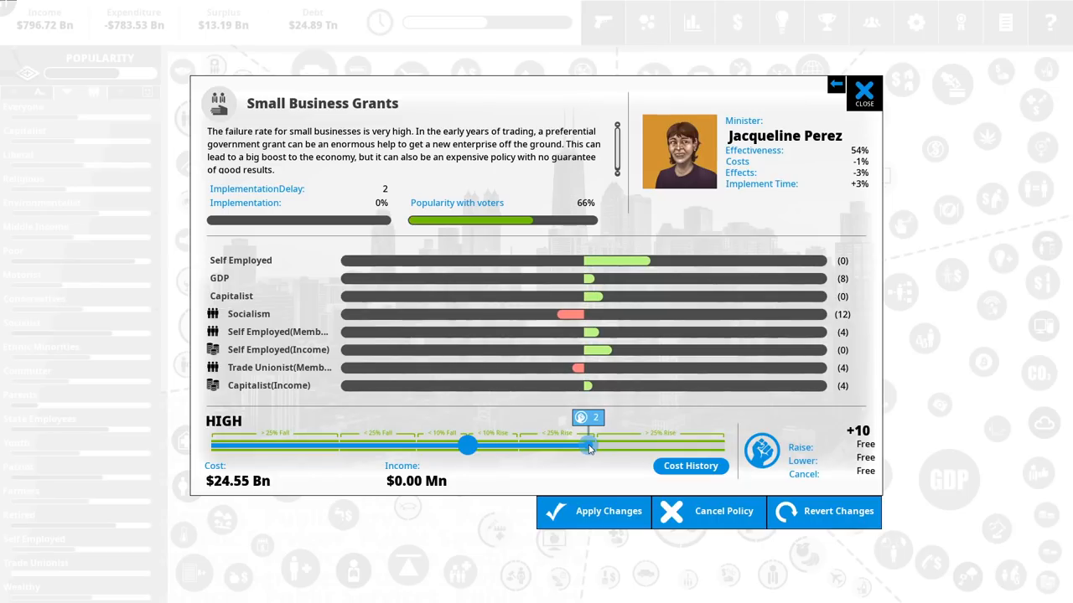
left_click_drag(587, 445, 594, 444)
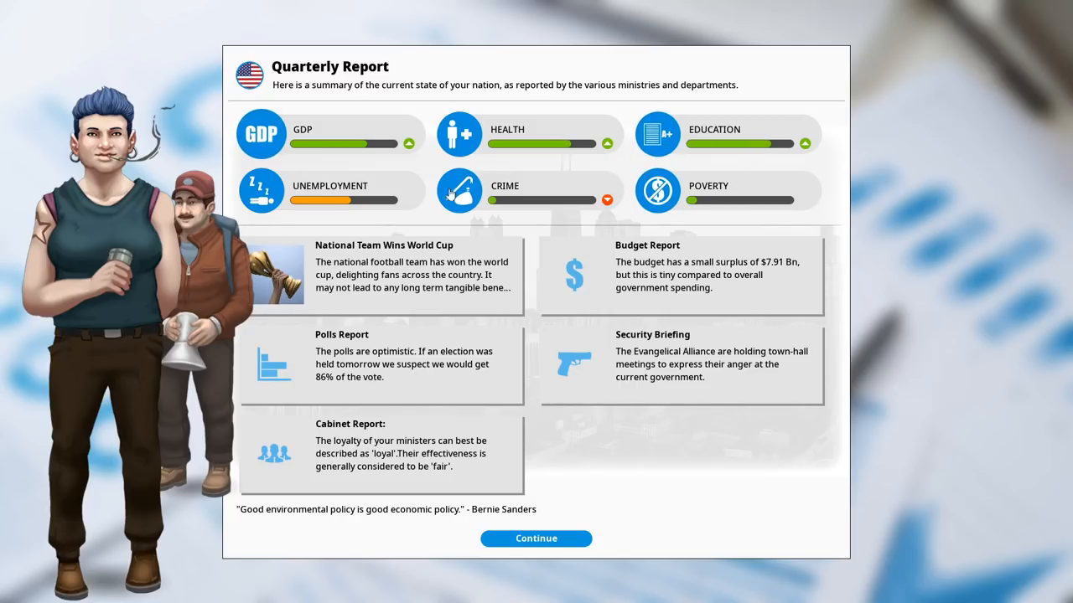
- Dismiss the quarterly report and review the Political Capital breakdown
left_click(536, 537)
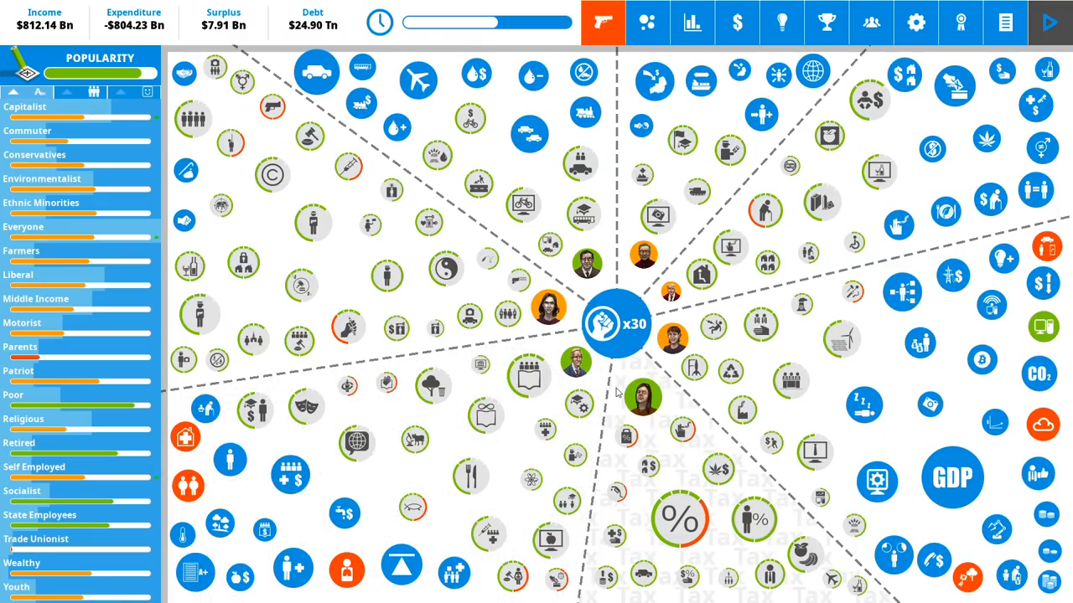
left_click(616, 324)
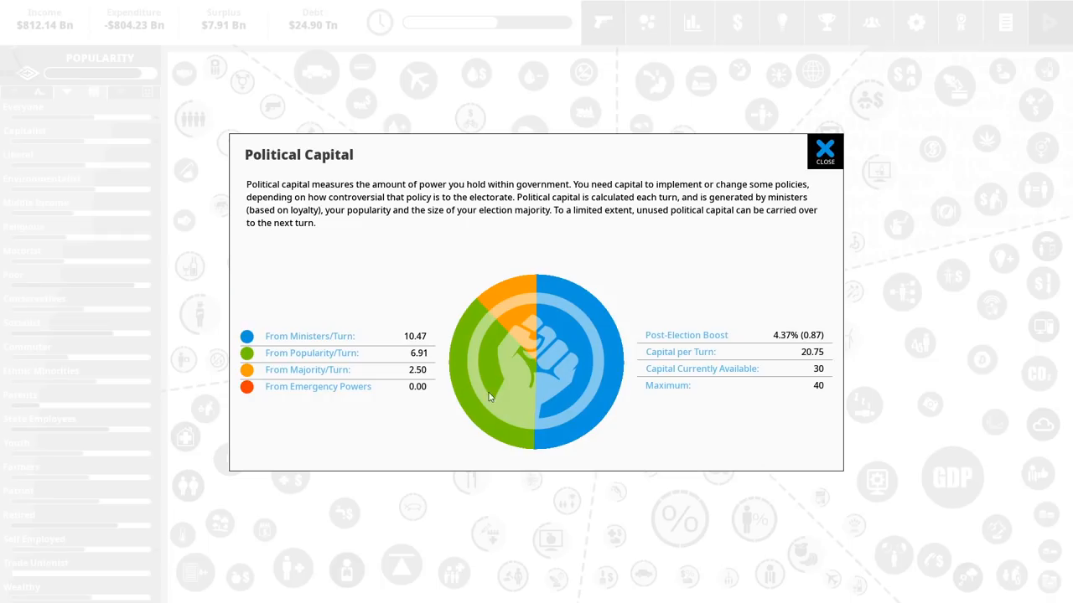
mouse_move(472, 364)
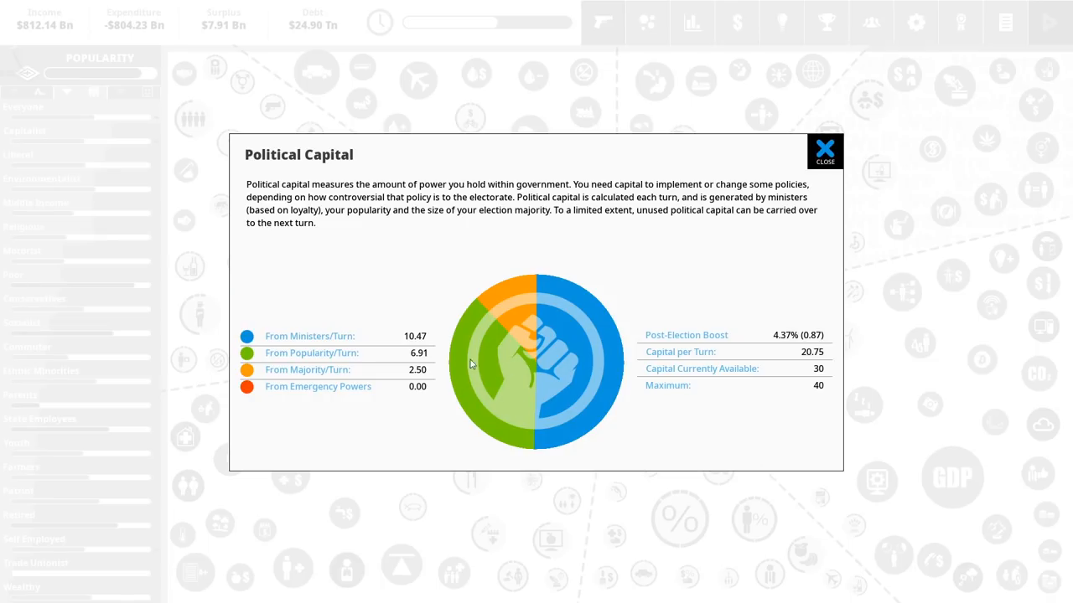
mouse_move(825, 152)
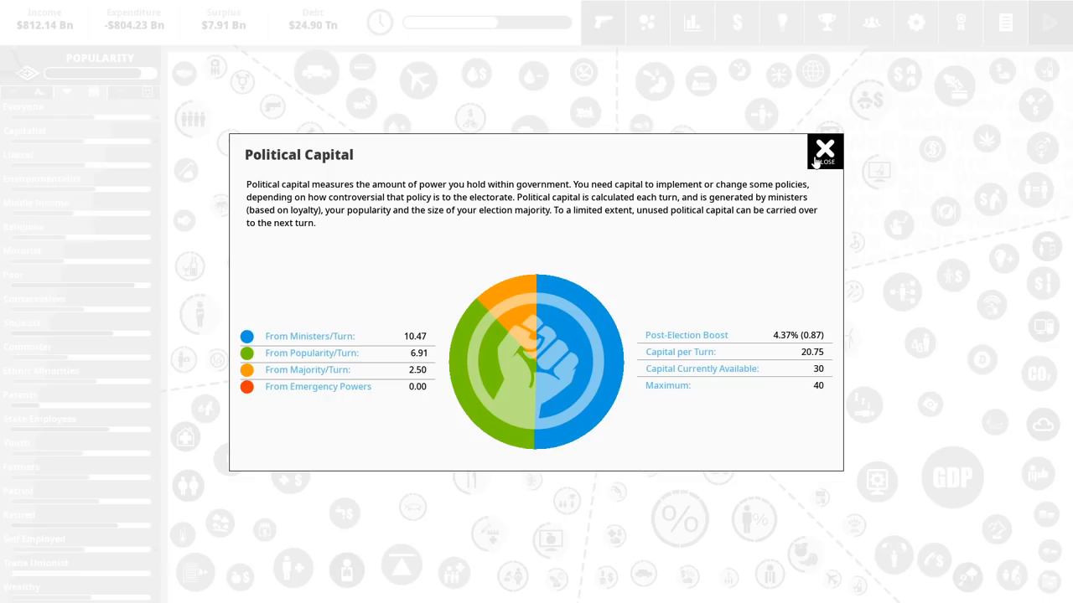
left_click(825, 152)
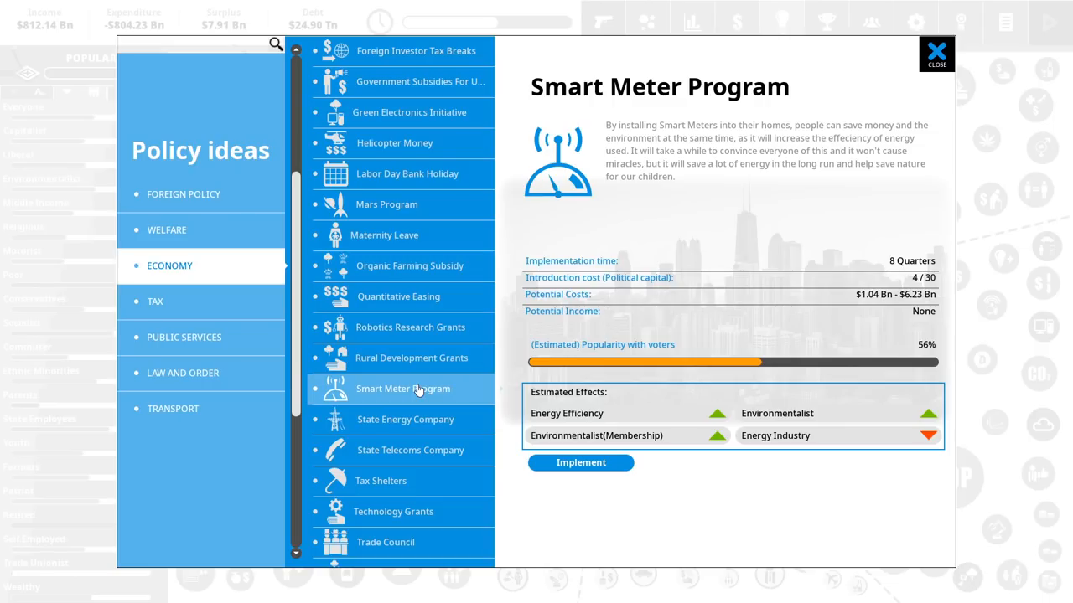
- Enact the Smart Meter Program at medium and the Clean Fuel Subsidy at maximum
left_click(581, 462)
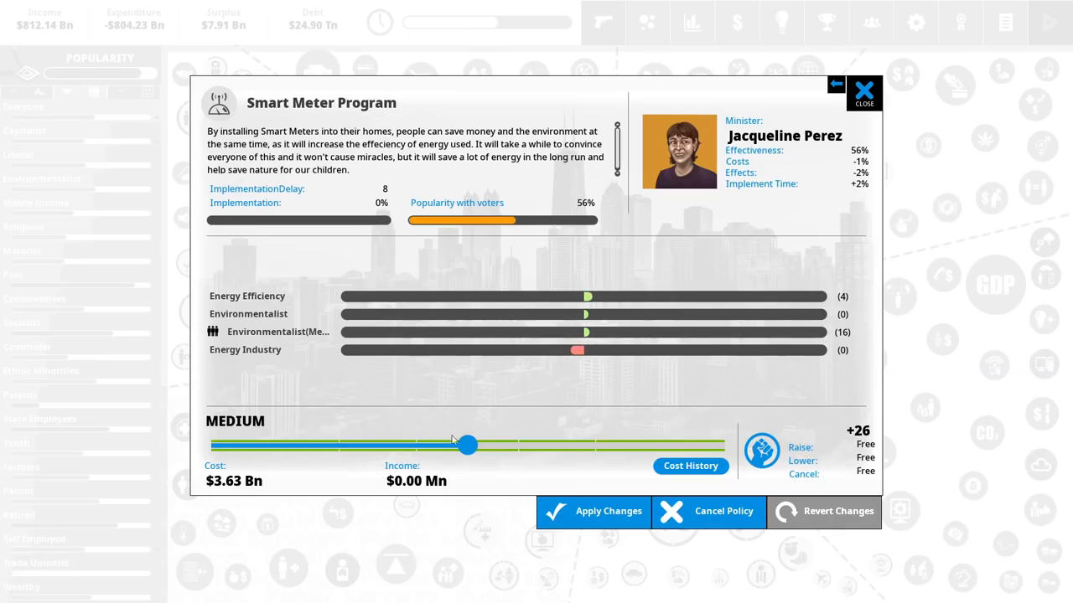
left_click_drag(467, 444, 724, 445)
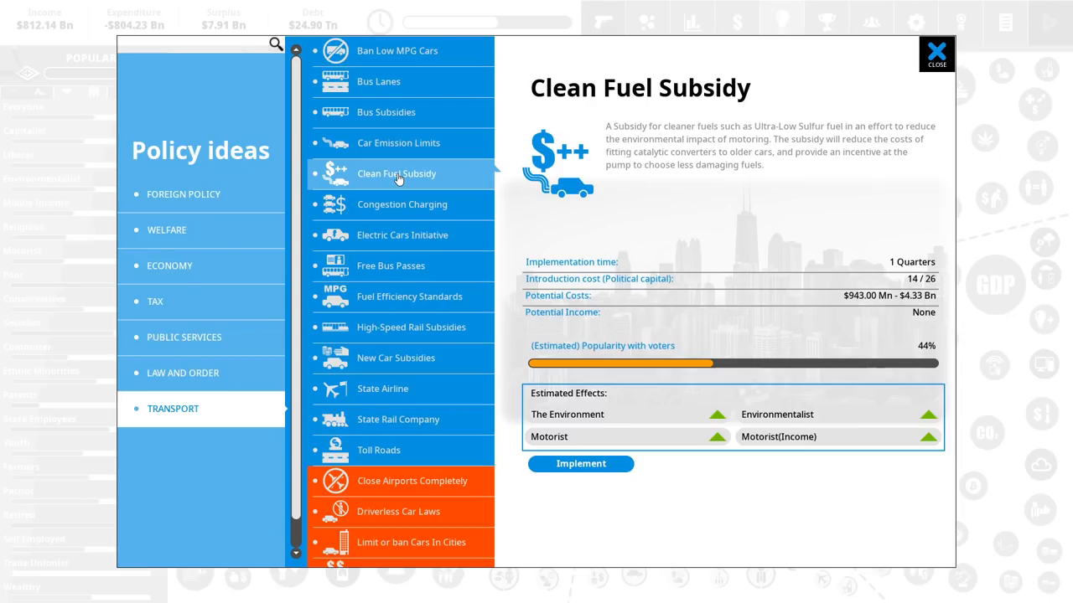
mouse_move(610, 255)
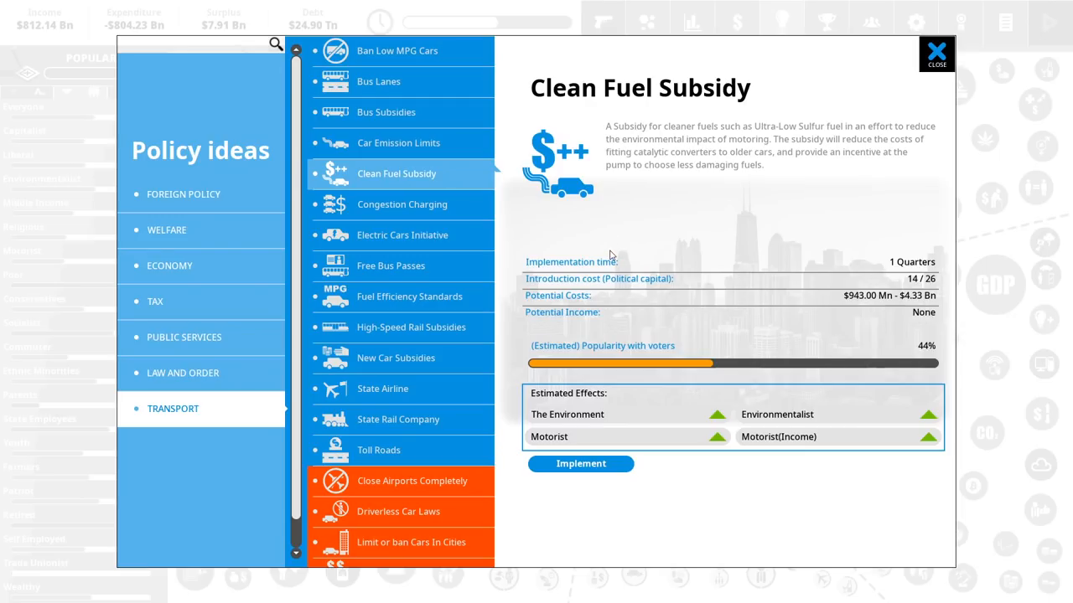
mouse_move(581, 464)
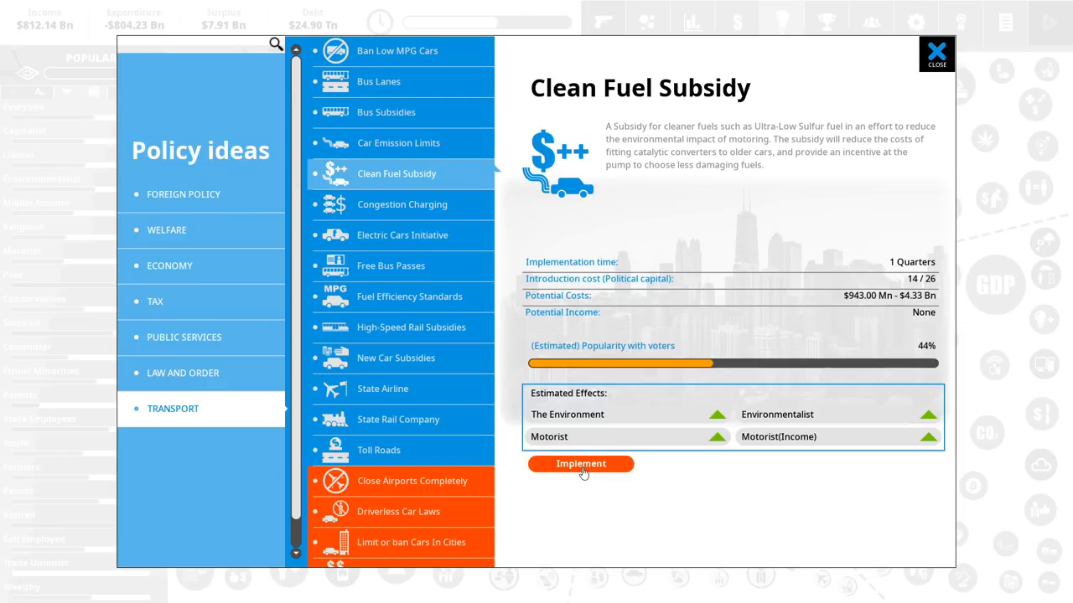
left_click(580, 463)
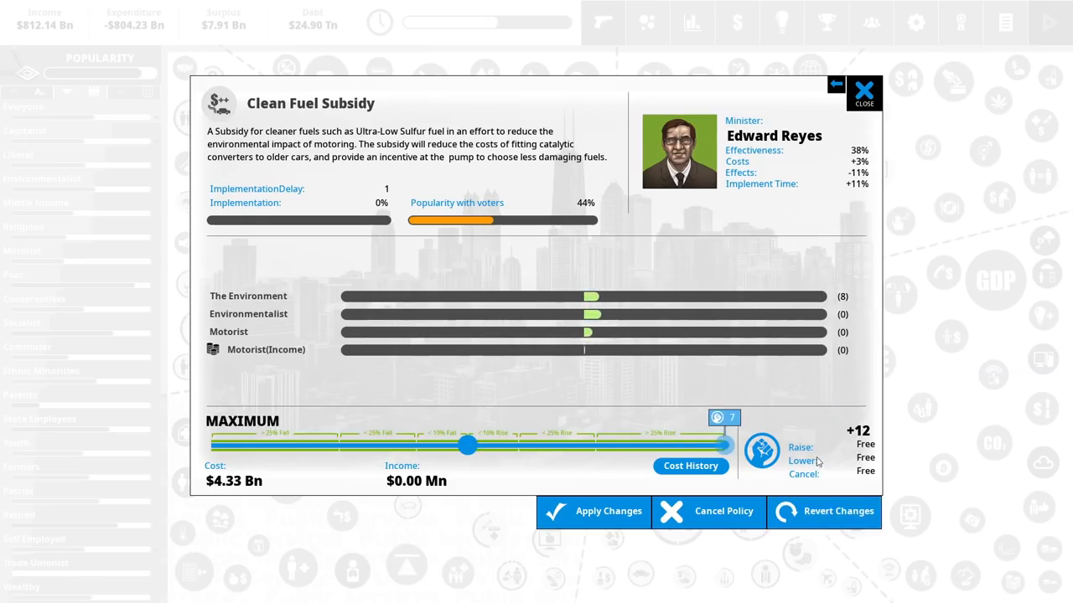
left_click(863, 92)
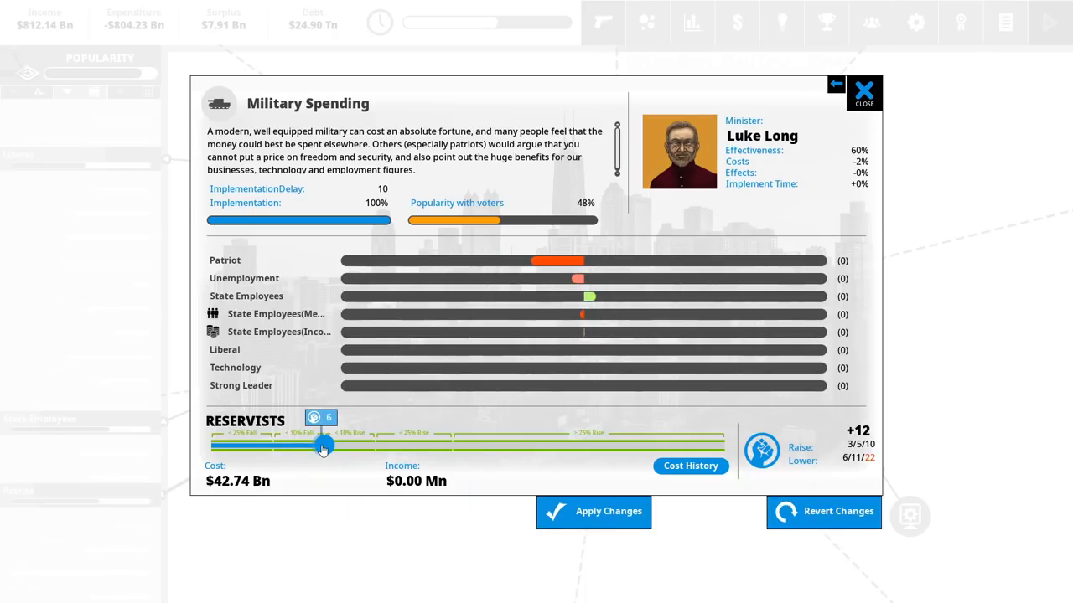
- Drag Military Spending down to Ceremonial Only, about $8.36 Bn, without applying yet
left_click_drag(322, 447, 230, 446)
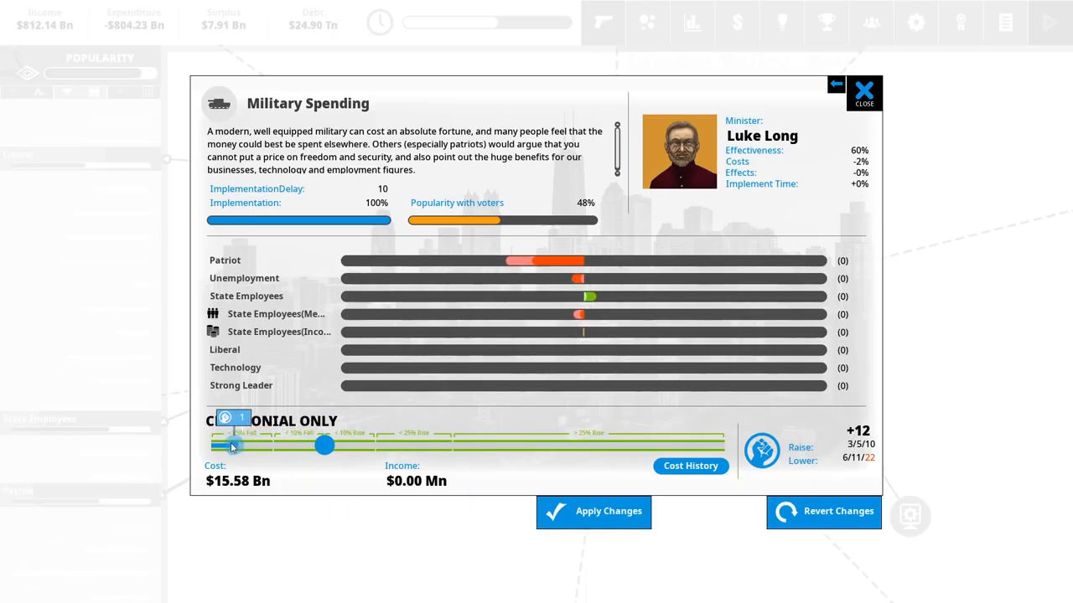
left_click_drag(325, 446, 211, 446)
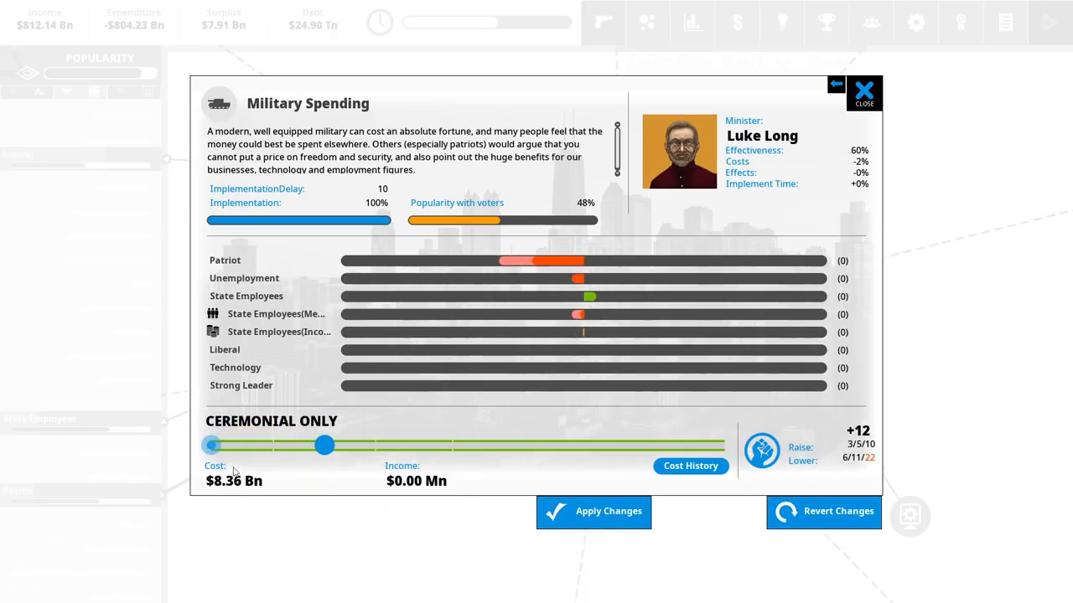
mouse_move(243, 503)
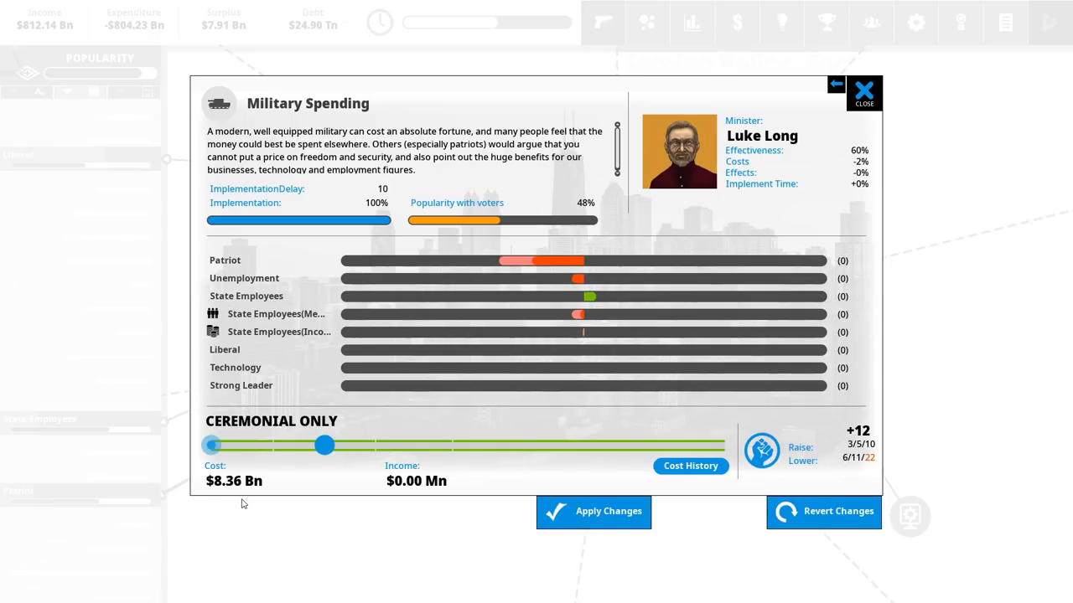
mouse_move(354, 452)
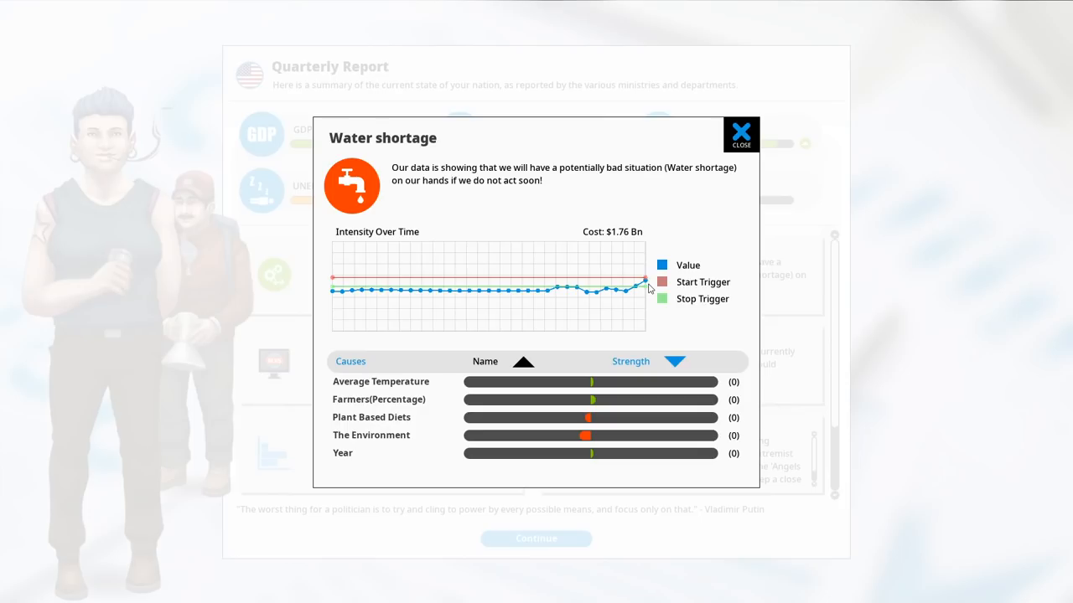
mouse_move(746, 201)
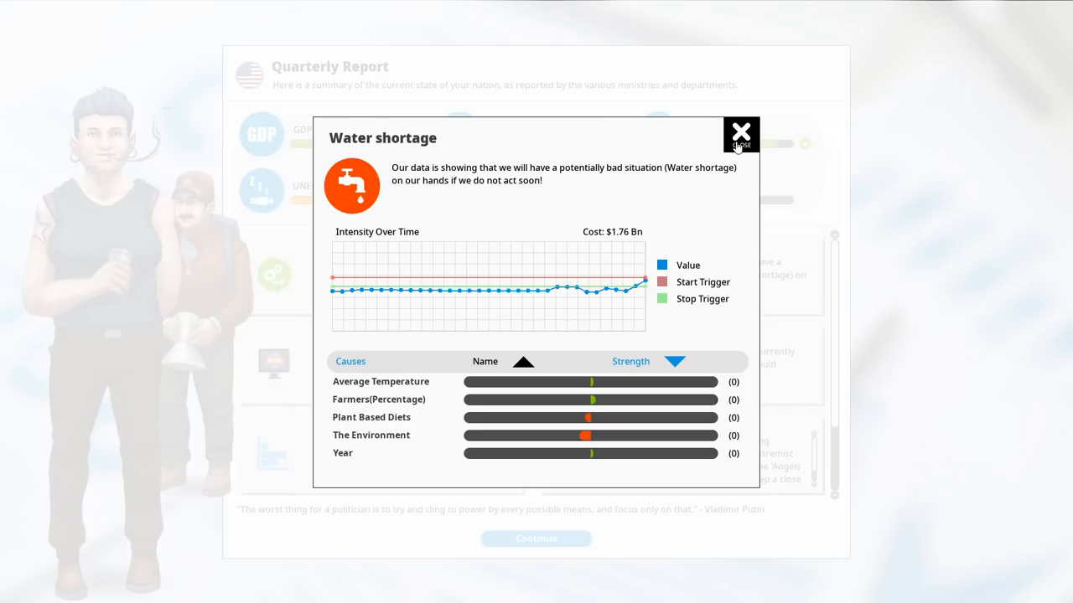
mouse_move(445, 428)
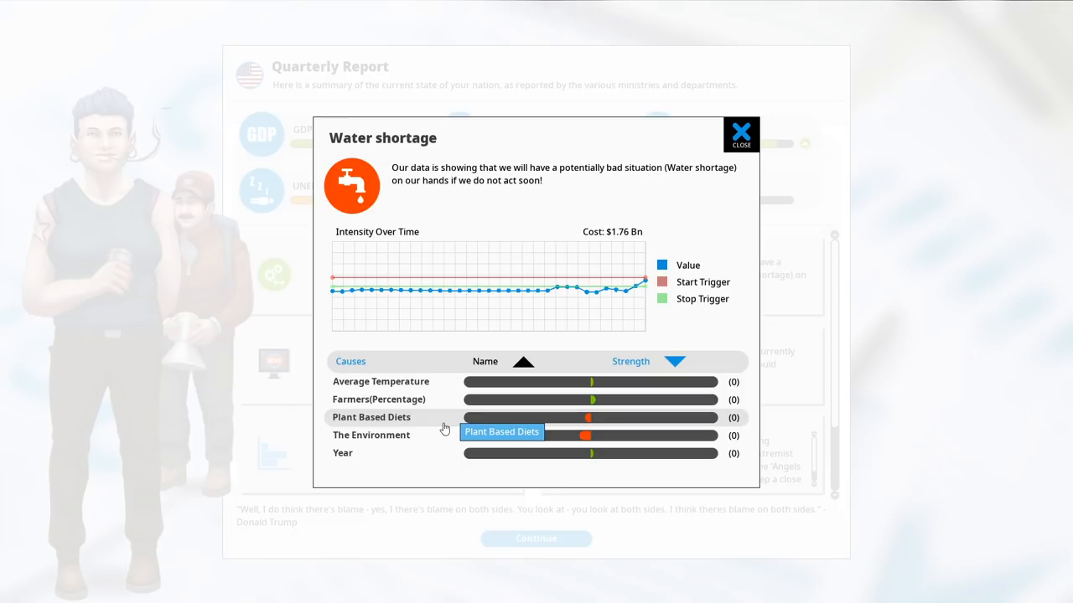
- Inspect the Water Shortage and High Productivity situations and close their details
left_click(371, 435)
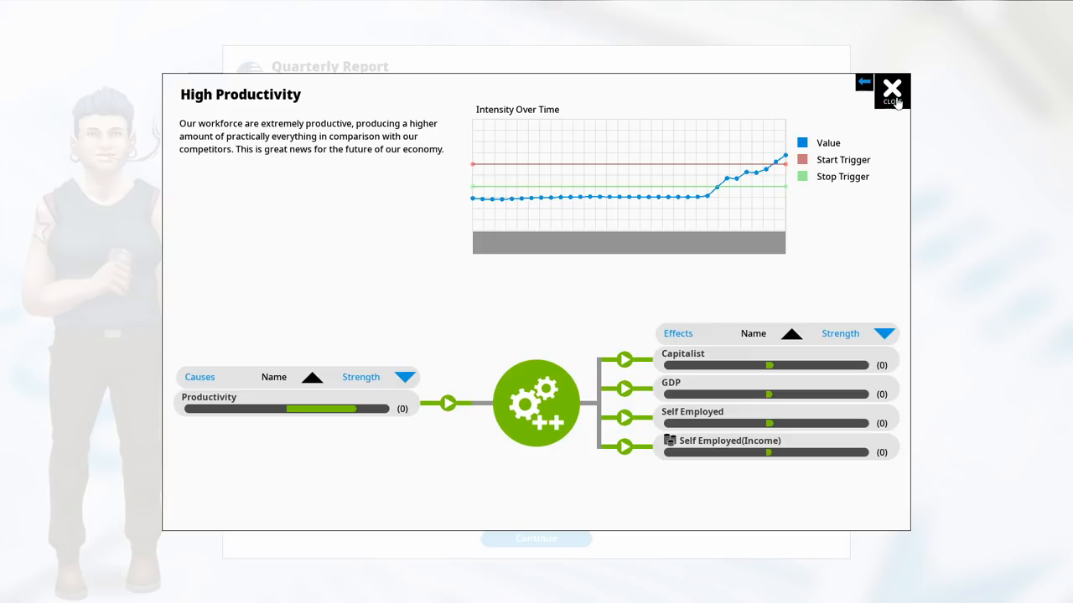
left_click(891, 89)
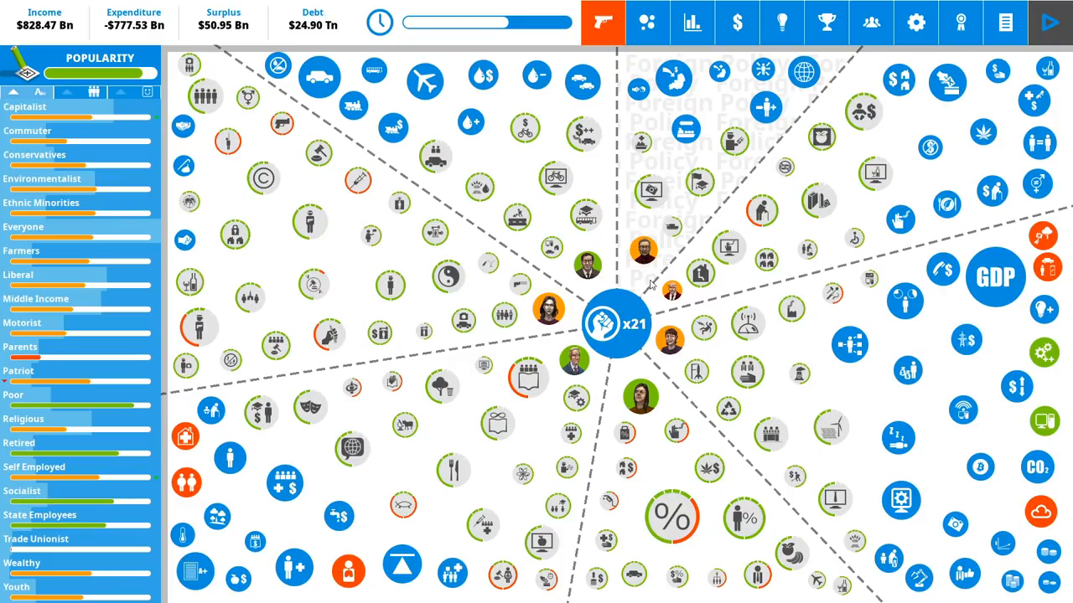
mouse_move(670, 517)
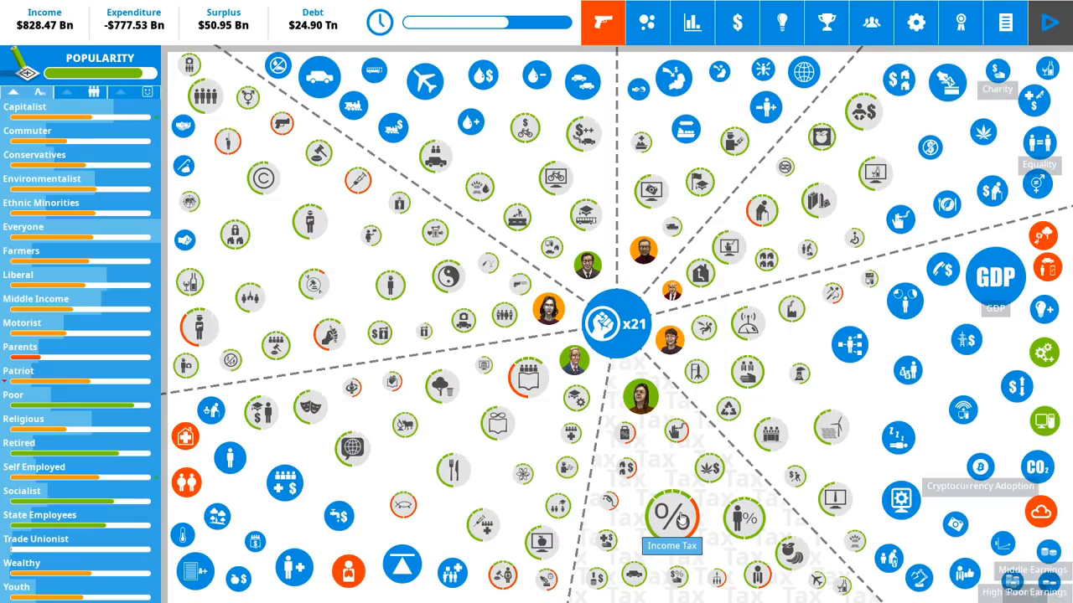
- Review Income Tax at 37%, then try adjusting the Right To Die slider
left_click(671, 515)
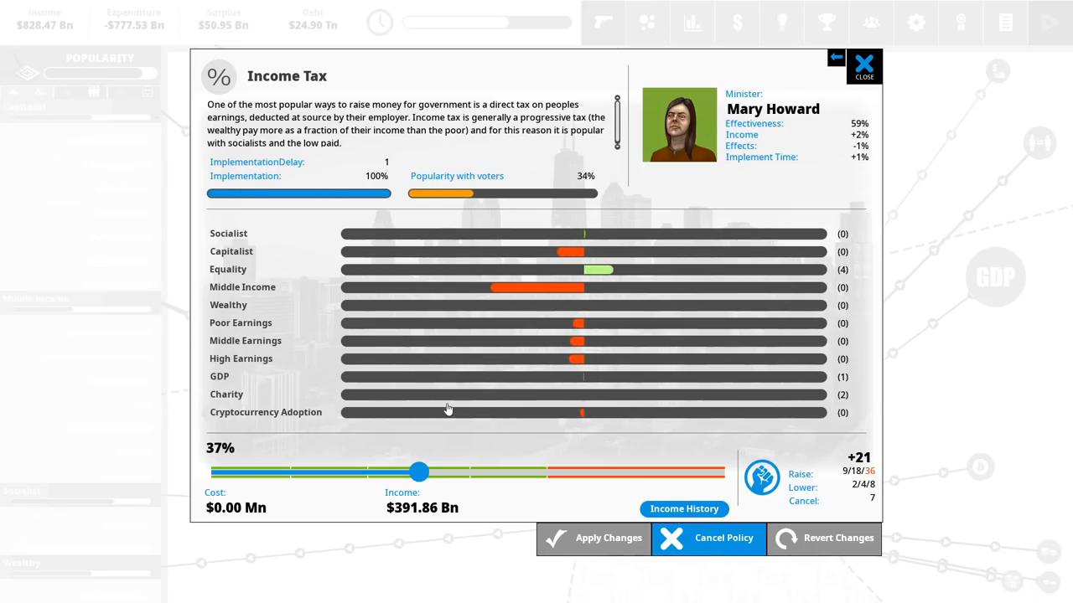
mouse_move(419, 472)
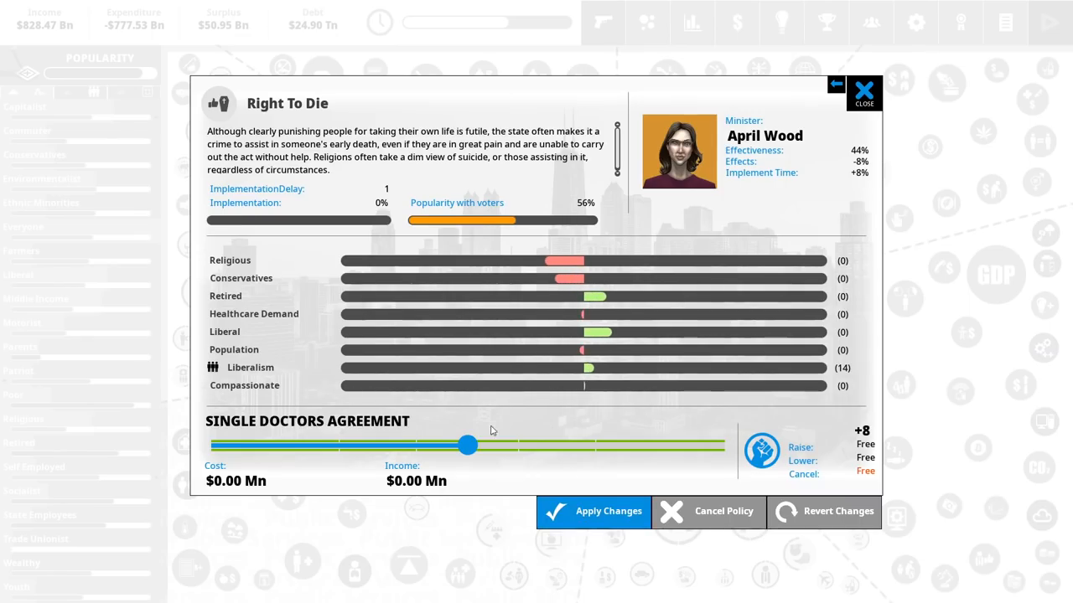
left_click(761, 450)
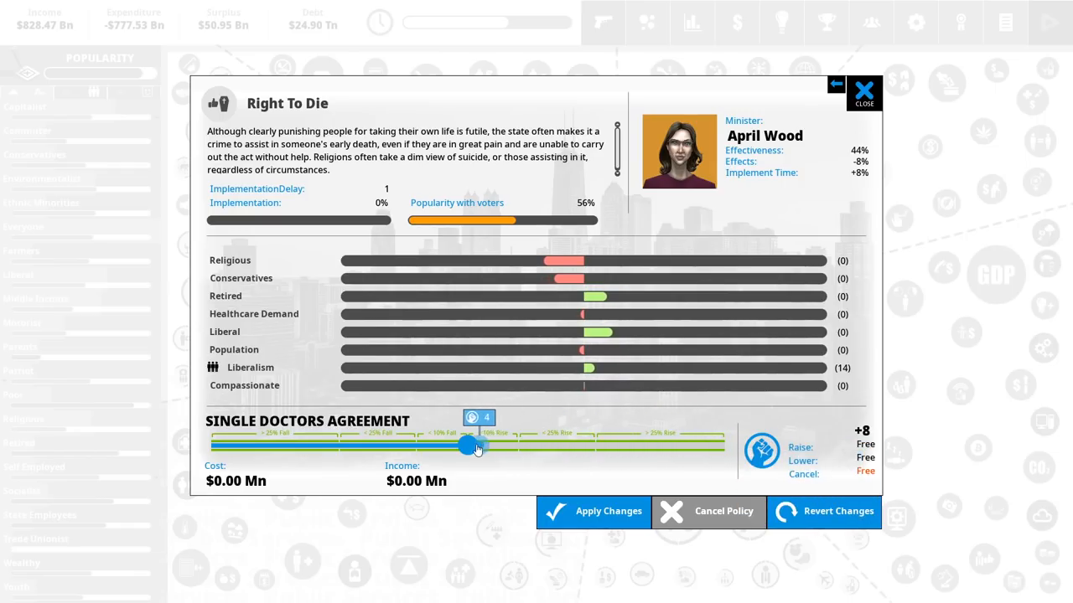
left_click_drag(467, 446, 586, 446)
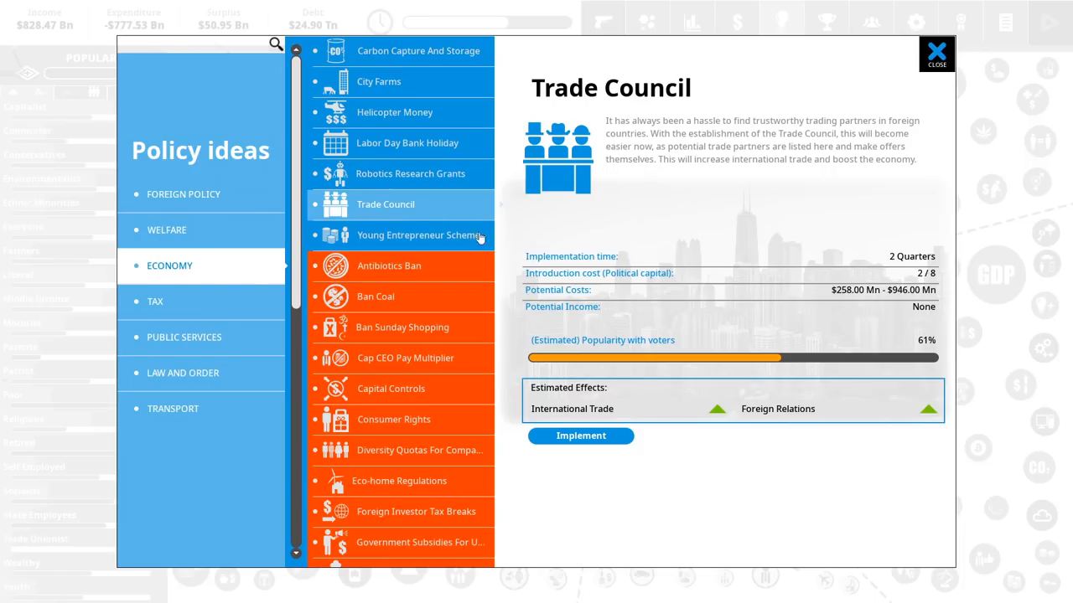
- Enact the Trade Council policy
left_click(580, 436)
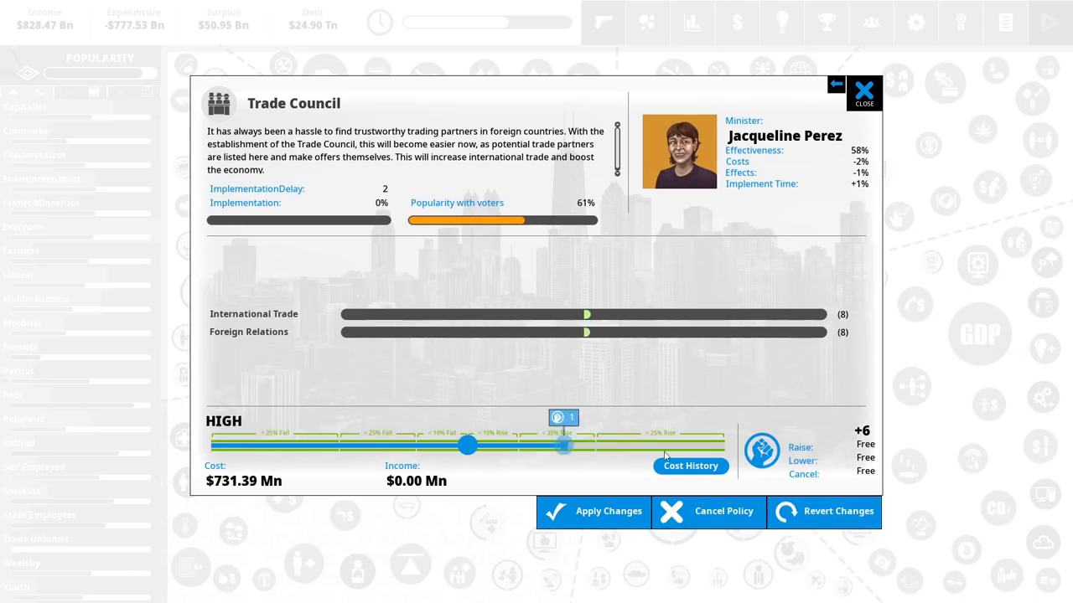
left_click(863, 92)
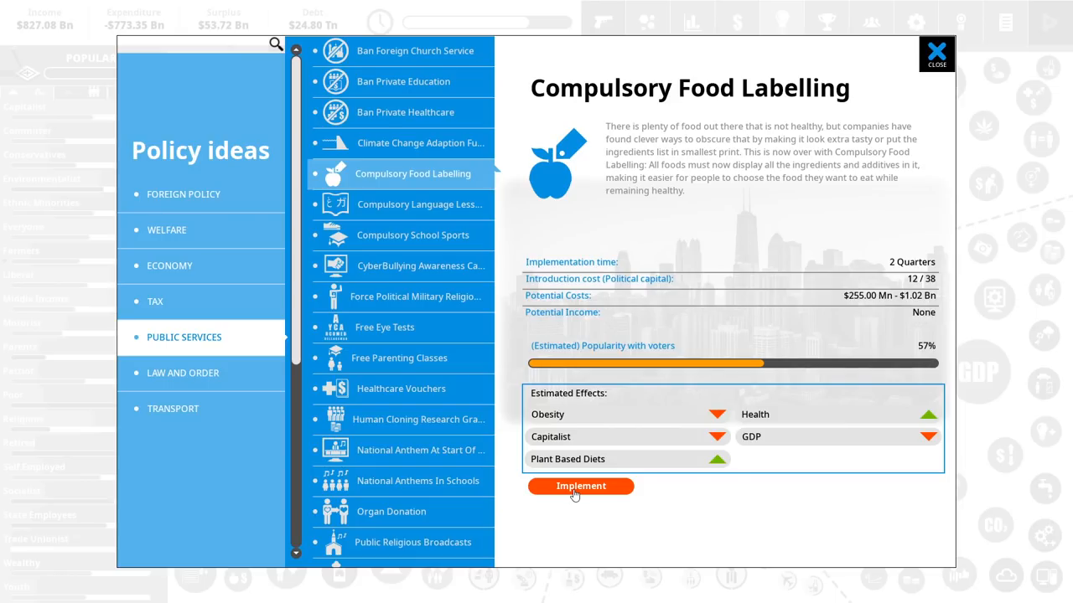
- Enact Compulsory Food Labelling at its maximum level
left_click(581, 486)
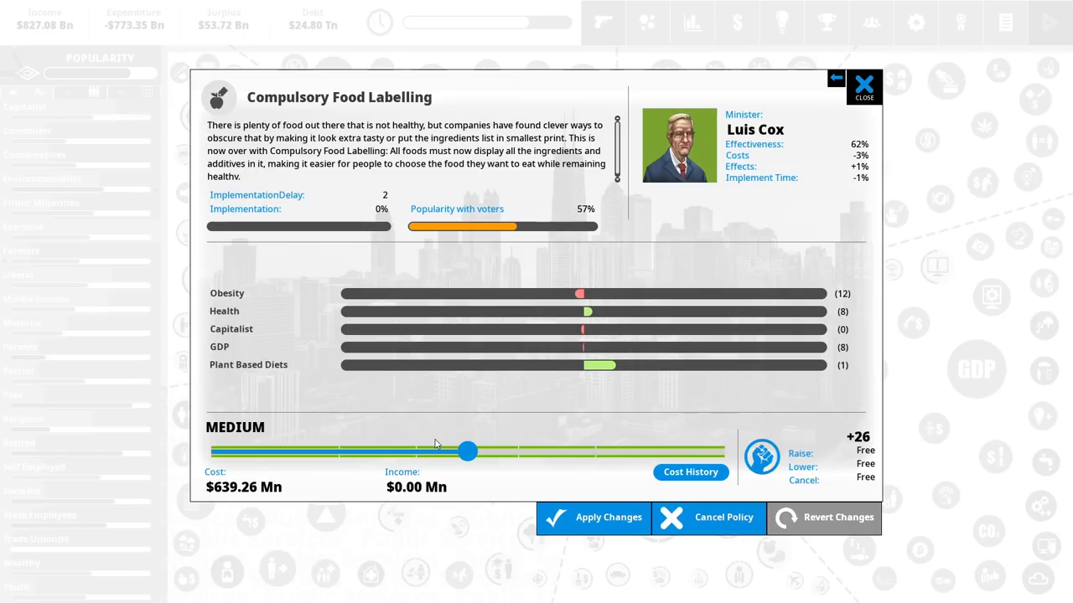
left_click_drag(468, 450, 725, 451)
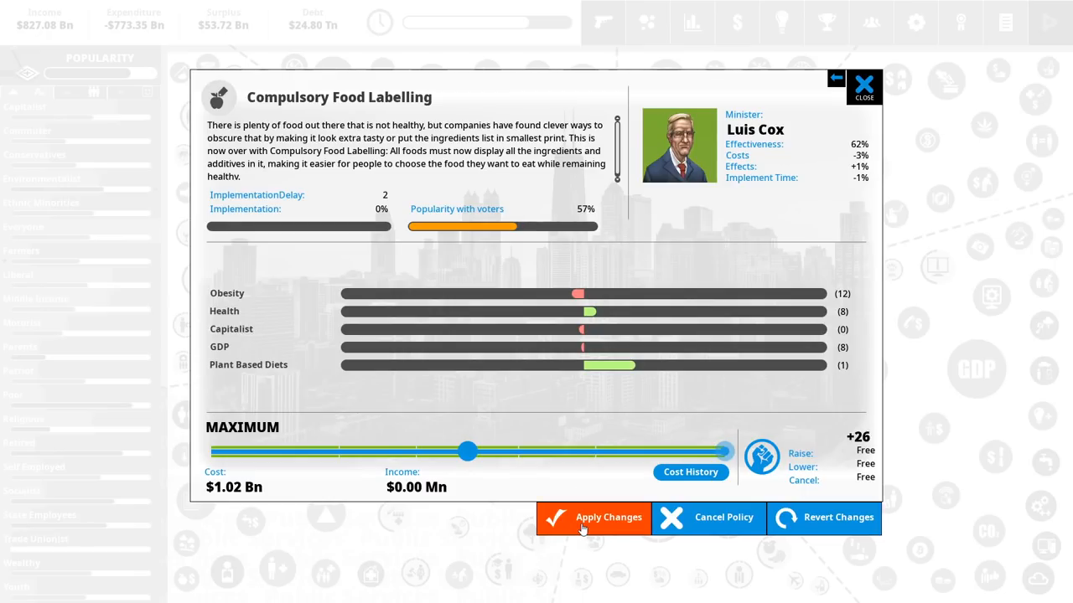
left_click(592, 517)
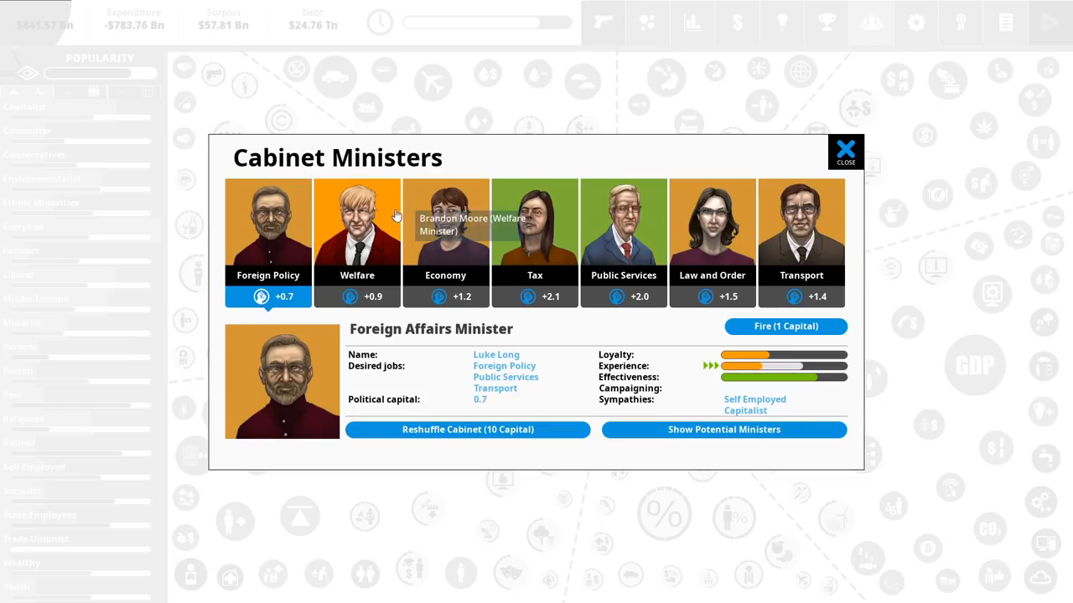
- Review the economy, law and order and transport ministers, reshuffle the cabinet and advance the turn
left_click(445, 222)
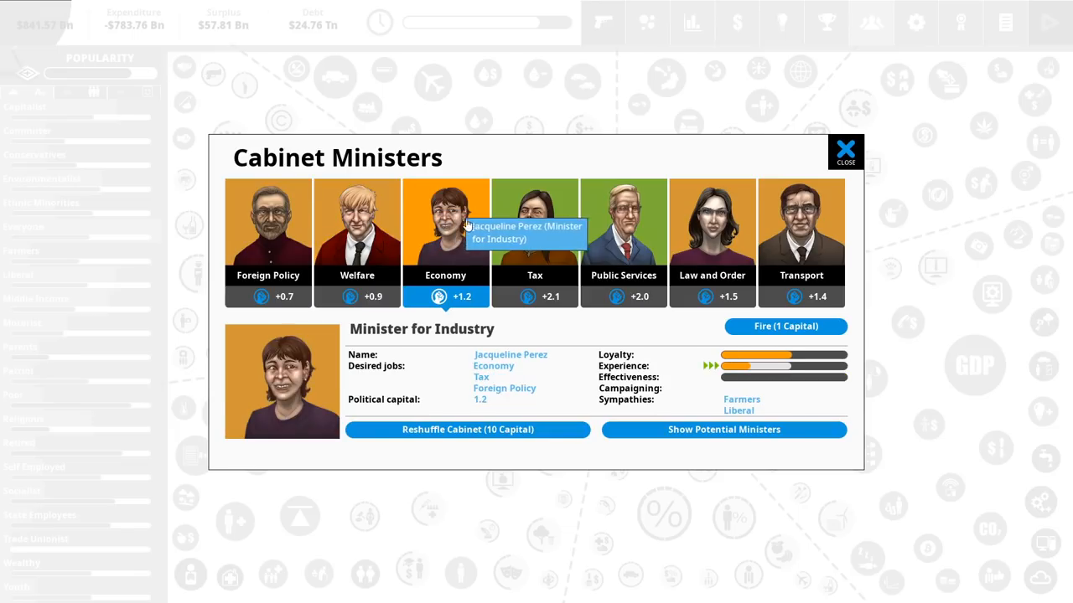
left_click(711, 222)
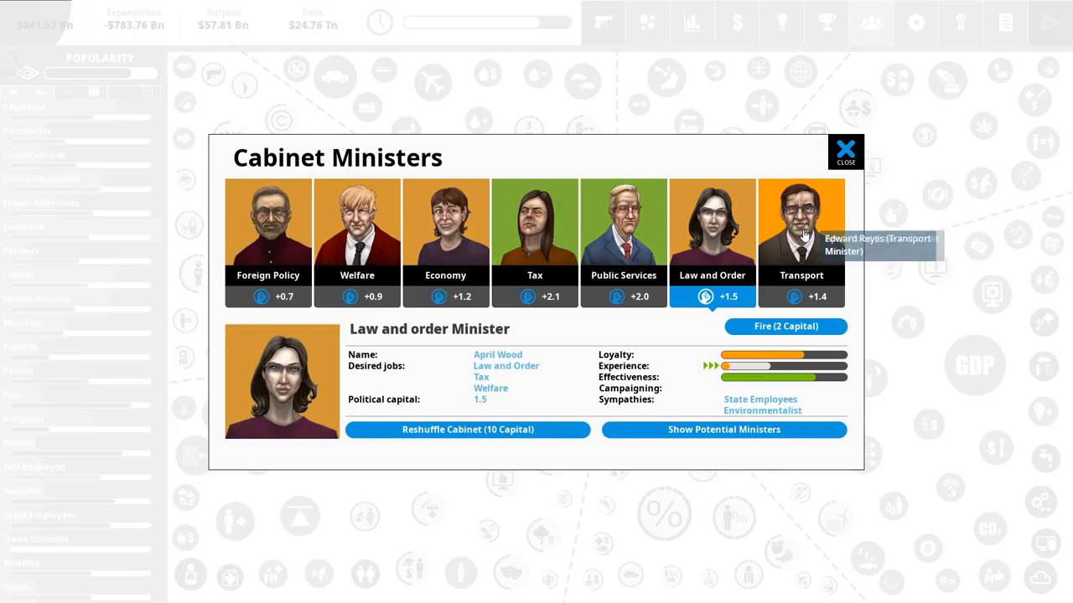
left_click(801, 222)
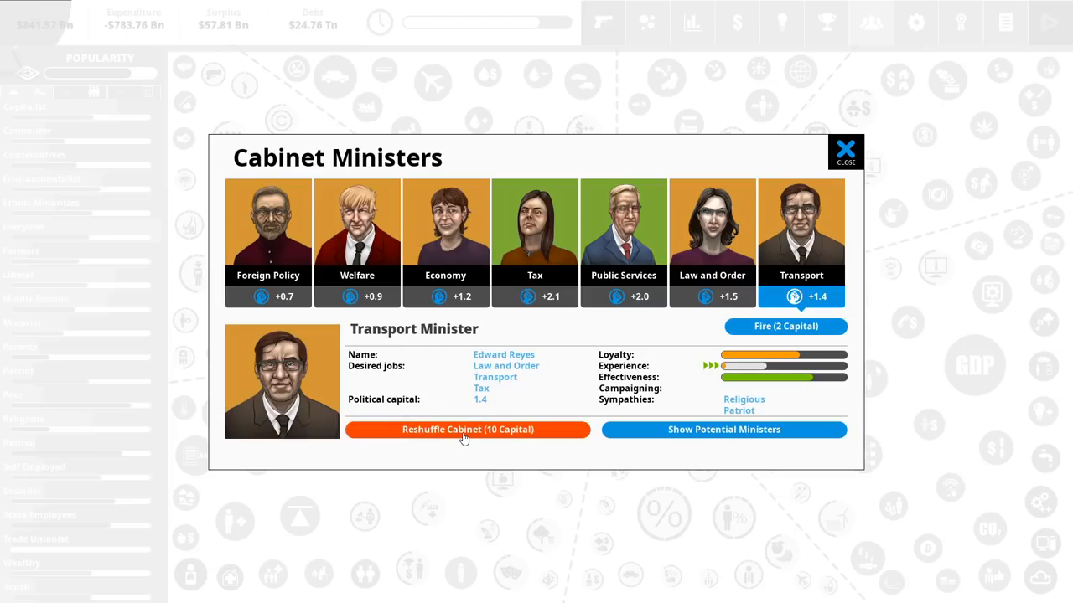
left_click(468, 429)
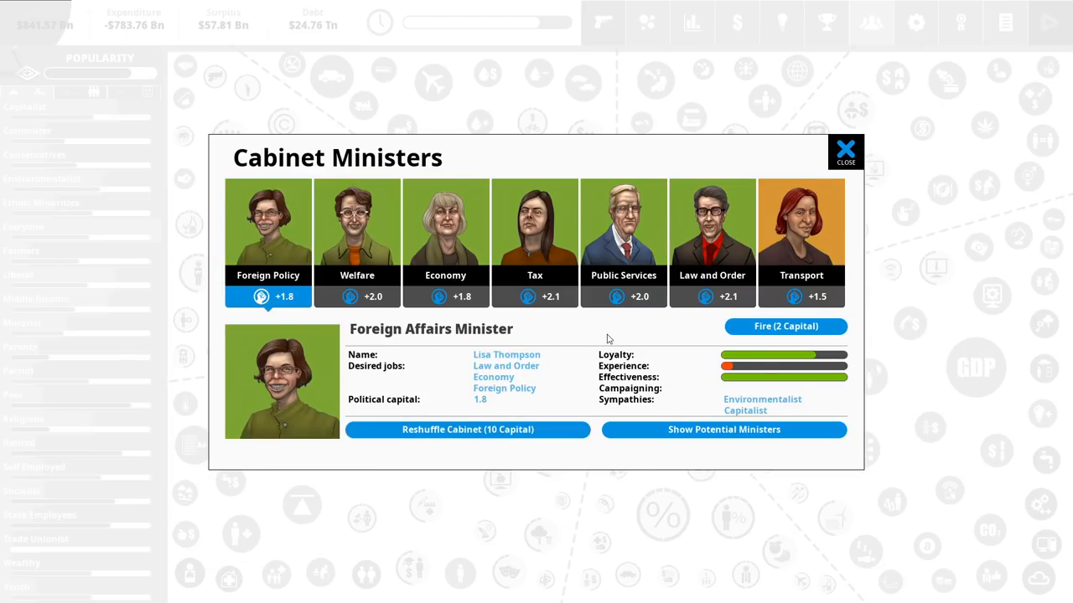
mouse_move(621, 337)
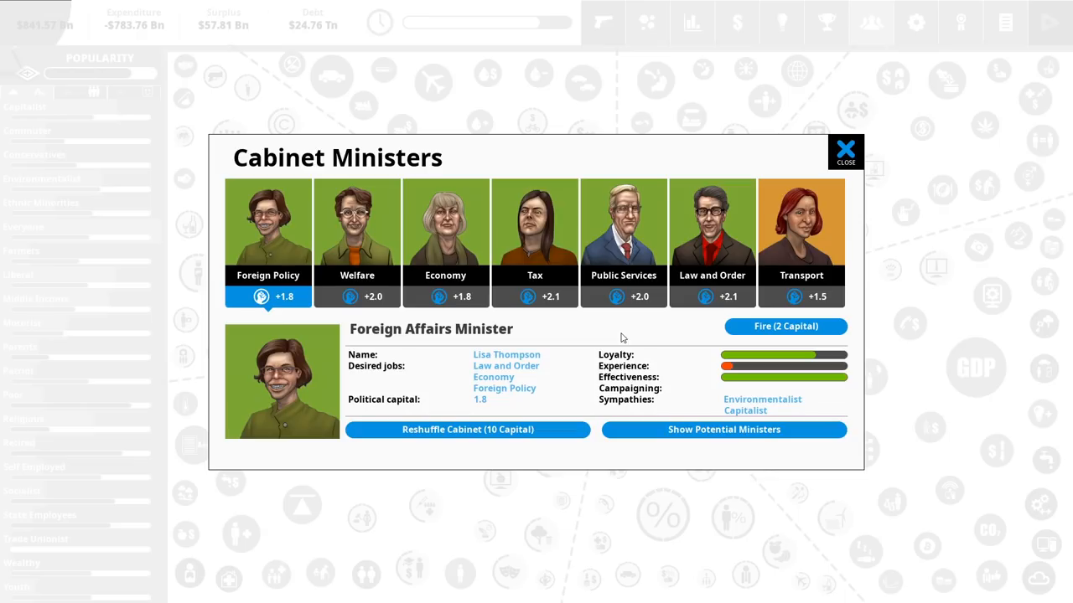
left_click(844, 151)
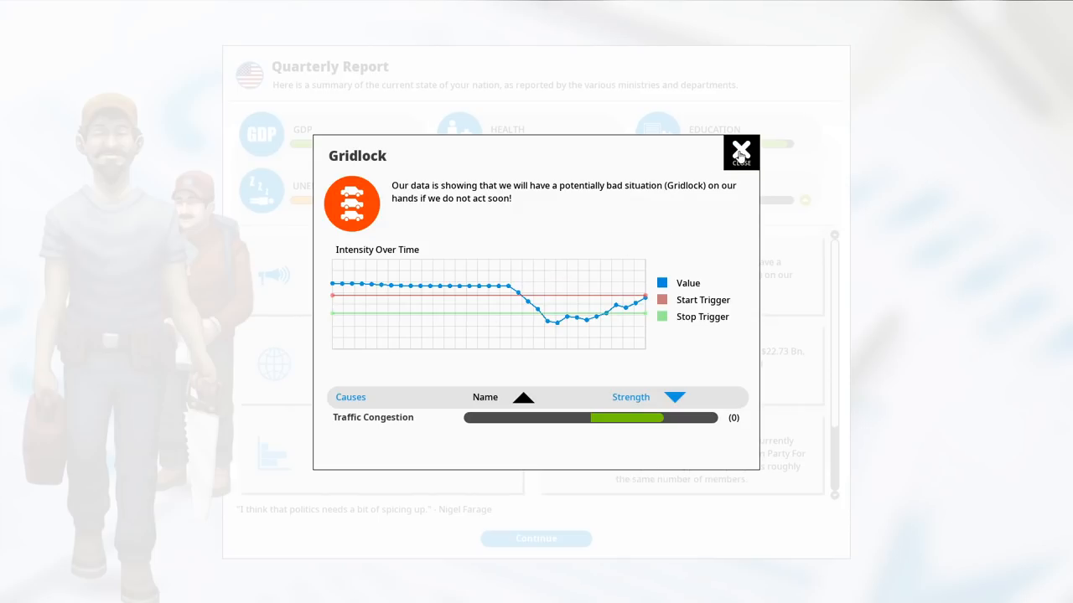
- Dismiss the Gridlock warning and pledge to raise Secularity of Education from 50% to 75%
left_click(741, 152)
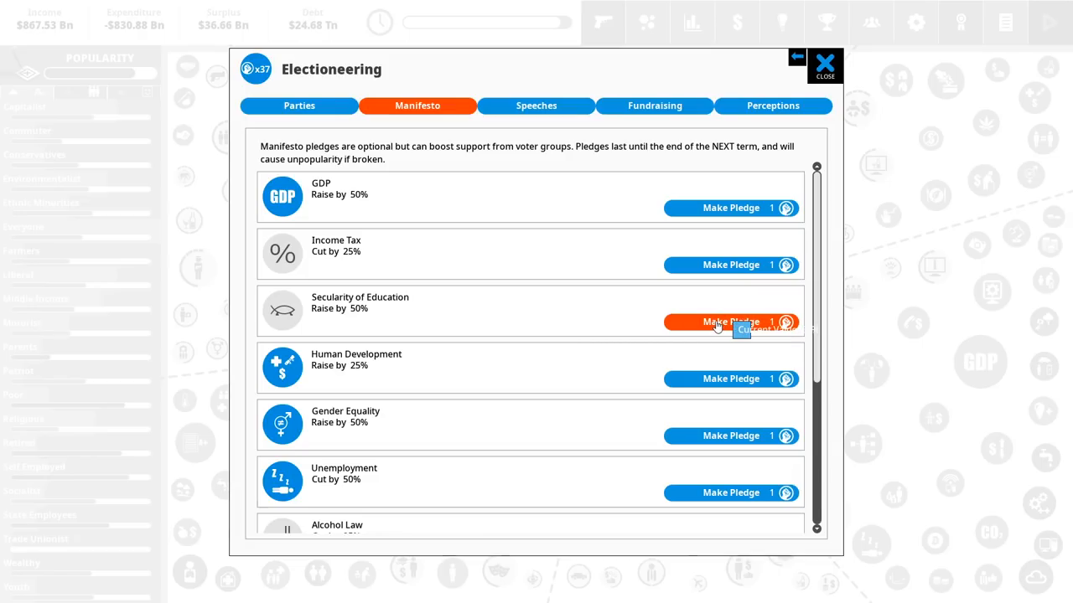
left_click(731, 321)
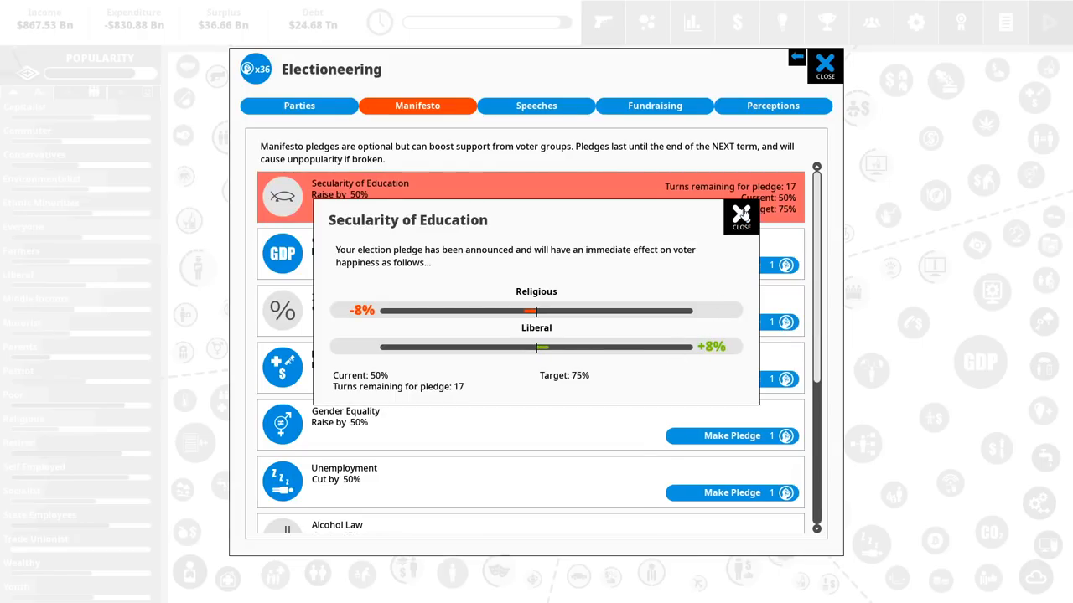
left_click(740, 216)
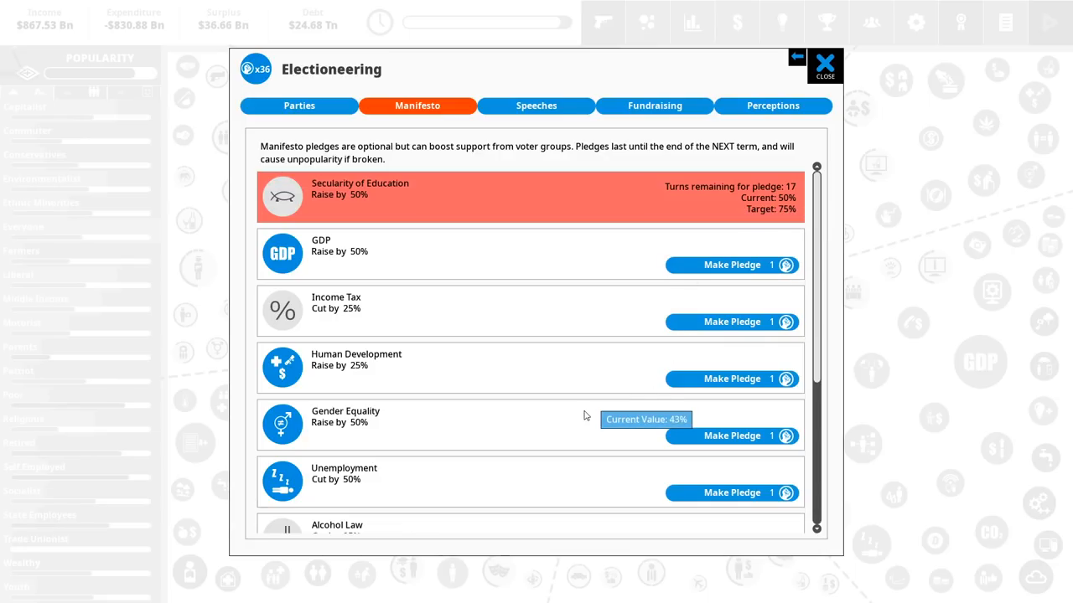
mouse_move(283, 391)
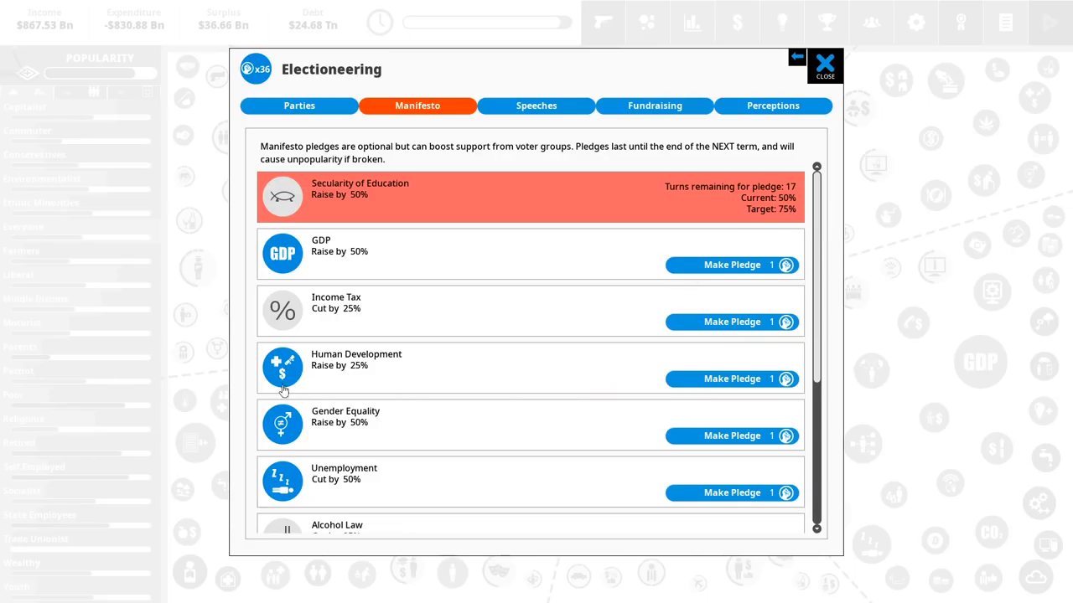
mouse_move(406, 367)
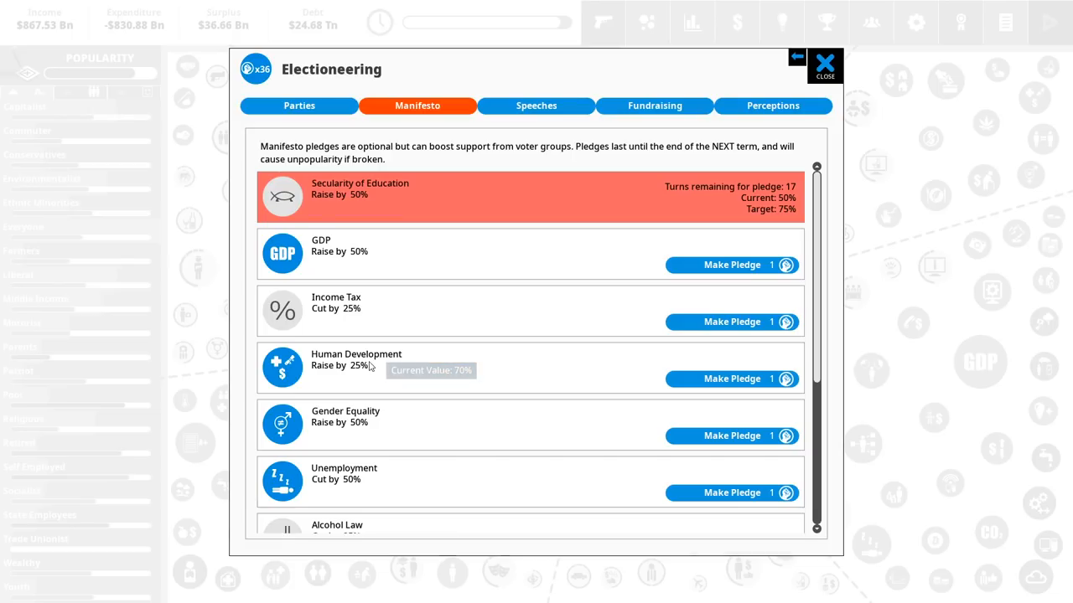
mouse_move(486, 422)
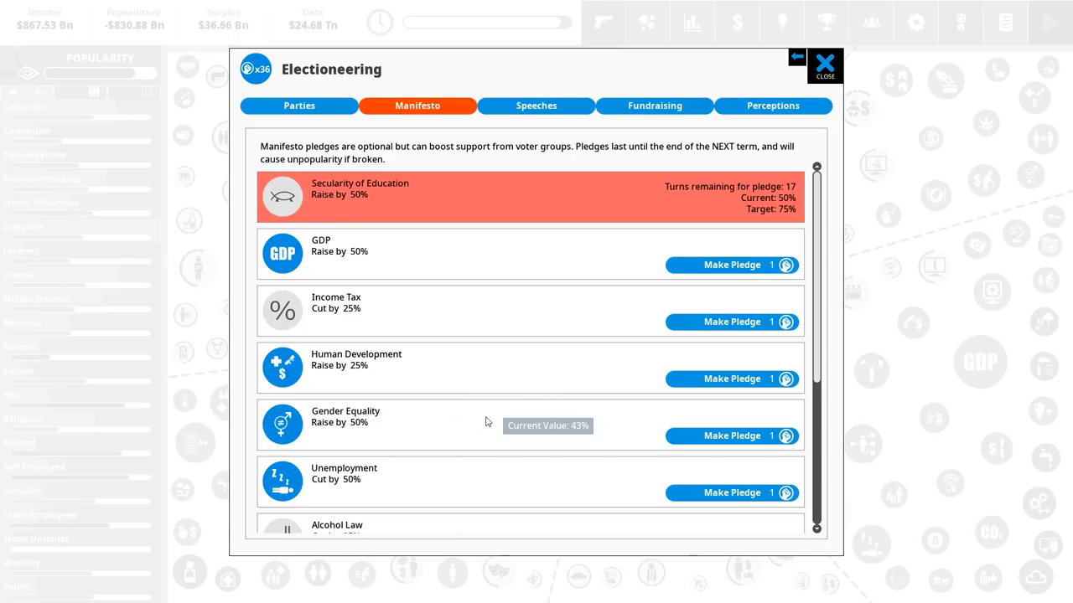
mouse_move(526, 142)
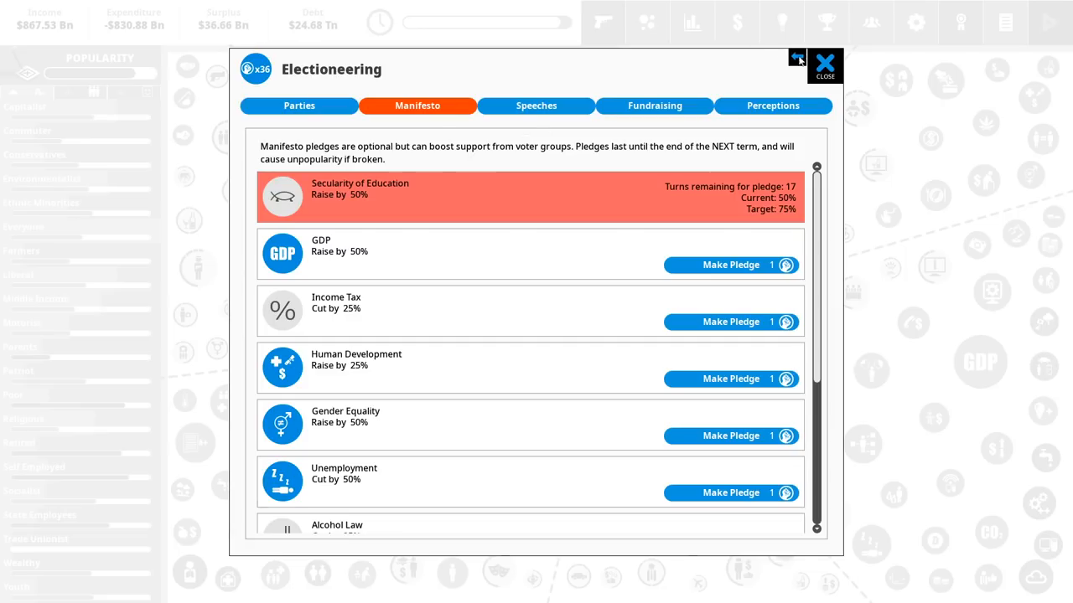
left_click(824, 65)
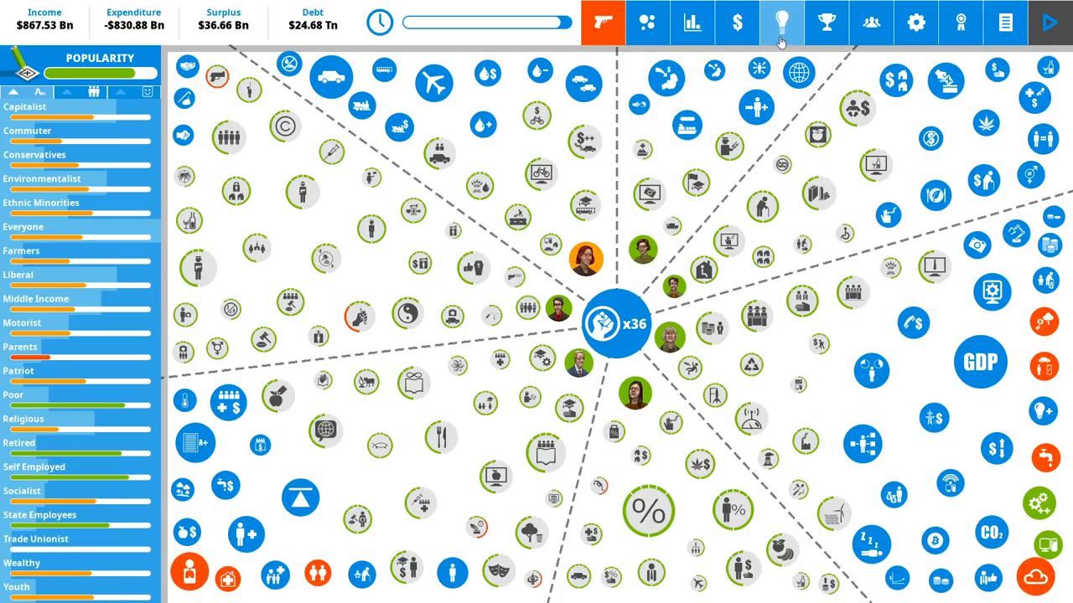
mouse_move(780, 22)
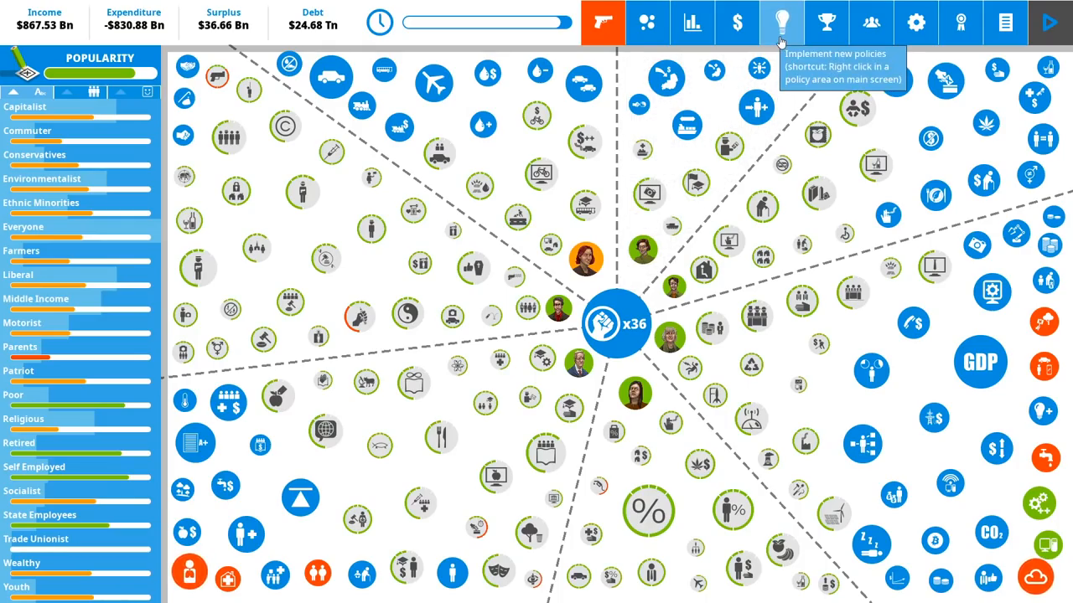
- Bring up the Mars Program among the economy policy ideas
left_click(780, 23)
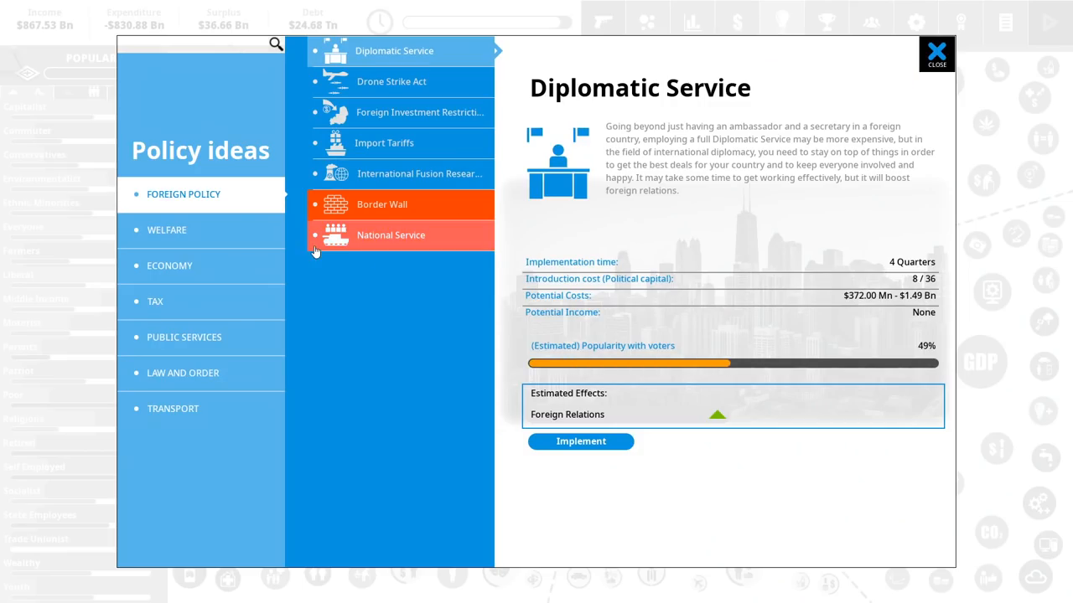
left_click(169, 265)
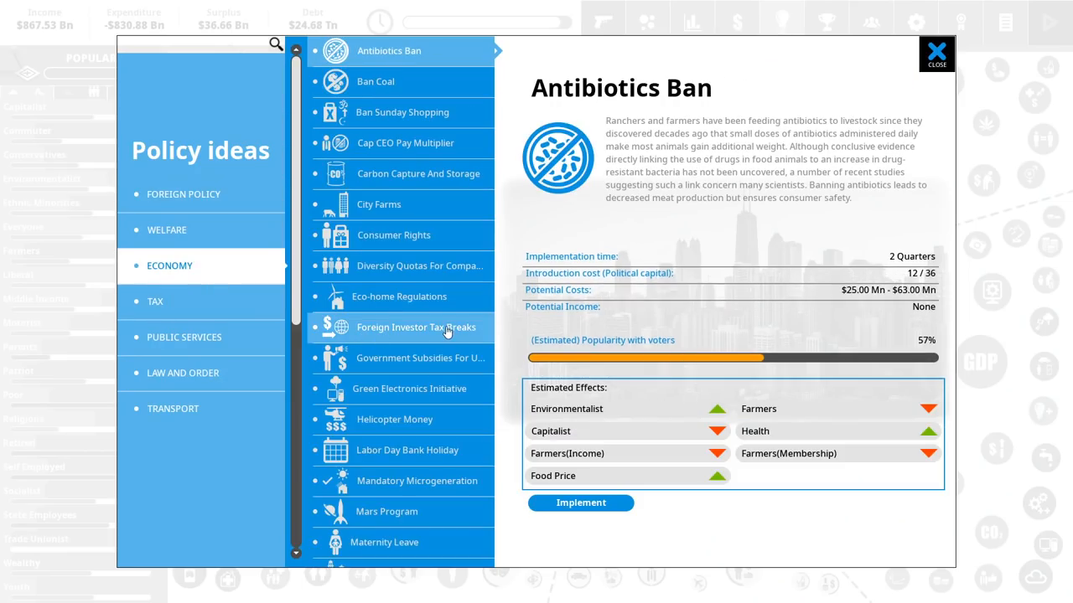
scroll("down", 3)
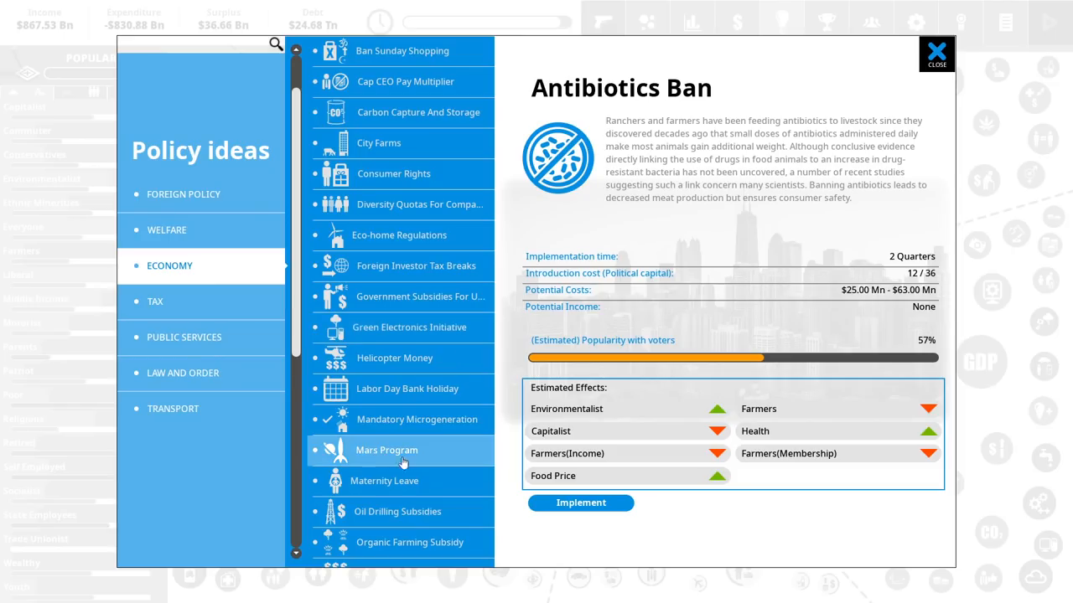
left_click(387, 450)
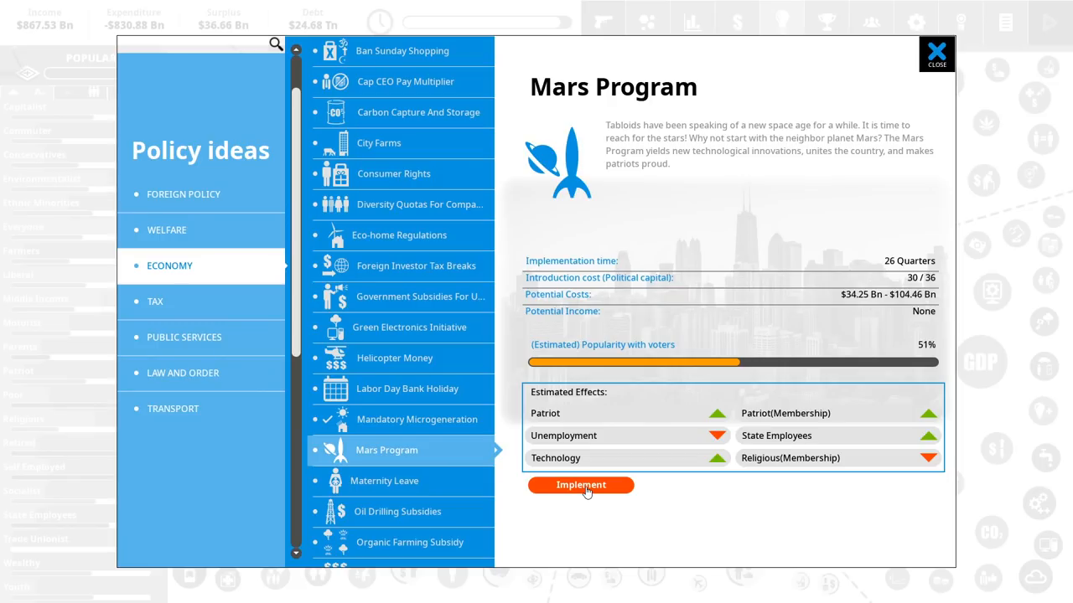
- Enact the Mars Program at the Manned Mission level, about $86.91 Bn
left_click(579, 484)
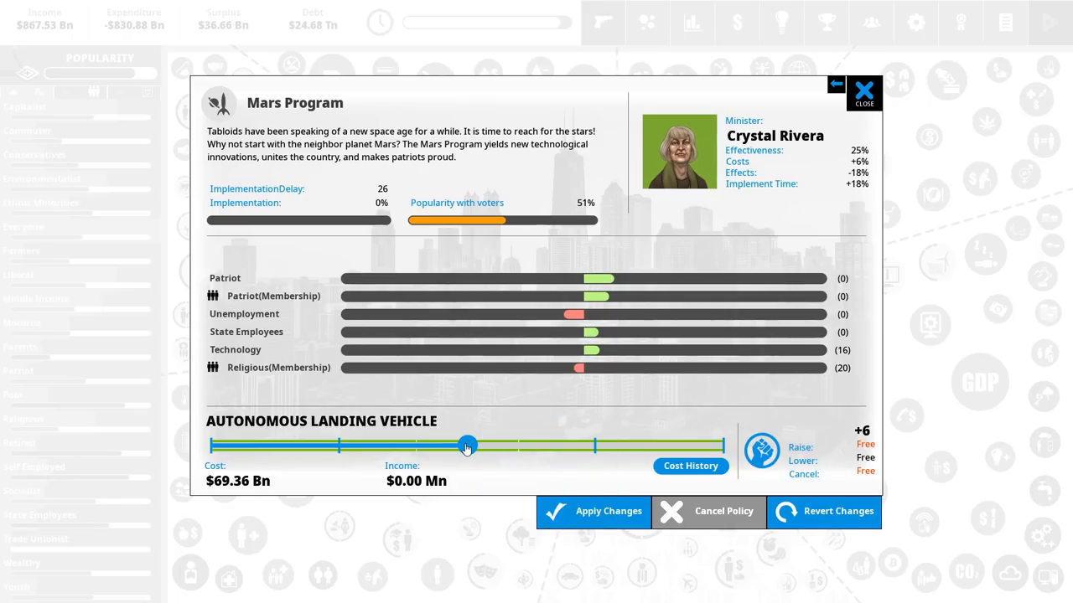
left_click_drag(468, 445, 595, 445)
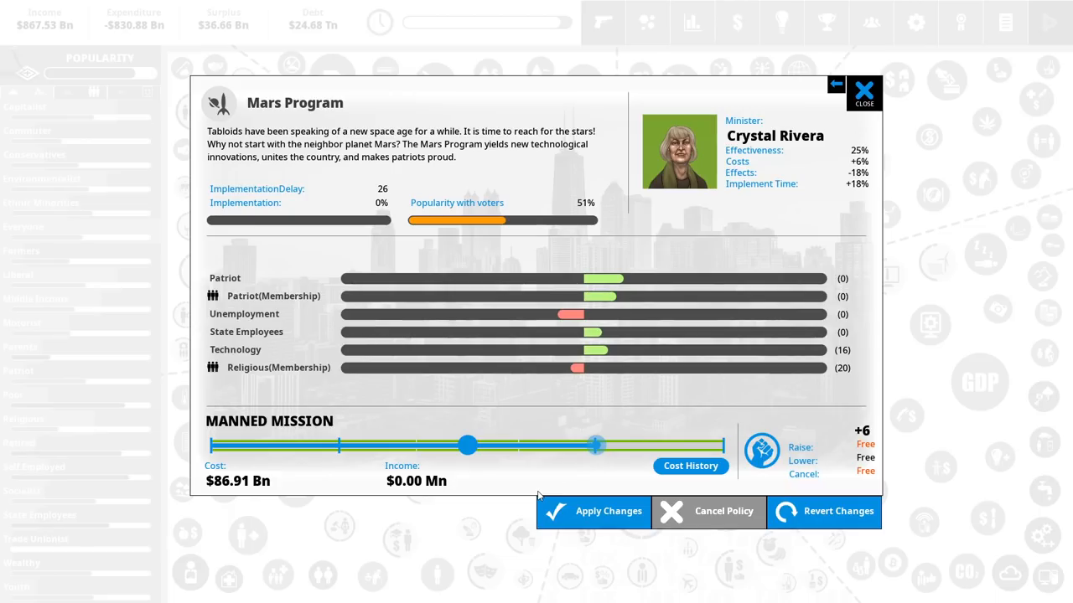
mouse_move(595, 445)
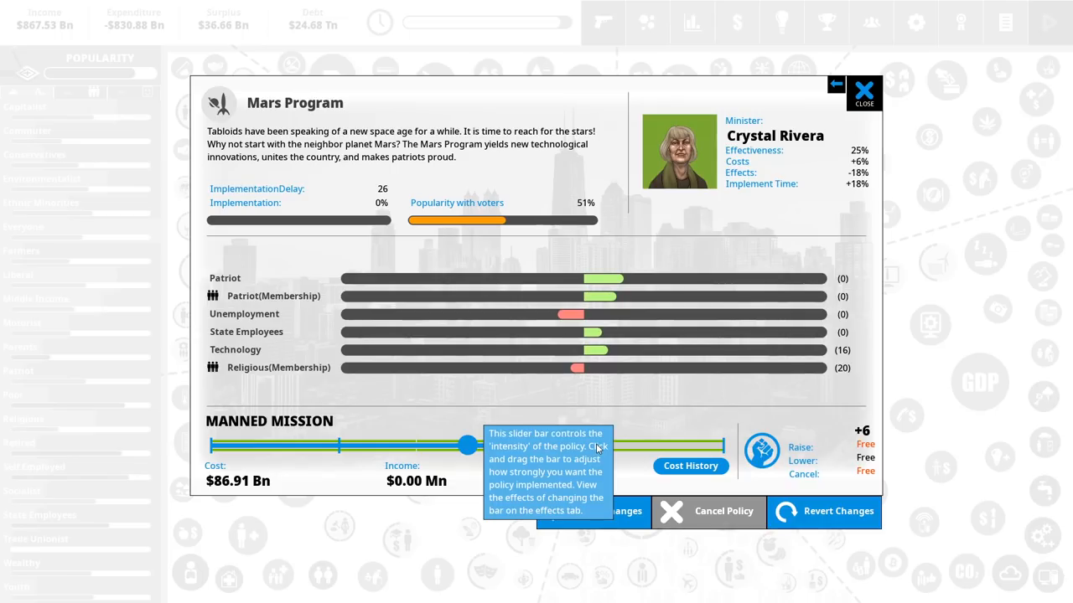
mouse_move(610, 354)
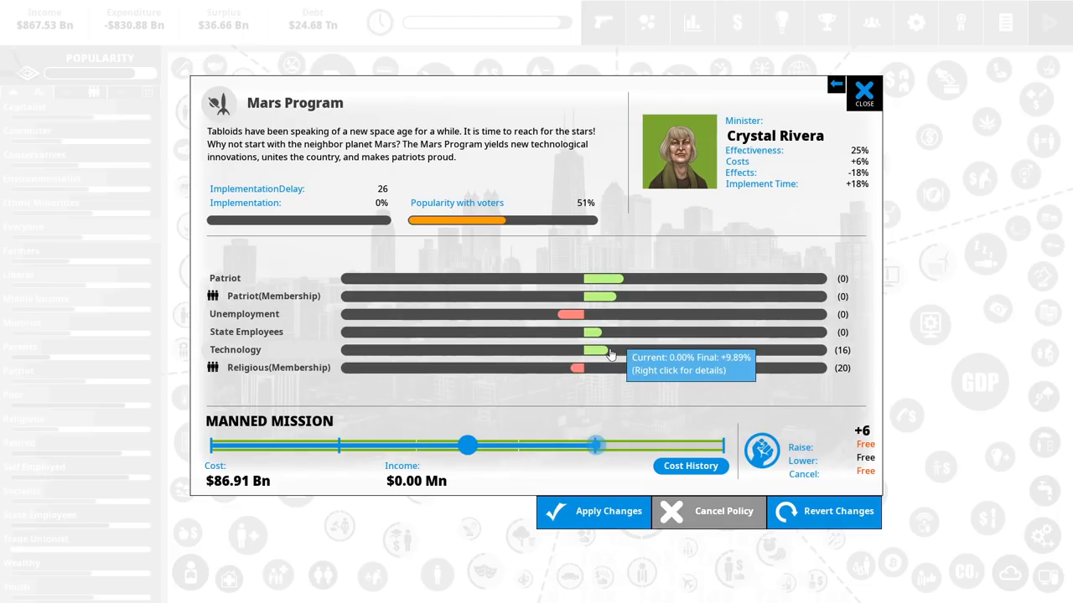
mouse_move(529, 481)
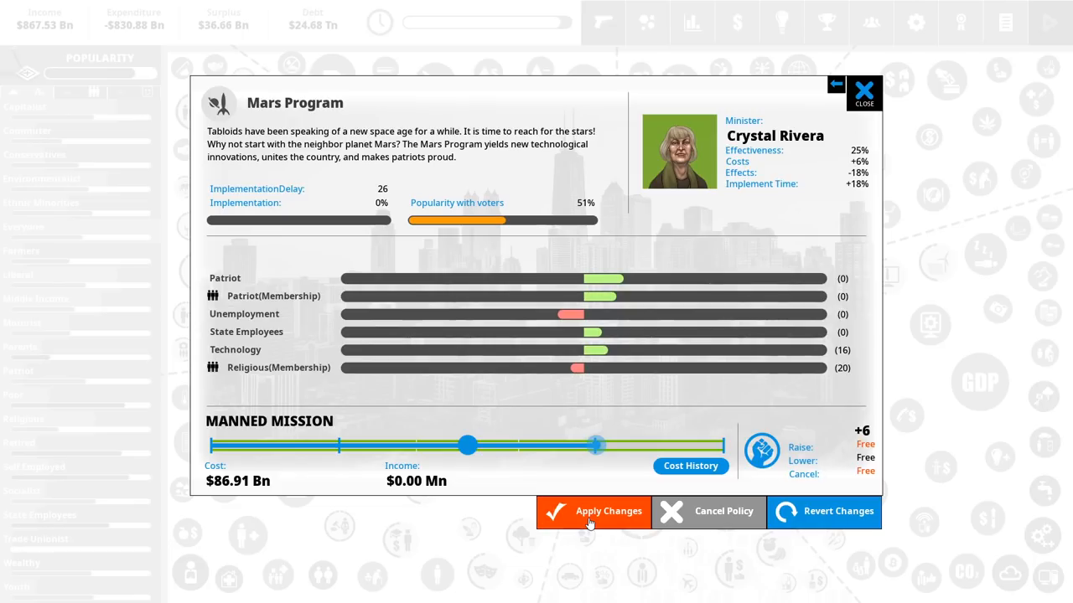
left_click(593, 511)
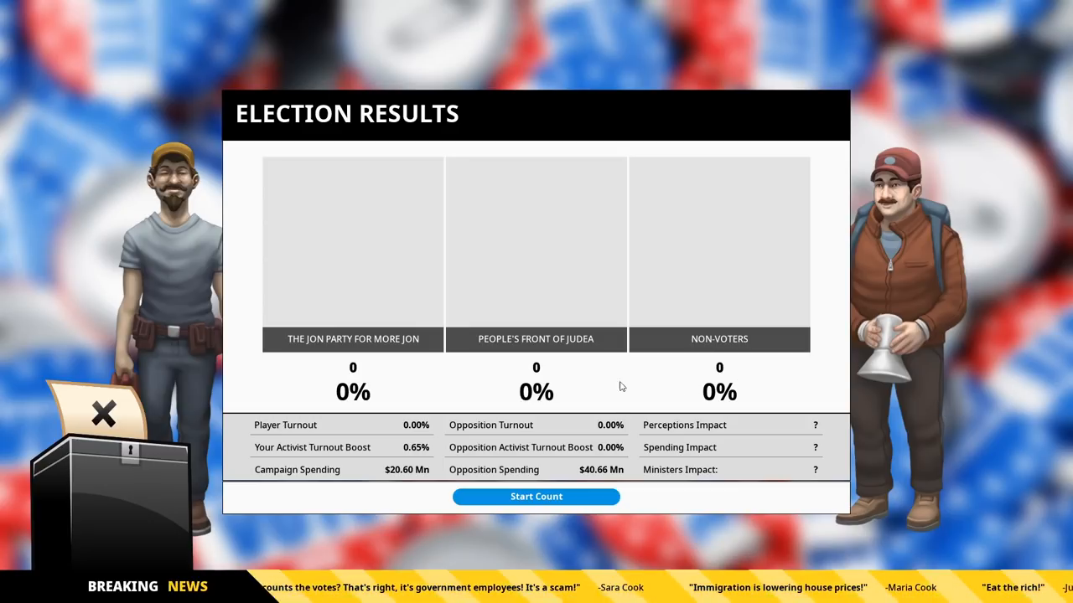
mouse_move(533, 387)
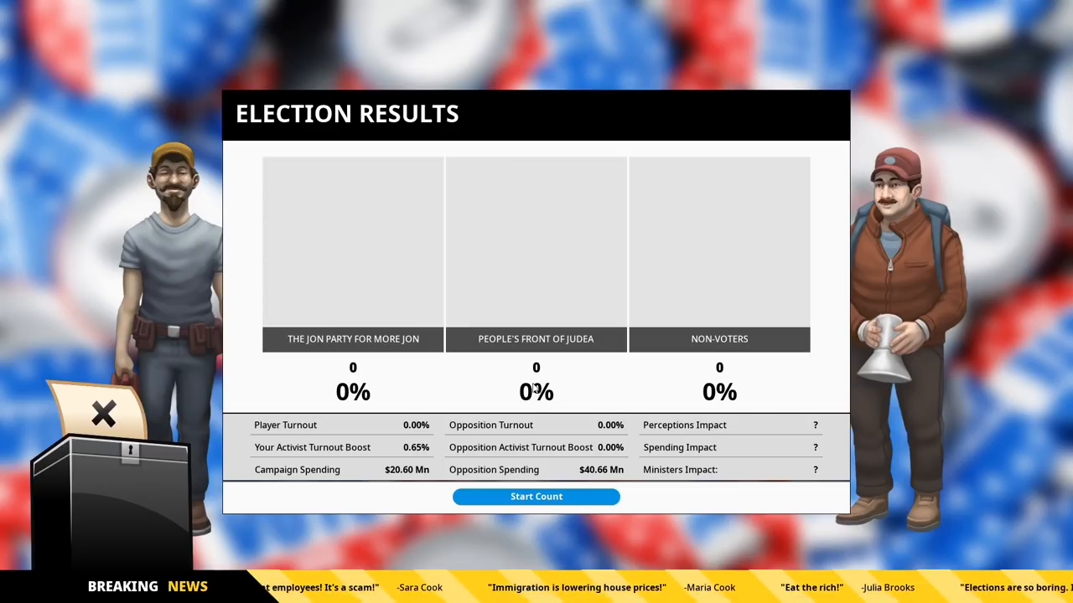
- Count the votes, winning re-election with 94%, and begin the next term
left_click(536, 496)
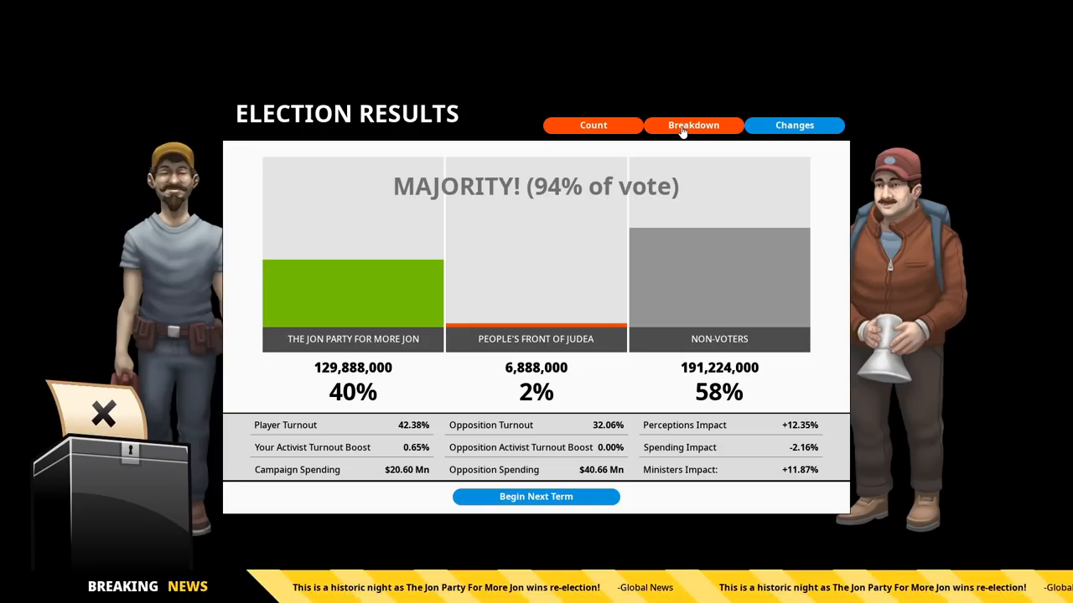
left_click(535, 496)
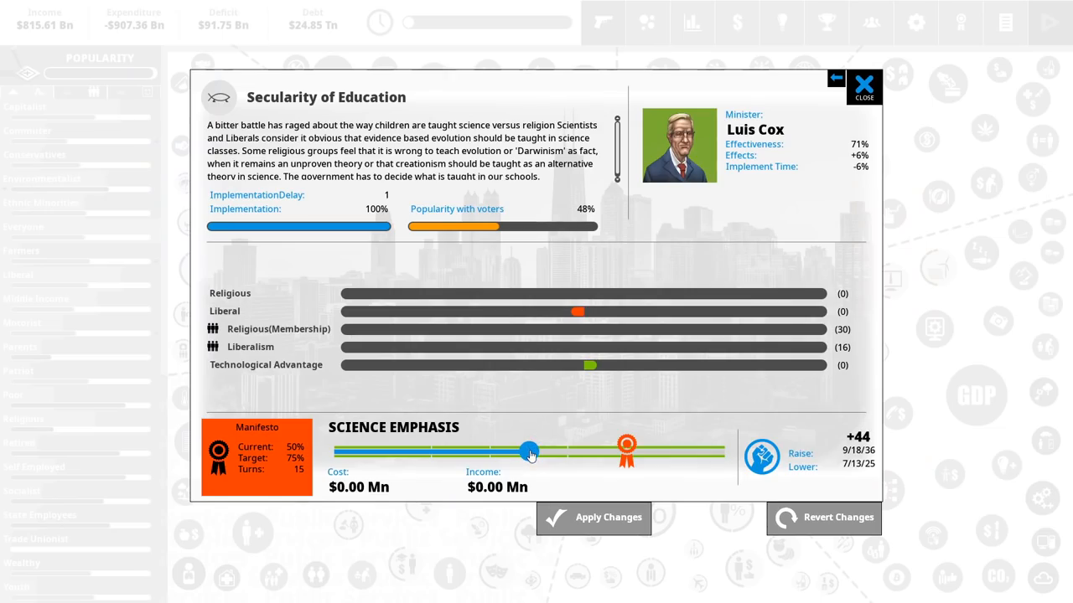
mouse_move(528, 452)
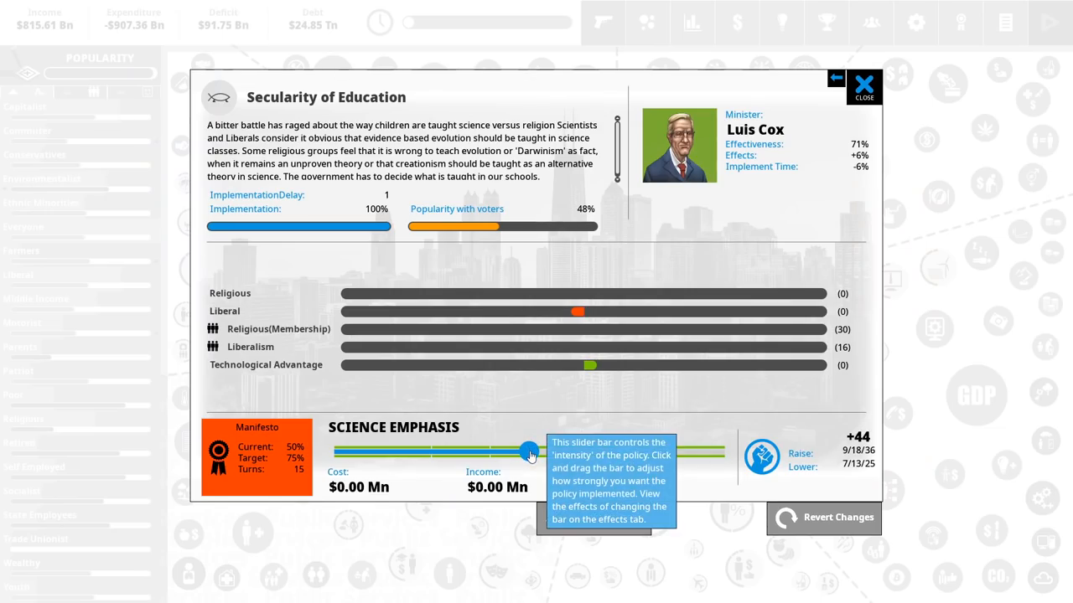
- Push Secularity of Education from Science Emphasis to Atheist and apply it
left_click_drag(528, 452, 557, 451)
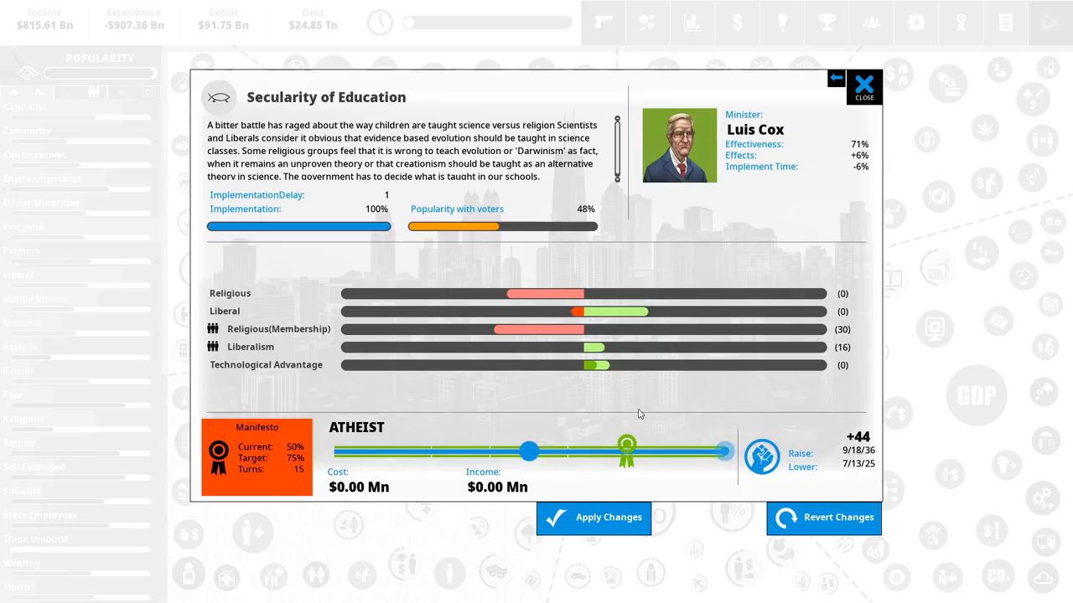
left_click(863, 86)
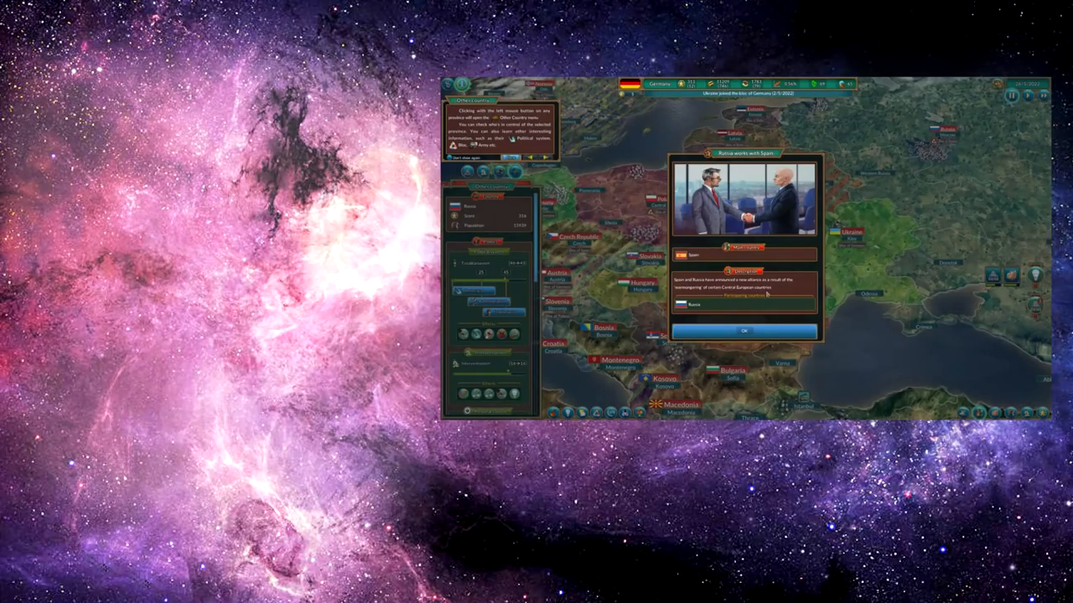
left_click(744, 331)
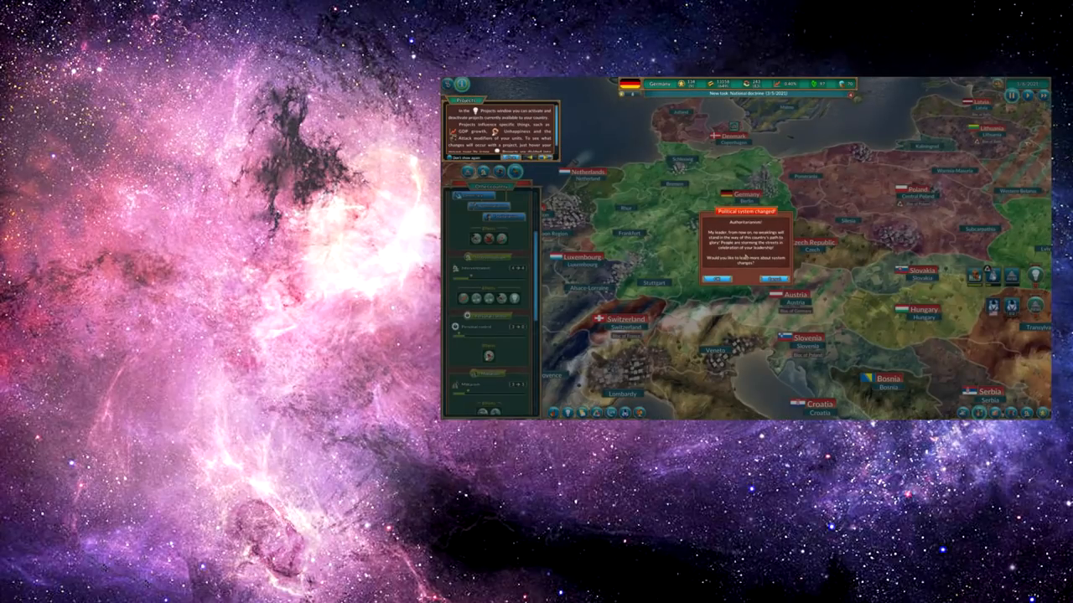